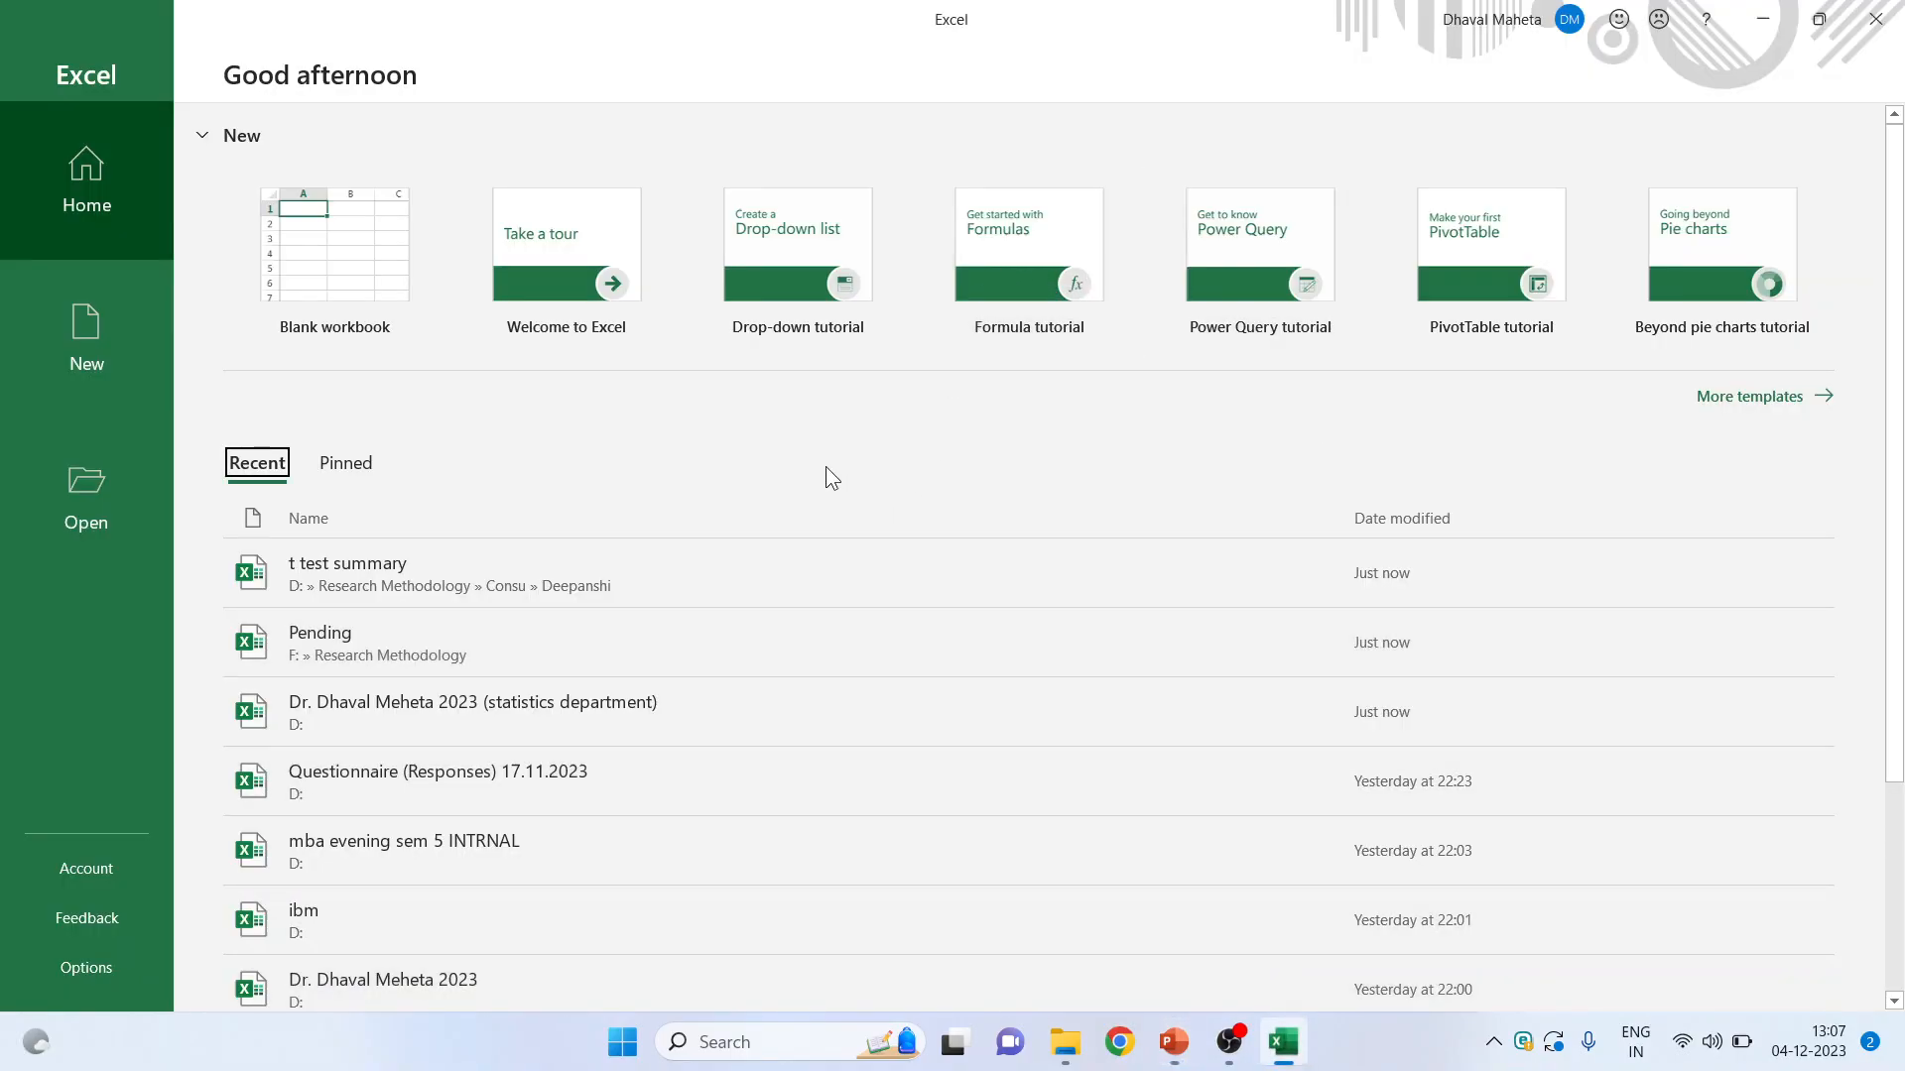
mouse_move(839, 464)
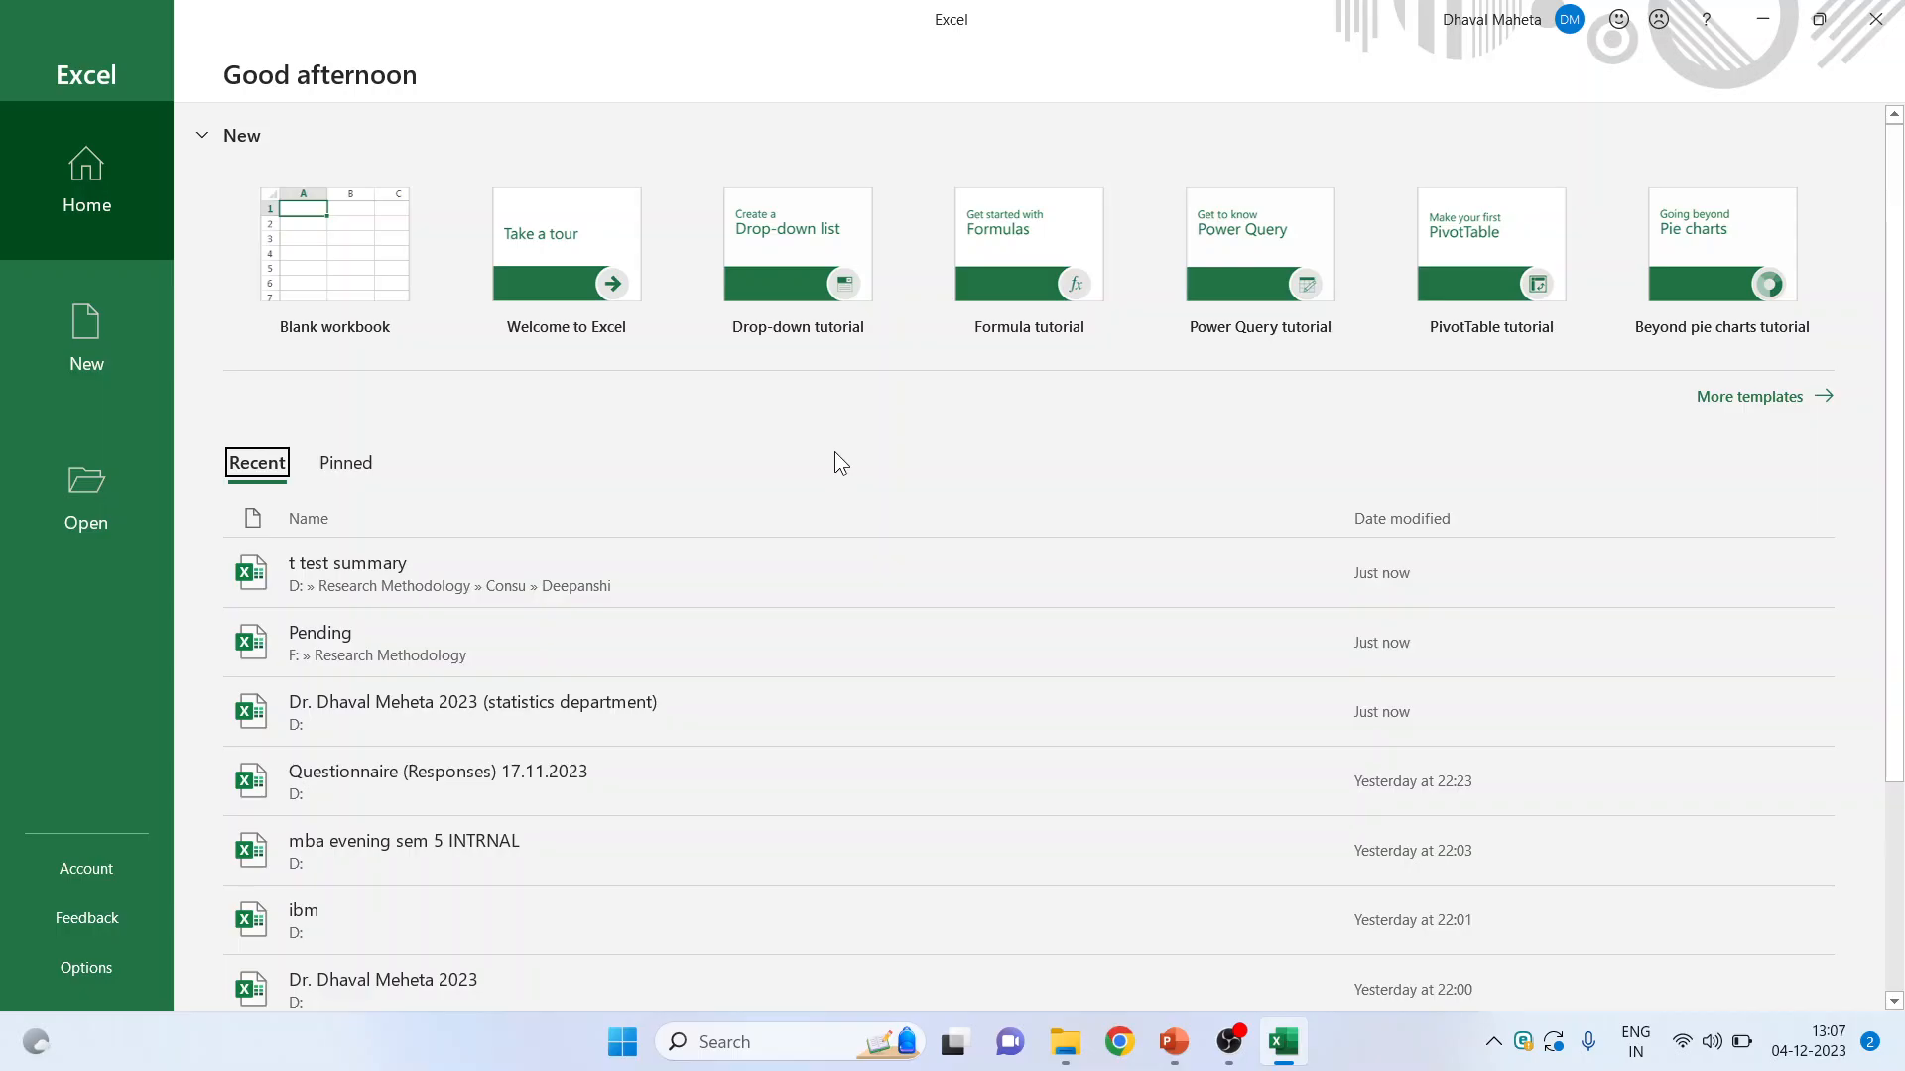
mouse_move(86, 352)
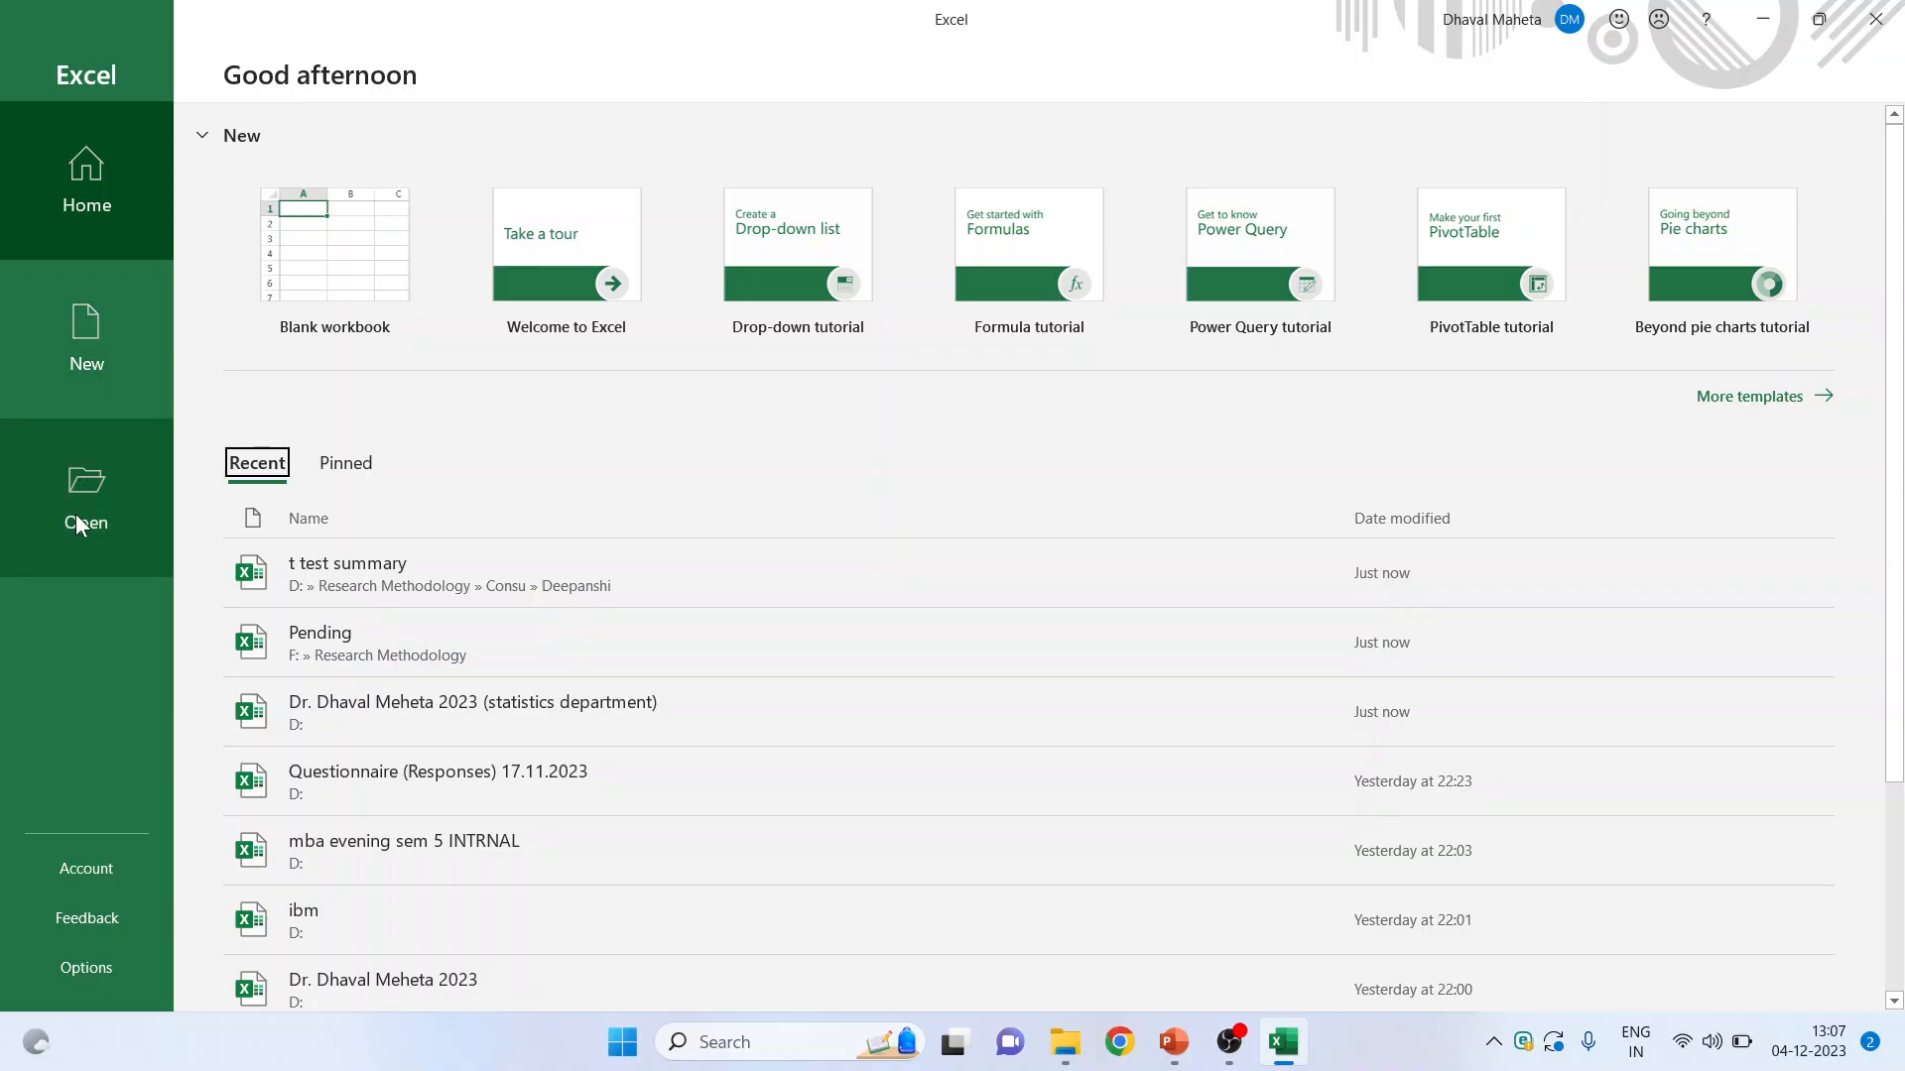
mouse_move(1758, 438)
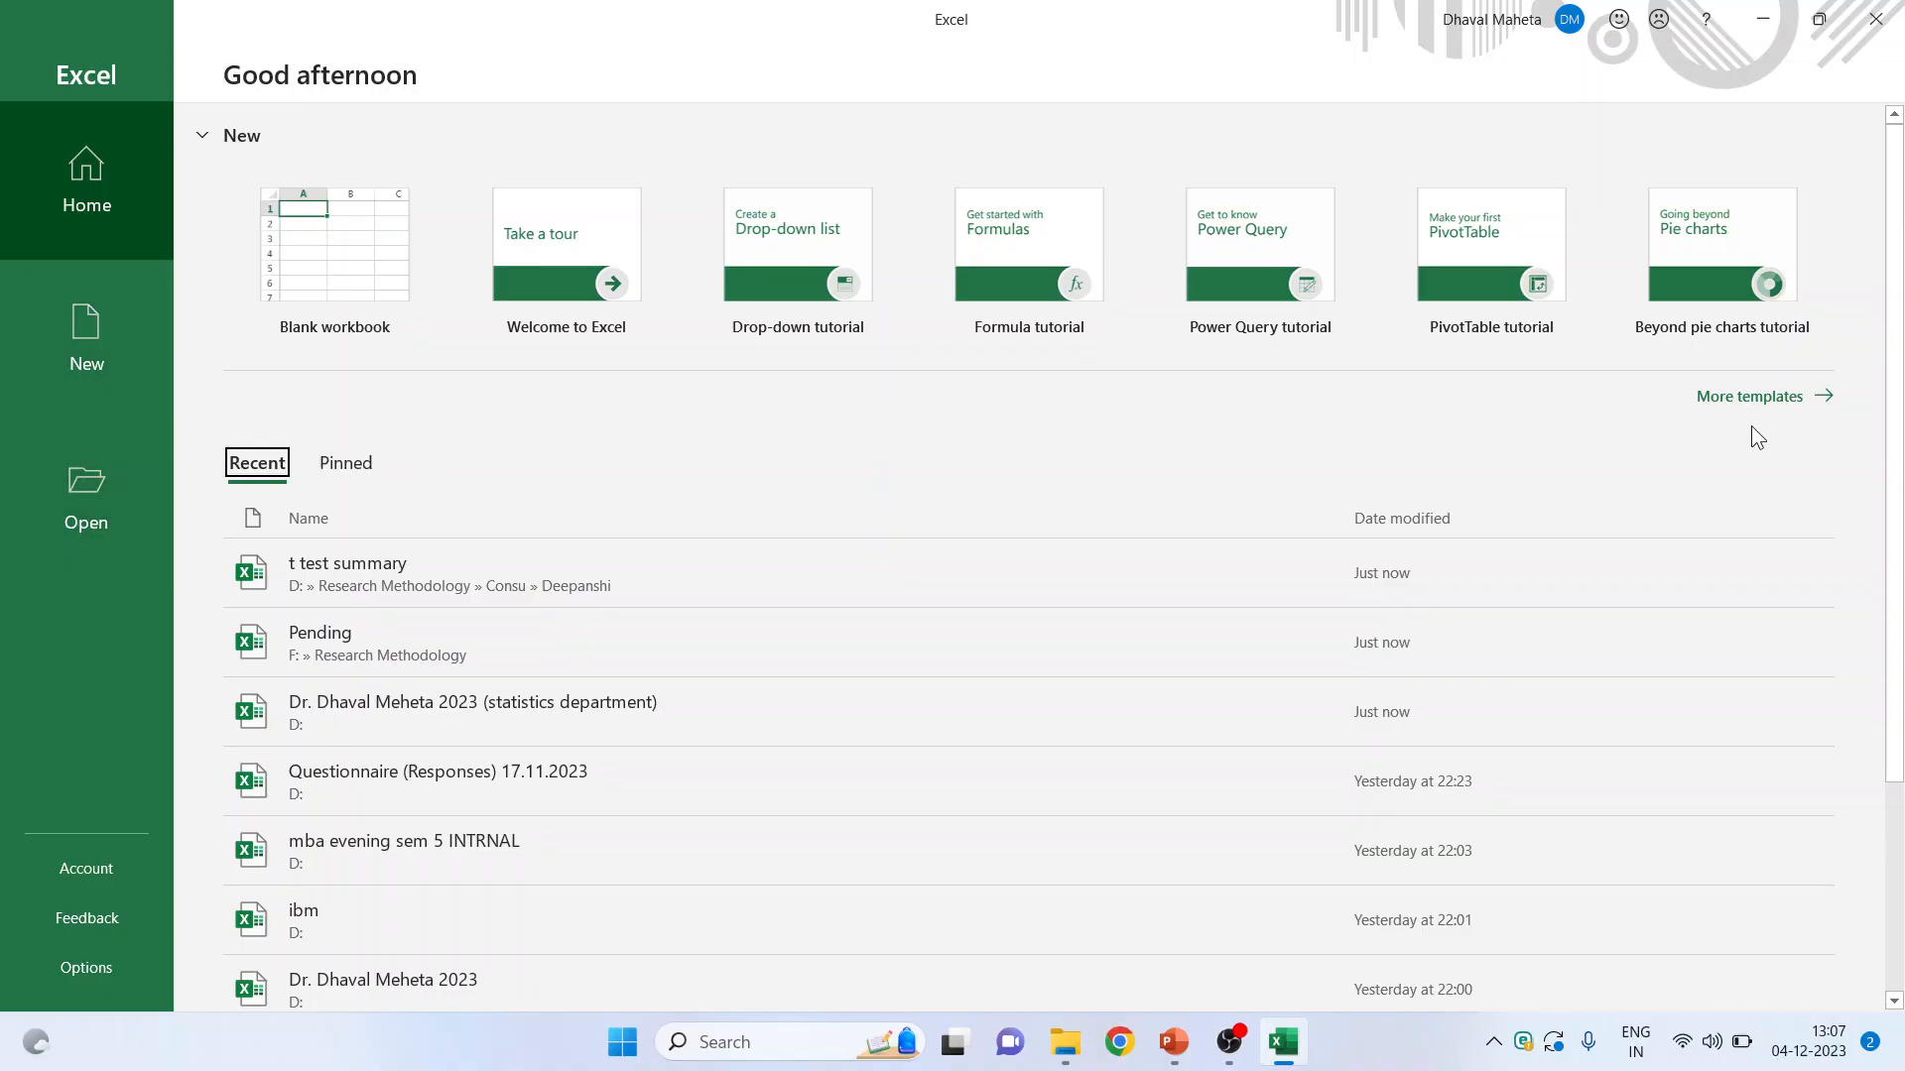
mouse_move(1747, 421)
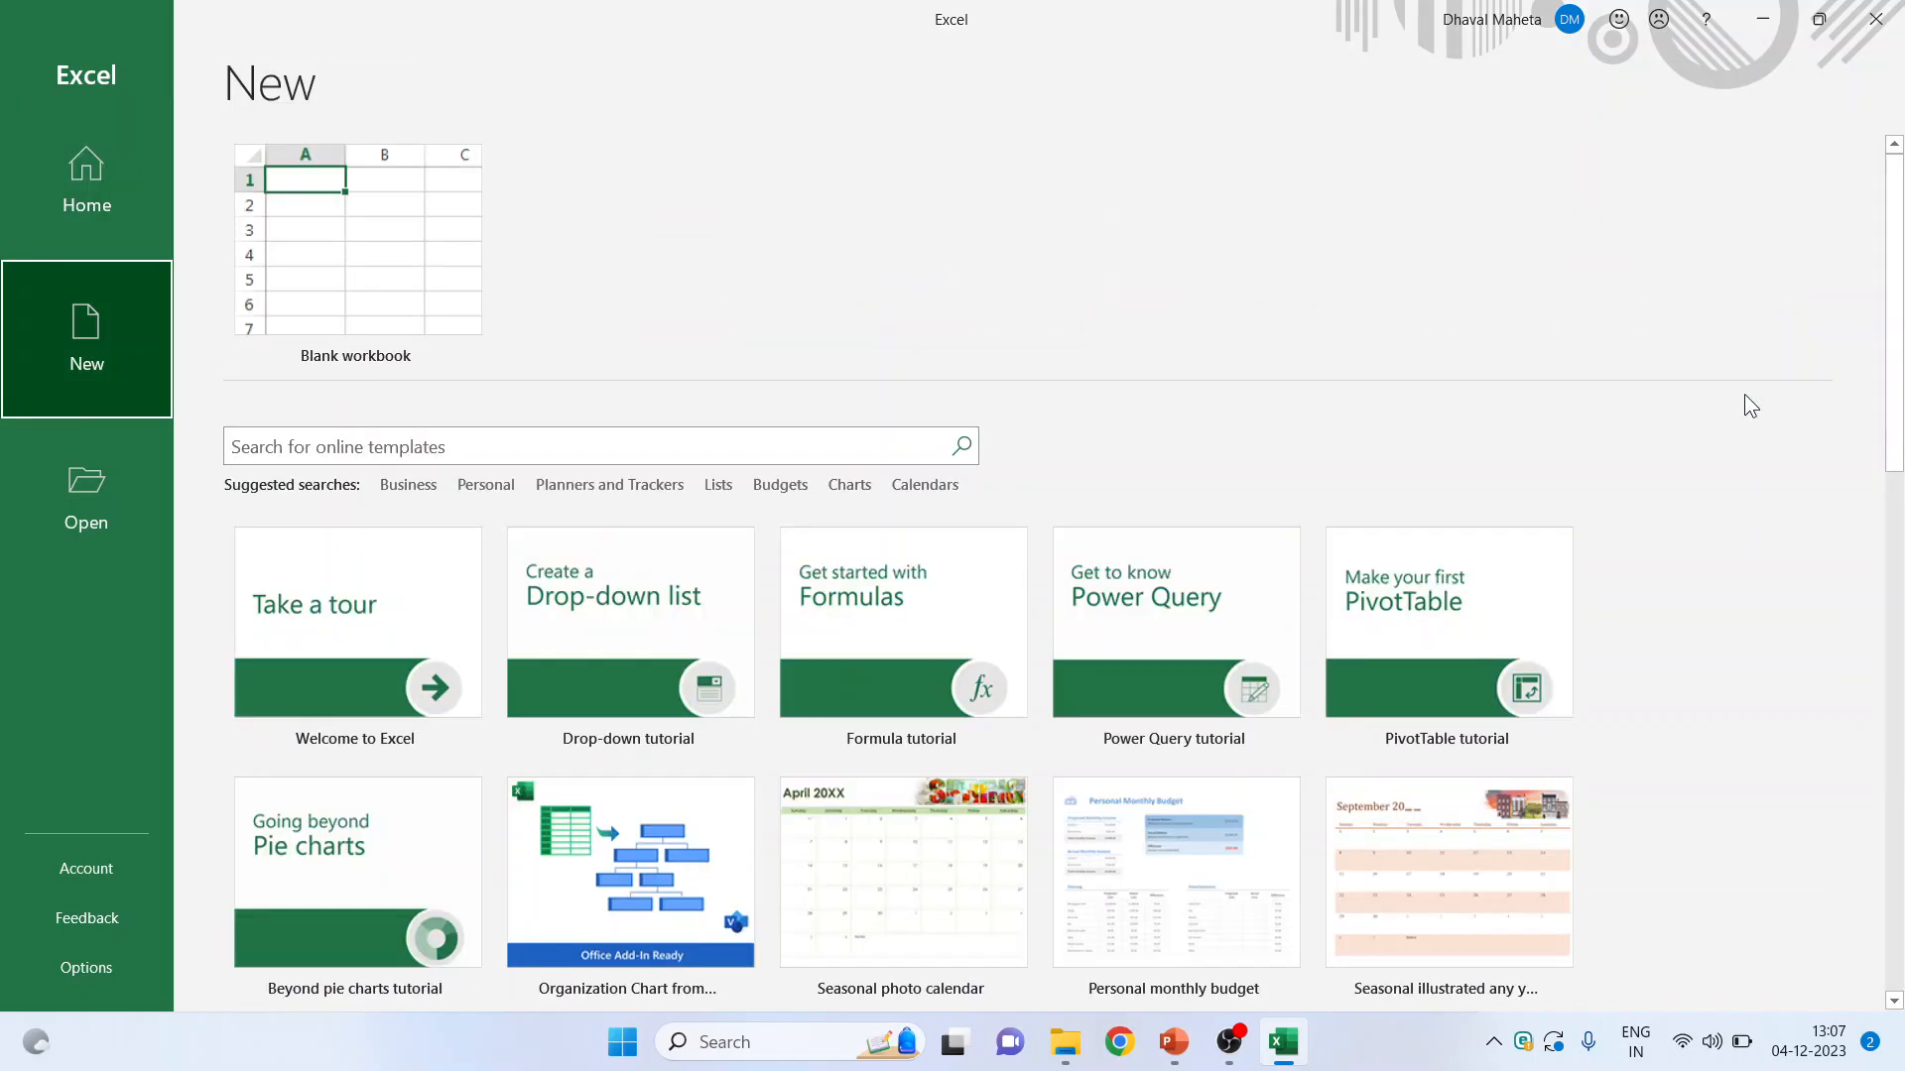
mouse_move(329, 675)
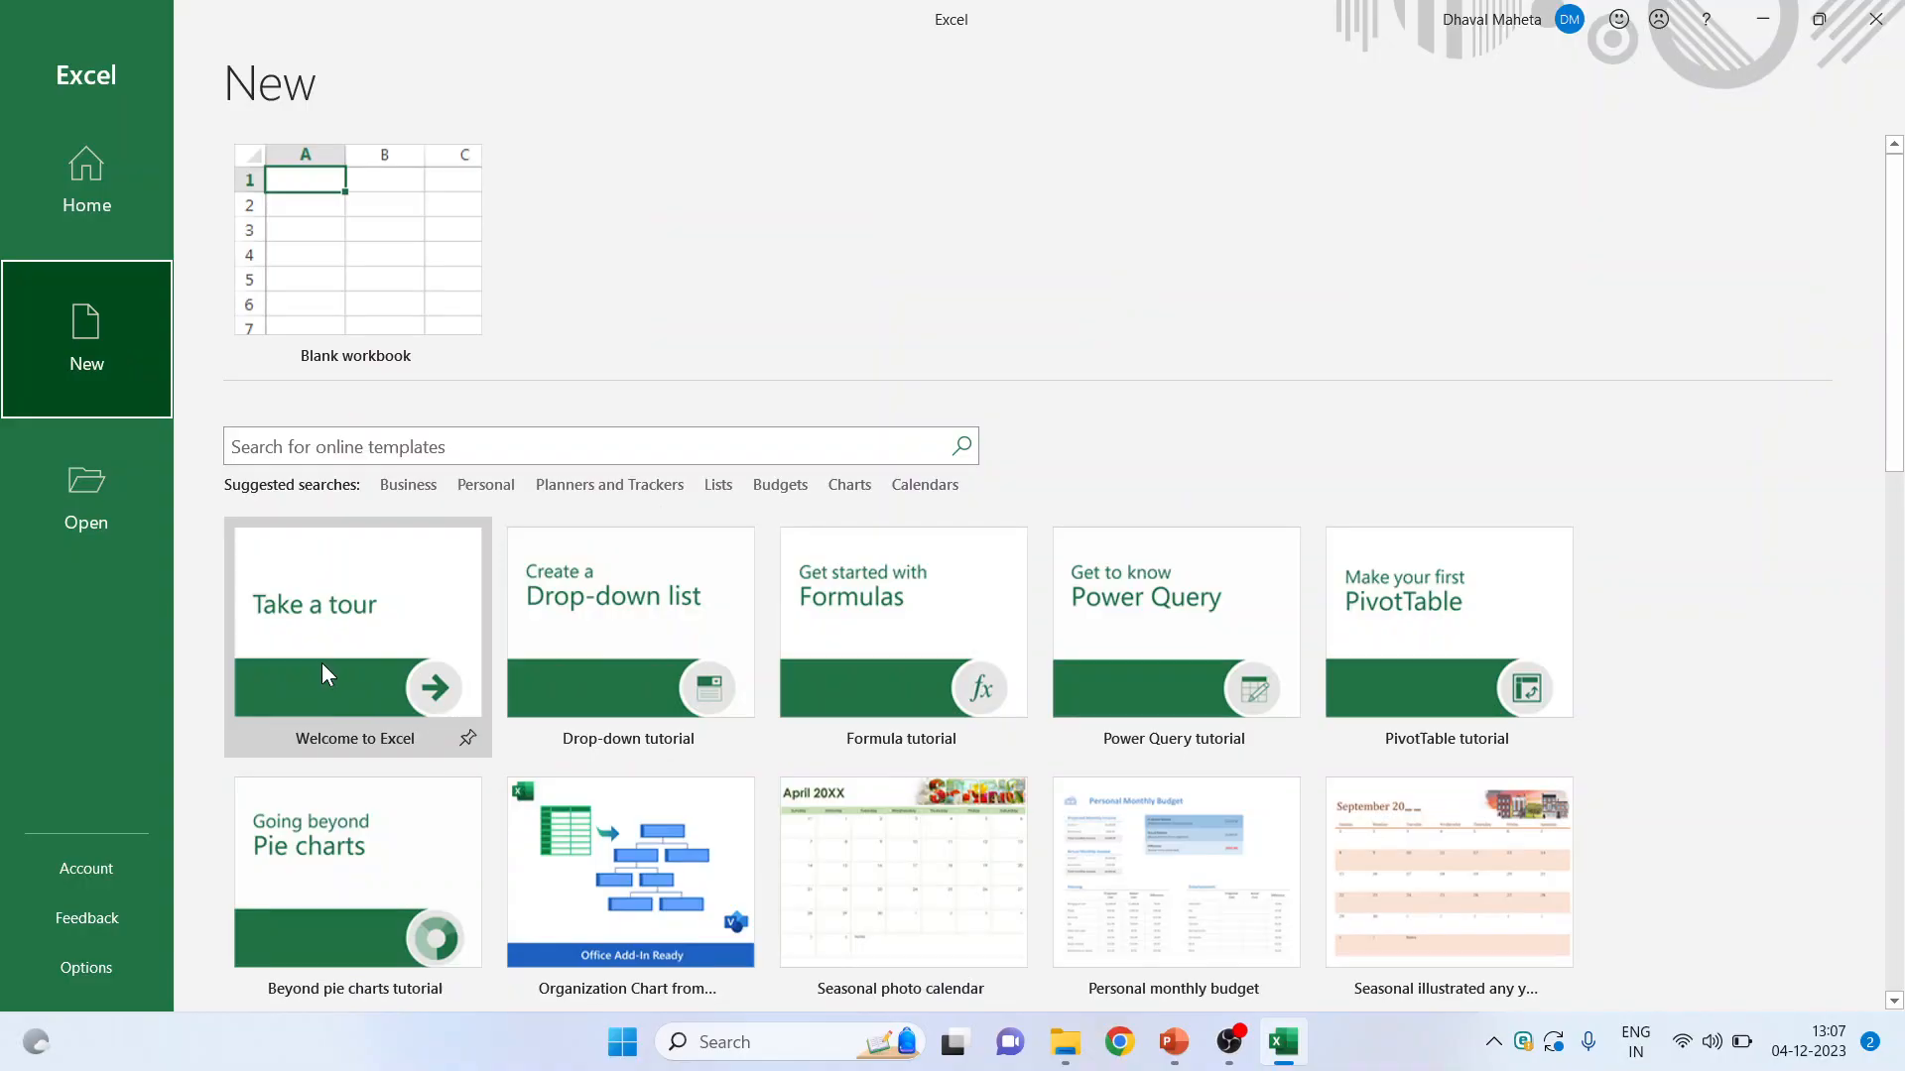
mouse_move(595, 643)
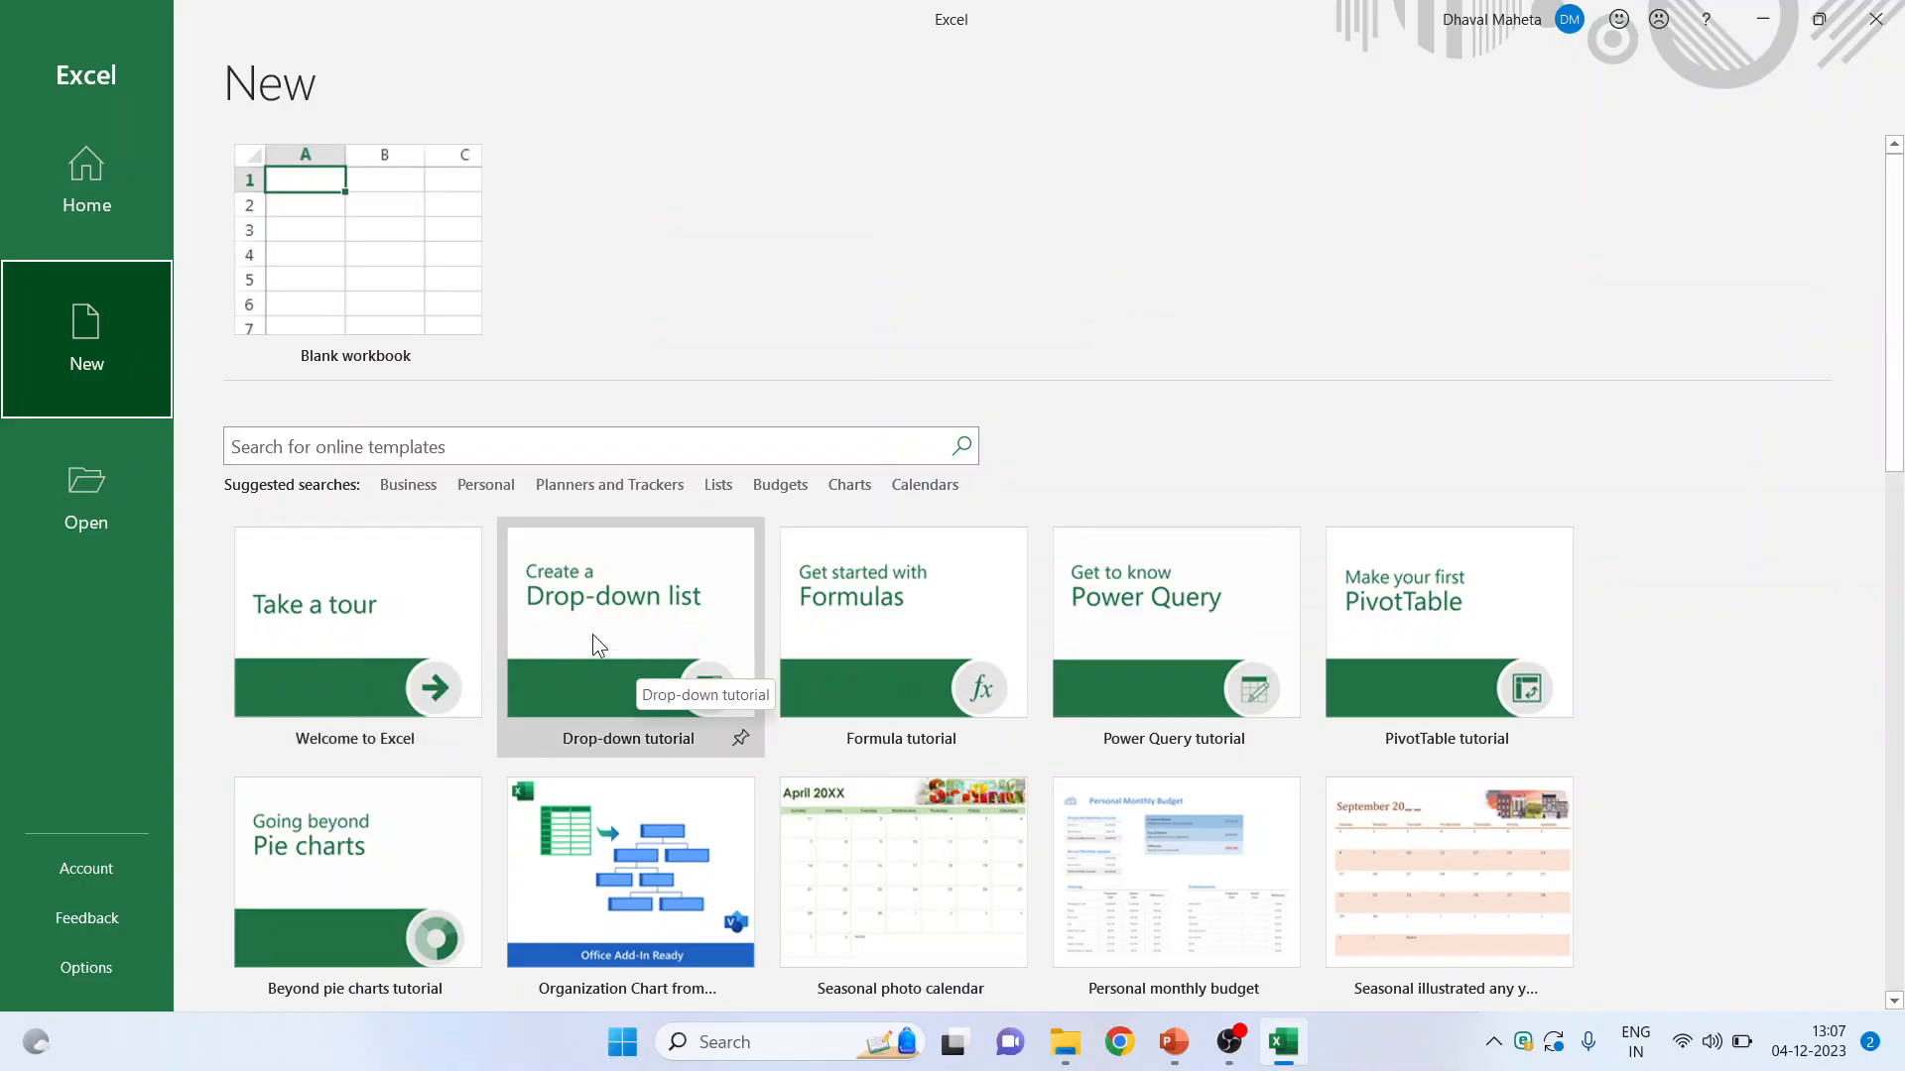
mouse_move(1504, 624)
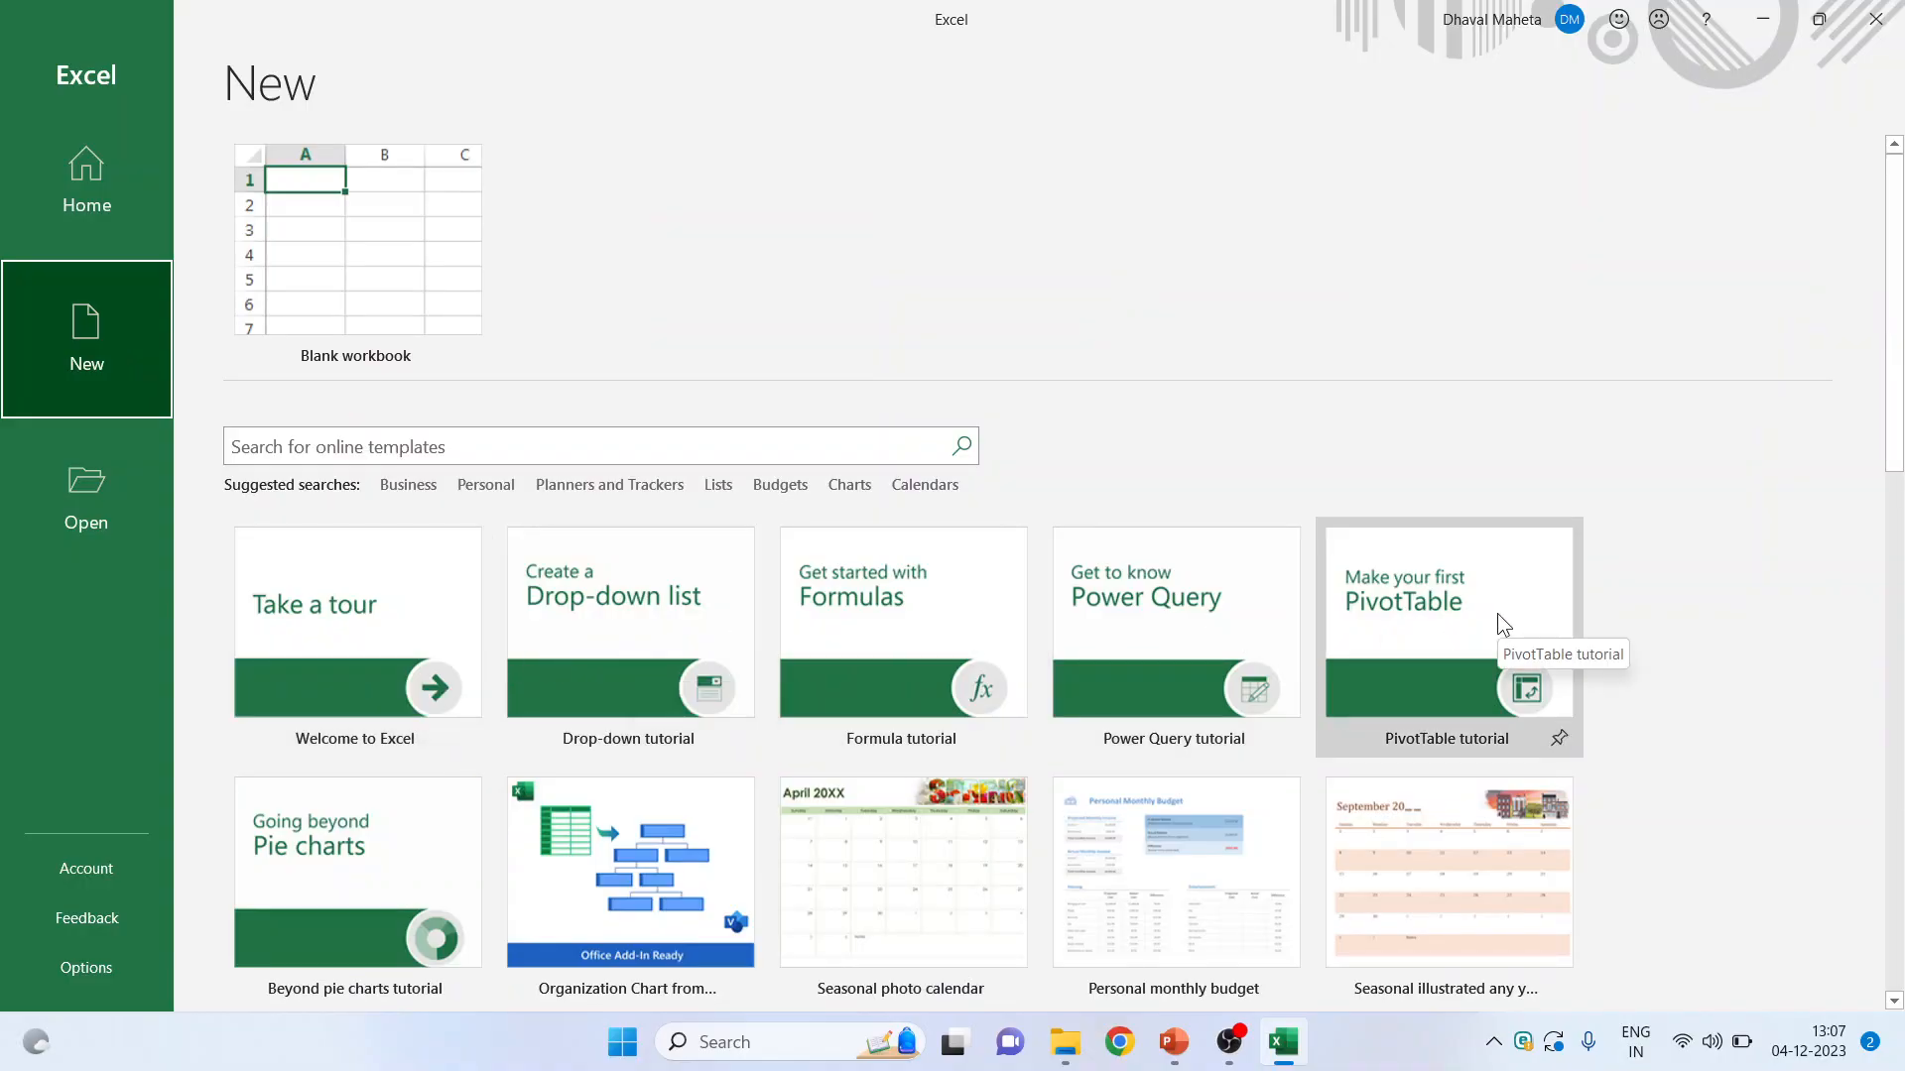
mouse_move(1135, 460)
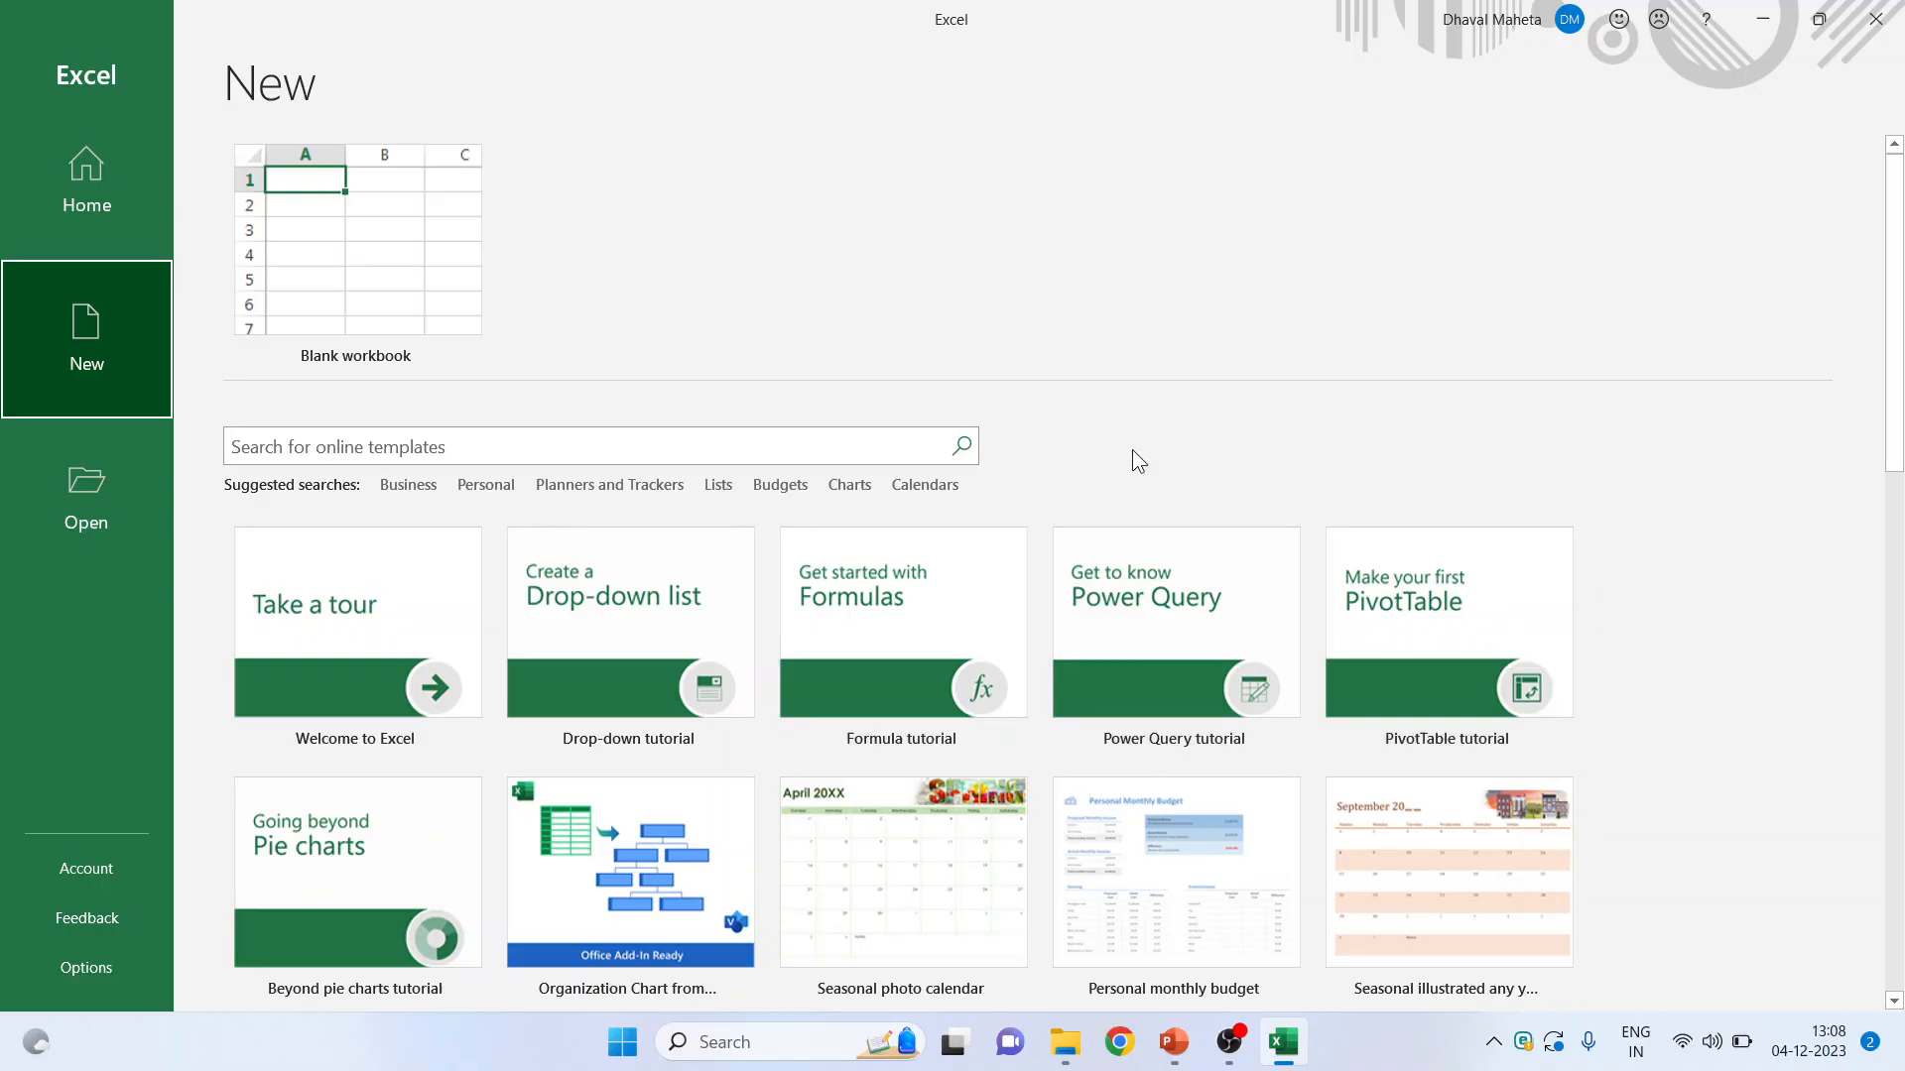
mouse_move(408, 485)
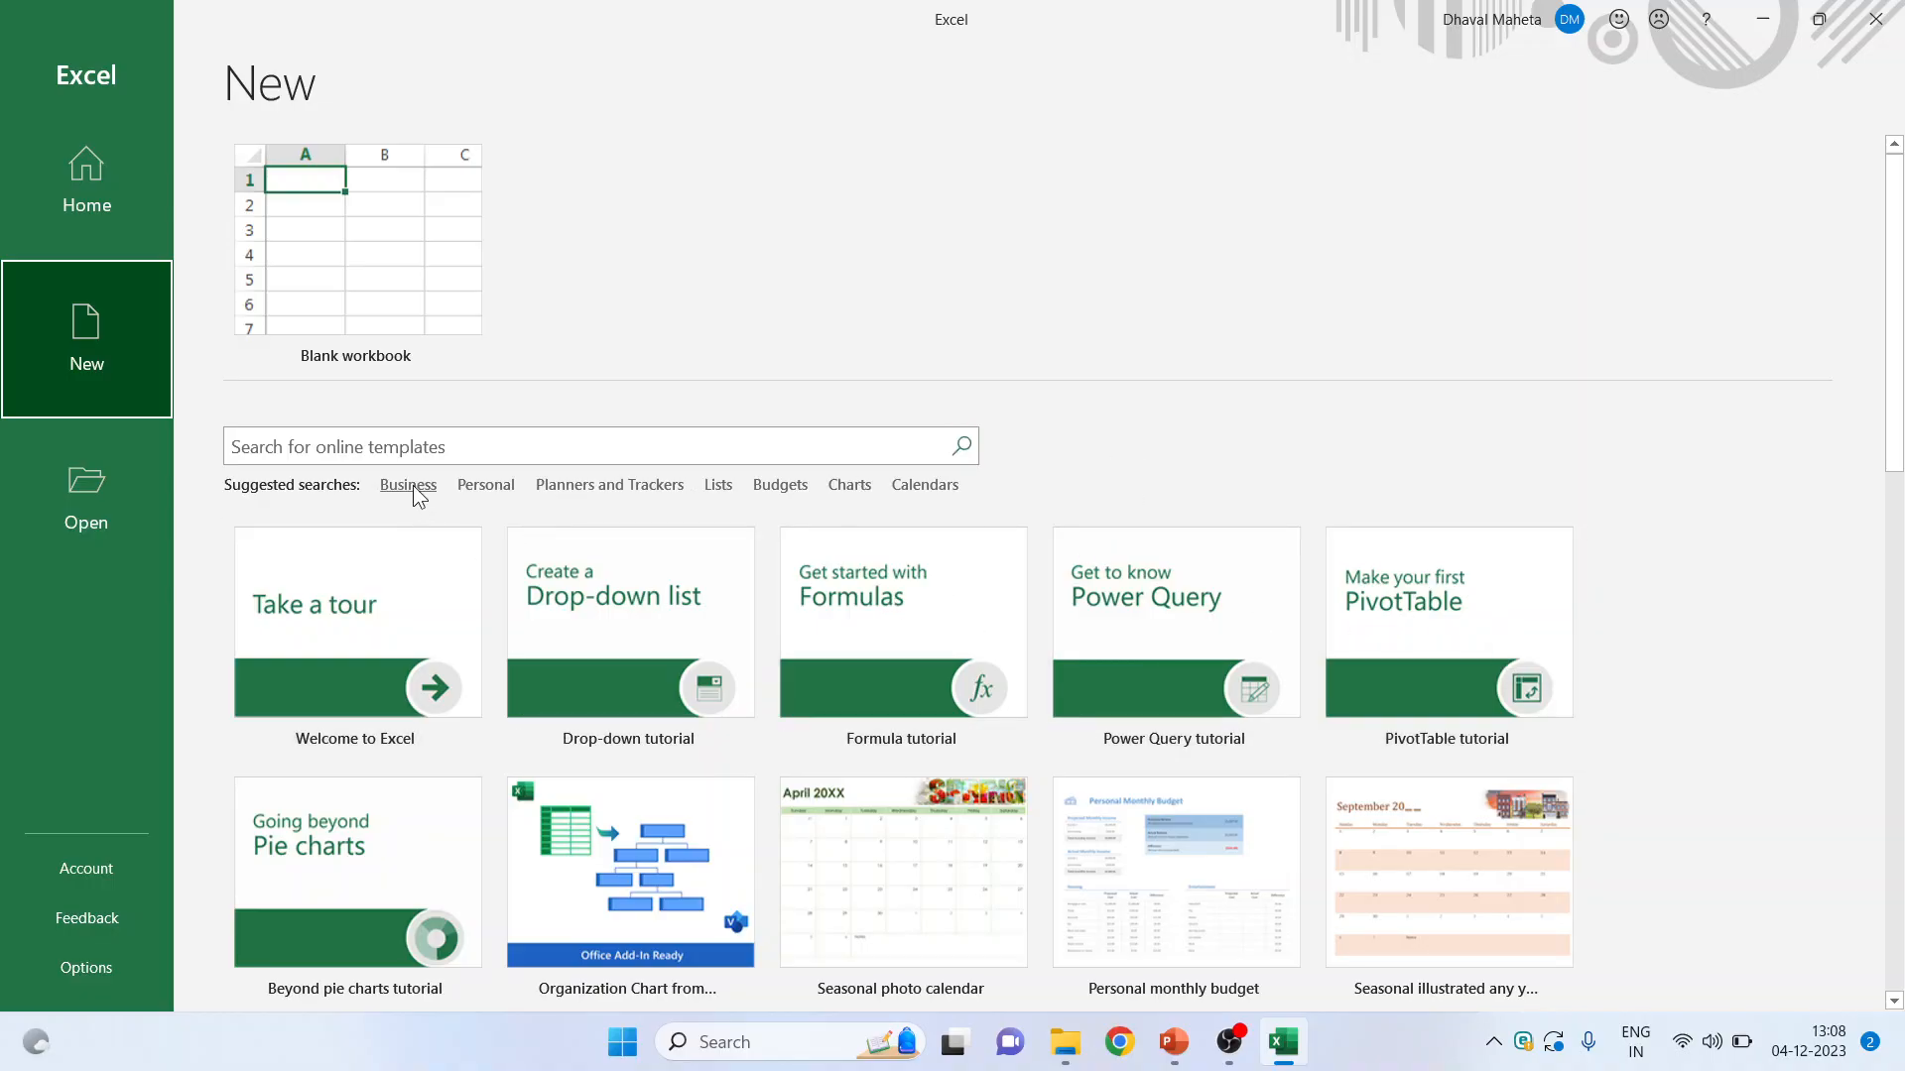
- Browse the Business, Personal, and Planners and Trackers template categories, returning to the New page after each
left_click(406, 485)
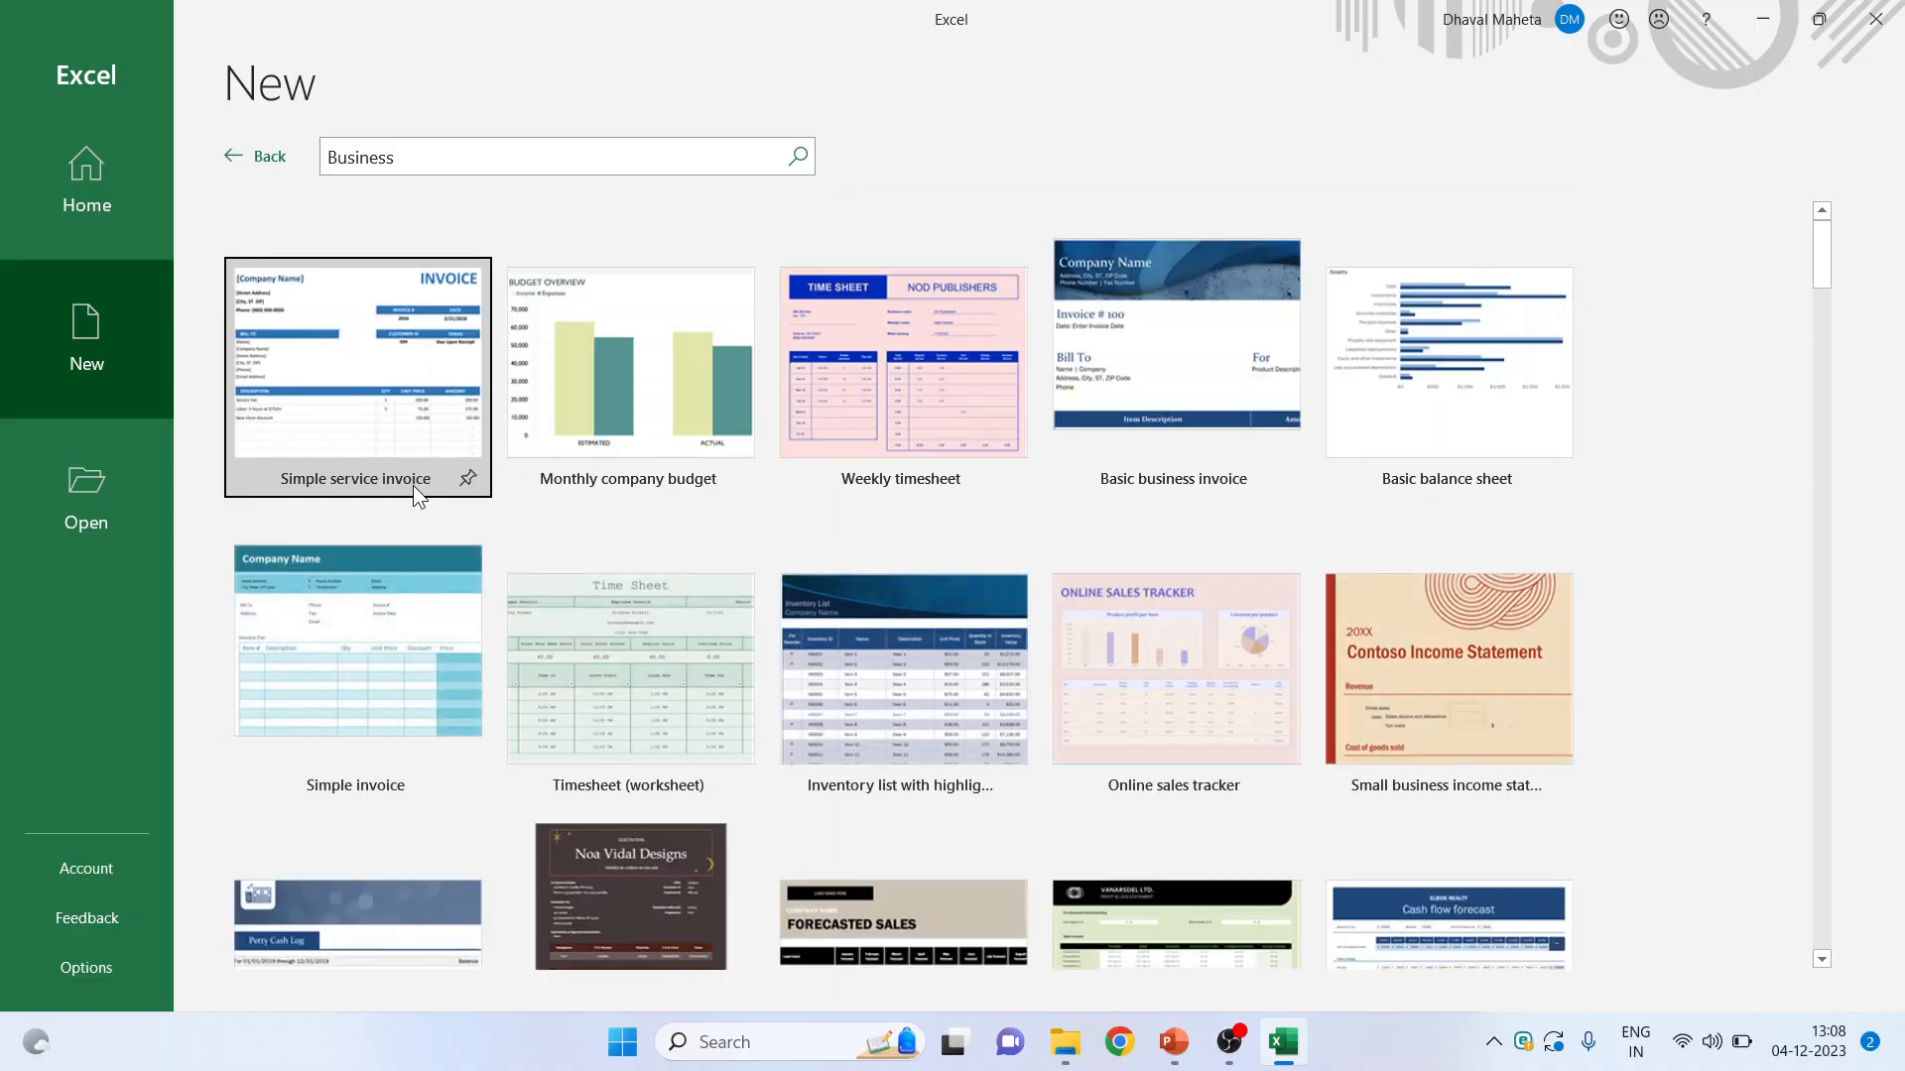
left_click(255, 156)
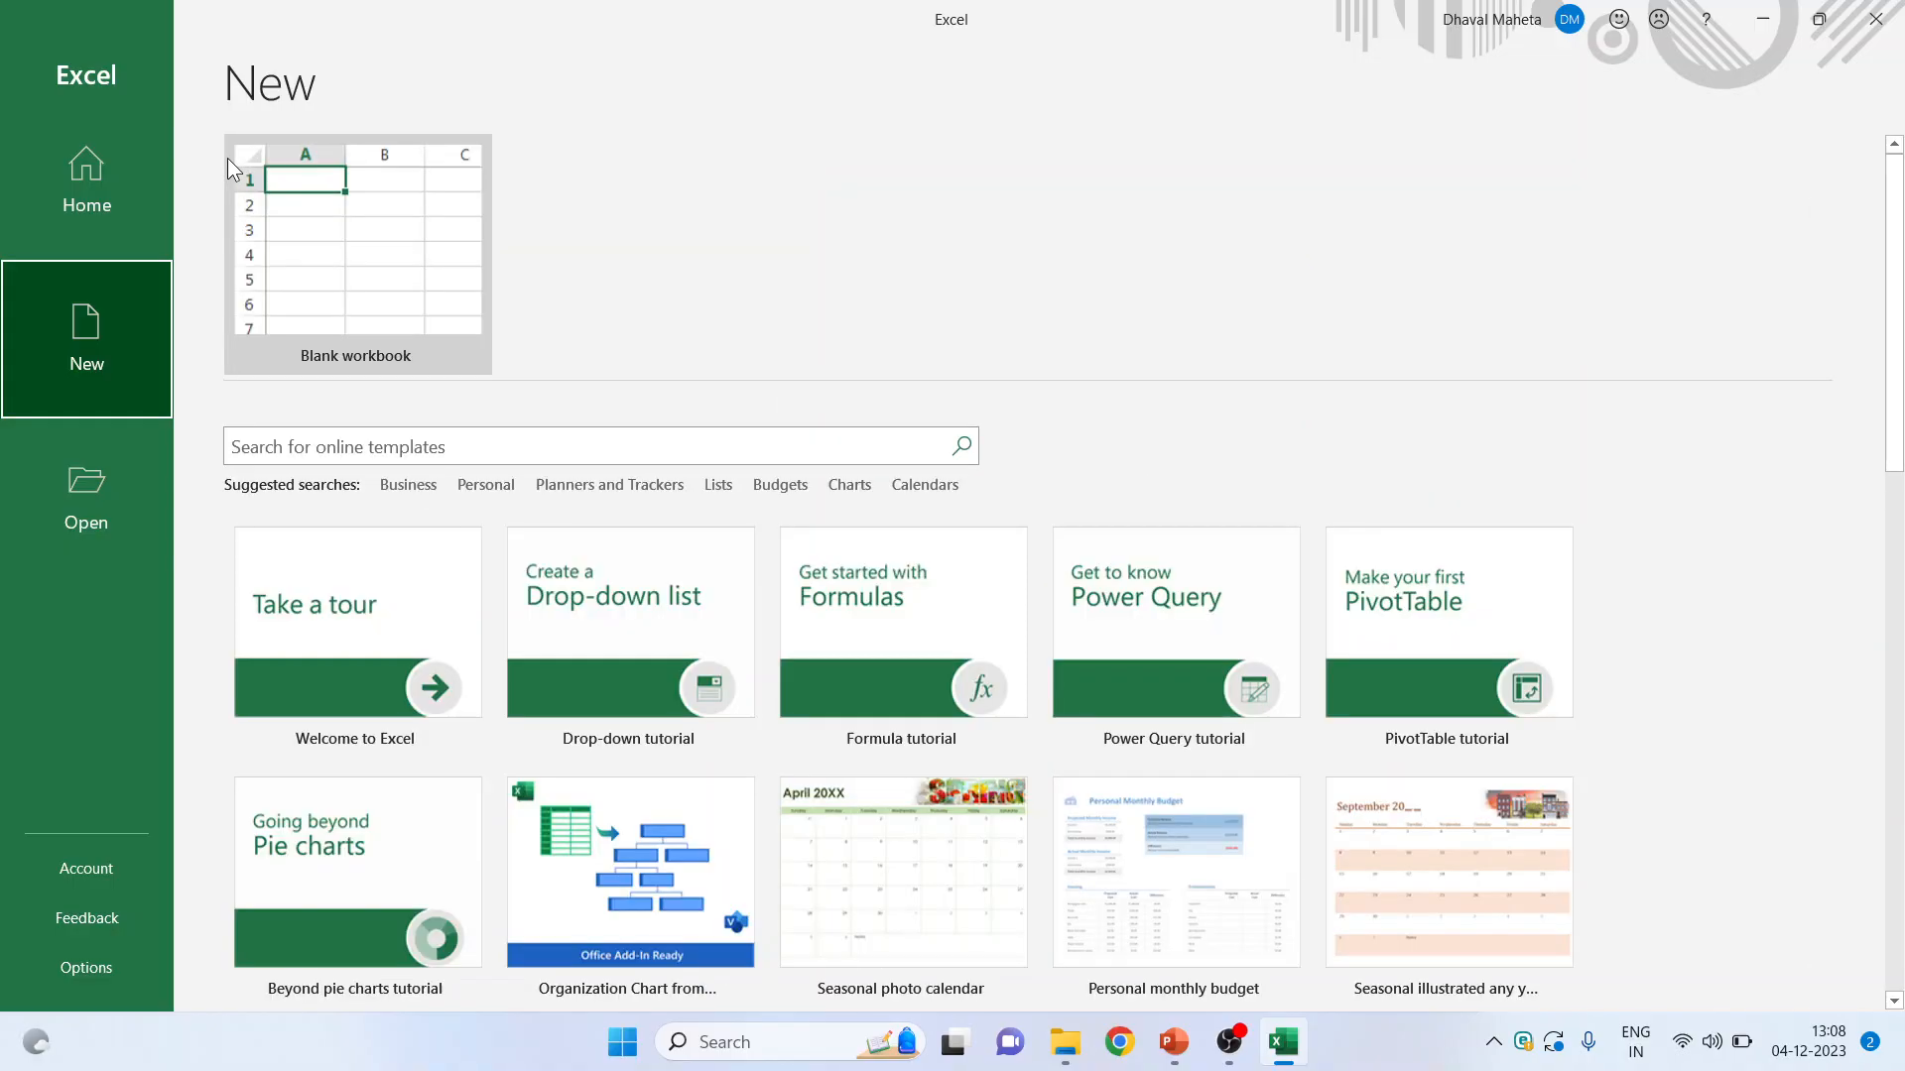
left_click(485, 485)
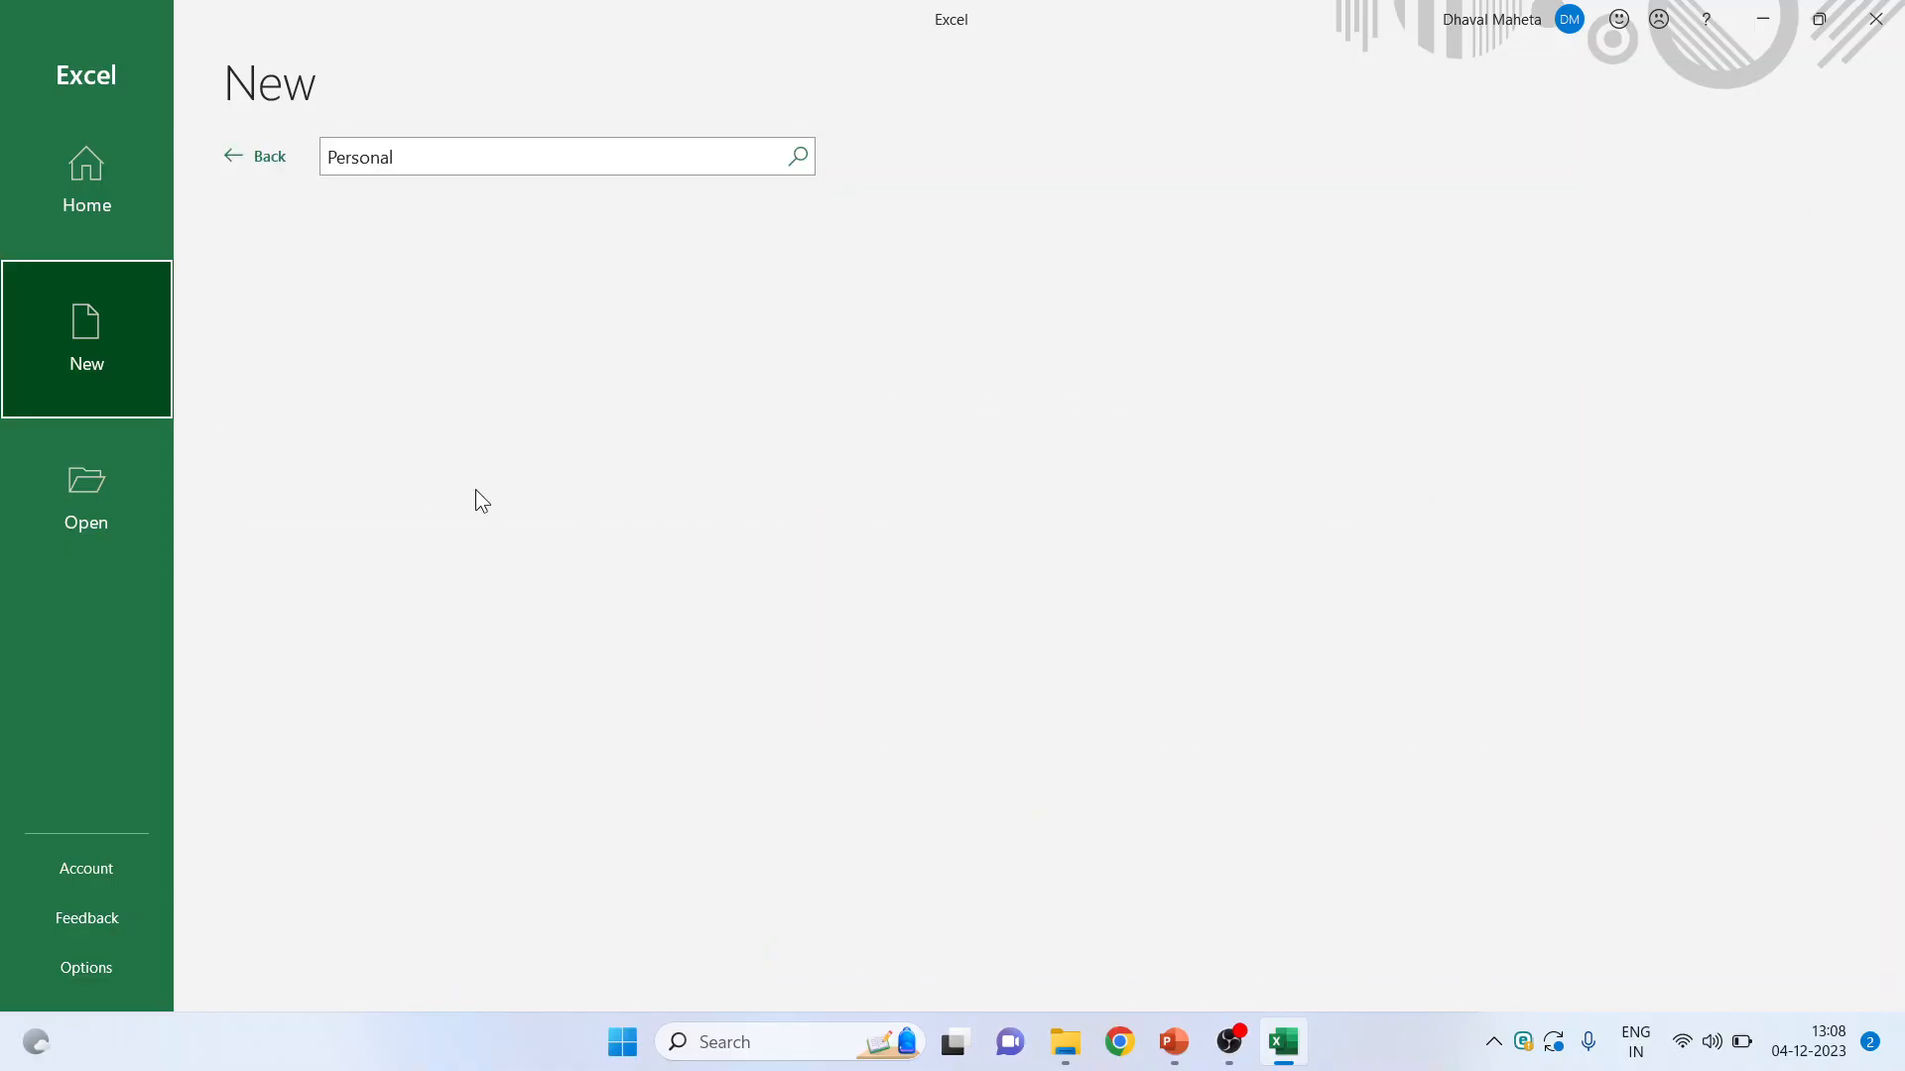
left_click(797, 156)
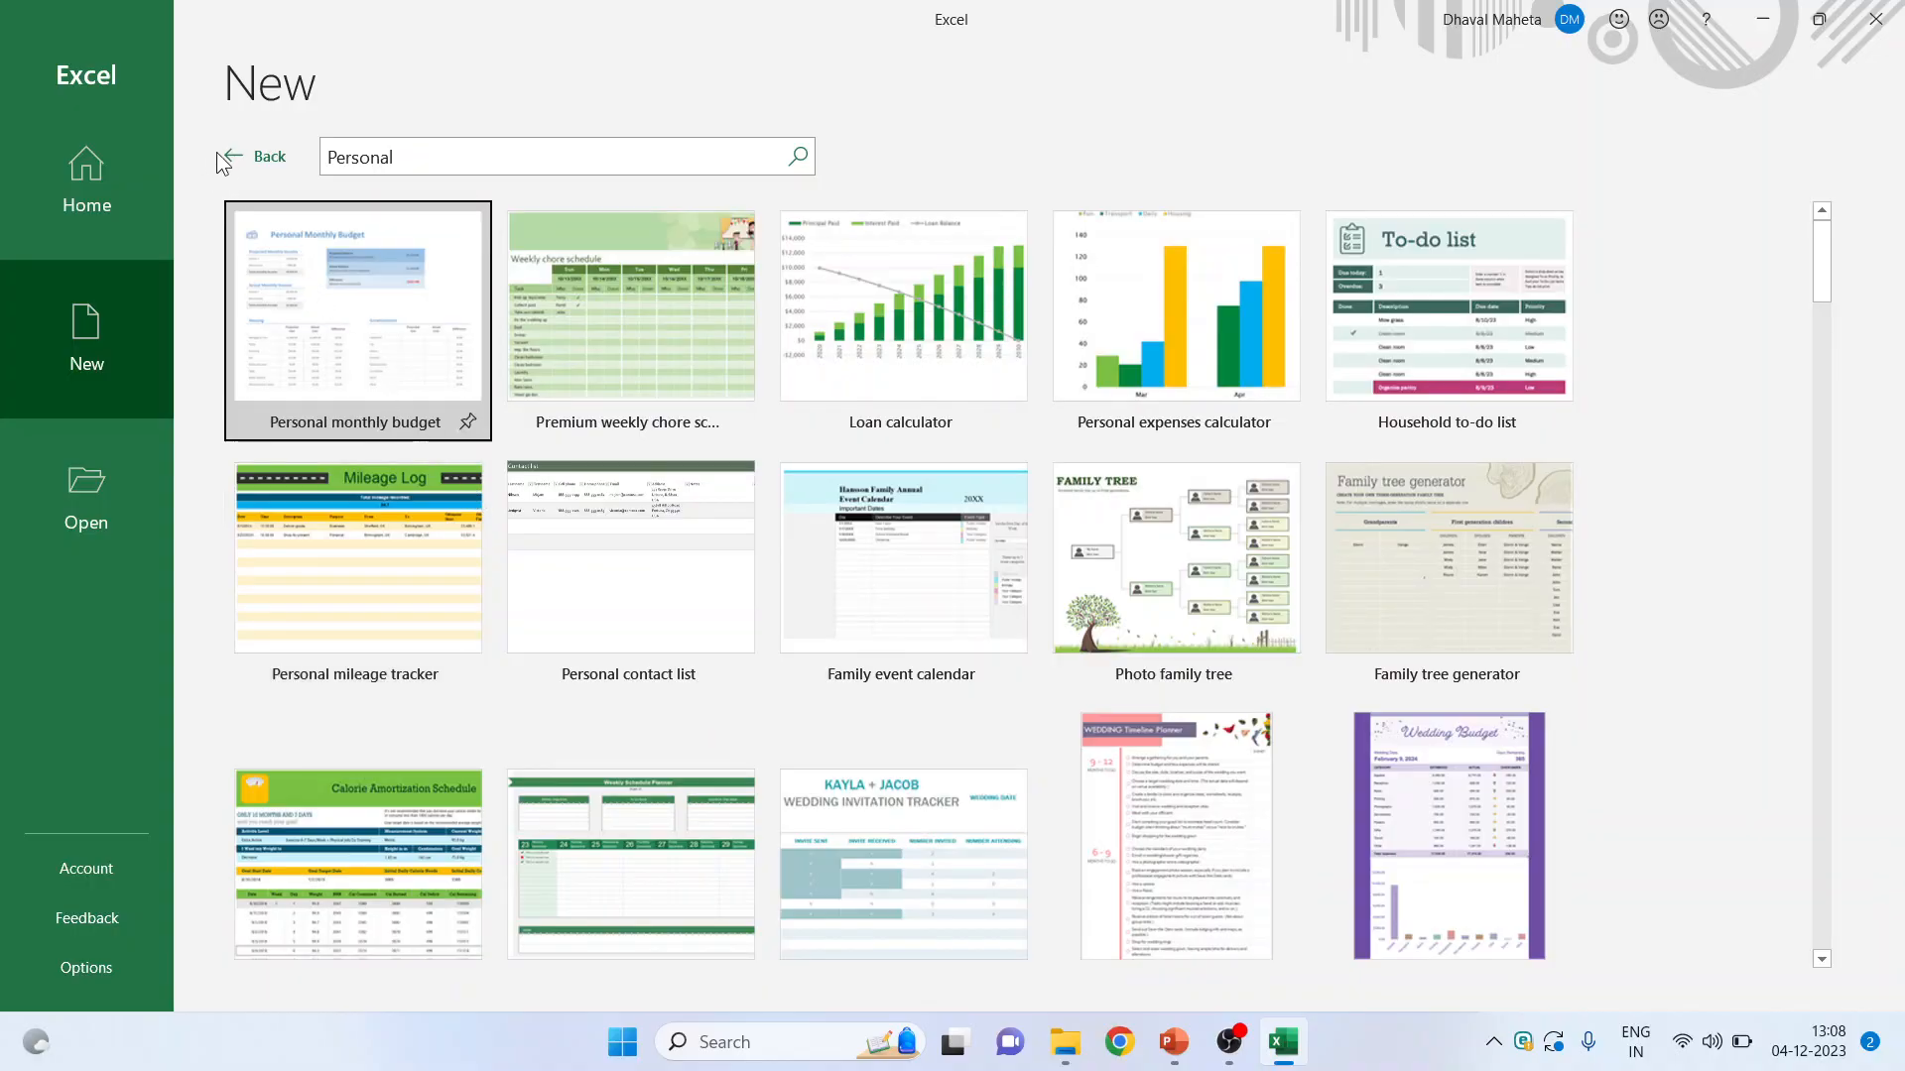
left_click(254, 156)
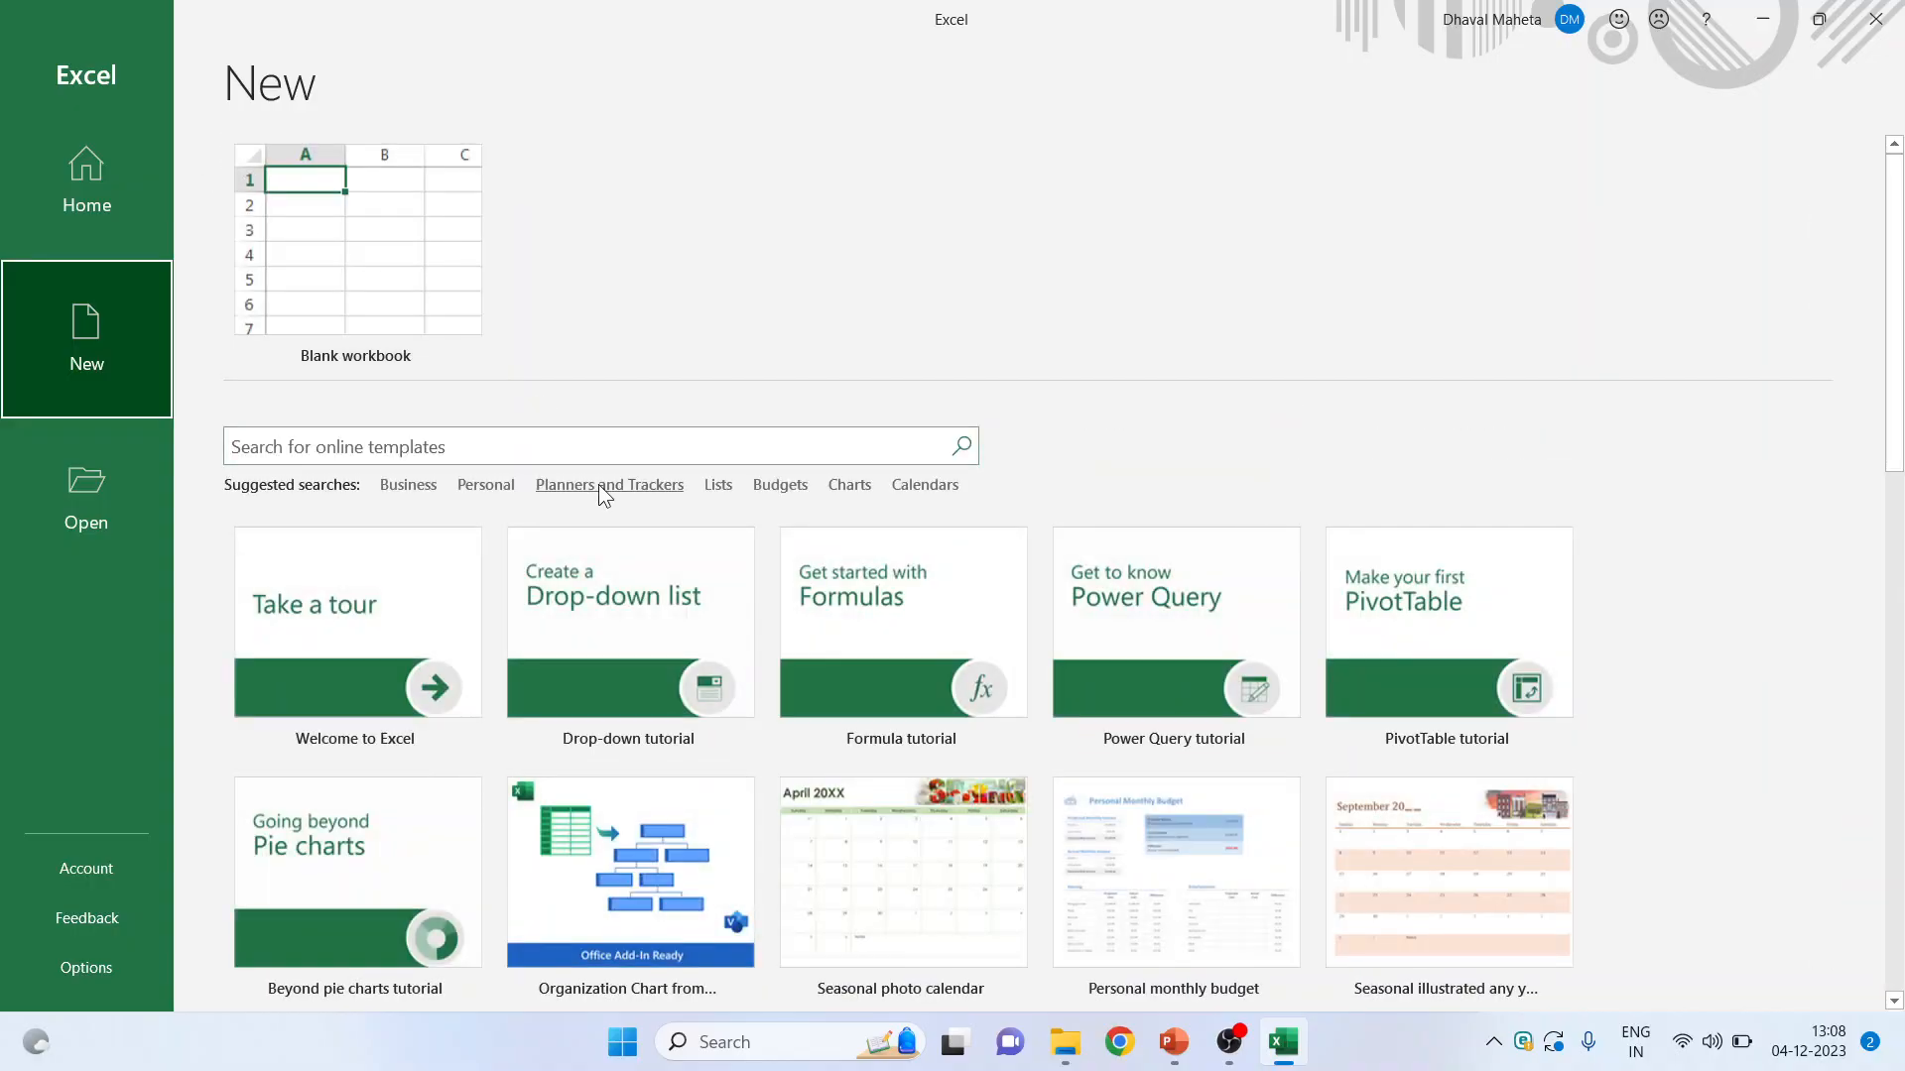
left_click(608, 485)
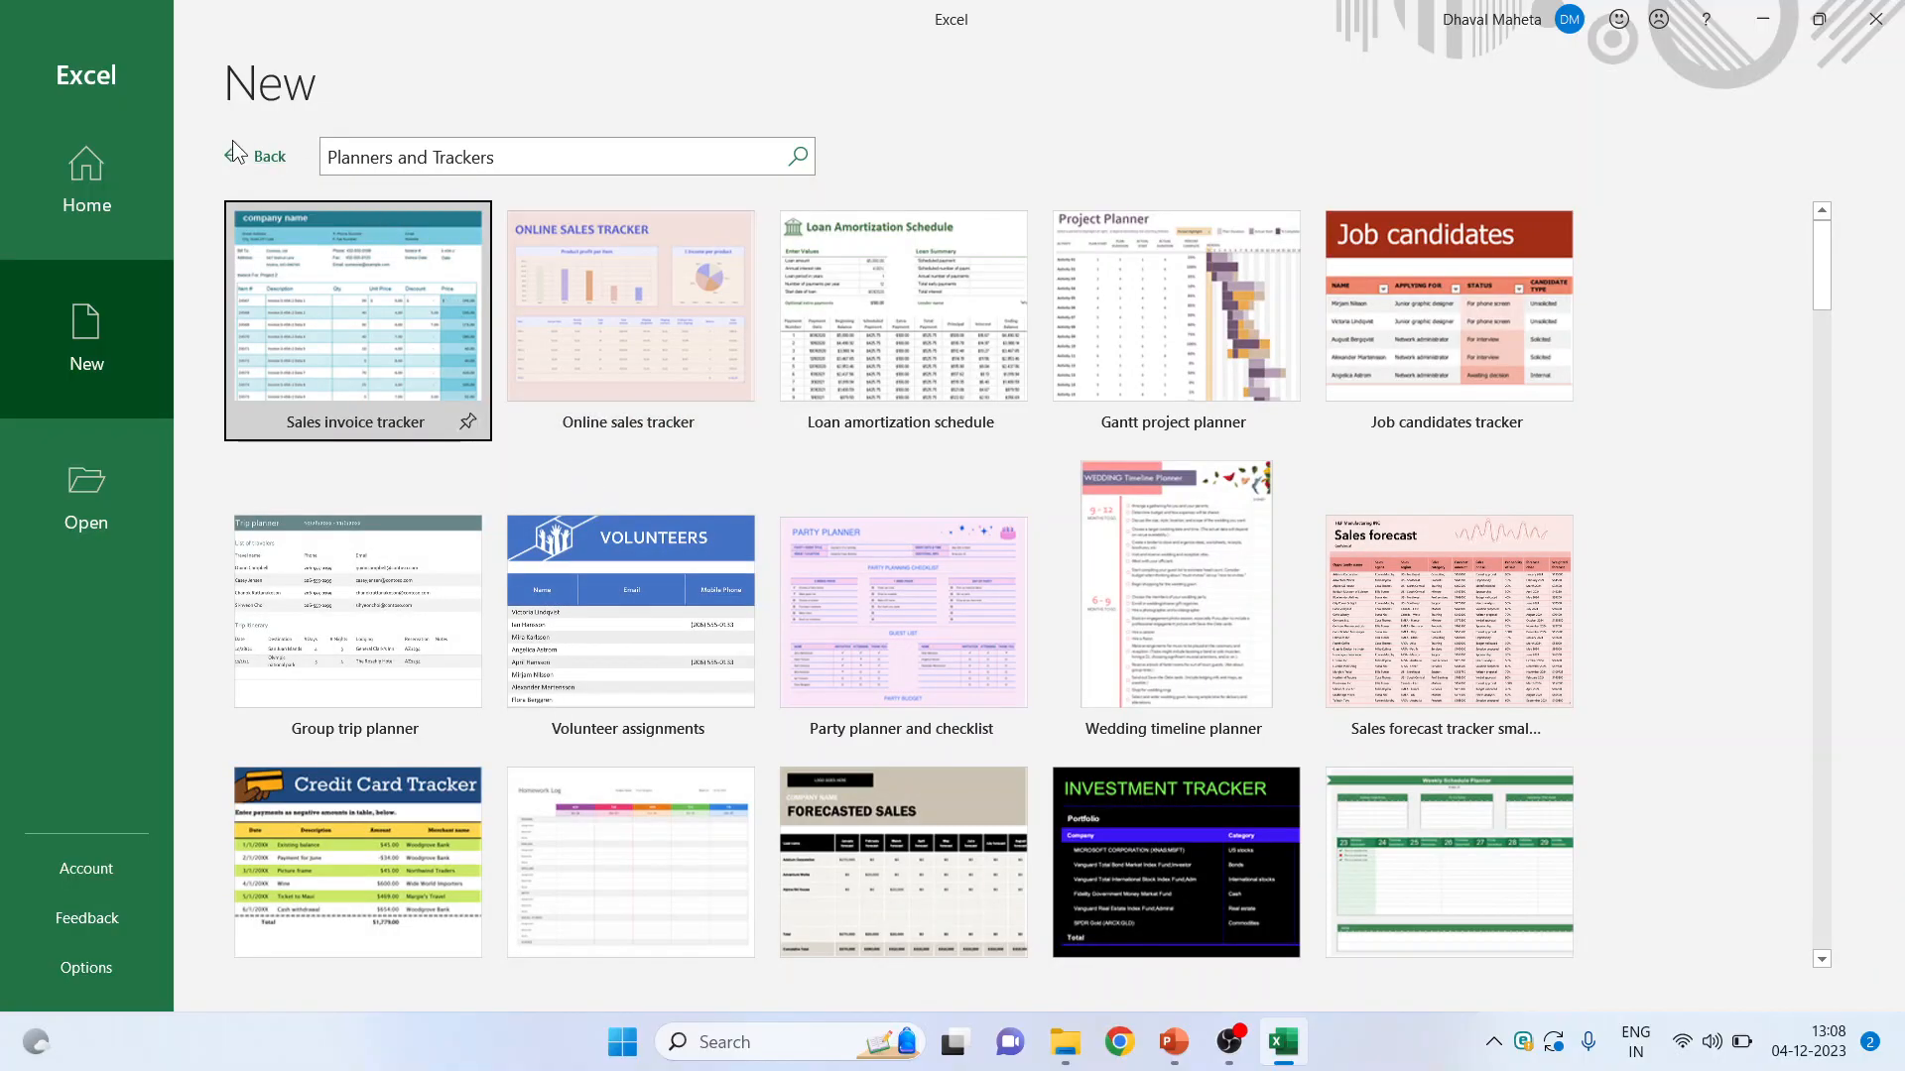
left_click(256, 156)
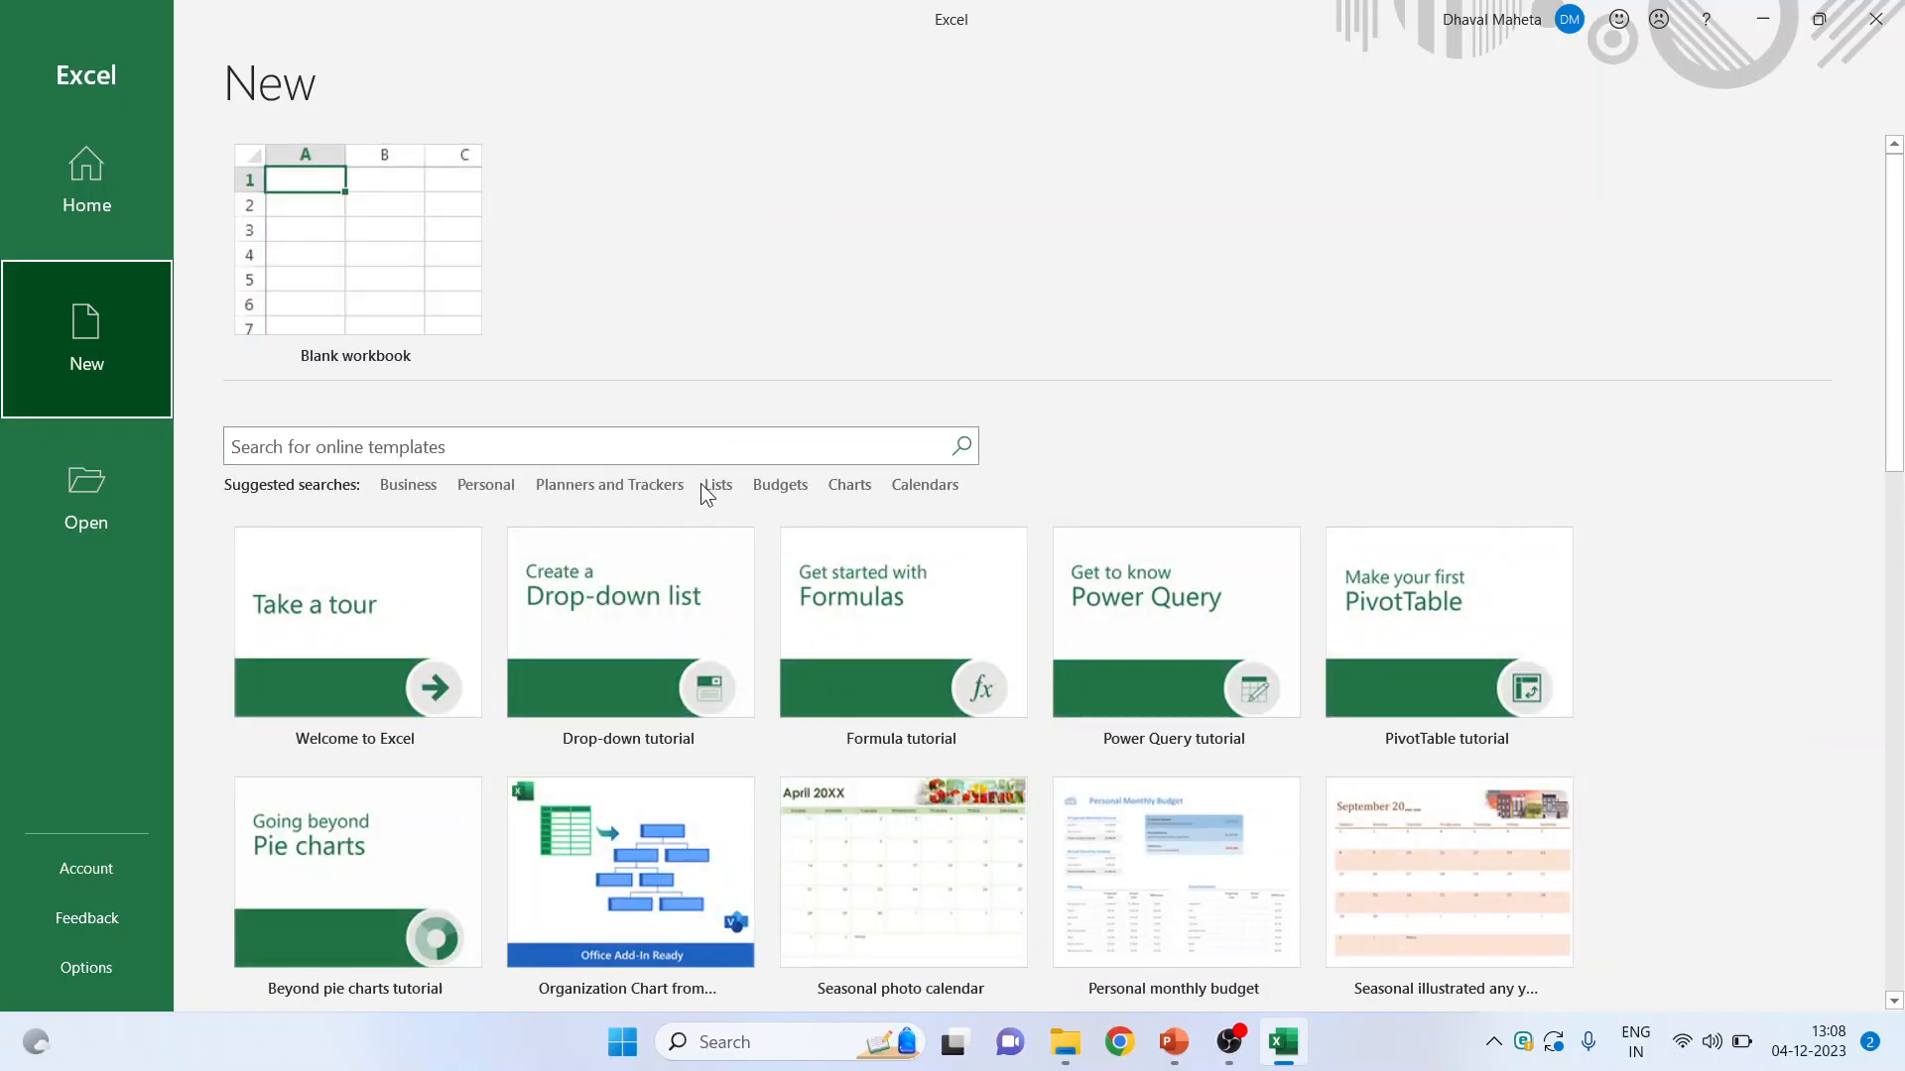
- Browse the Lists, Budgets and Charts templates, ending on the Calendars templates
left_click(715, 485)
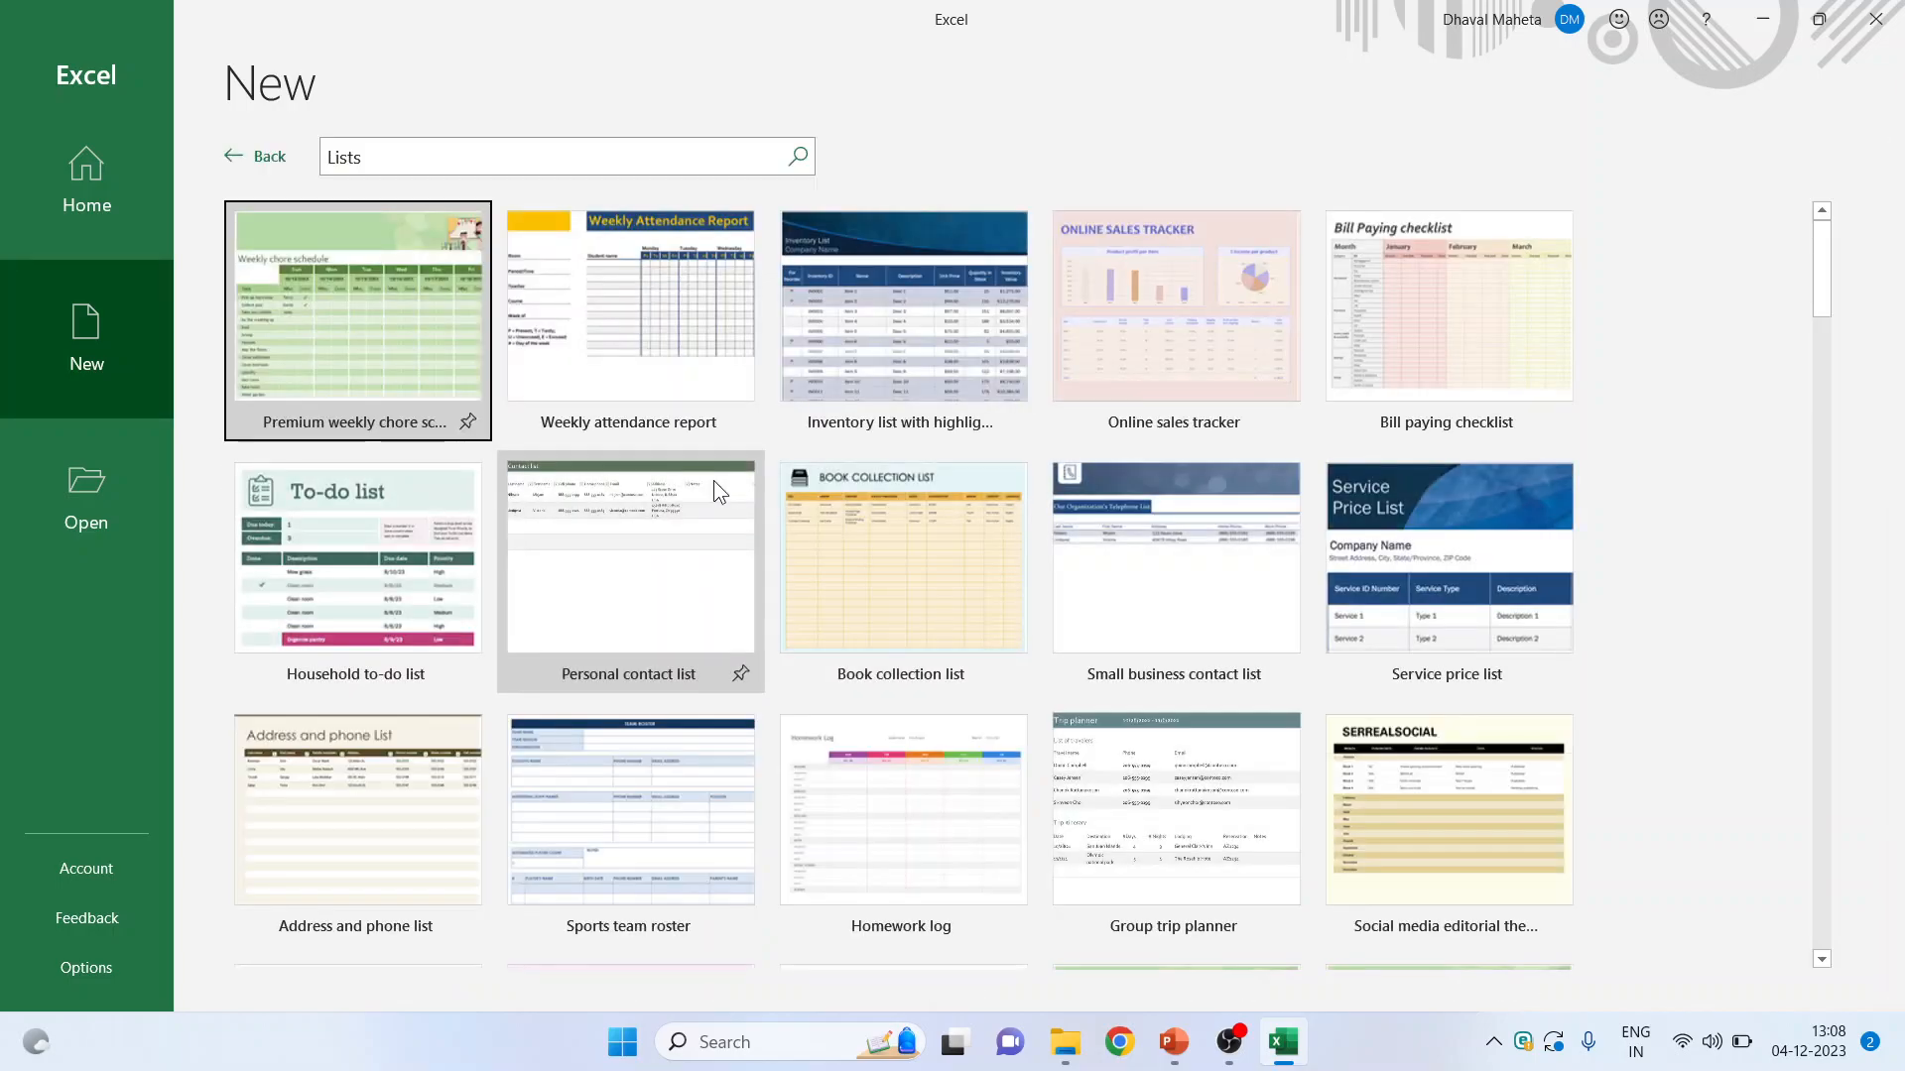
left_click(255, 156)
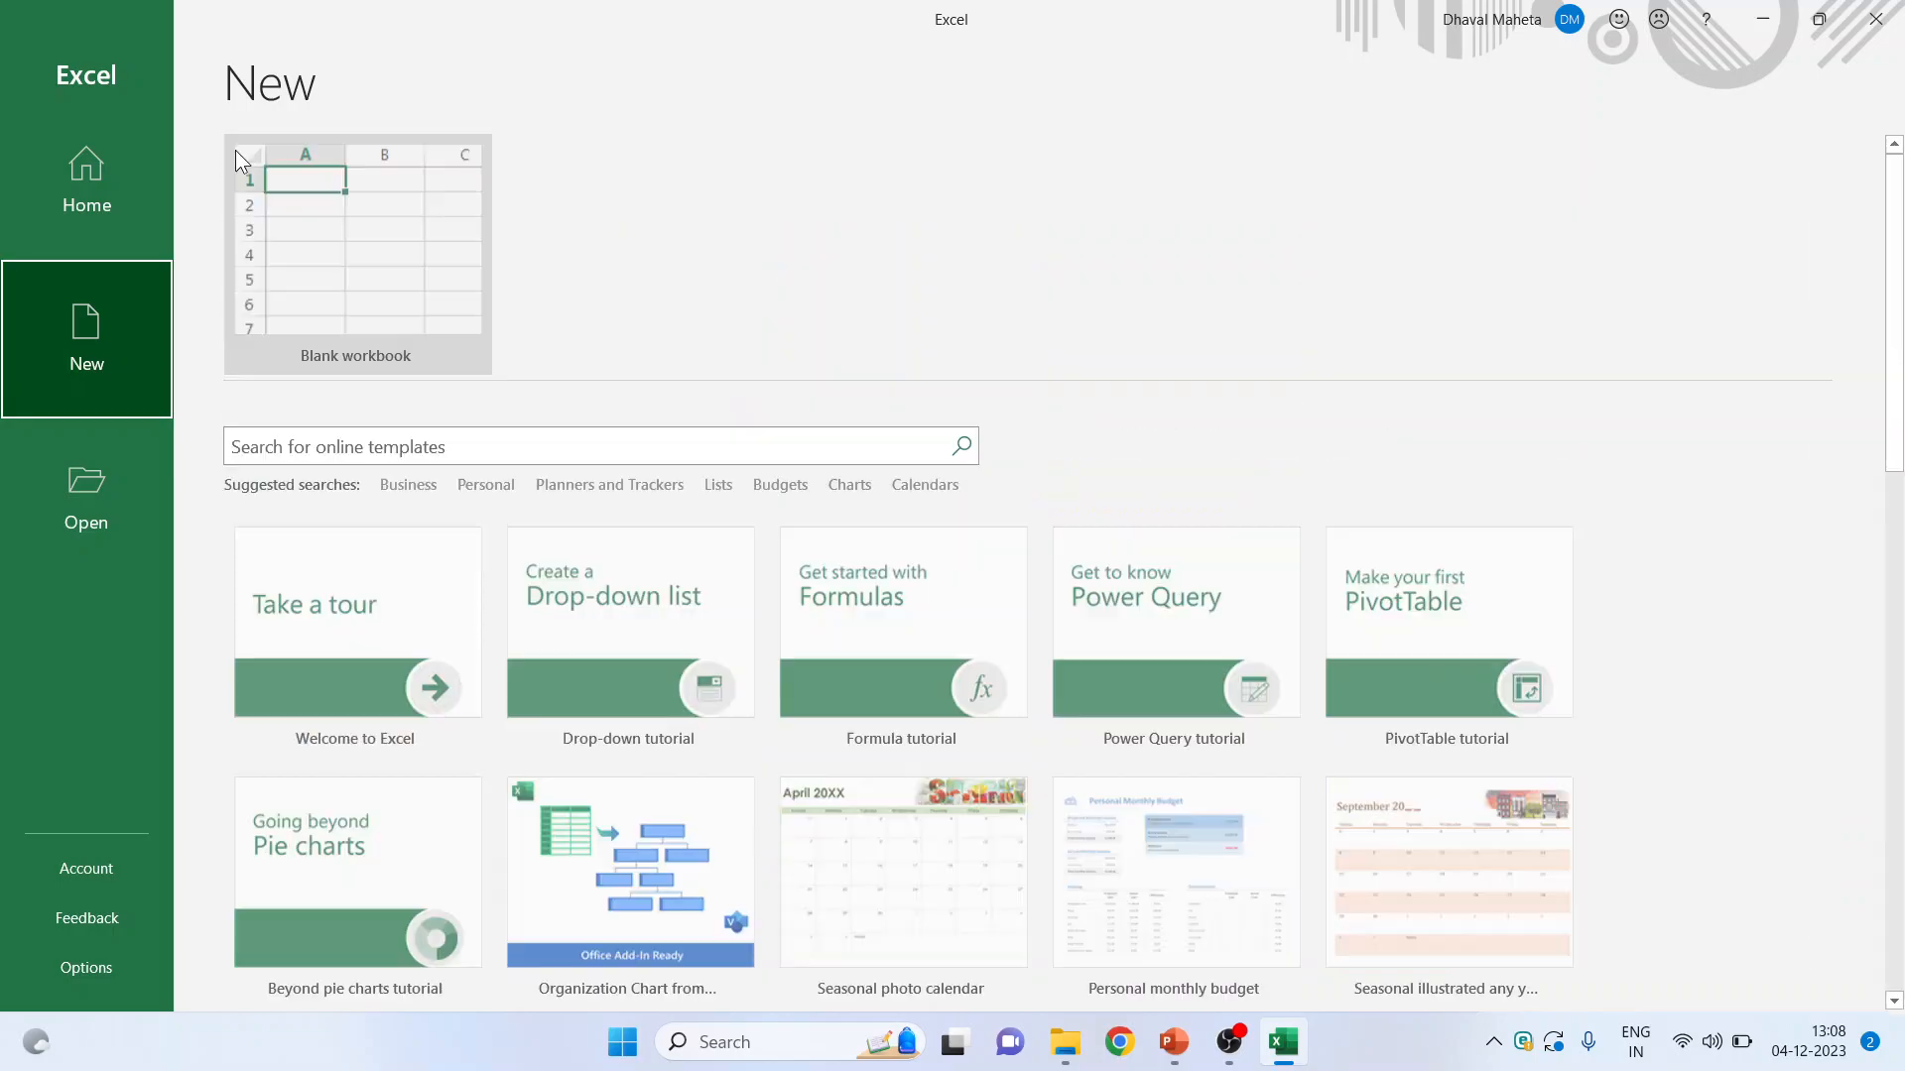
left_click(780, 485)
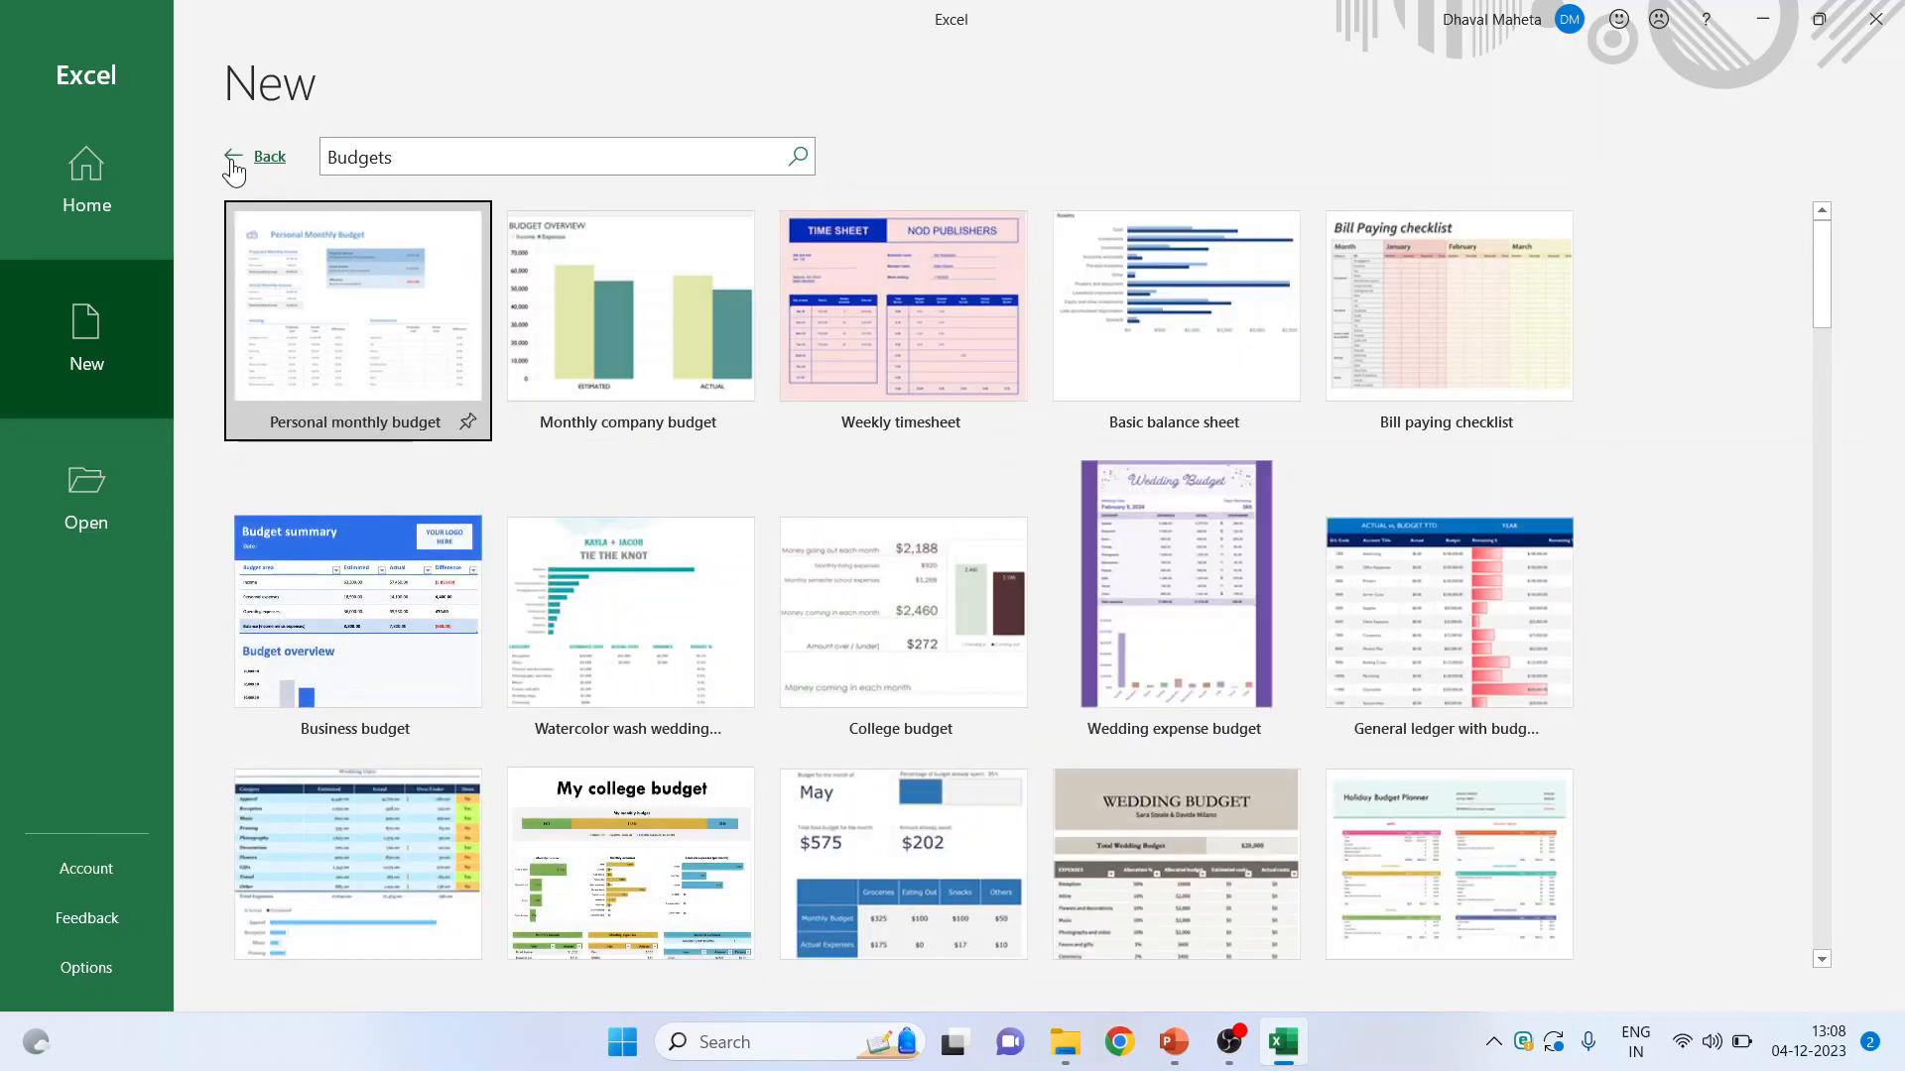
left_click(268, 155)
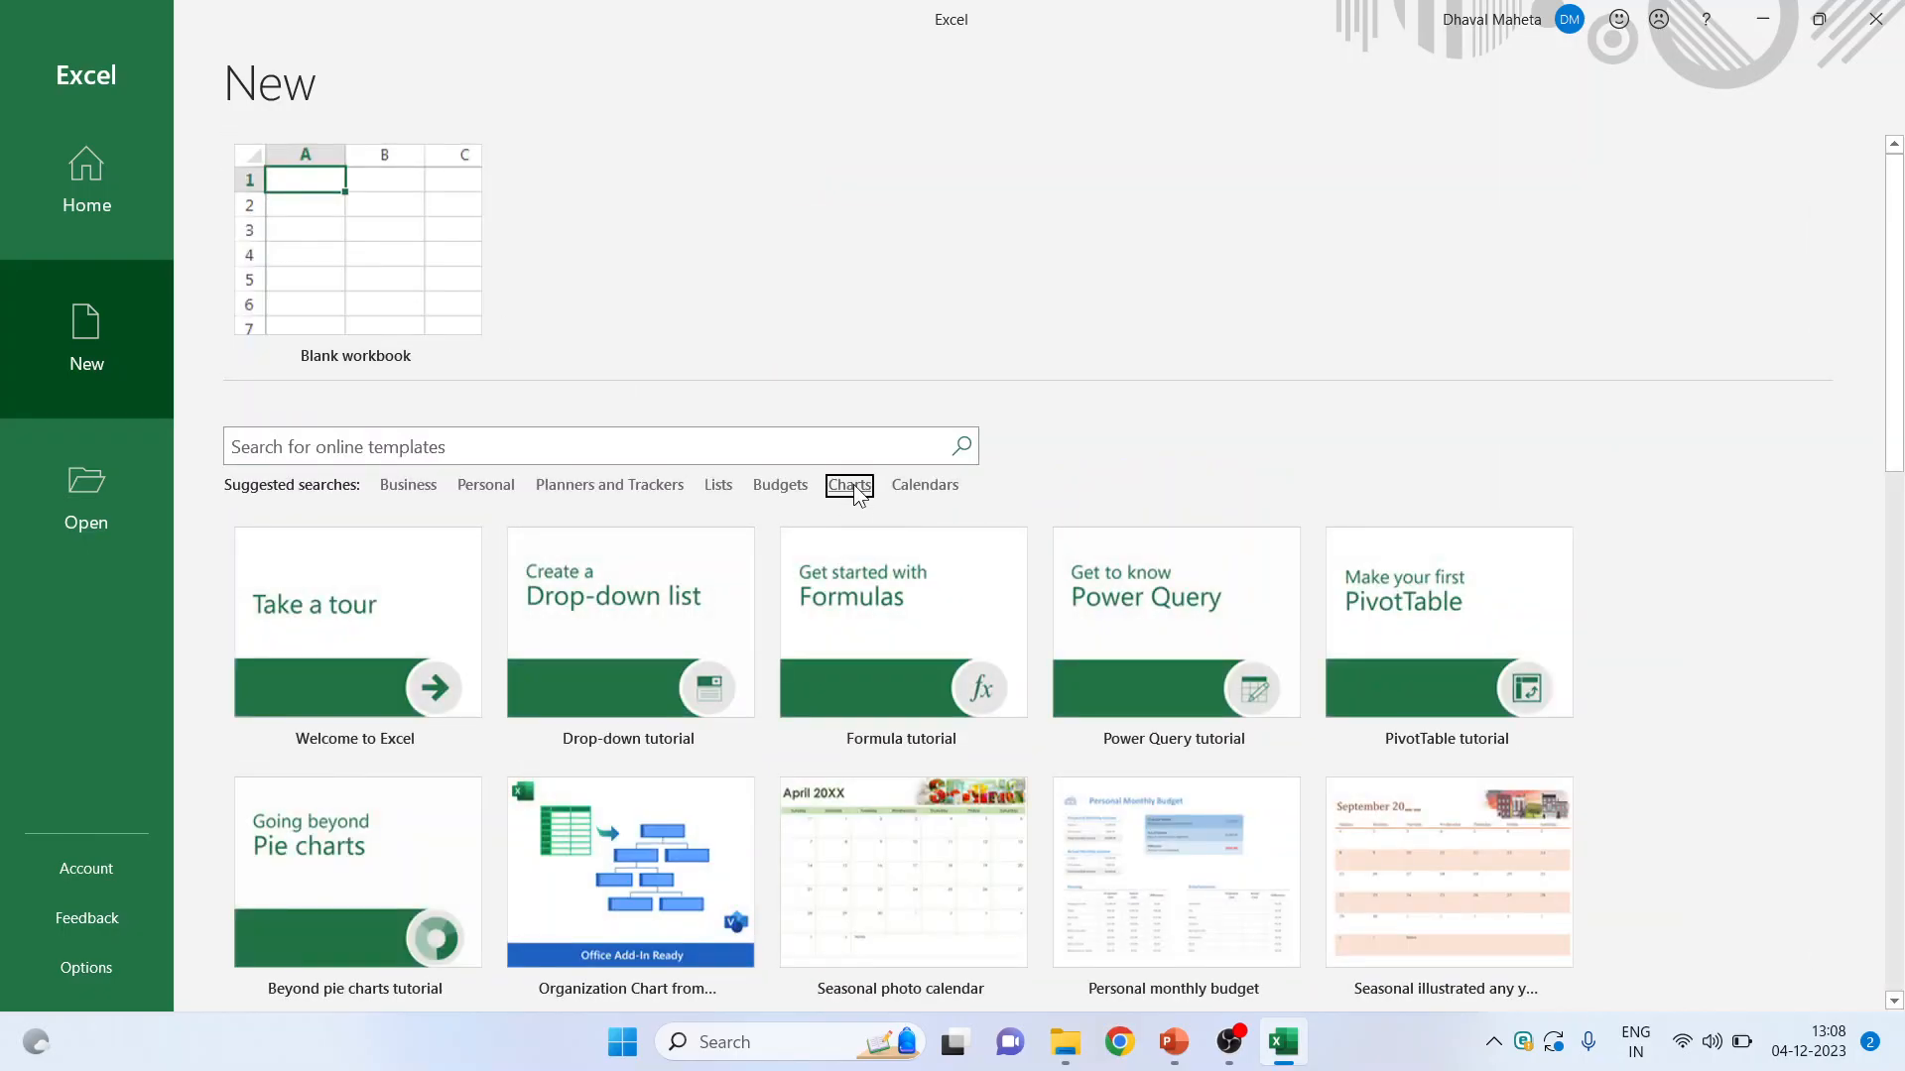
left_click(848, 485)
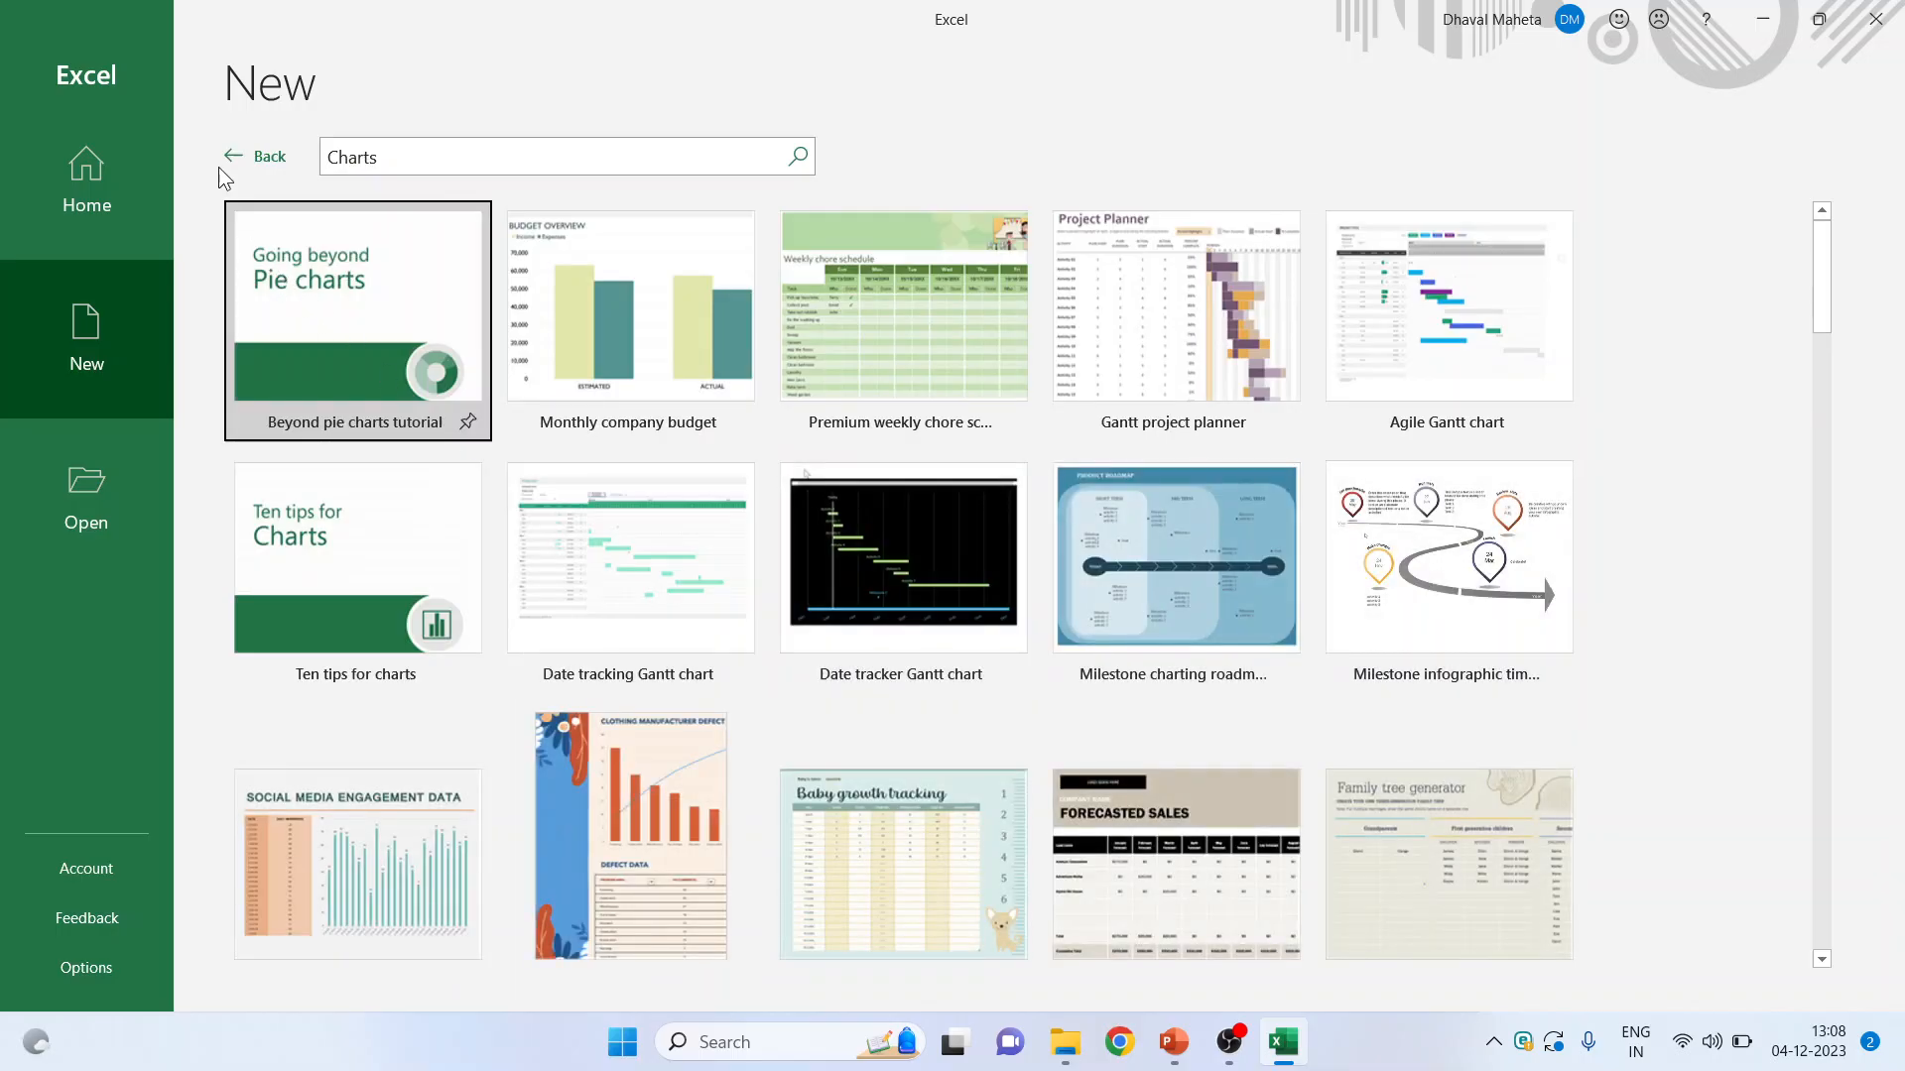
left_click(260, 156)
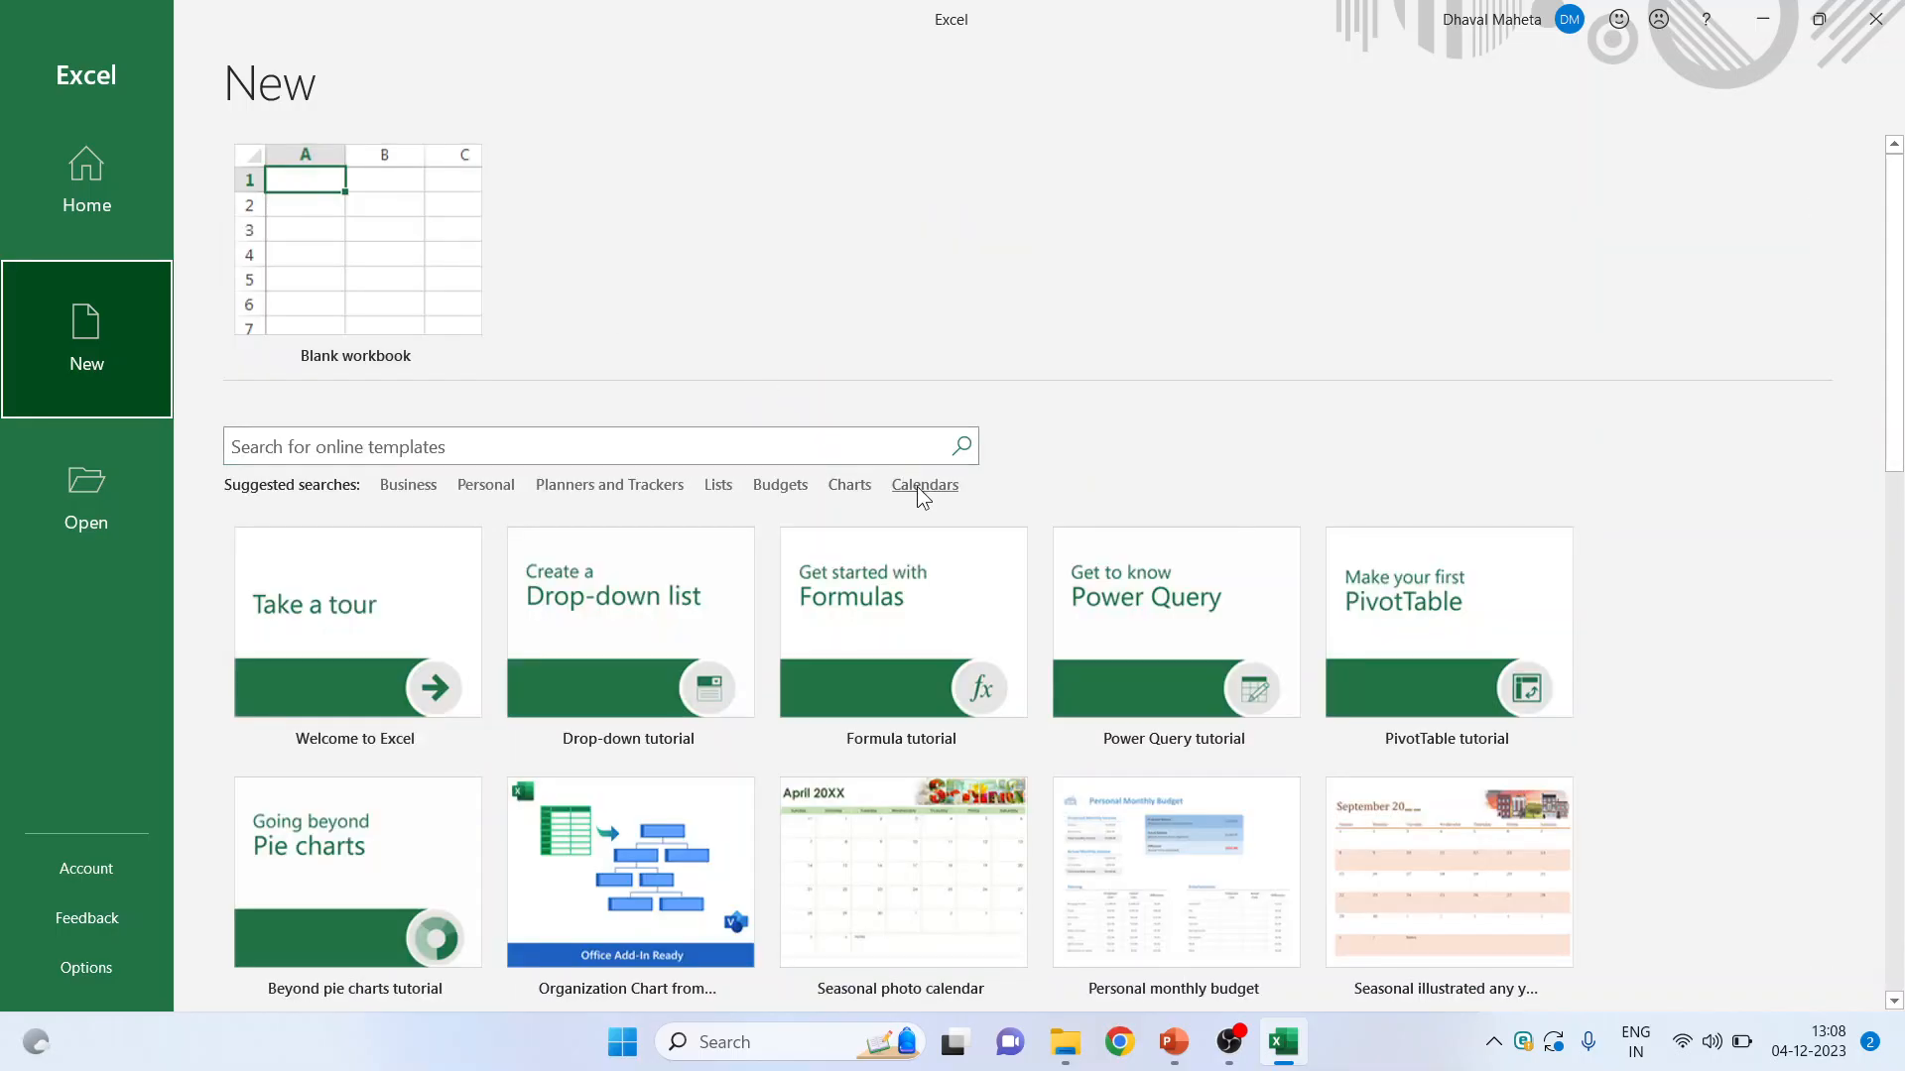
left_click(924, 485)
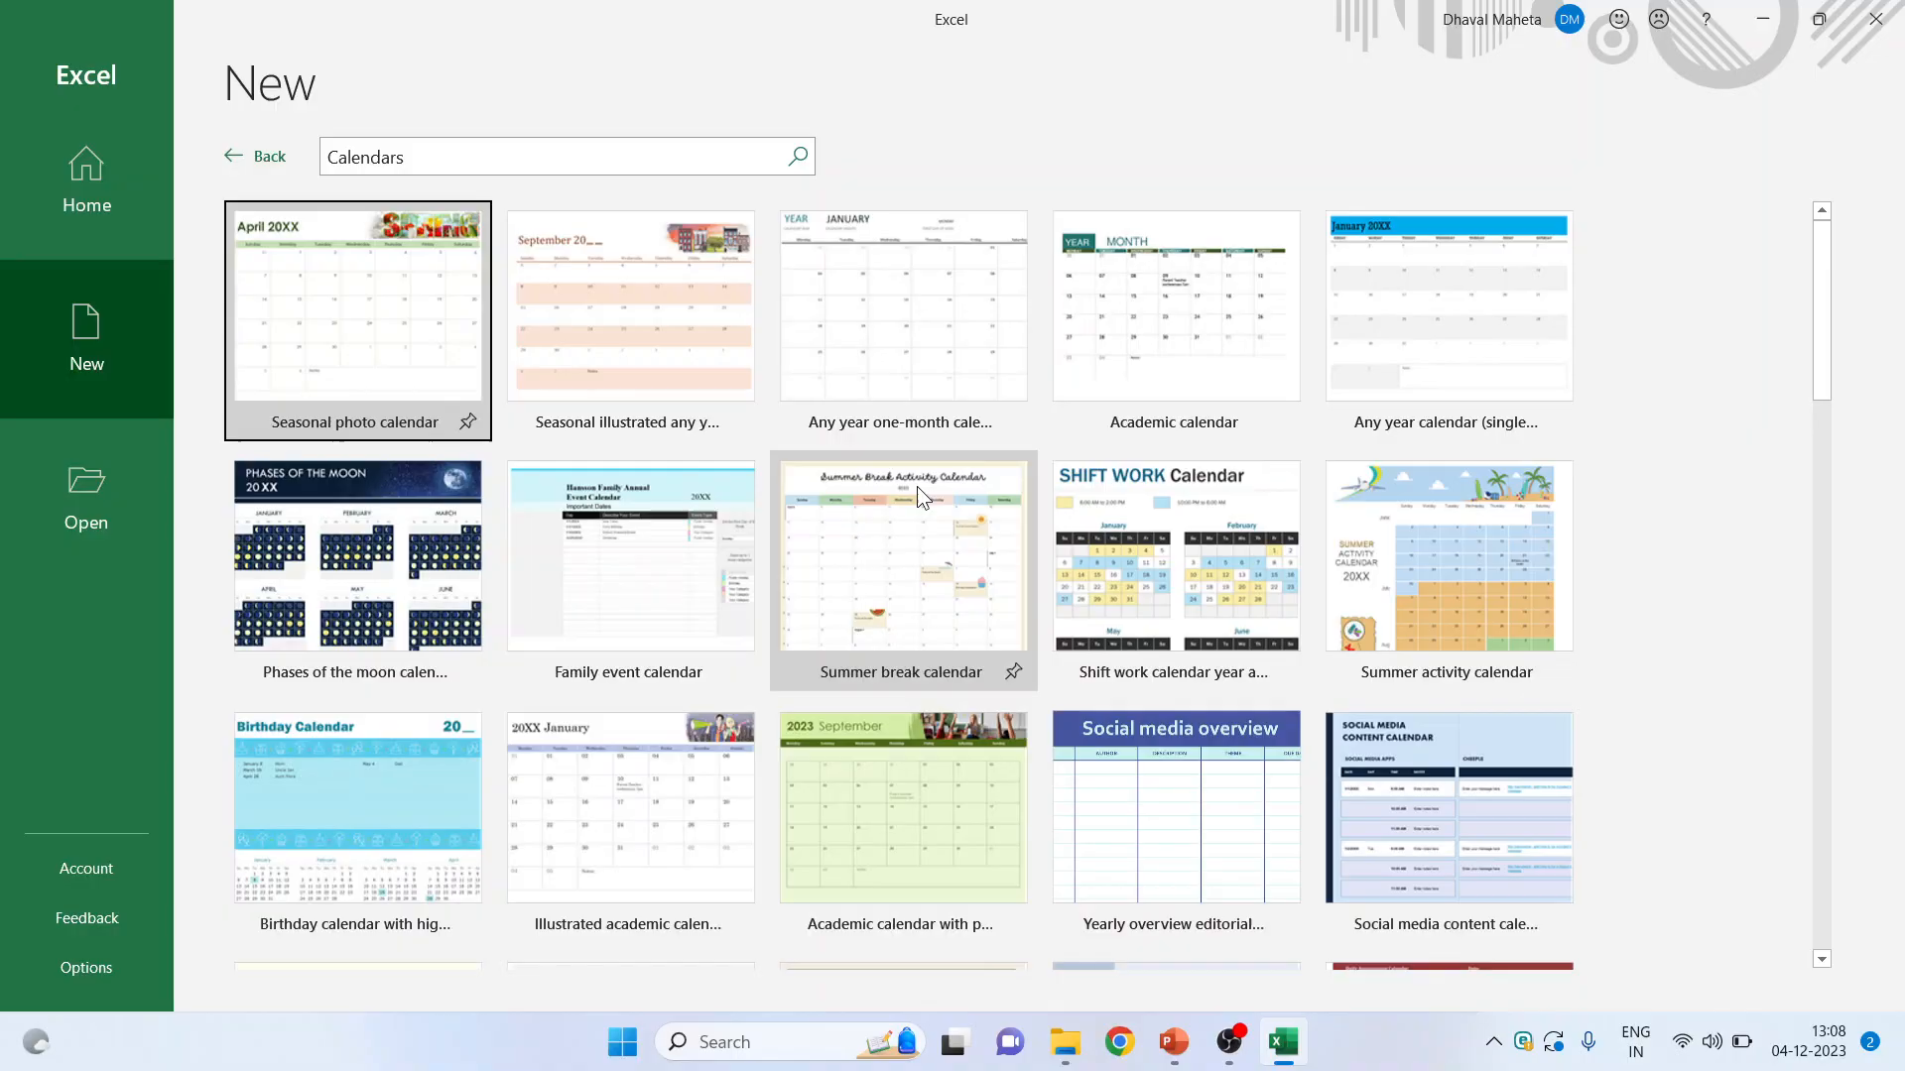
mouse_move(86, 194)
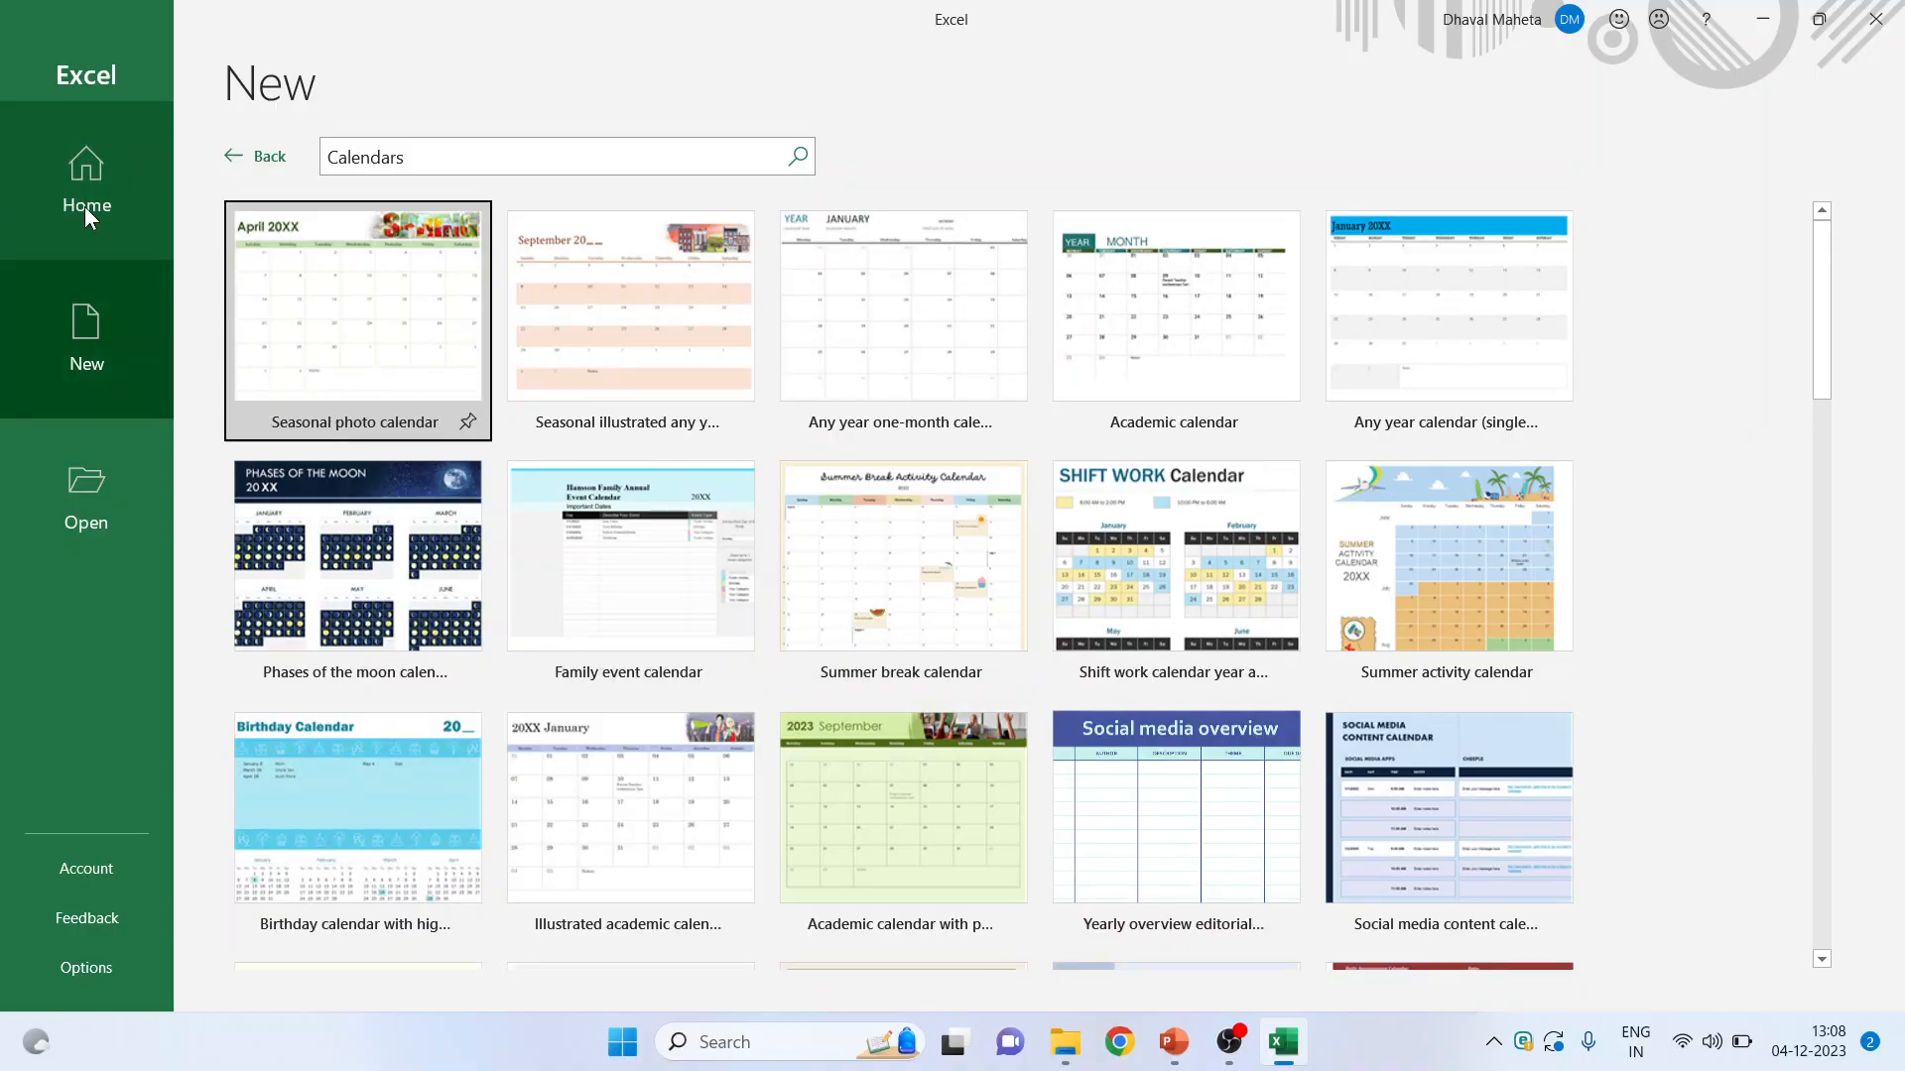
- Return to the start screen, check the Pinned list, then switch back to Recent workbooks
left_click(86, 183)
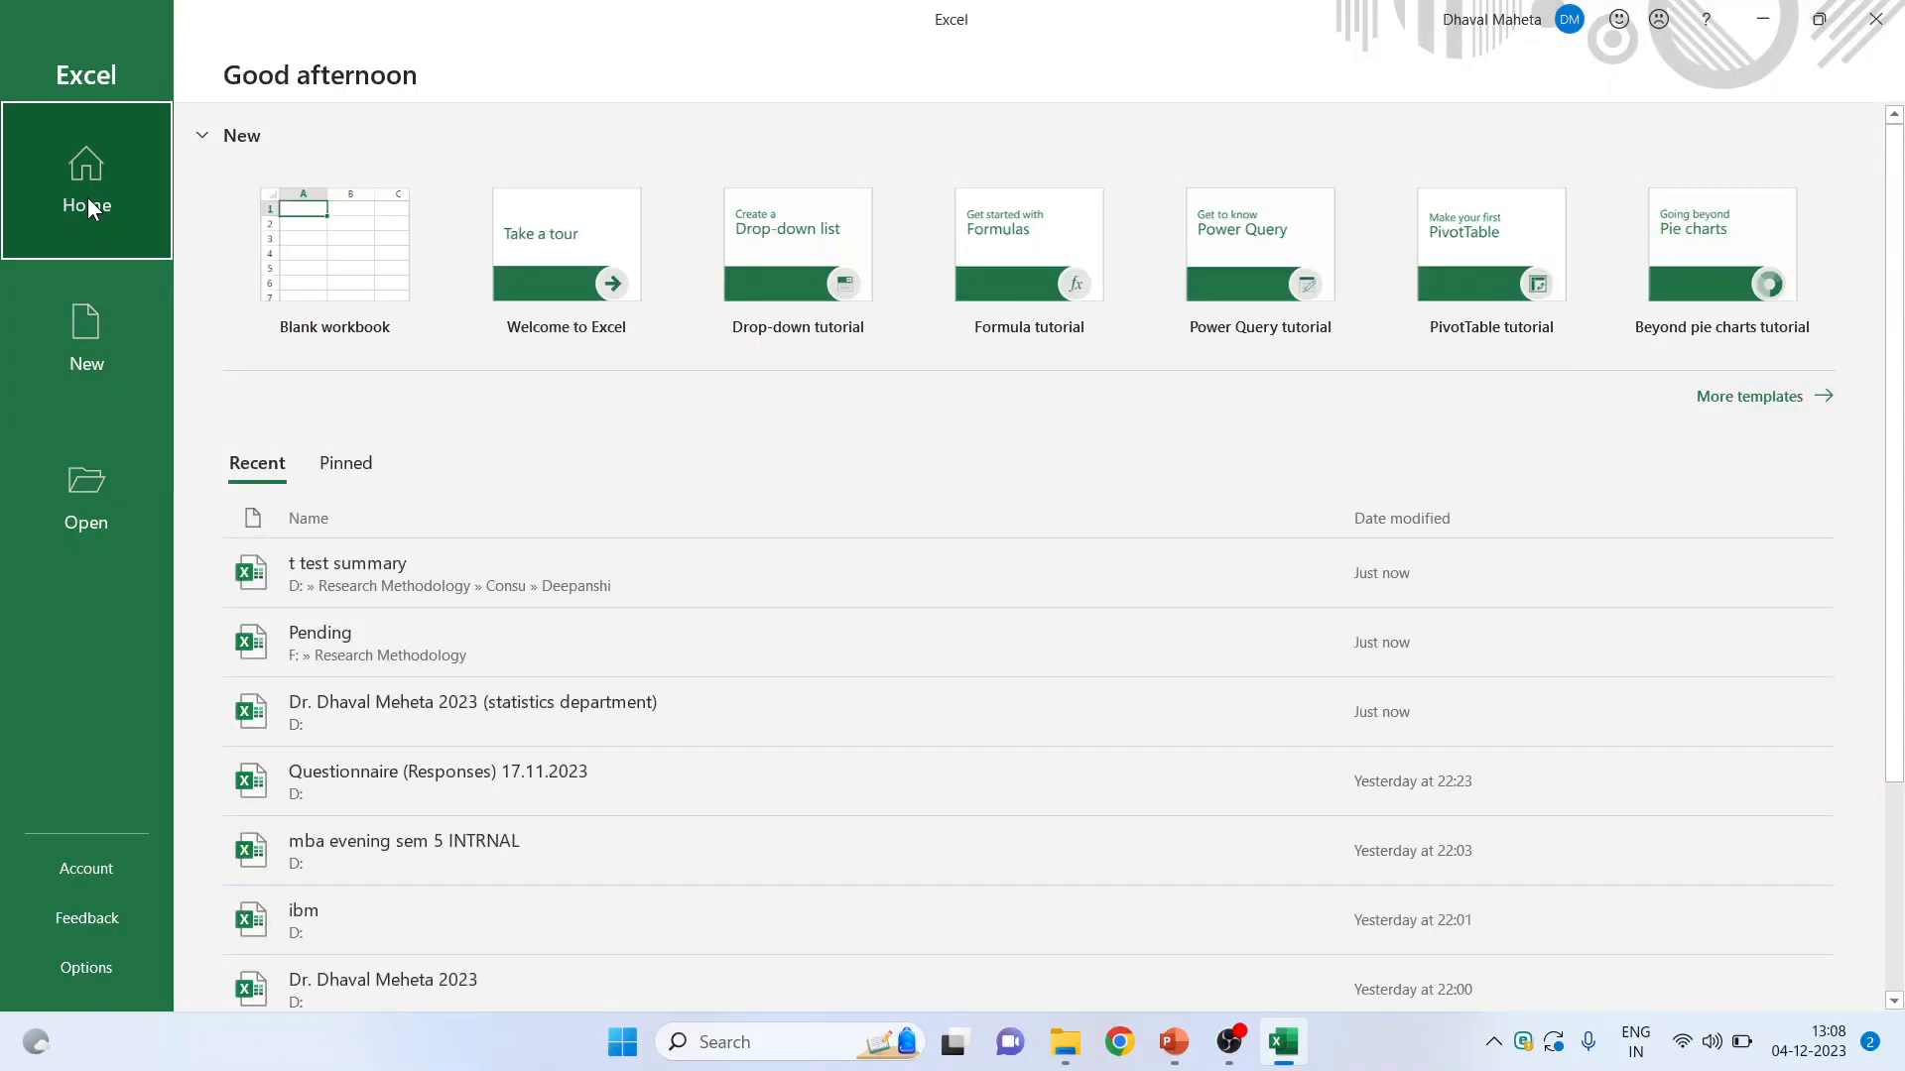
mouse_move(265, 482)
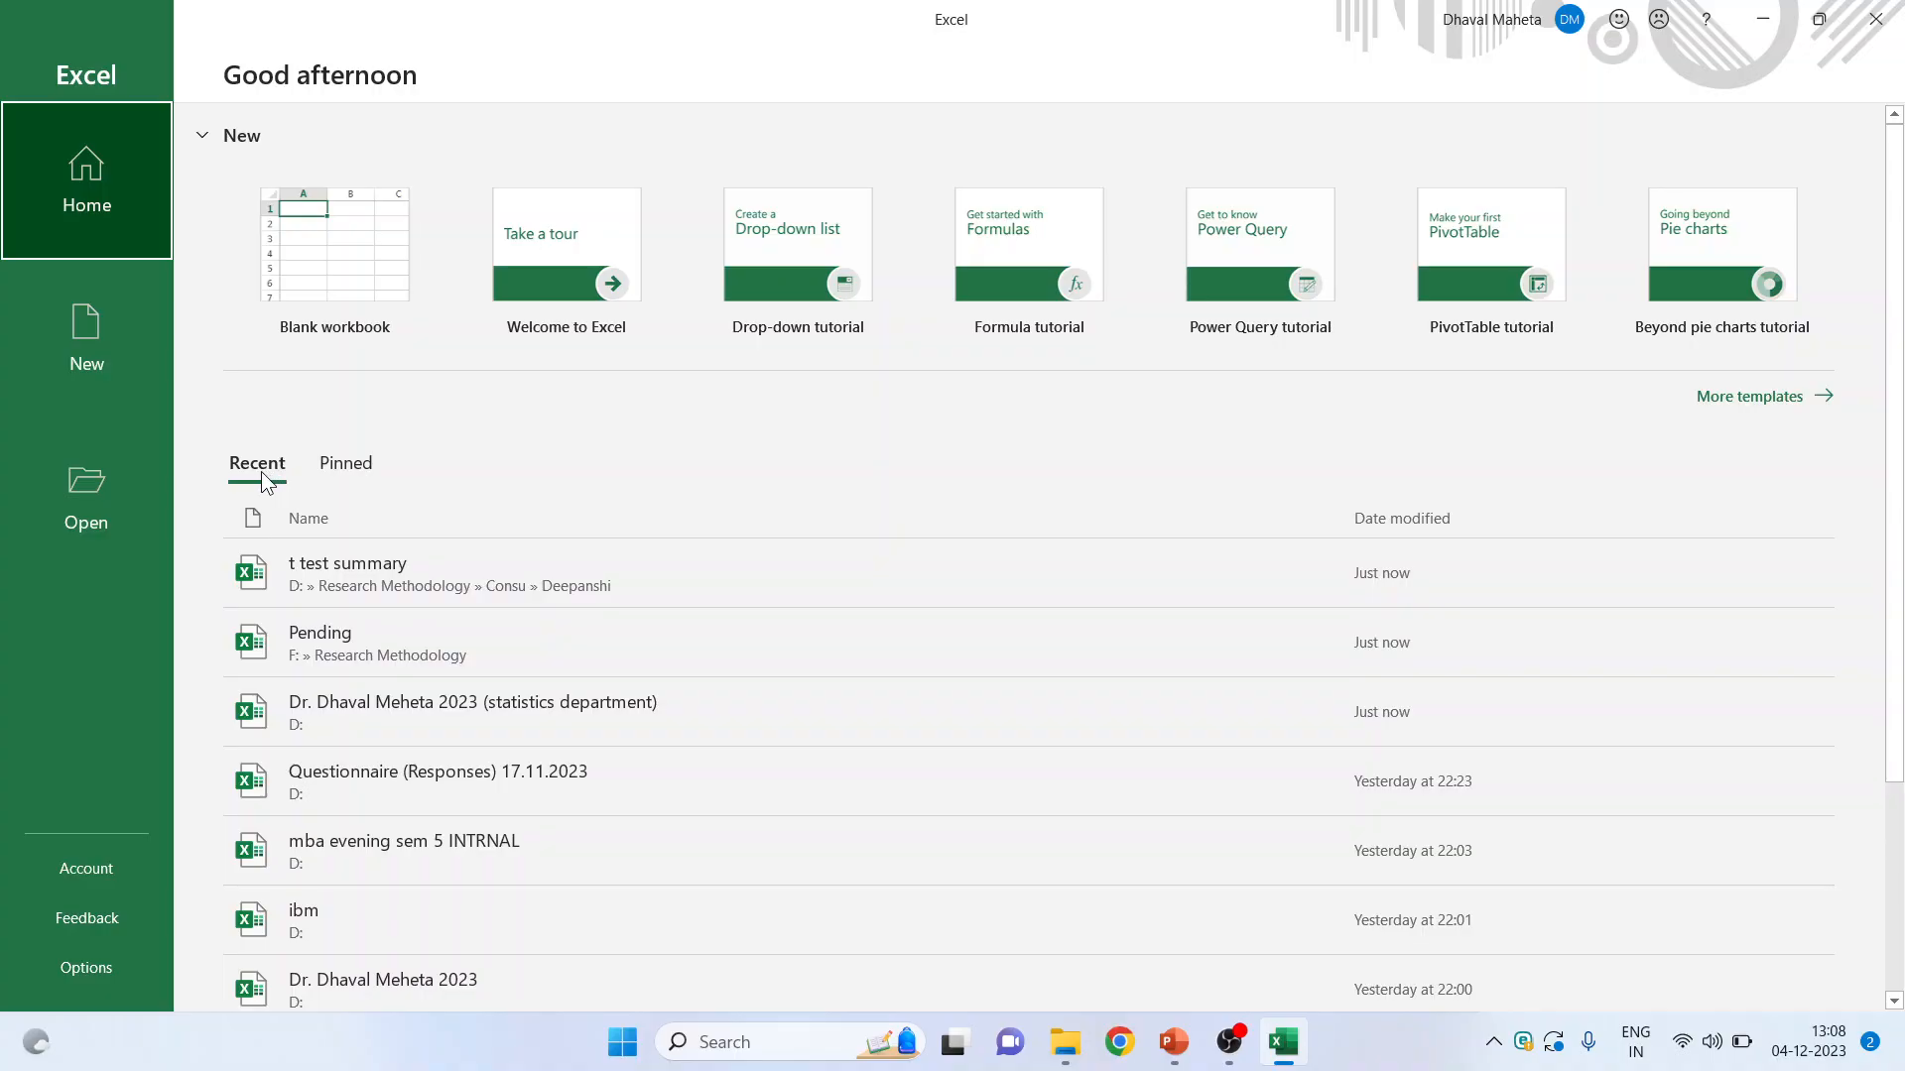
mouse_move(345, 474)
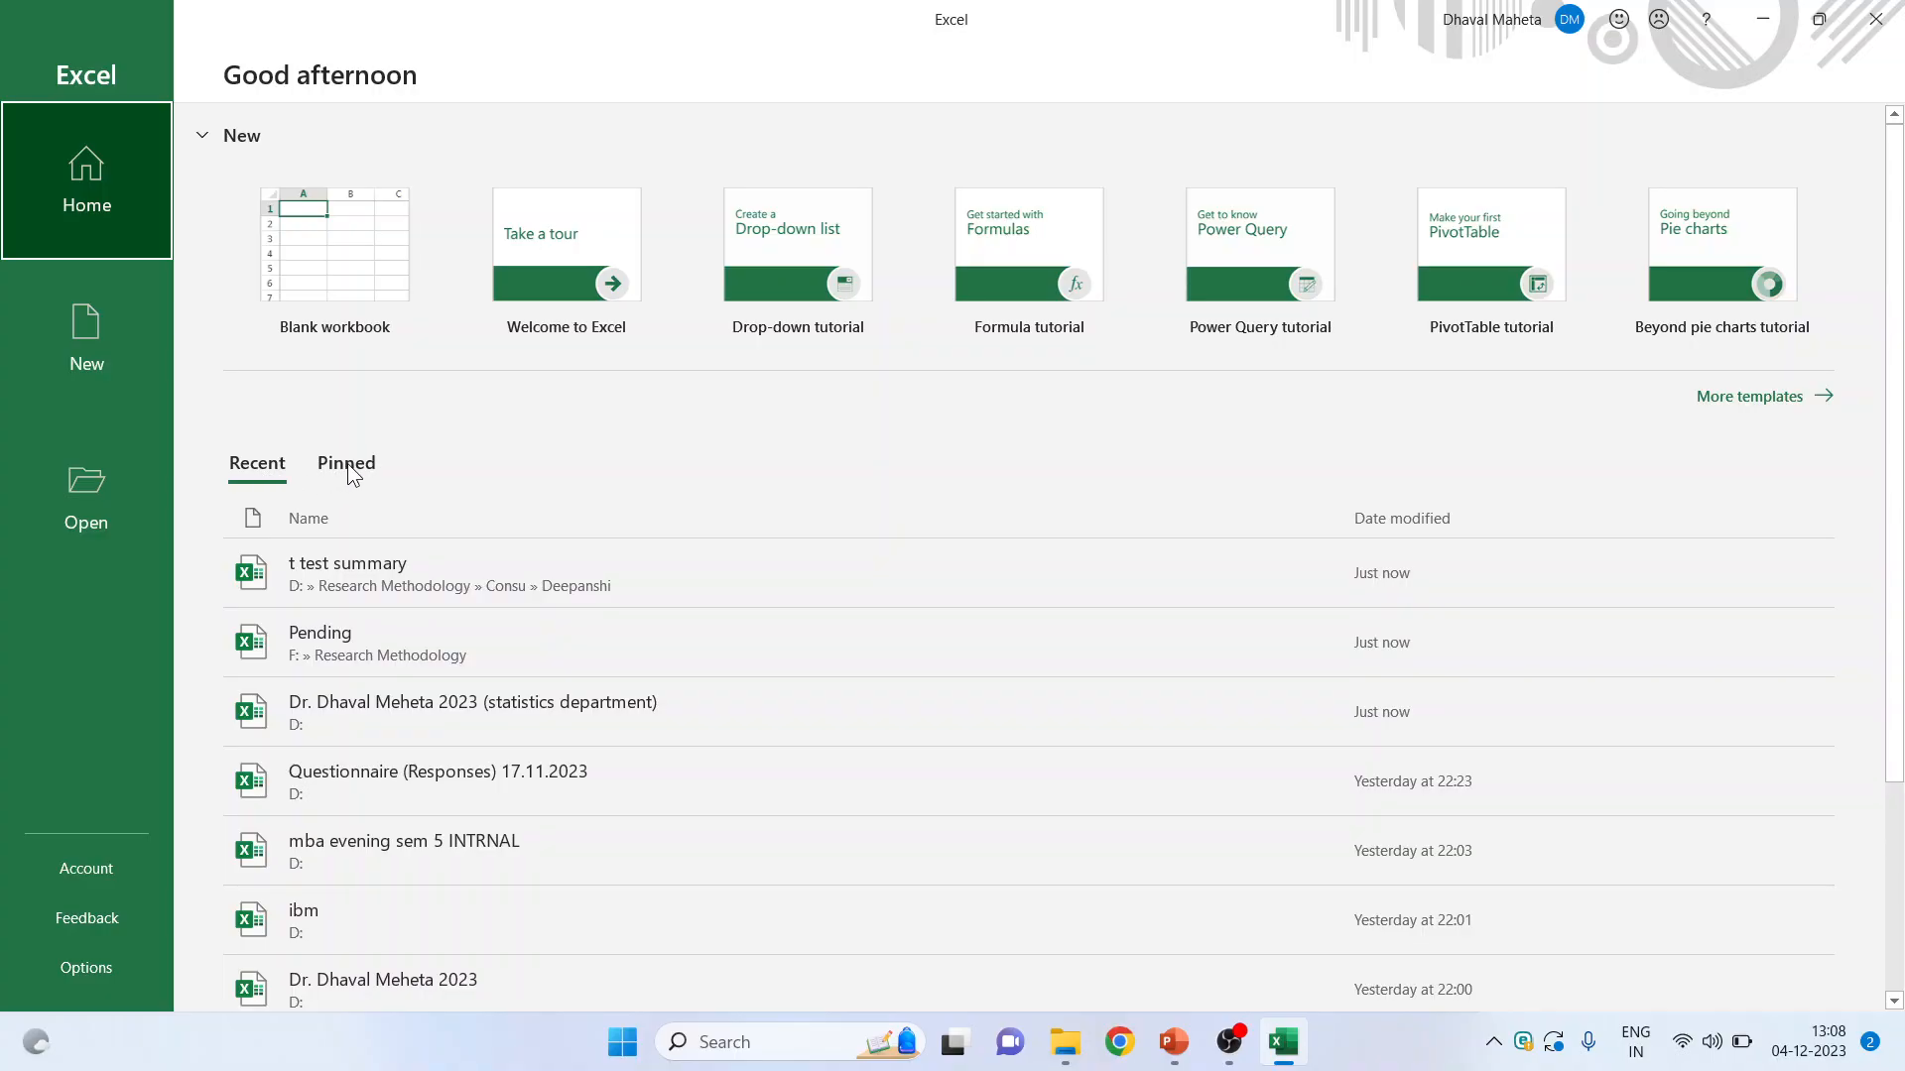
left_click(346, 464)
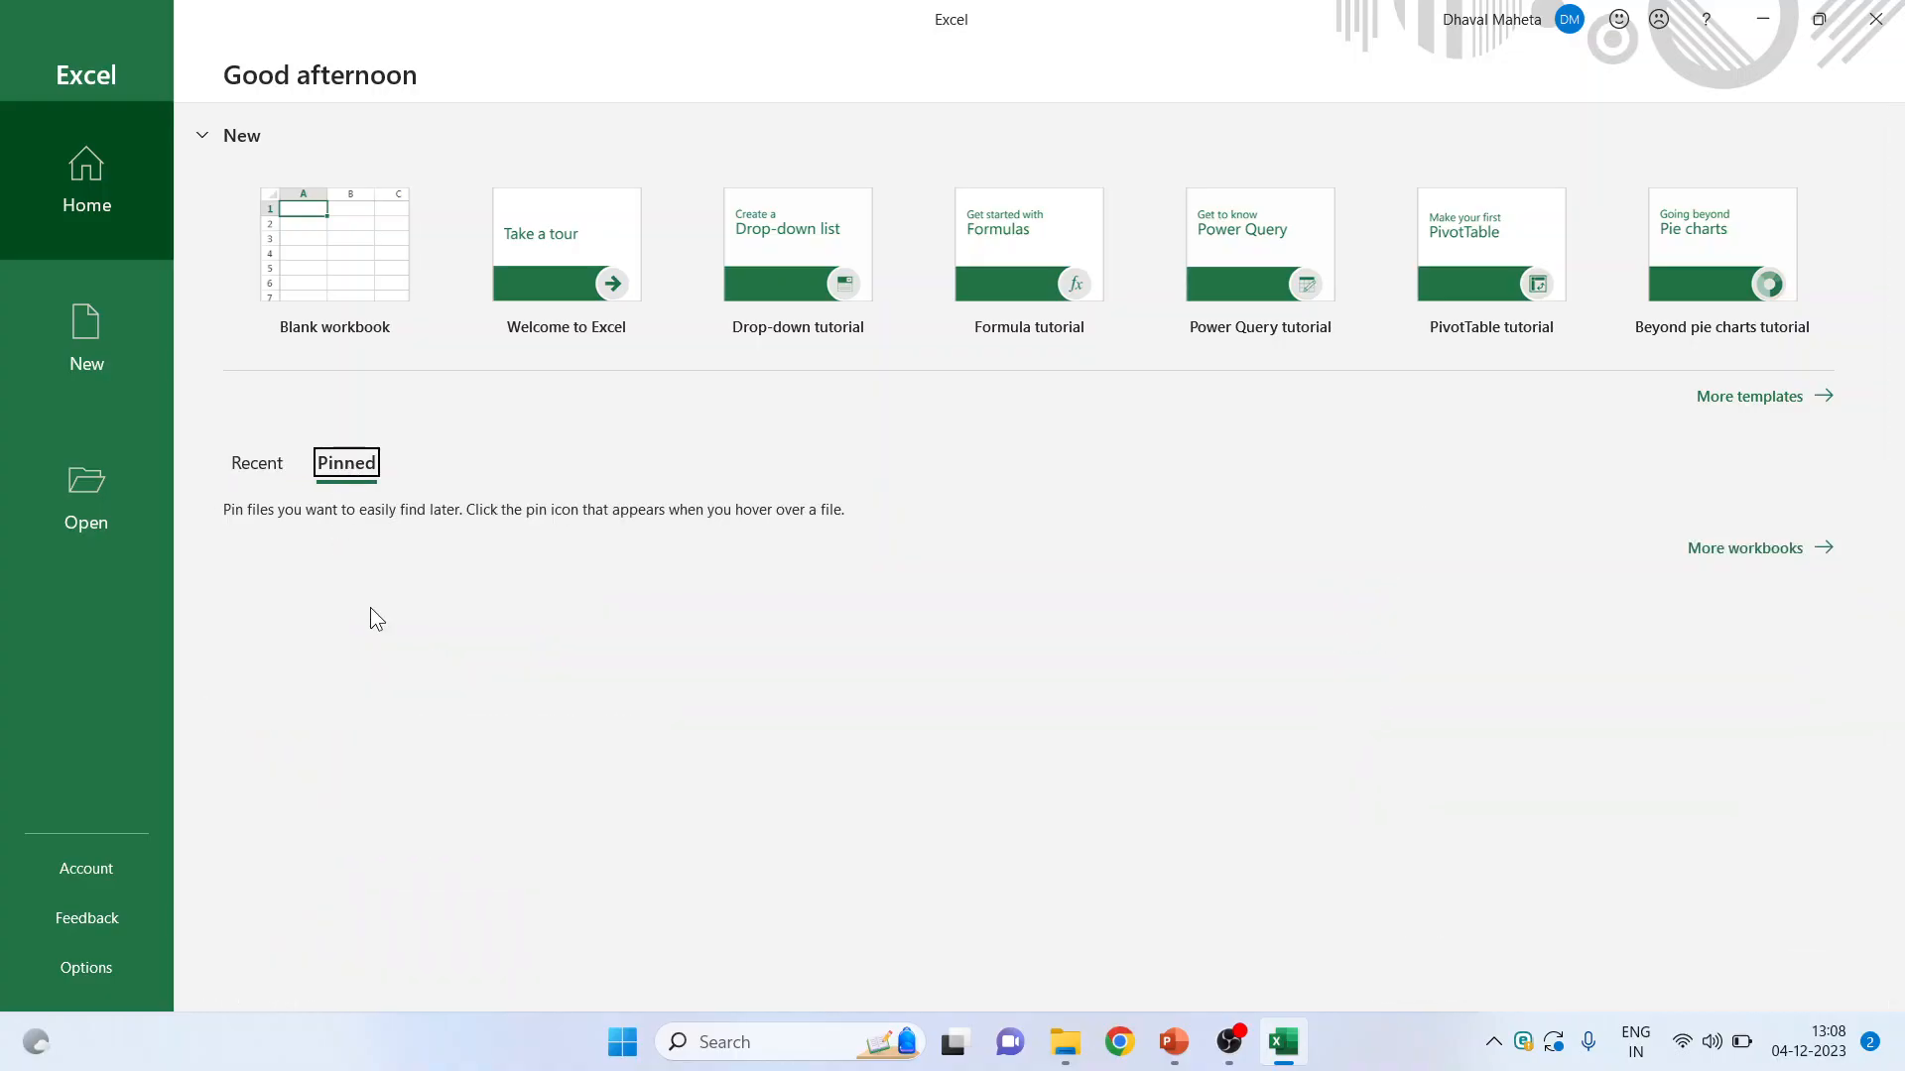
mouse_move(288, 589)
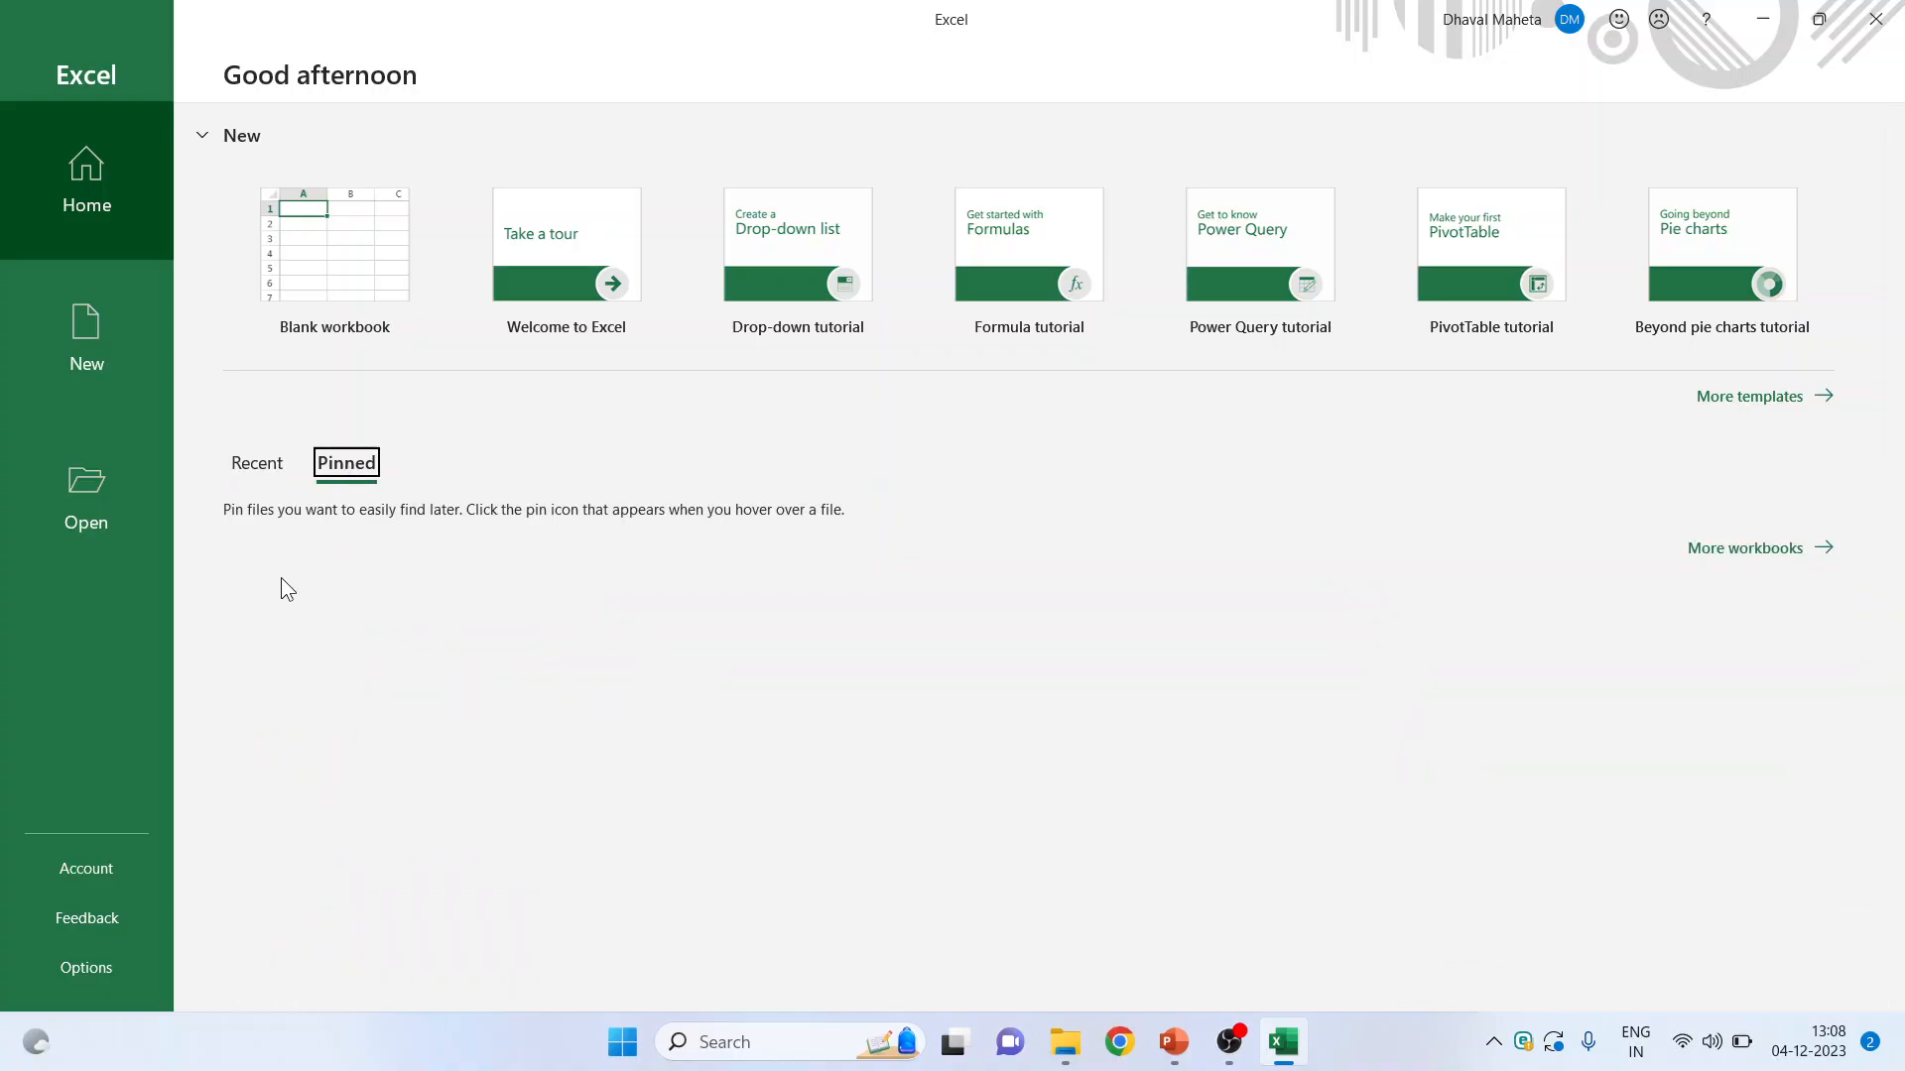
left_click(256, 464)
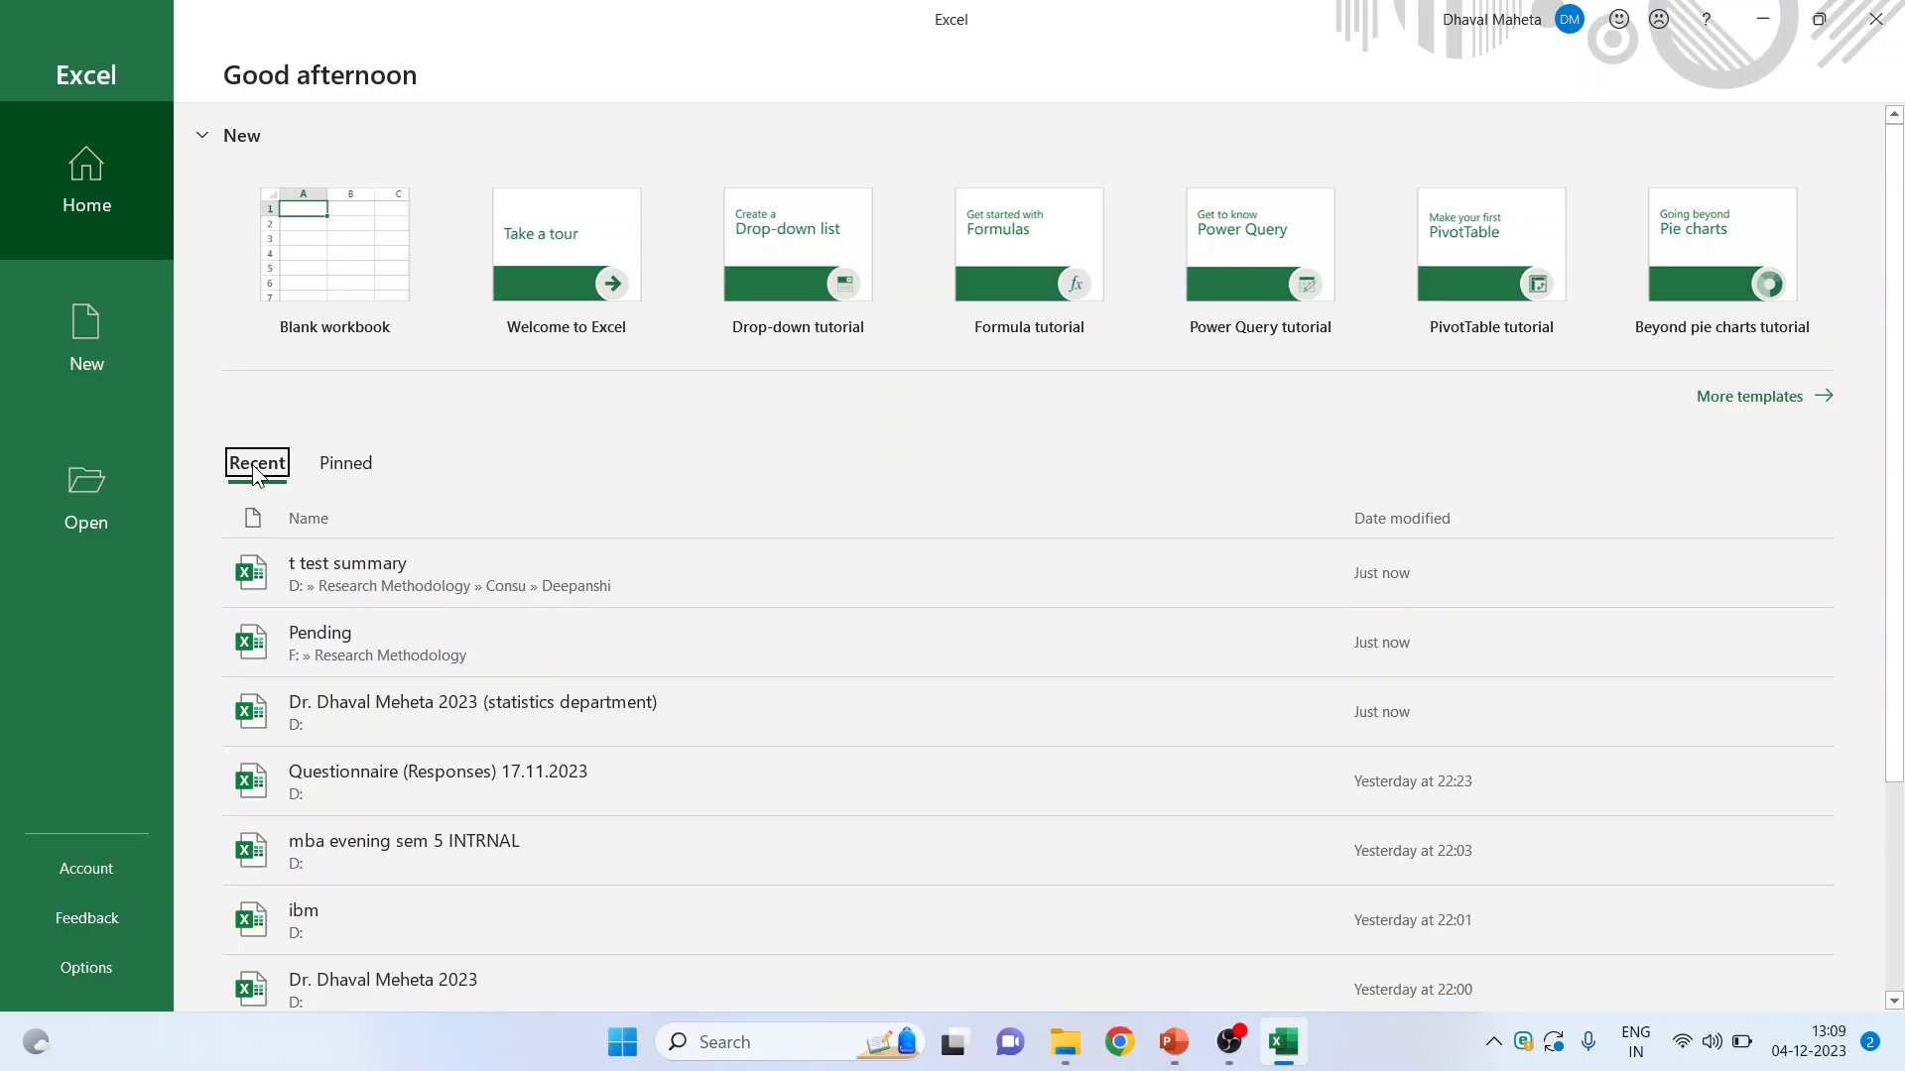
mouse_move(1263, 572)
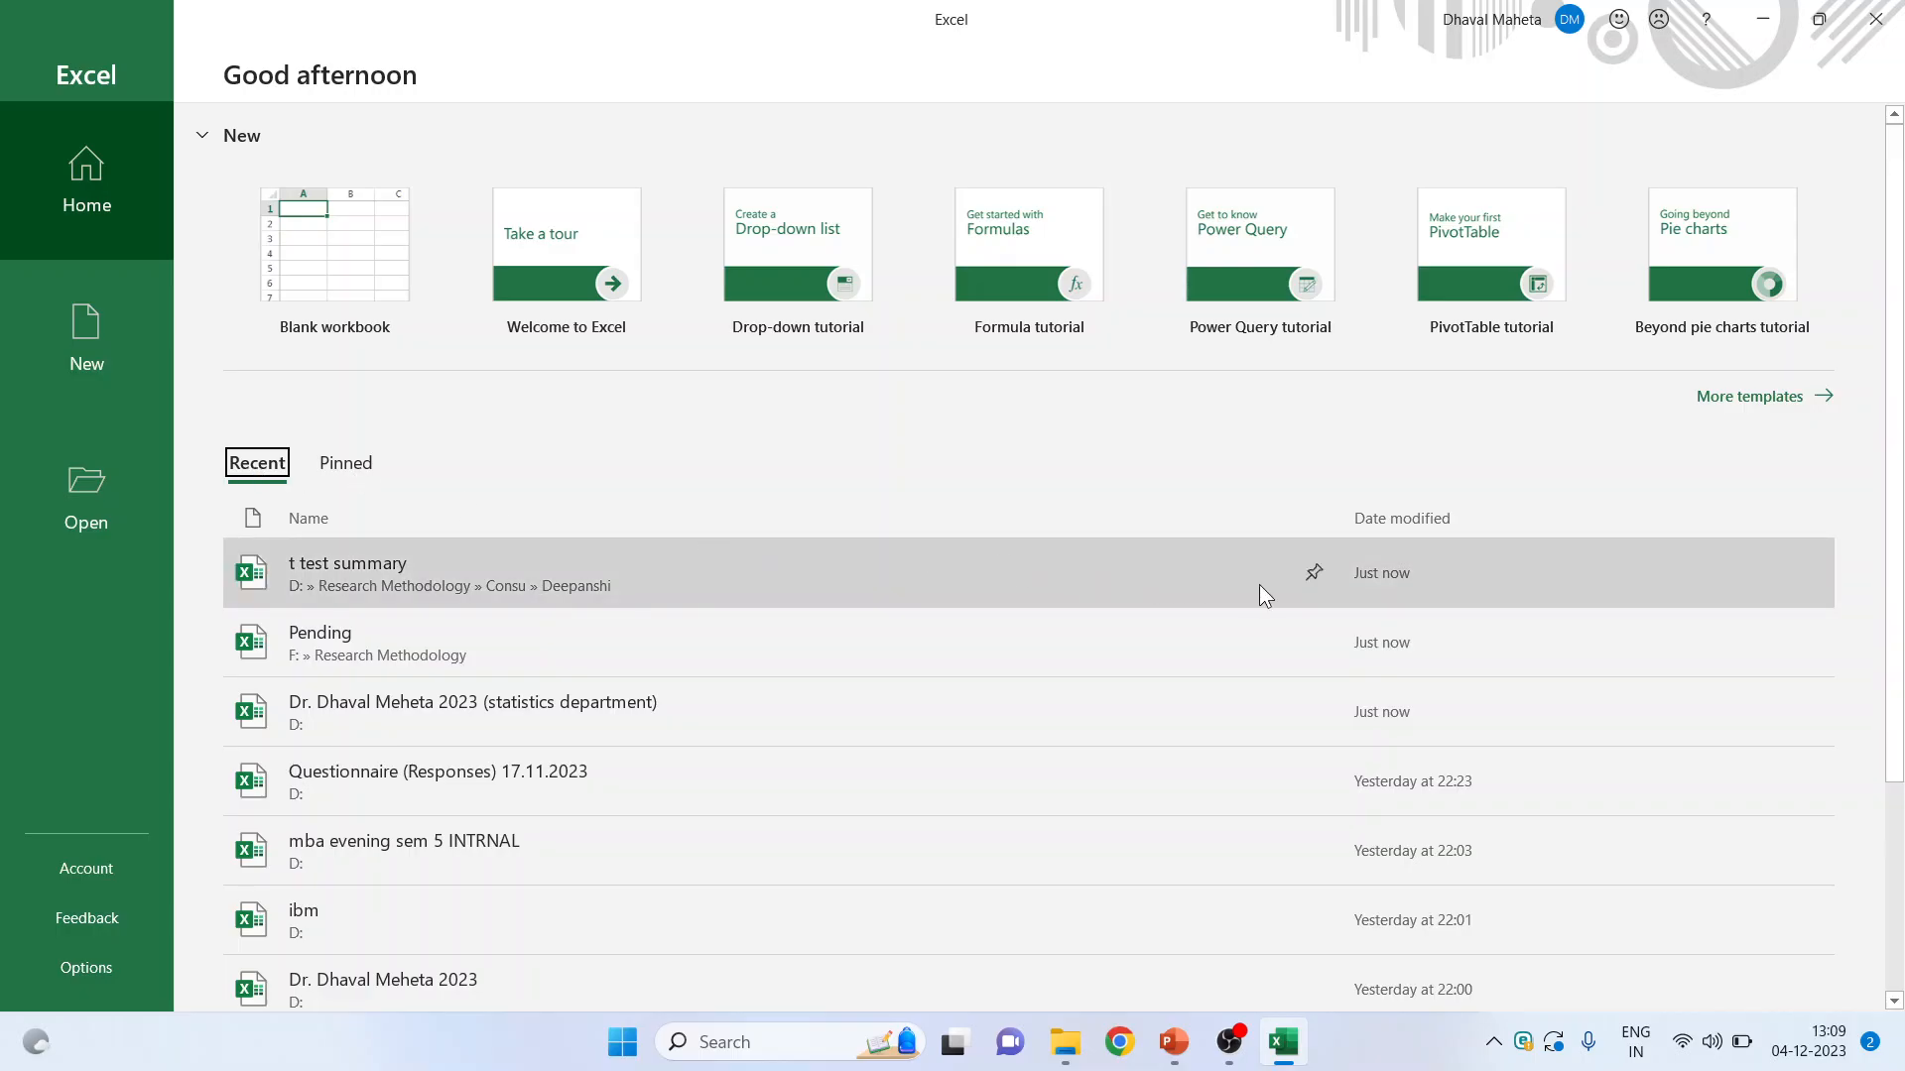
mouse_move(1305, 596)
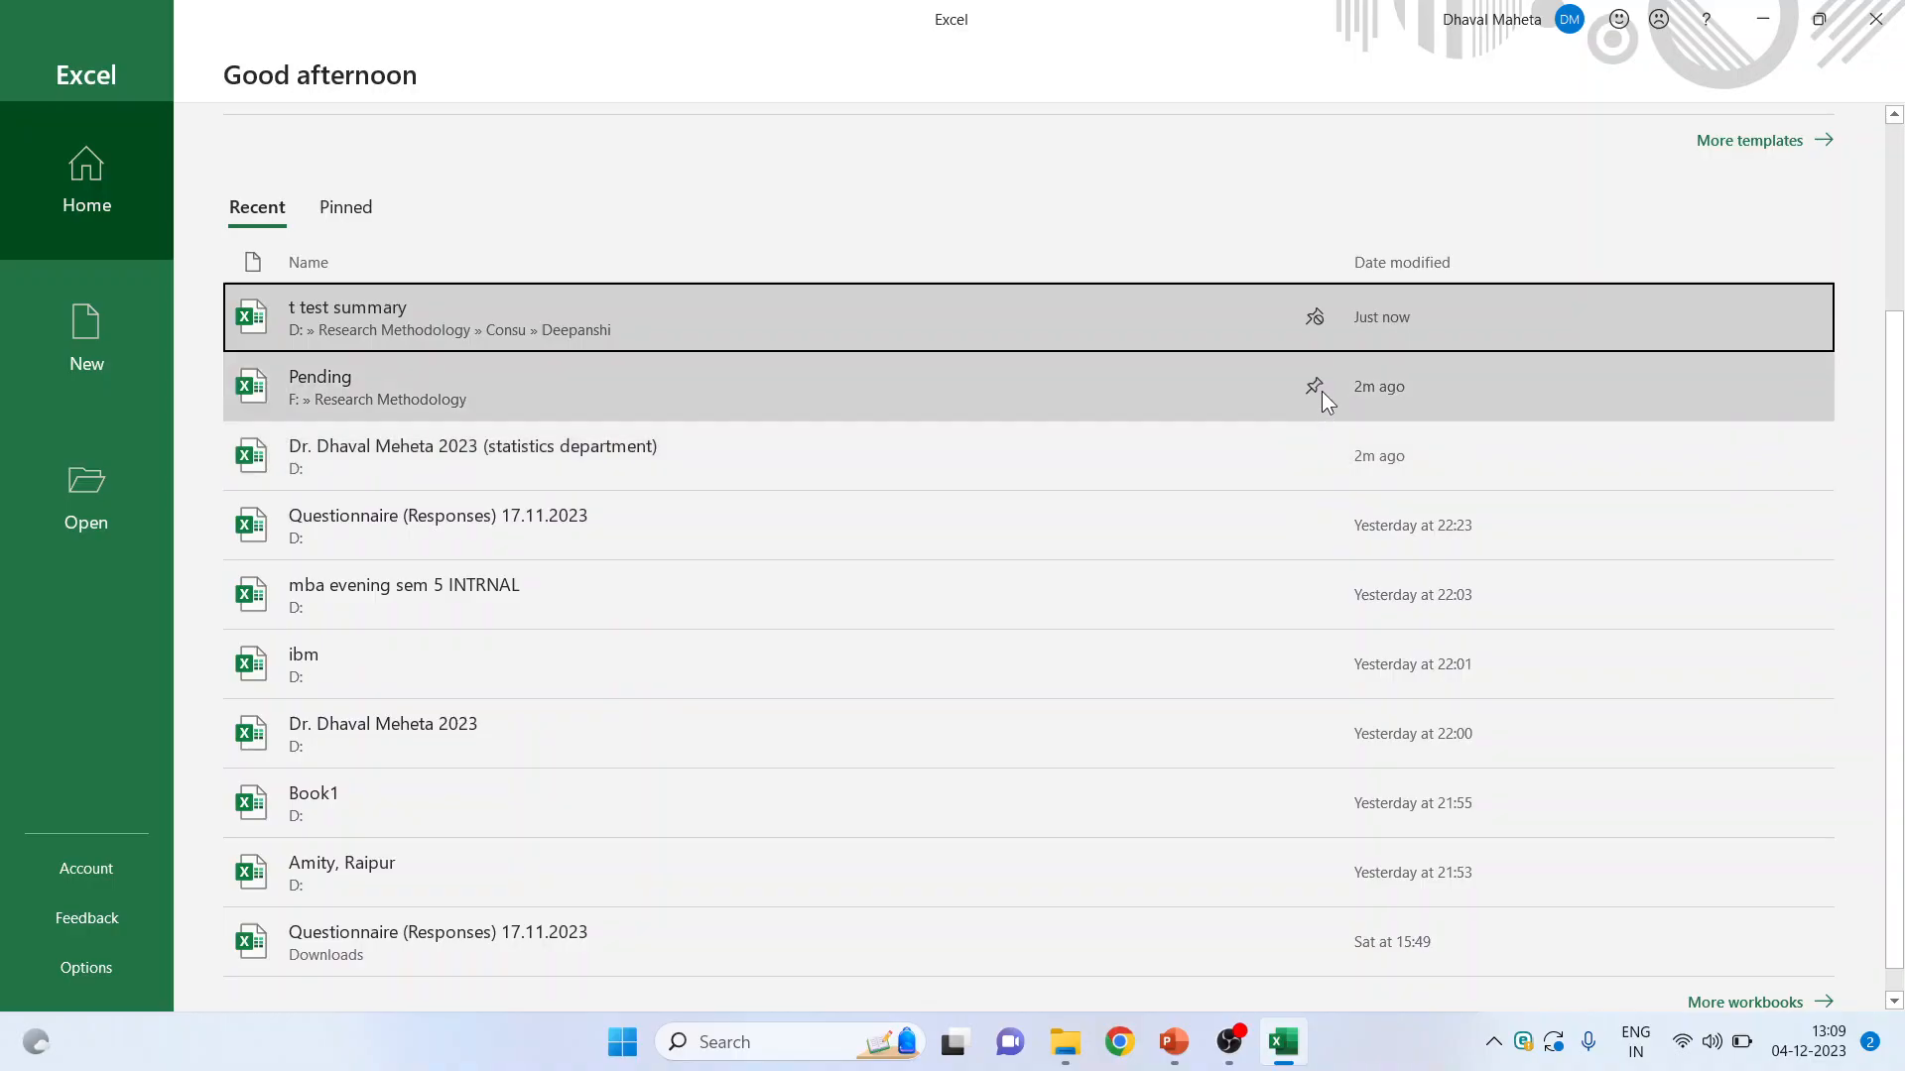
- Pin the Pending workbook and view only the Pinned workbooks list
left_click(1313, 386)
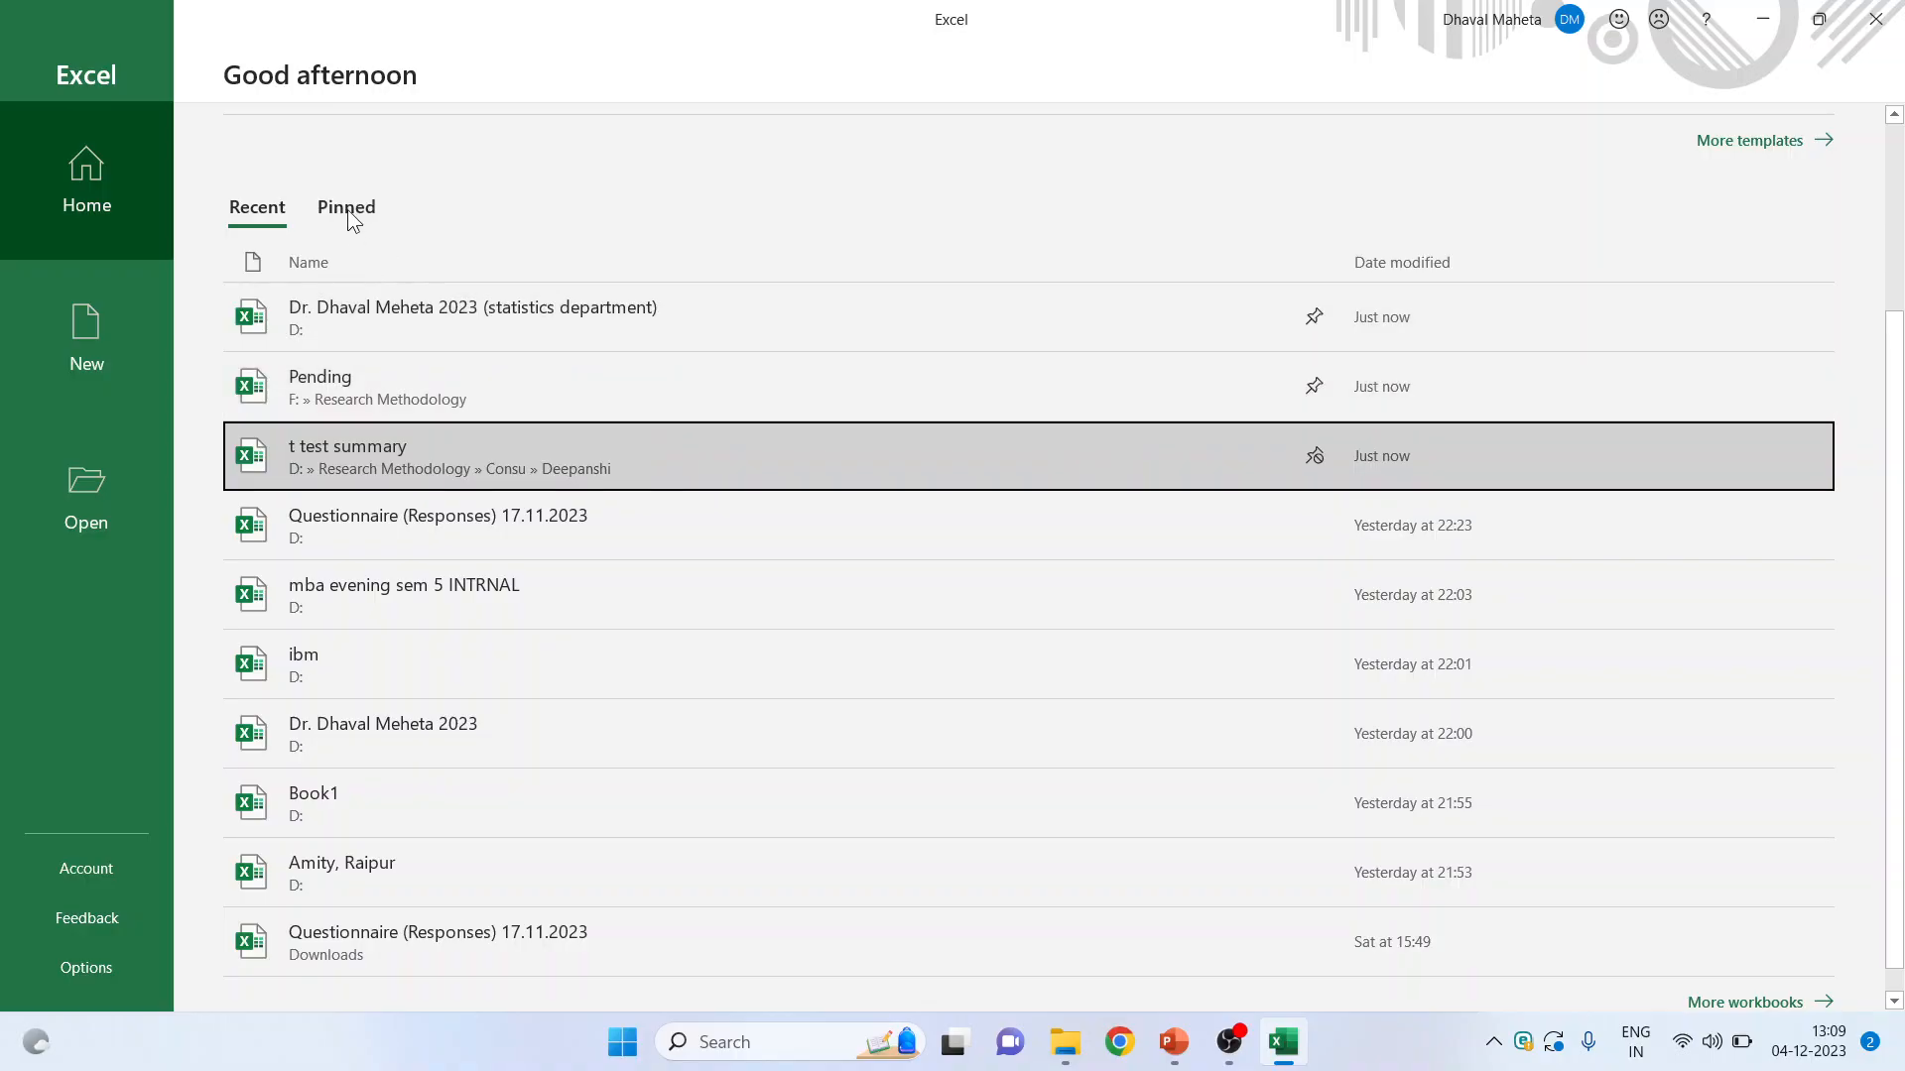
left_click(345, 206)
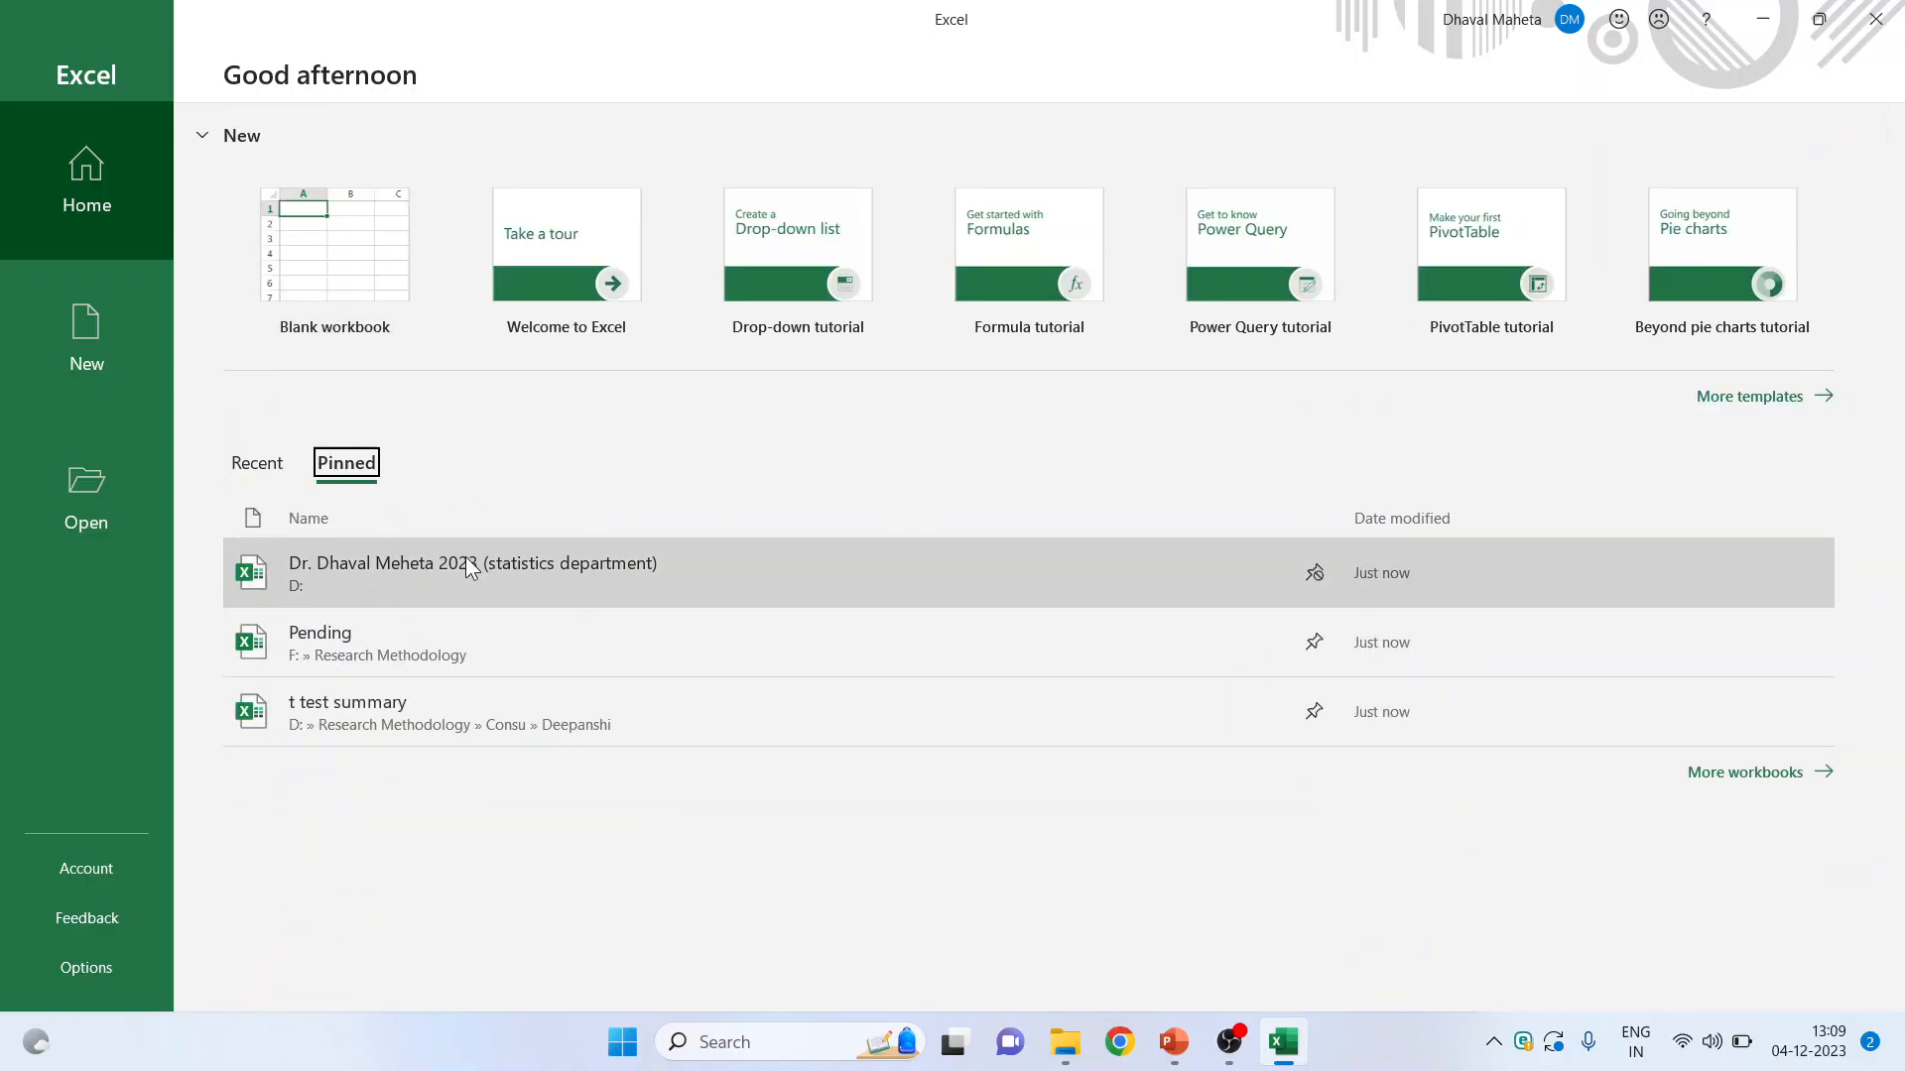
mouse_move(459, 726)
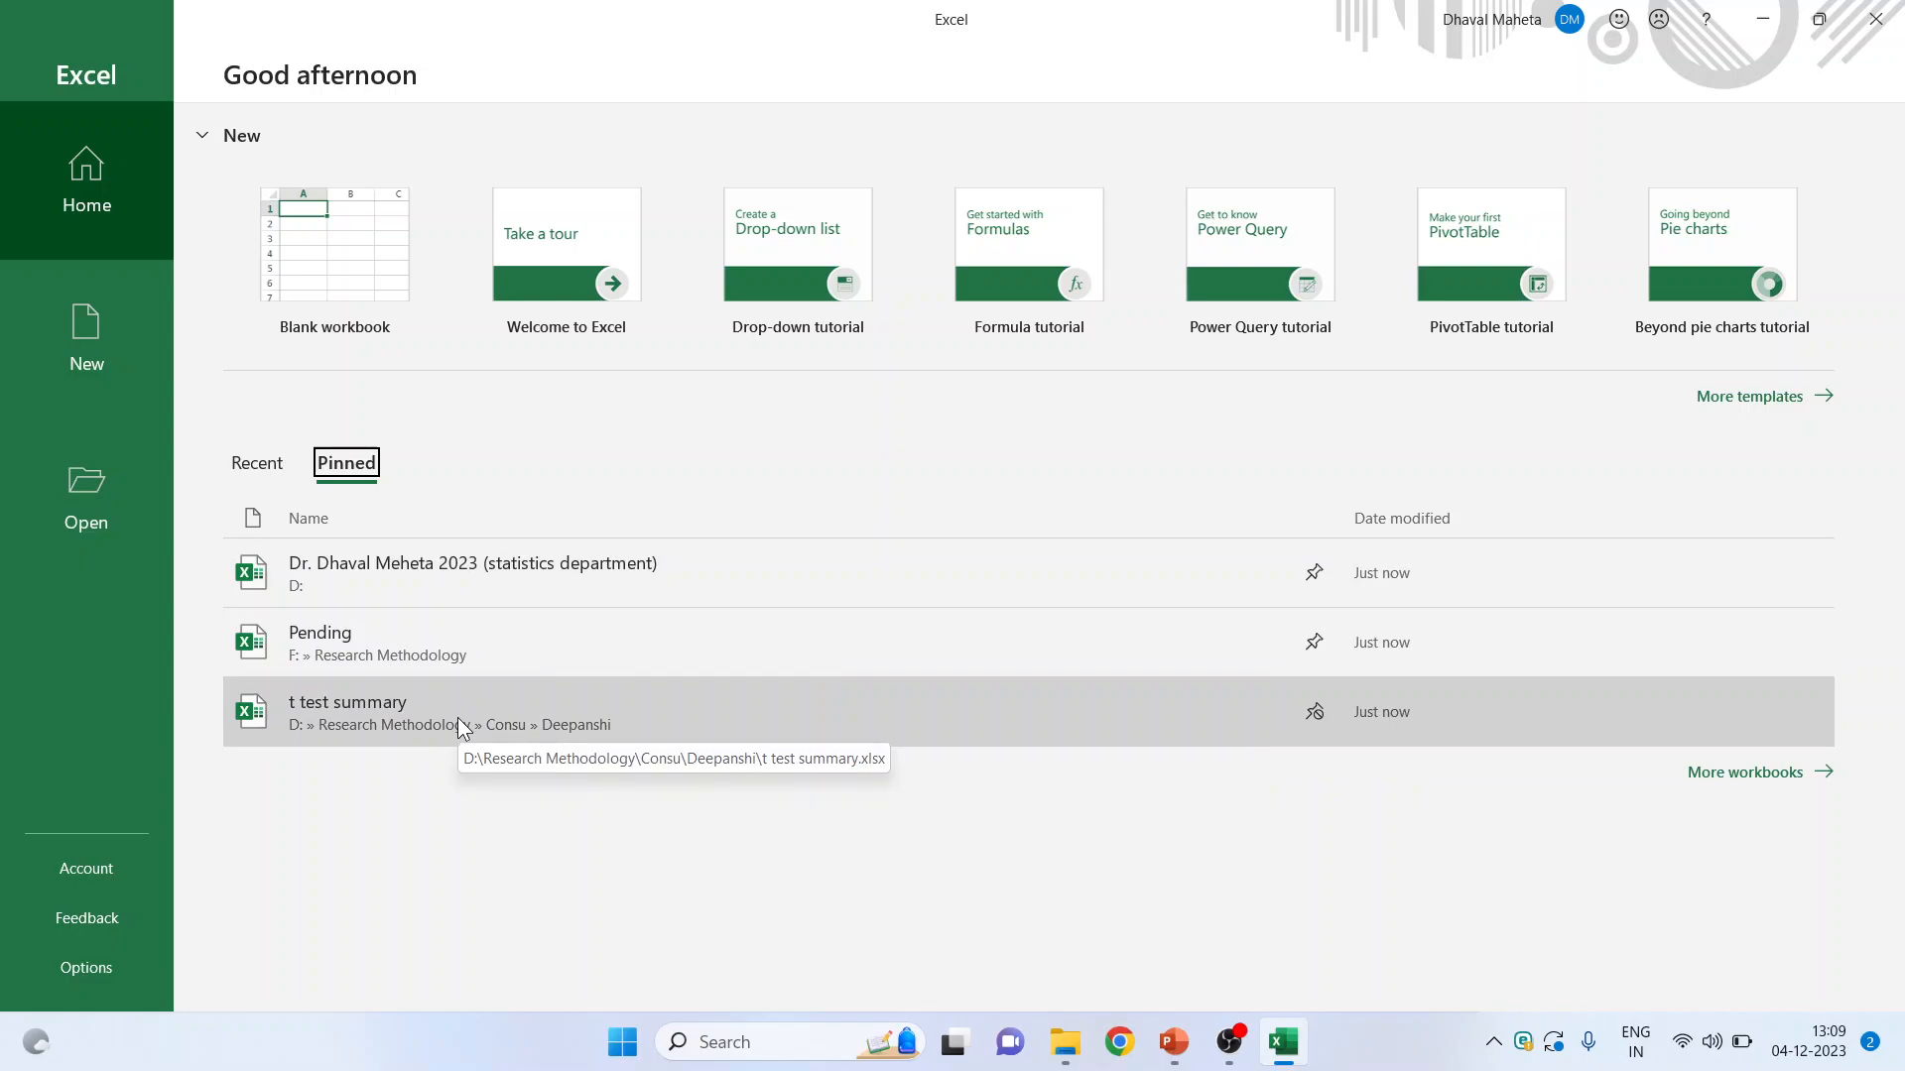
mouse_move(1352, 997)
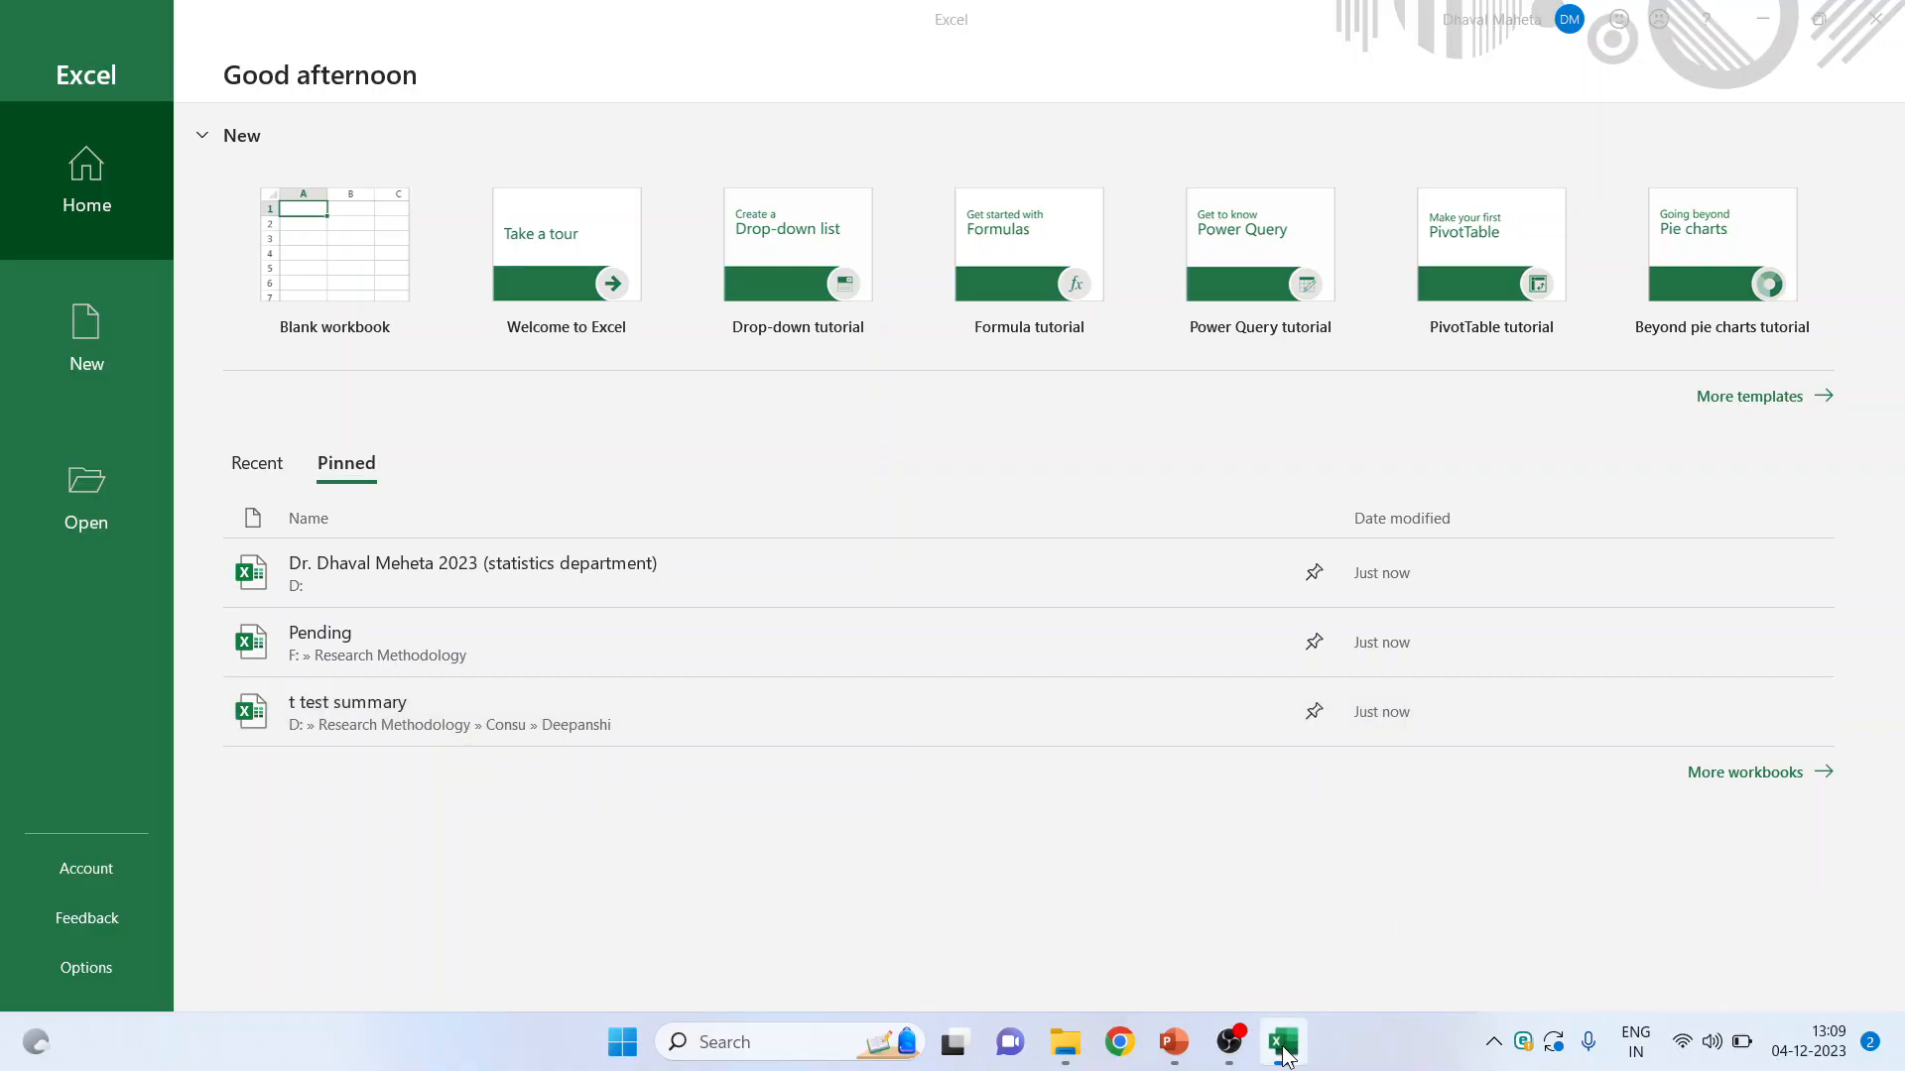
- Pin the Amity, Raipur workbook in the Excel taskbar jump list
right_click(1282, 1043)
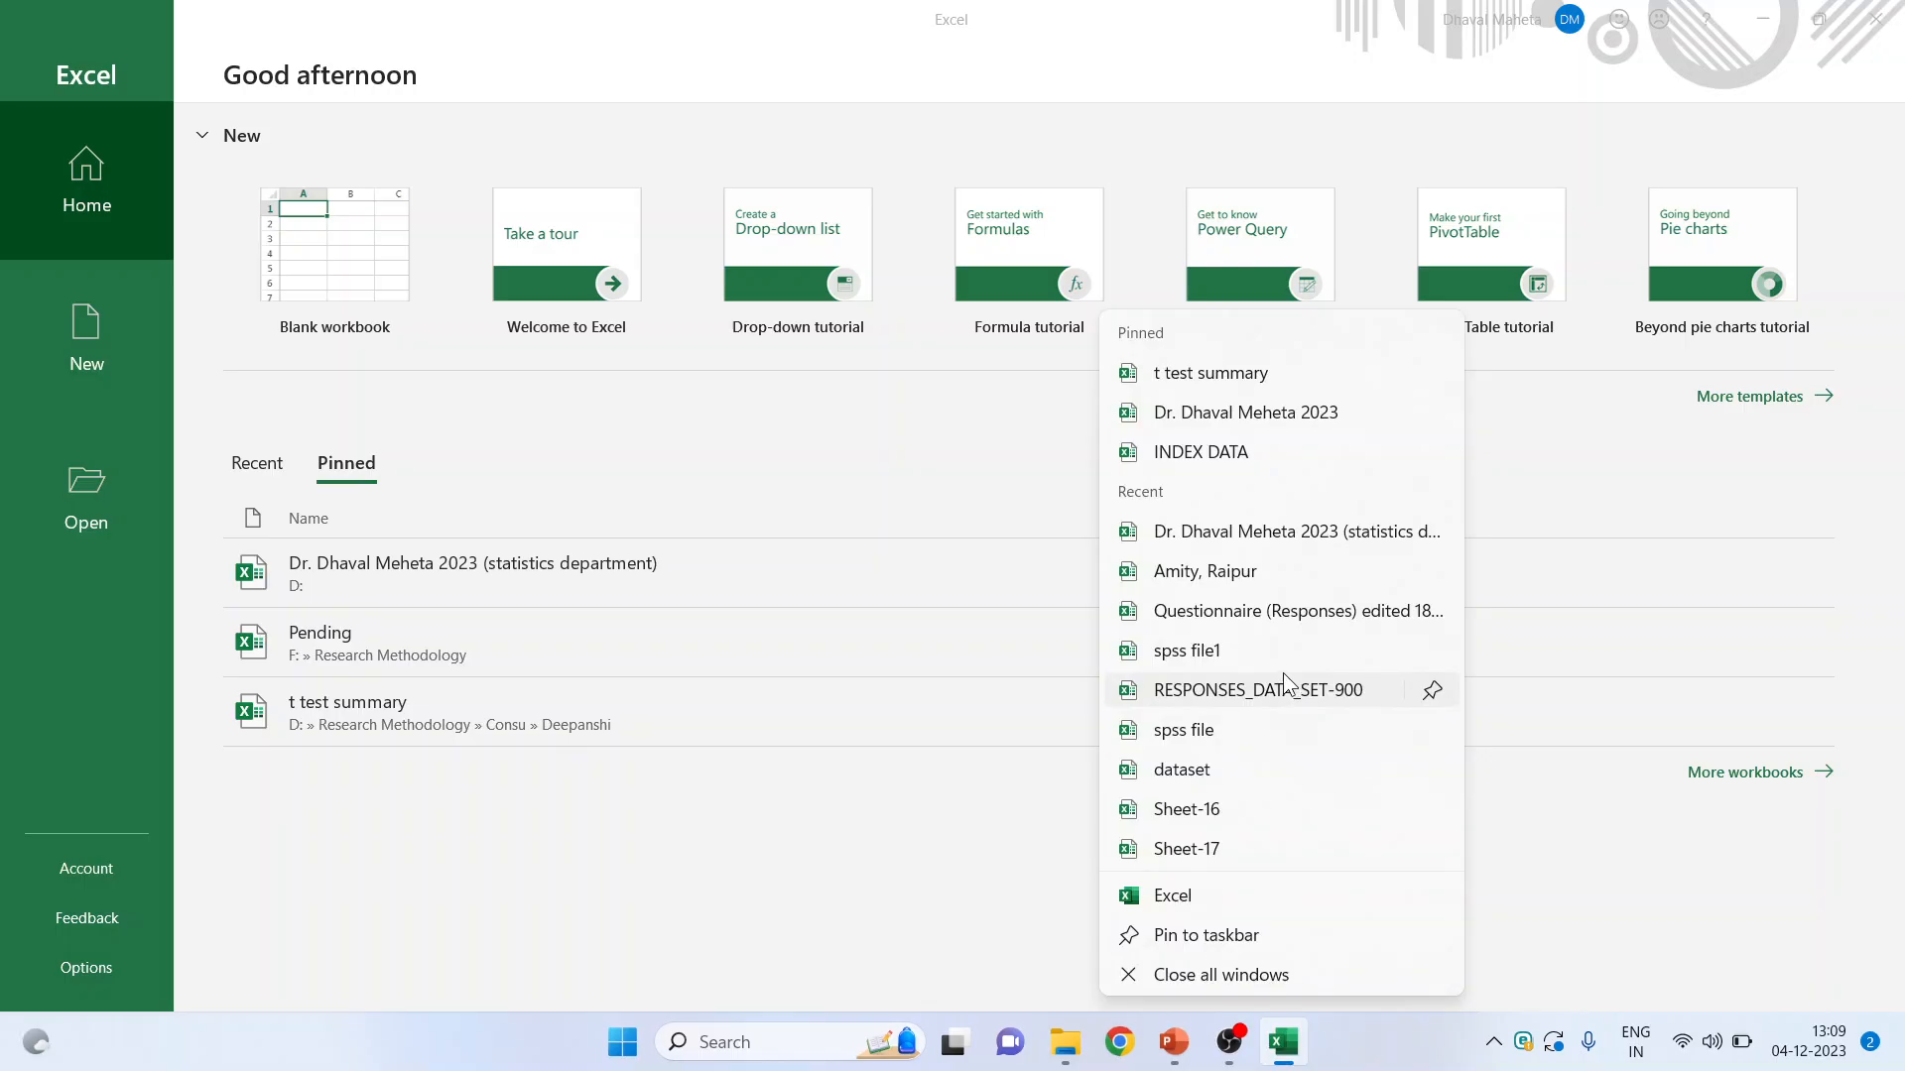
mouse_move(1294, 586)
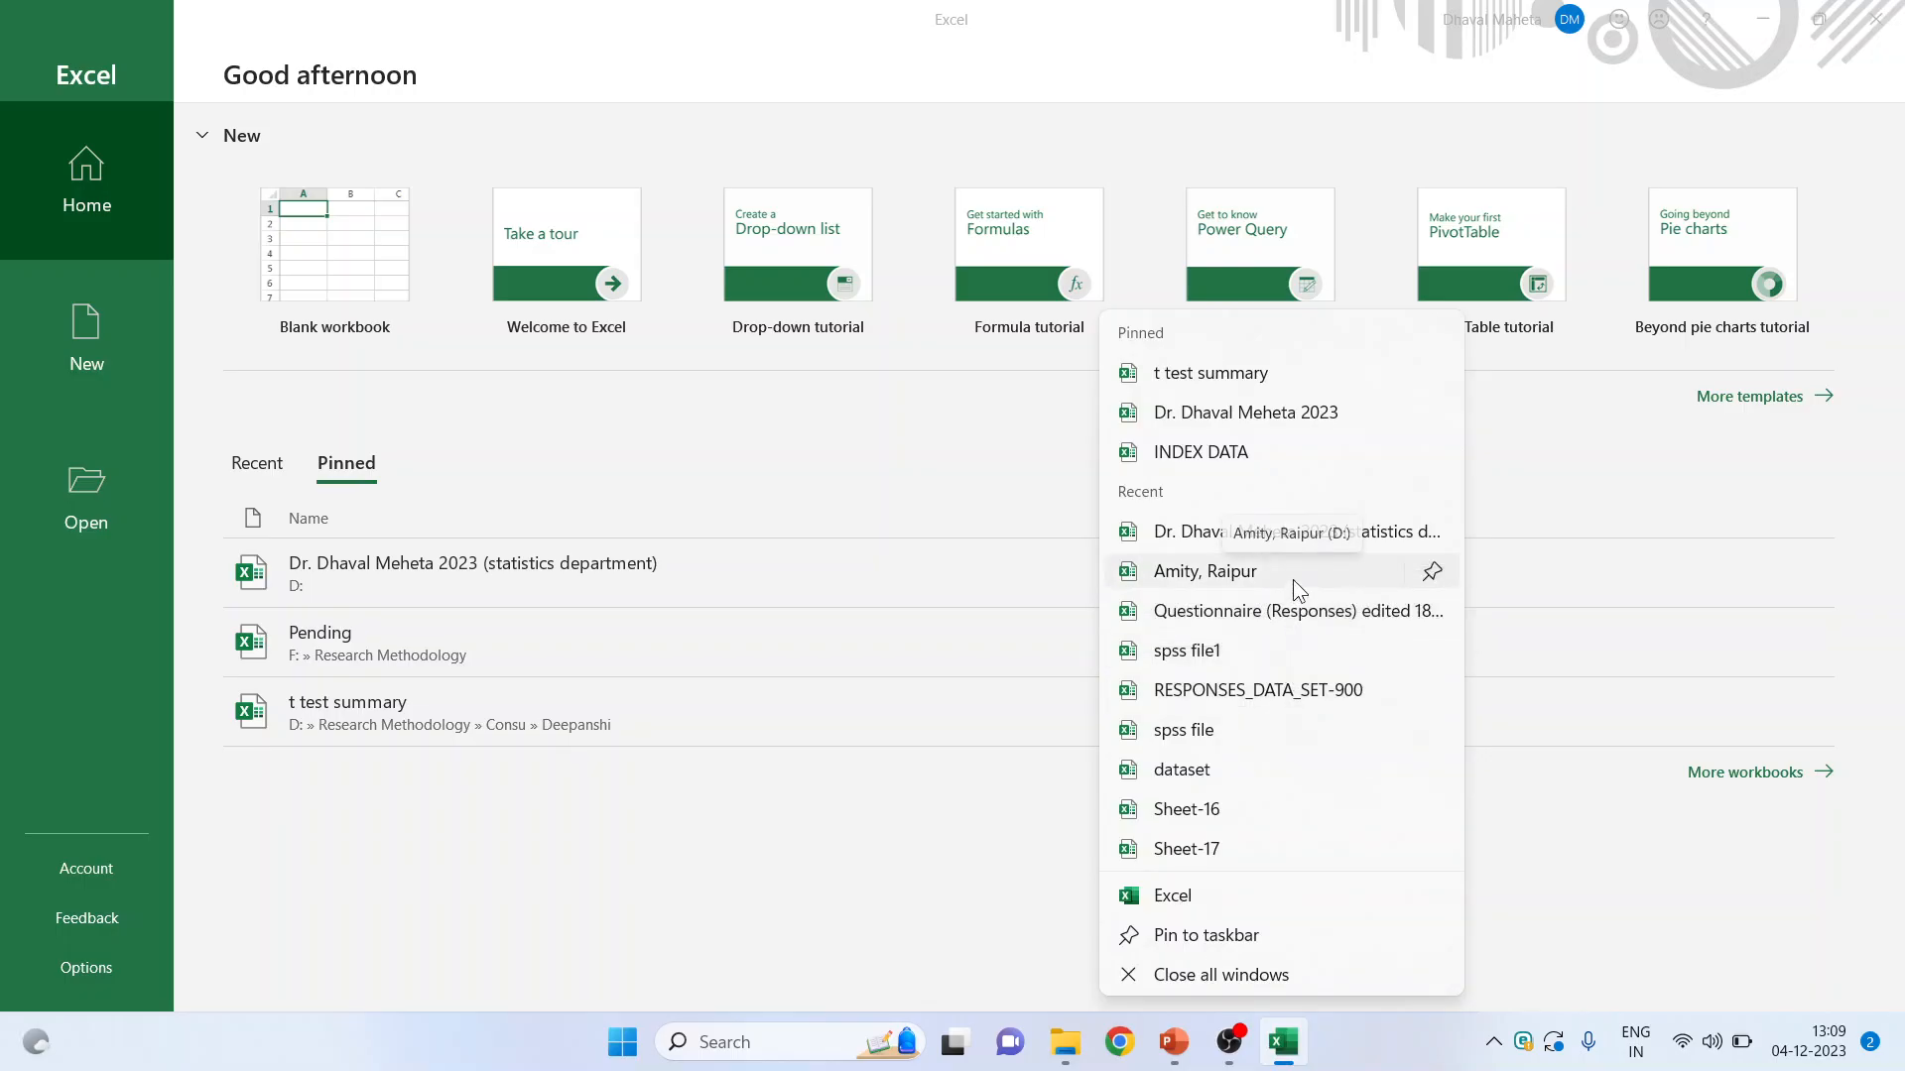
mouse_move(1249, 452)
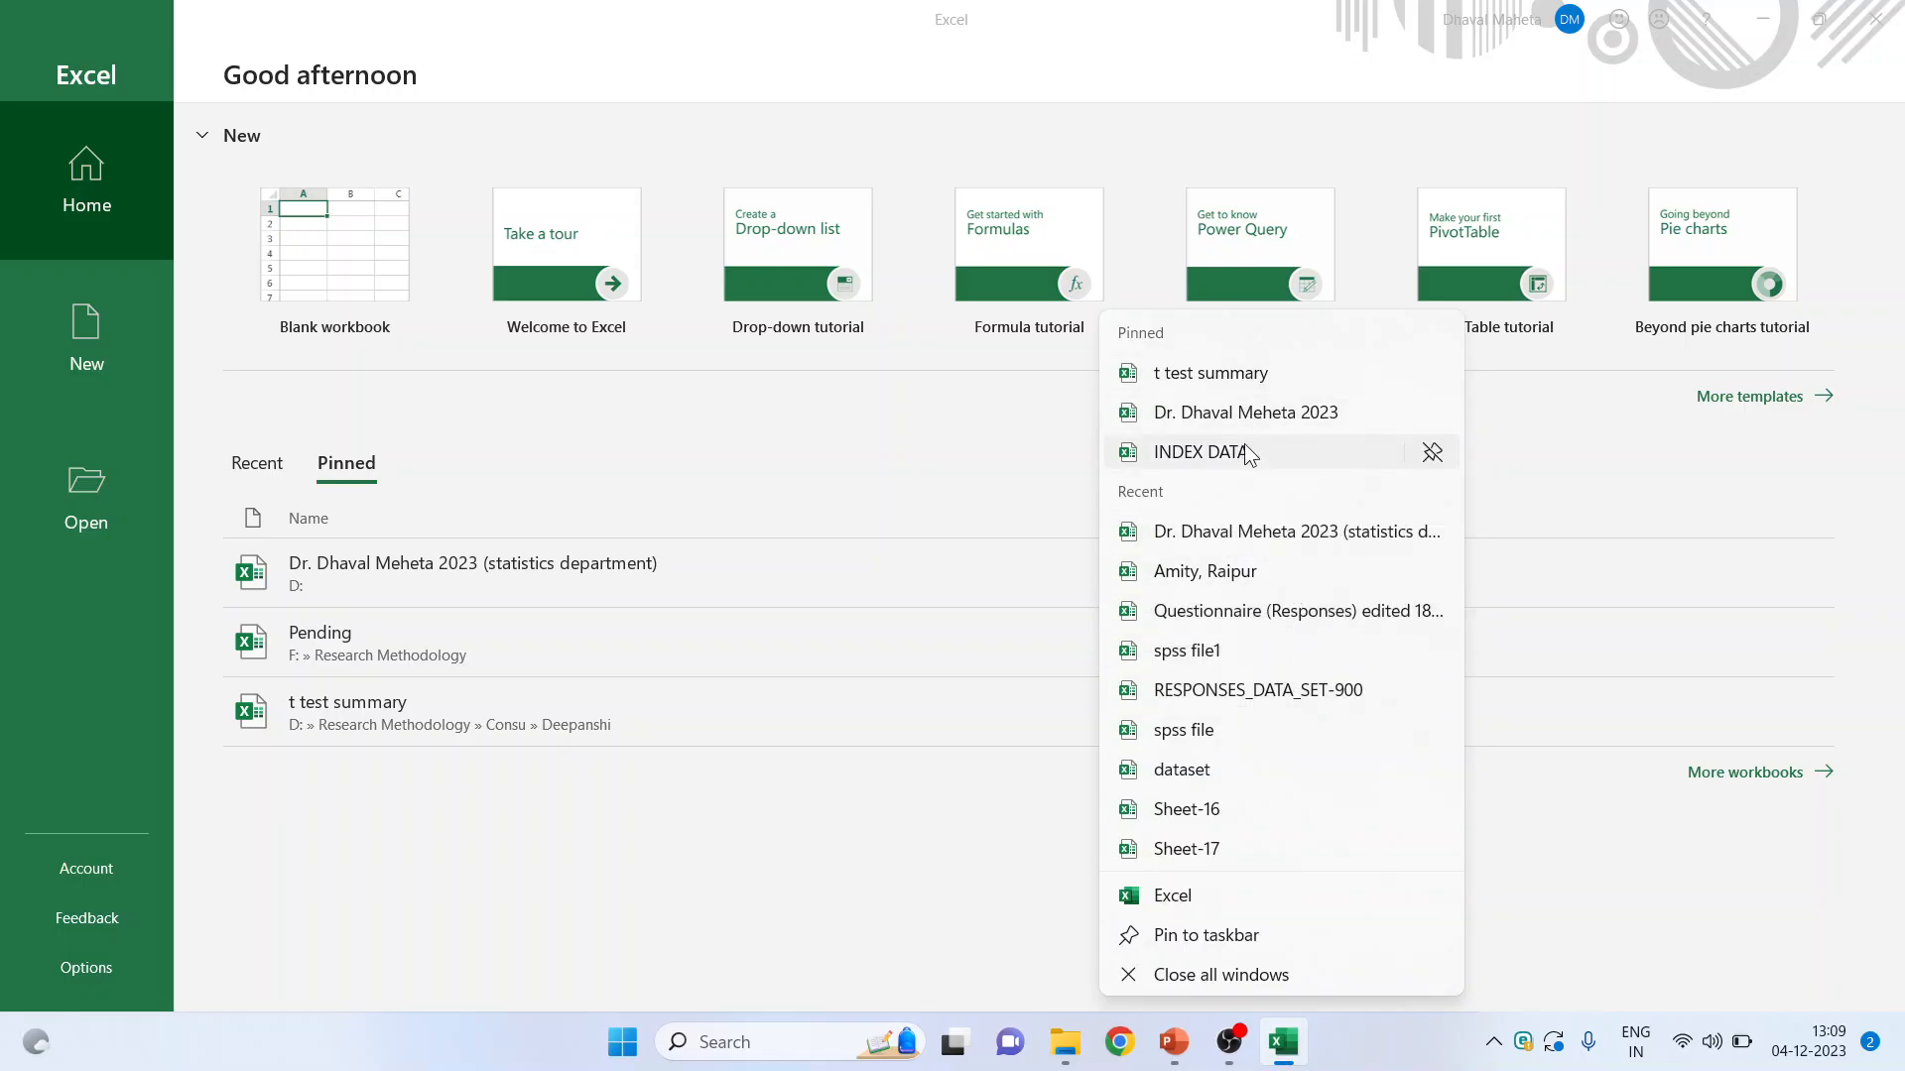
mouse_move(1205, 452)
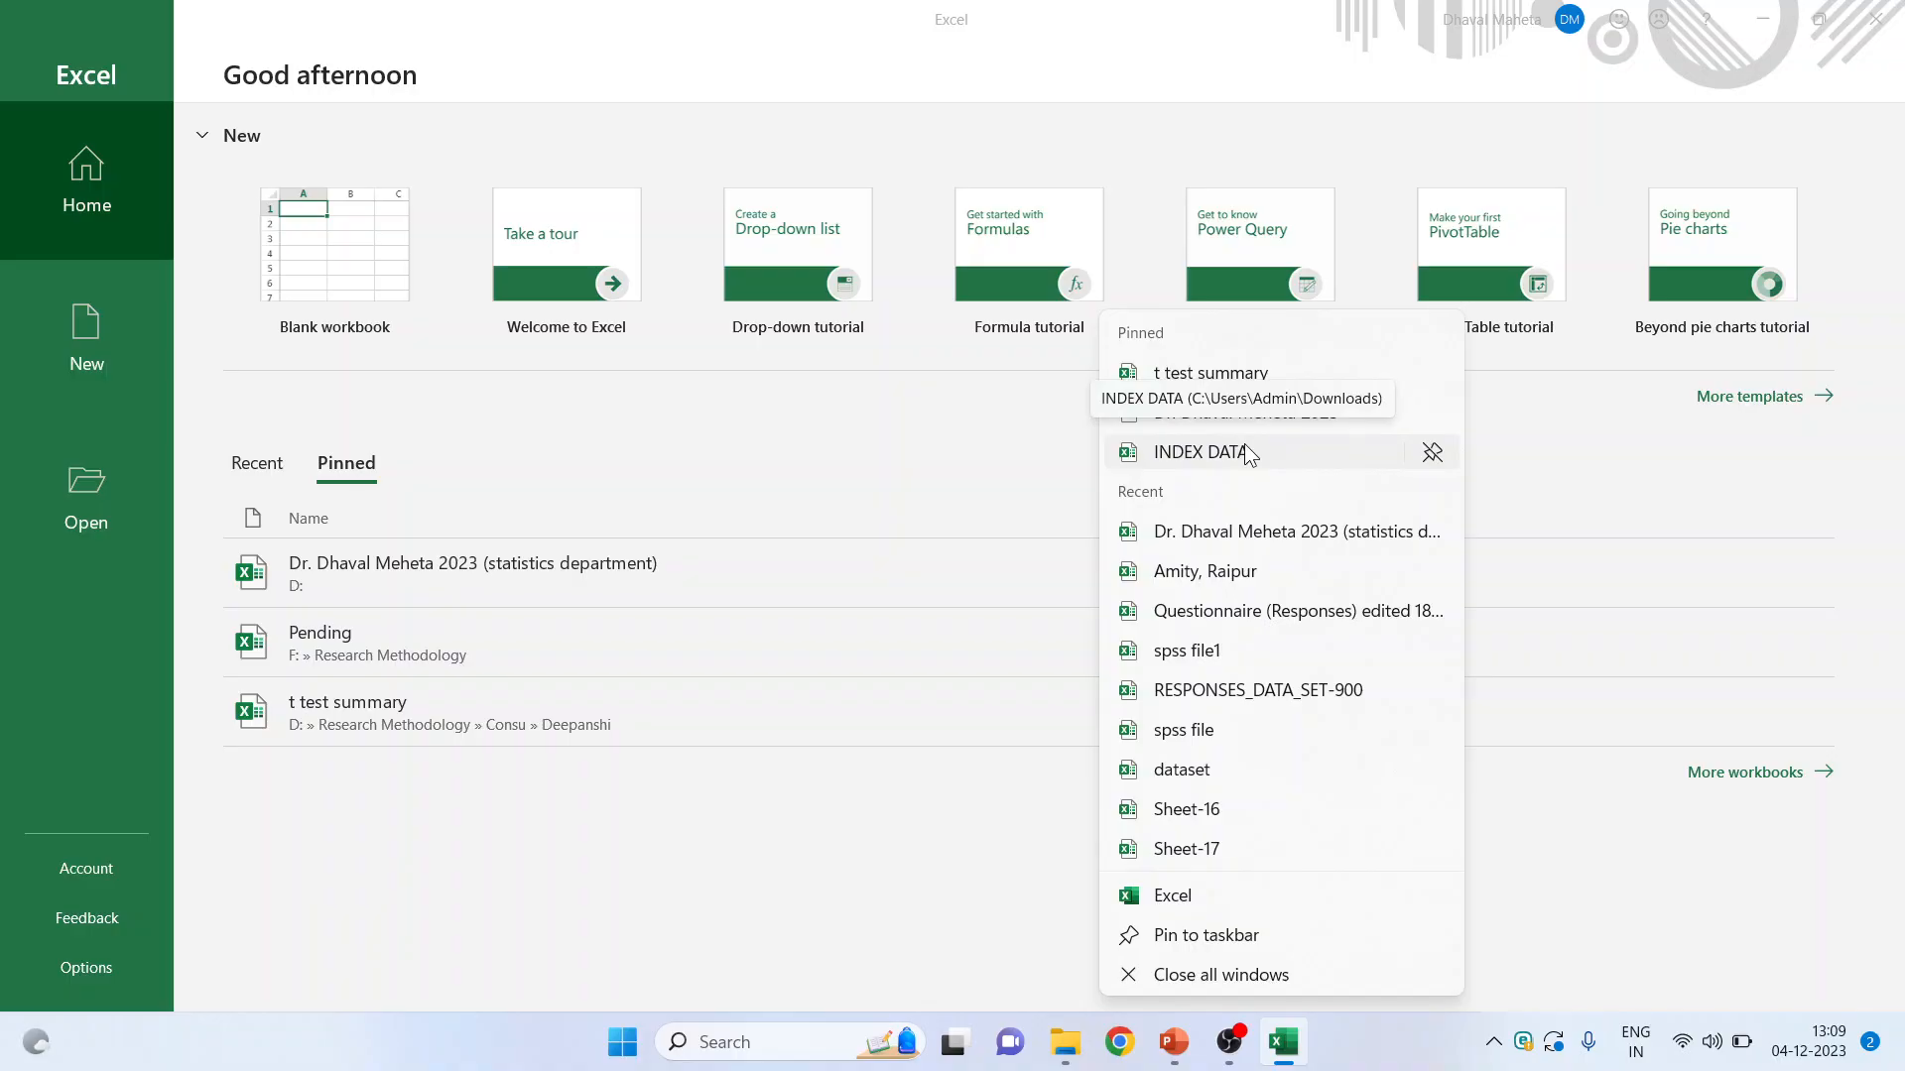
mouse_move(1431, 574)
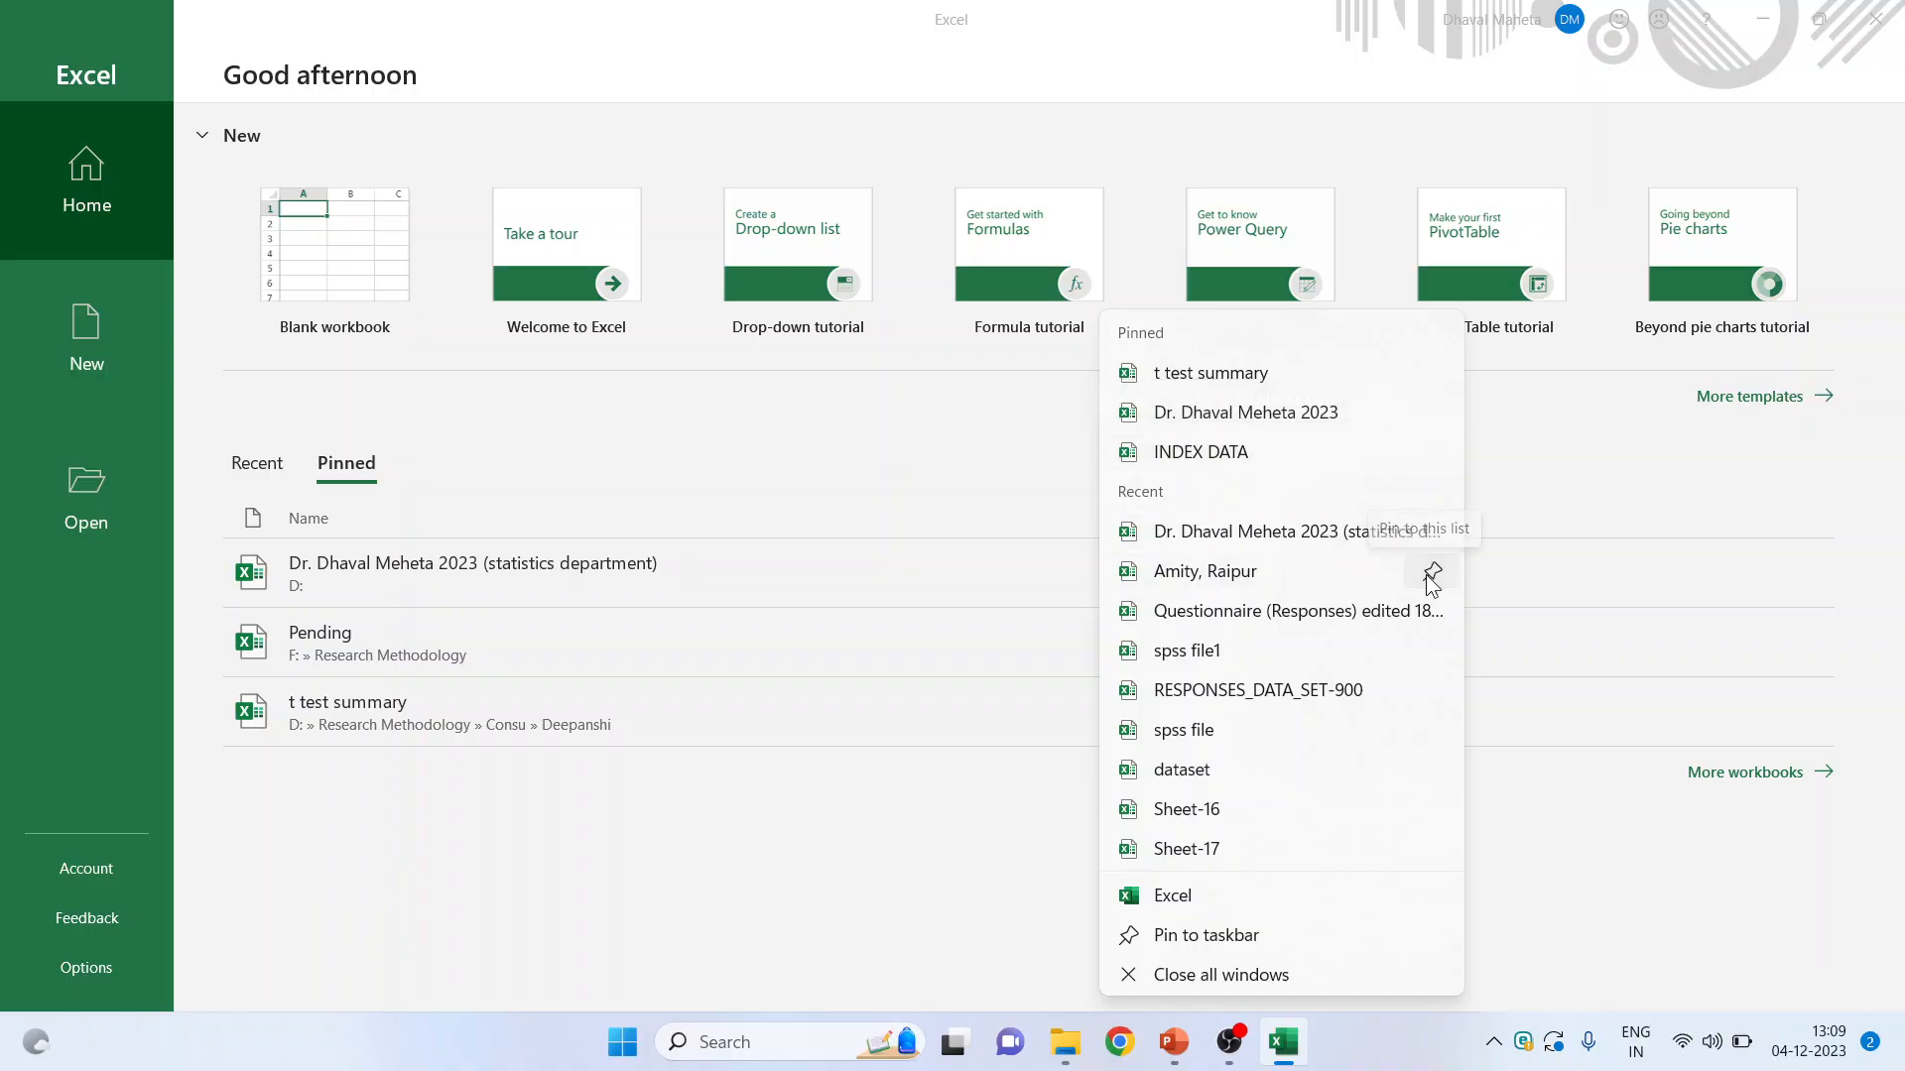
left_click(1430, 572)
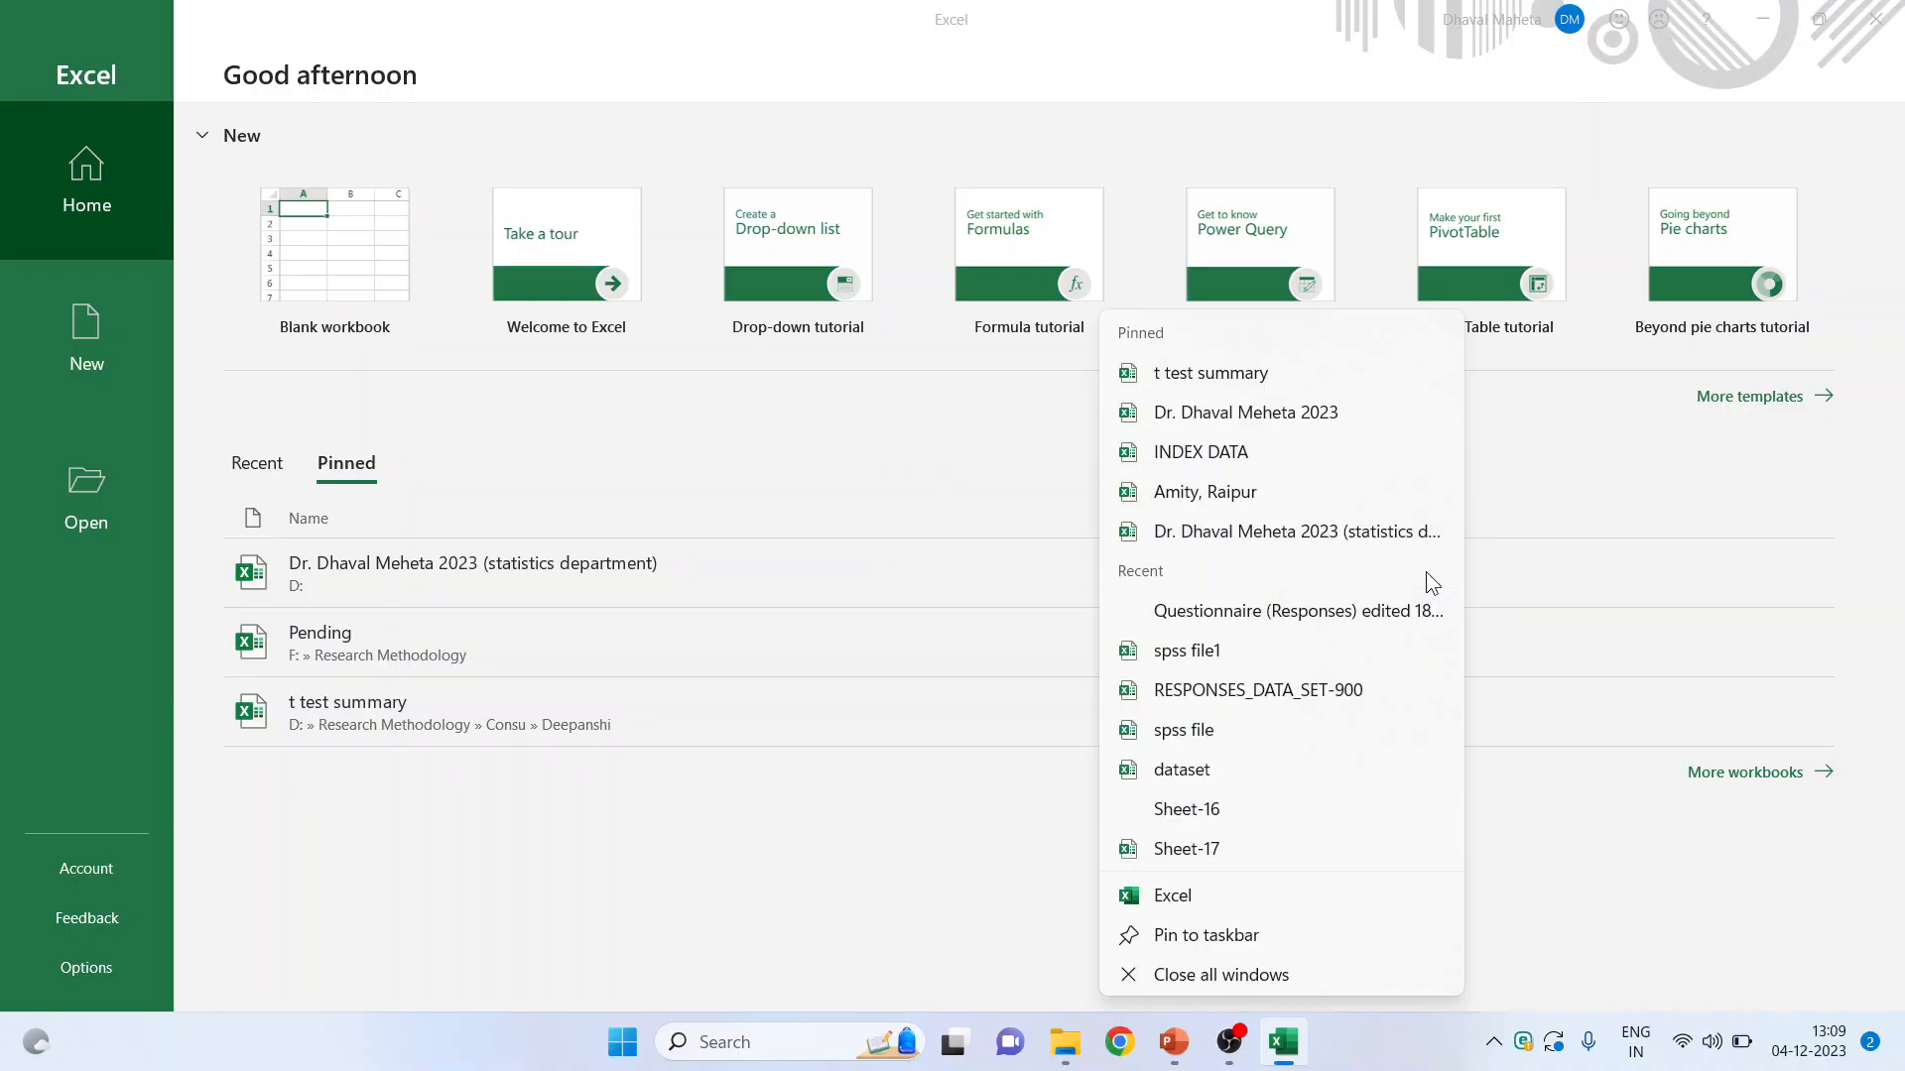
left_click(887, 838)
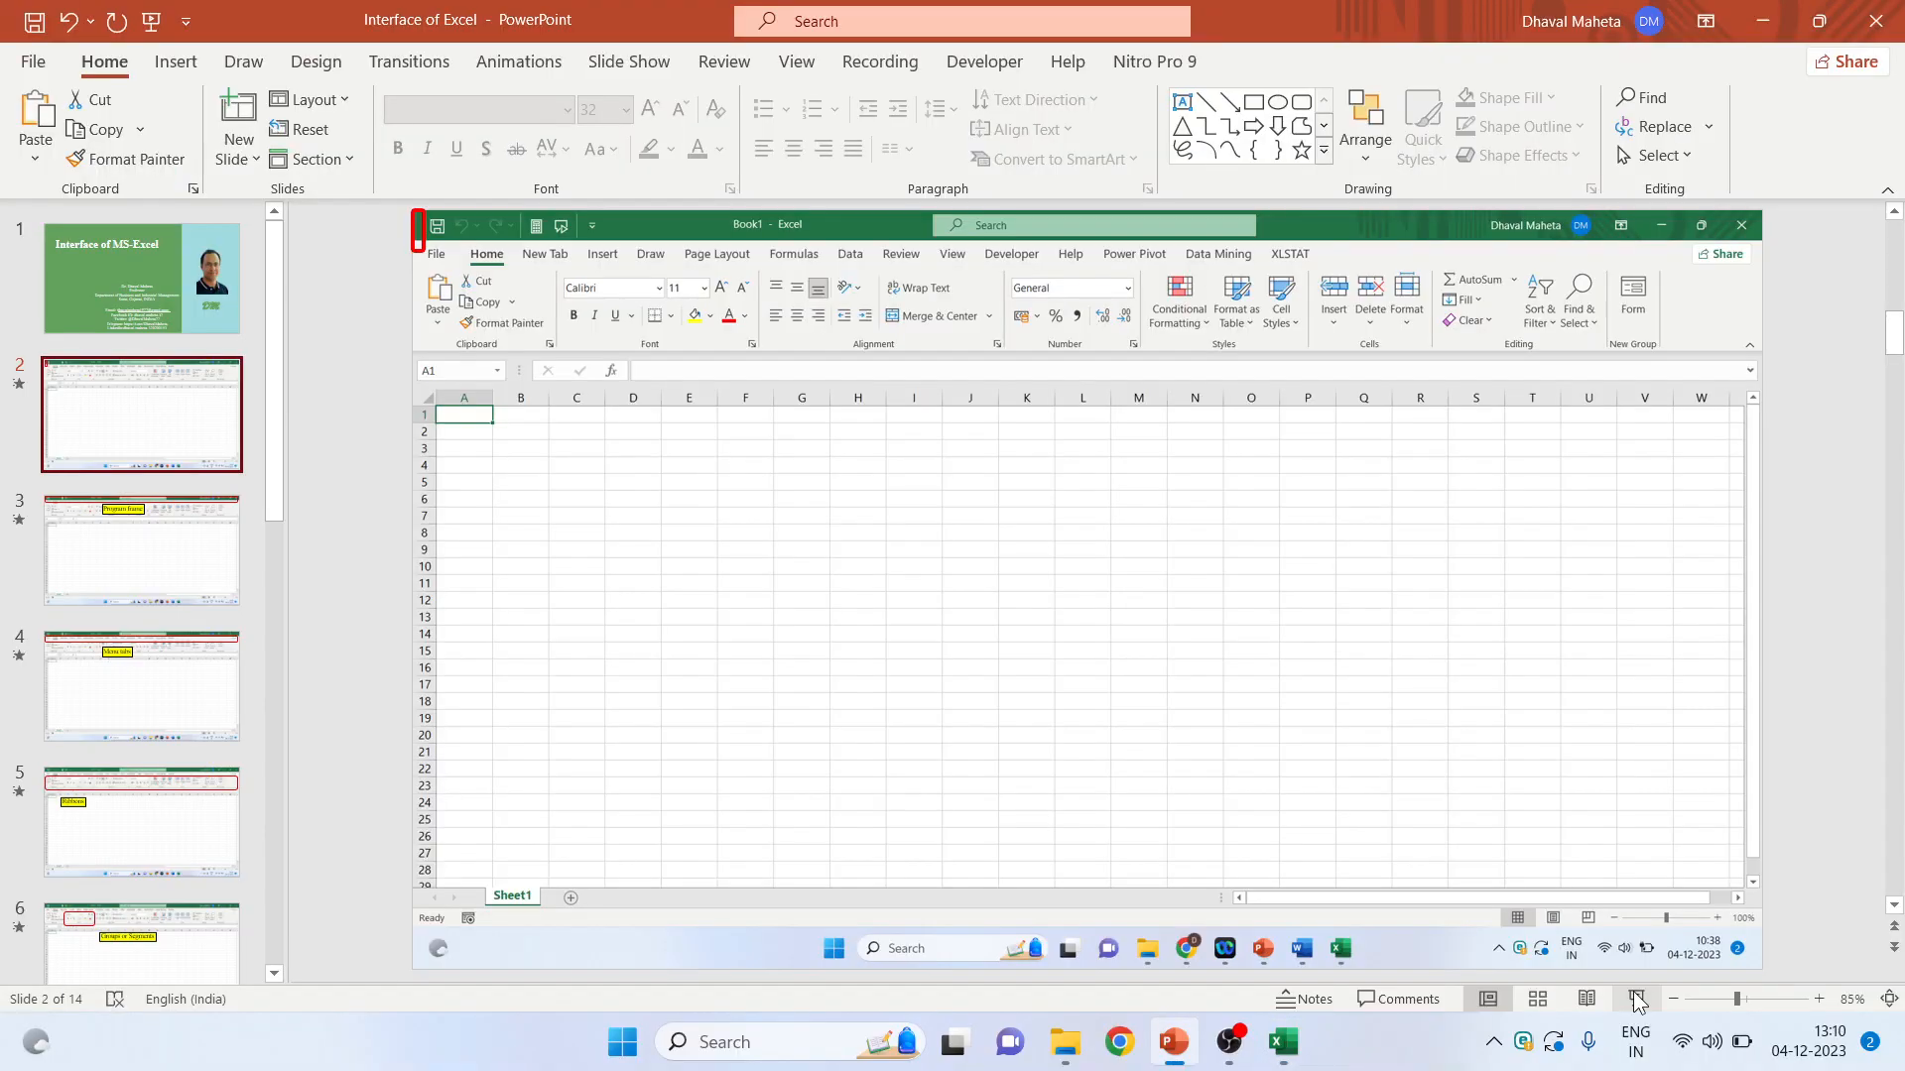
- Play the Excel interface presentation as a slide show
left_click(1699, 226)
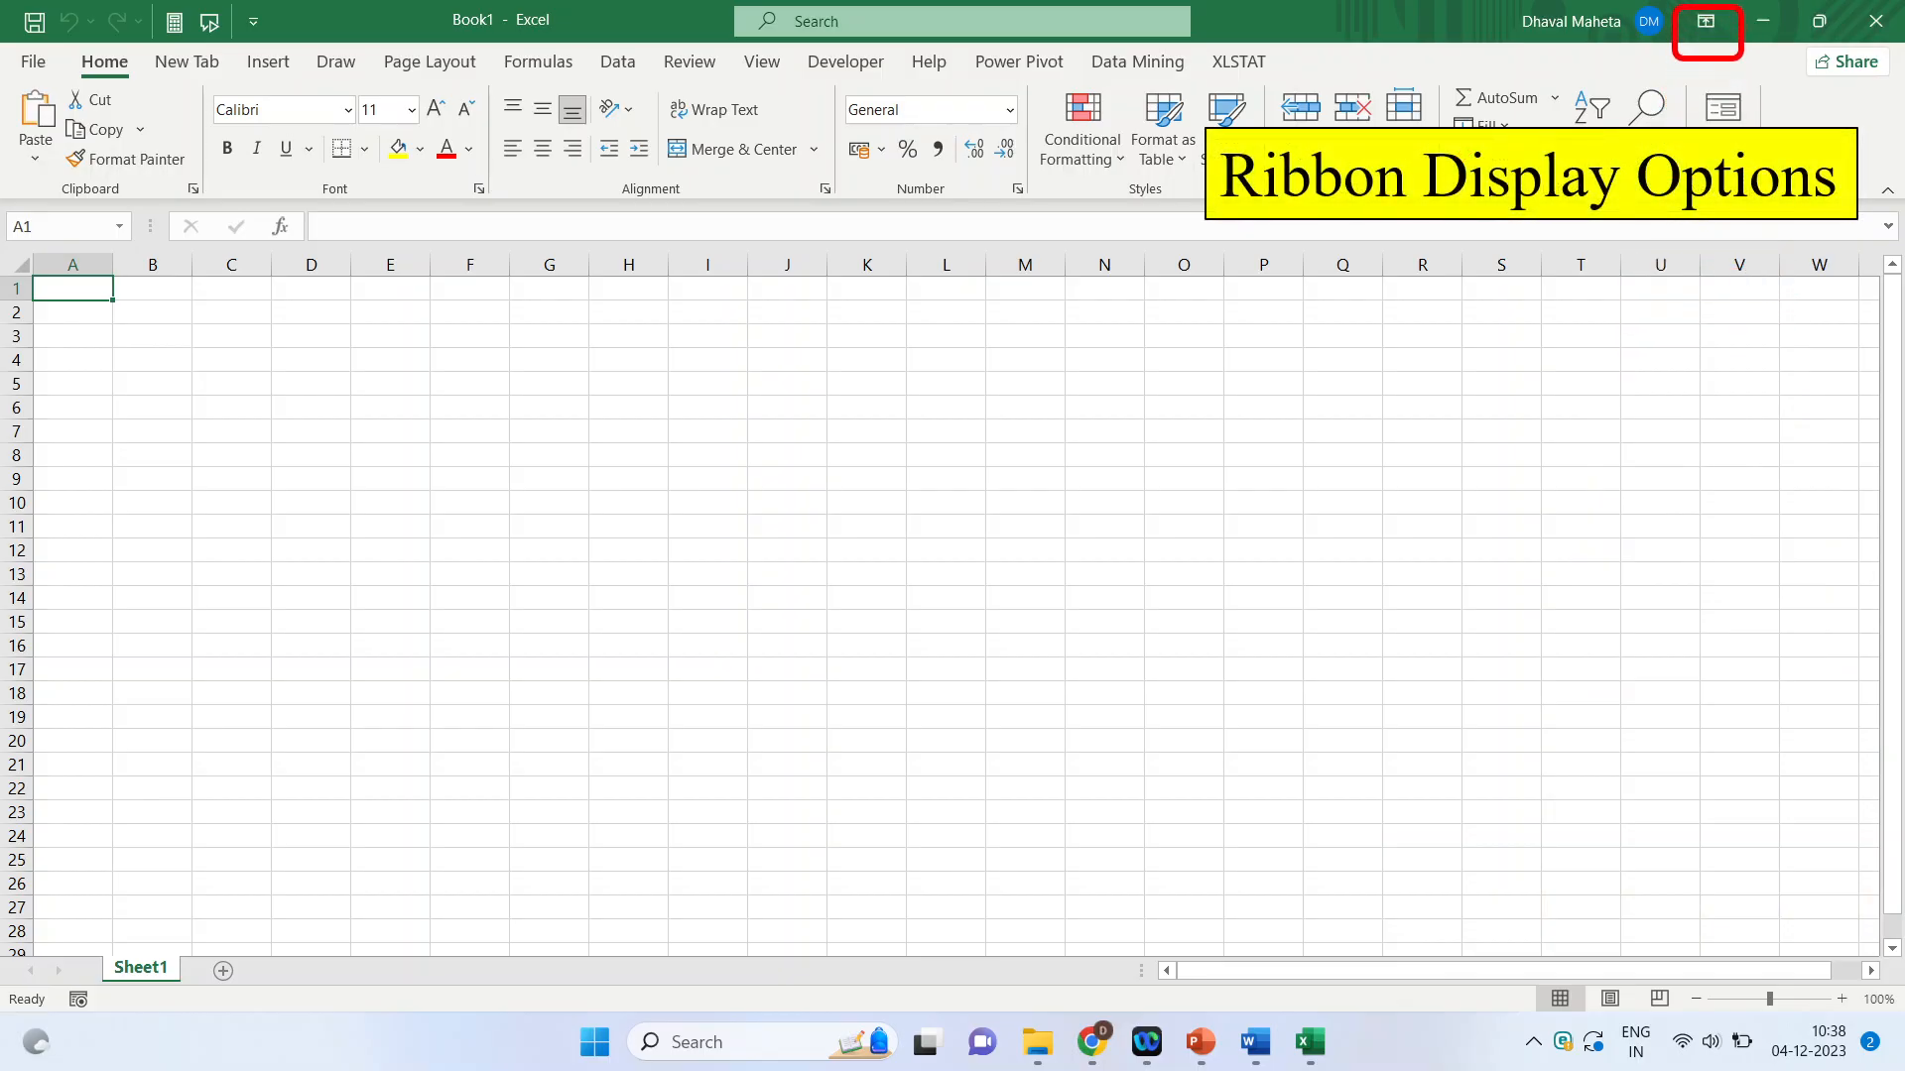
- Create a blank workbook from the start screen and open the Ribbon Display Options menu
left_click(33, 61)
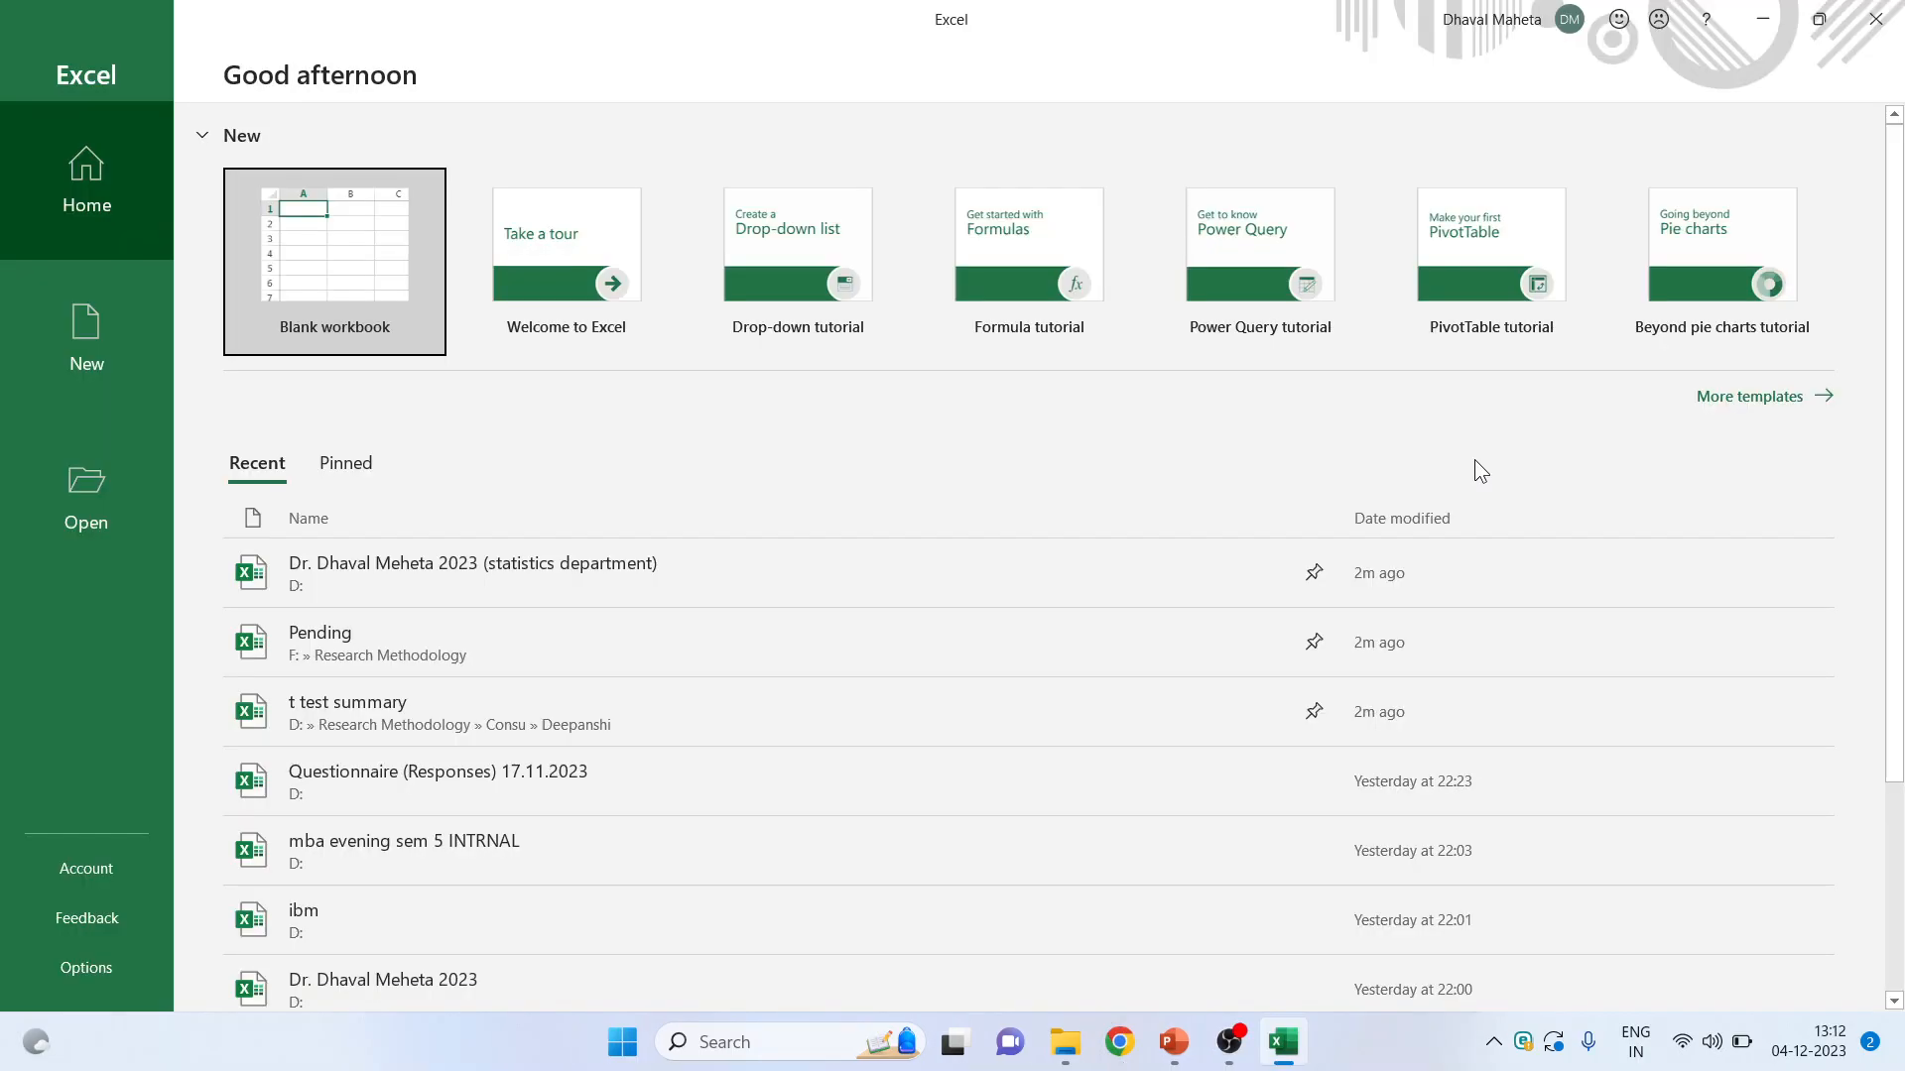
mouse_move(573, 410)
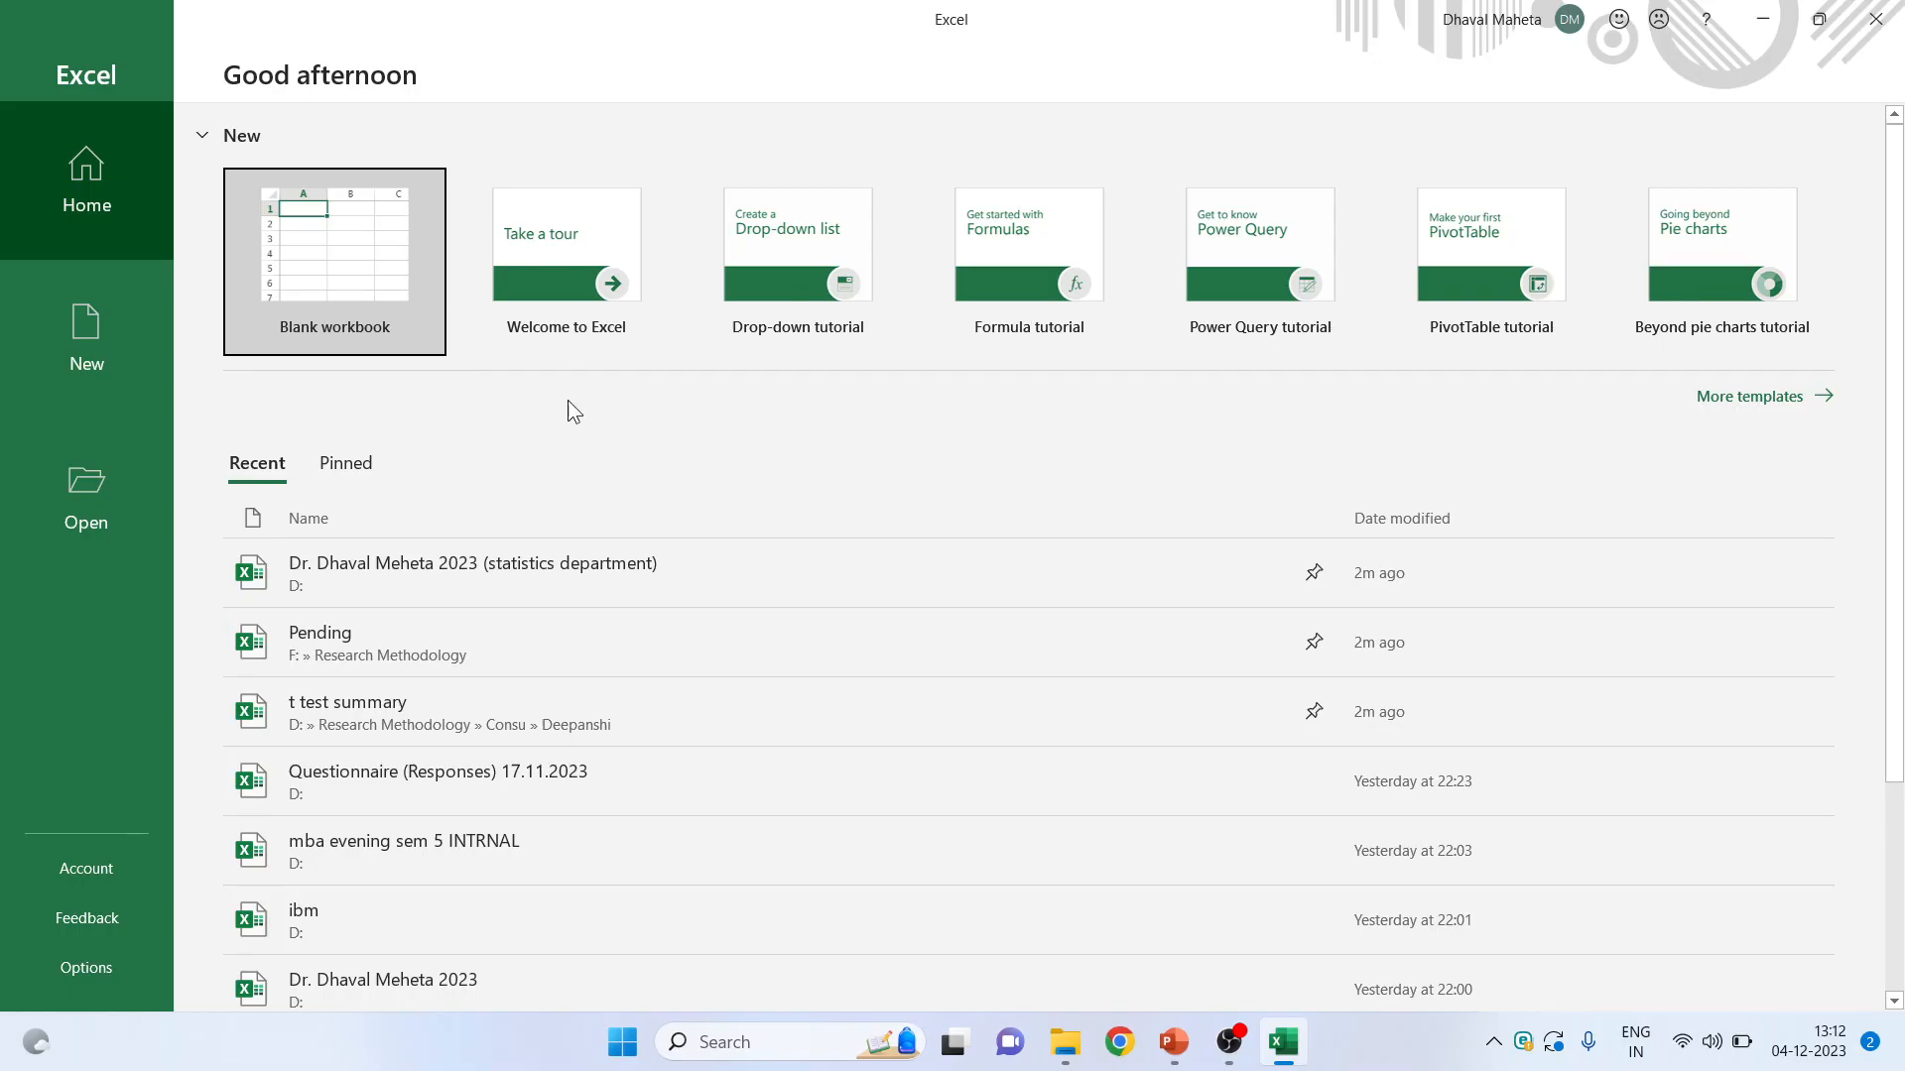
left_click(334, 261)
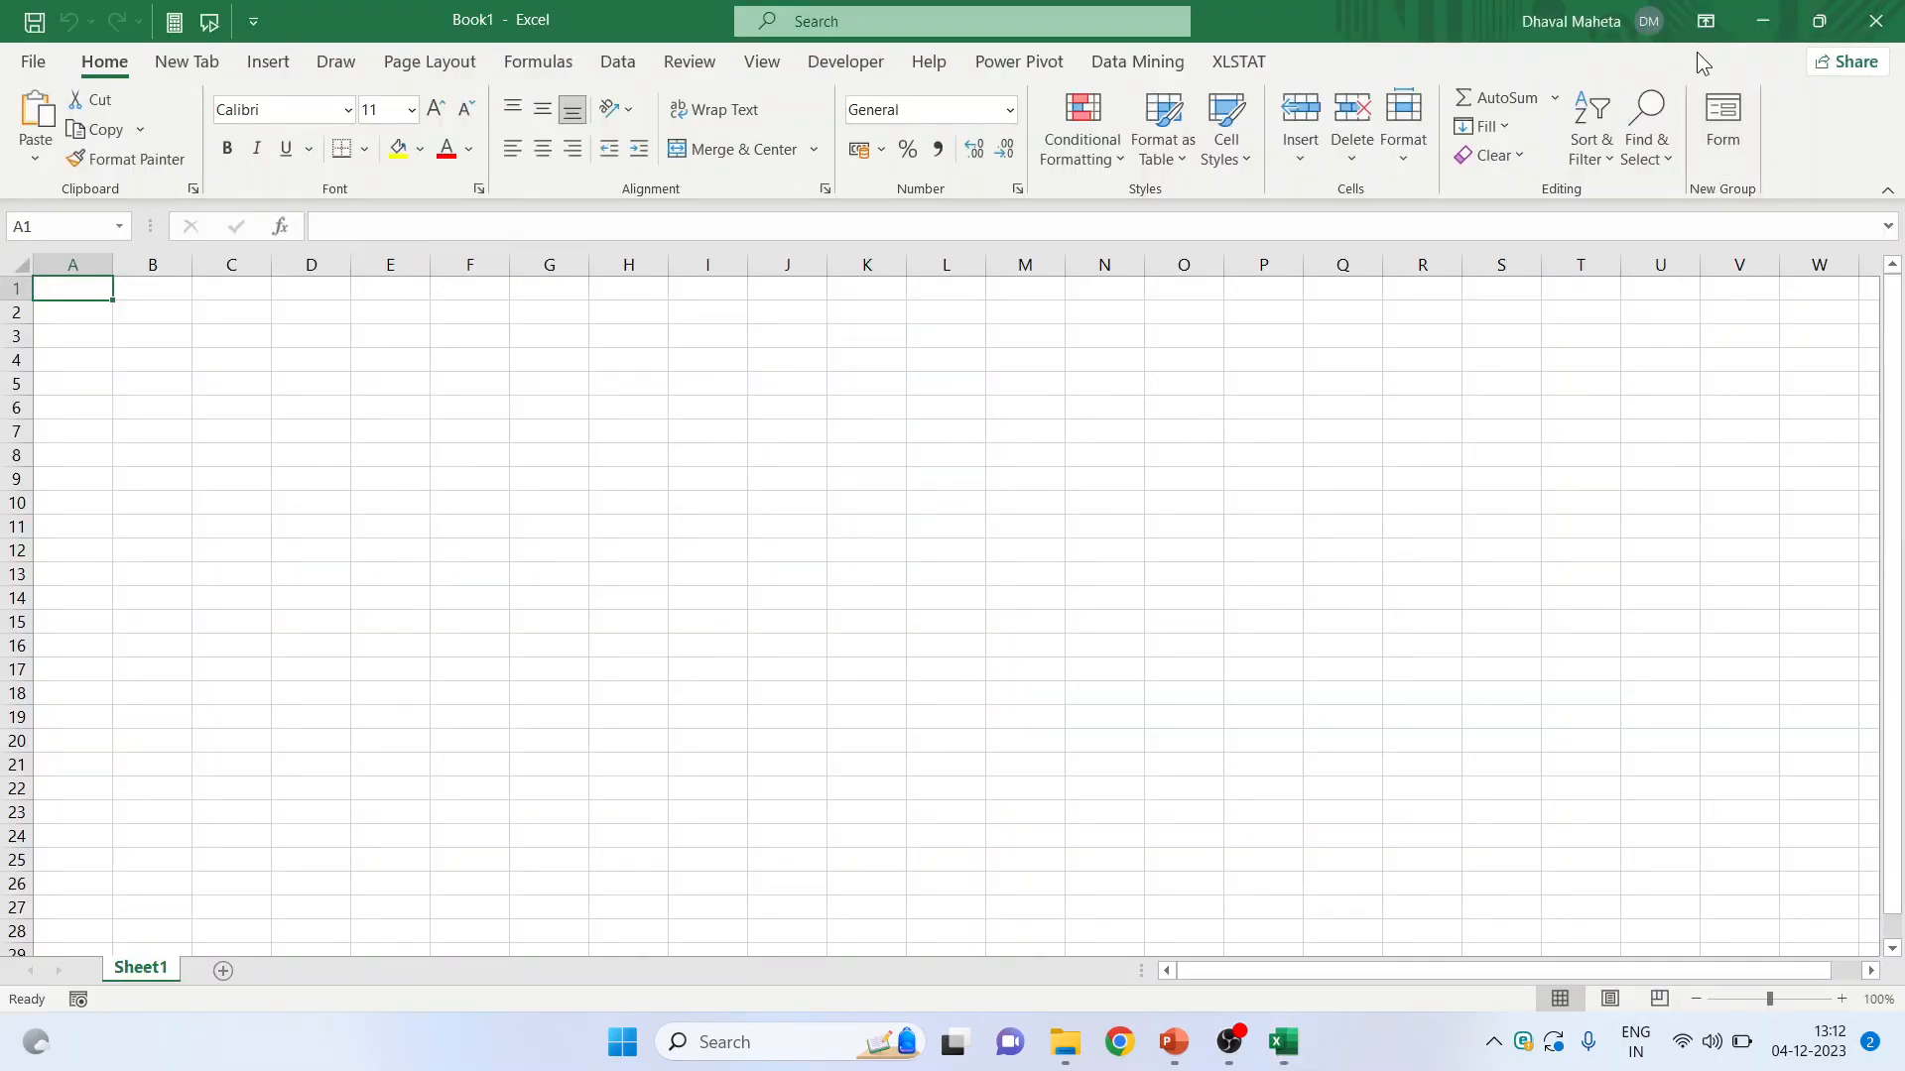
mouse_move(1705, 21)
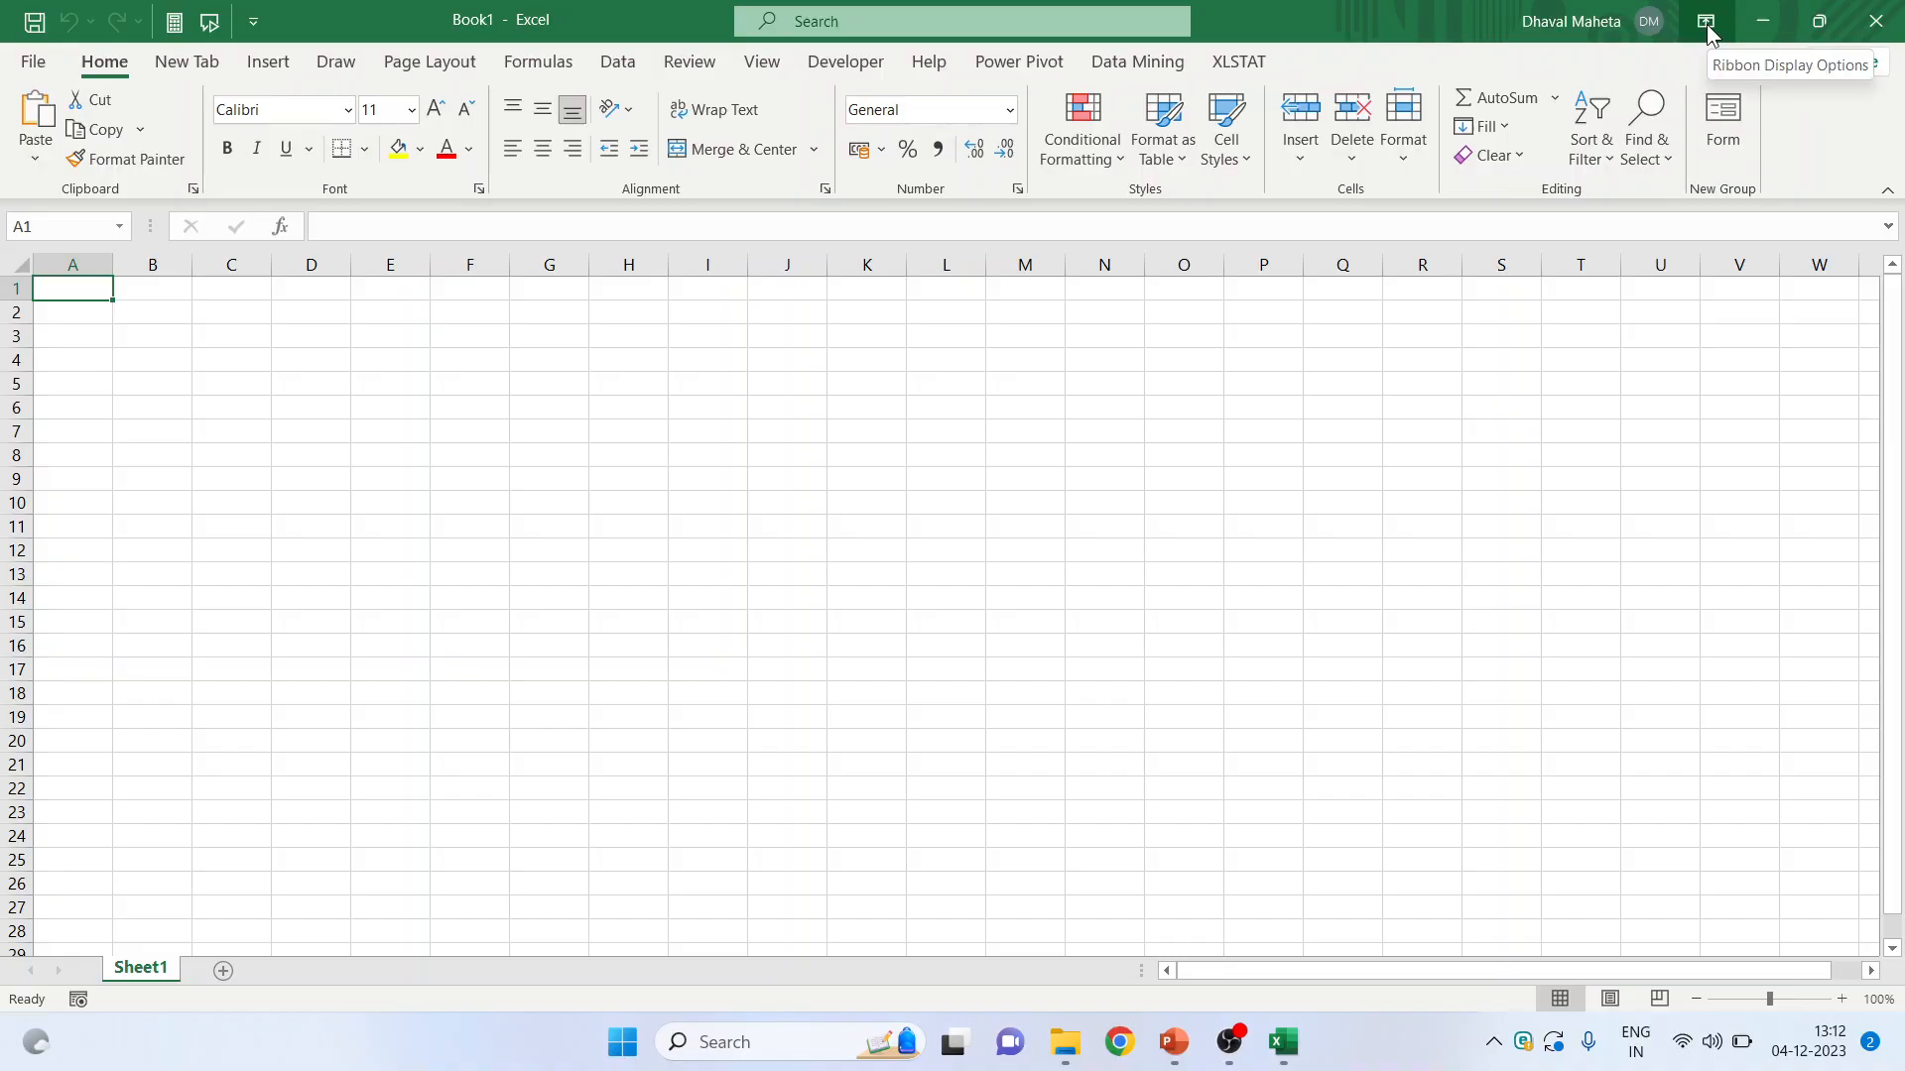
left_click(1705, 20)
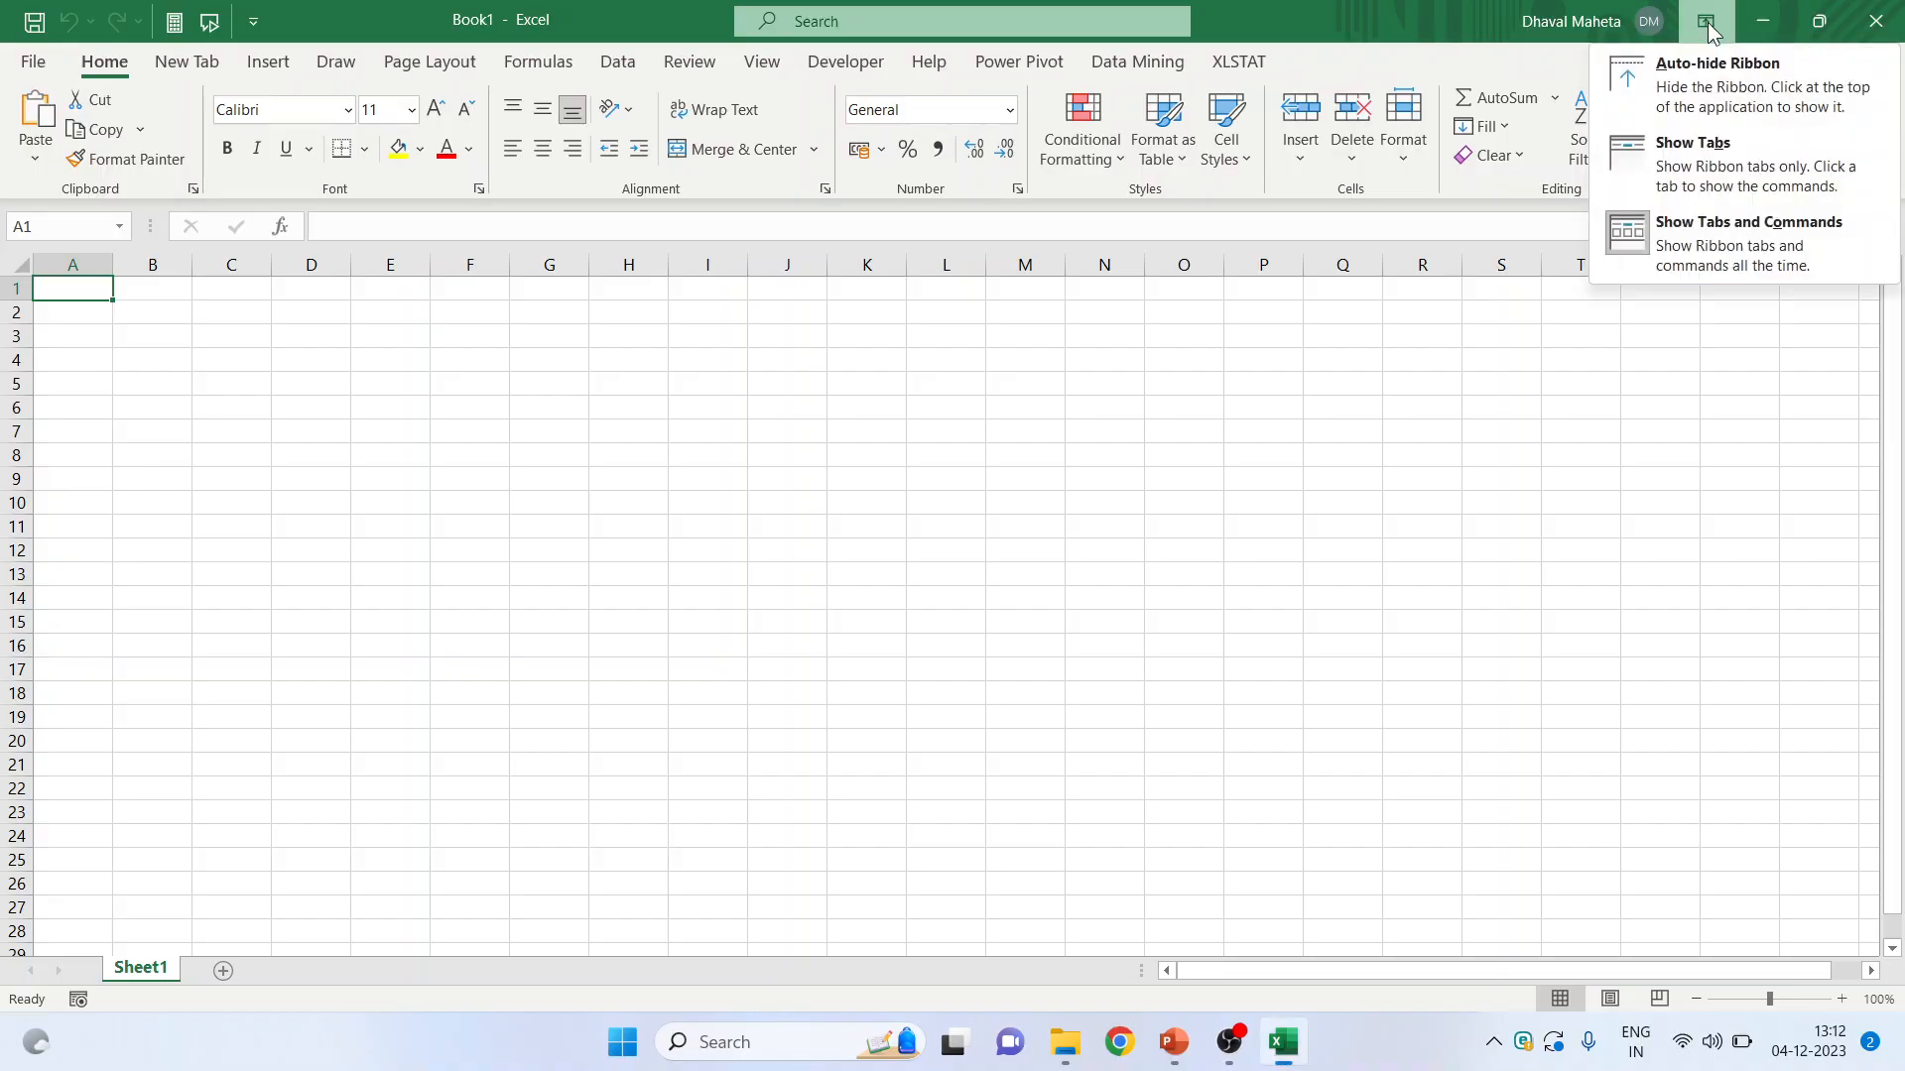
mouse_move(1722, 85)
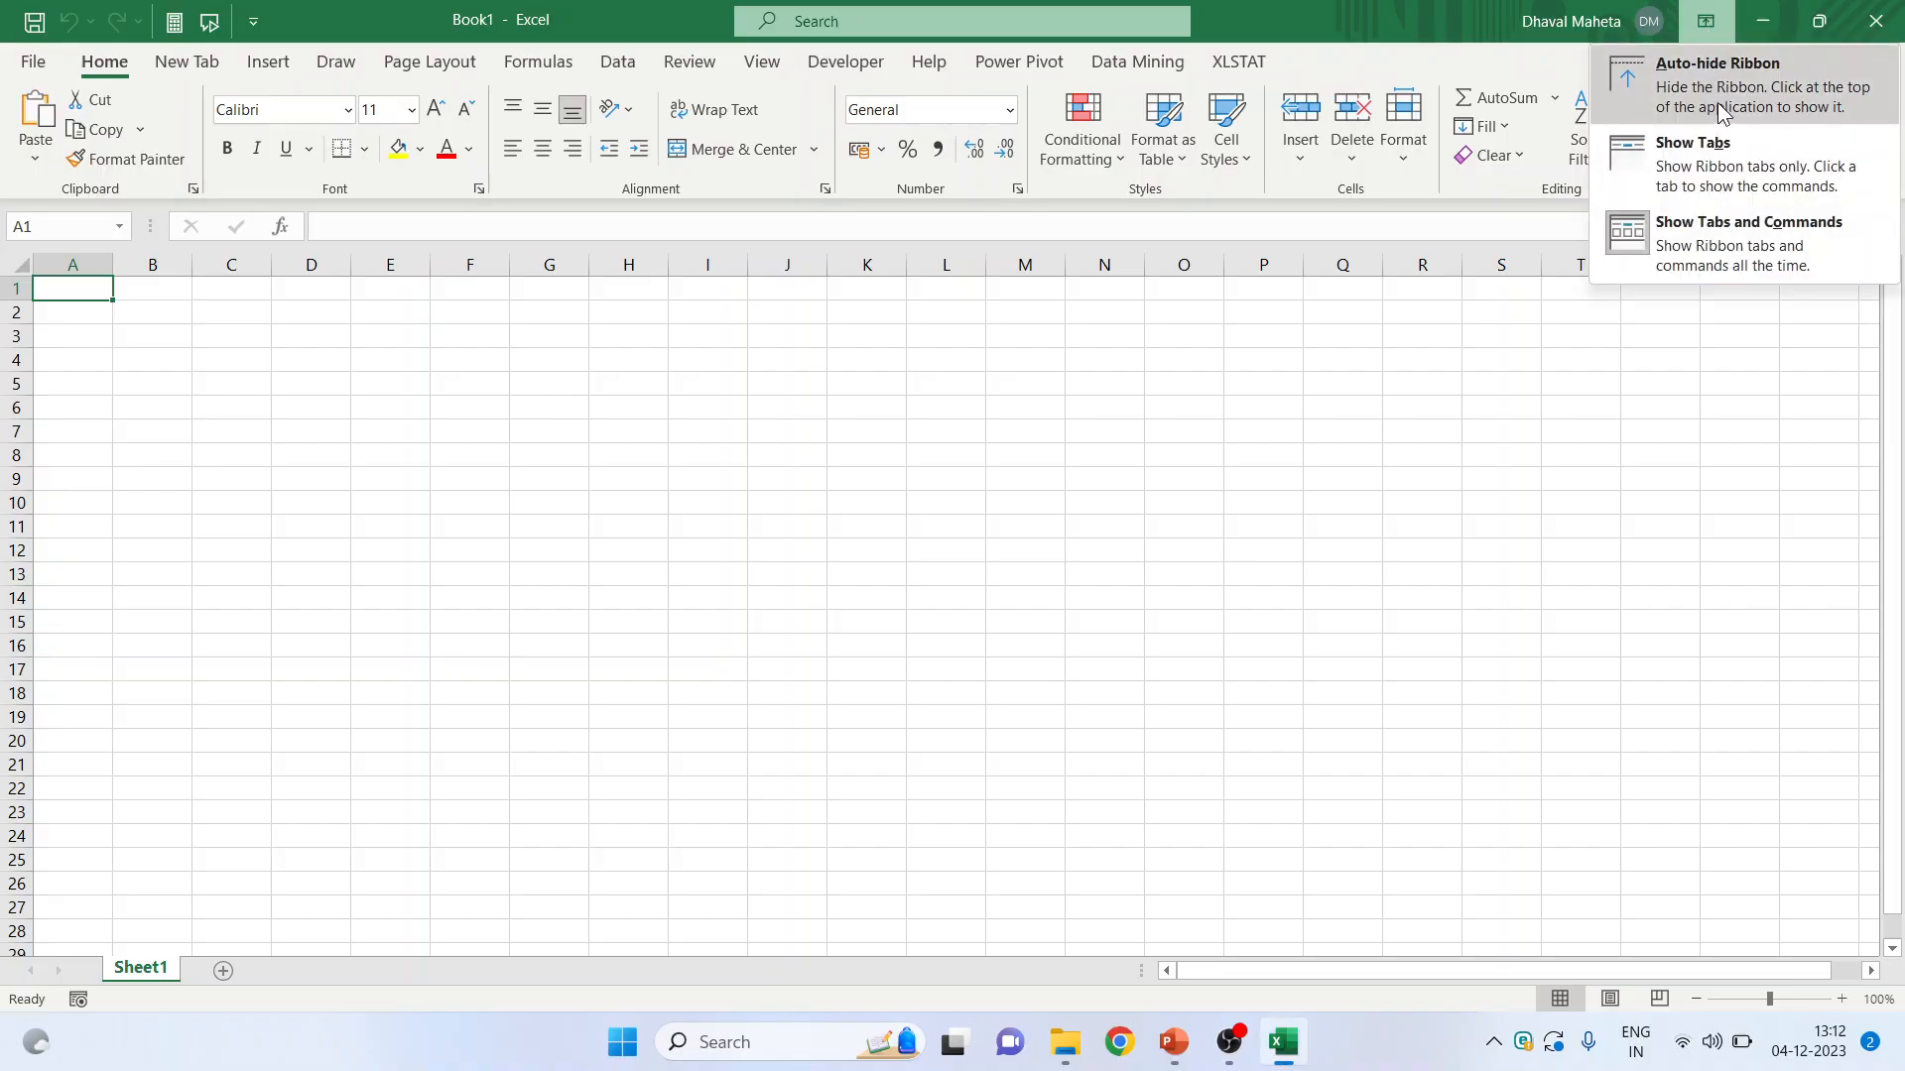
mouse_move(1719, 163)
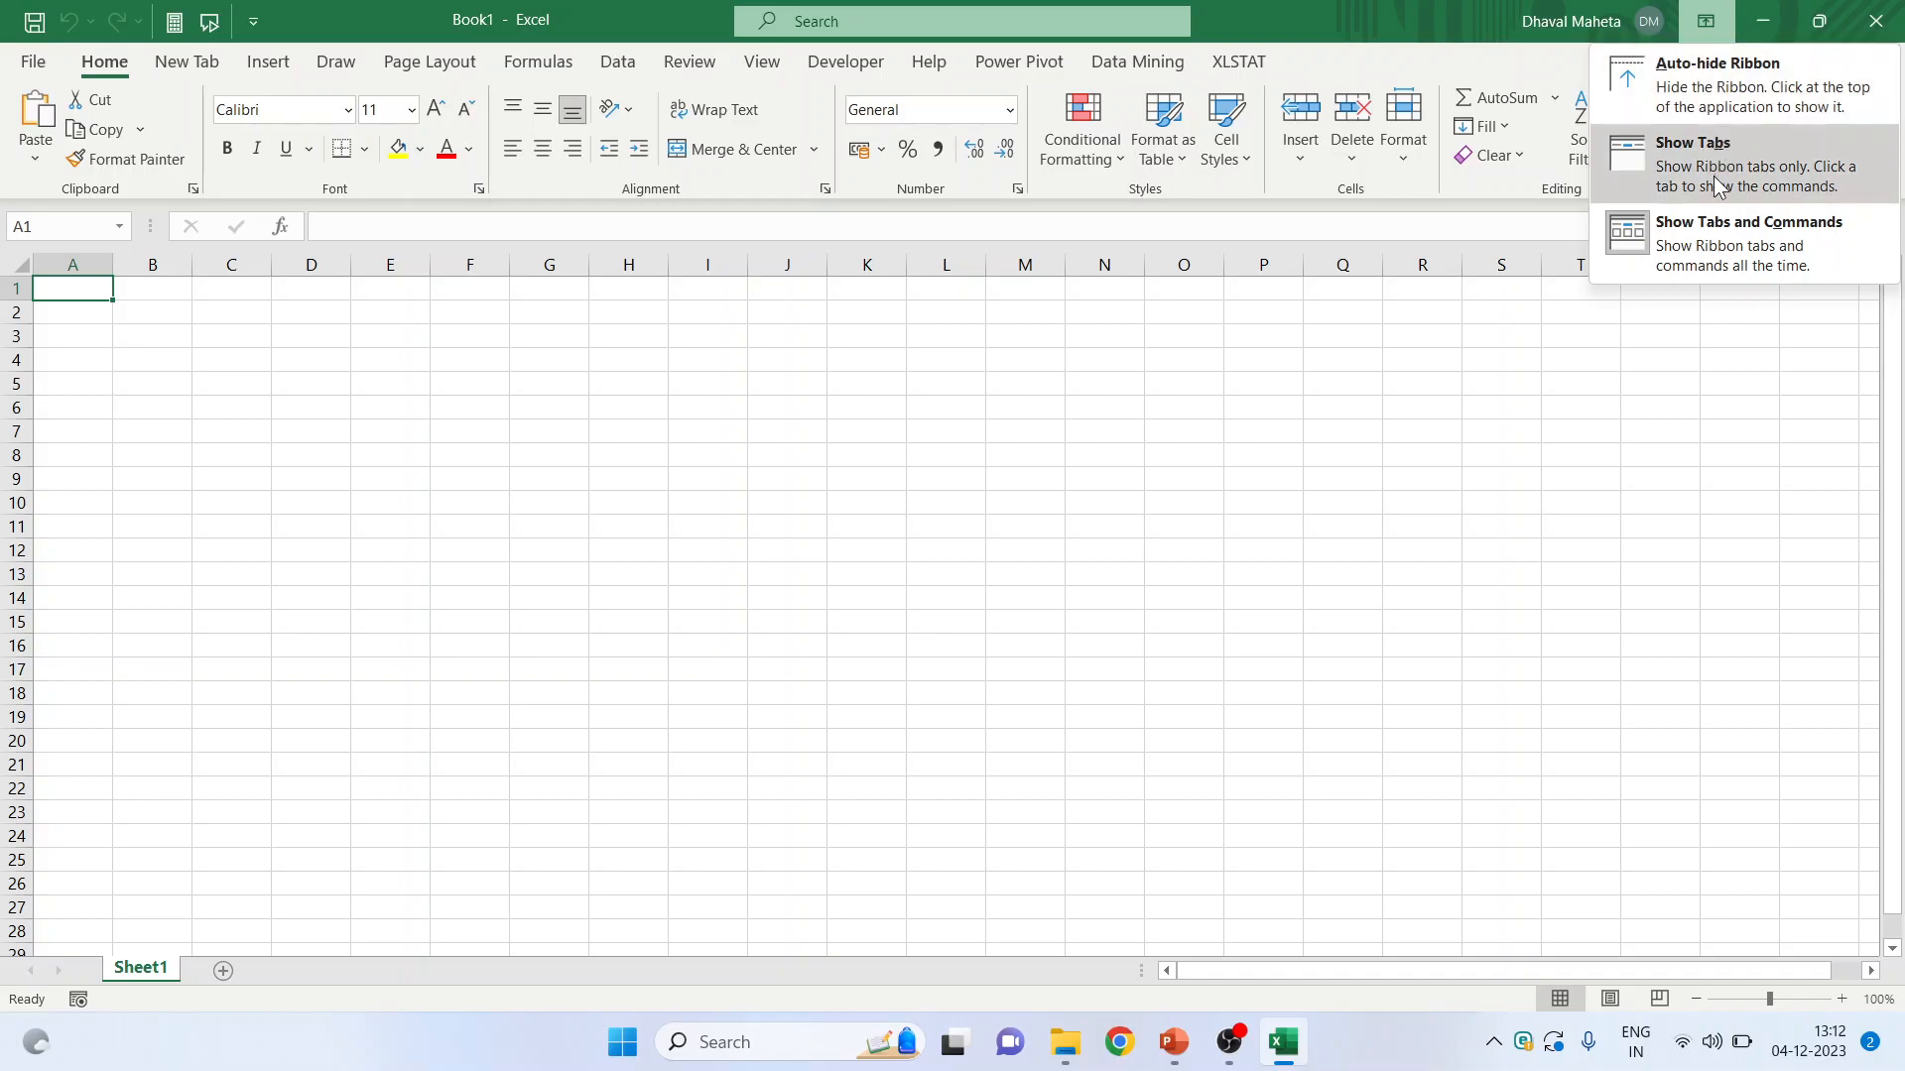
mouse_move(1713, 243)
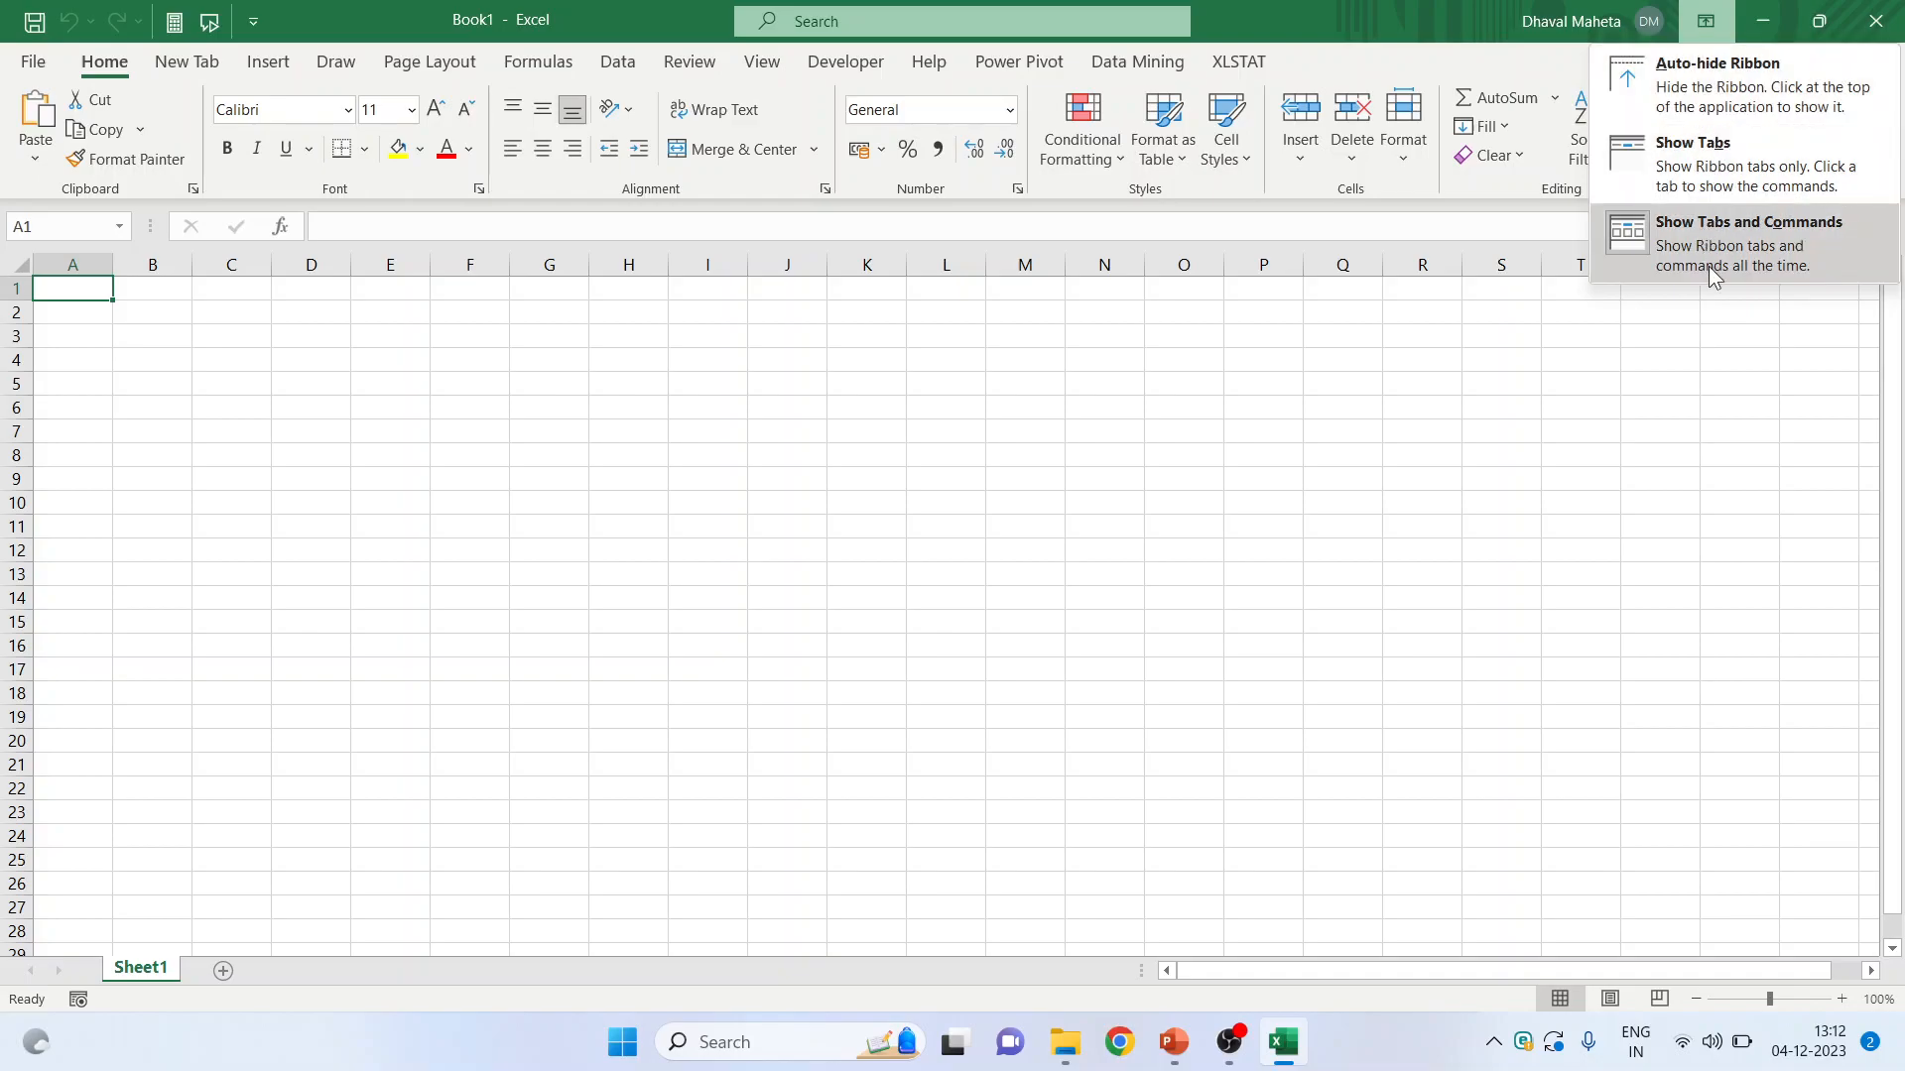
mouse_move(1731, 164)
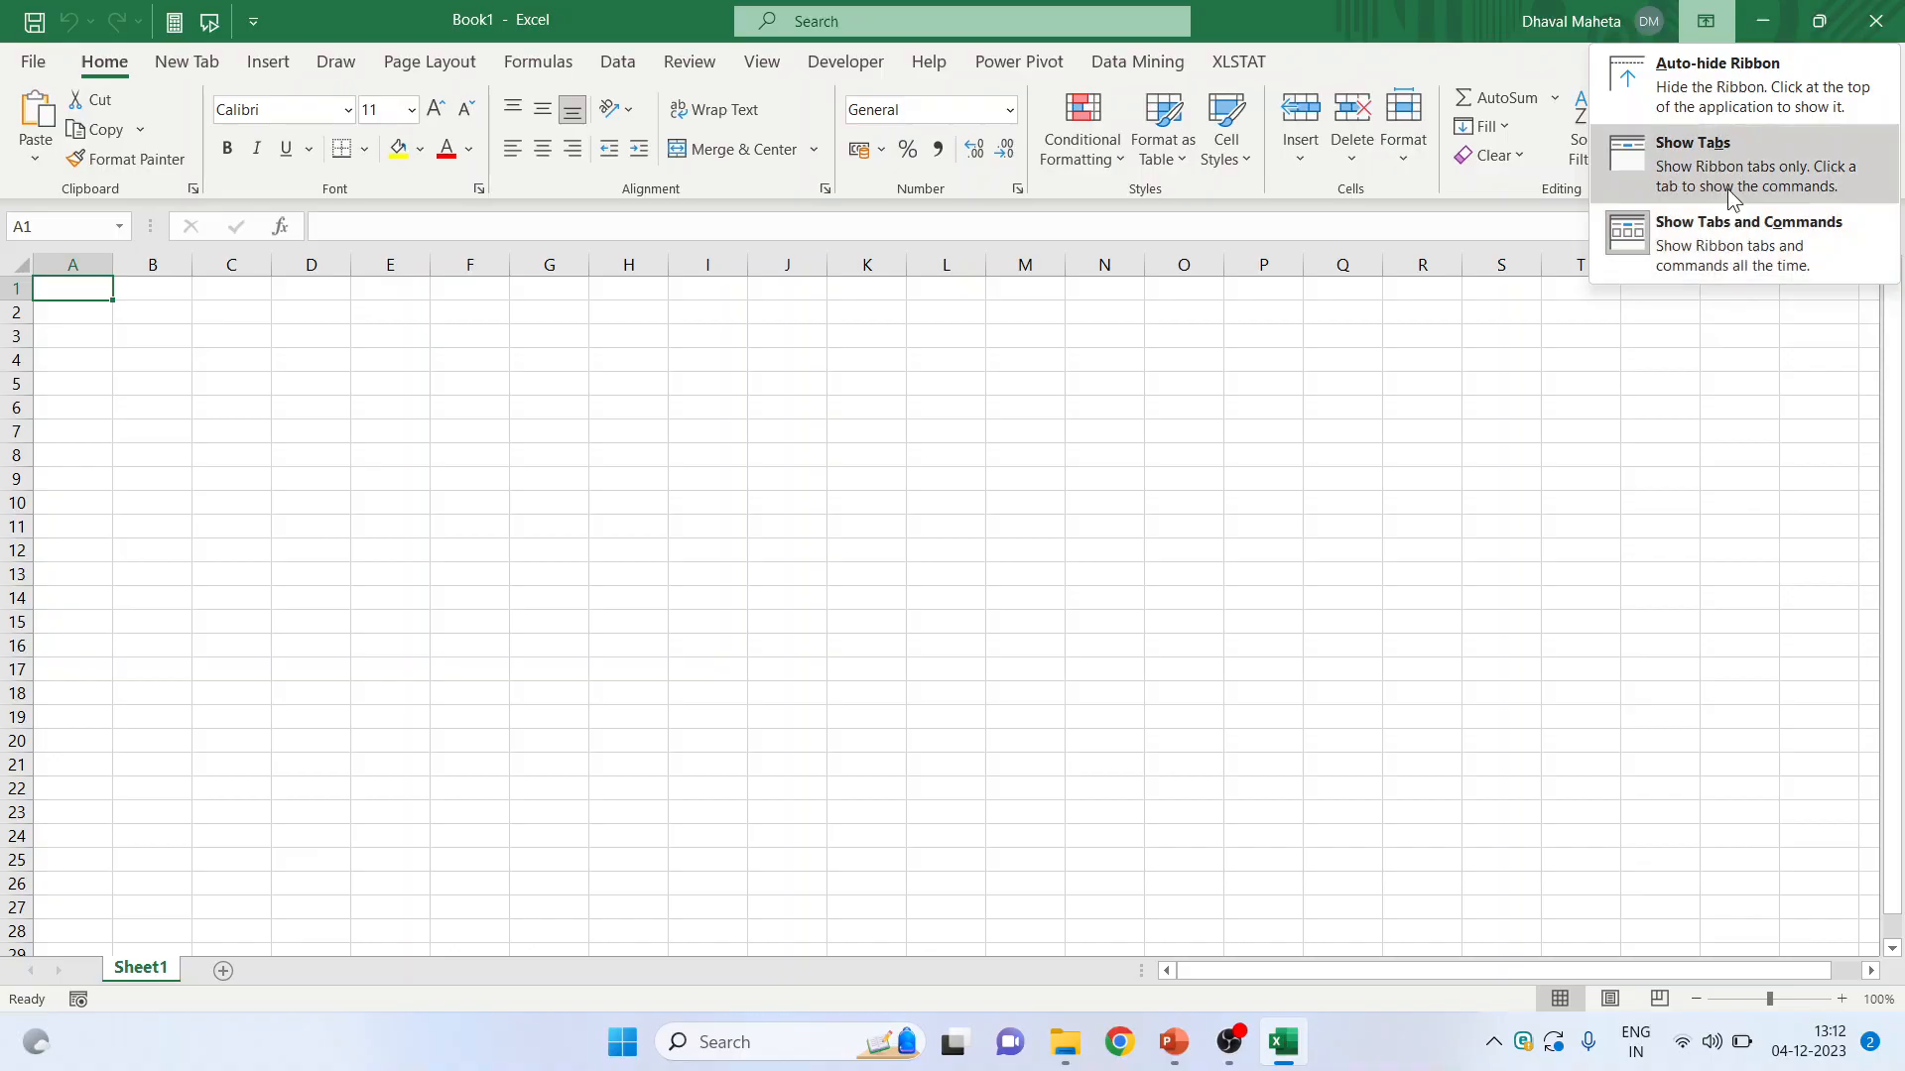
mouse_move(1742, 83)
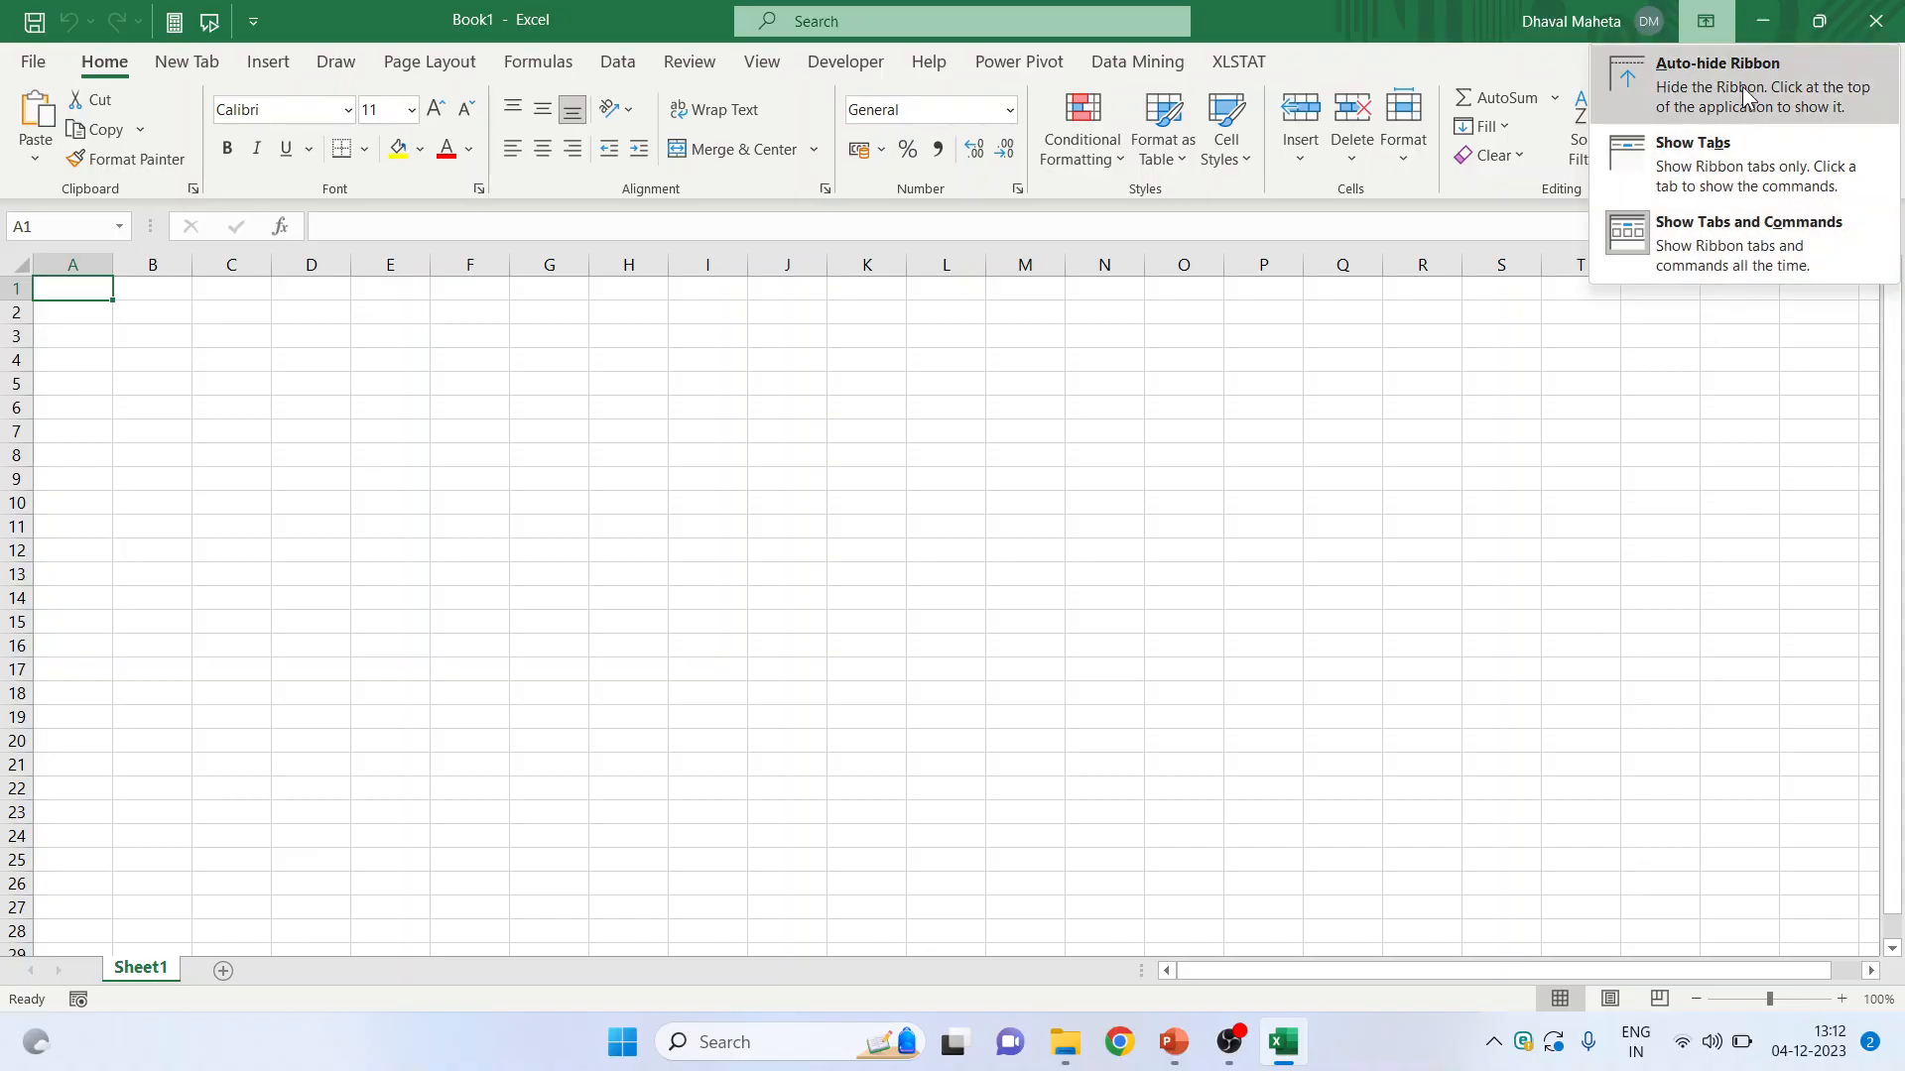
- Switch the ribbon to Auto-hide, restore Show Tabs, and reopen Ribbon Display Options
left_click(1717, 83)
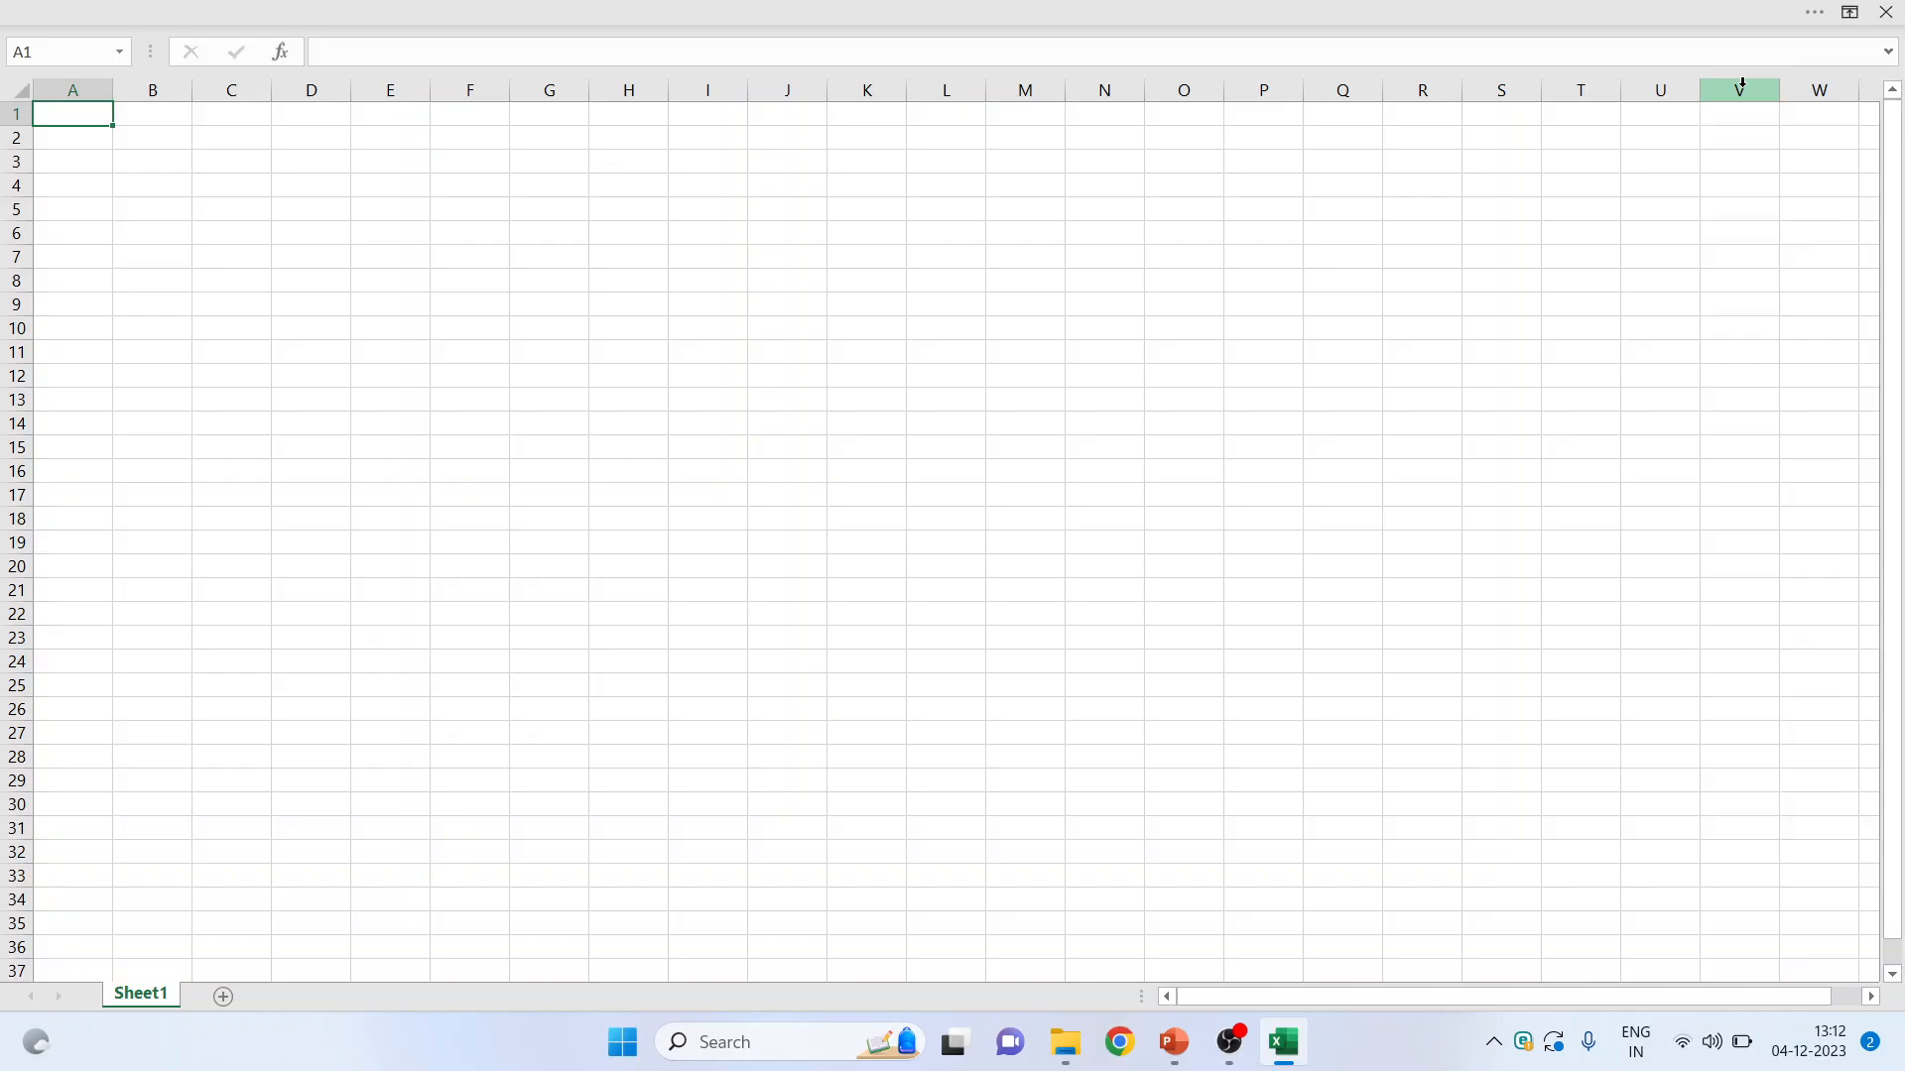
mouse_move(1656, 217)
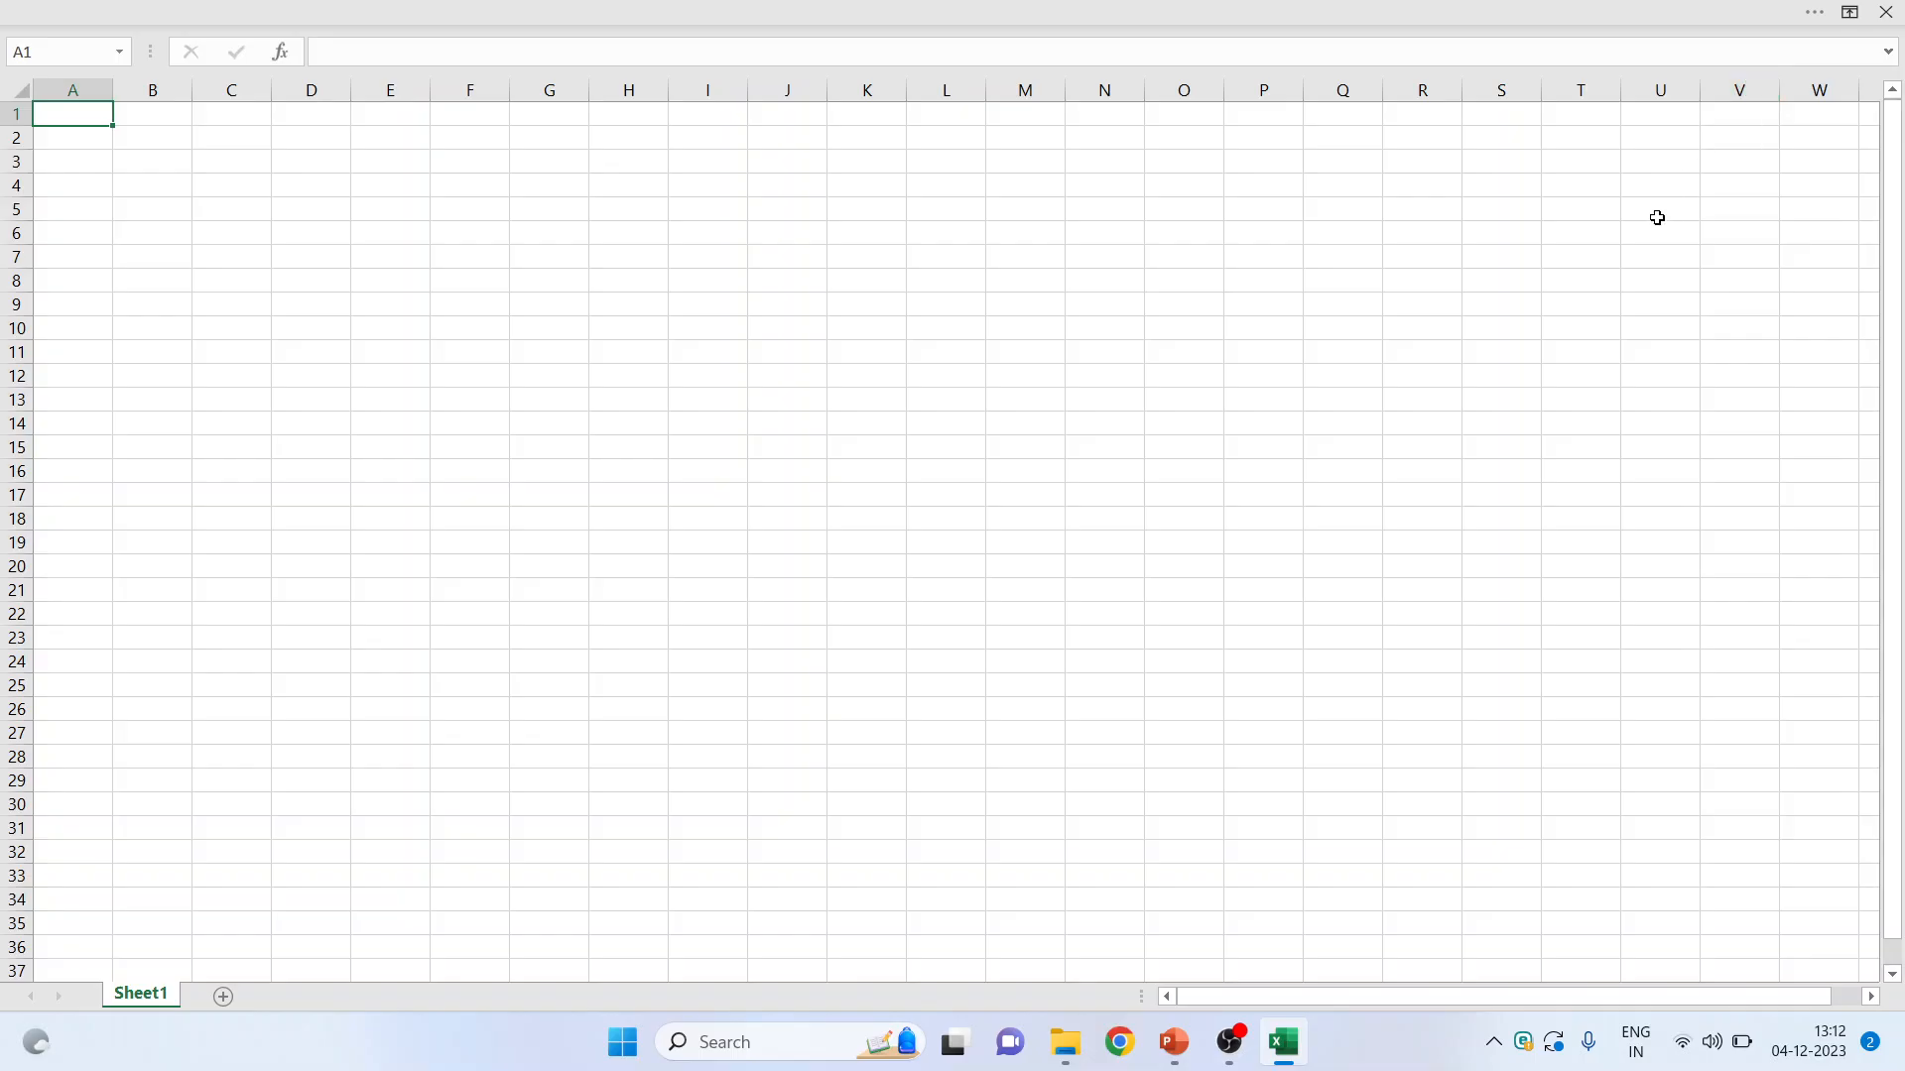
mouse_move(1370, 256)
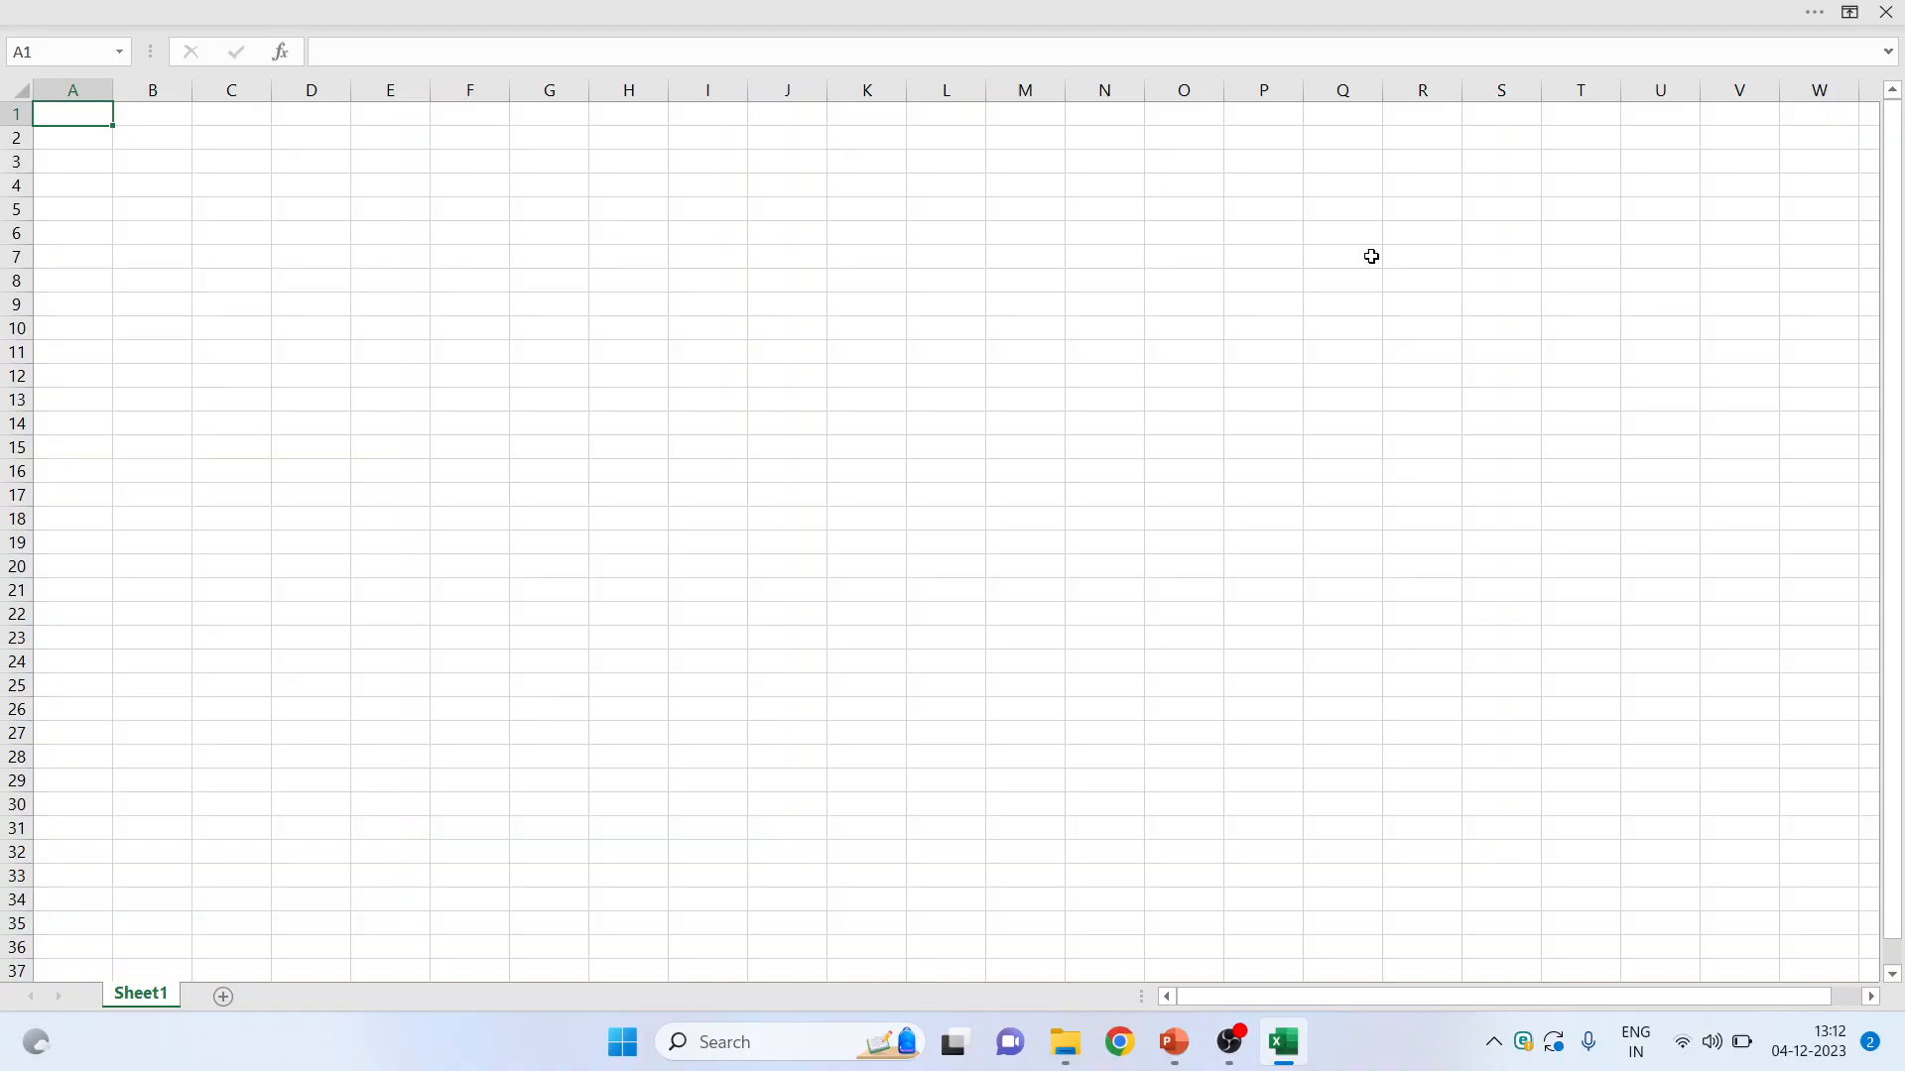
left_click(1847, 12)
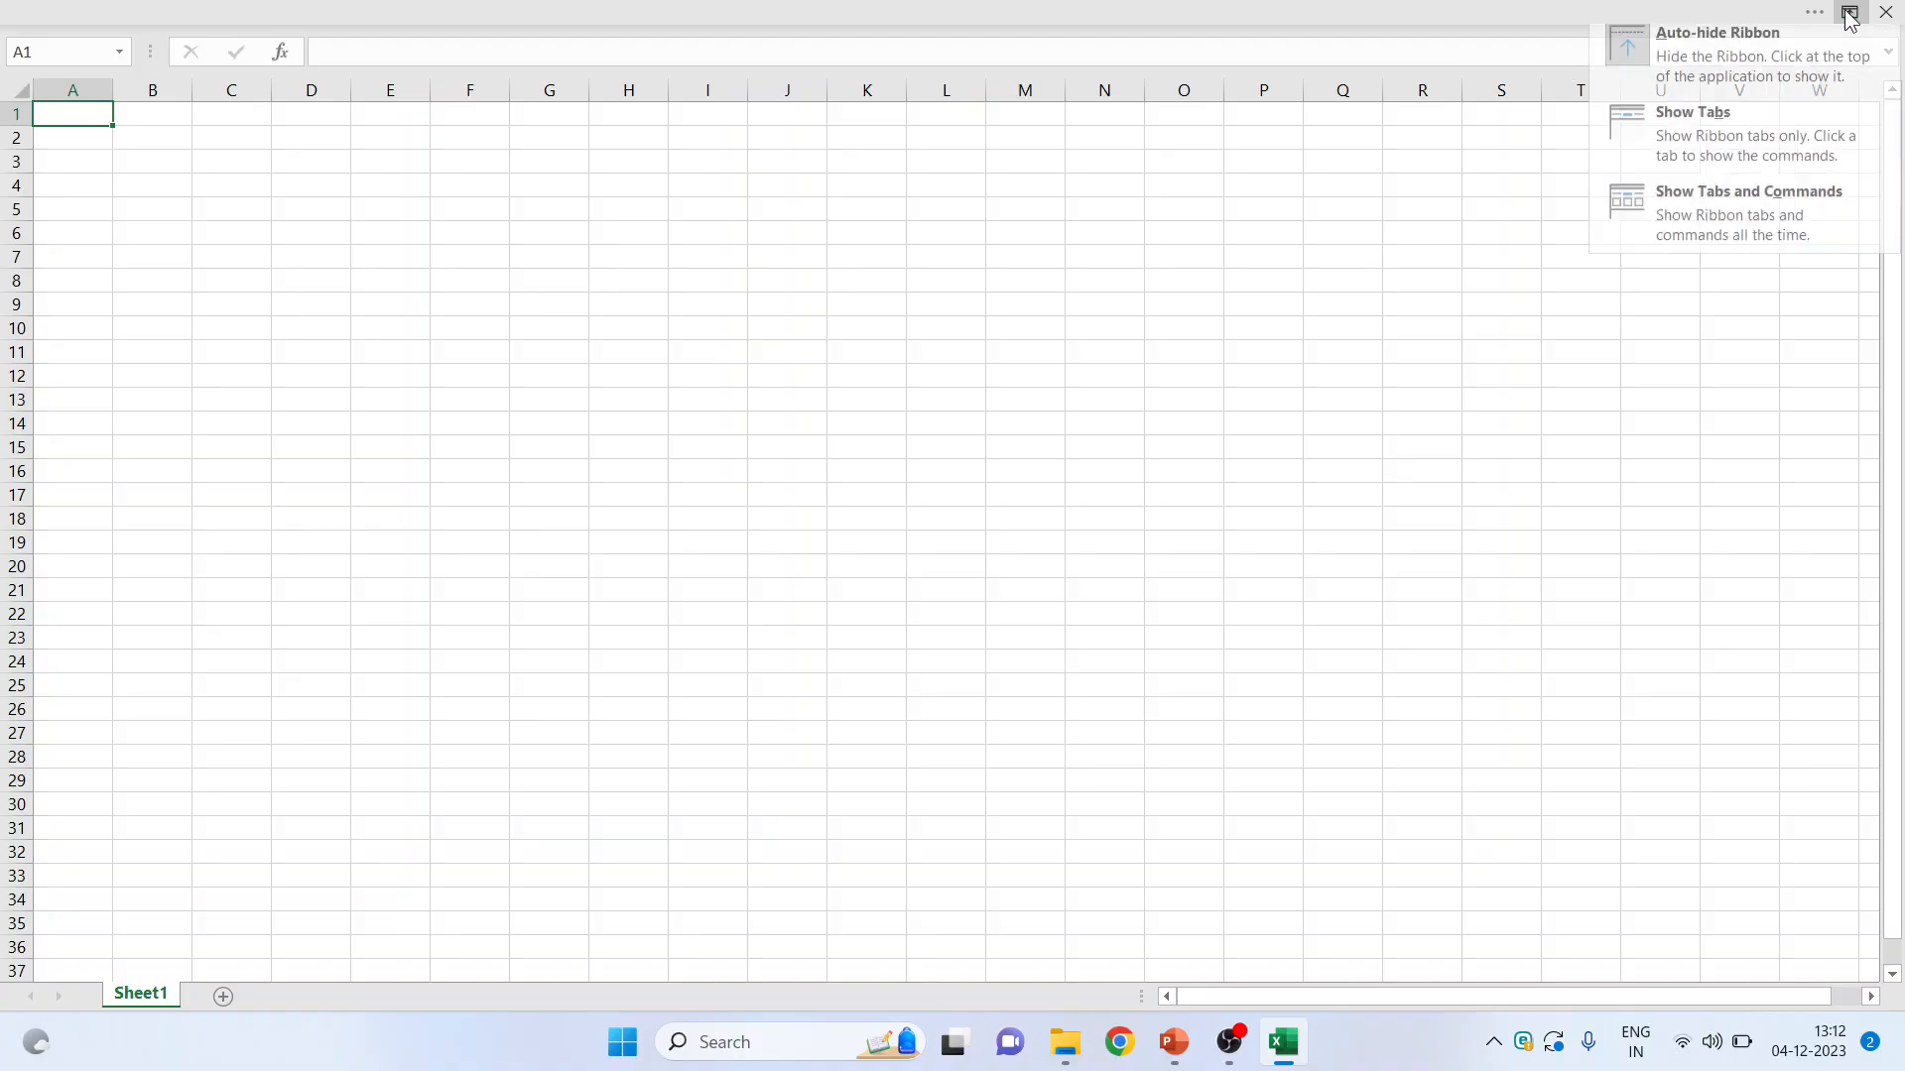
mouse_move(1762, 145)
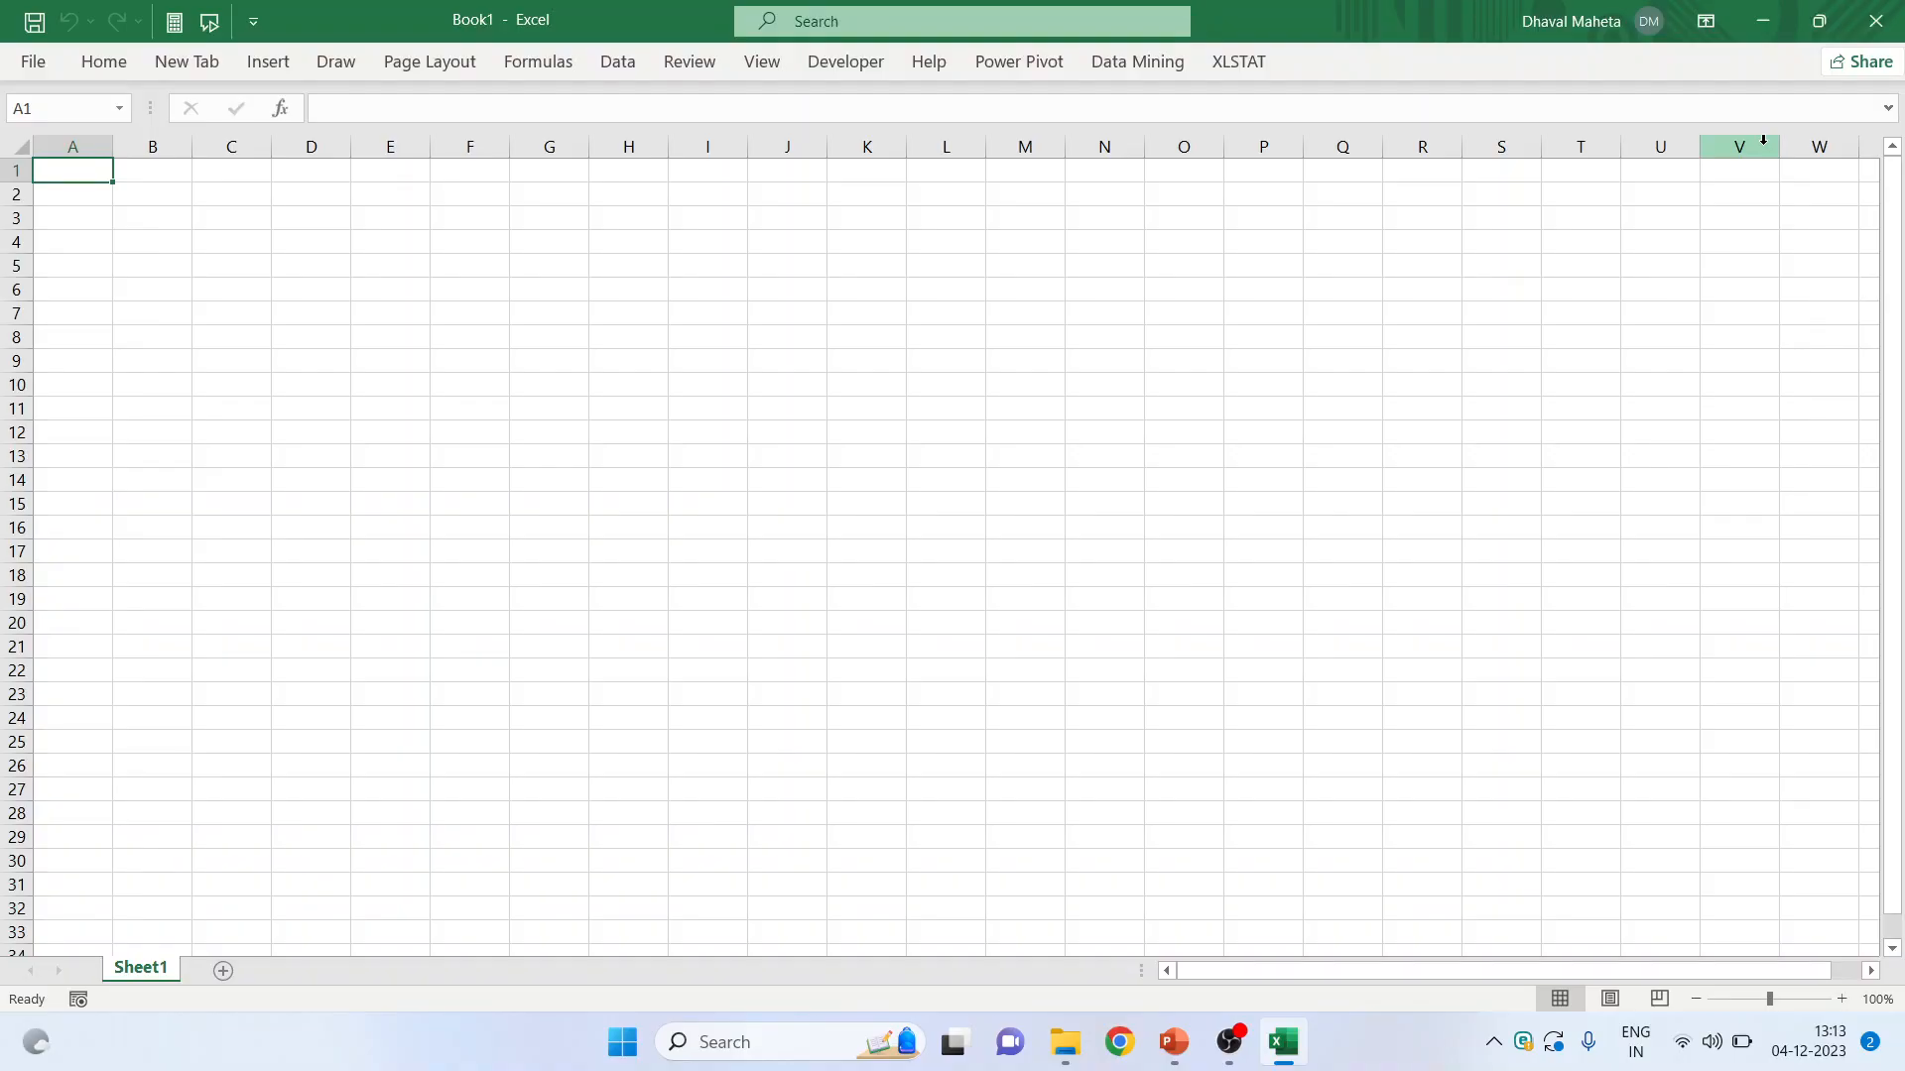
mouse_move(775, 102)
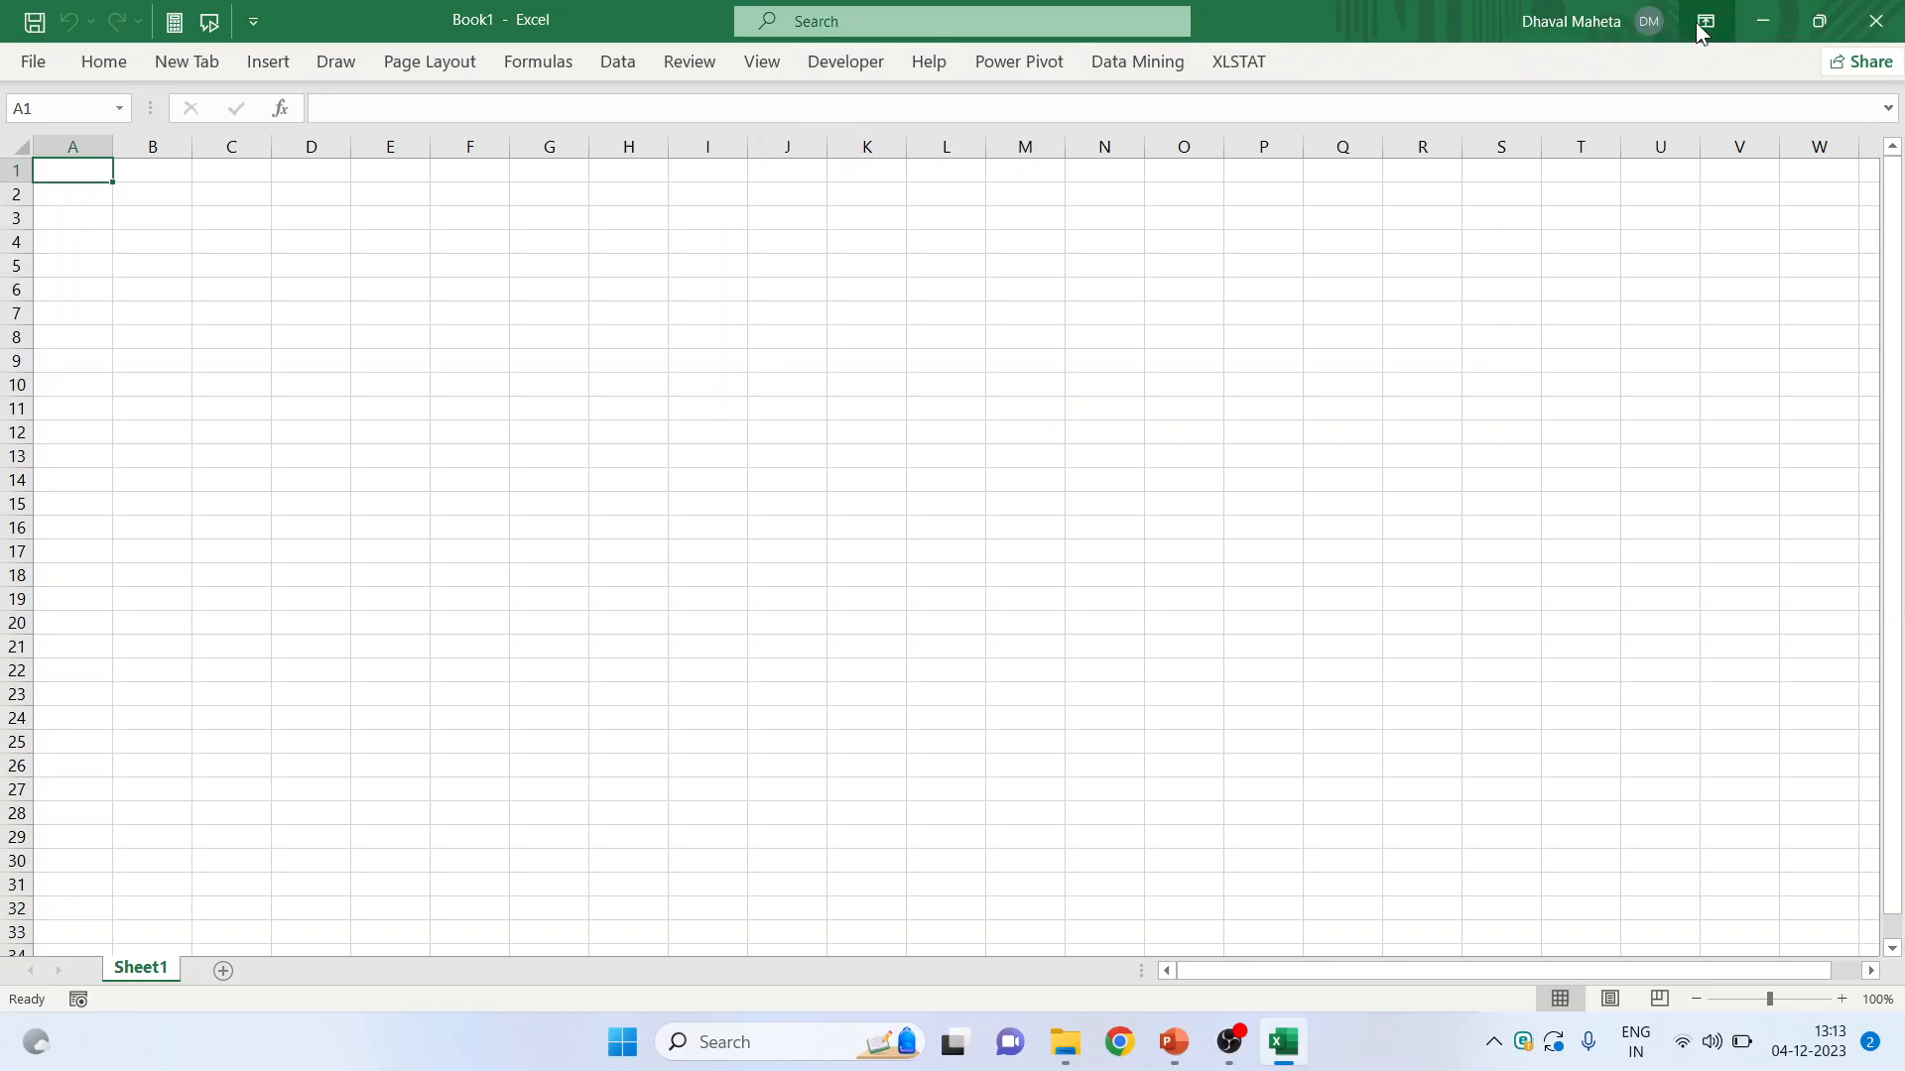
left_click(1704, 22)
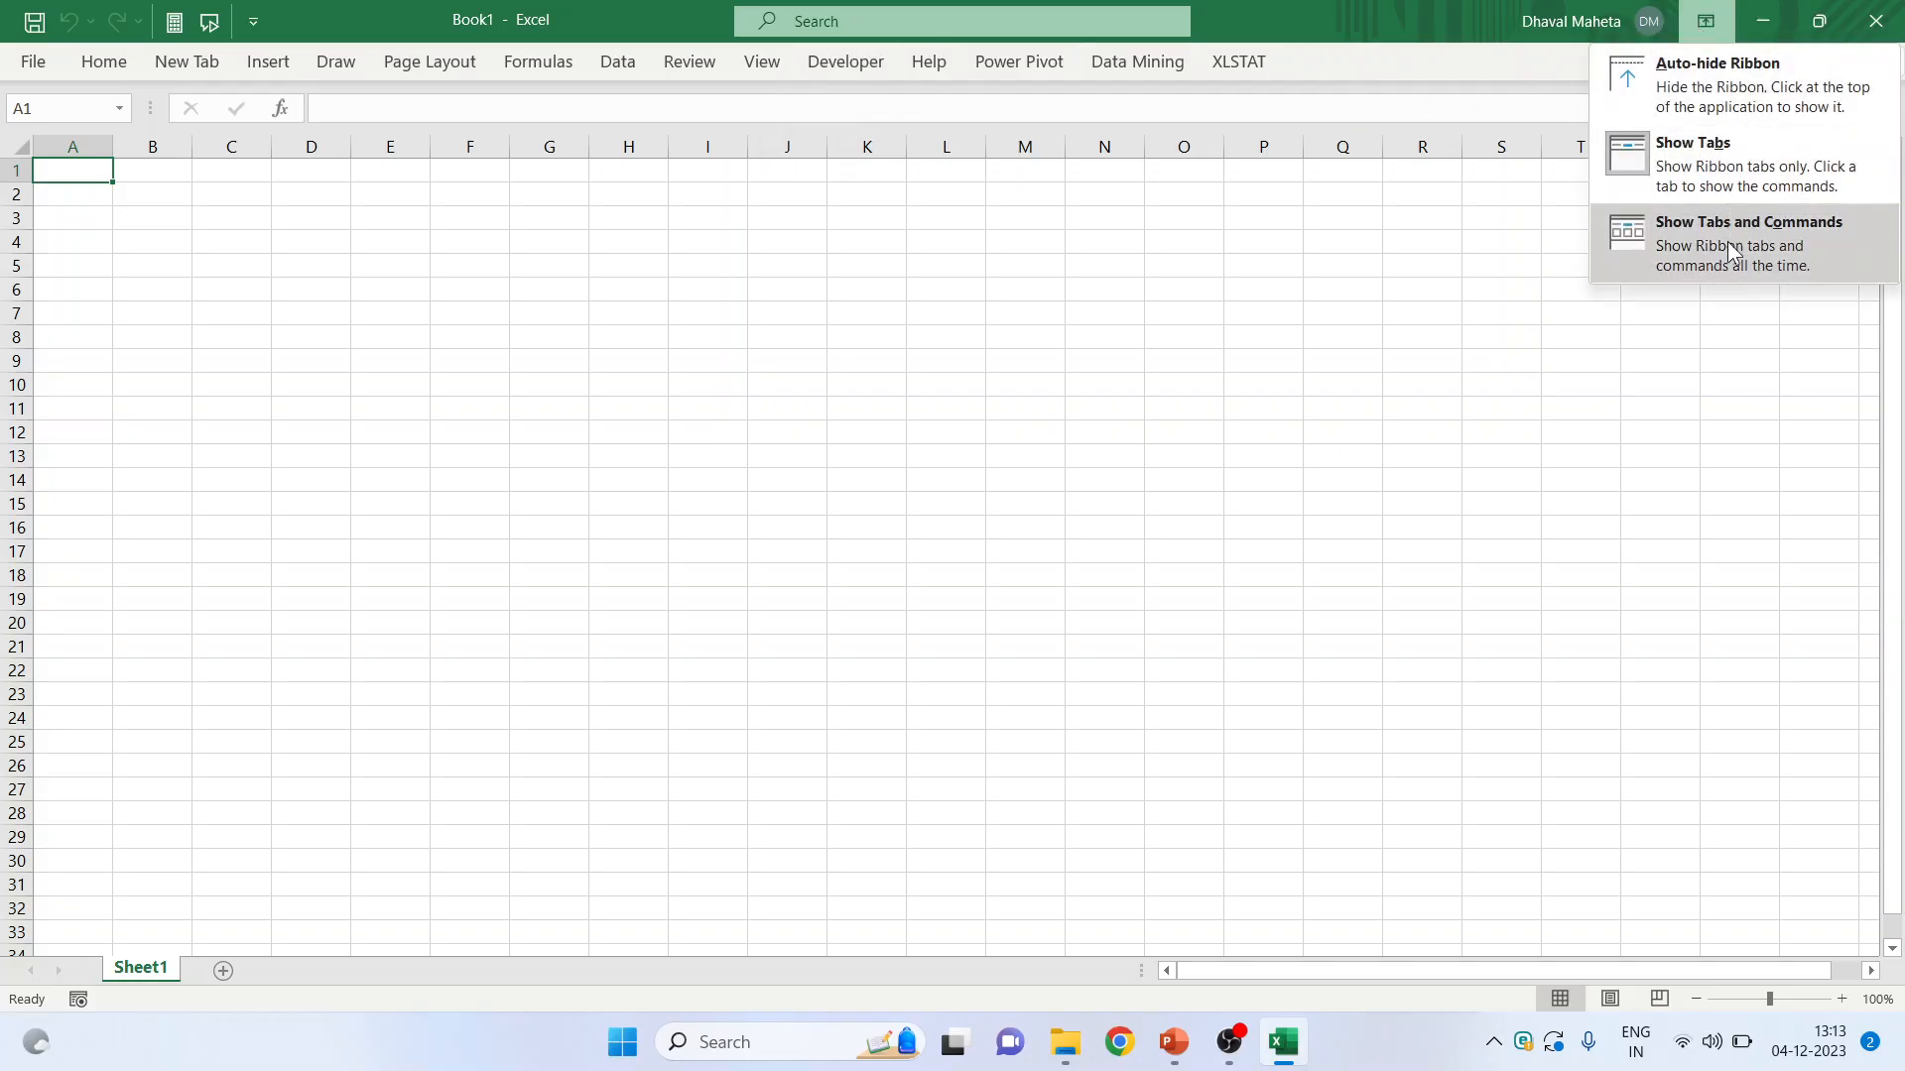
- Choose Show Tabs and Commands so the full Home ribbon stays visible
left_click(1748, 243)
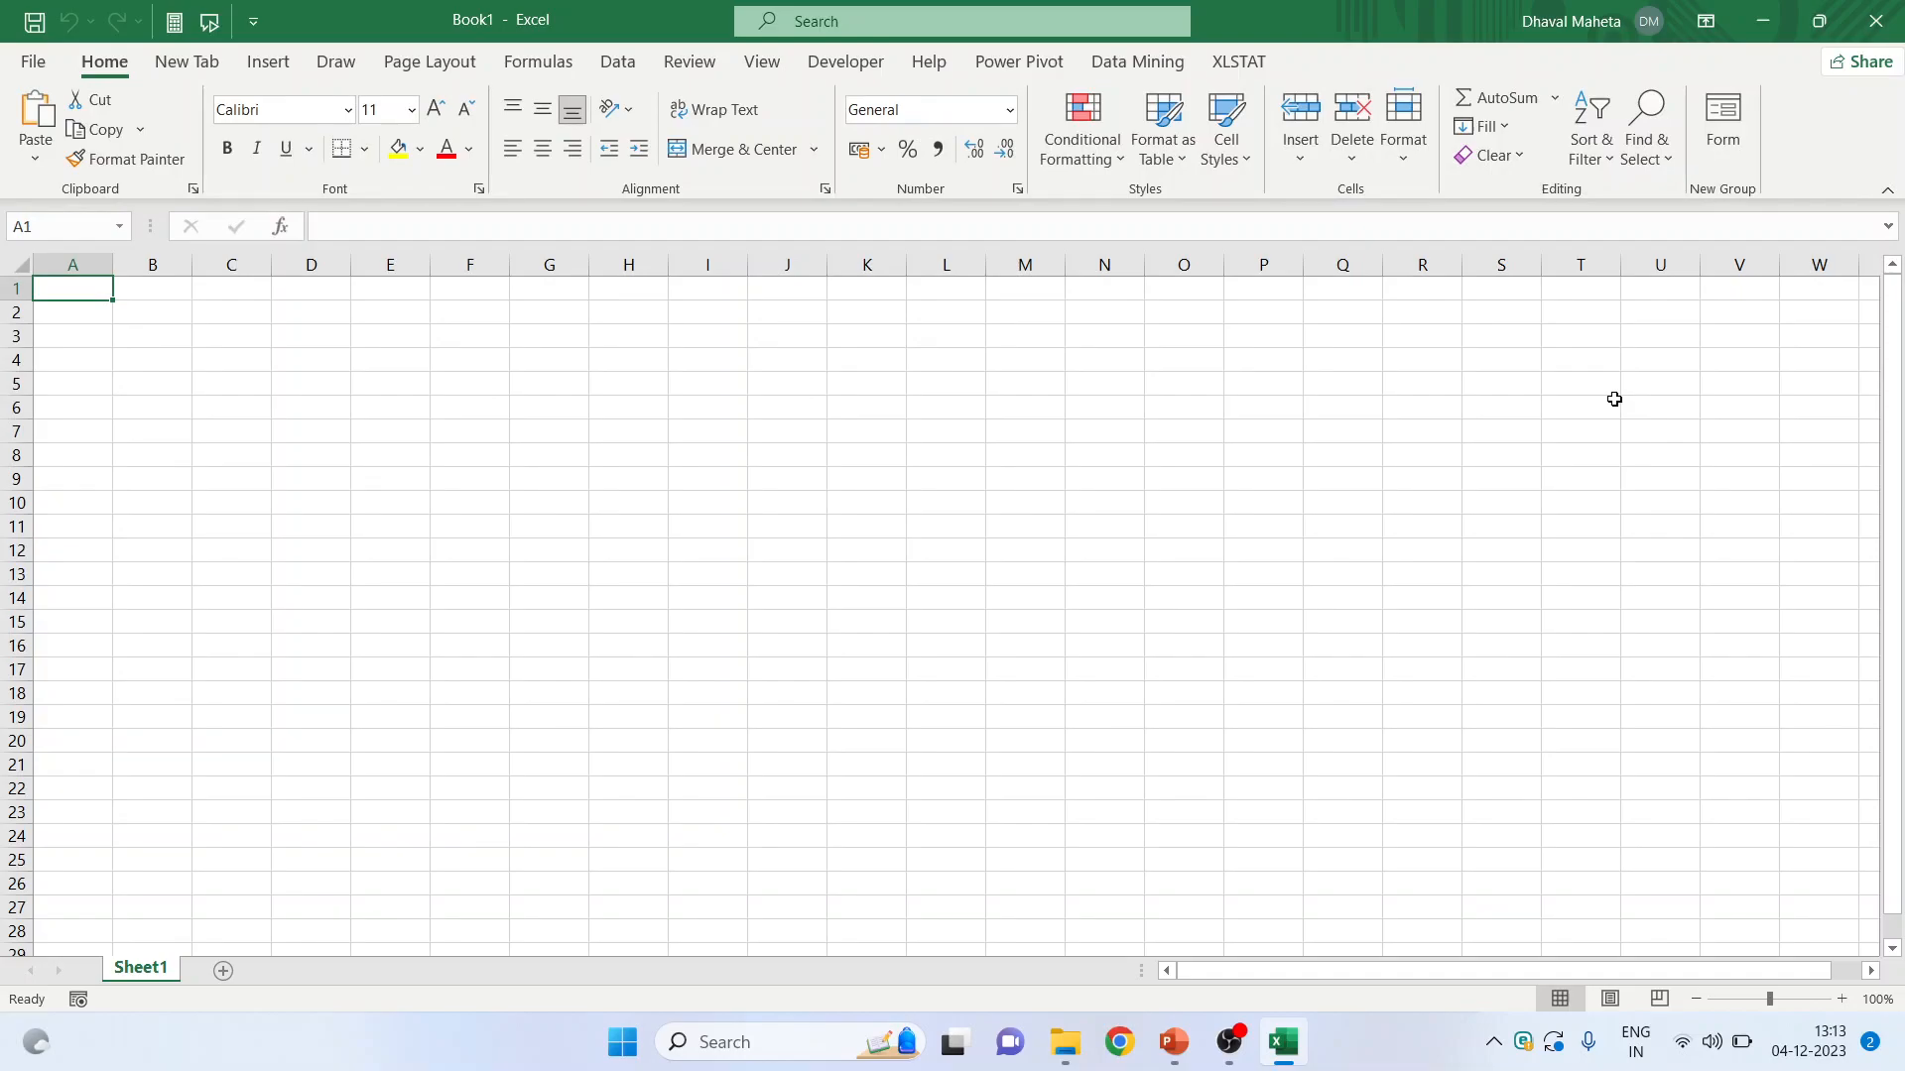
mouse_move(1546, 391)
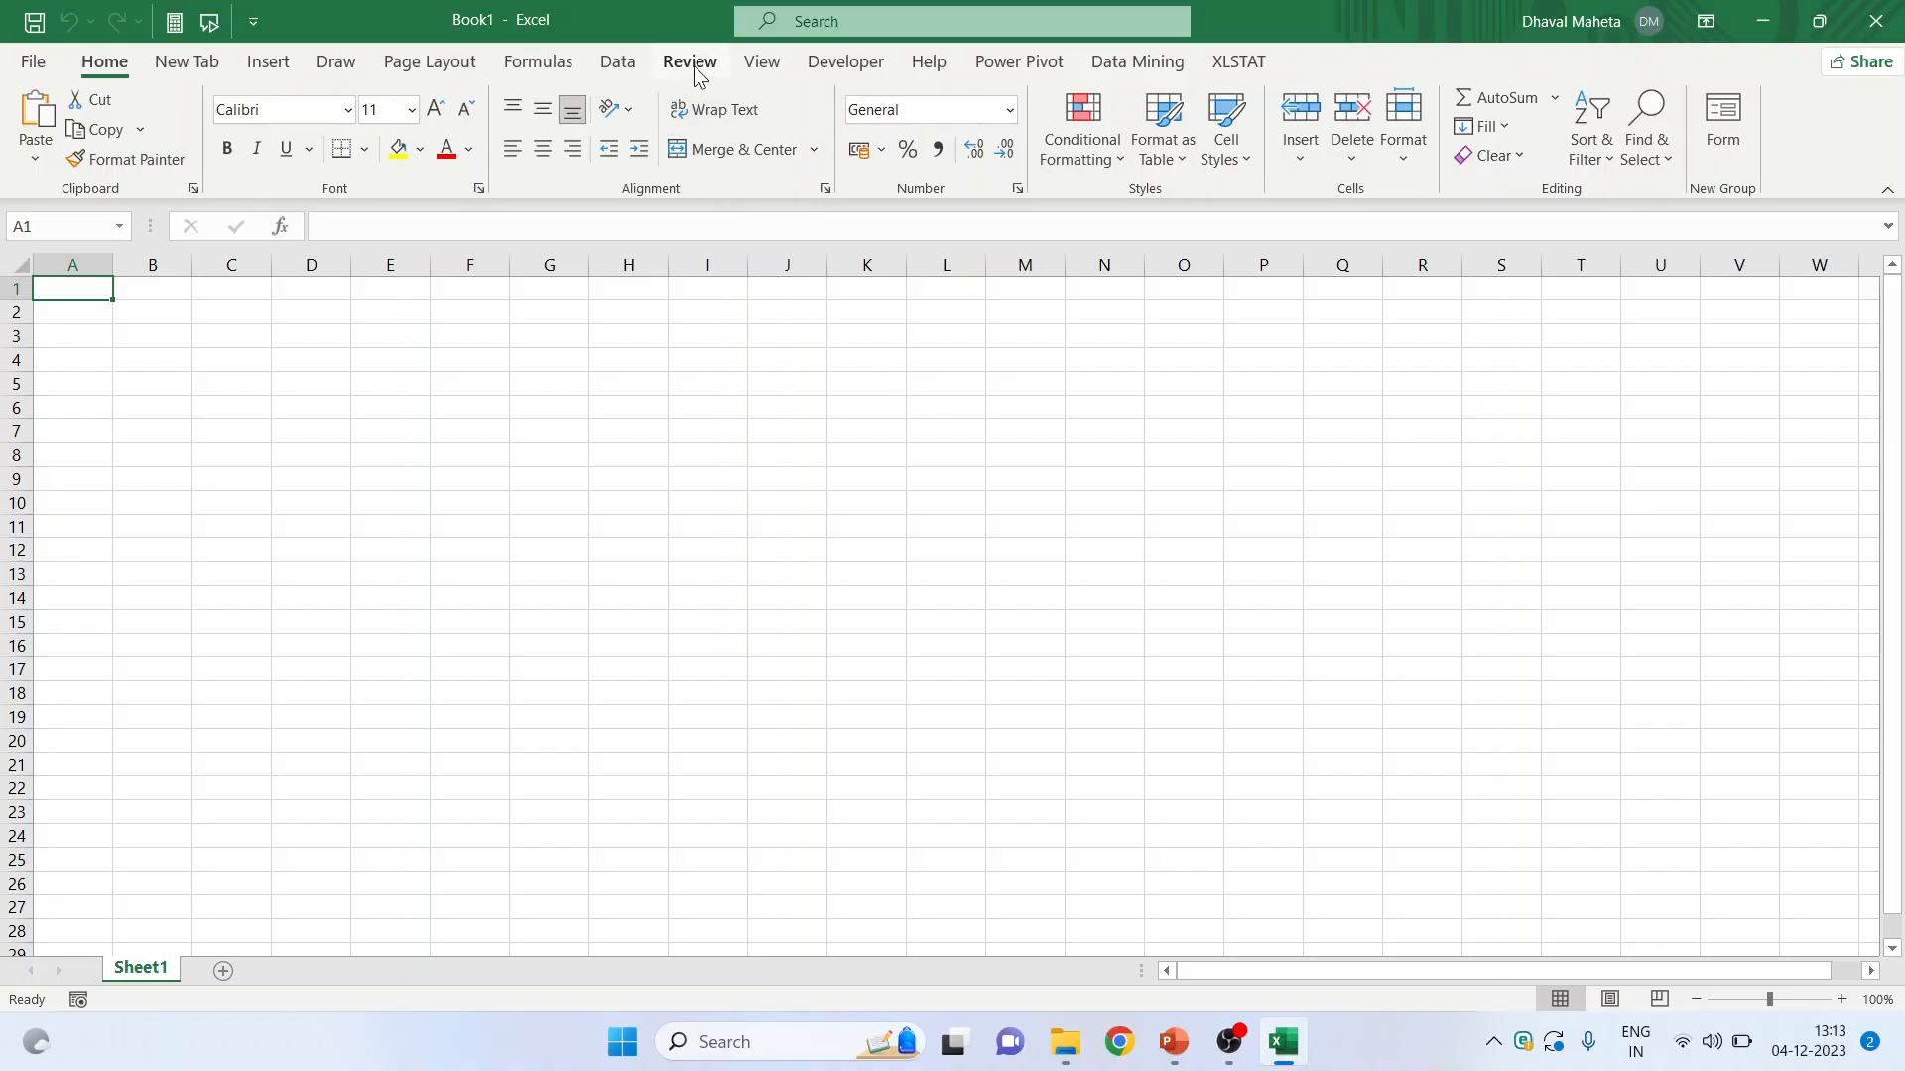
mouse_move(698, 134)
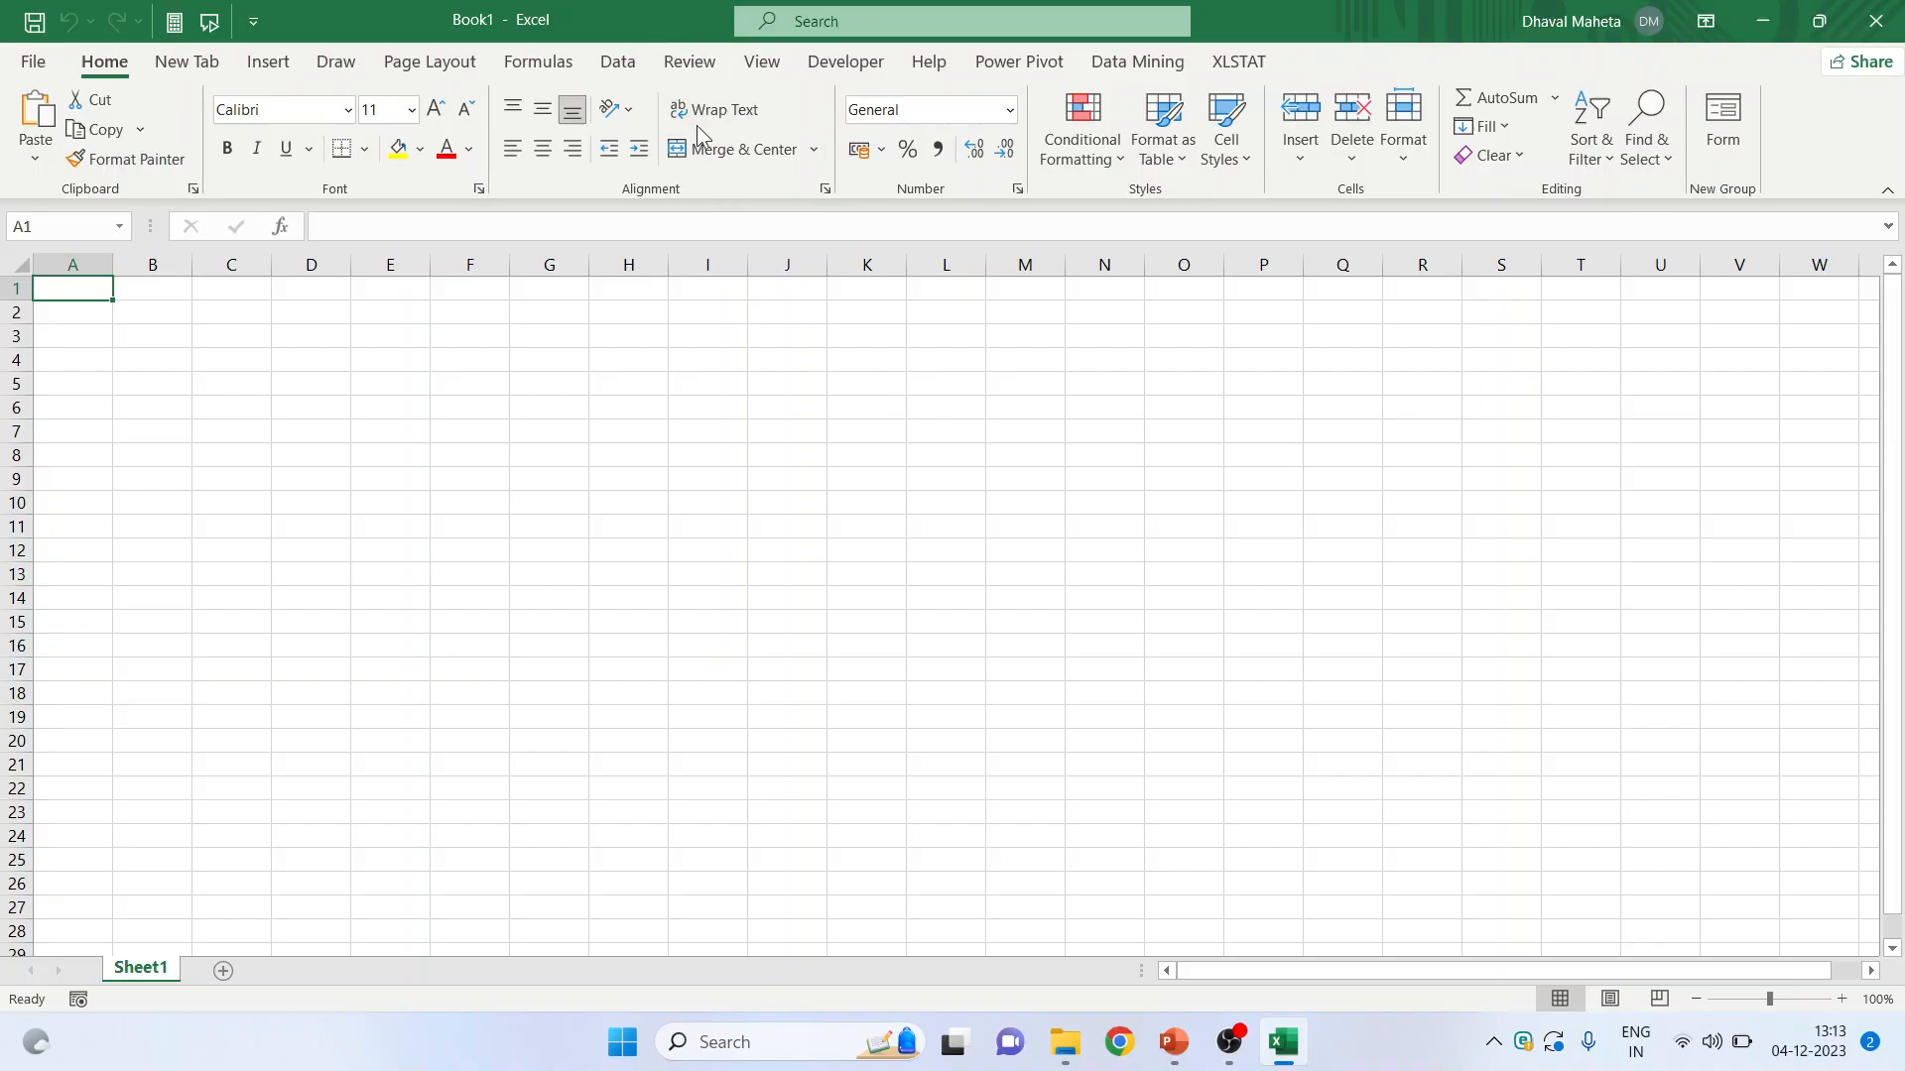
mouse_move(125, 158)
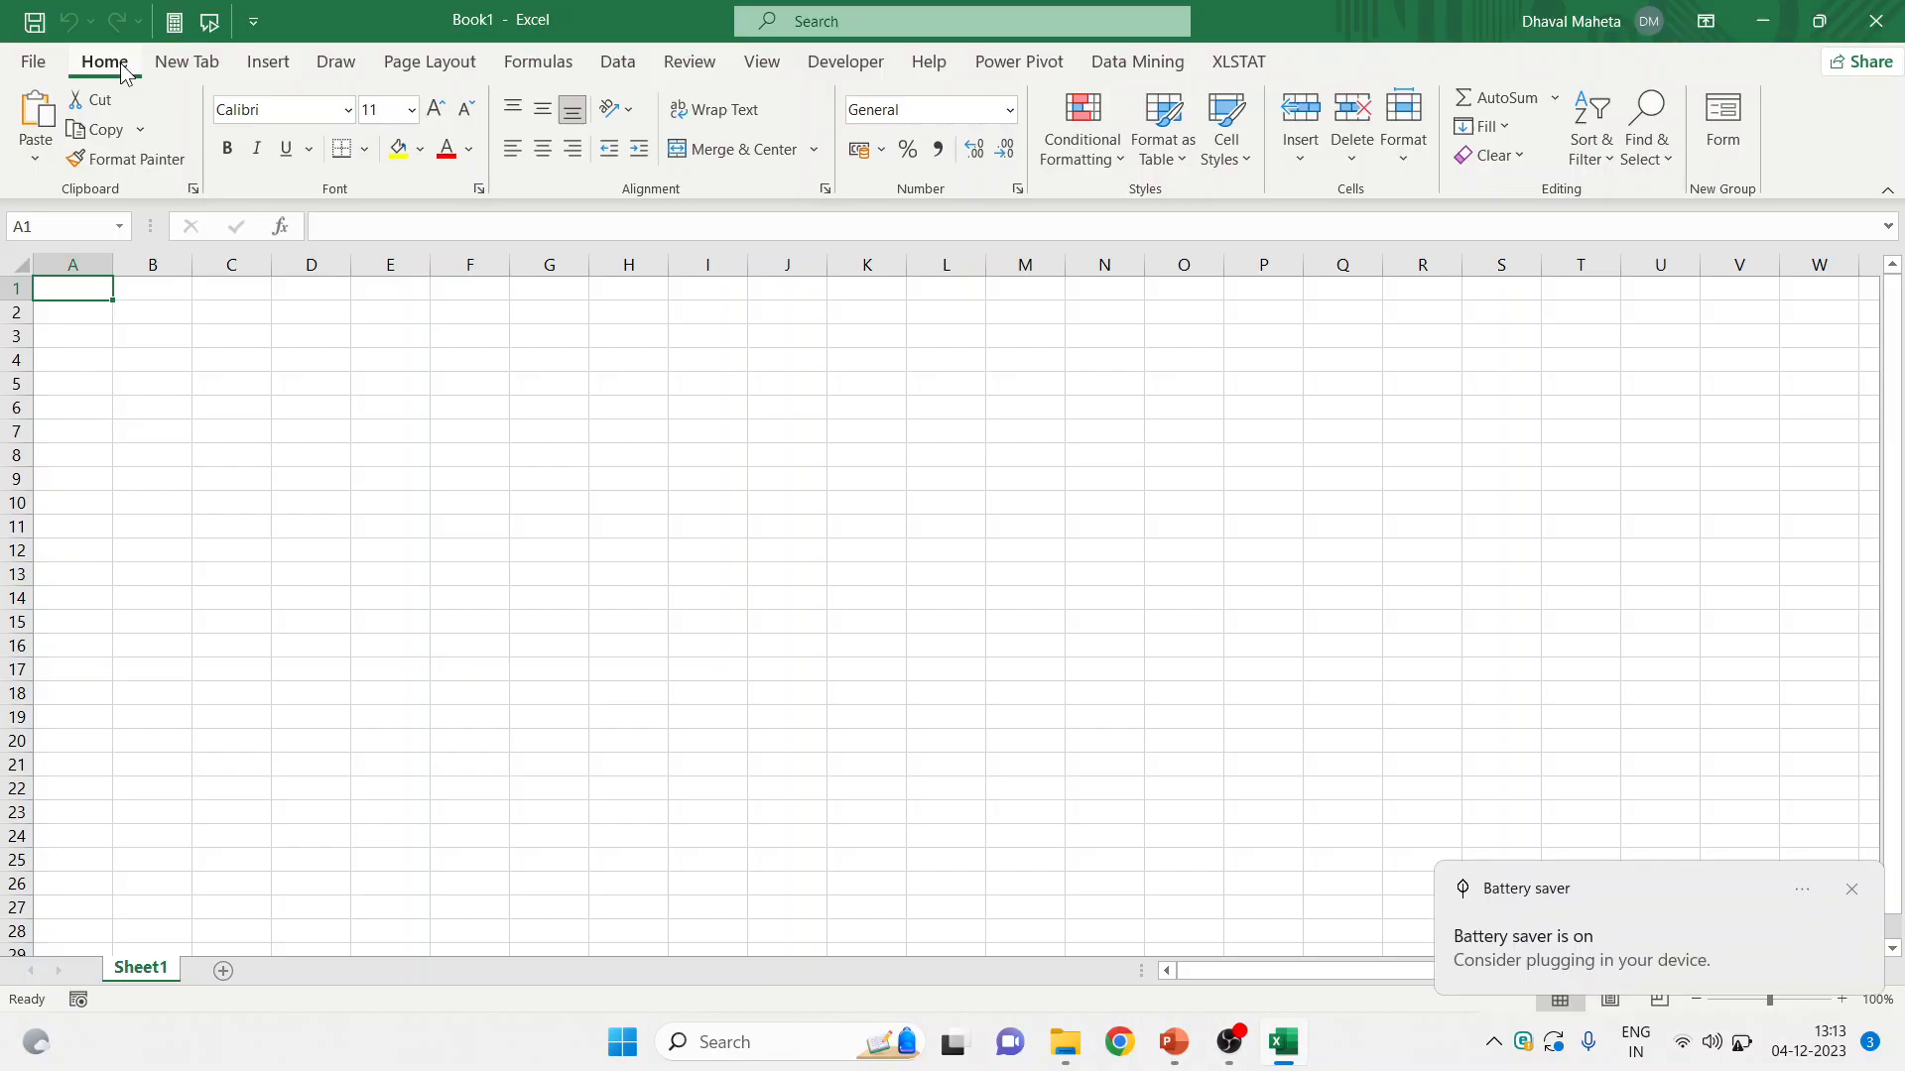
left_click(1349, 139)
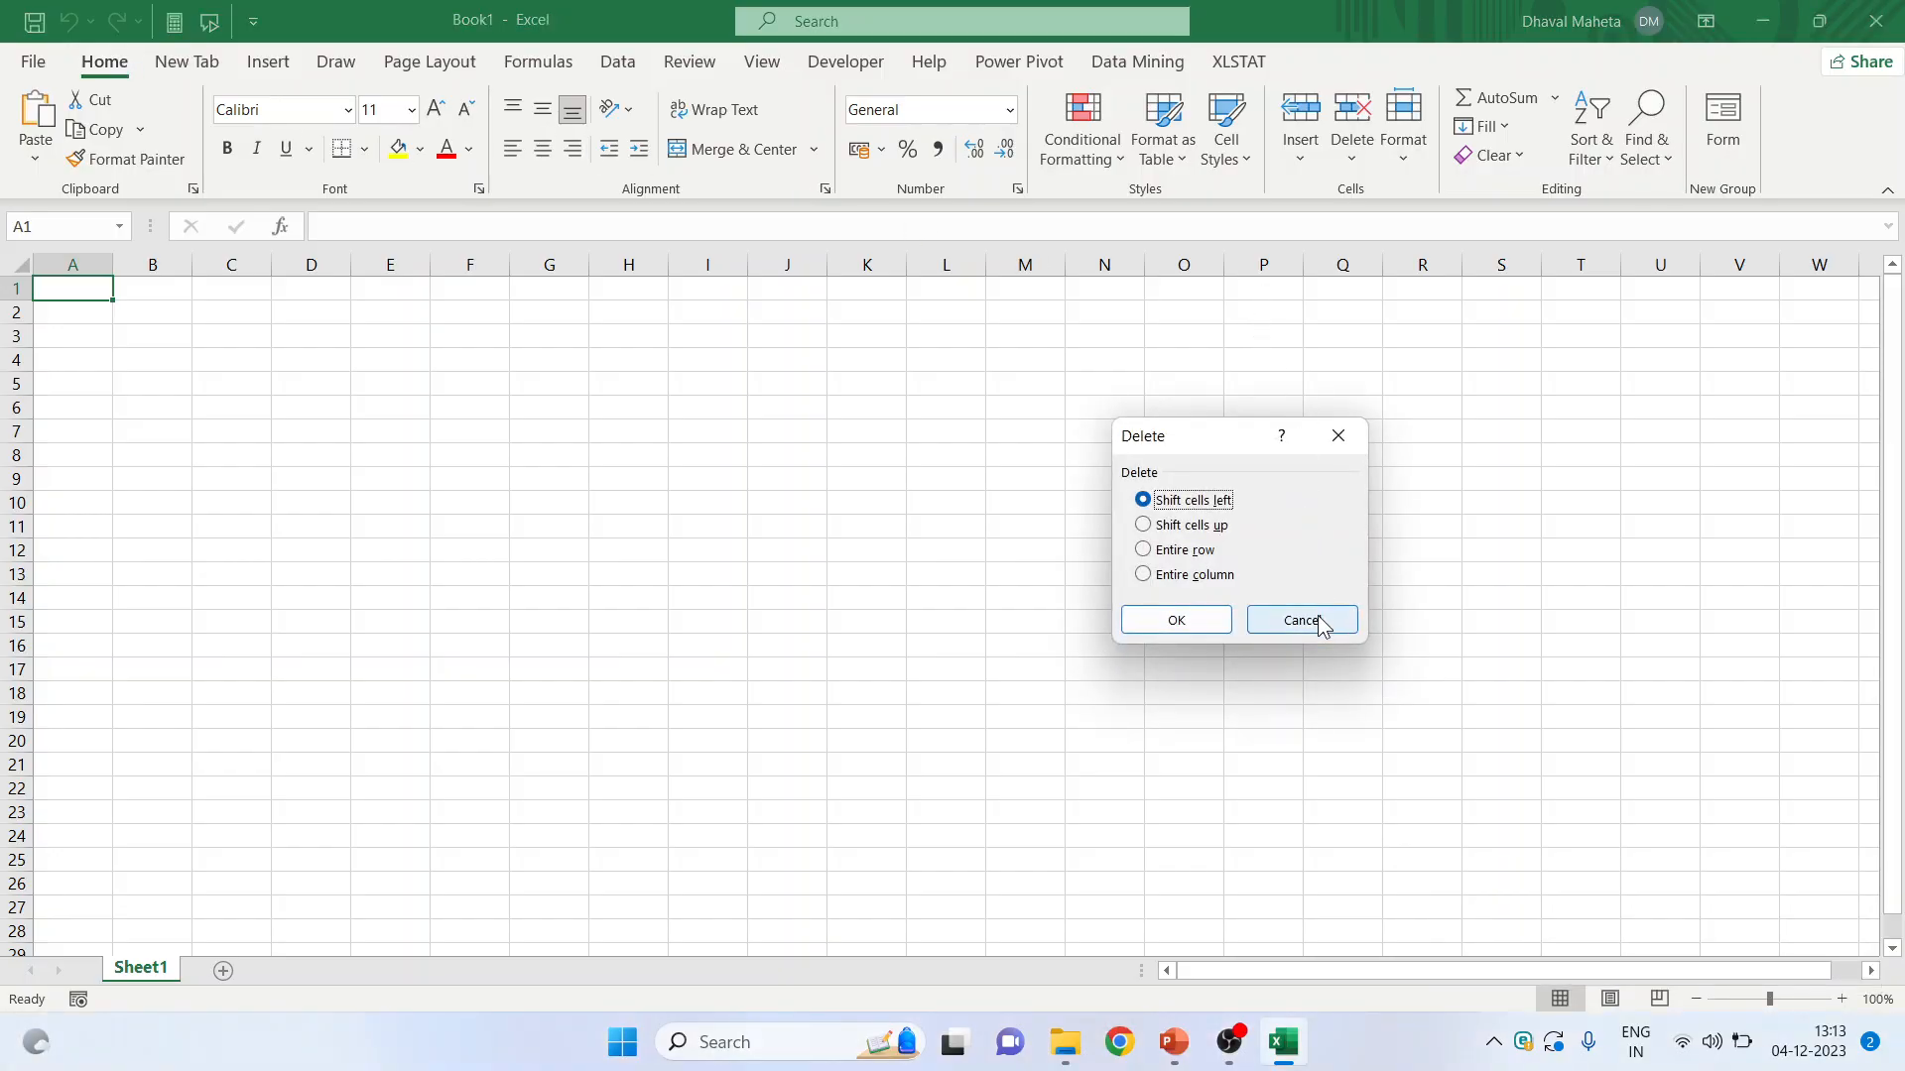
left_click(1299, 619)
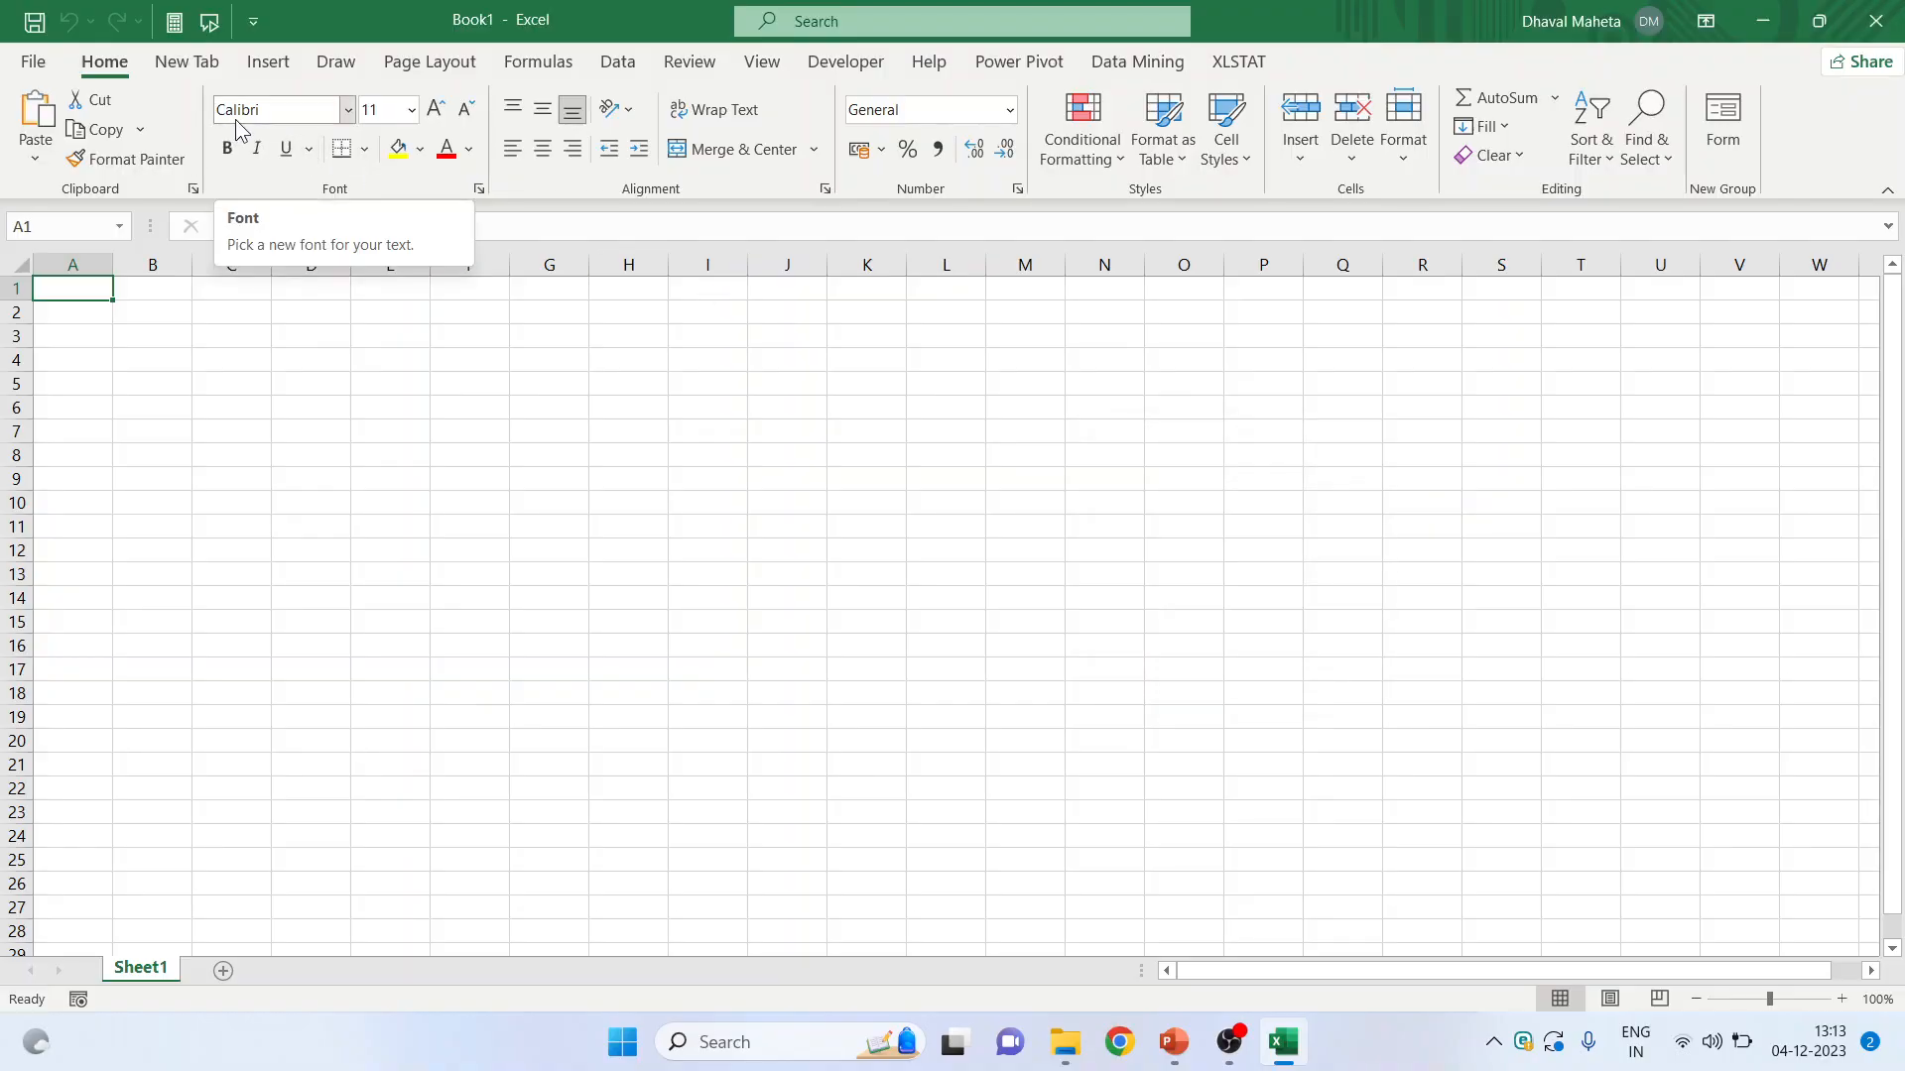
mouse_move(304, 194)
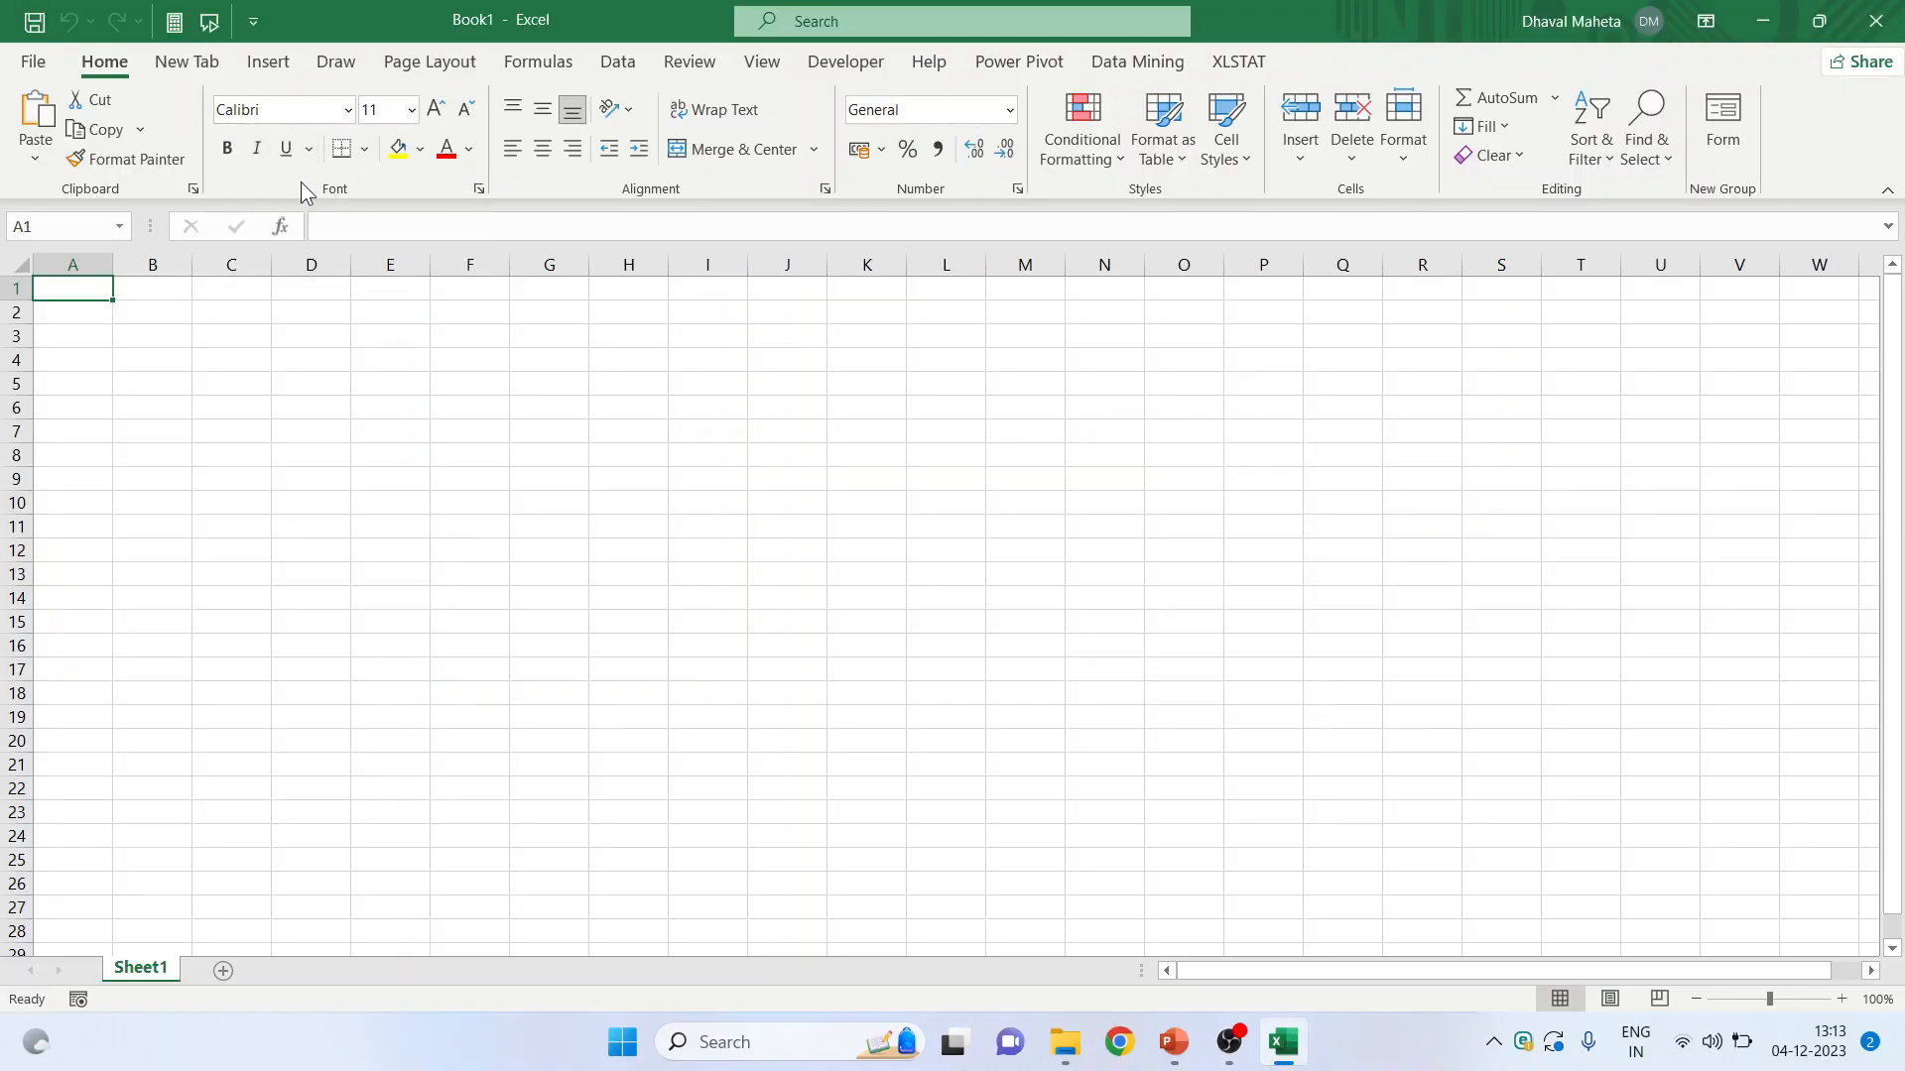
mouse_move(377, 194)
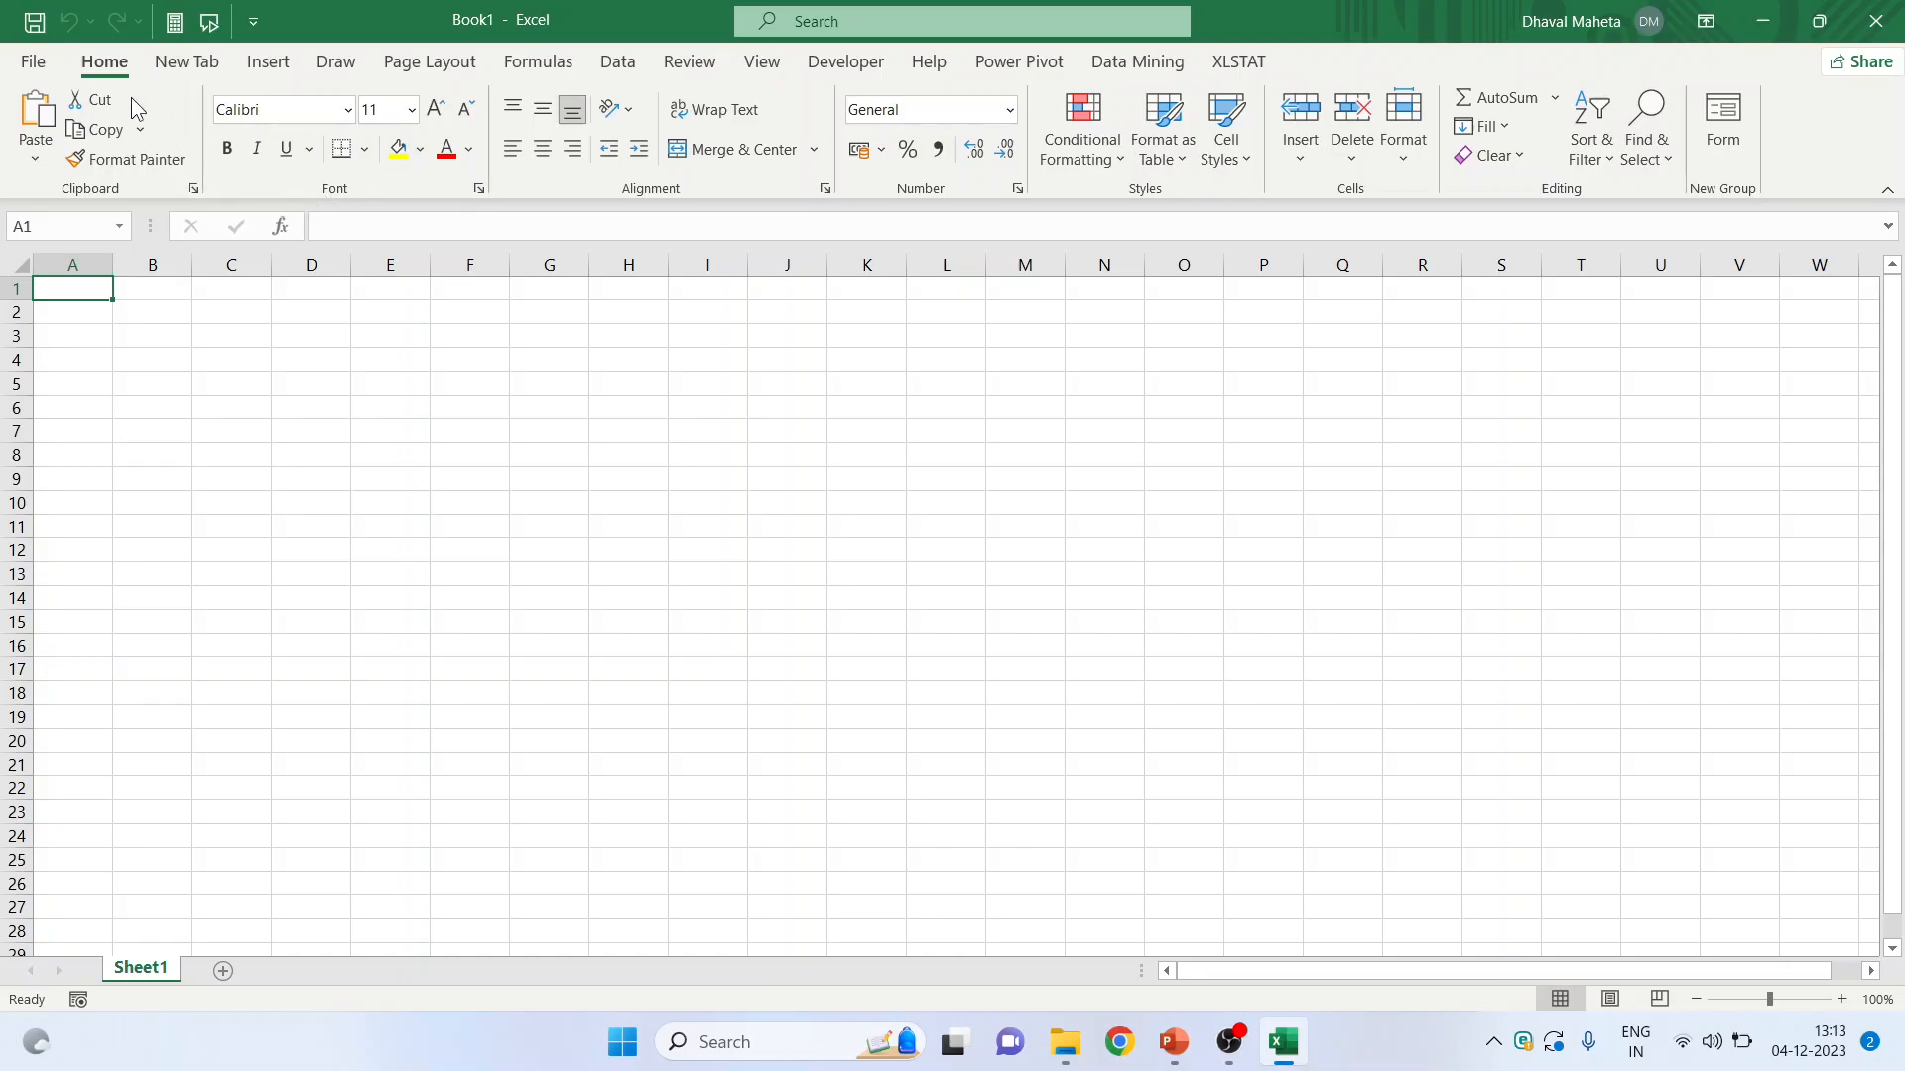
mouse_move(143, 205)
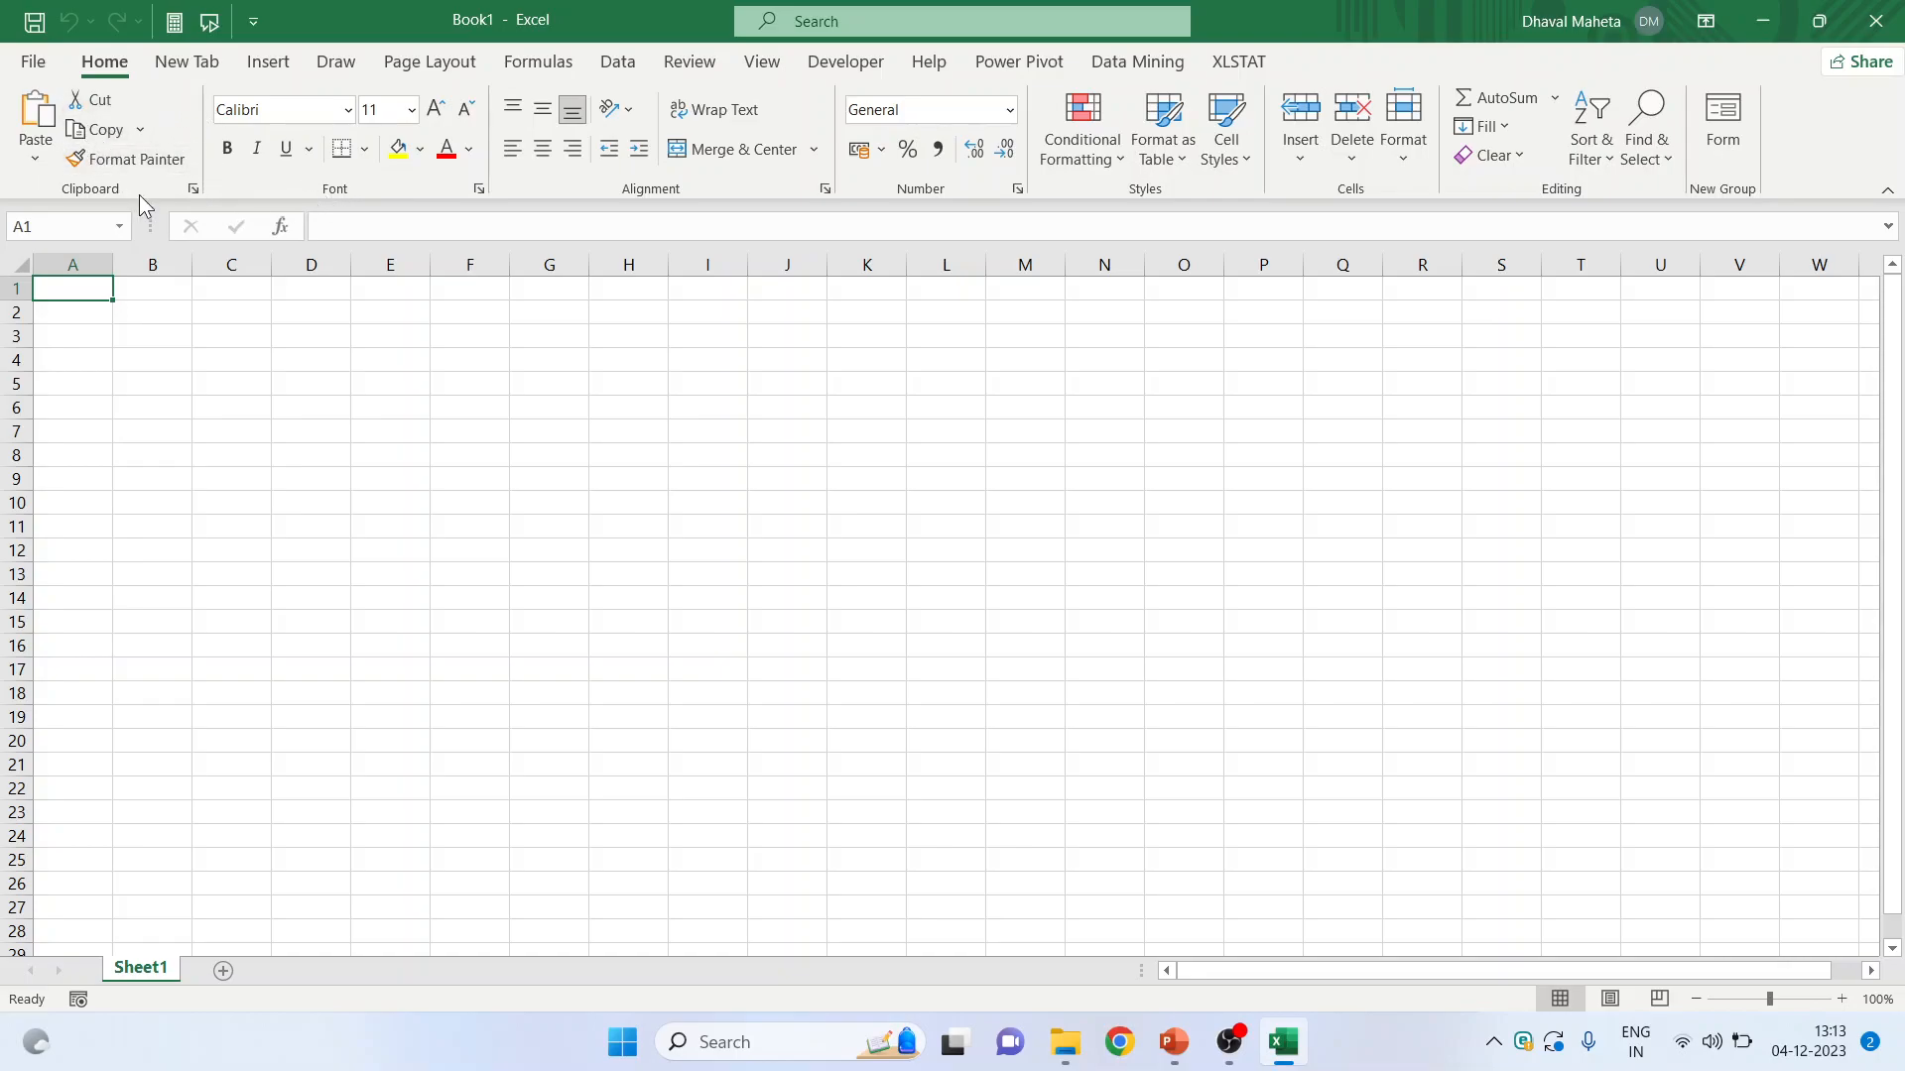
mouse_move(387, 199)
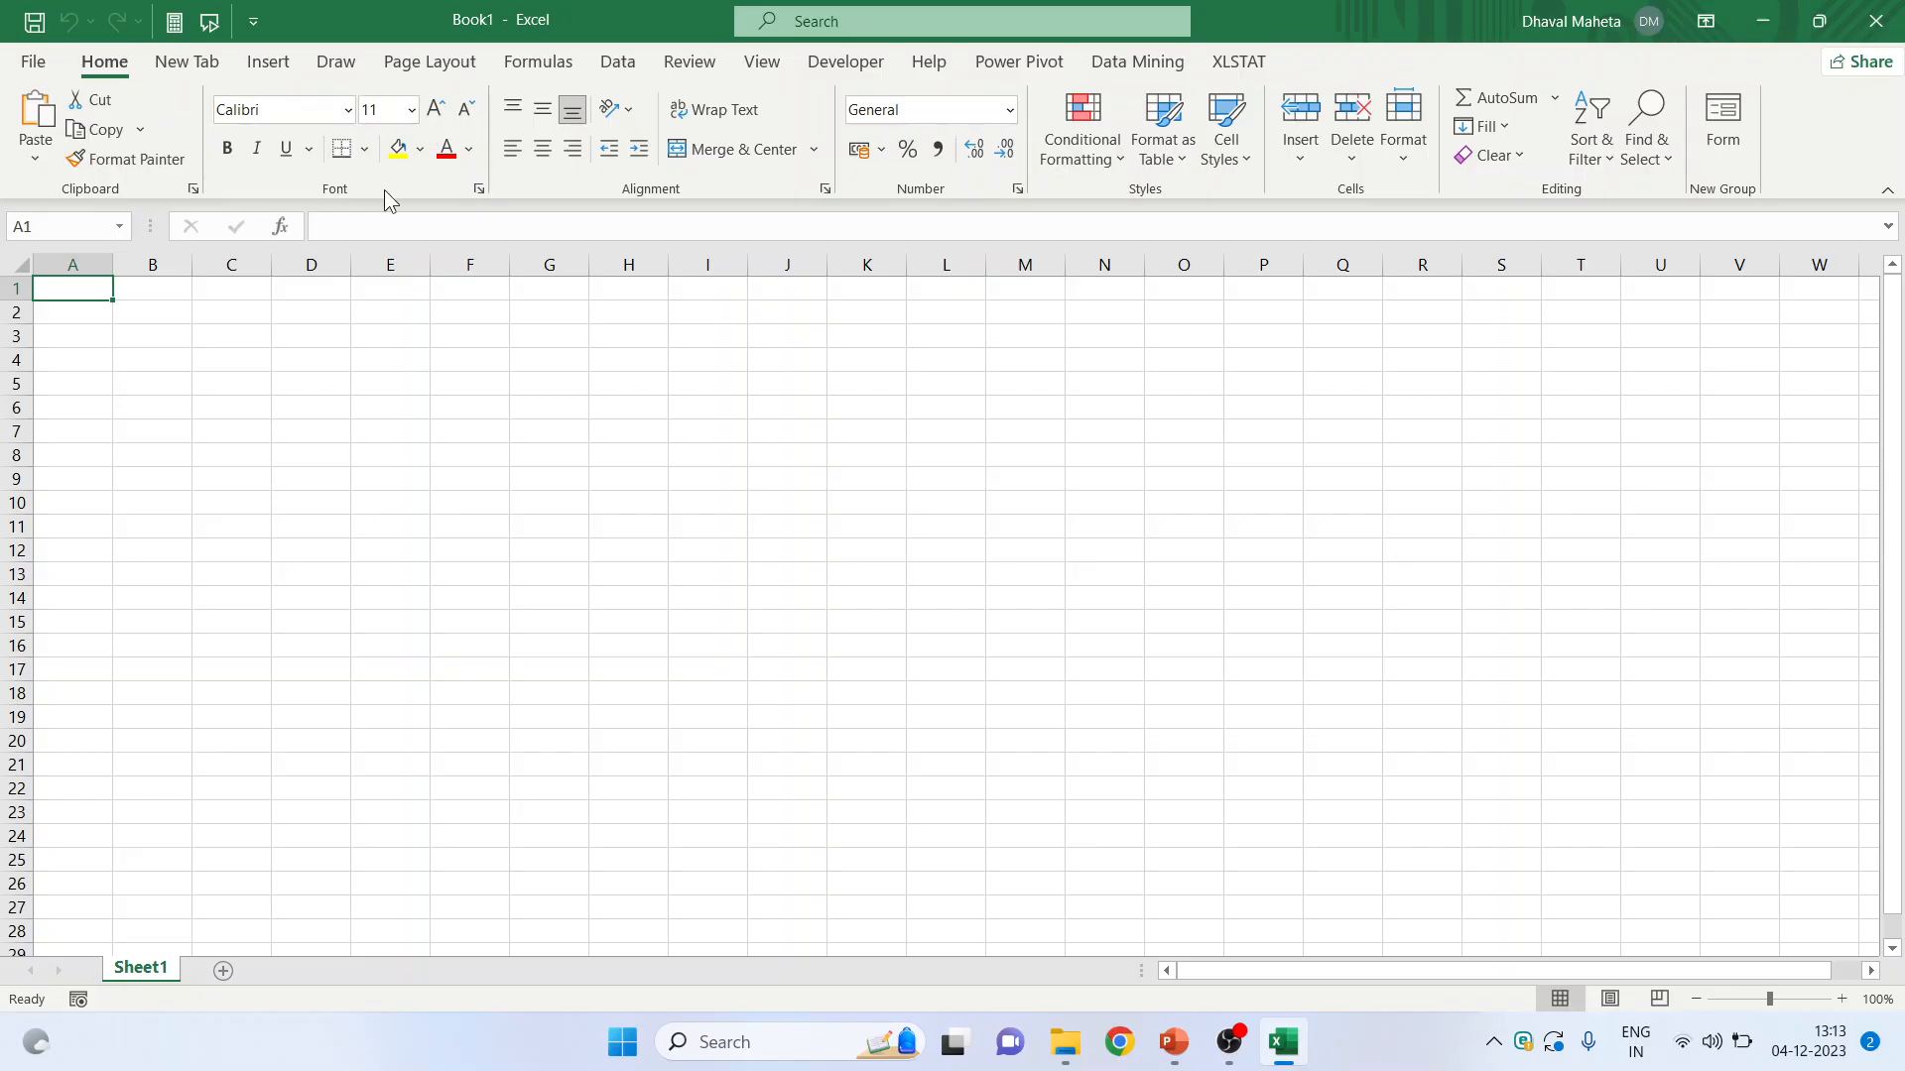
mouse_move(703, 184)
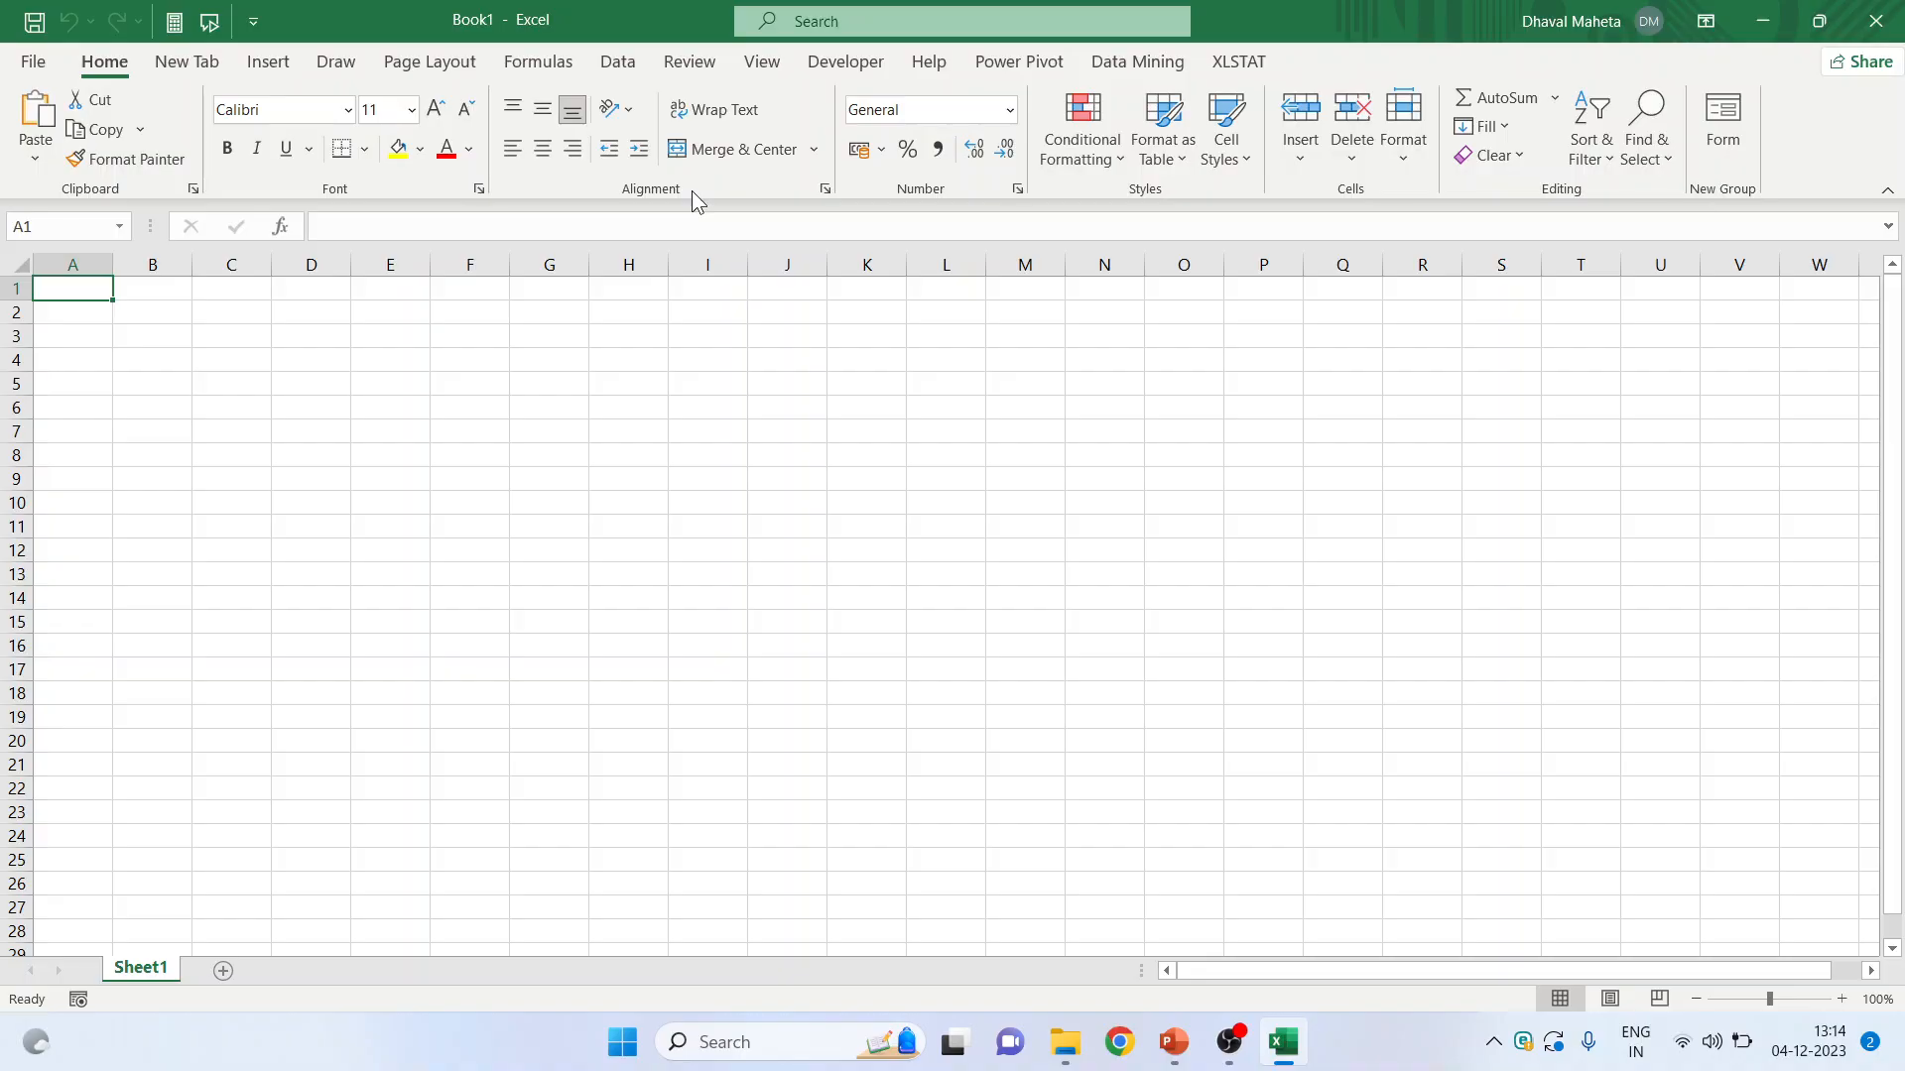
left_click(1351, 115)
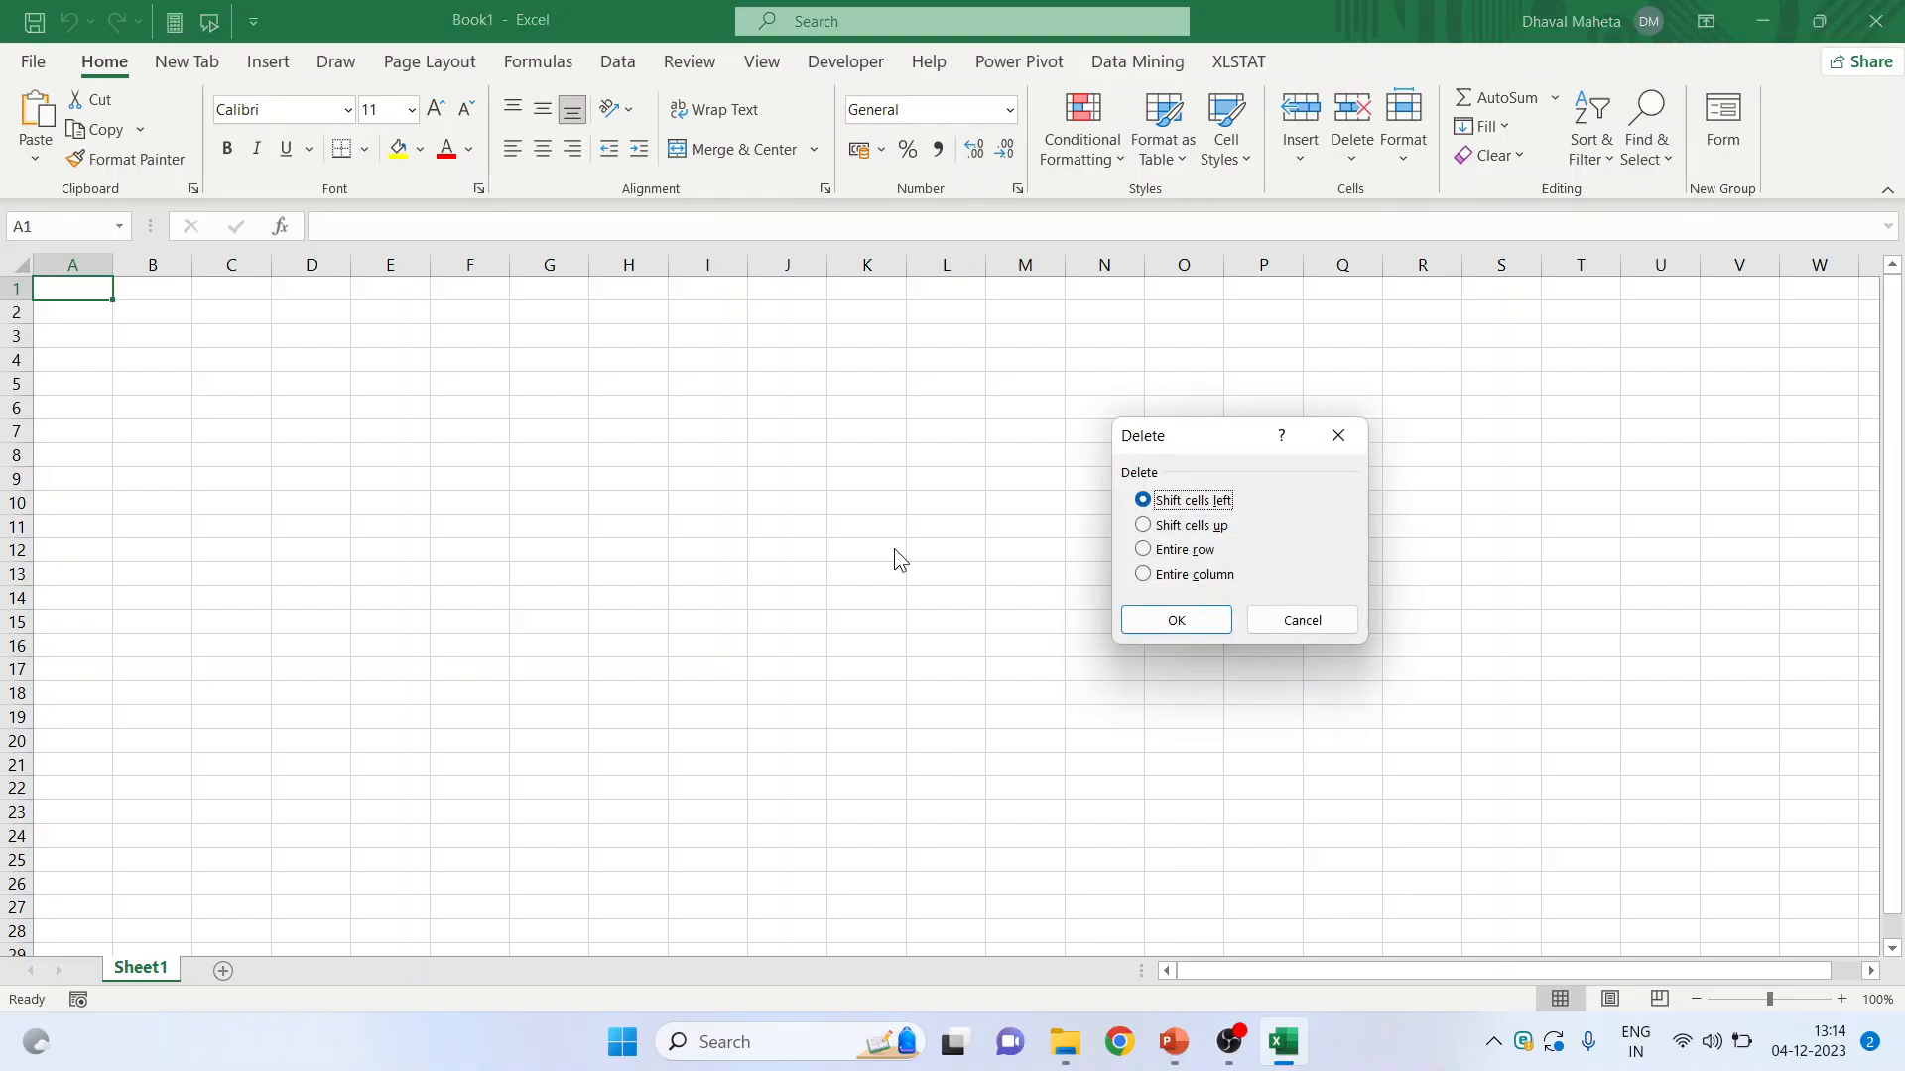
mouse_move(1401, 692)
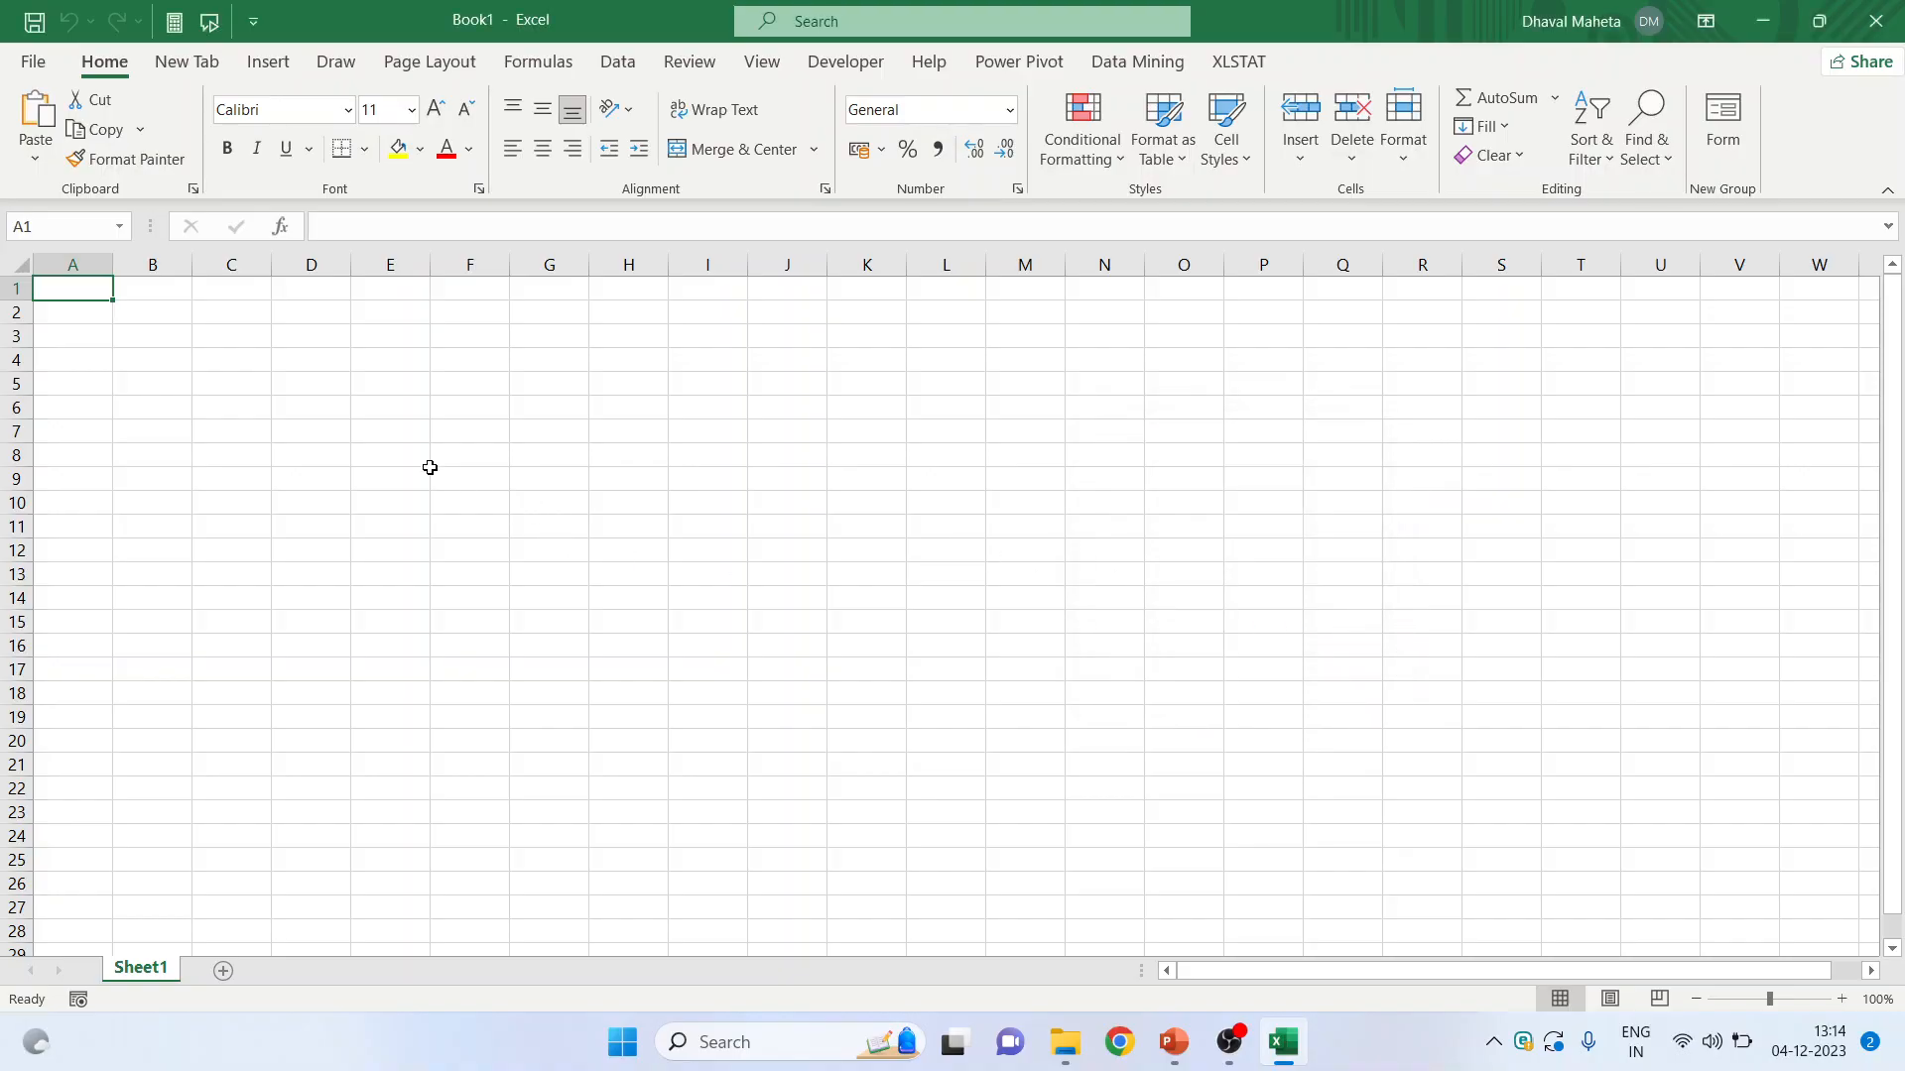
mouse_move(99, 129)
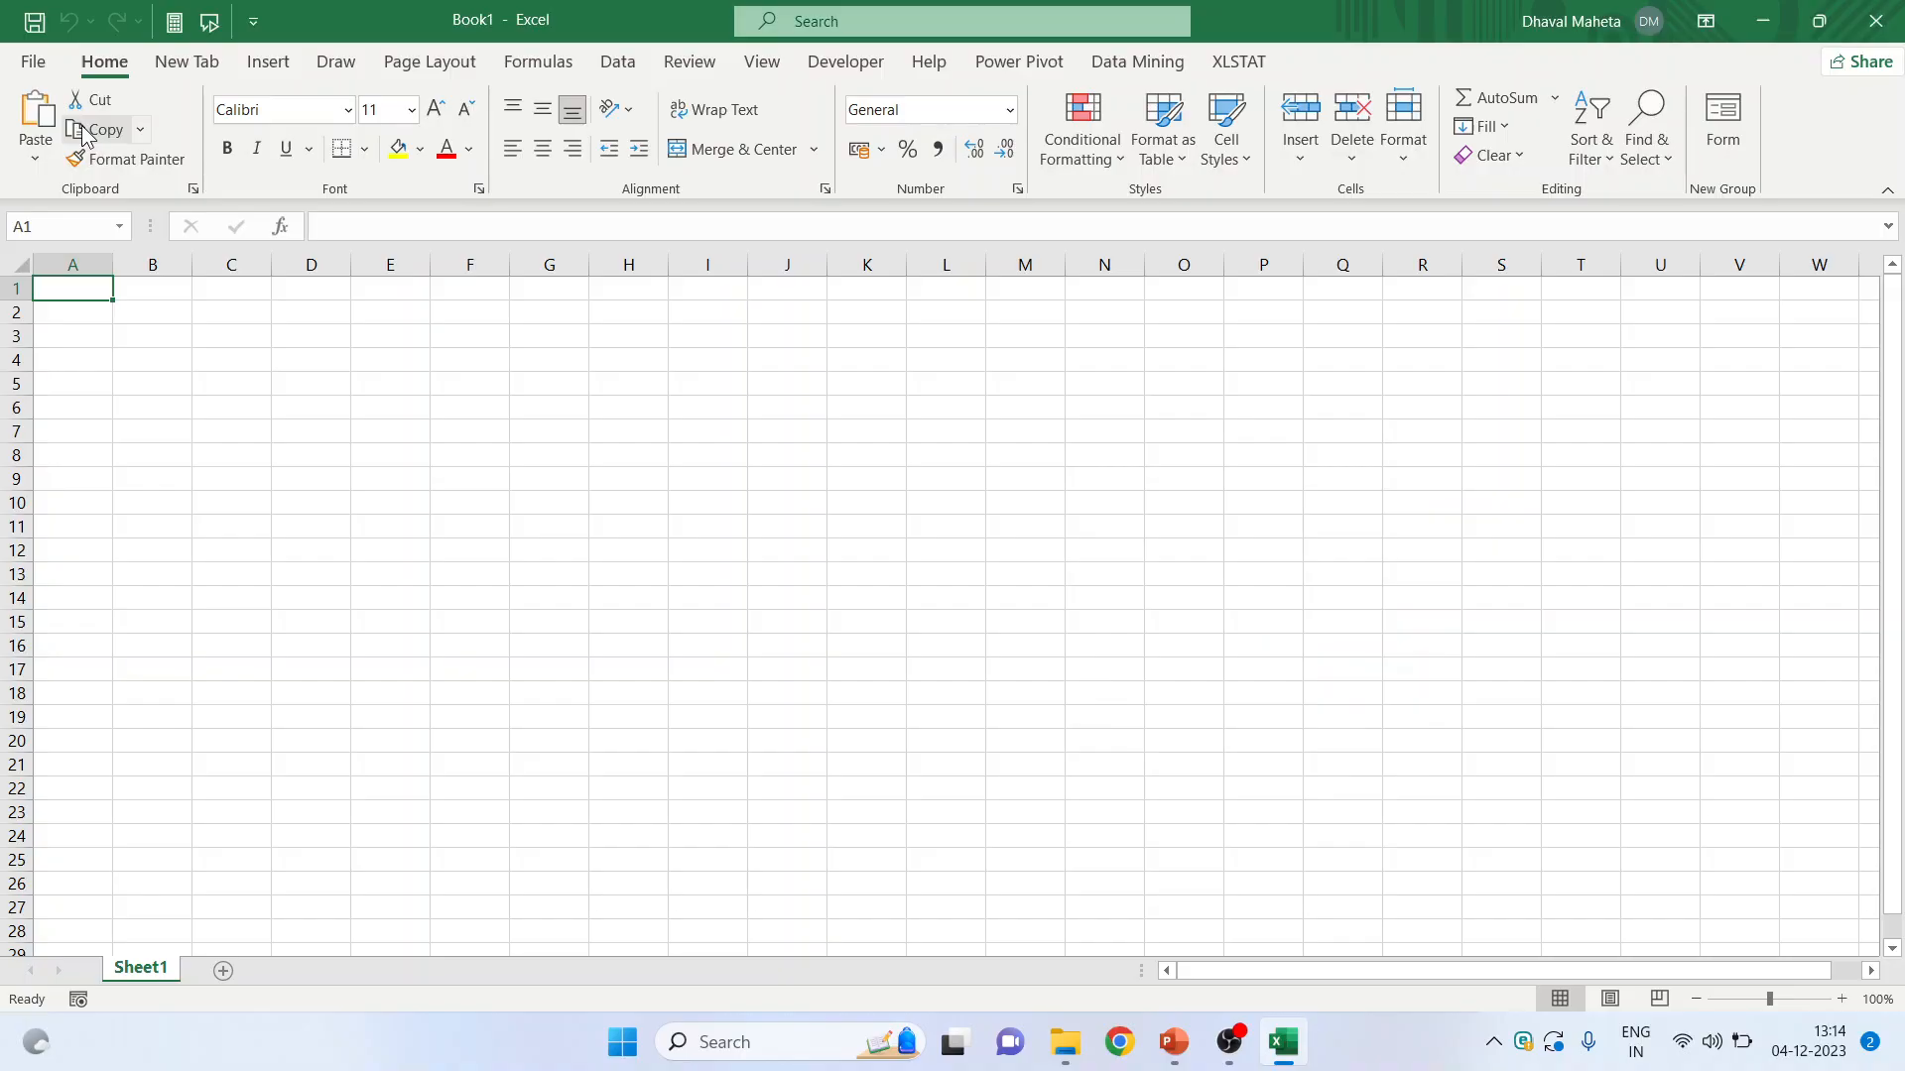
mouse_move(103, 129)
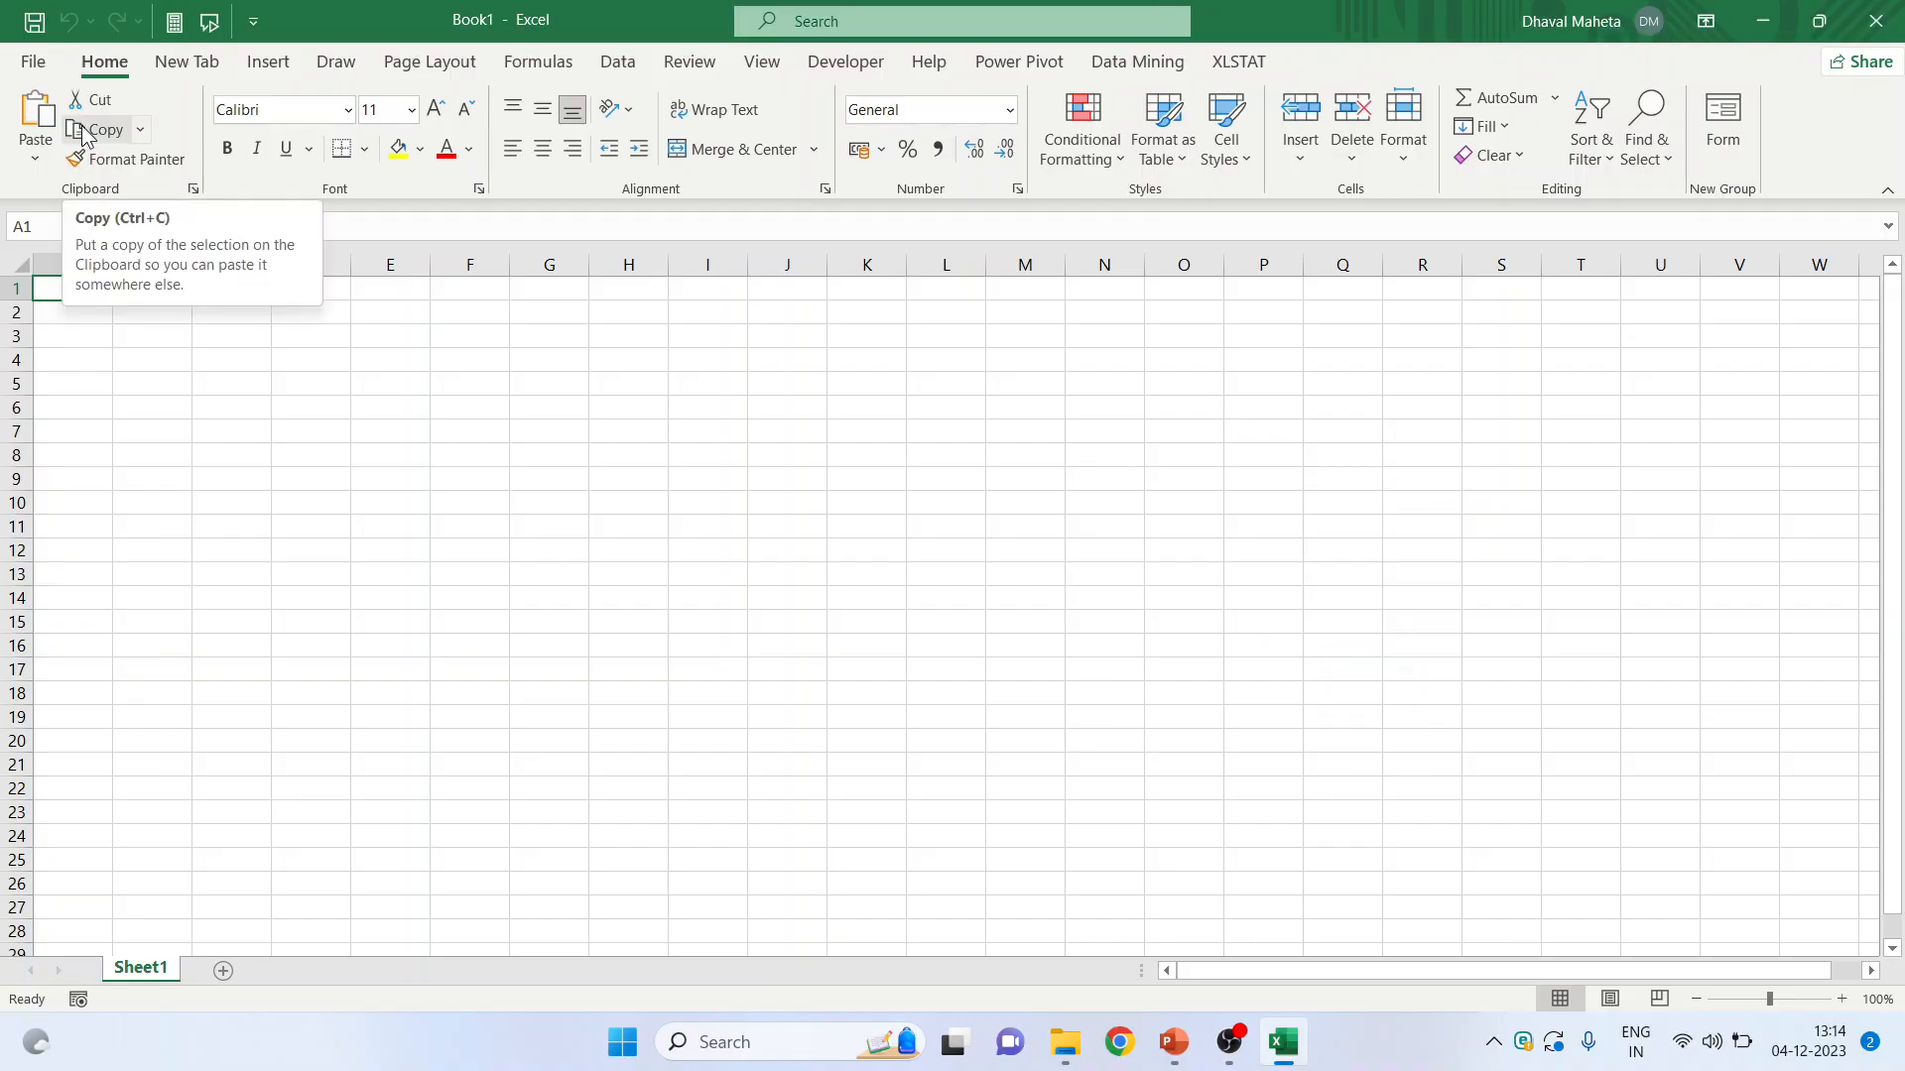
mouse_move(276, 335)
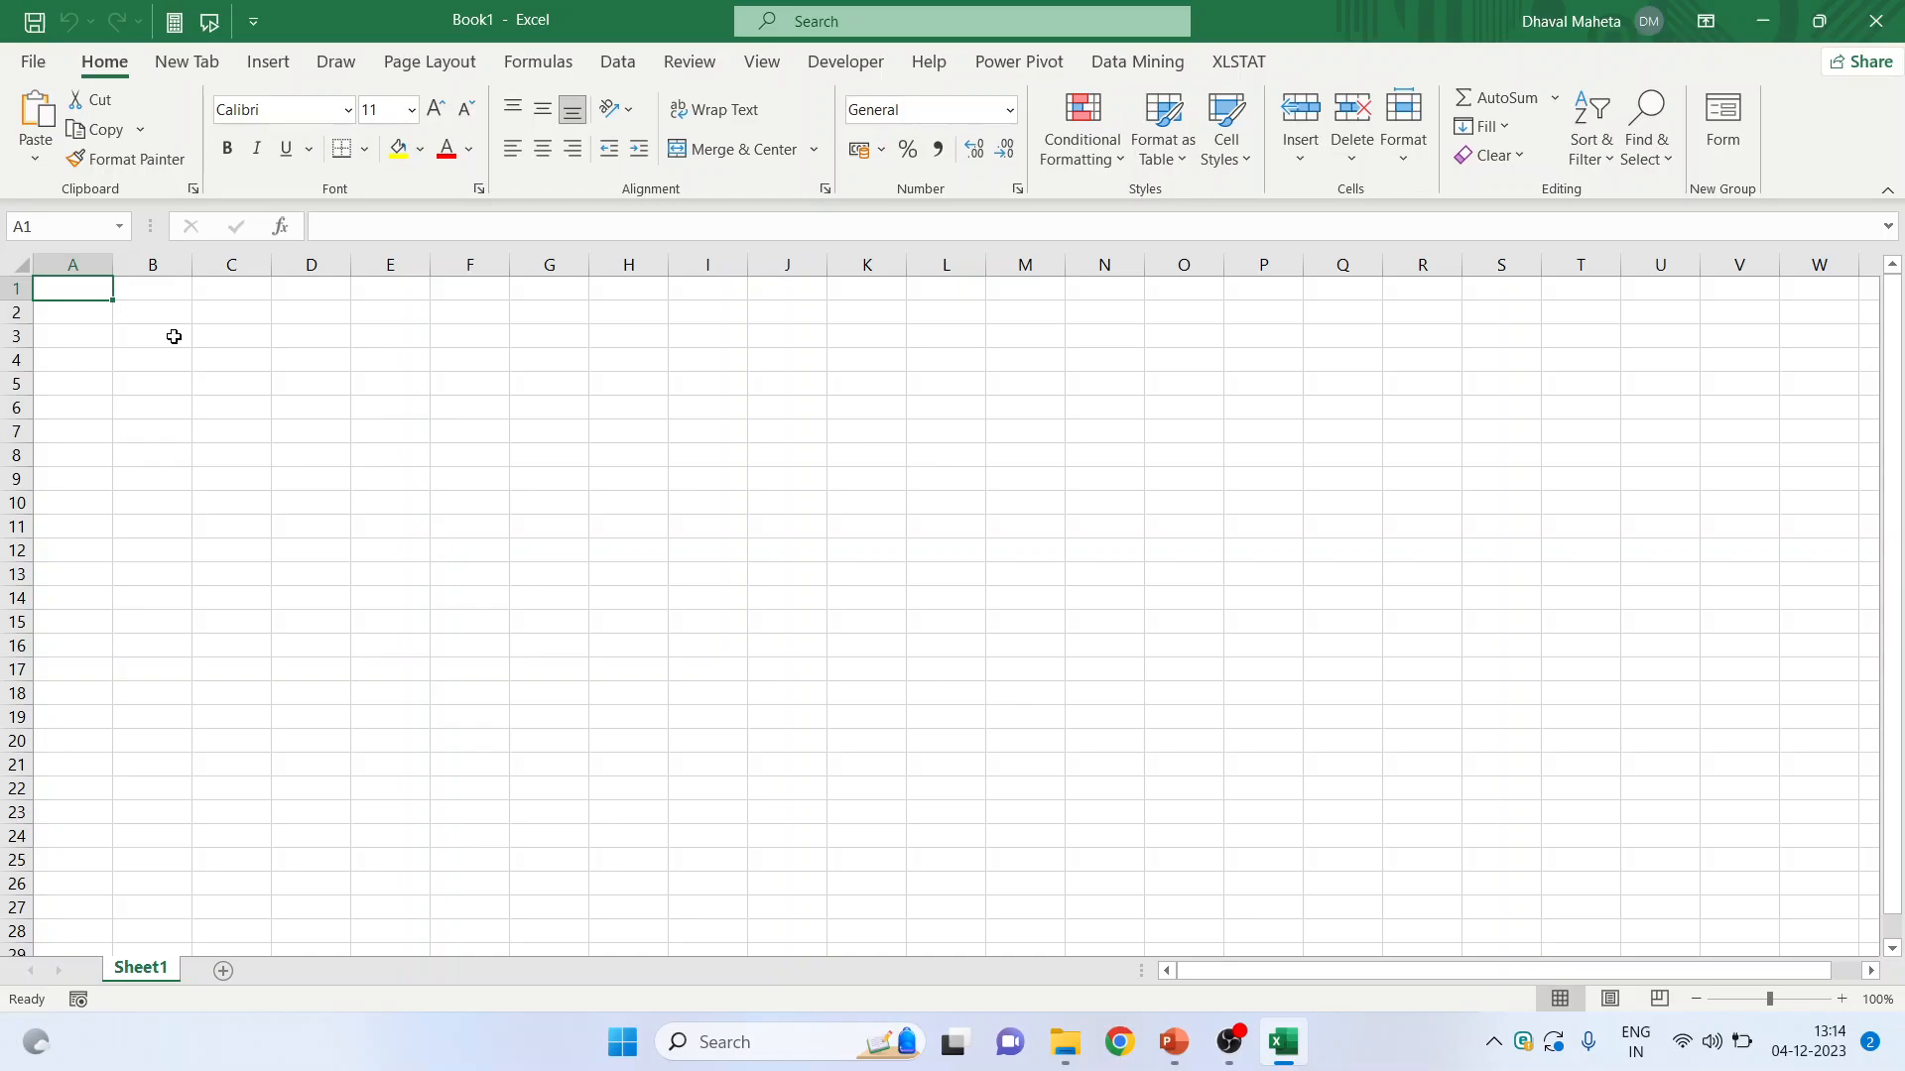
mouse_move(192, 188)
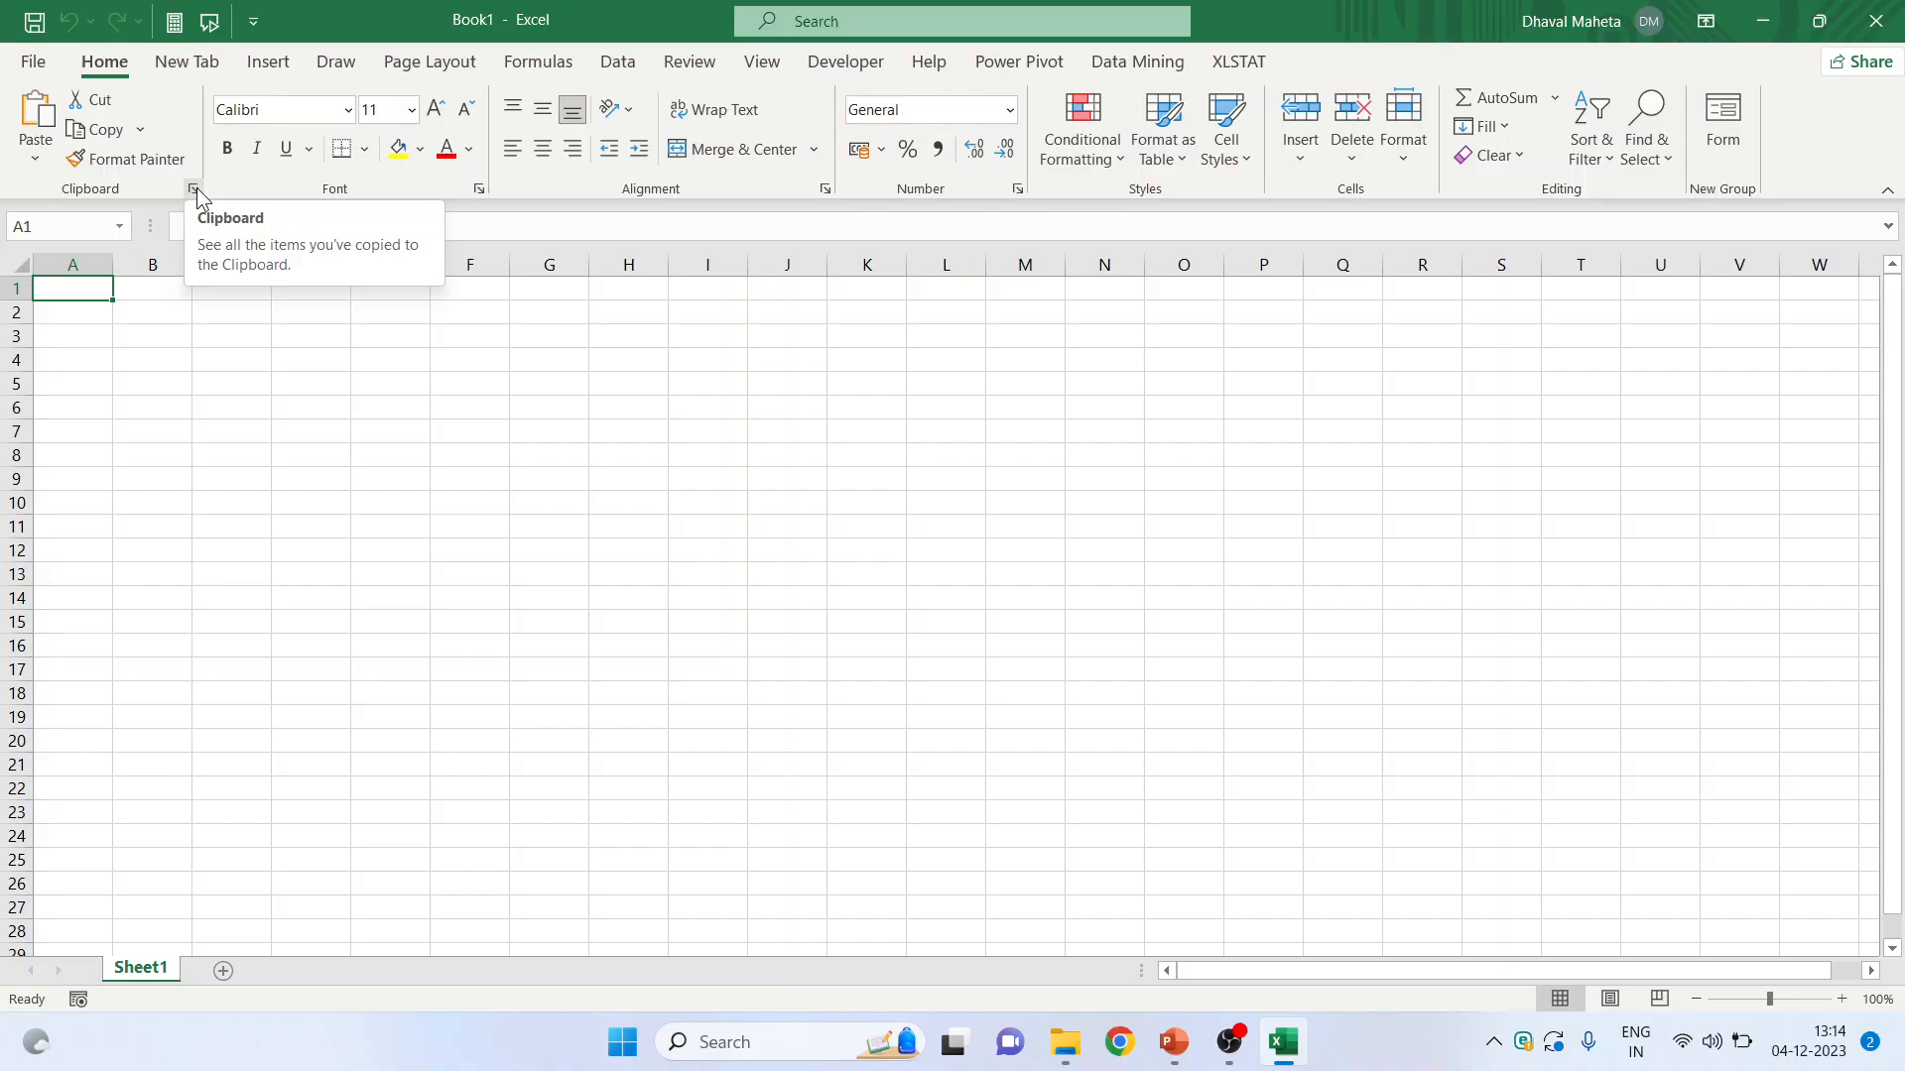
mouse_move(97, 100)
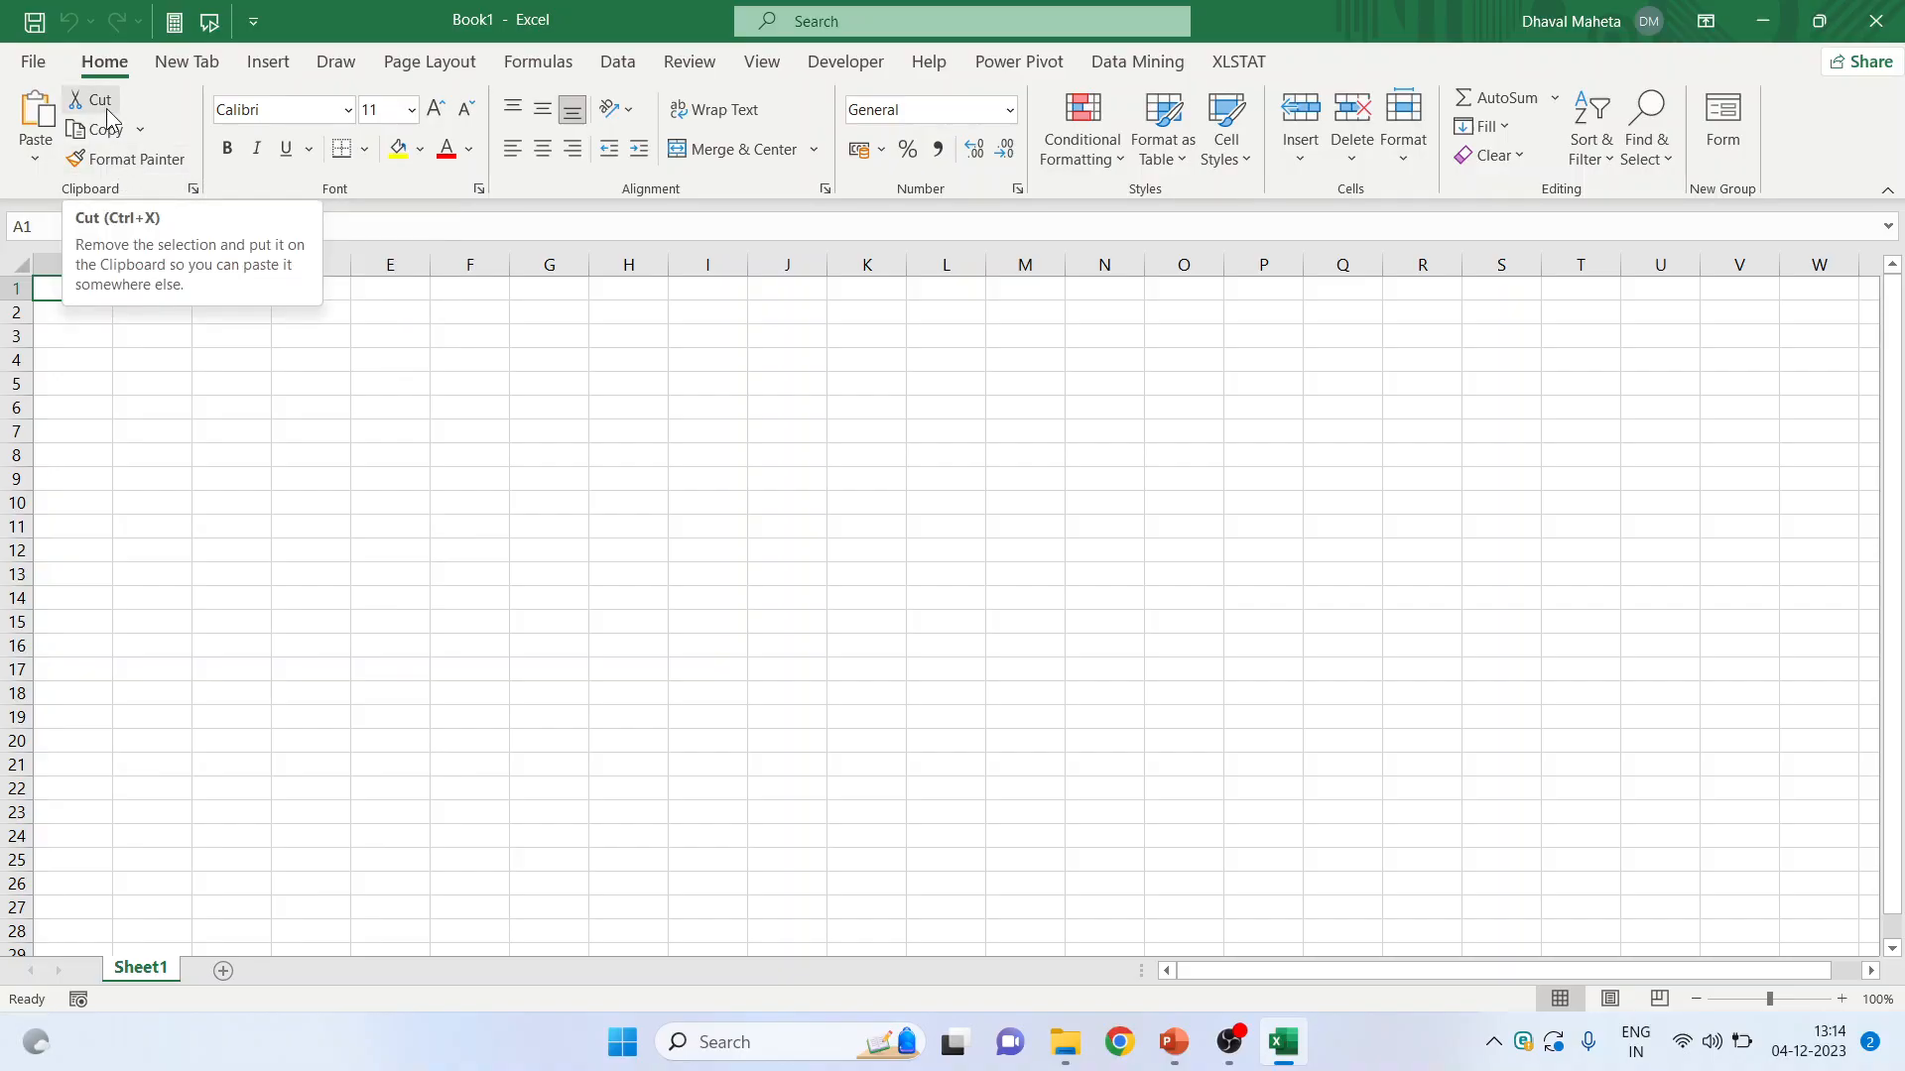
left_click(139, 129)
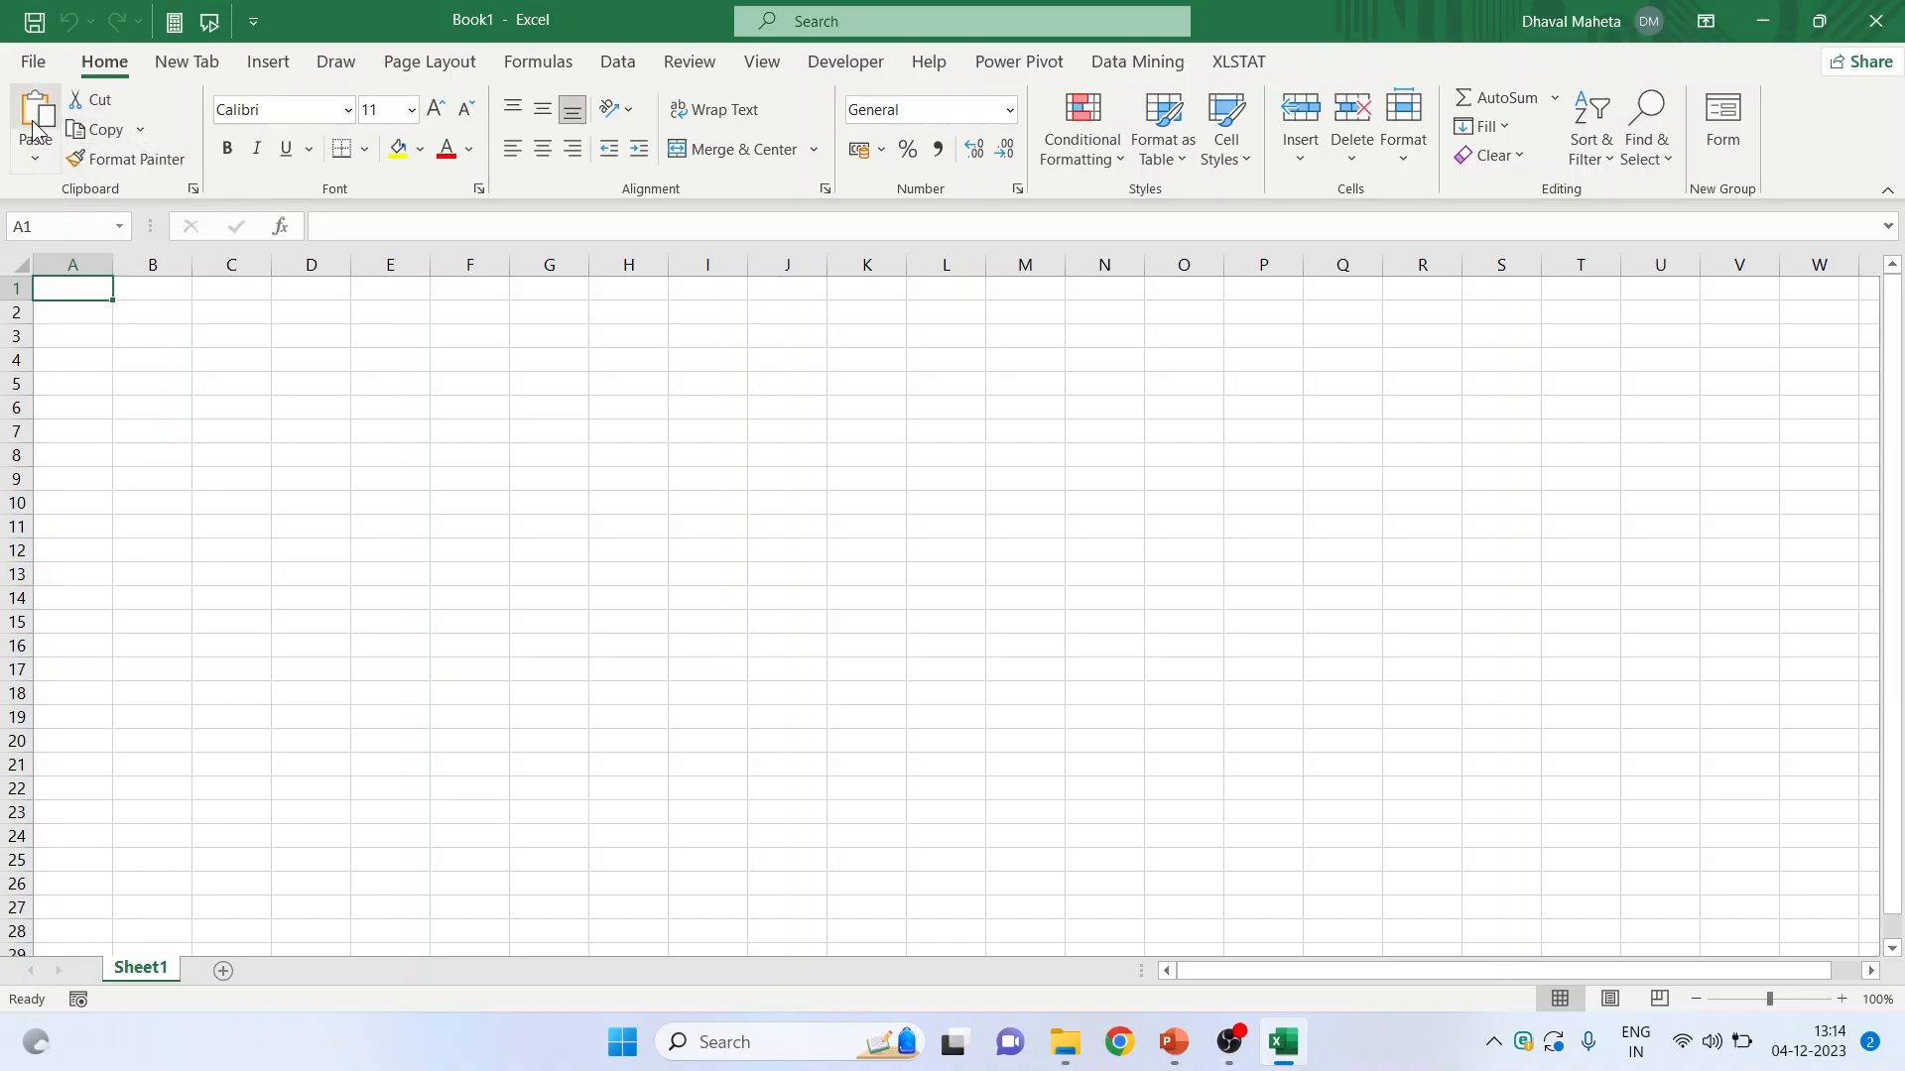
mouse_move(126, 186)
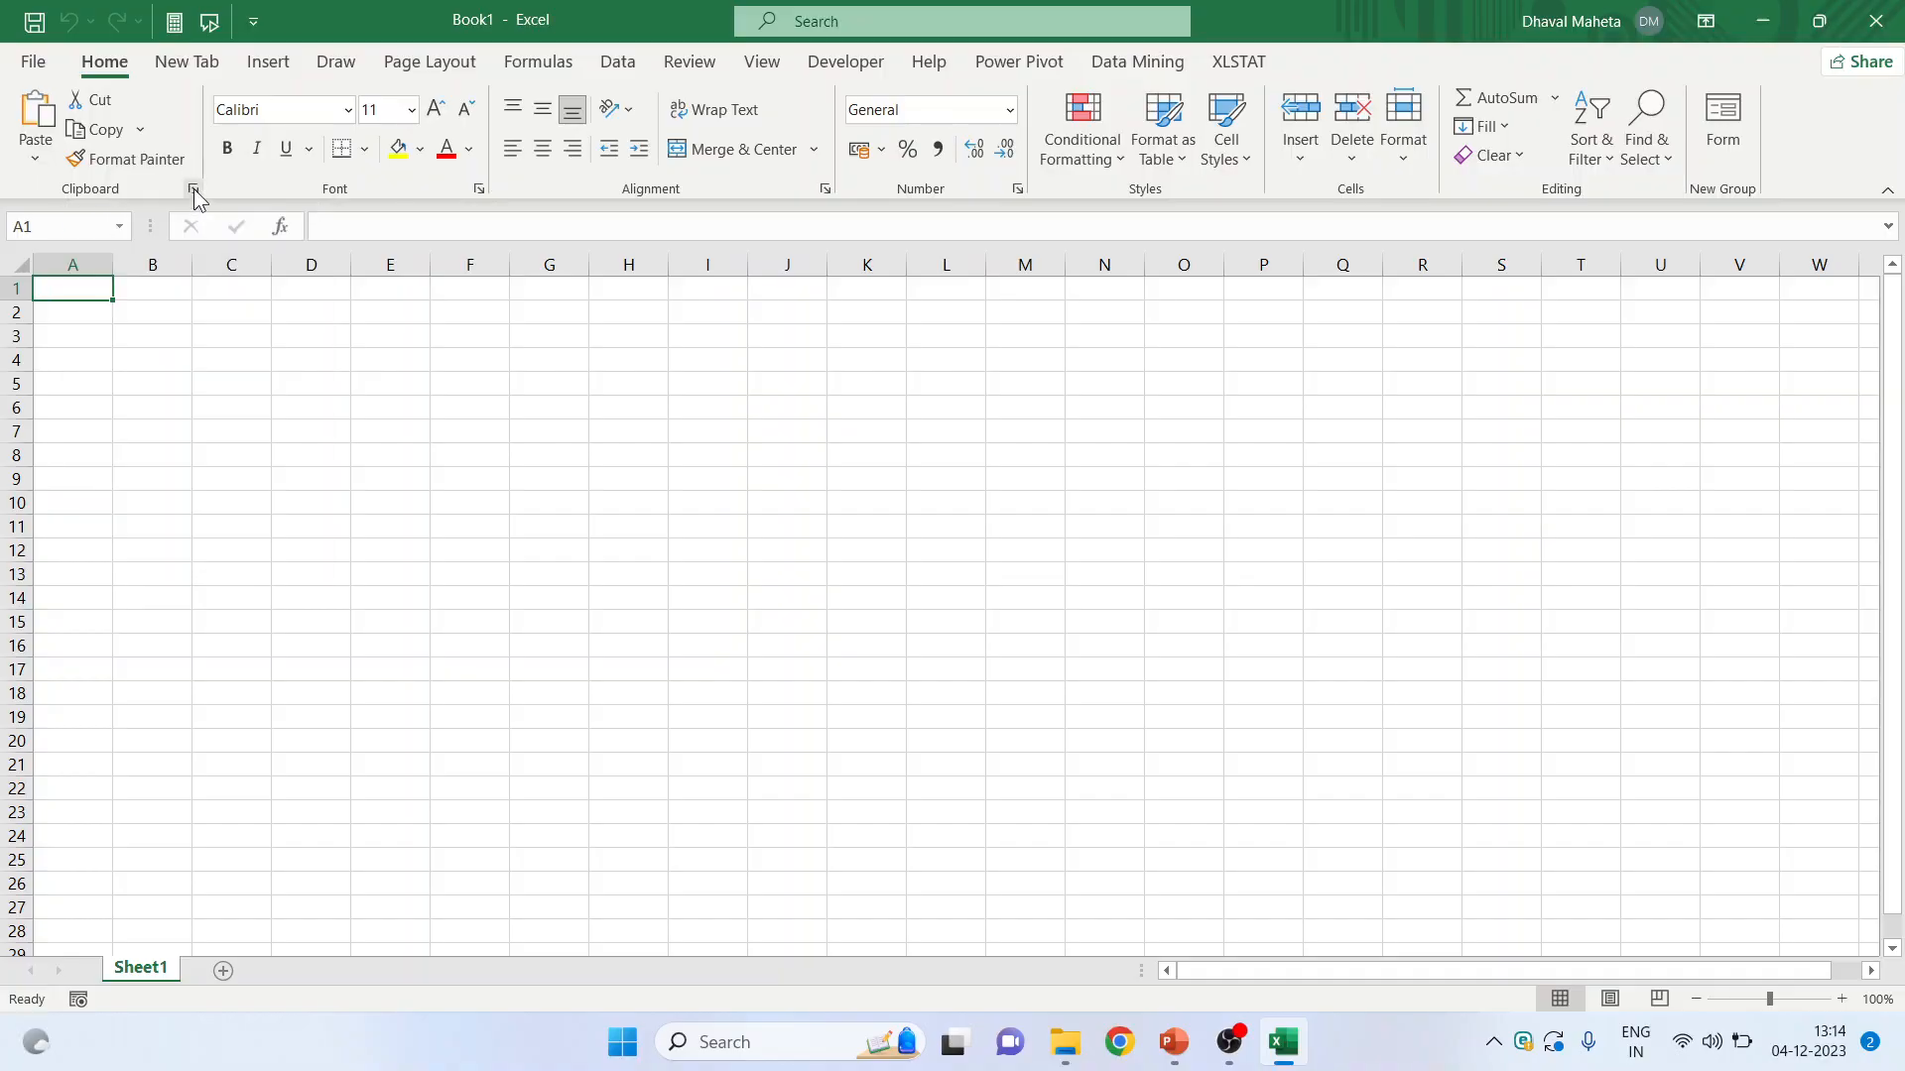
- View the copied Program frame item in the Clipboard pane, close it, and open the Font settings
left_click(194, 189)
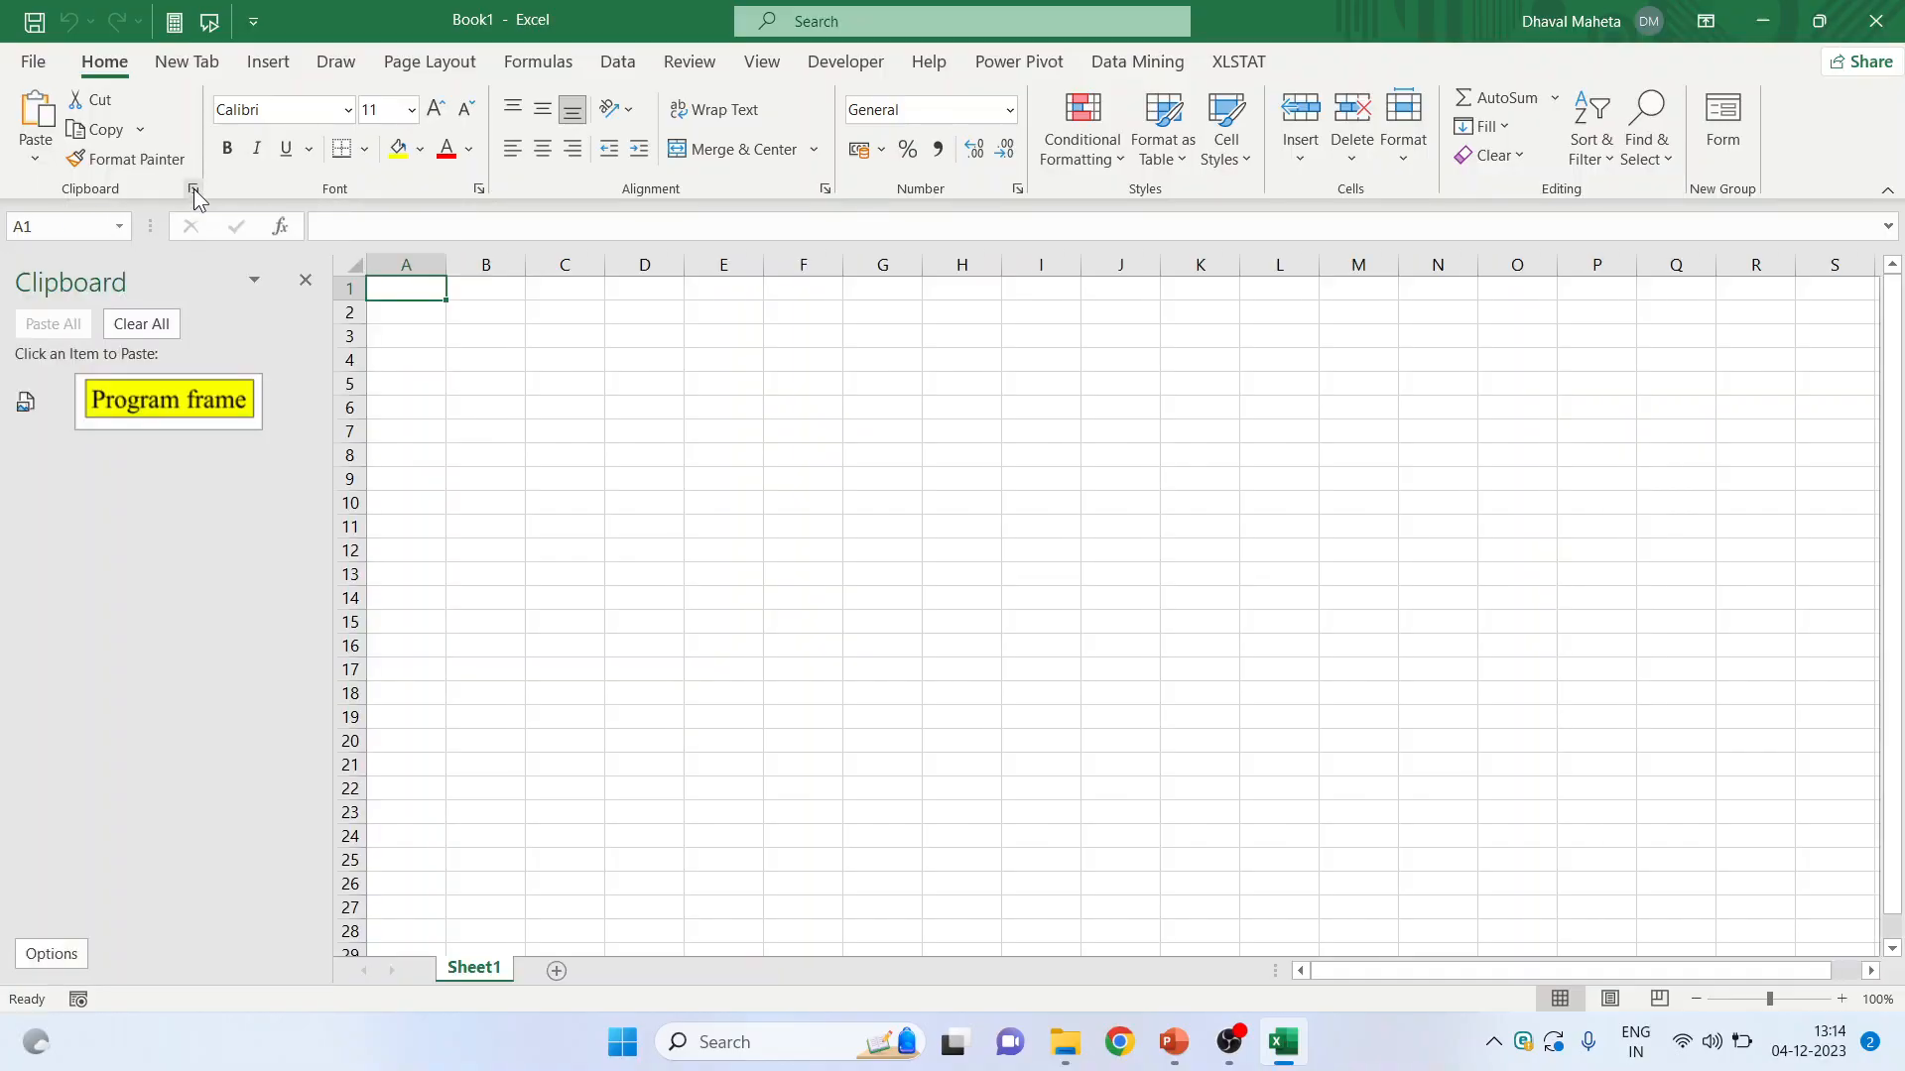
mouse_move(262, 331)
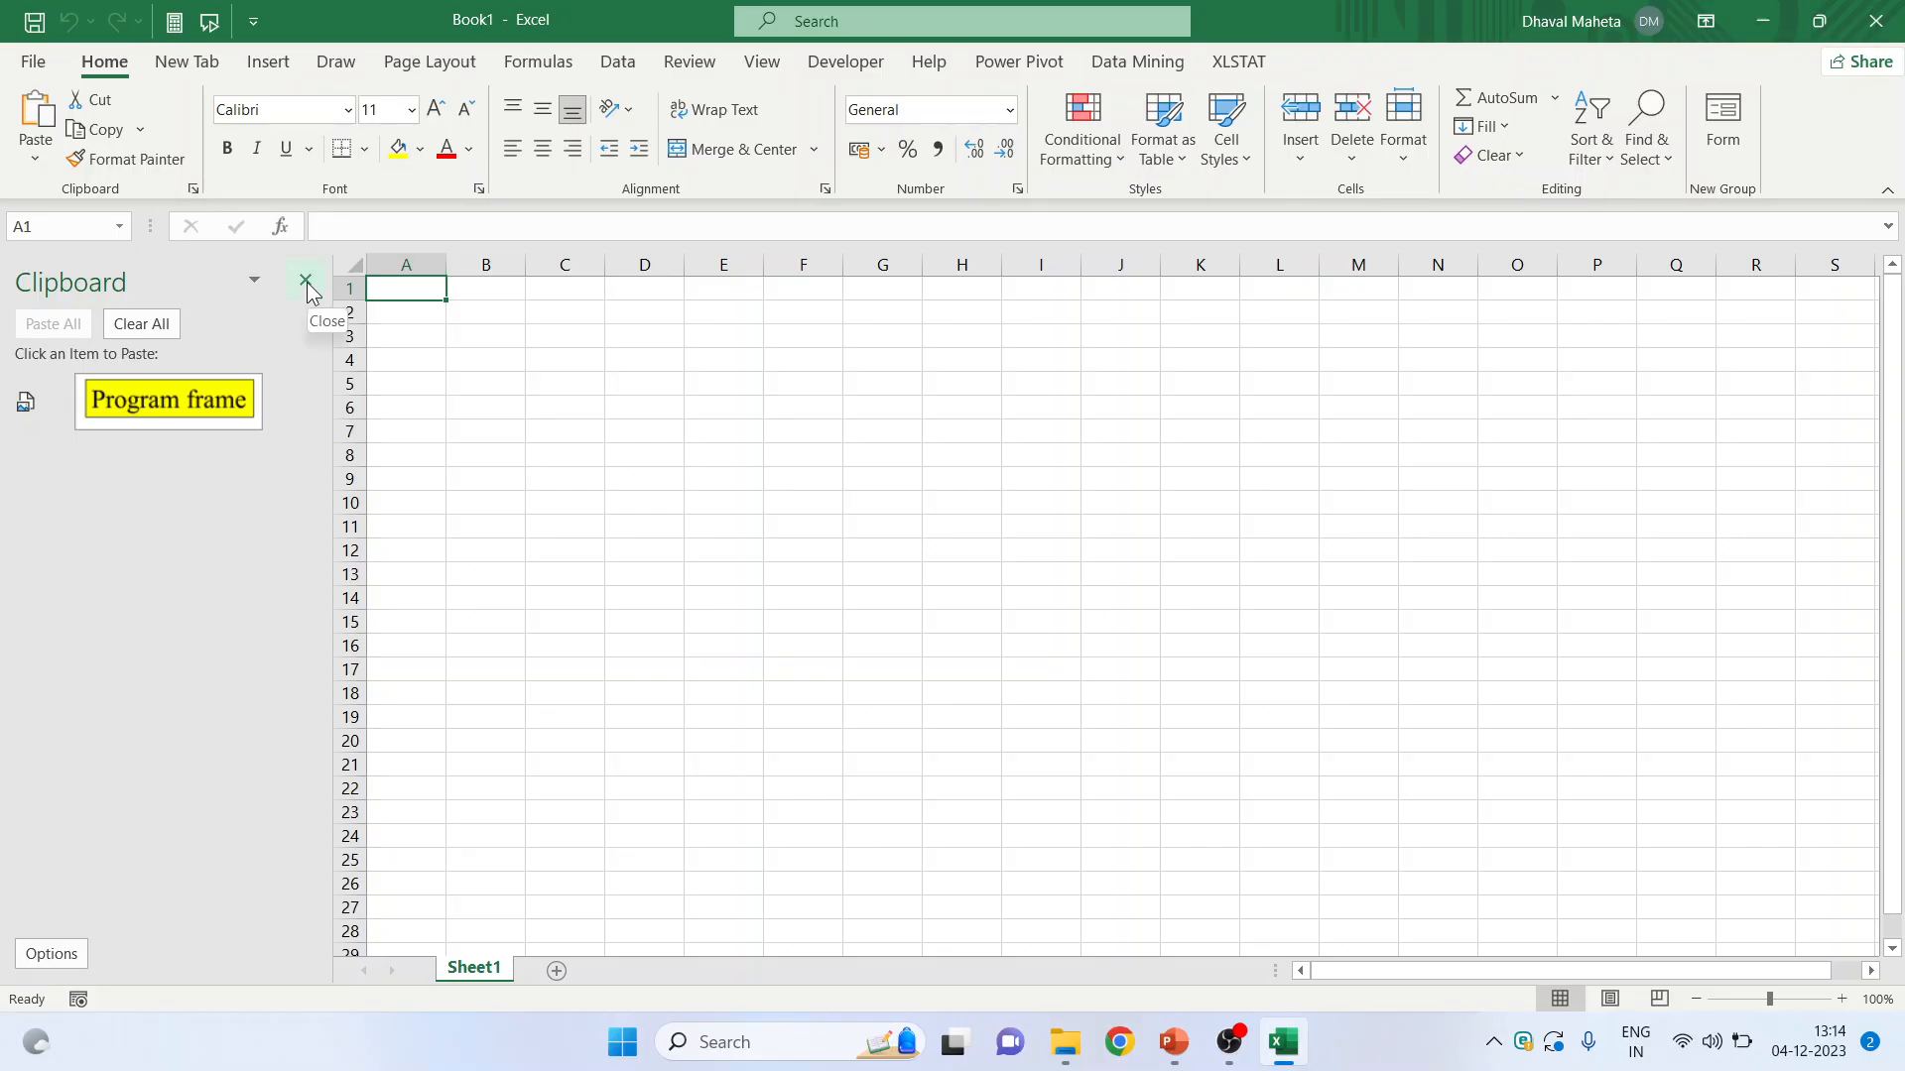
left_click(305, 281)
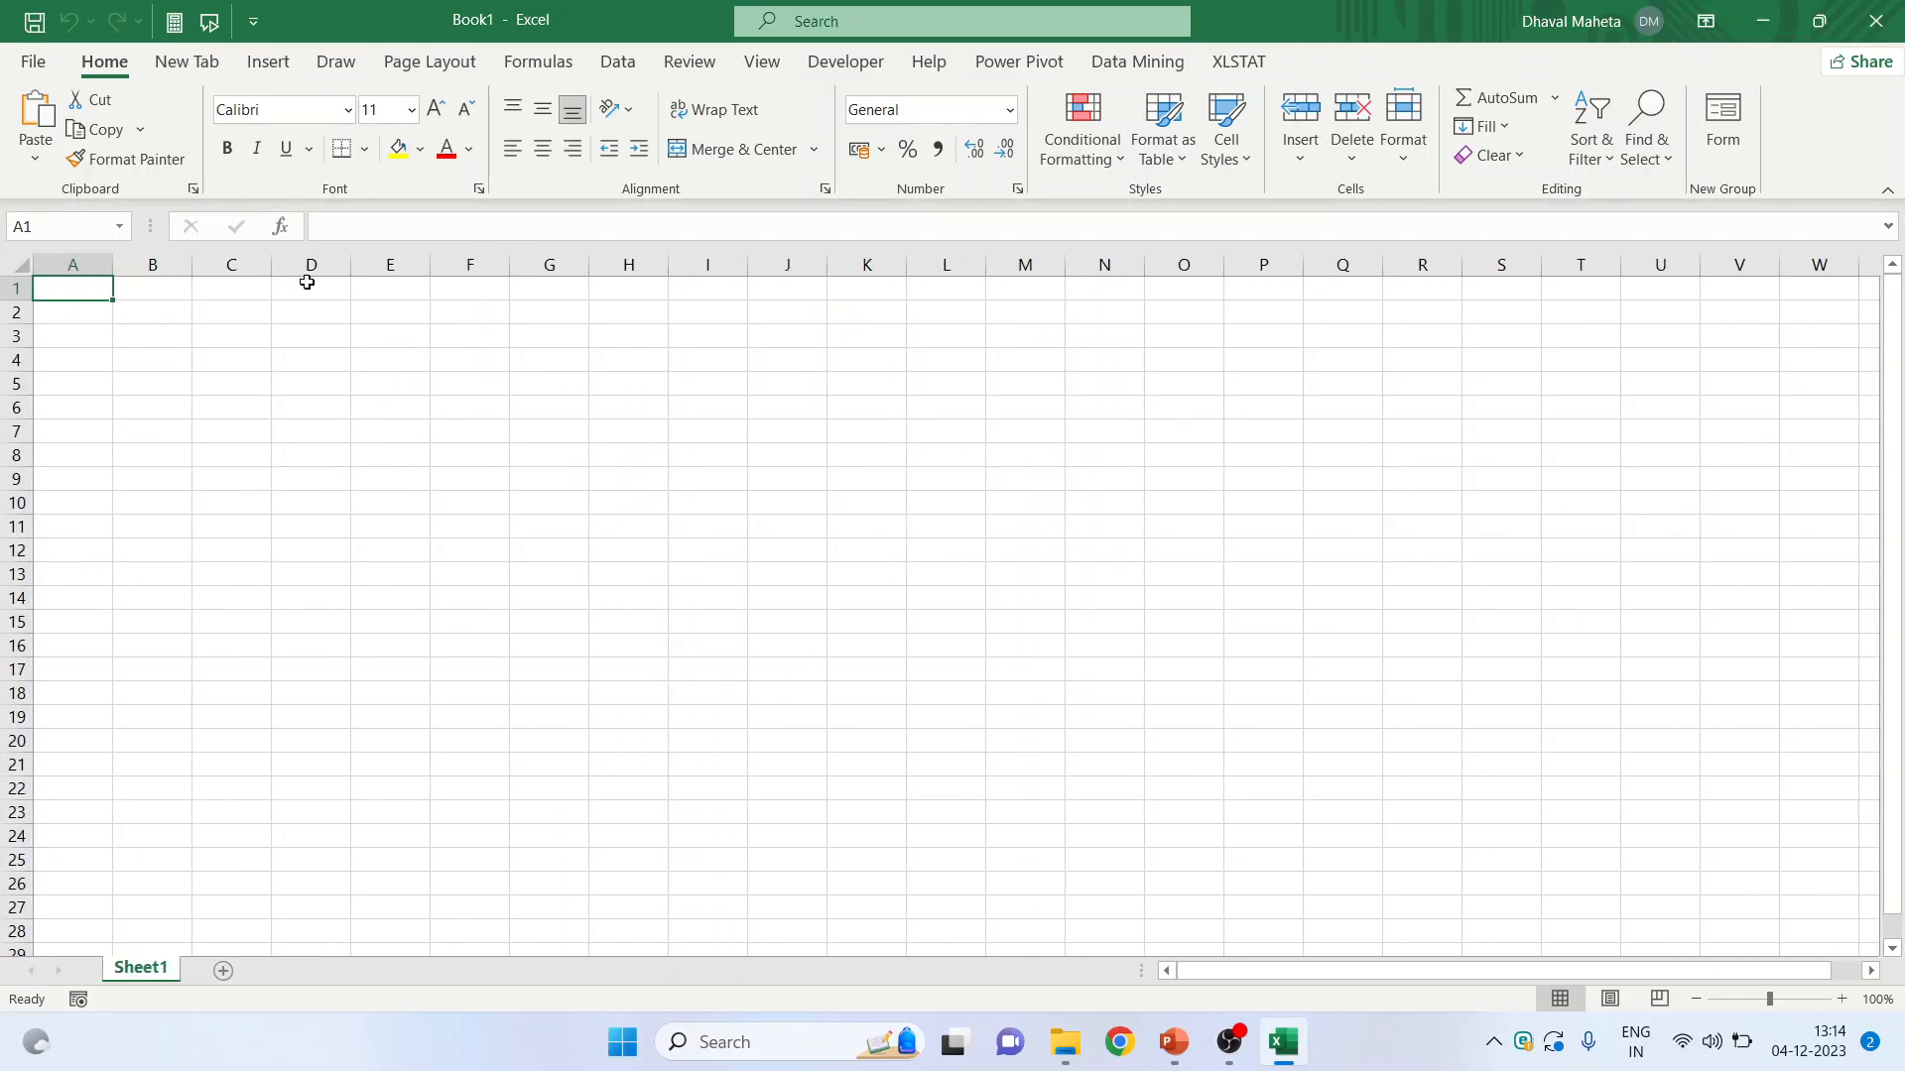
left_click(1352, 126)
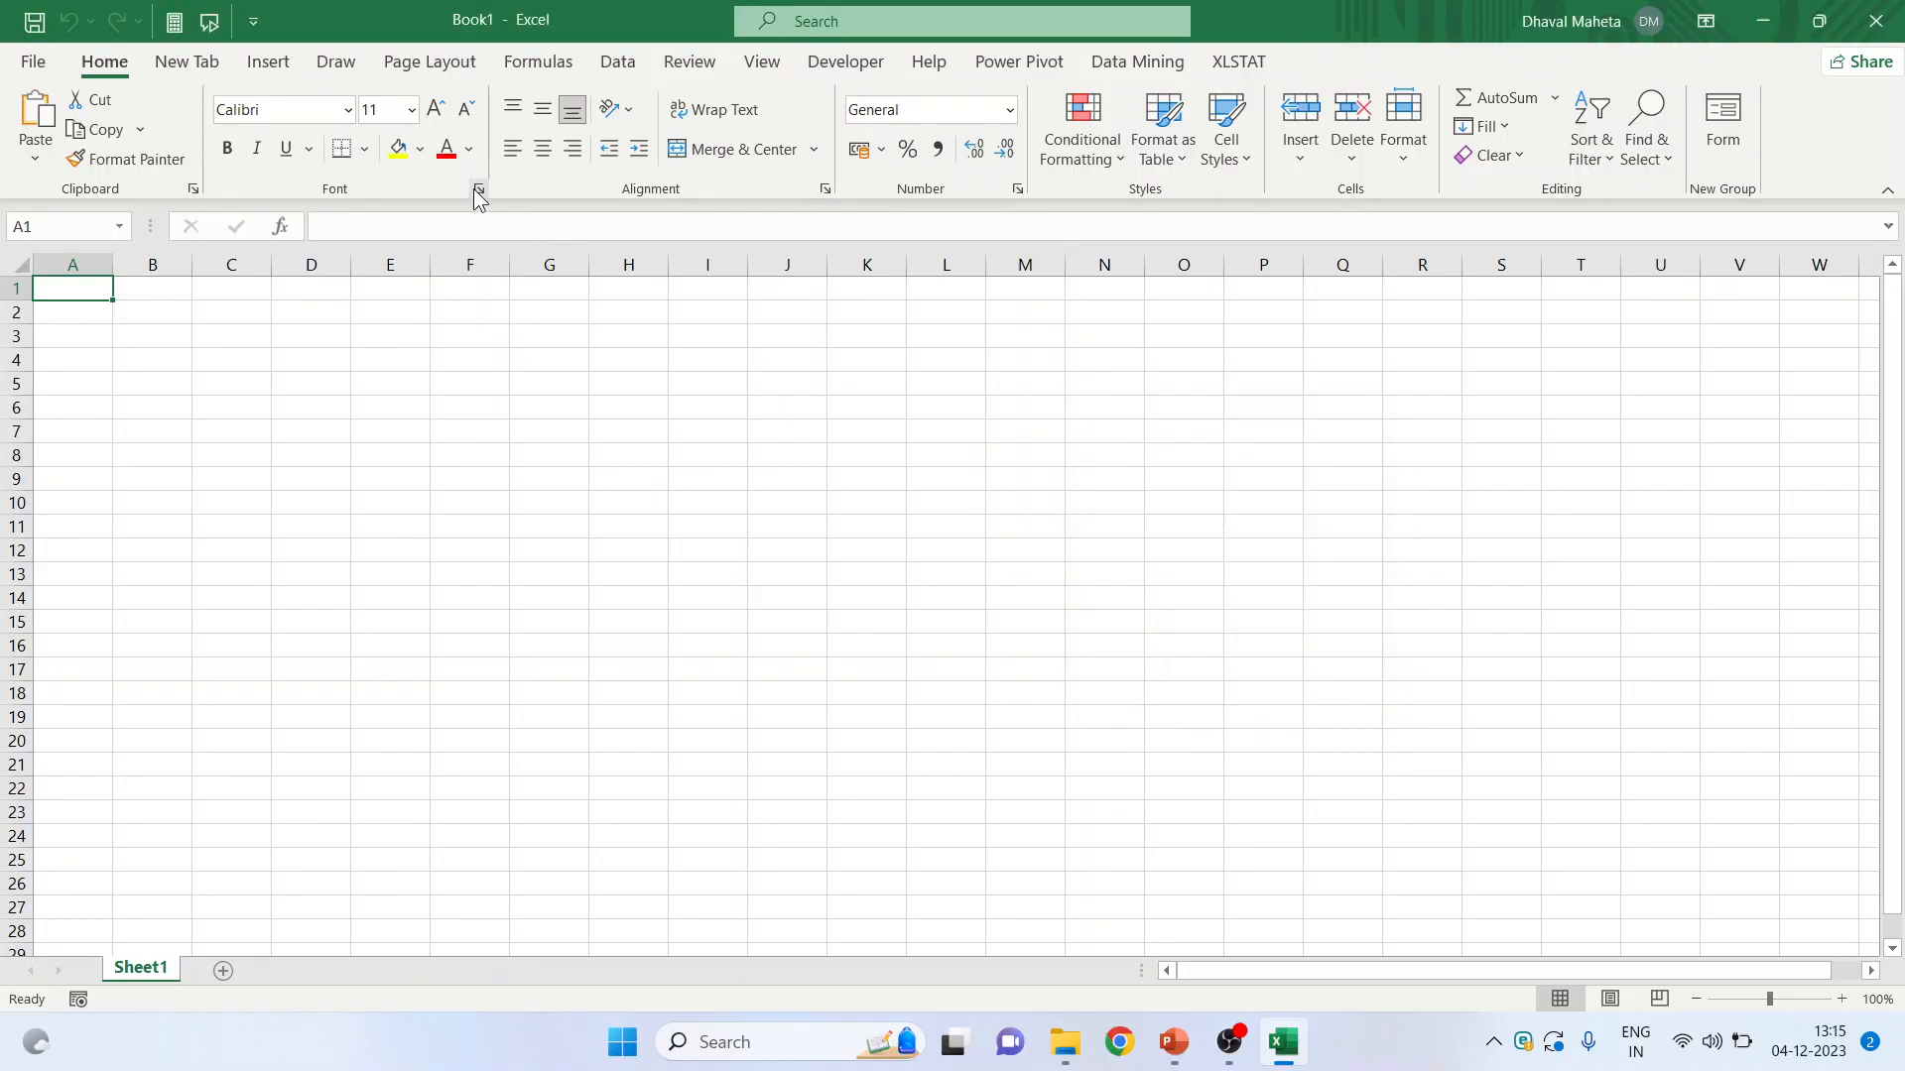
left_click(477, 190)
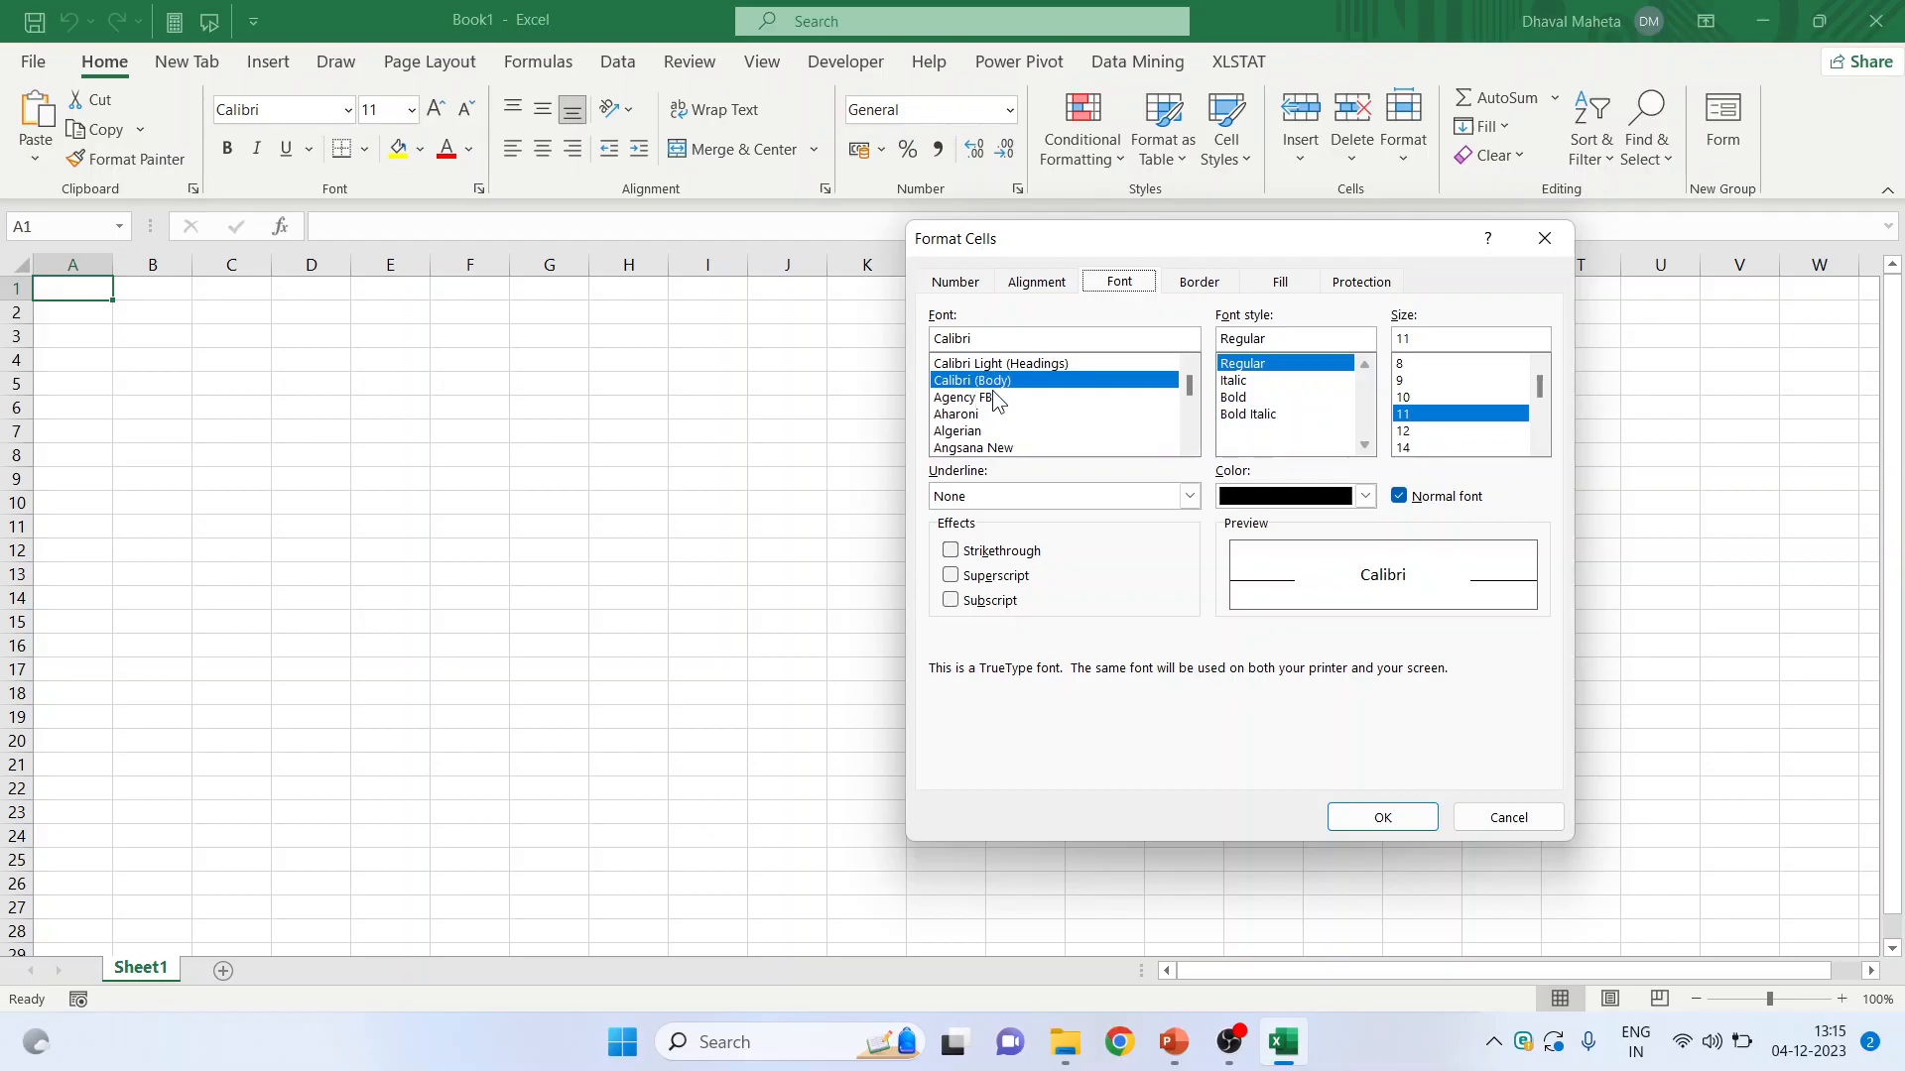
mouse_move(1262, 410)
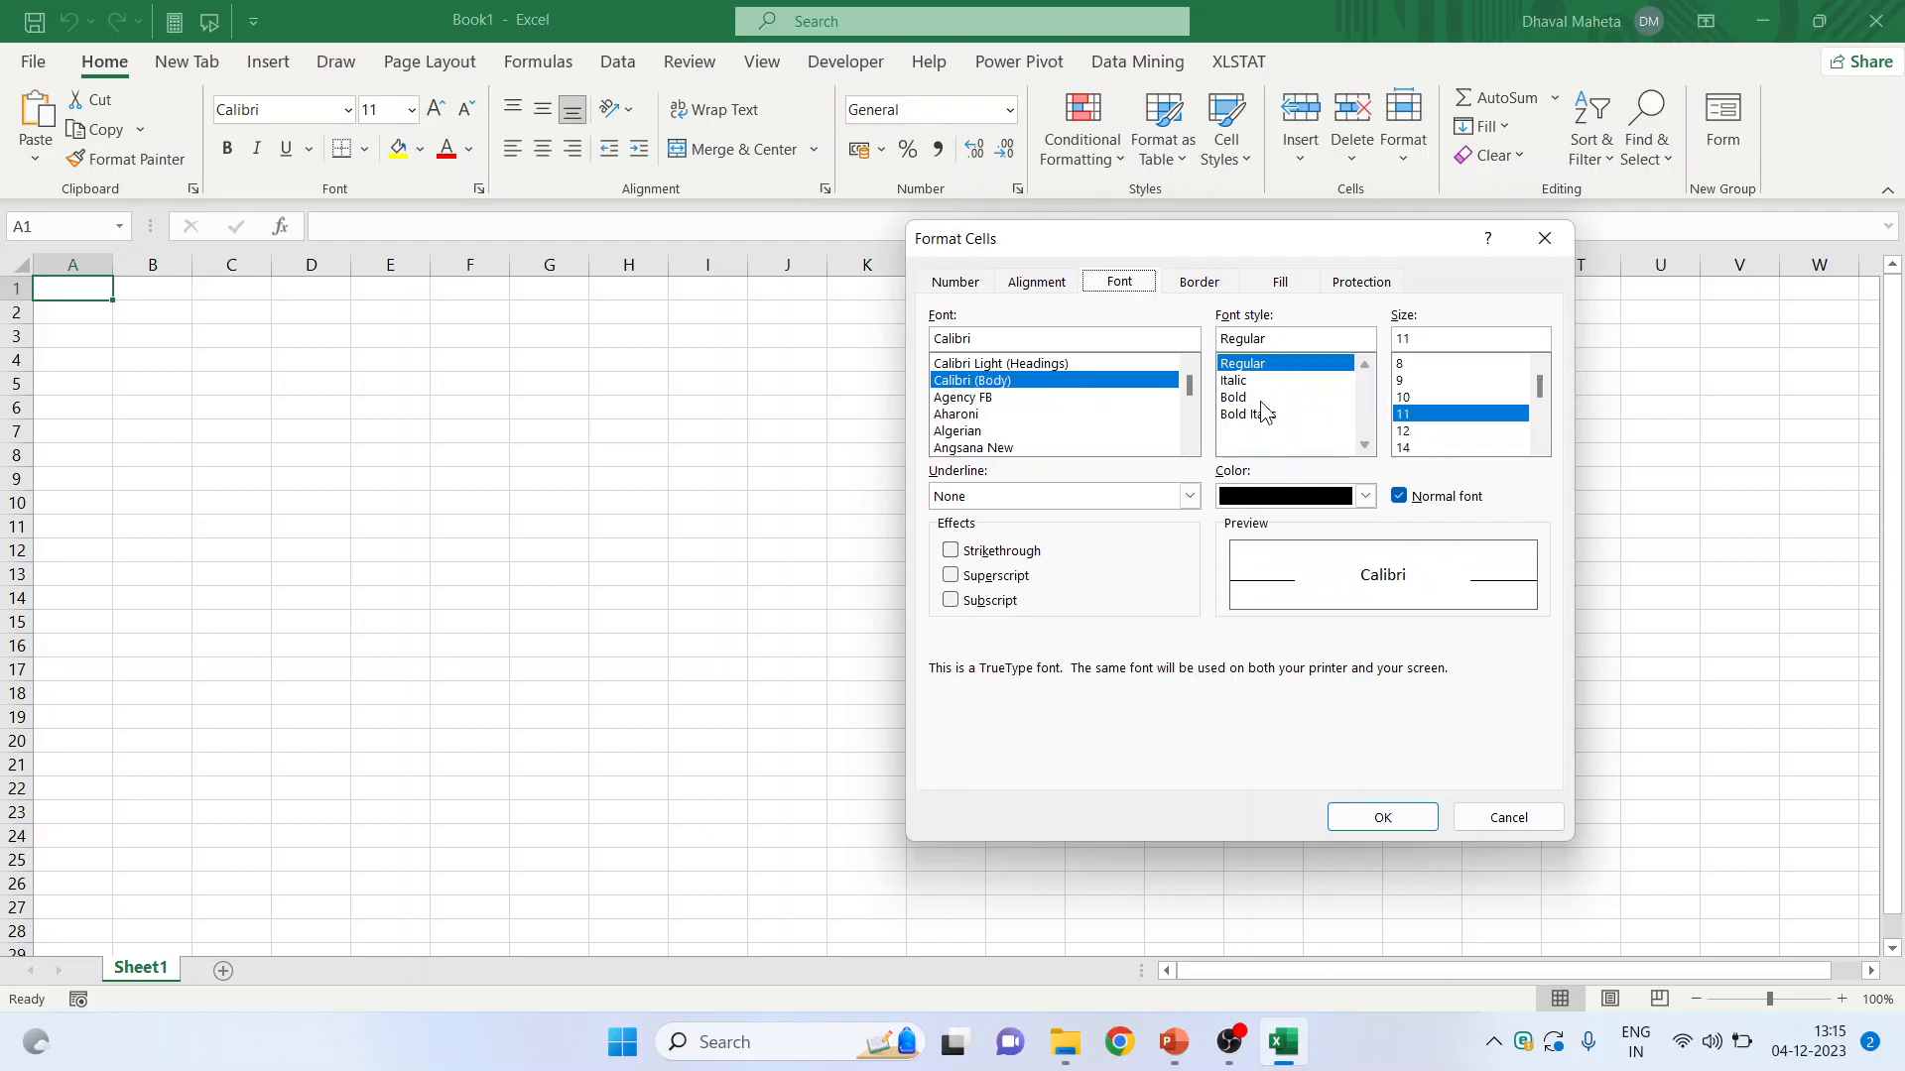
mouse_move(1440, 413)
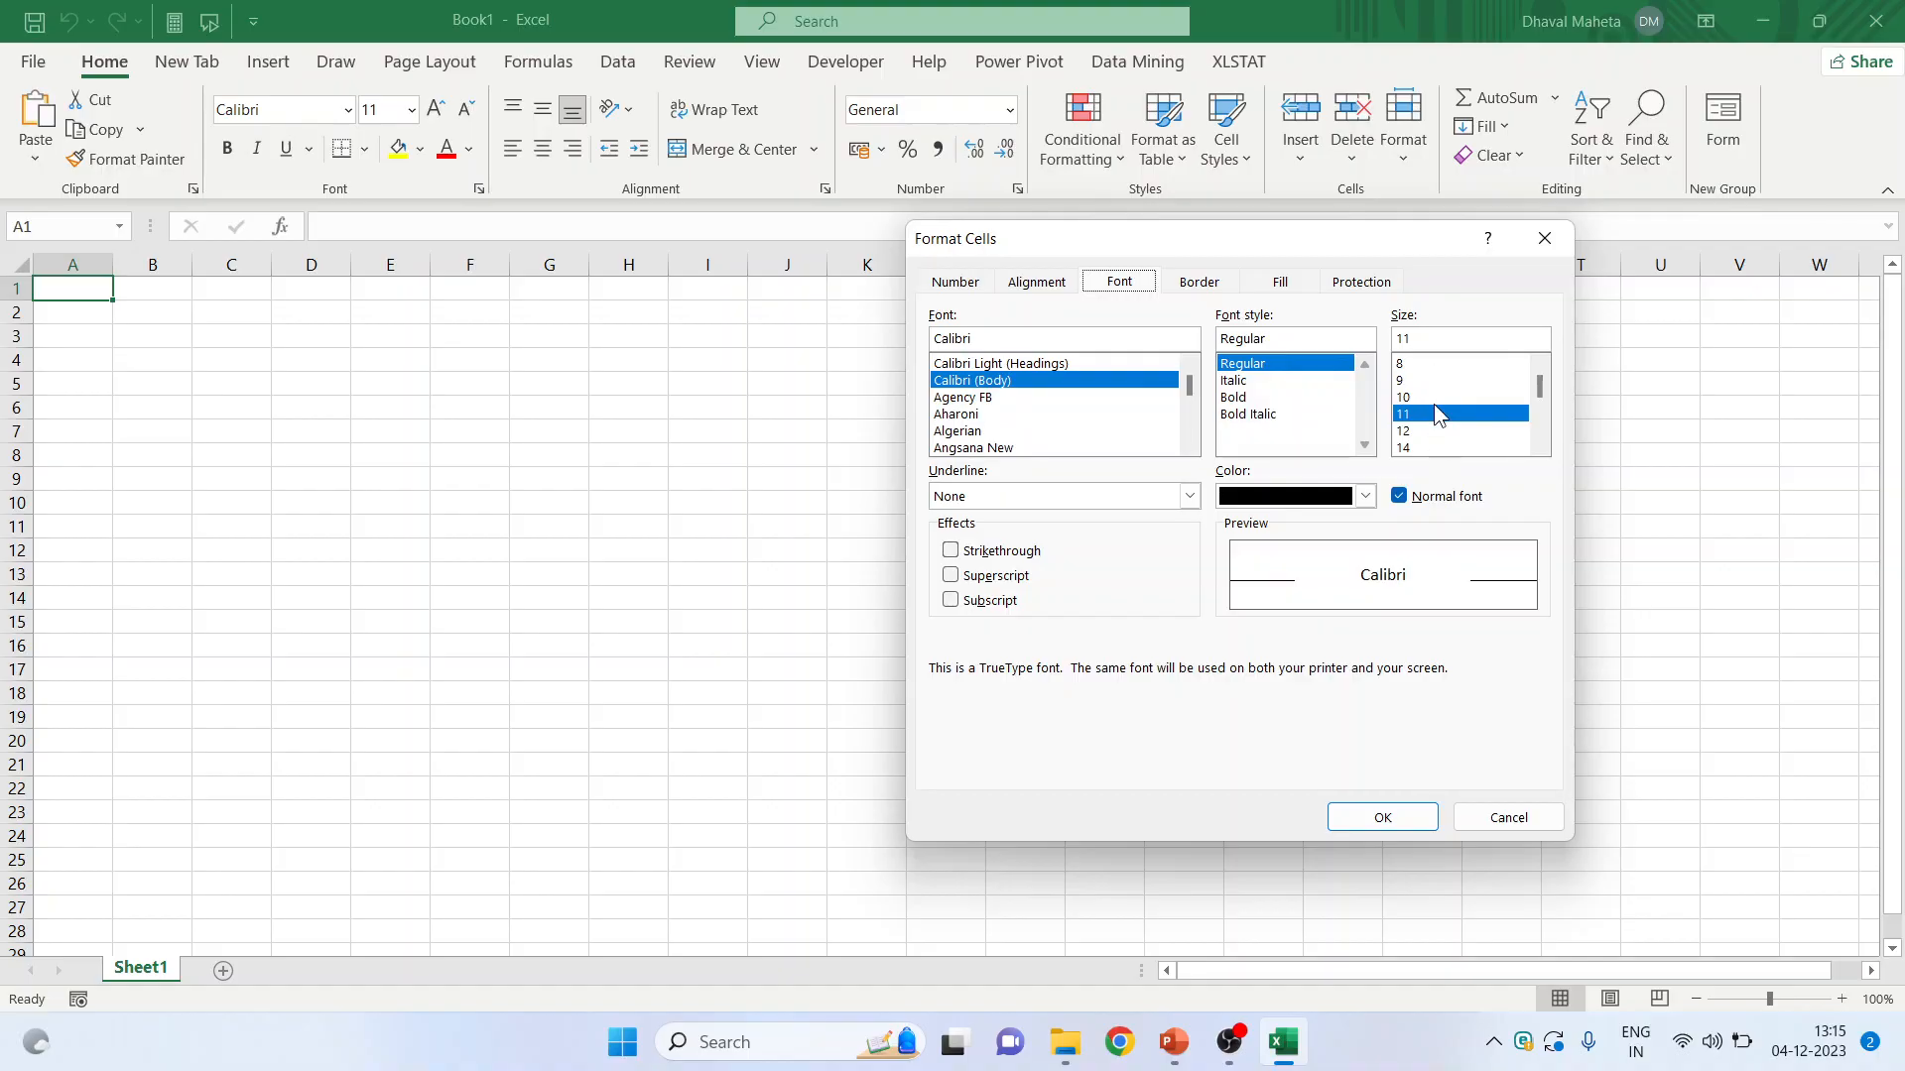
mouse_move(1297, 416)
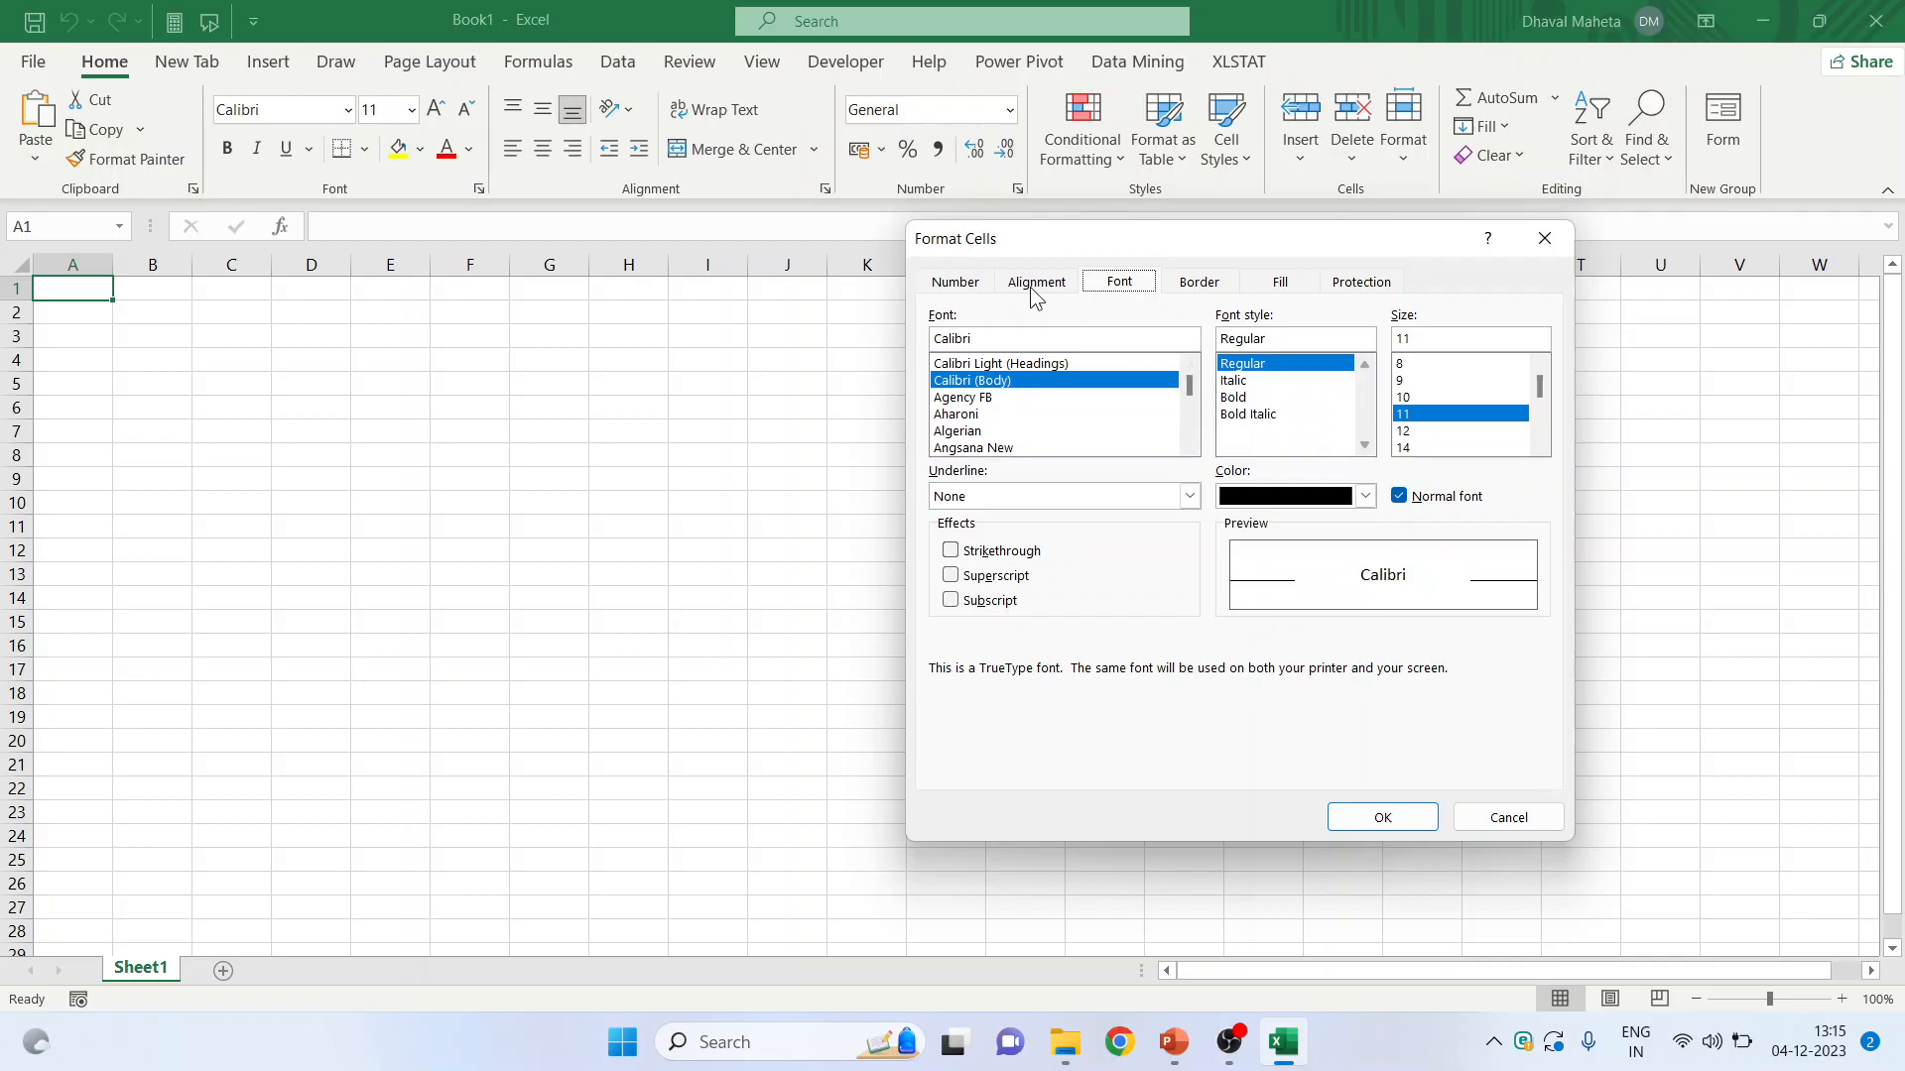
- Tour the Alignment, Number, Fill and Protection tabs of Format Cells, then cancel
left_click(1035, 281)
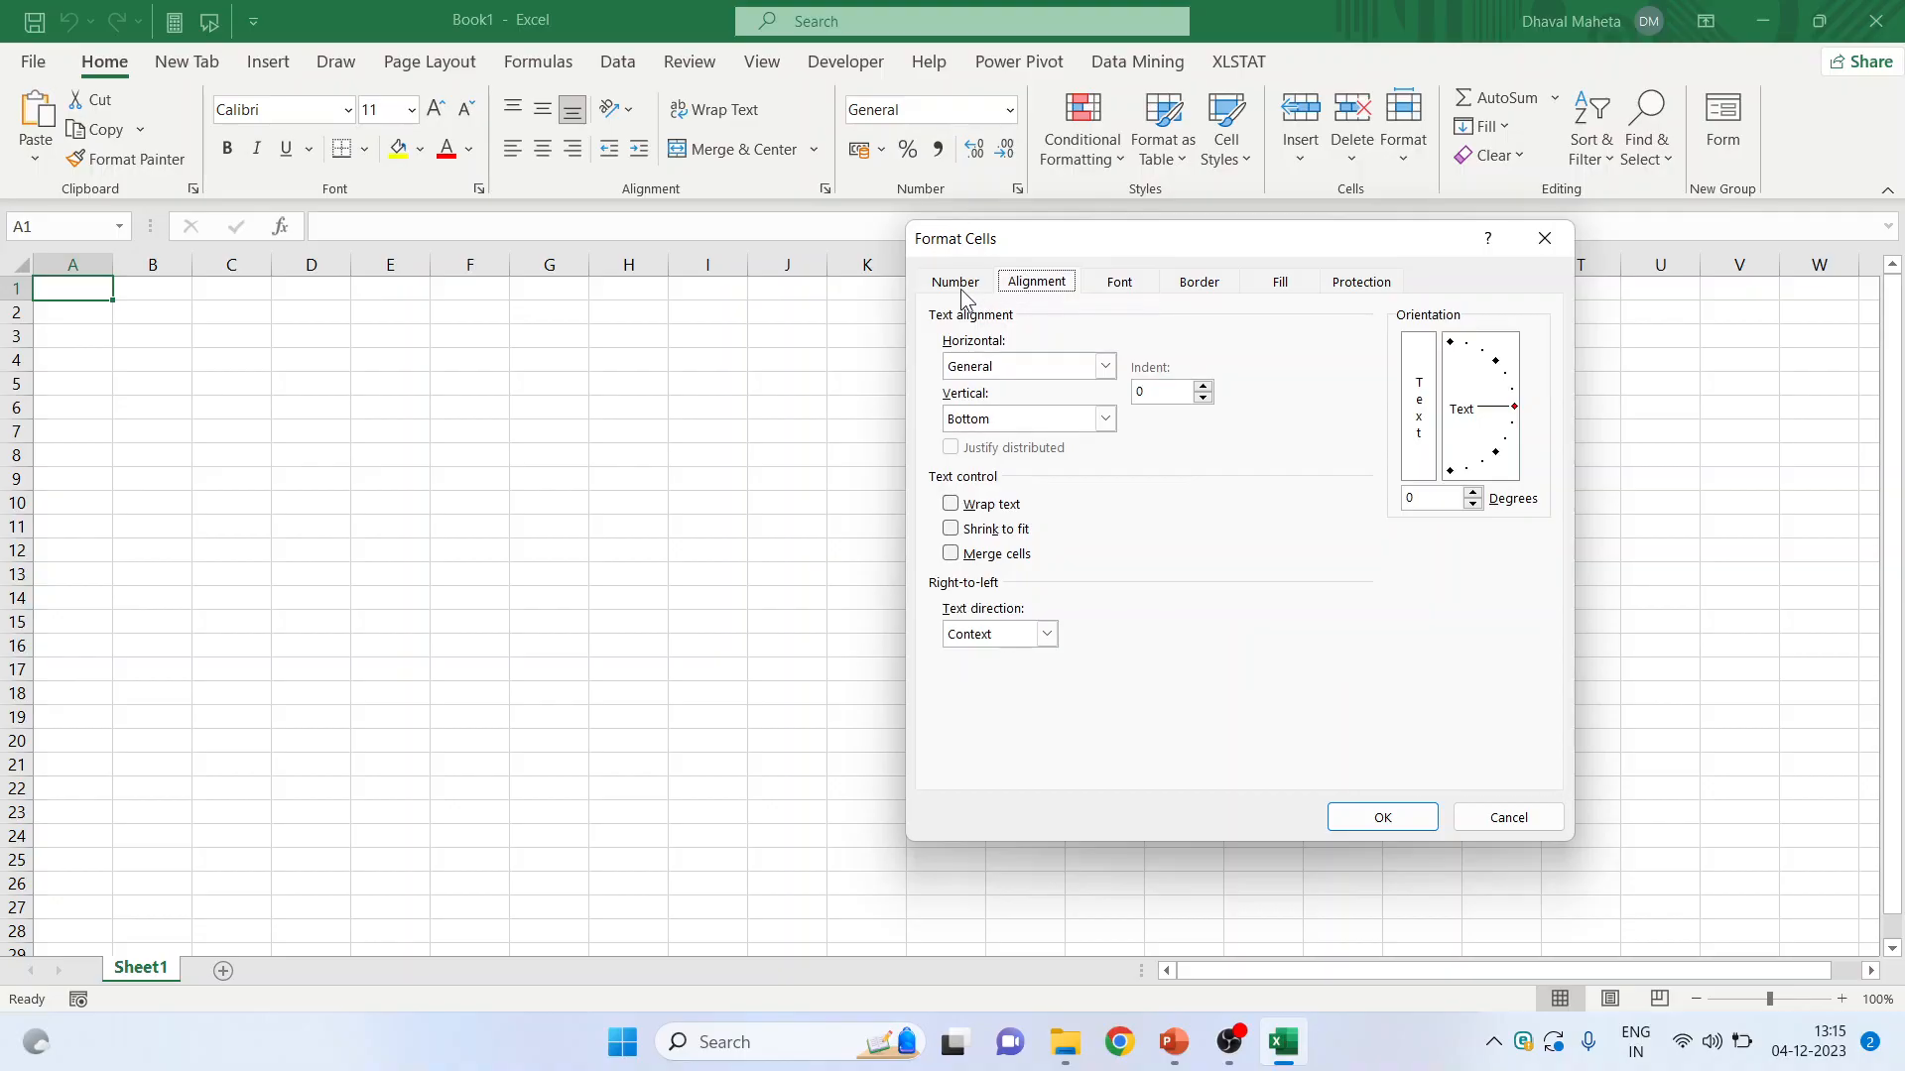
left_click(954, 281)
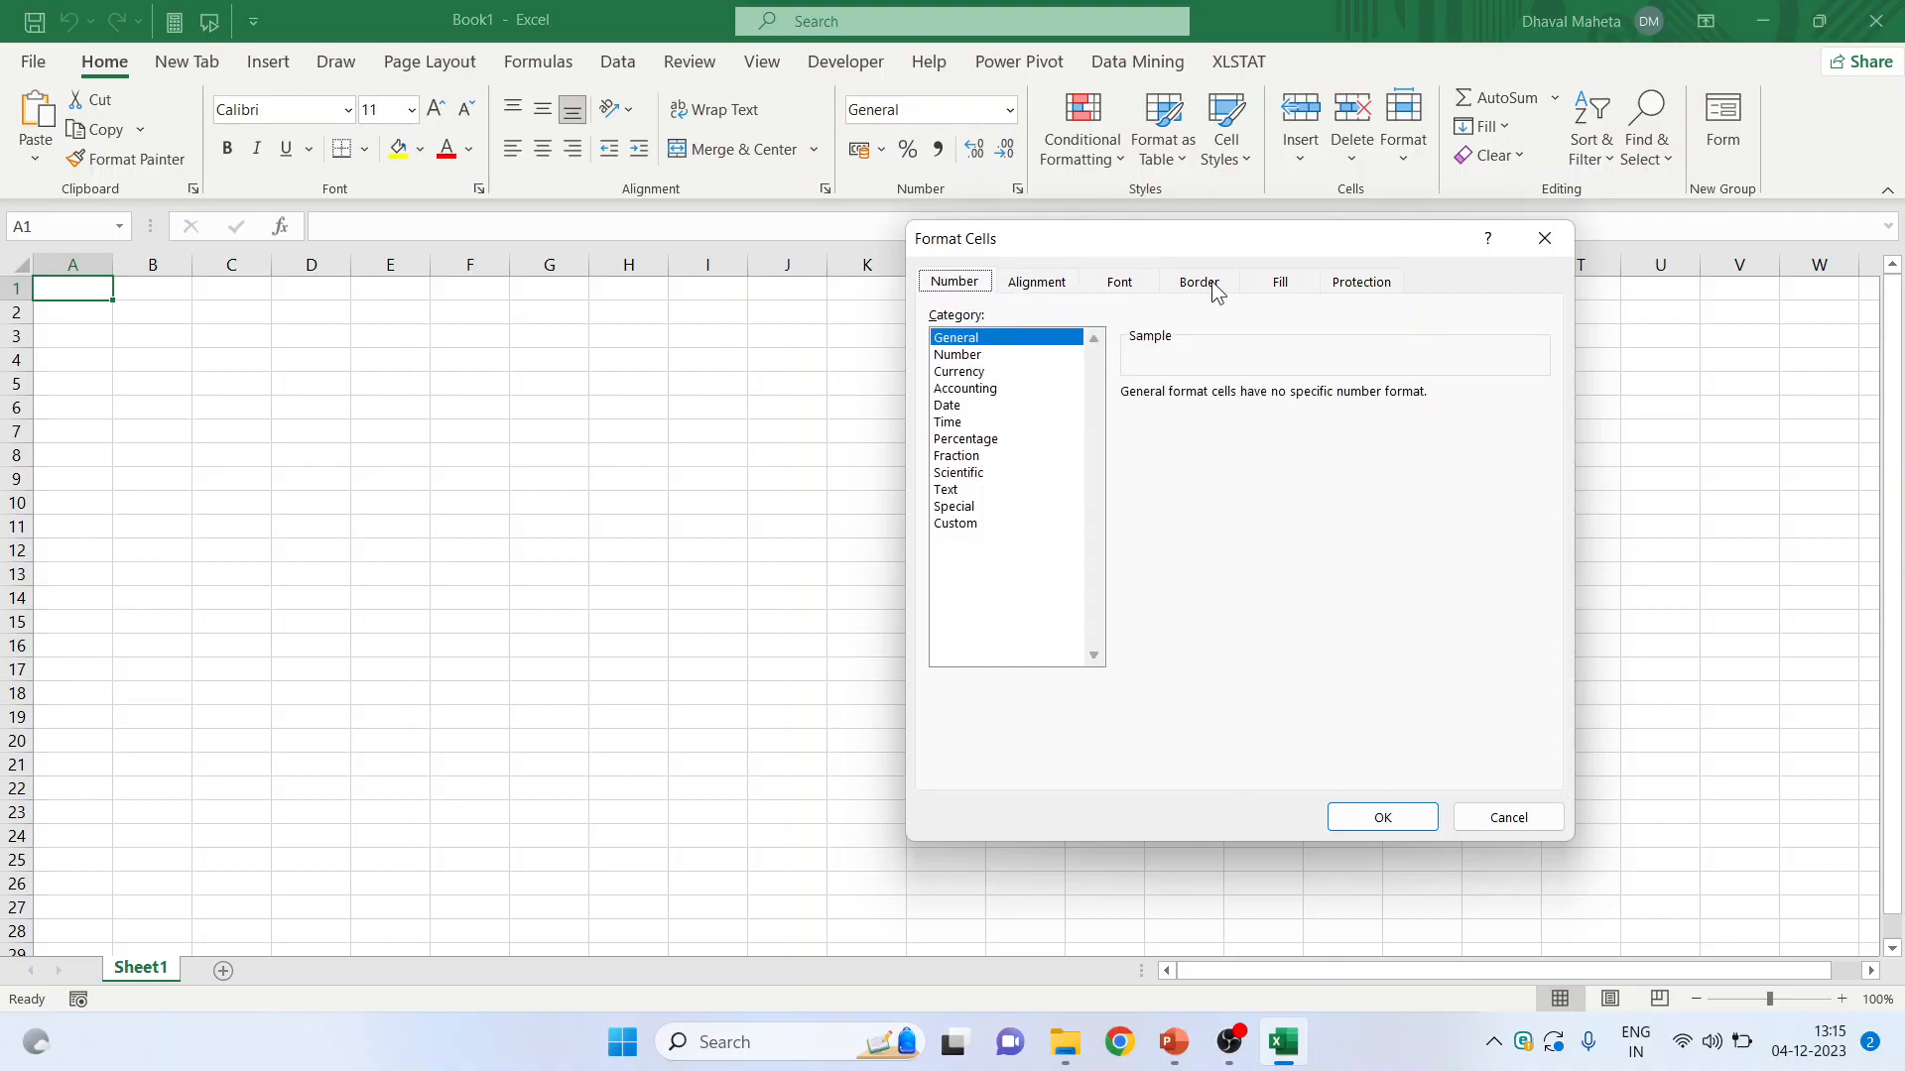
left_click(1278, 281)
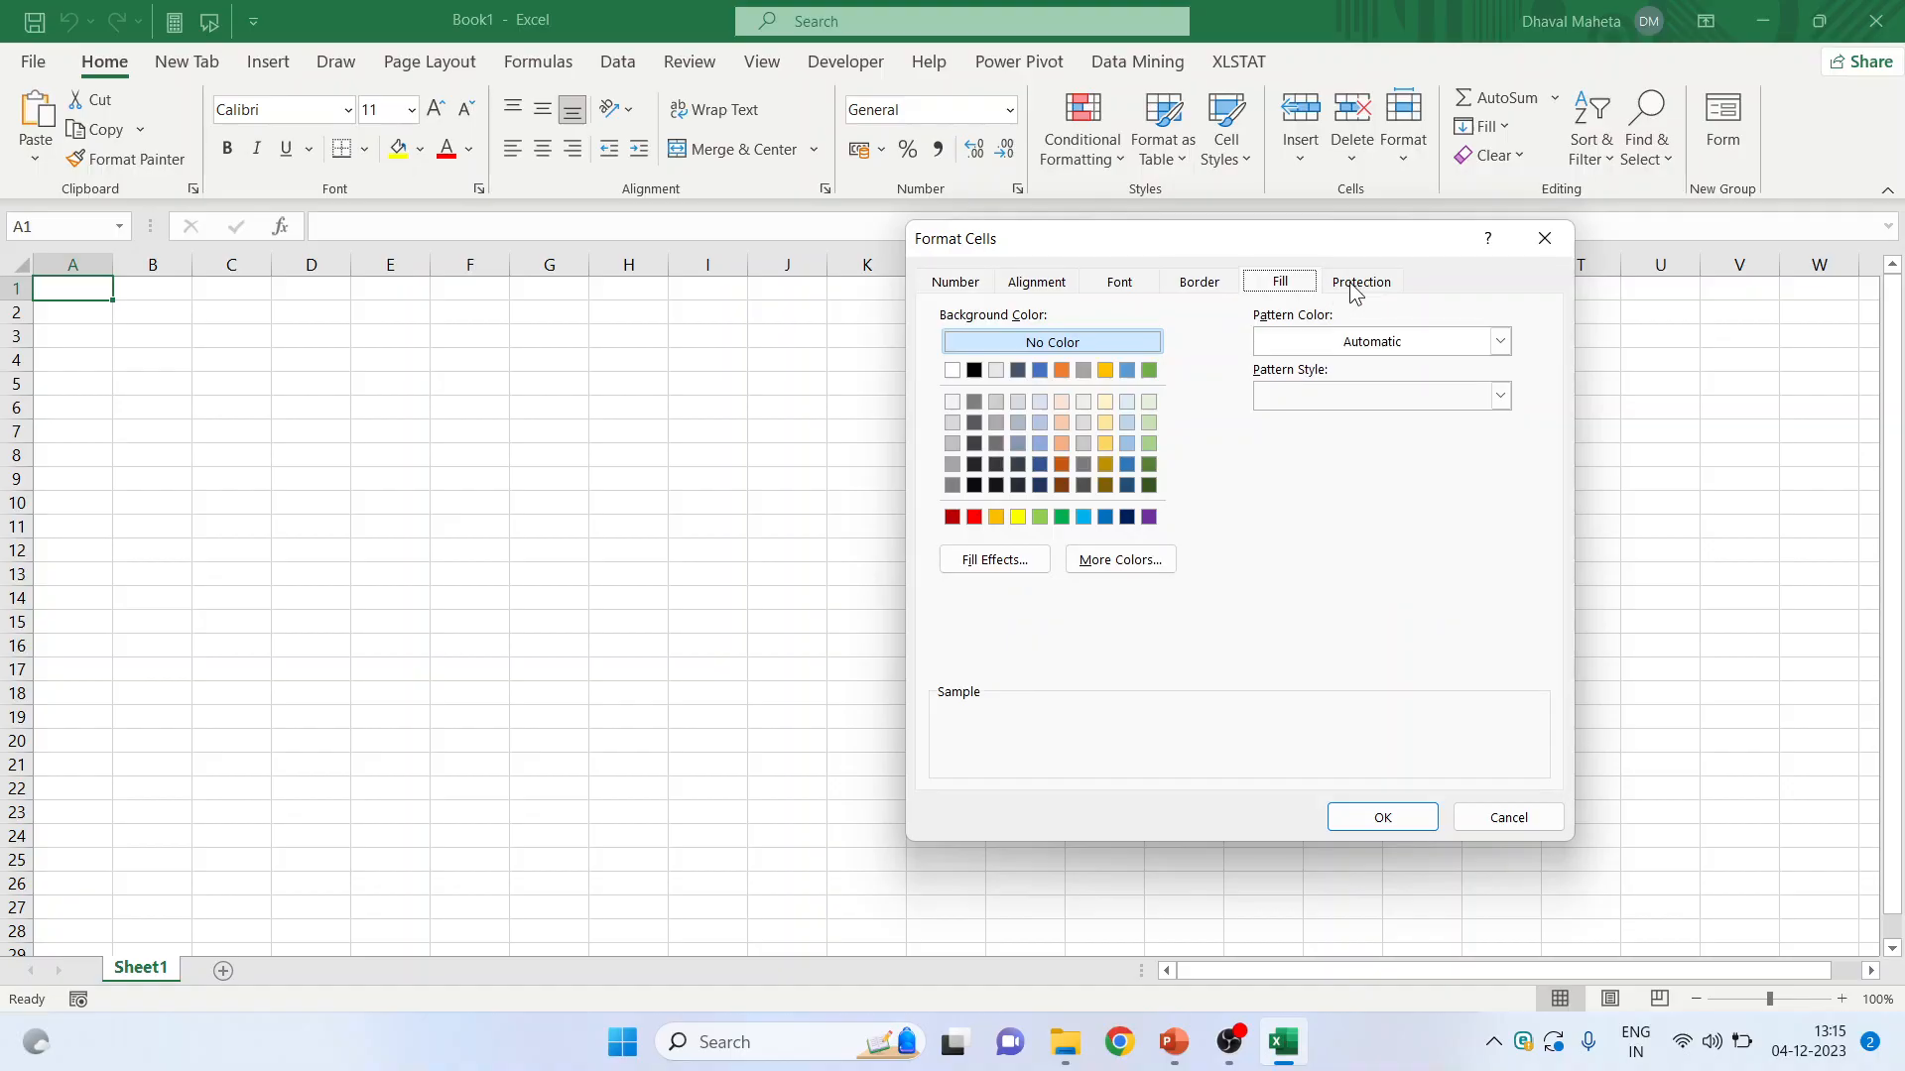
left_click(1362, 281)
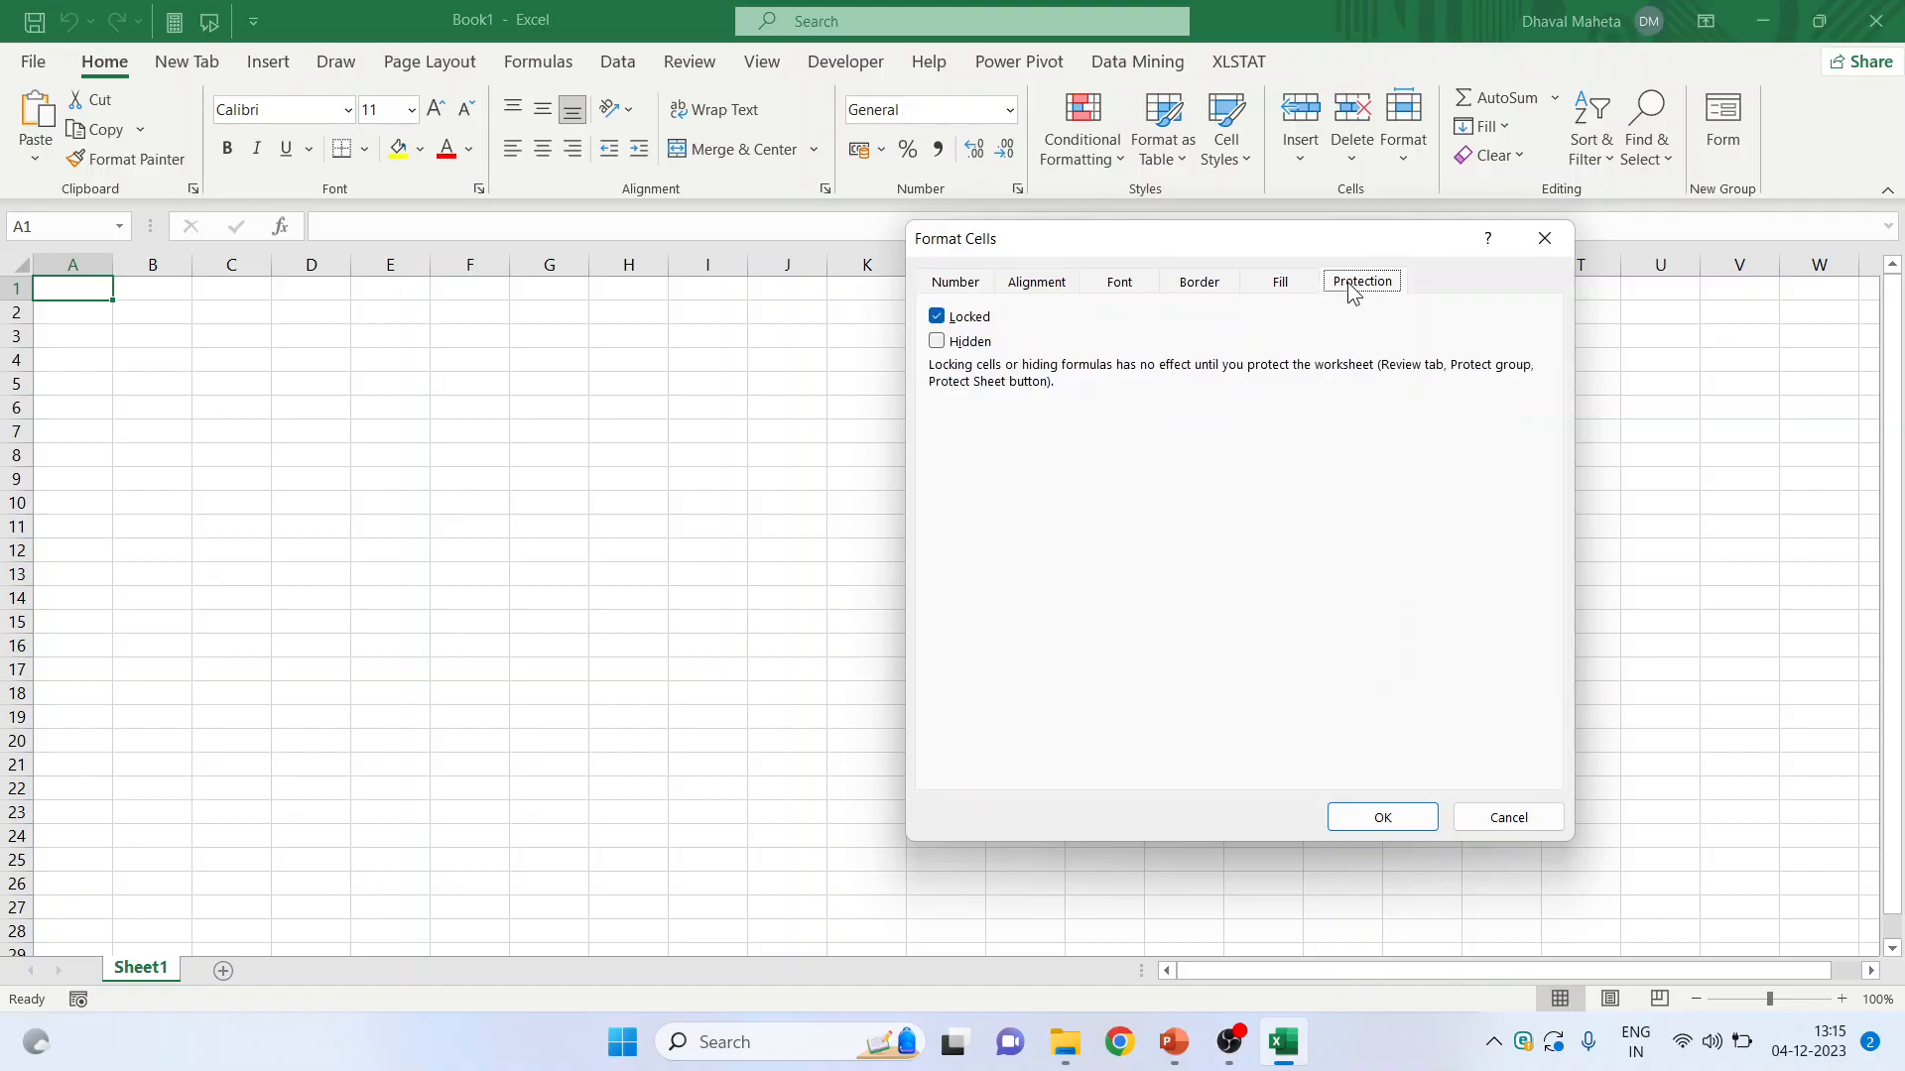
mouse_move(1406, 497)
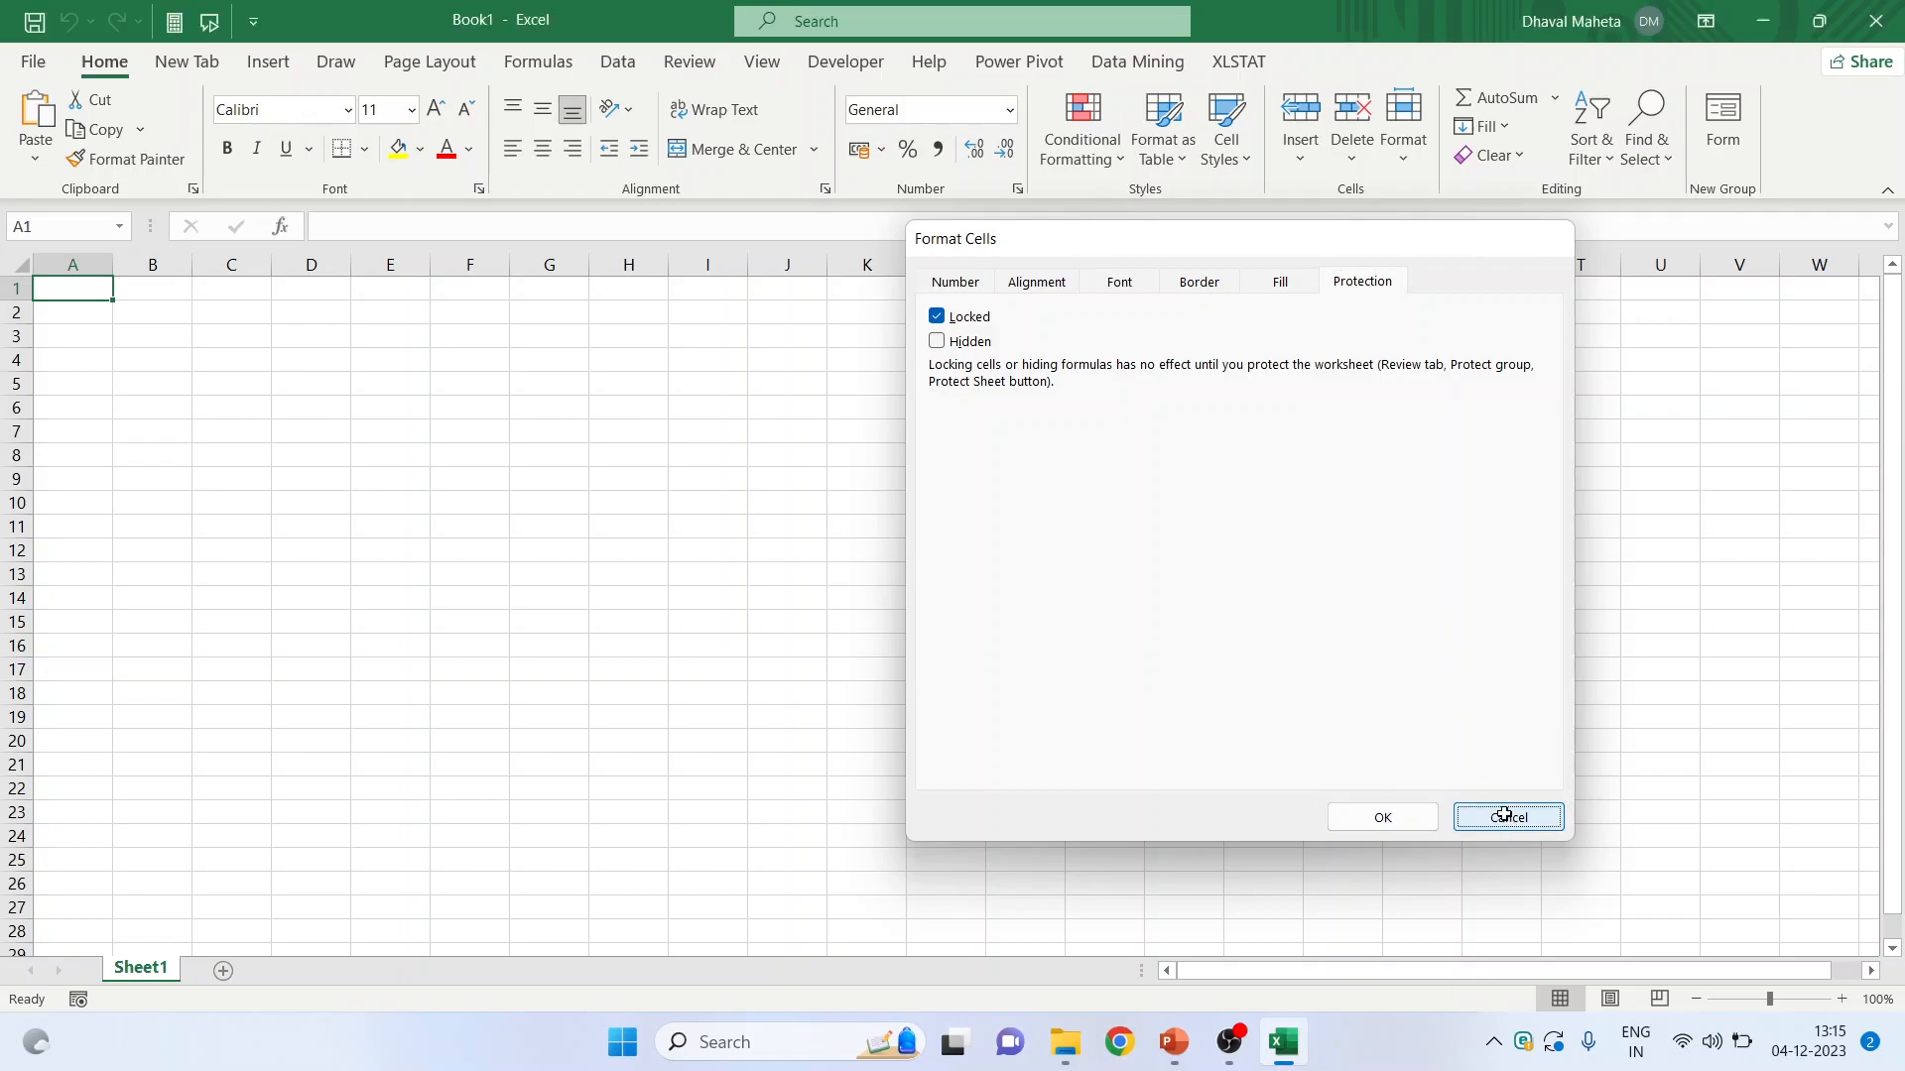
left_click(1505, 817)
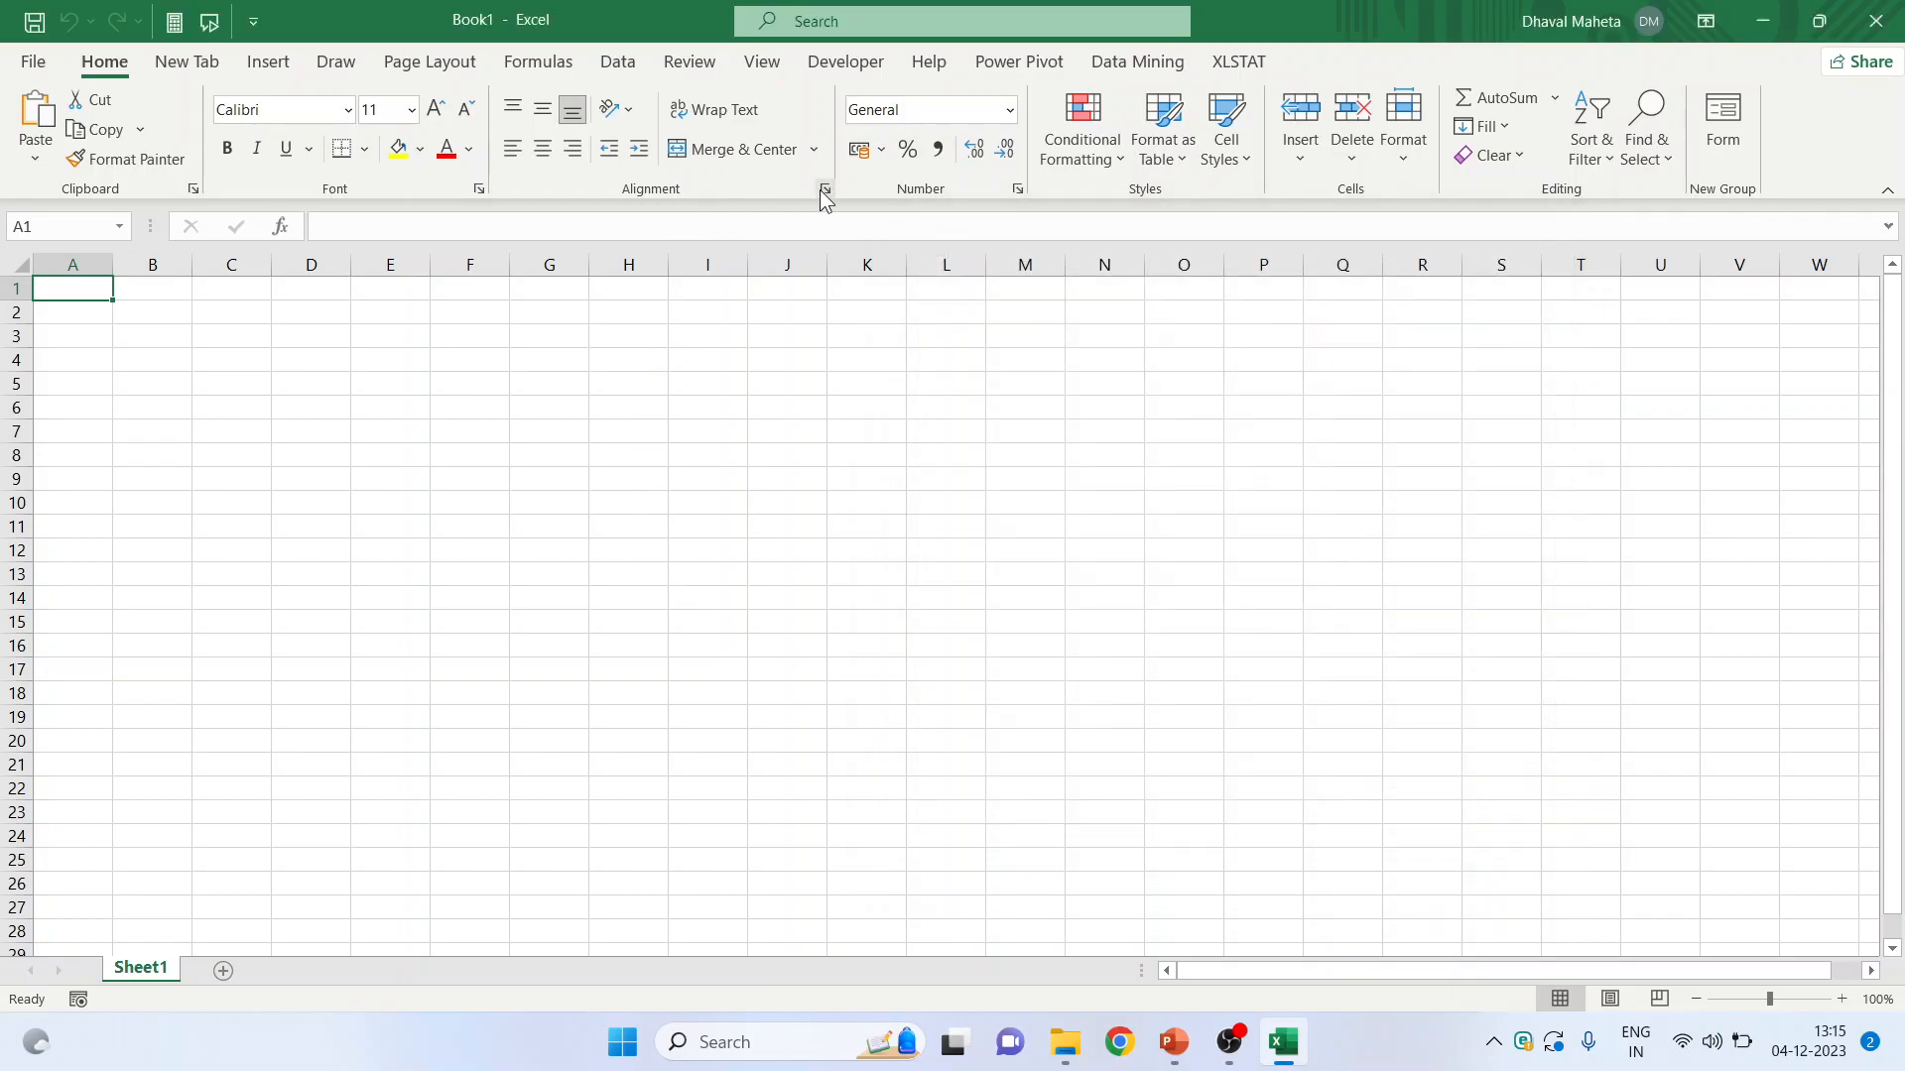
left_click(825, 190)
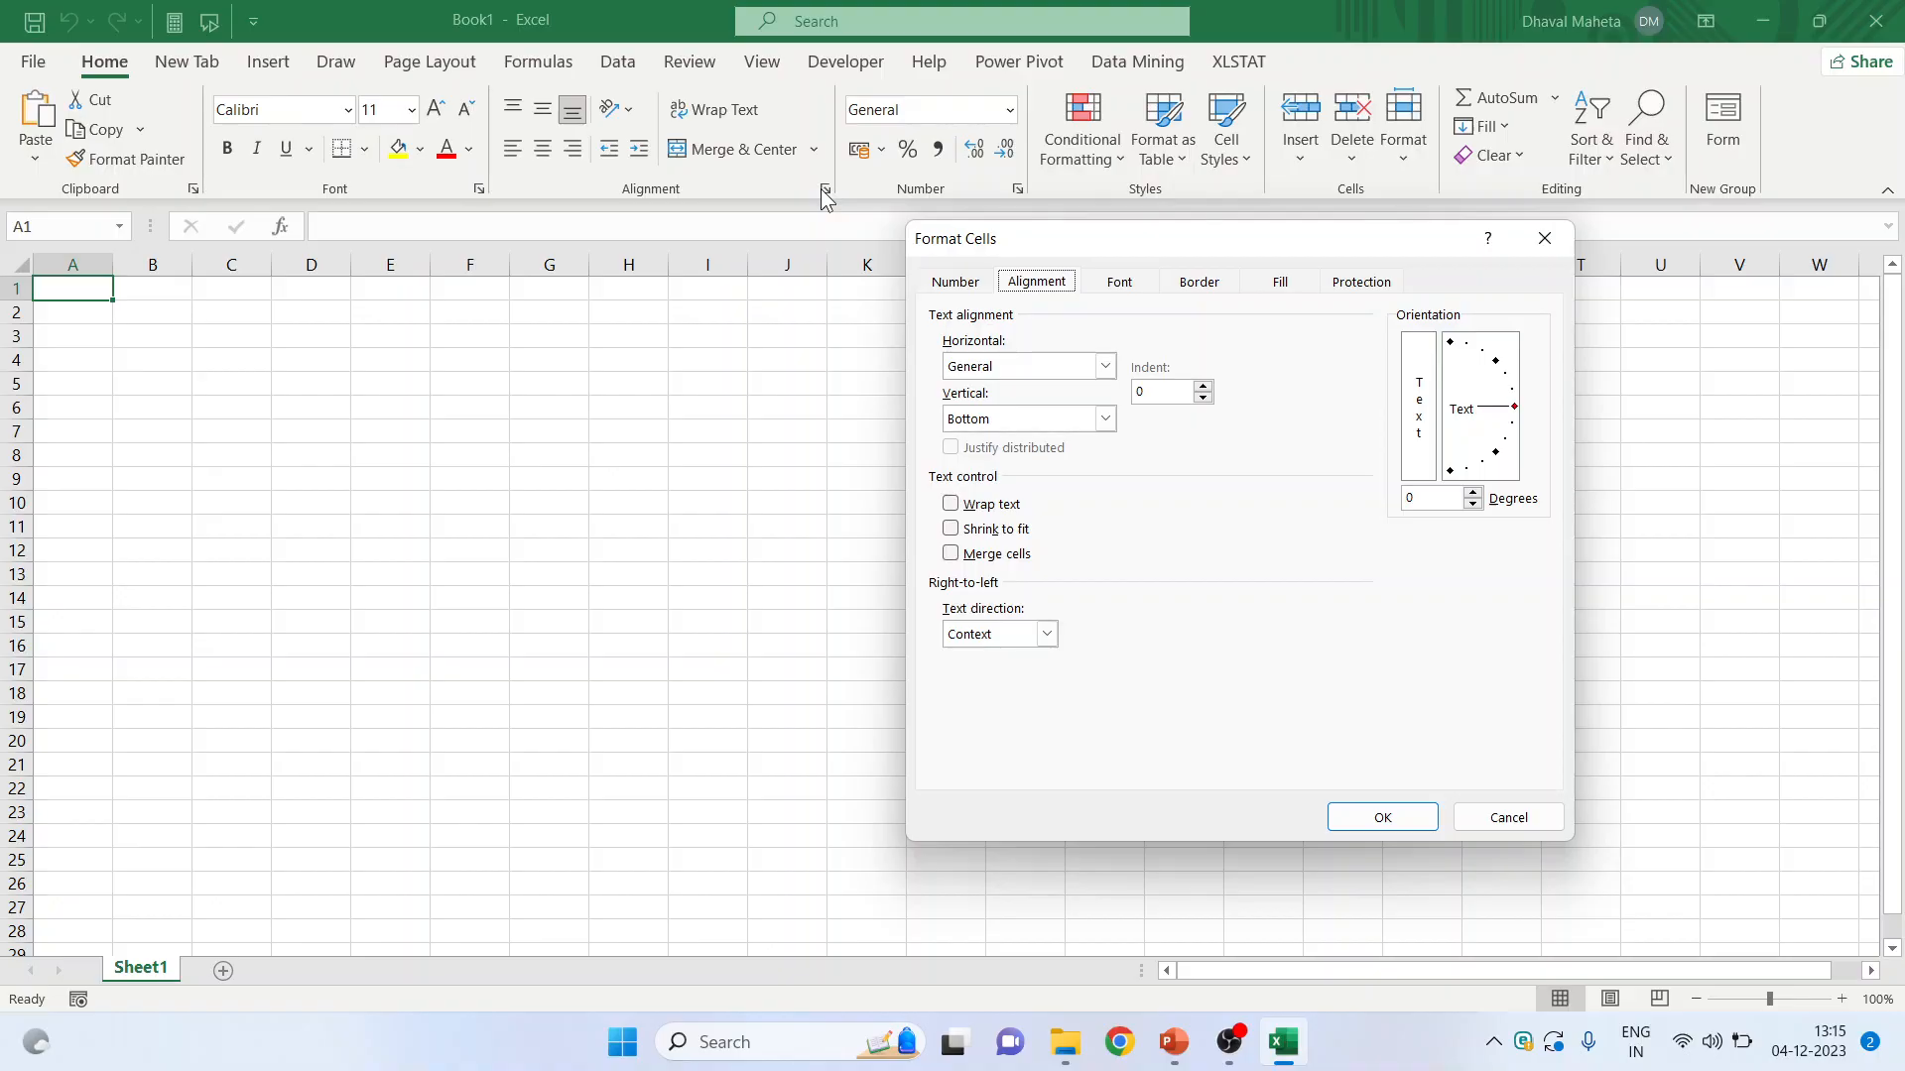
mouse_move(994, 496)
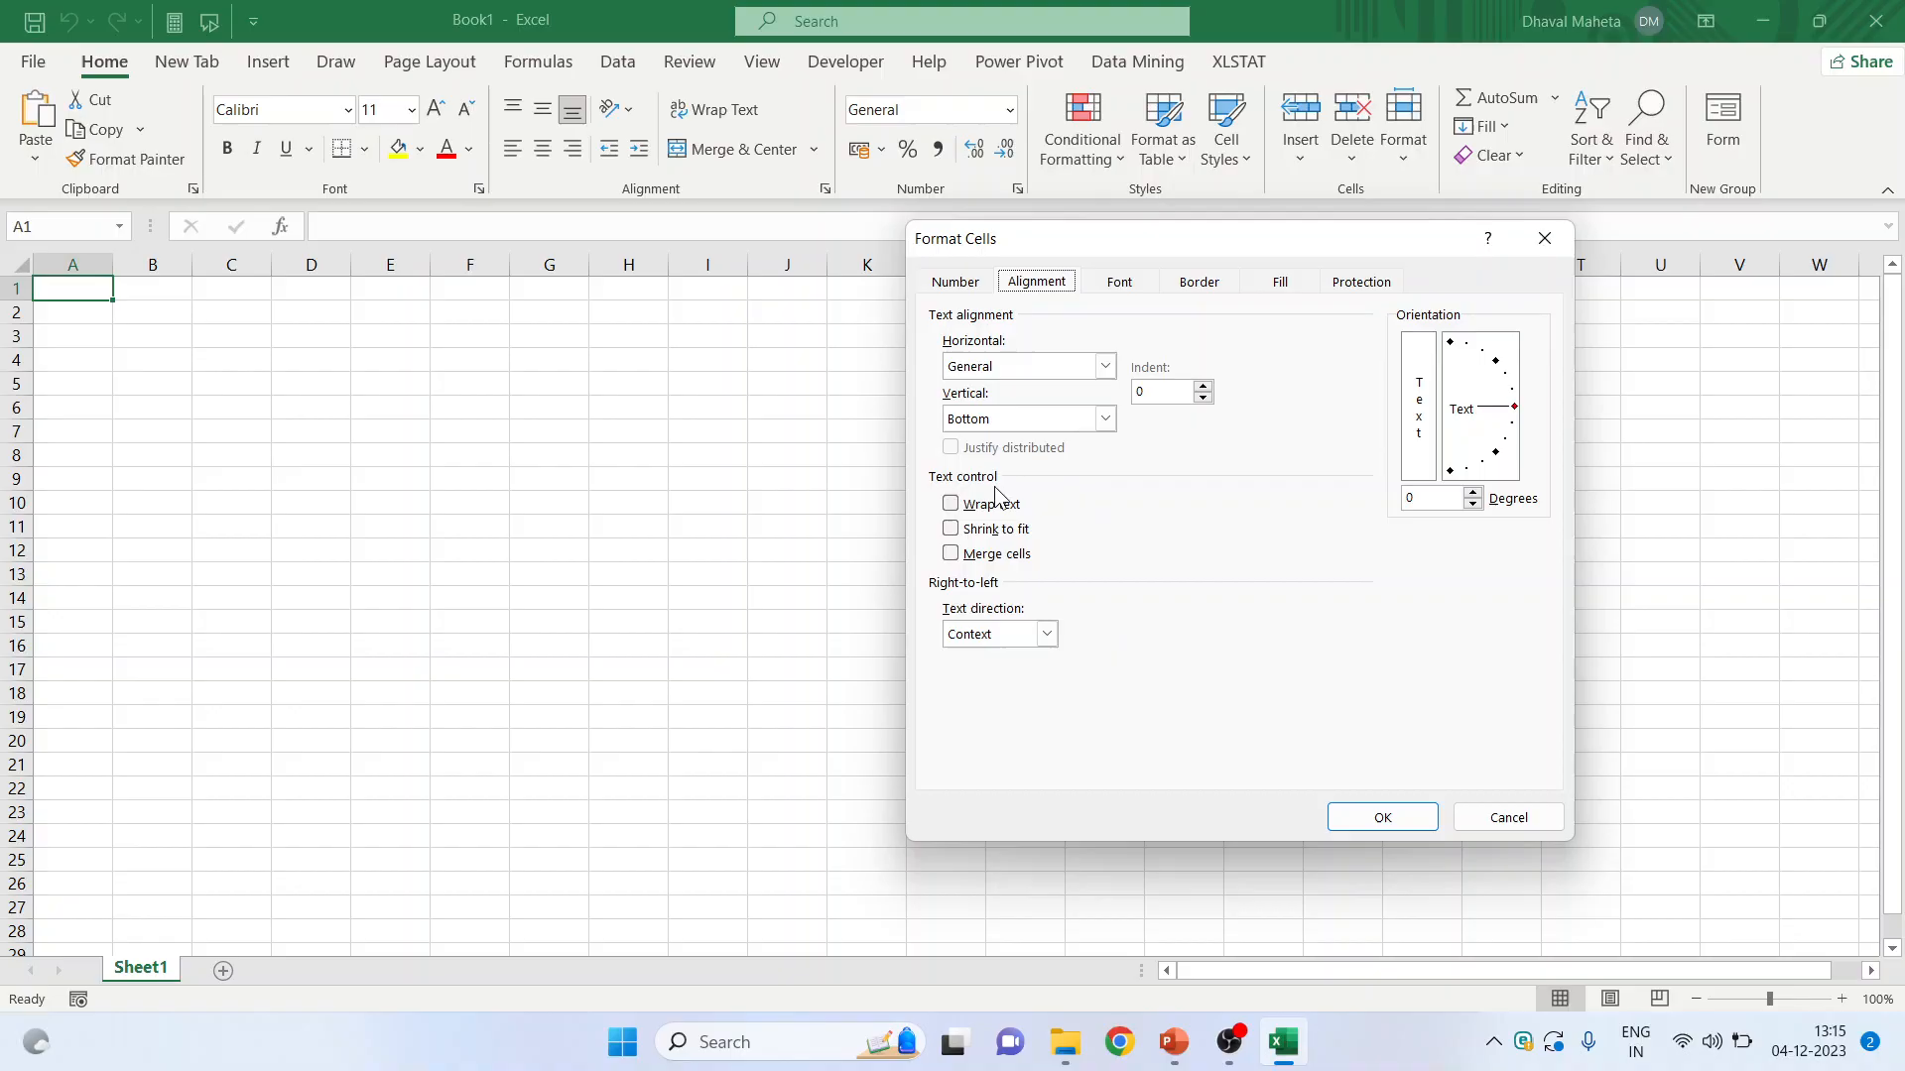
mouse_move(960, 538)
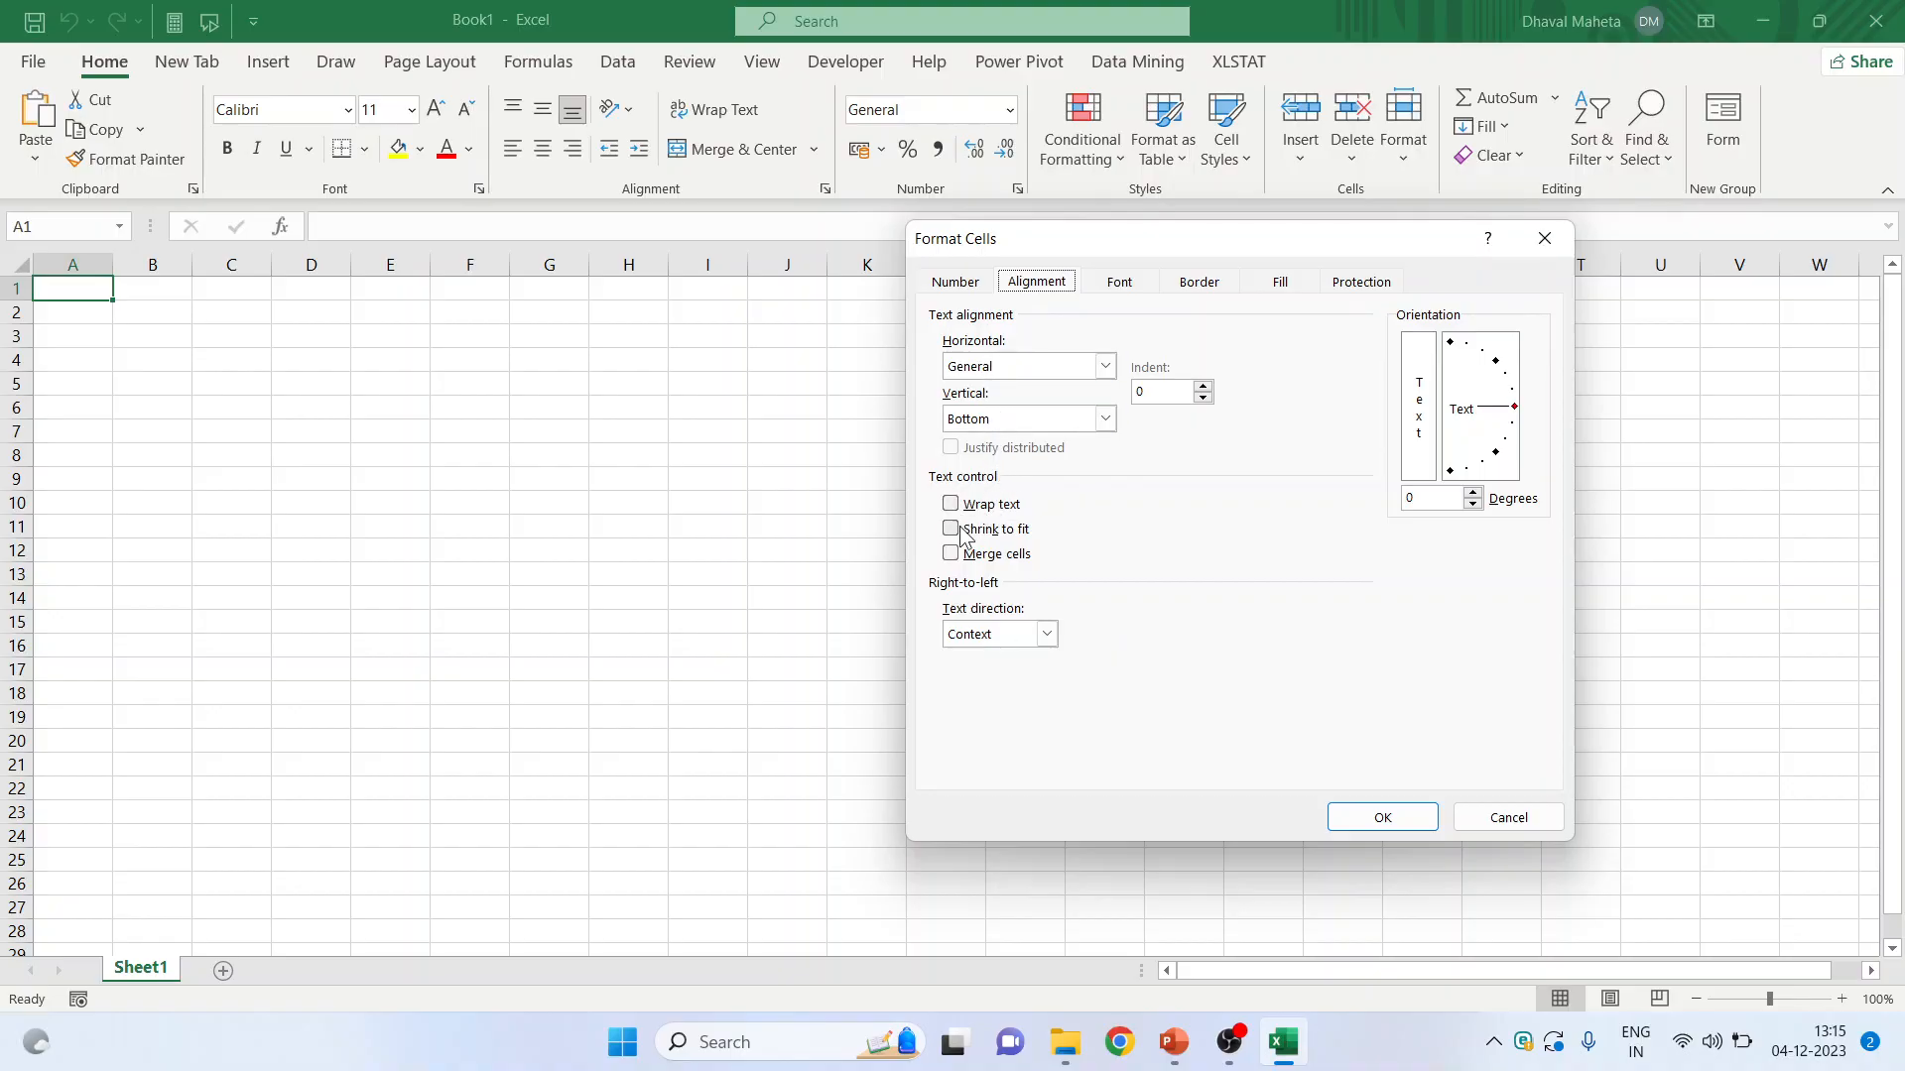
mouse_move(957, 561)
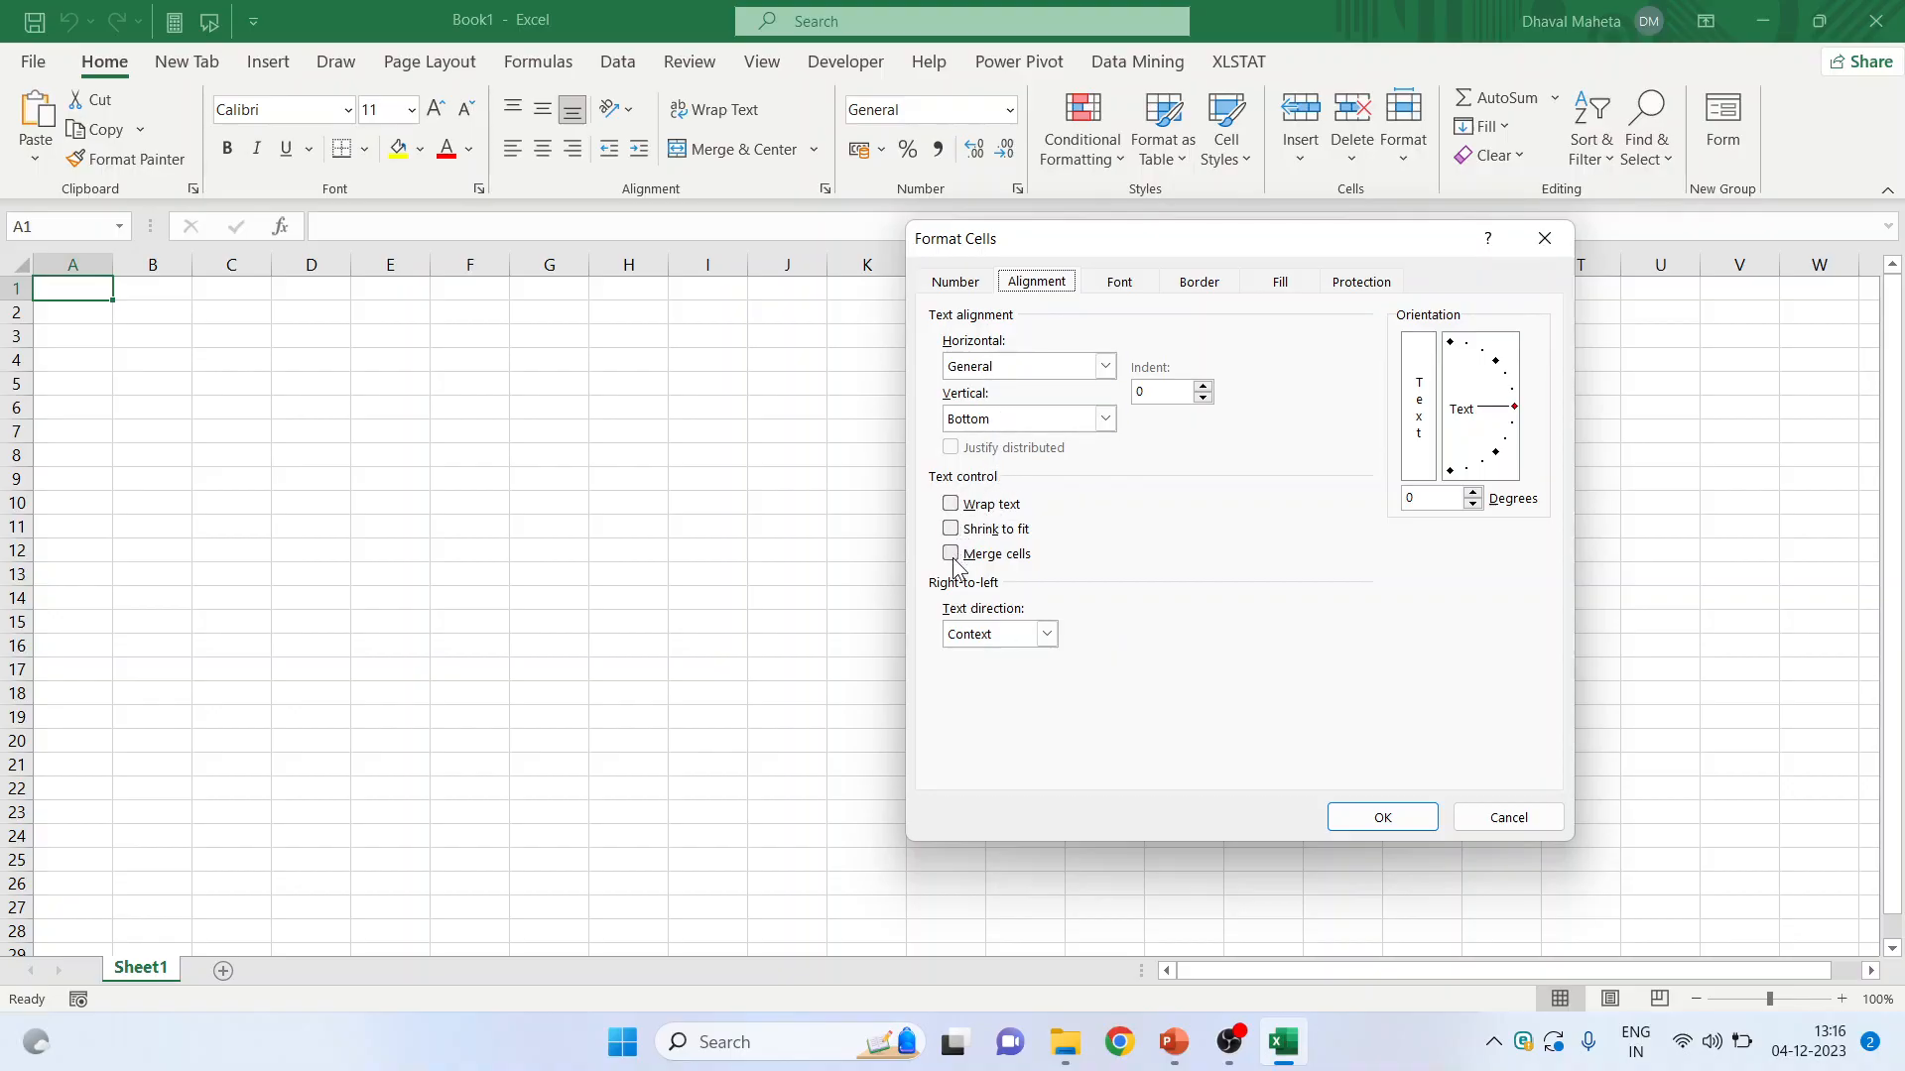
mouse_move(1444, 411)
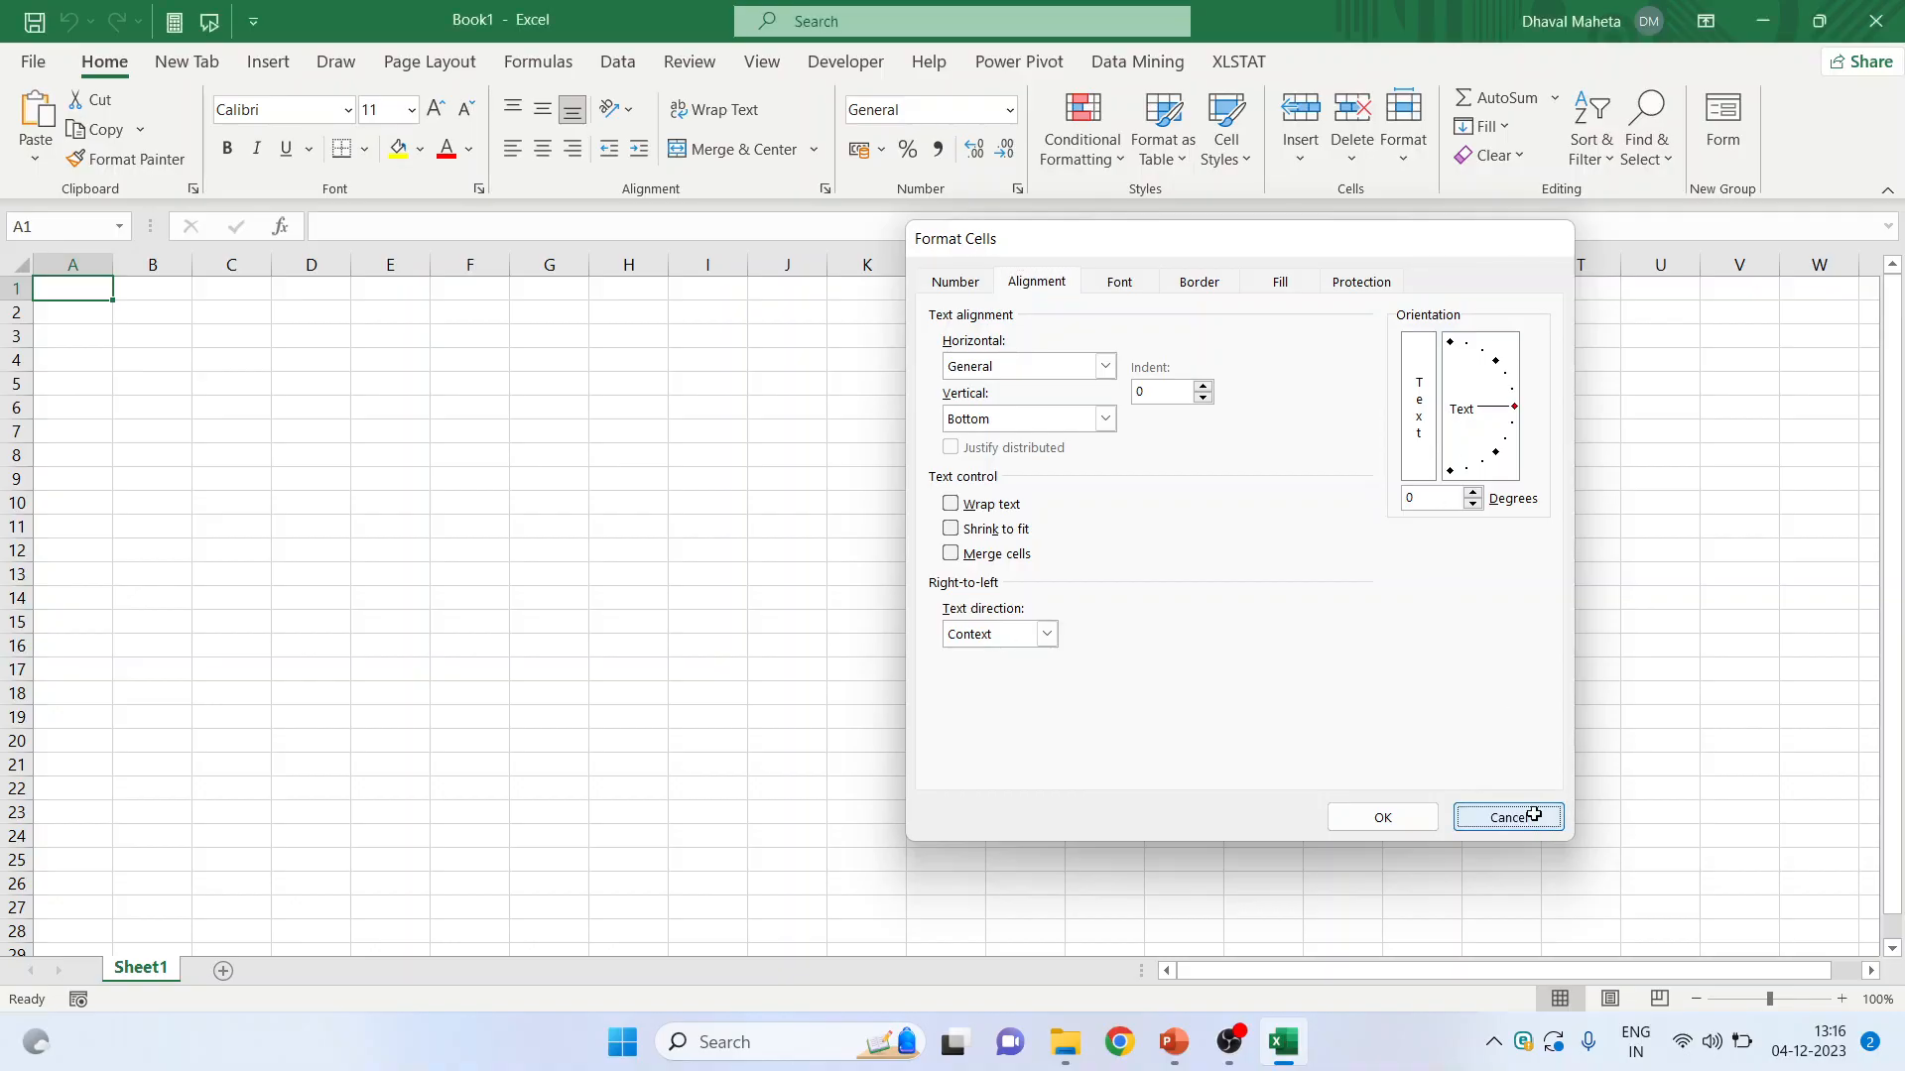
left_click(1506, 816)
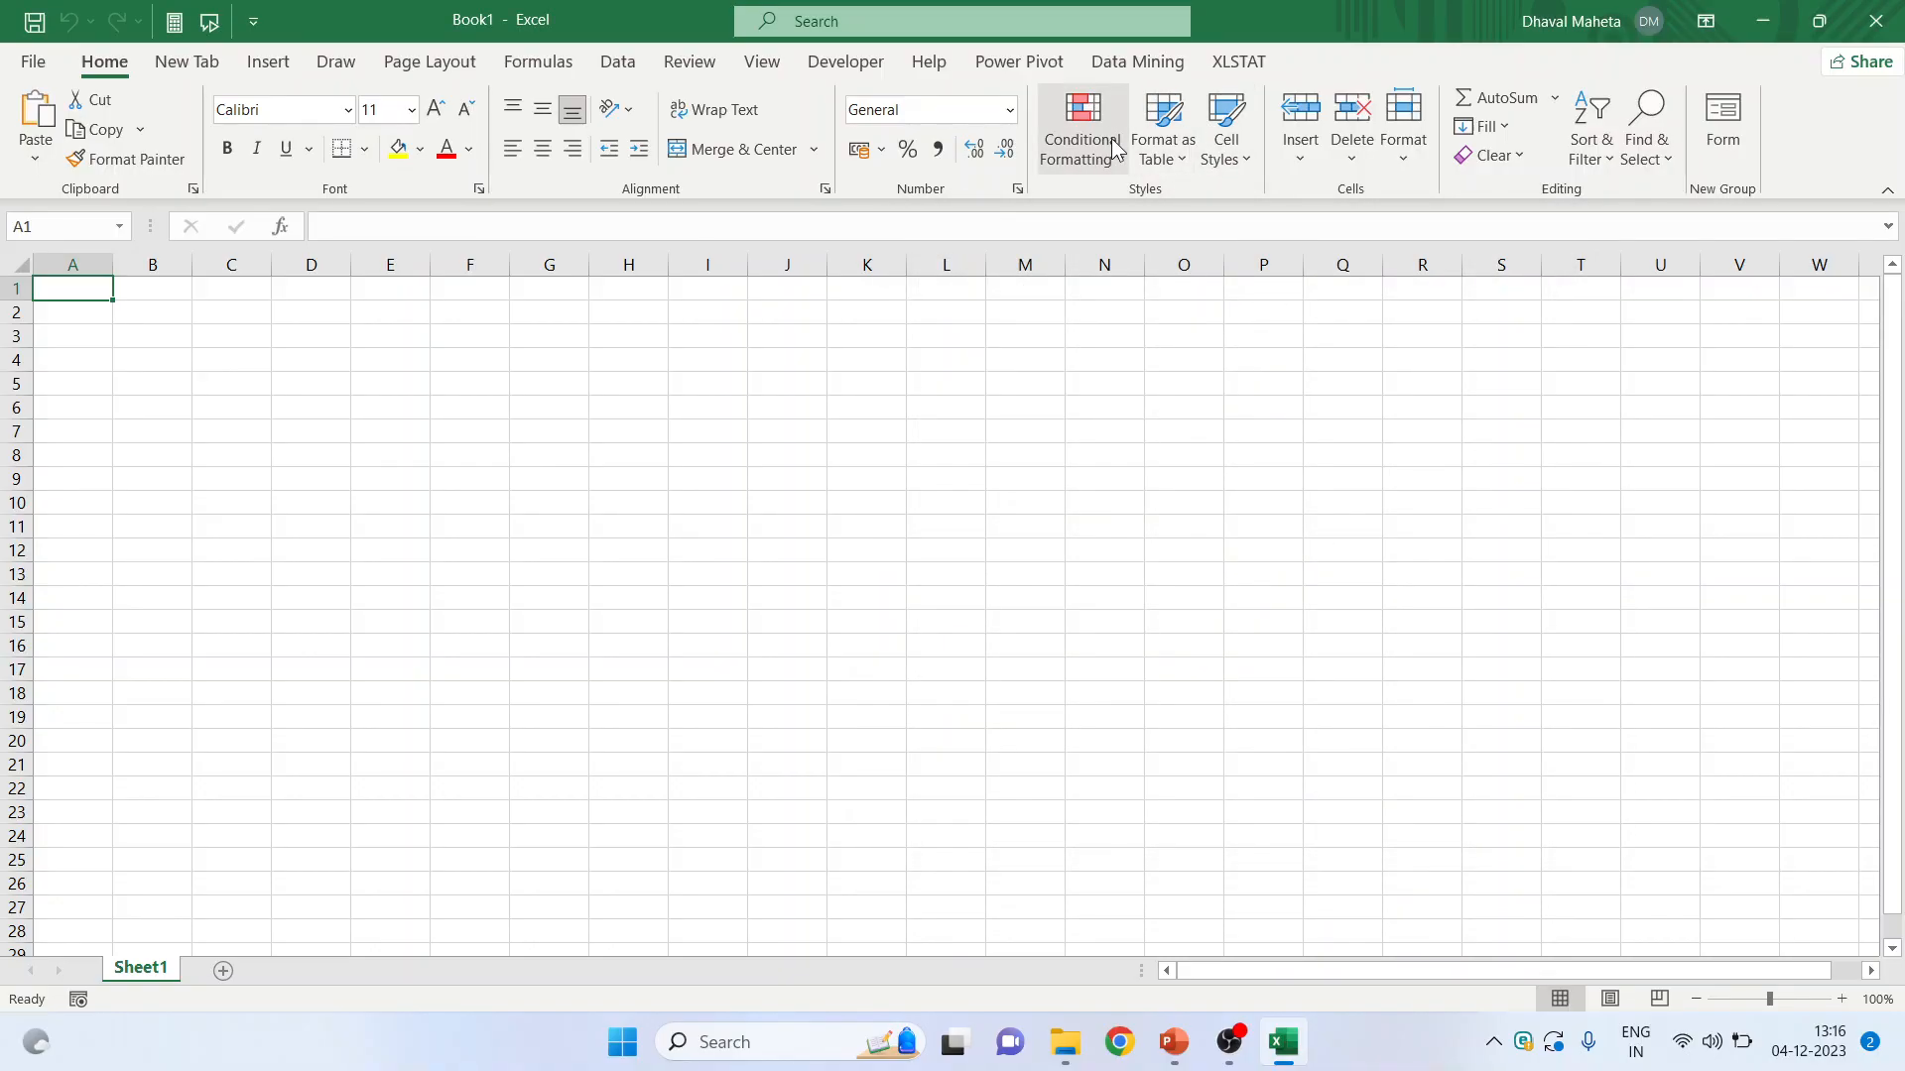
mouse_move(1080, 128)
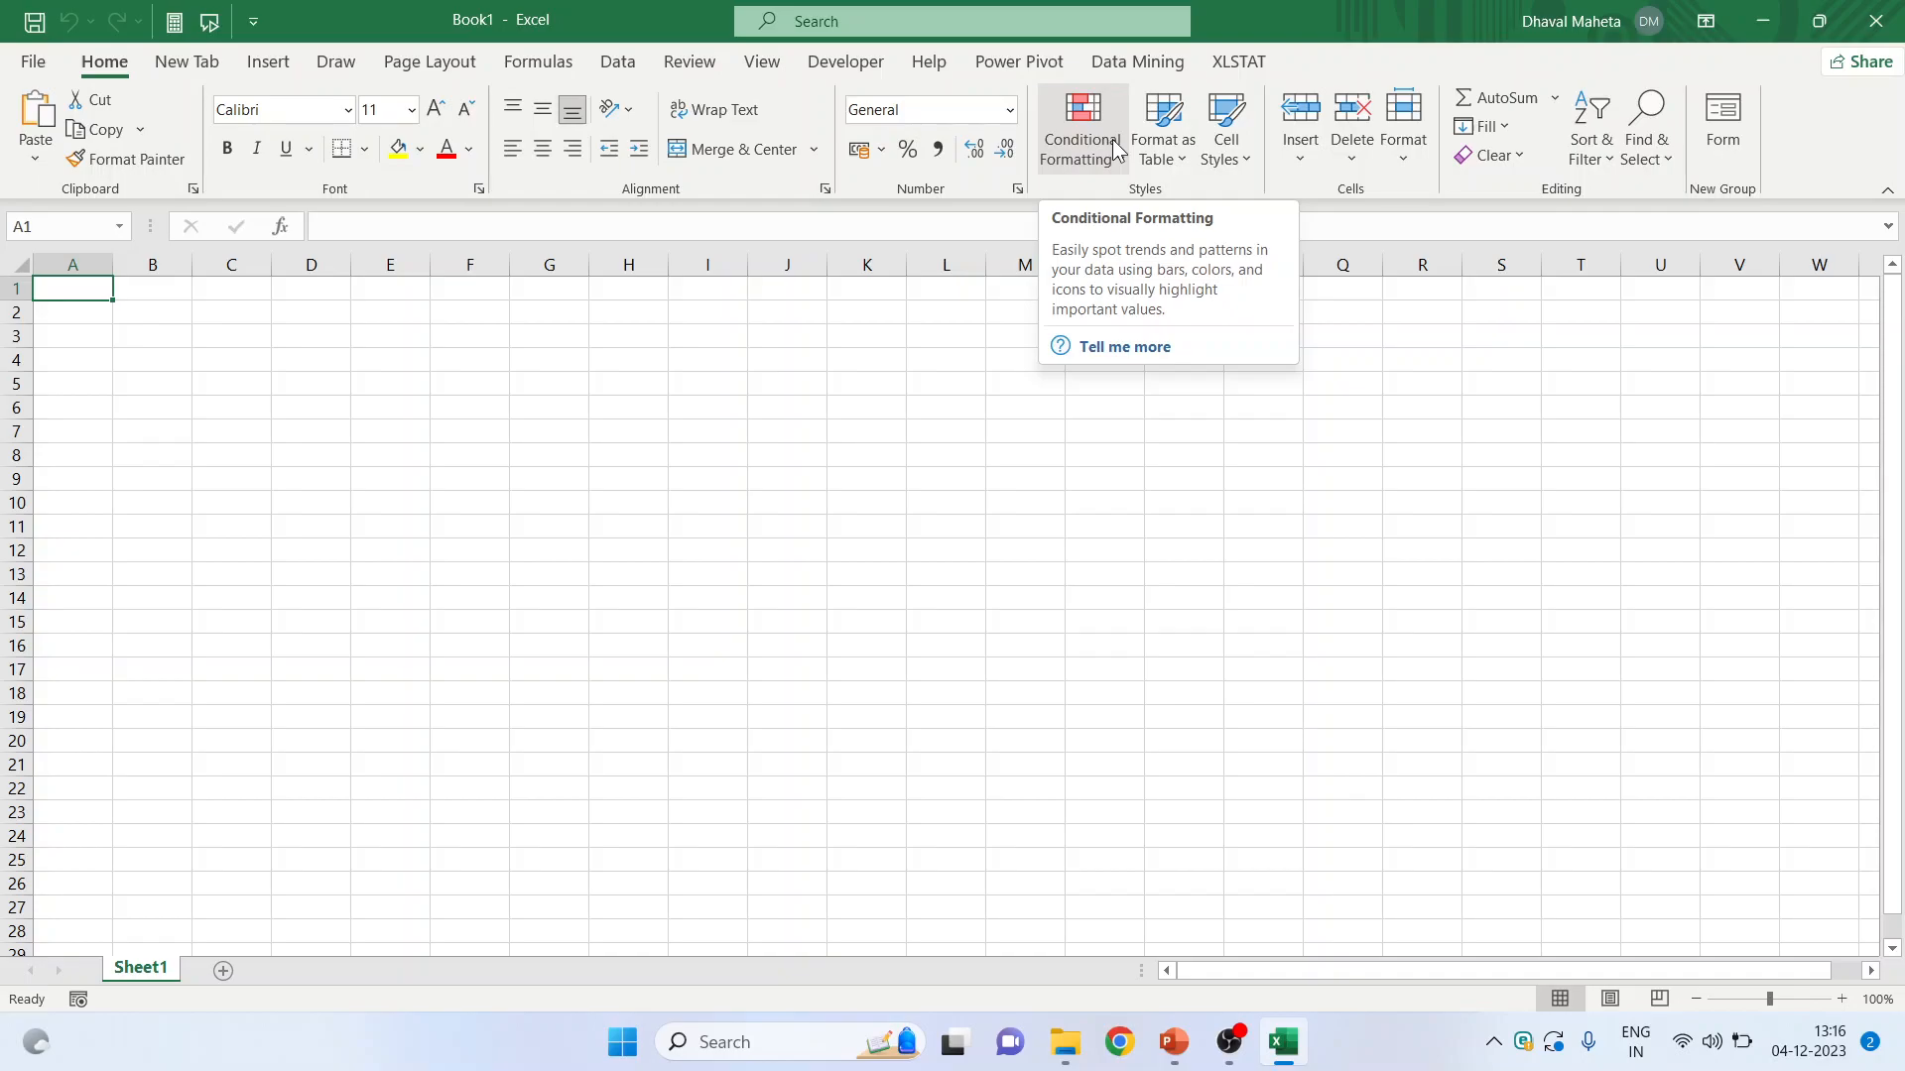
mouse_move(1374, 191)
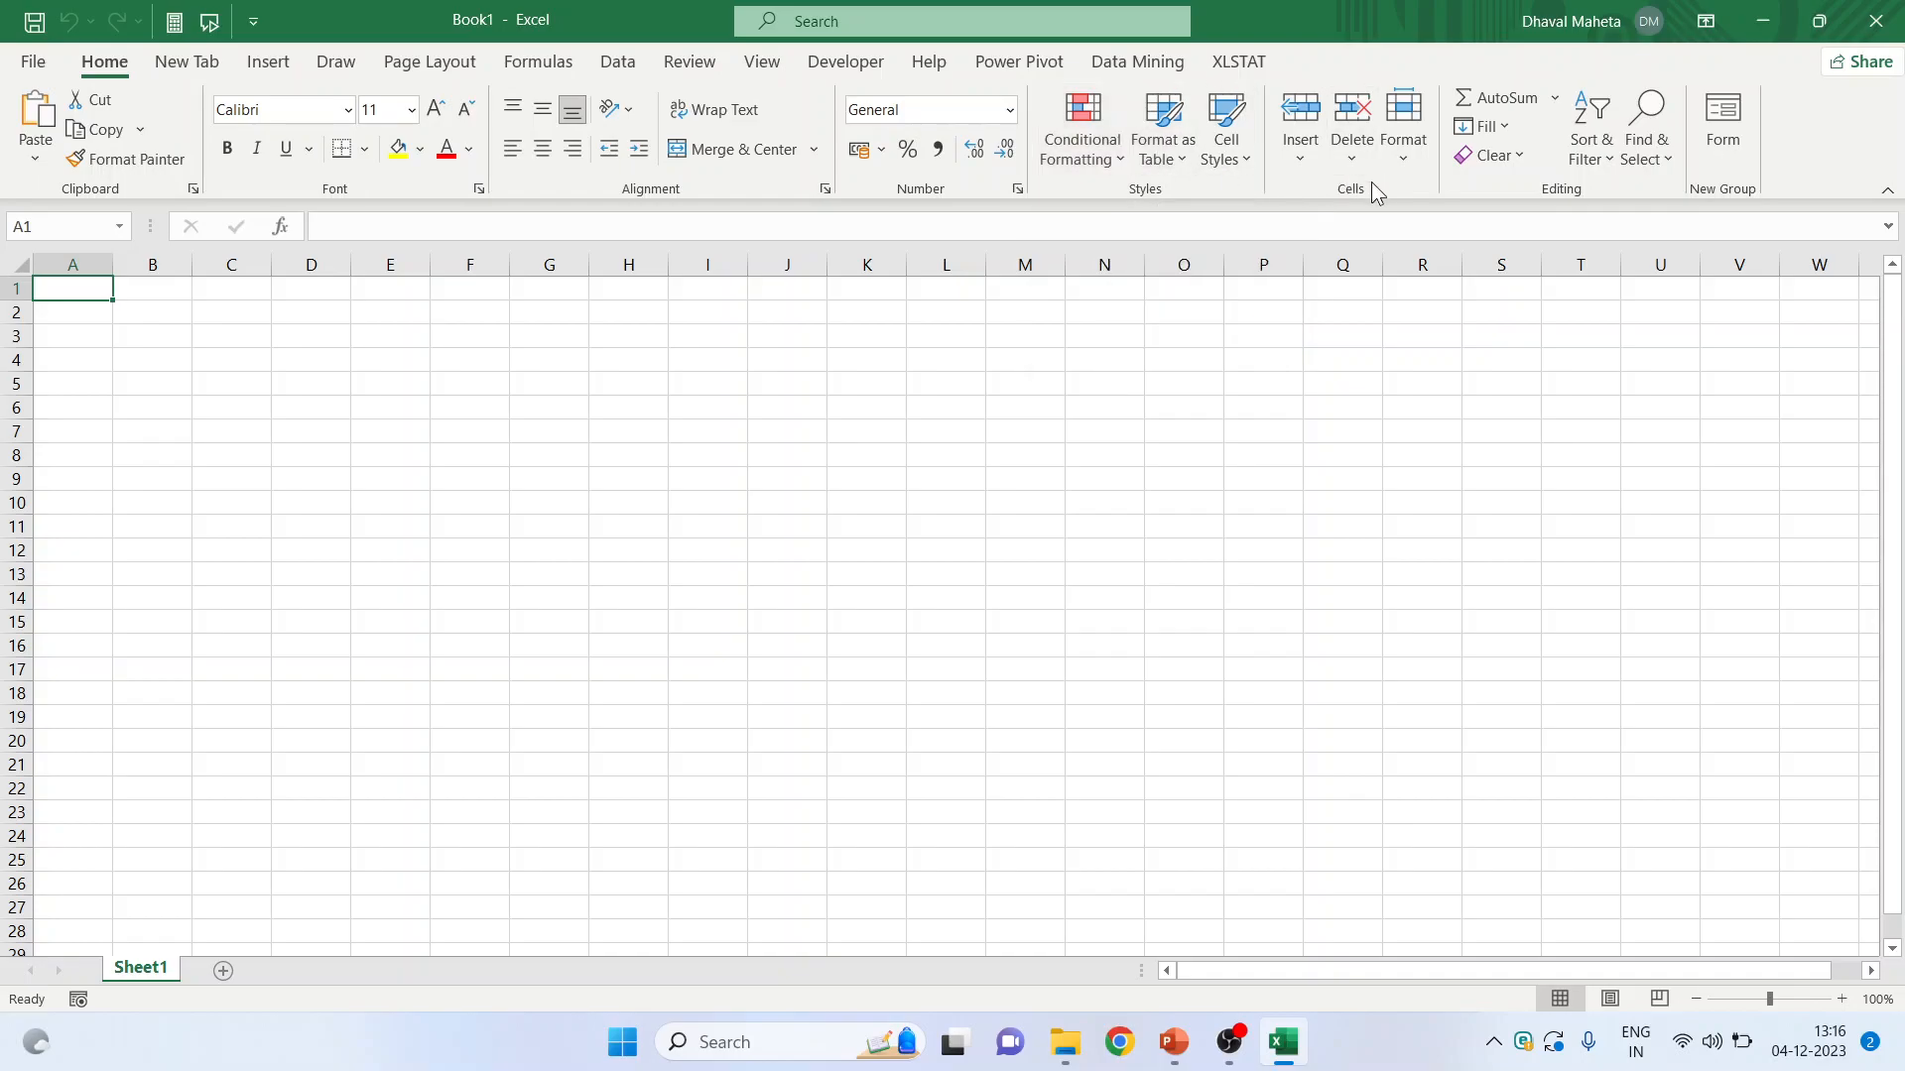
- Browse the Insert, Delete and Format menus in the Home tab's Cells group
left_click(1299, 158)
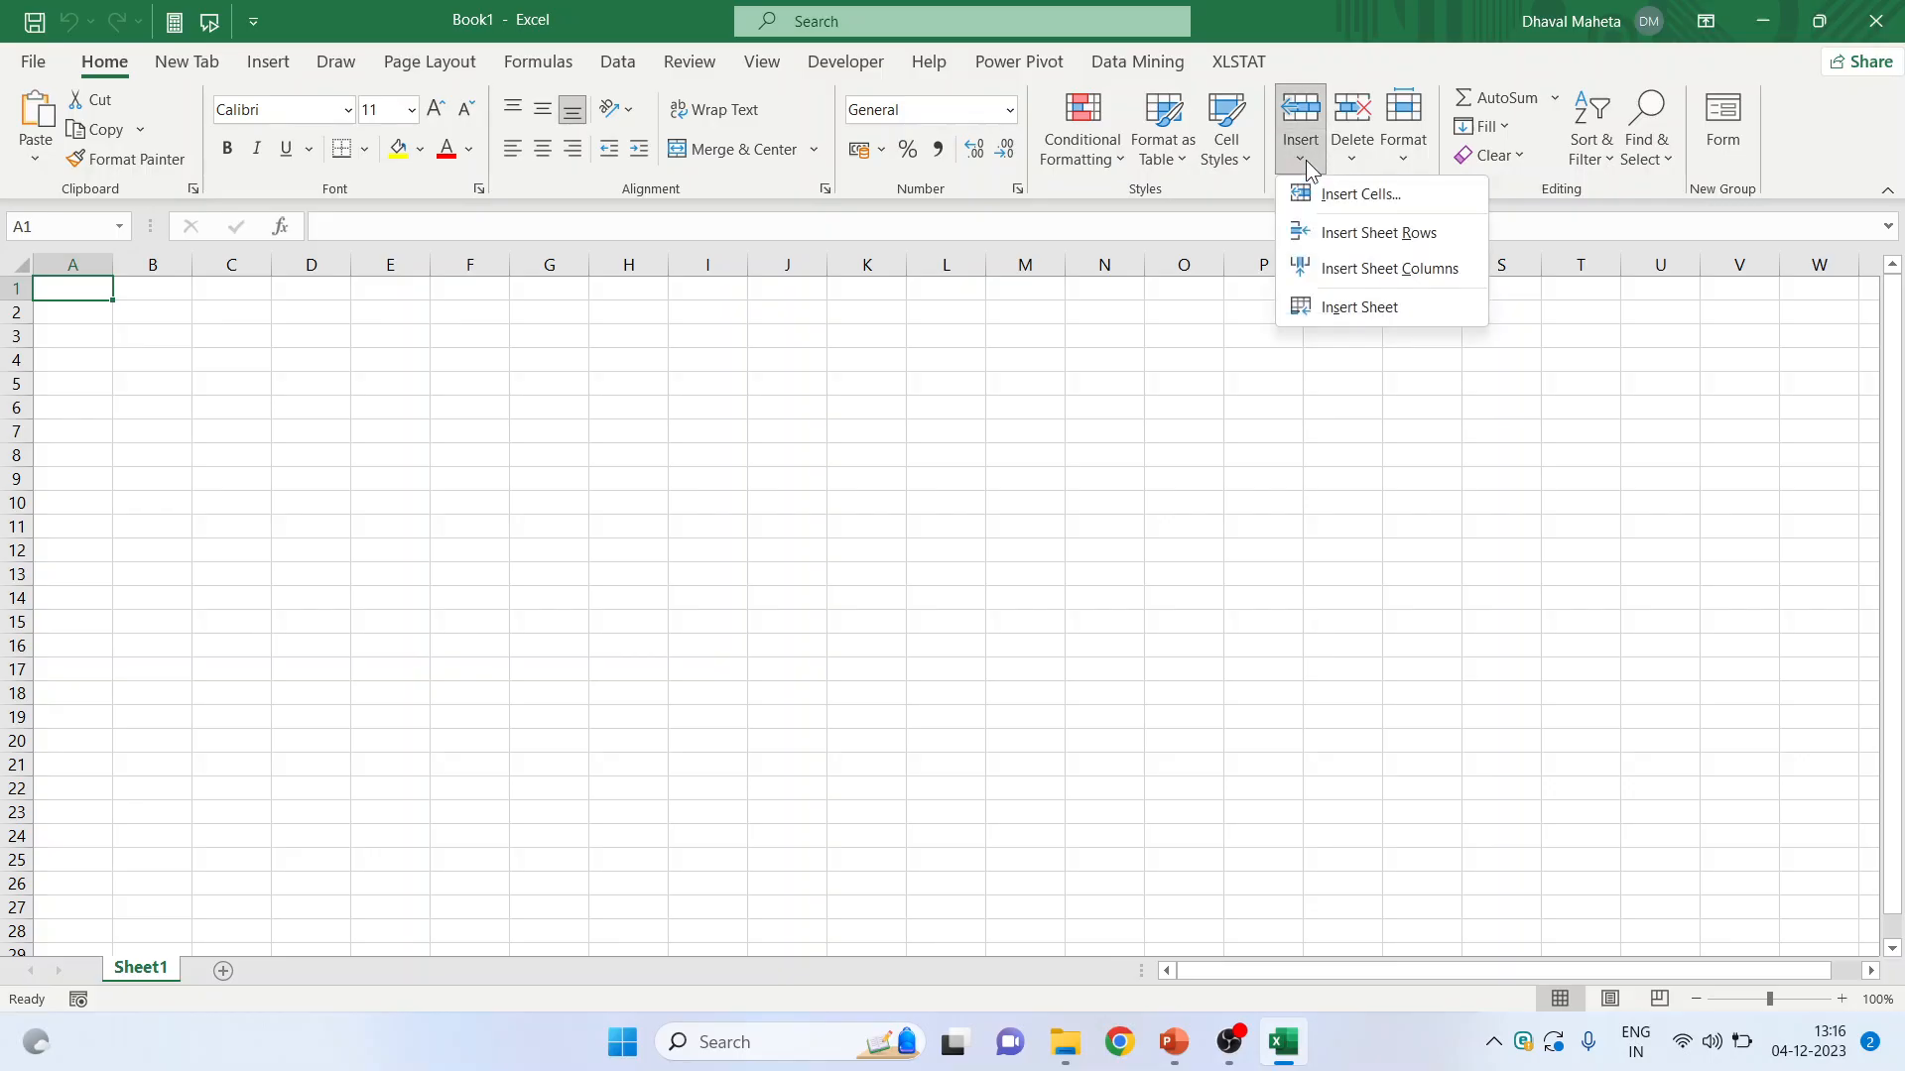
mouse_move(1331, 232)
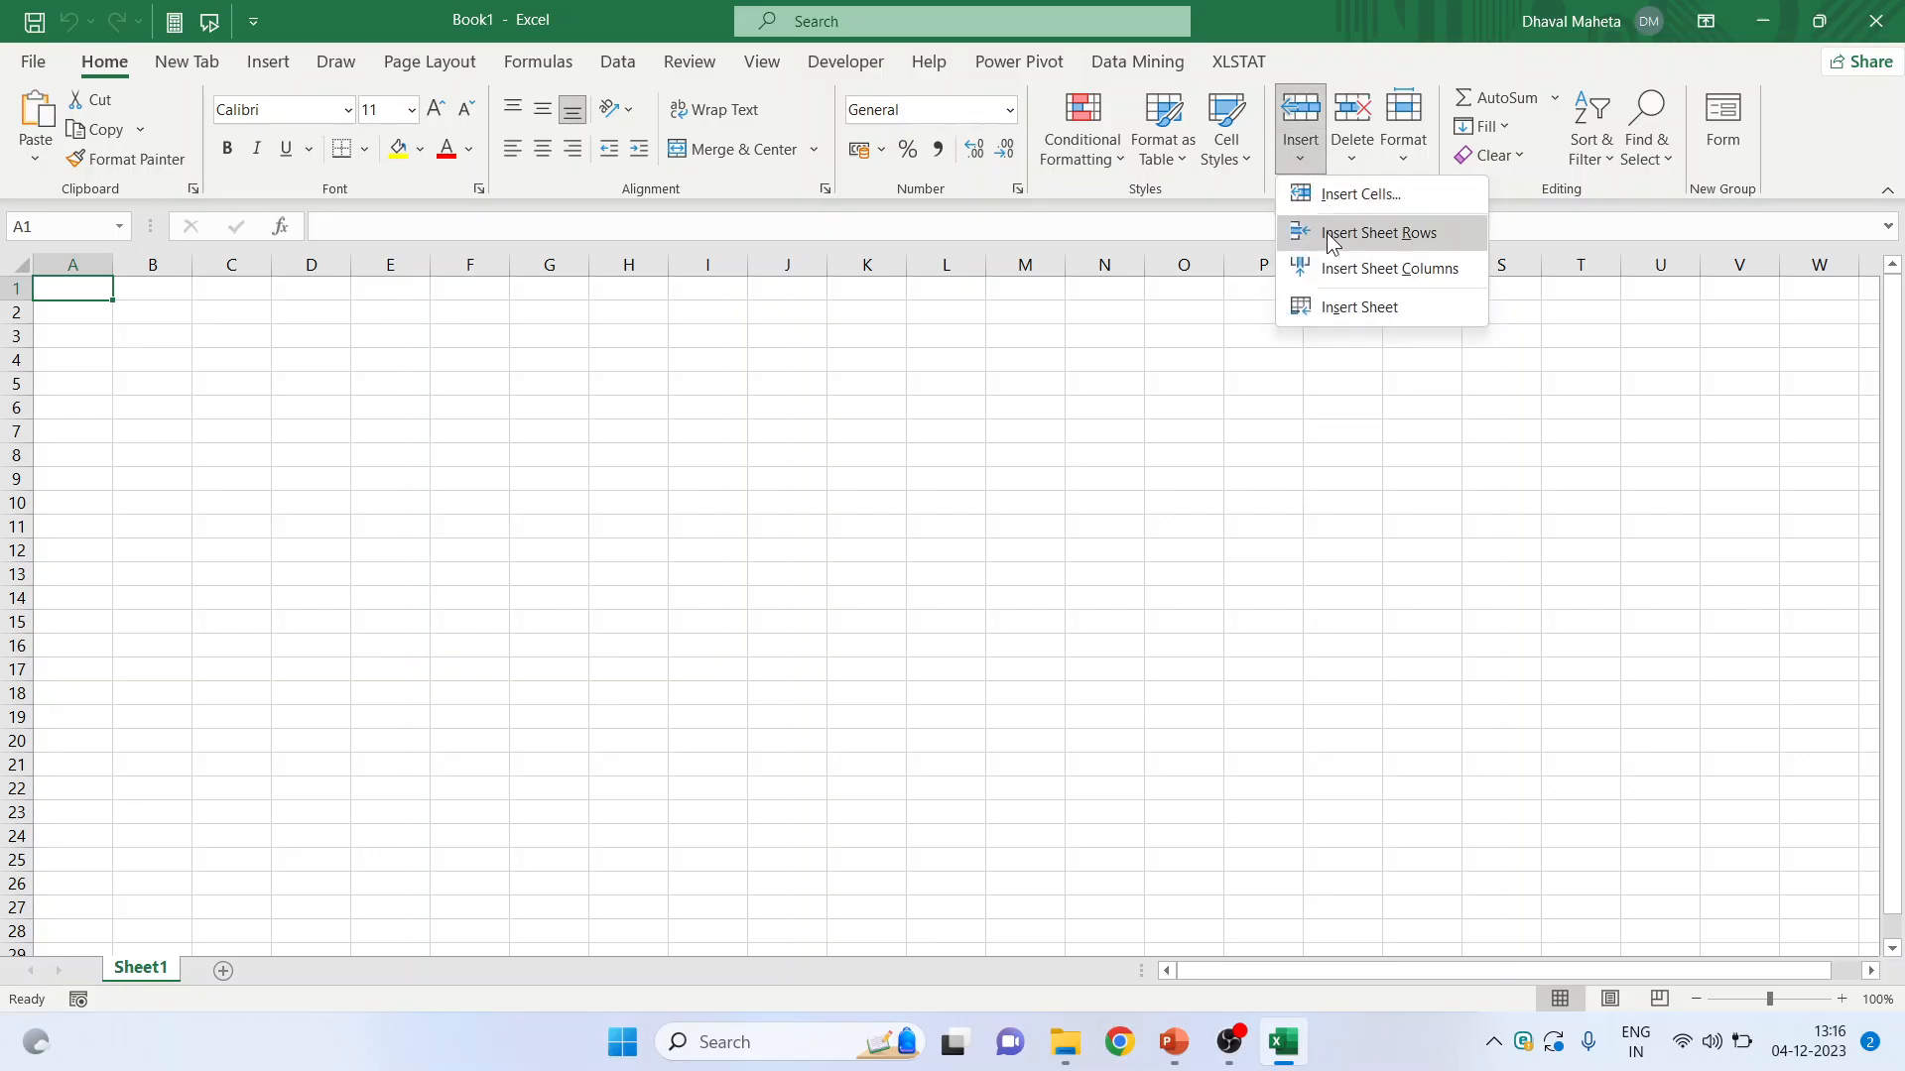
mouse_move(1337, 307)
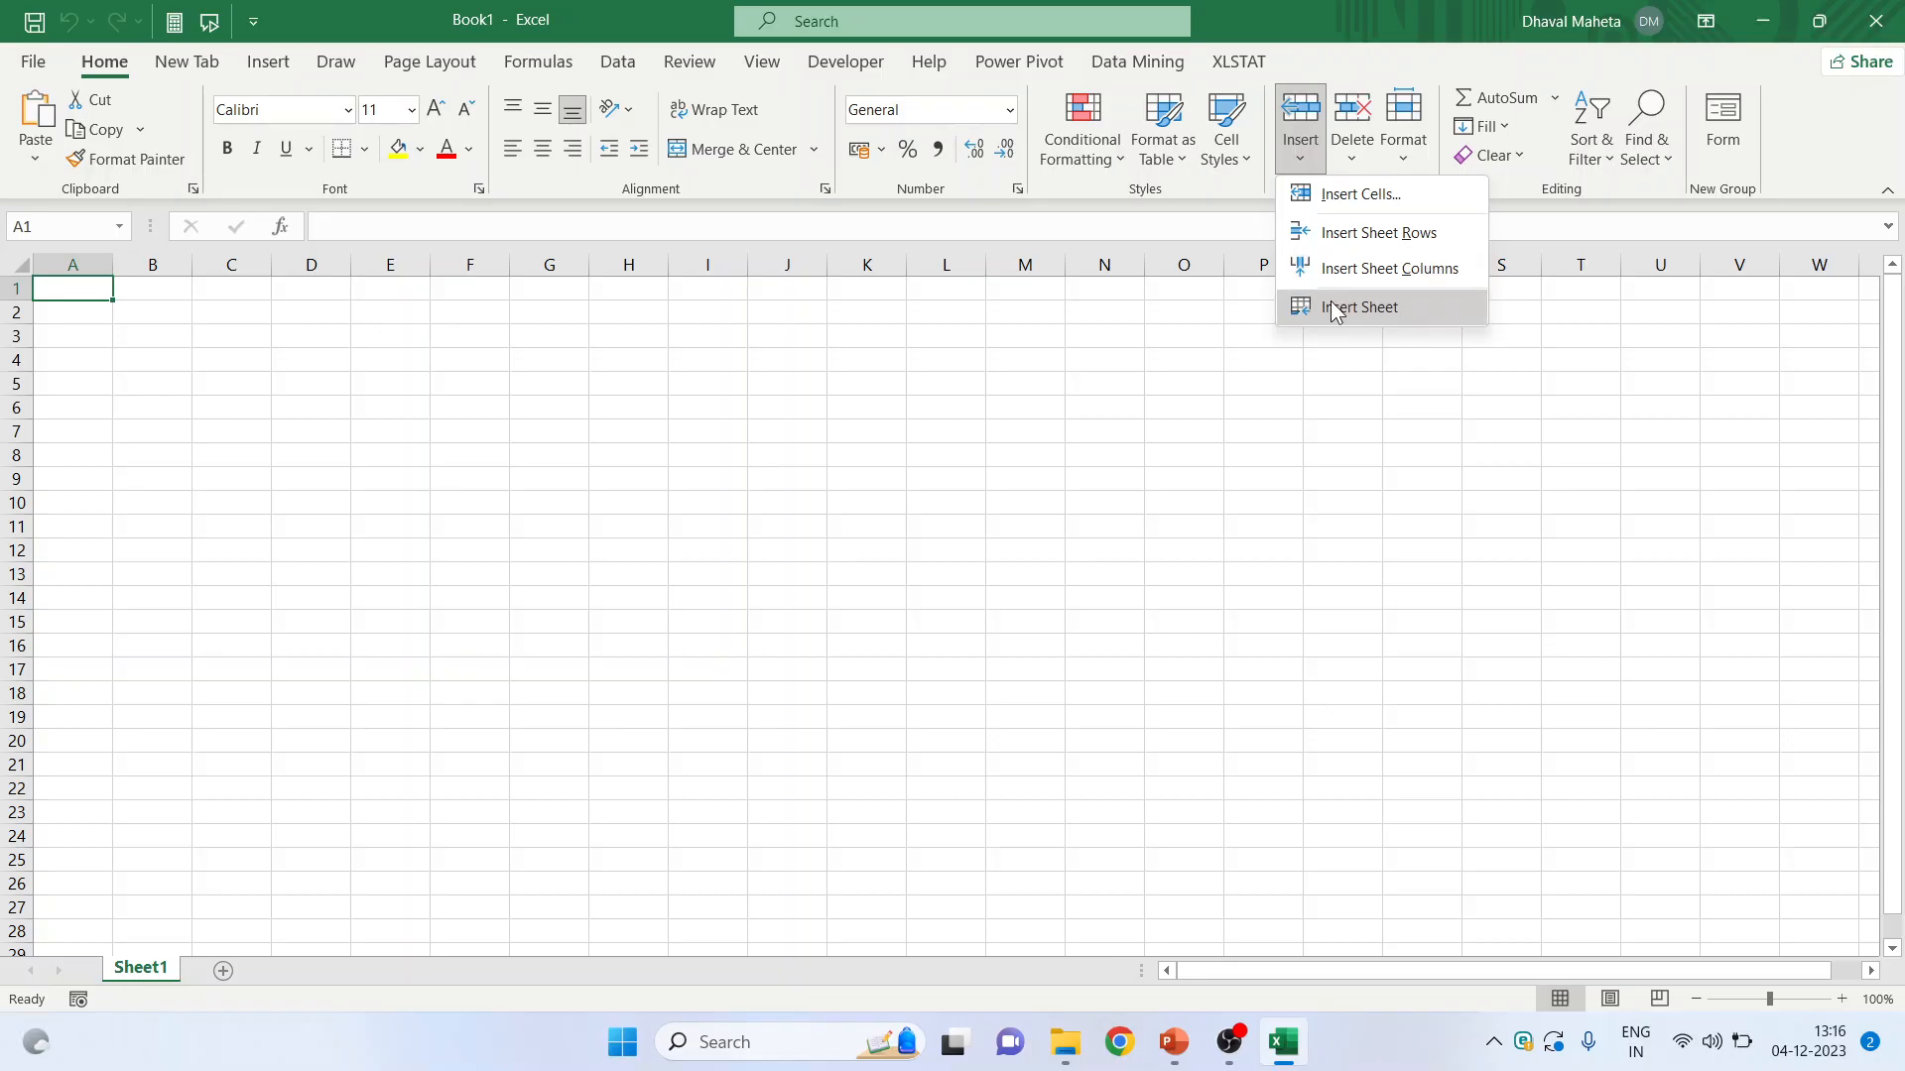
mouse_move(1358, 194)
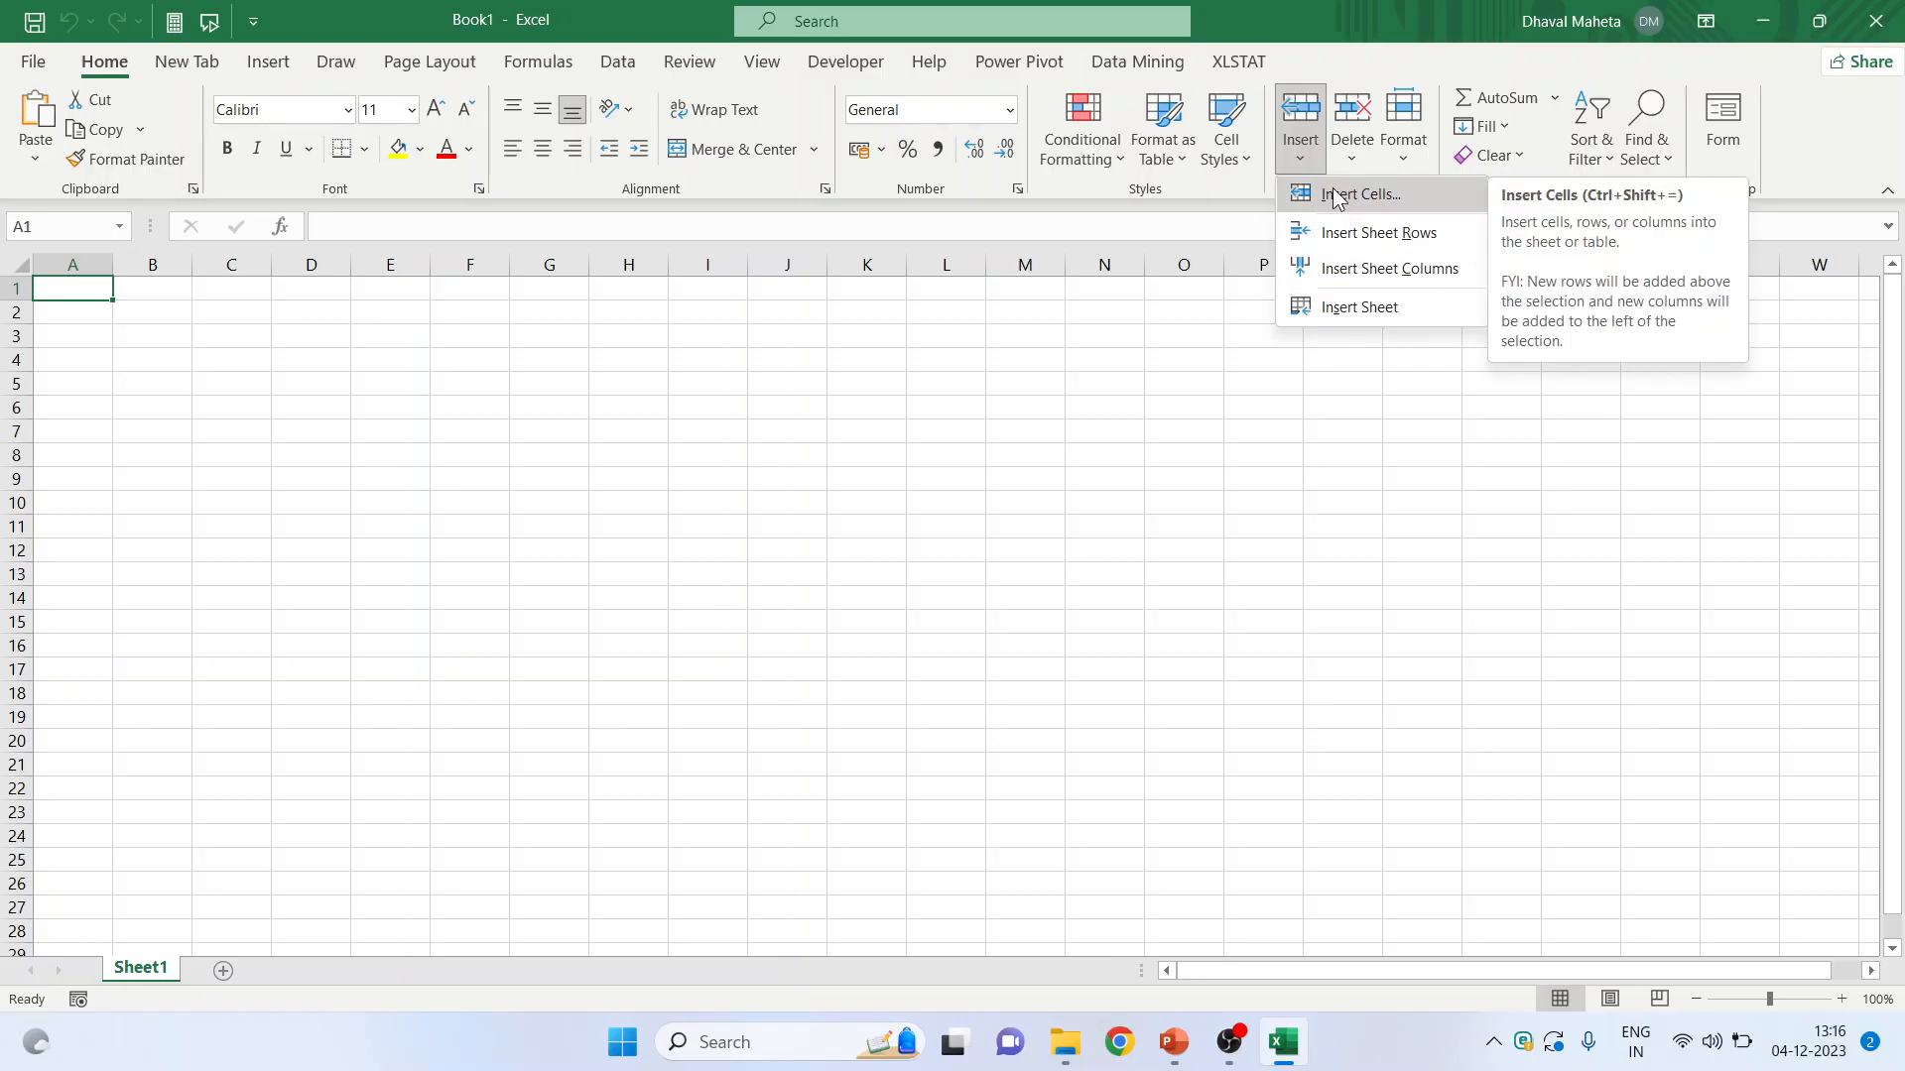
left_click(1352, 128)
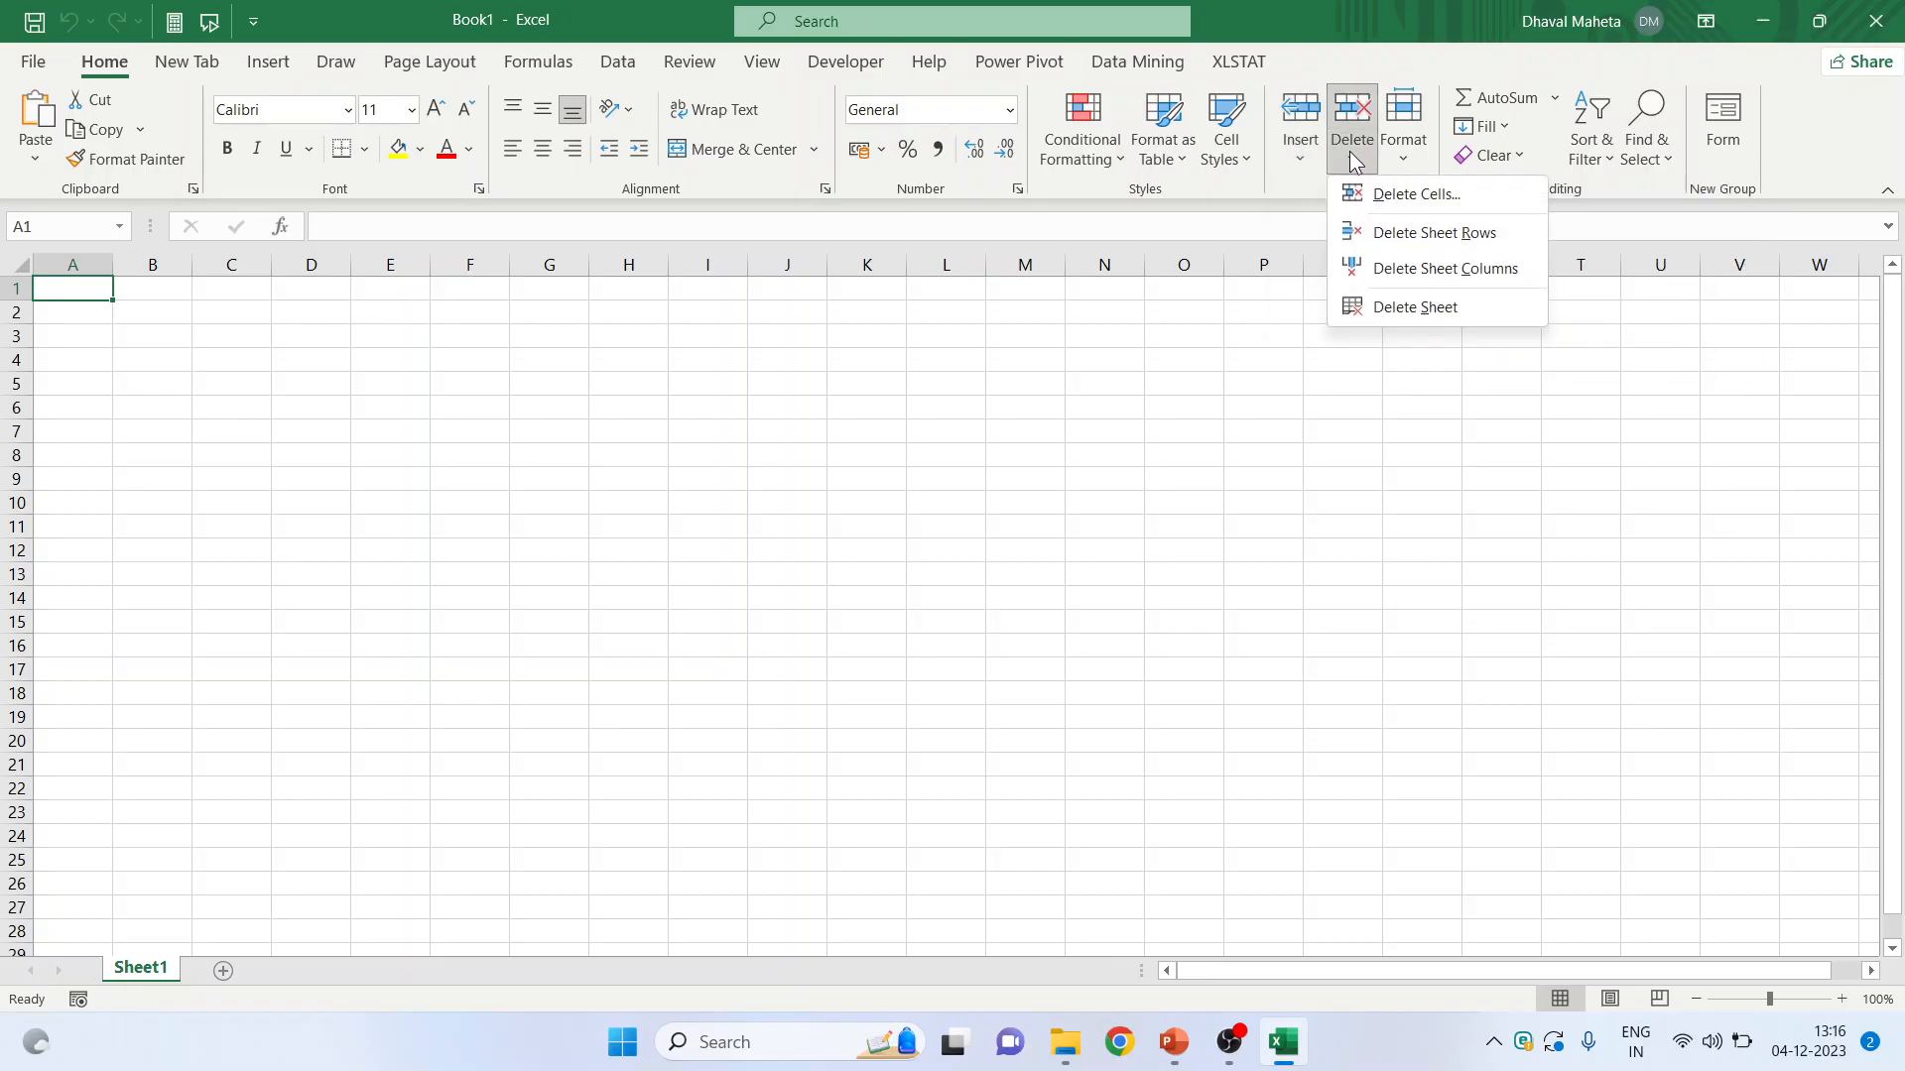
left_click(1401, 126)
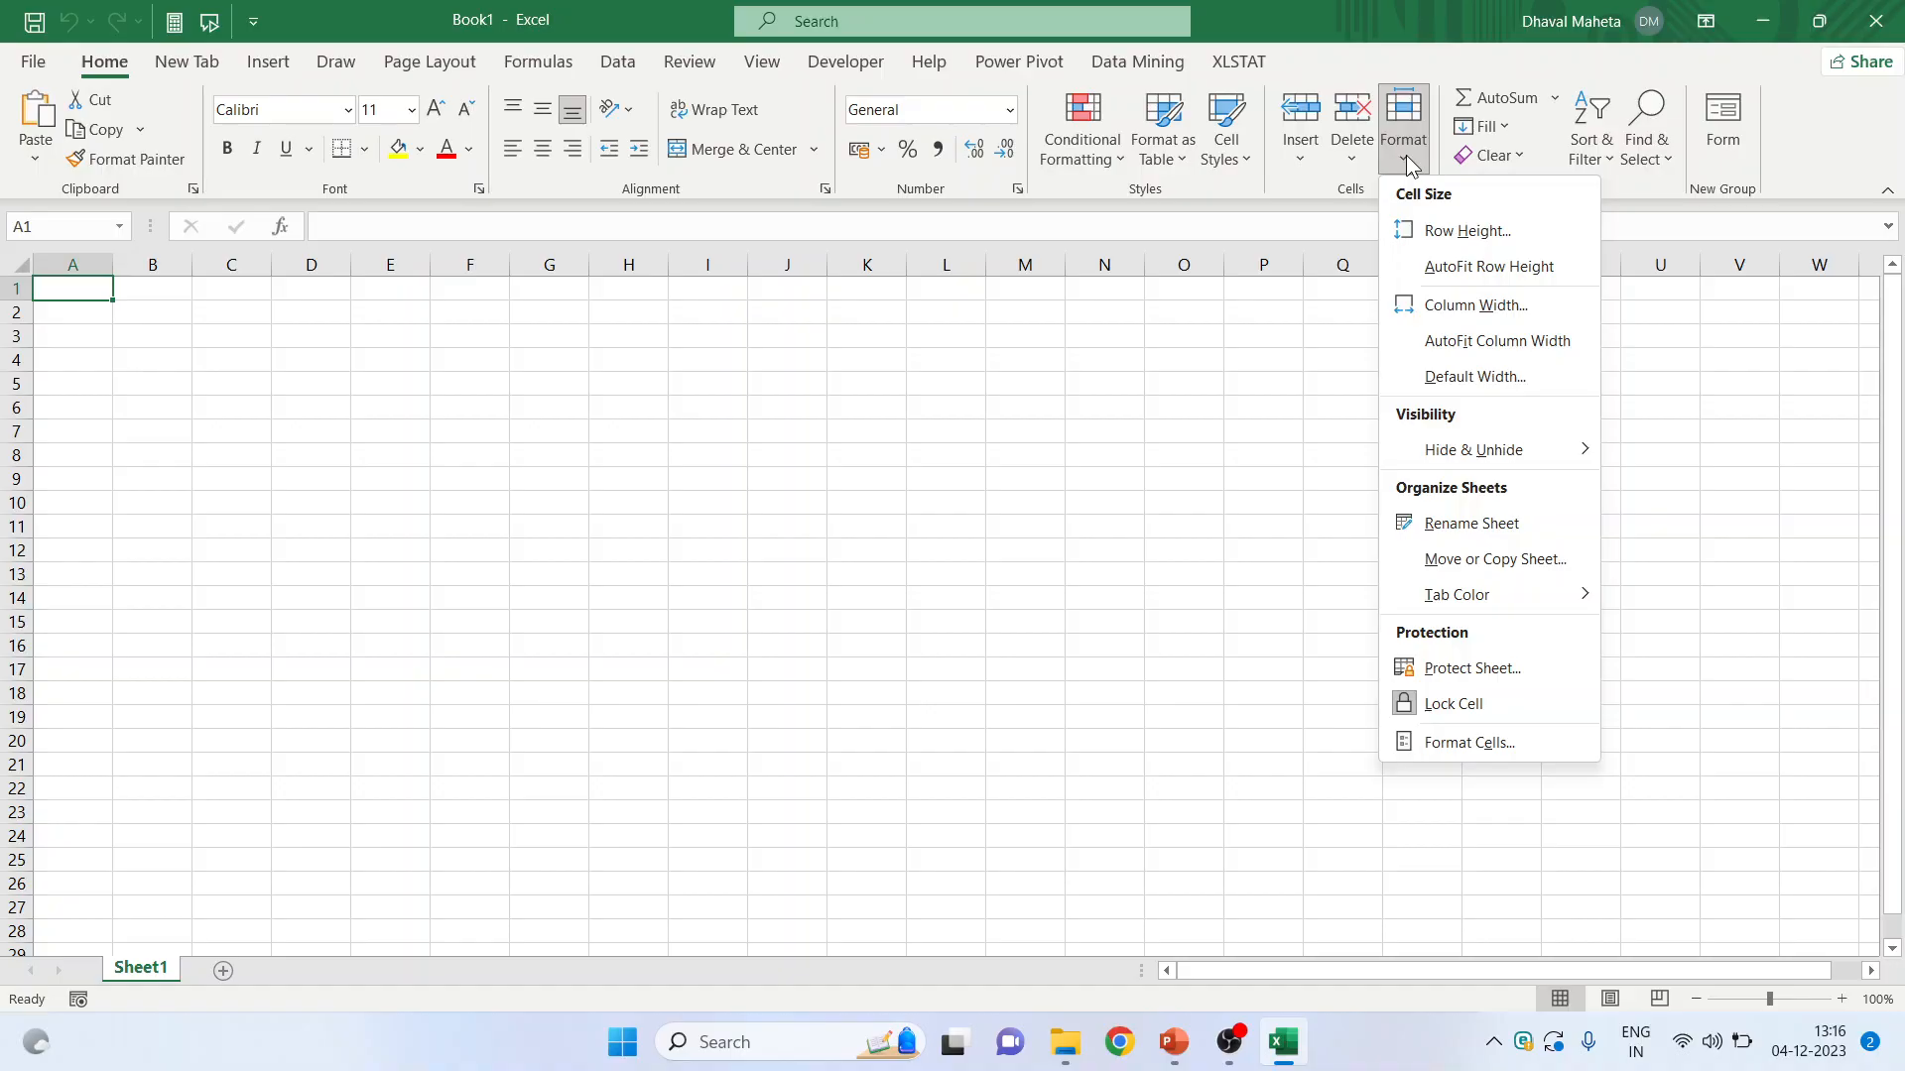
mouse_move(335, 92)
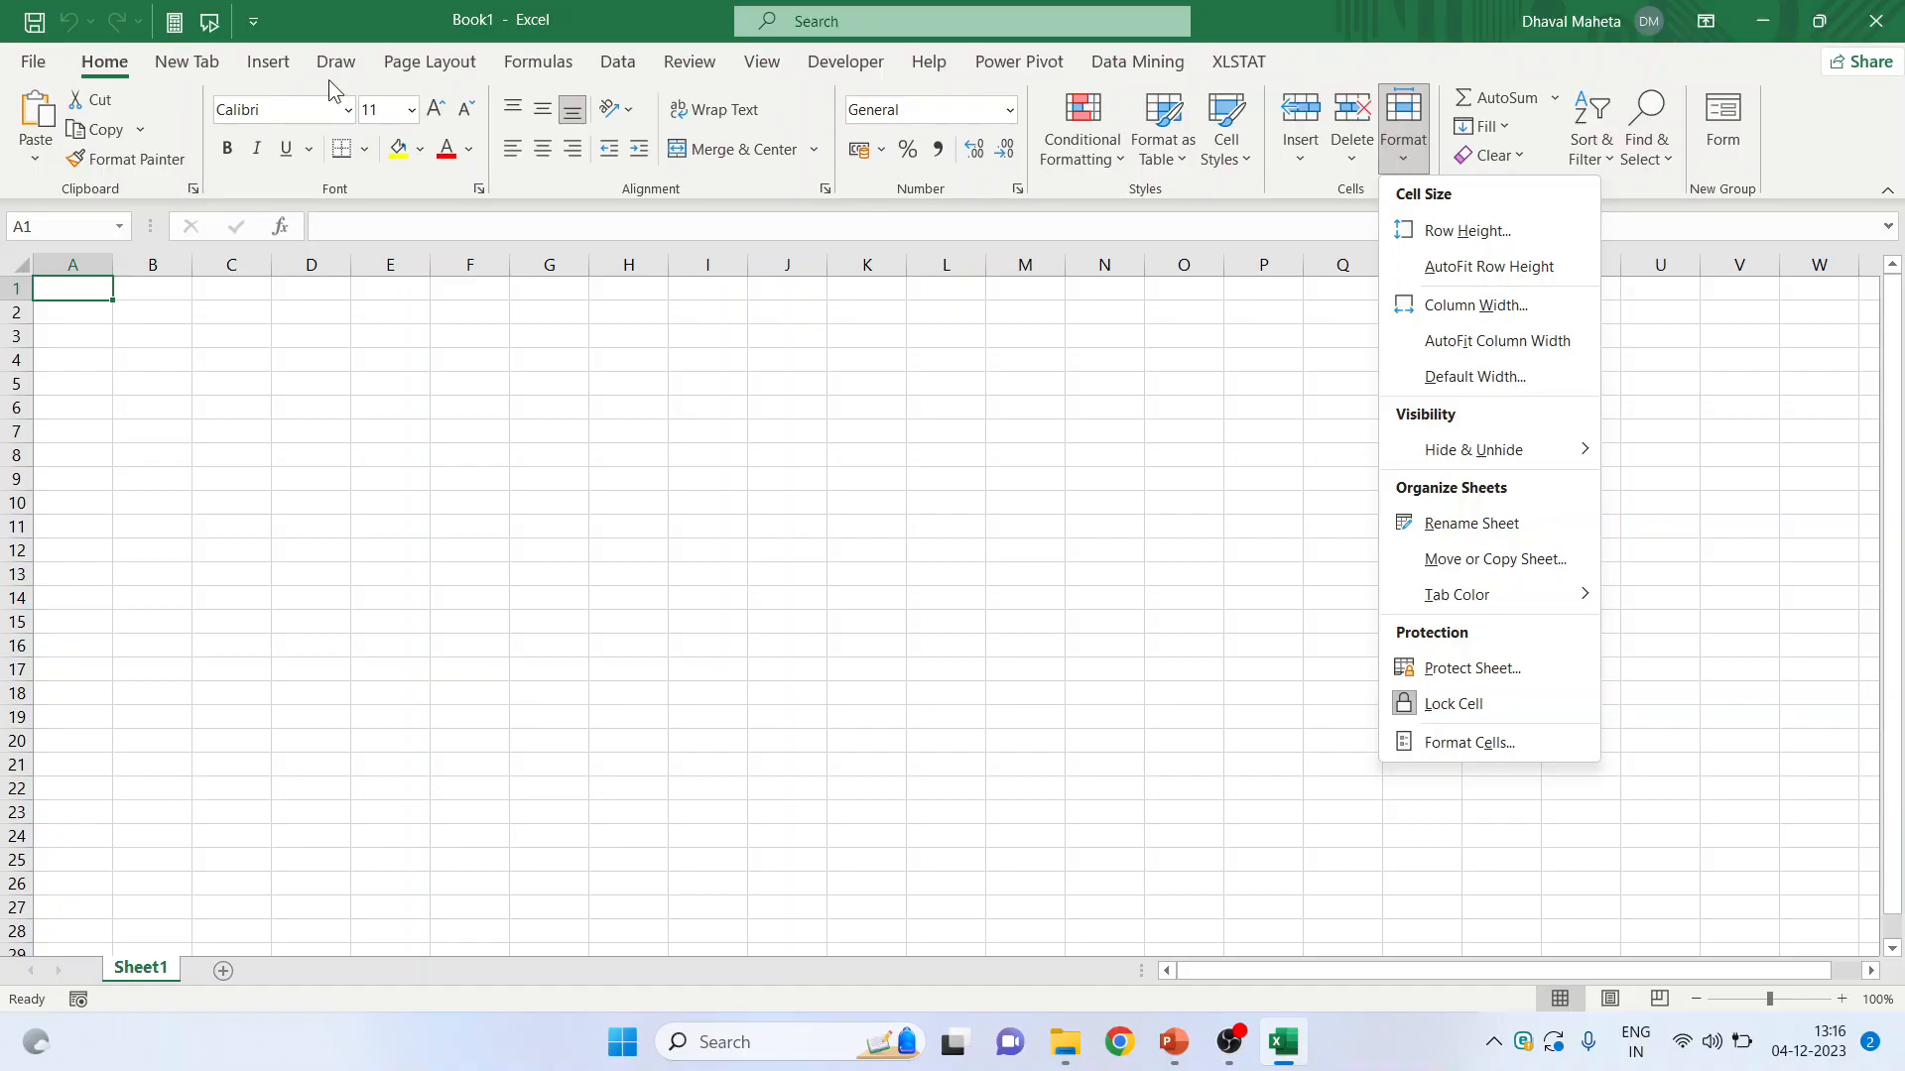
left_click(267, 61)
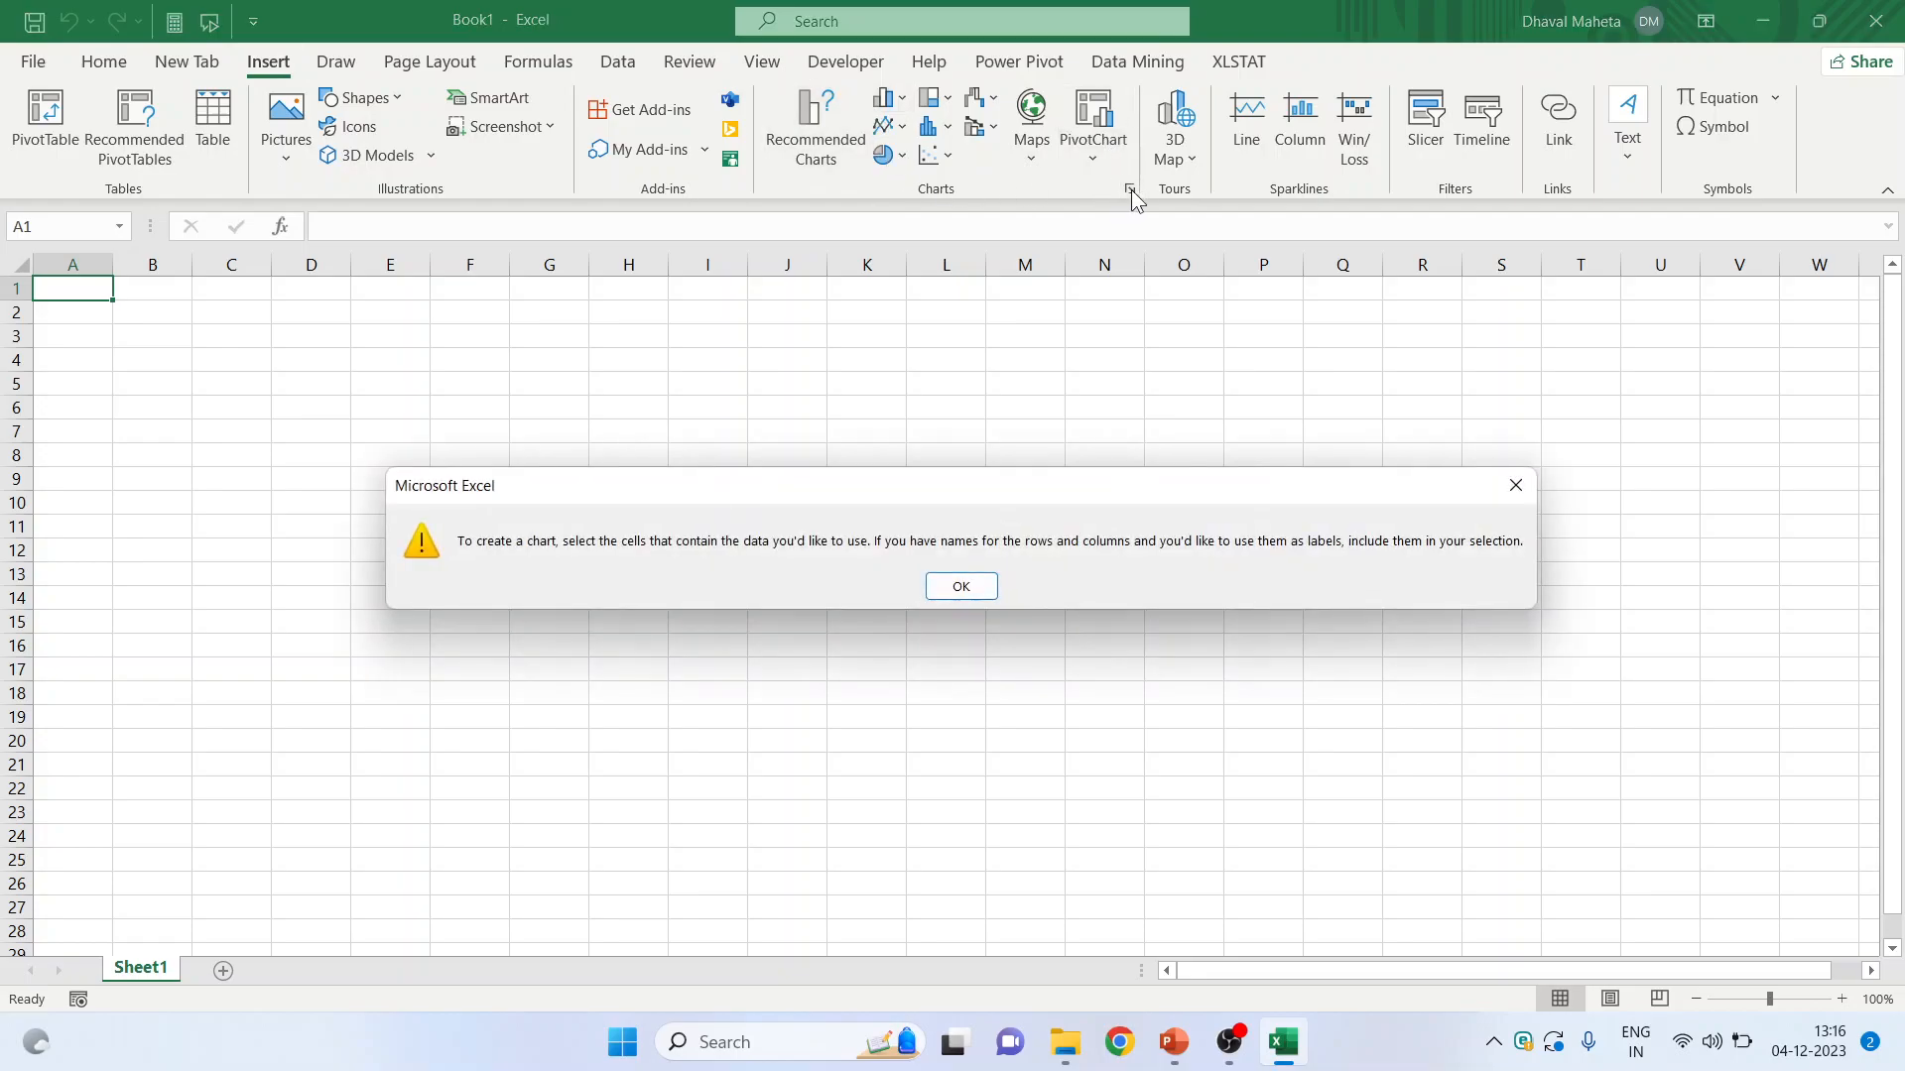
left_click(959, 586)
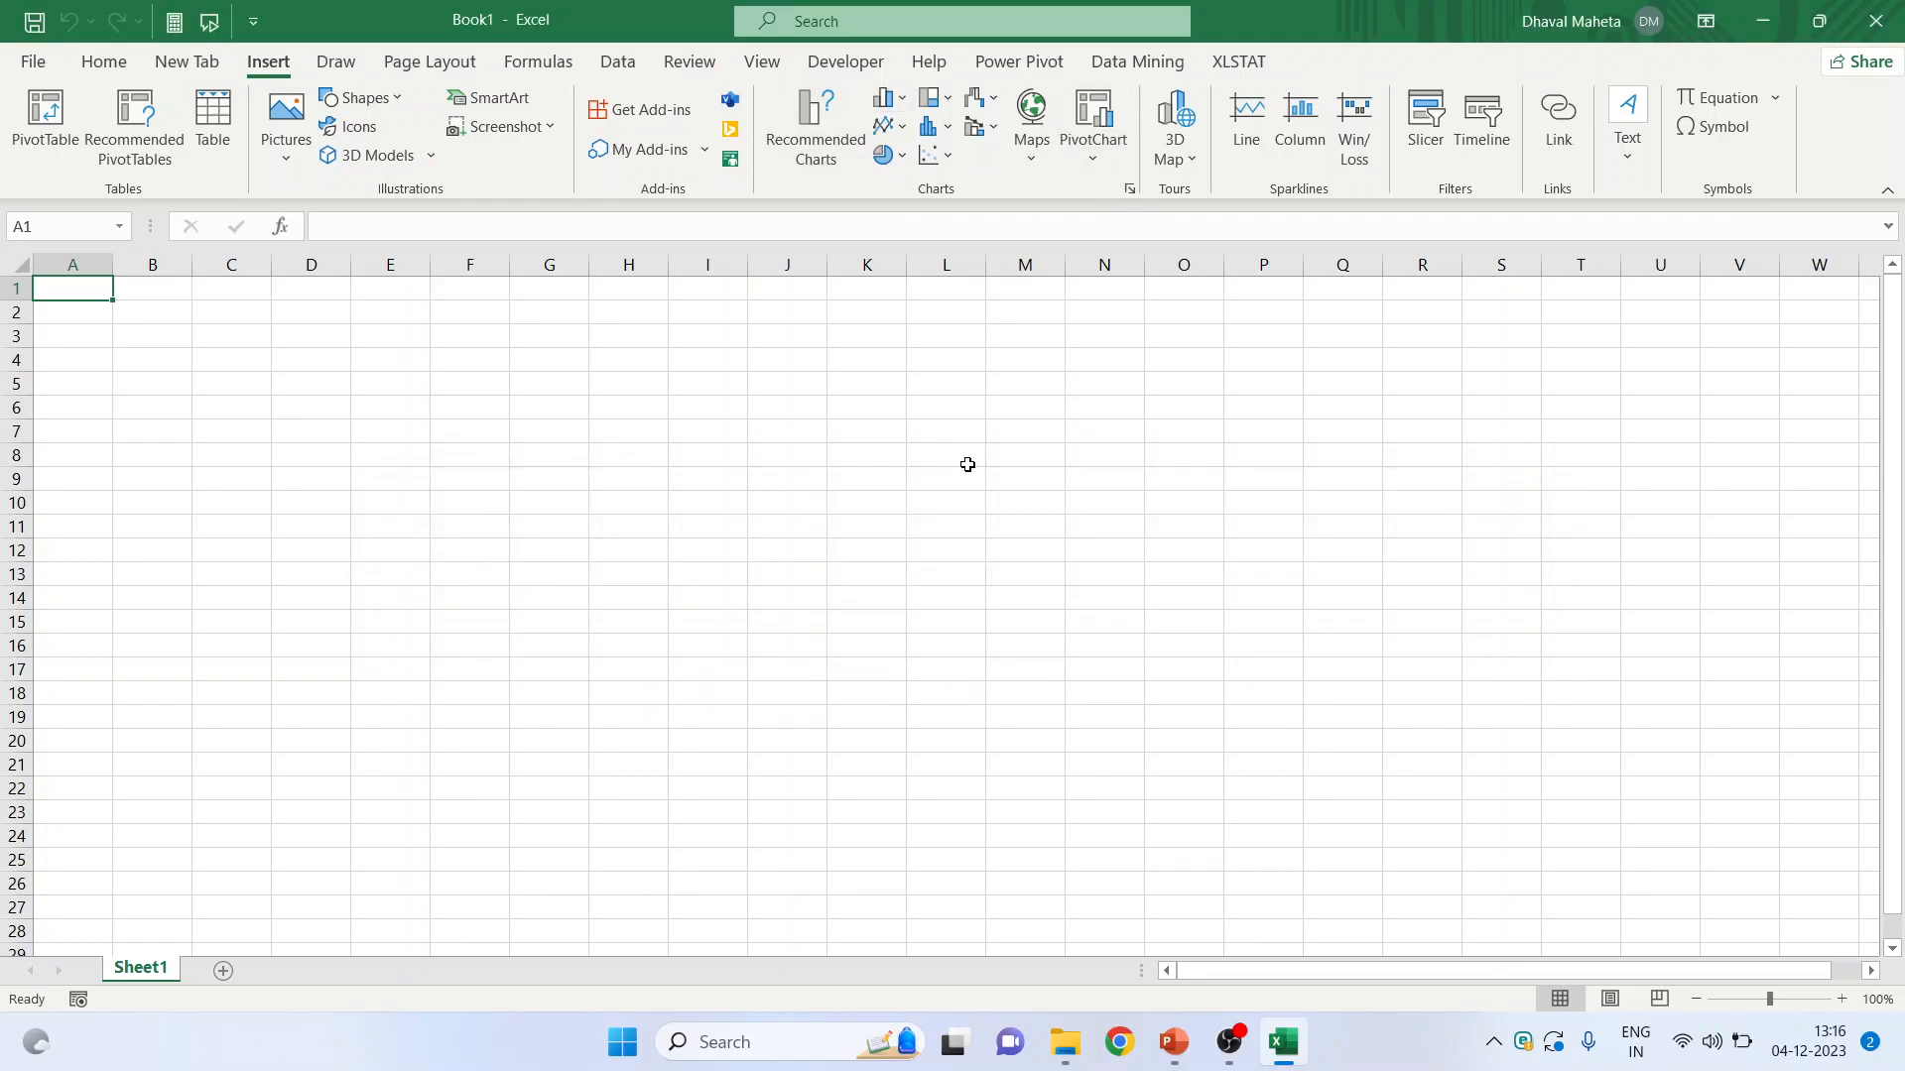
mouse_move(1129, 189)
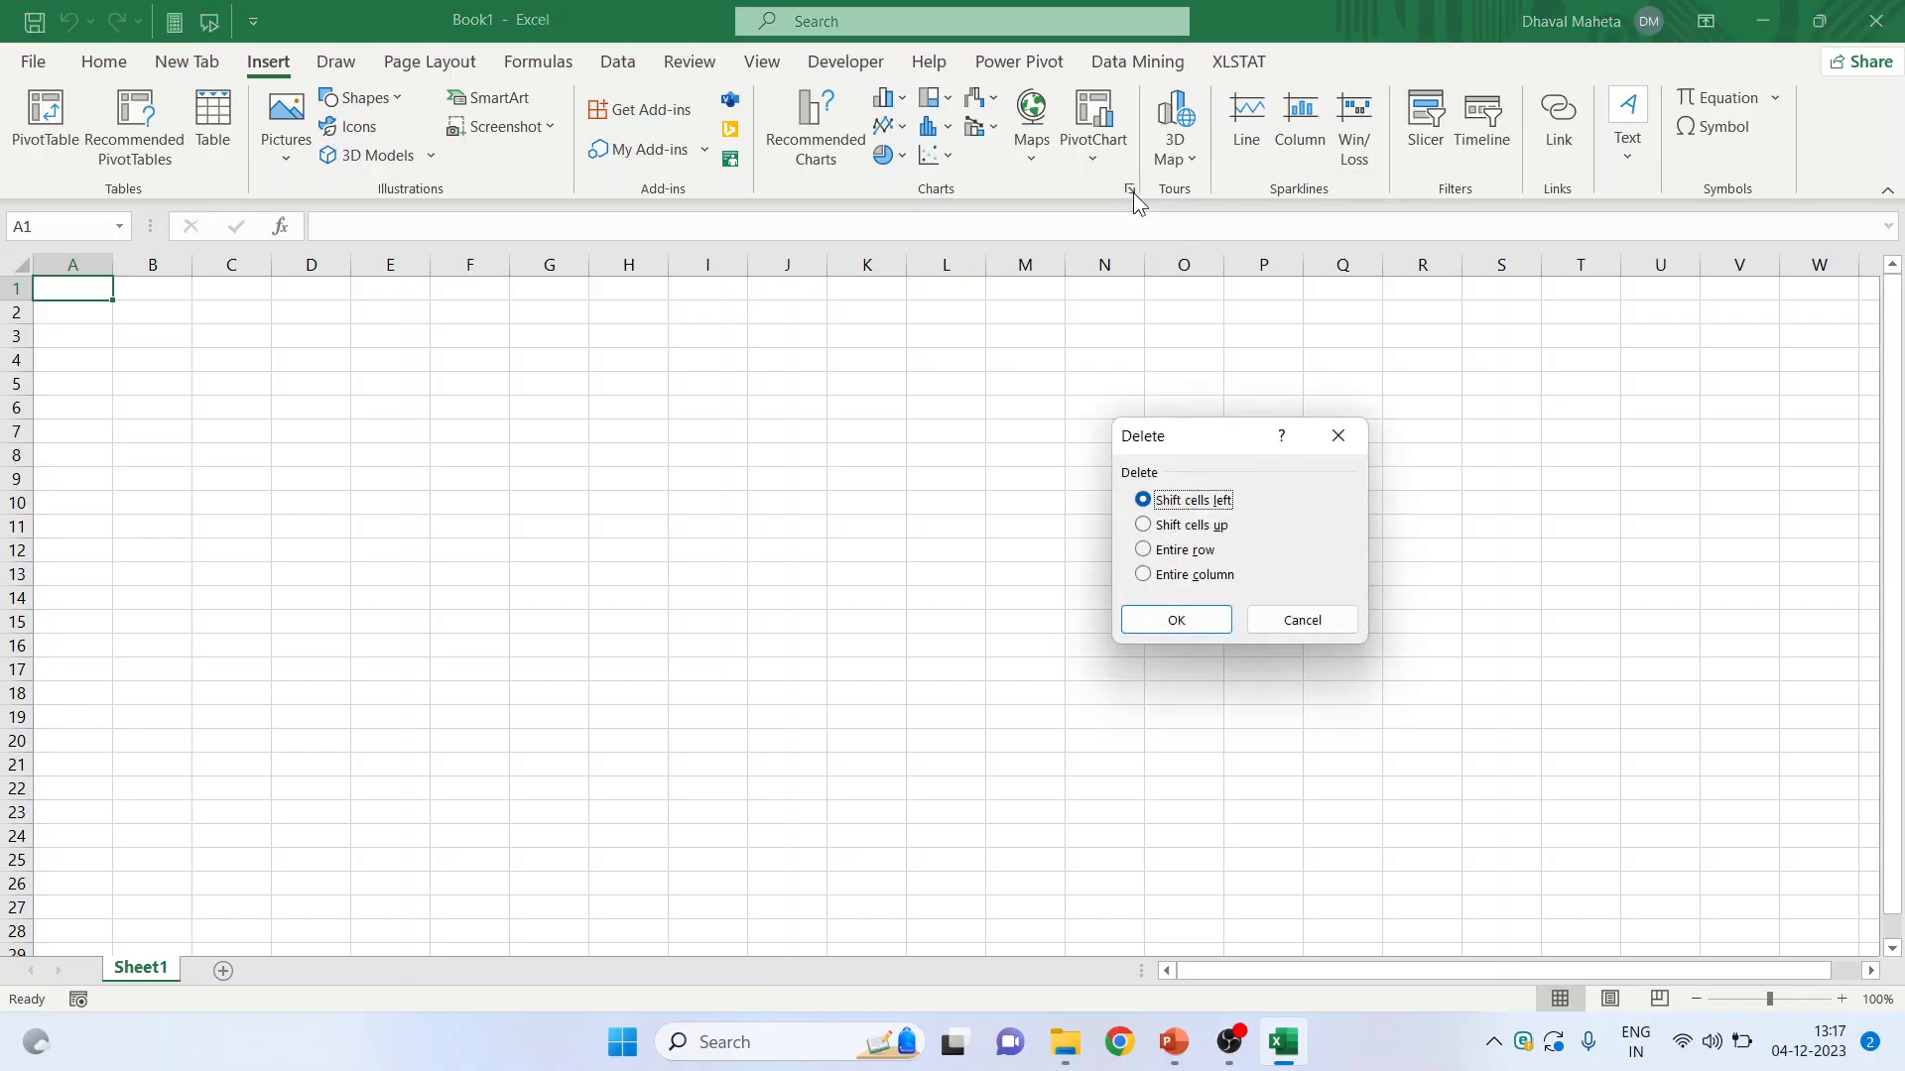
mouse_move(1301, 619)
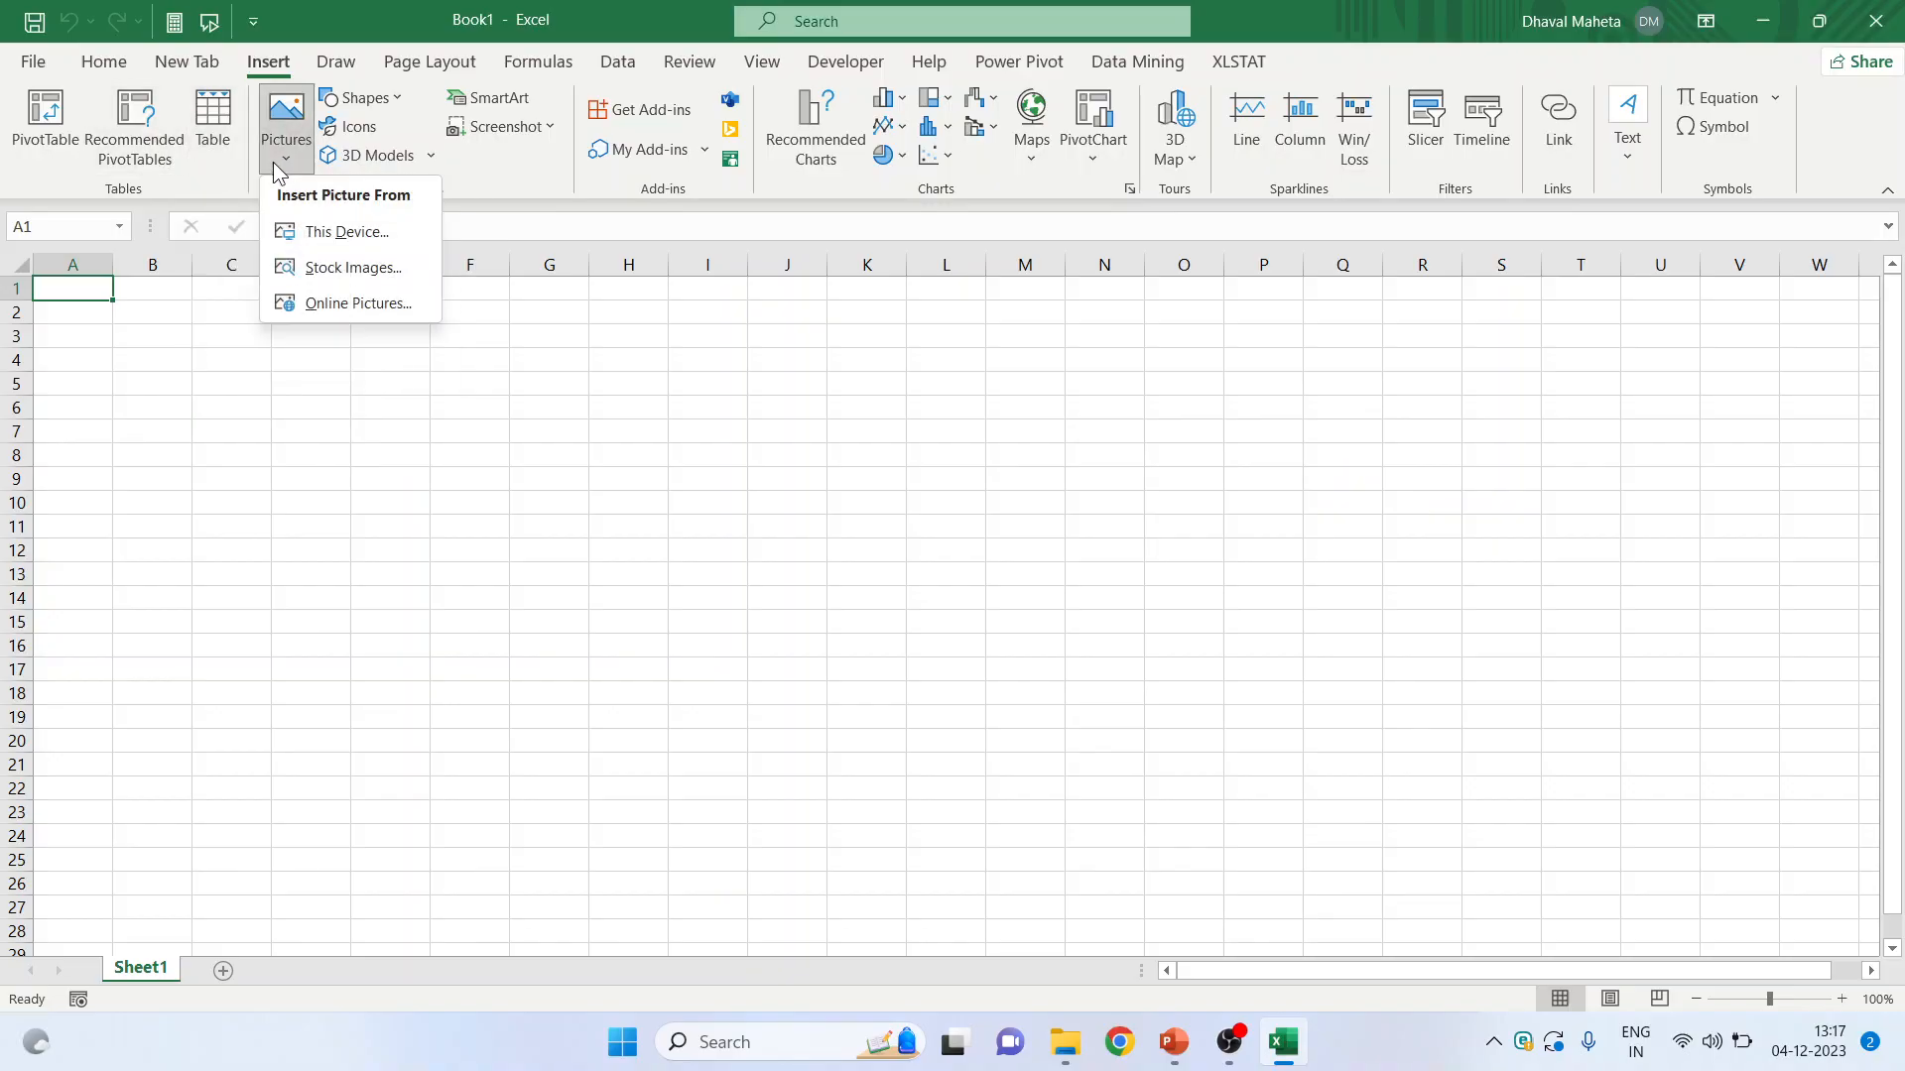
left_click(362, 103)
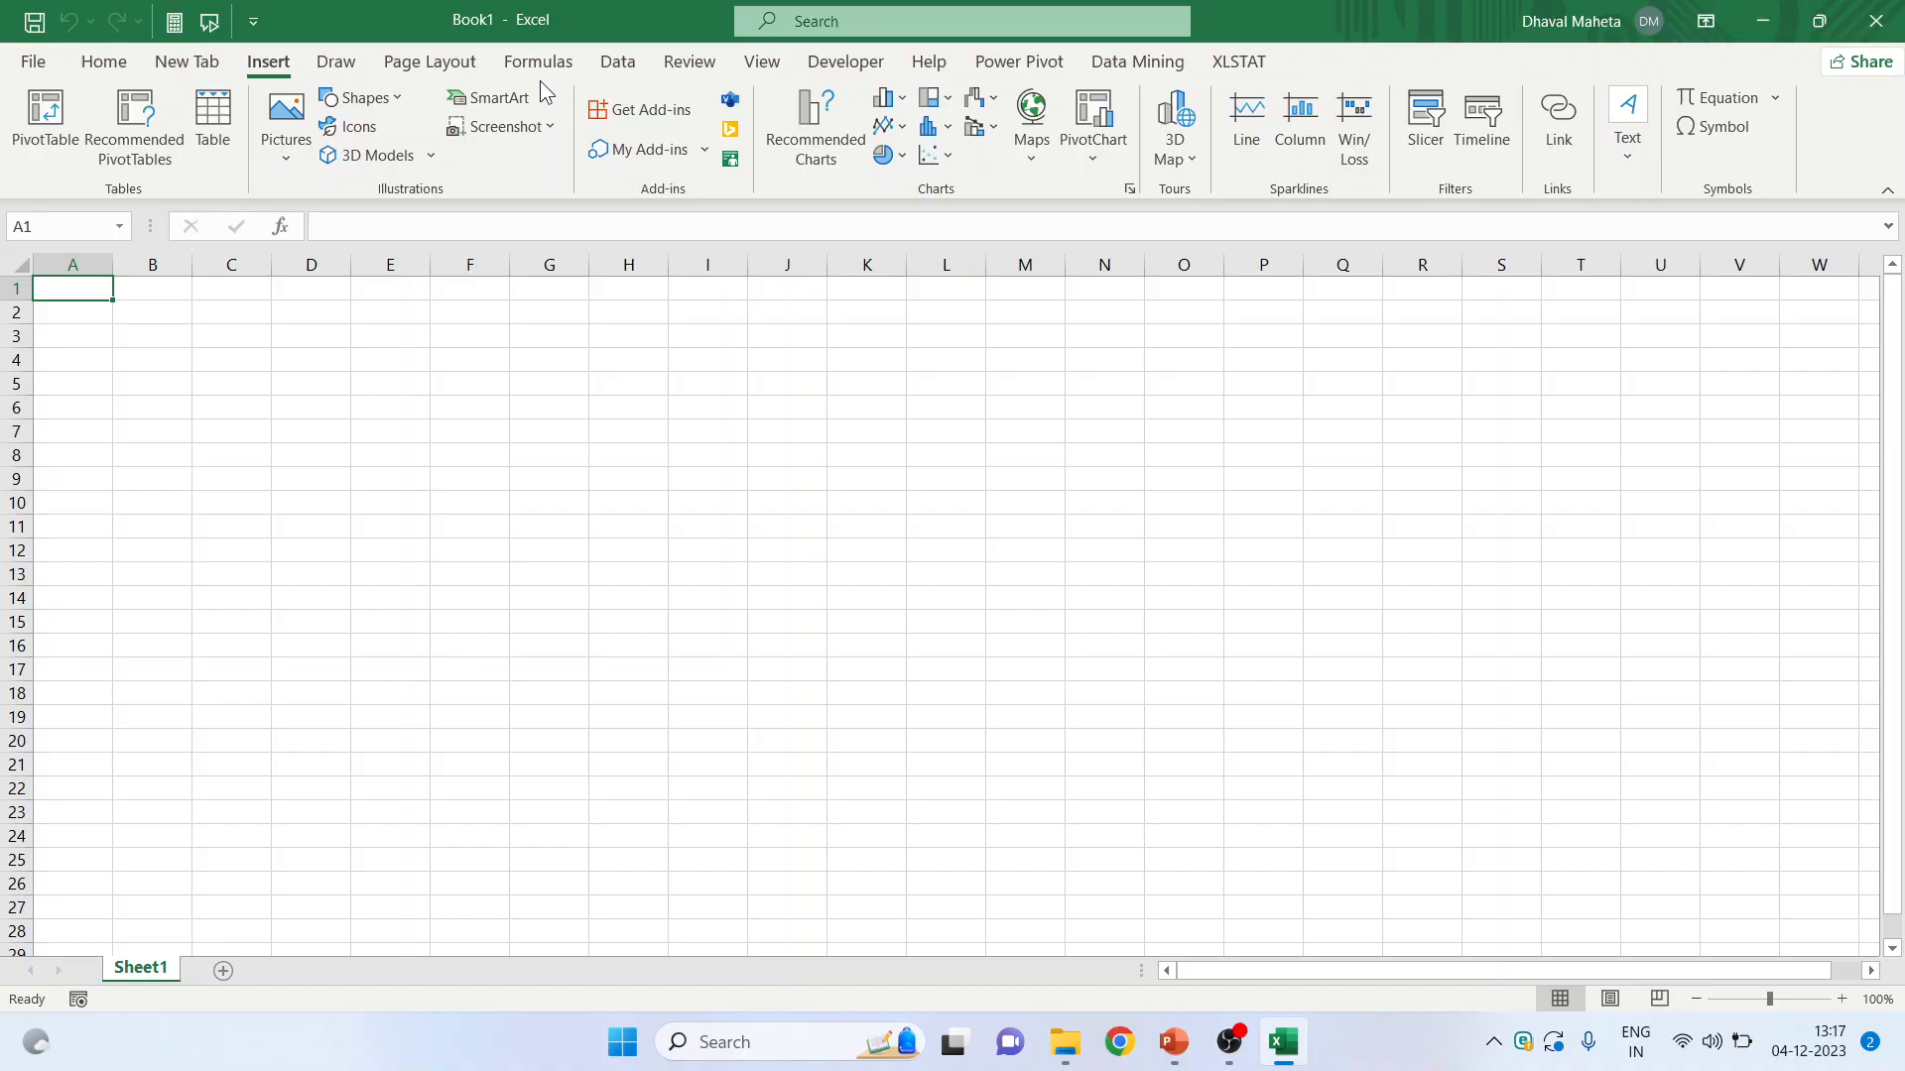
mouse_move(1554, 196)
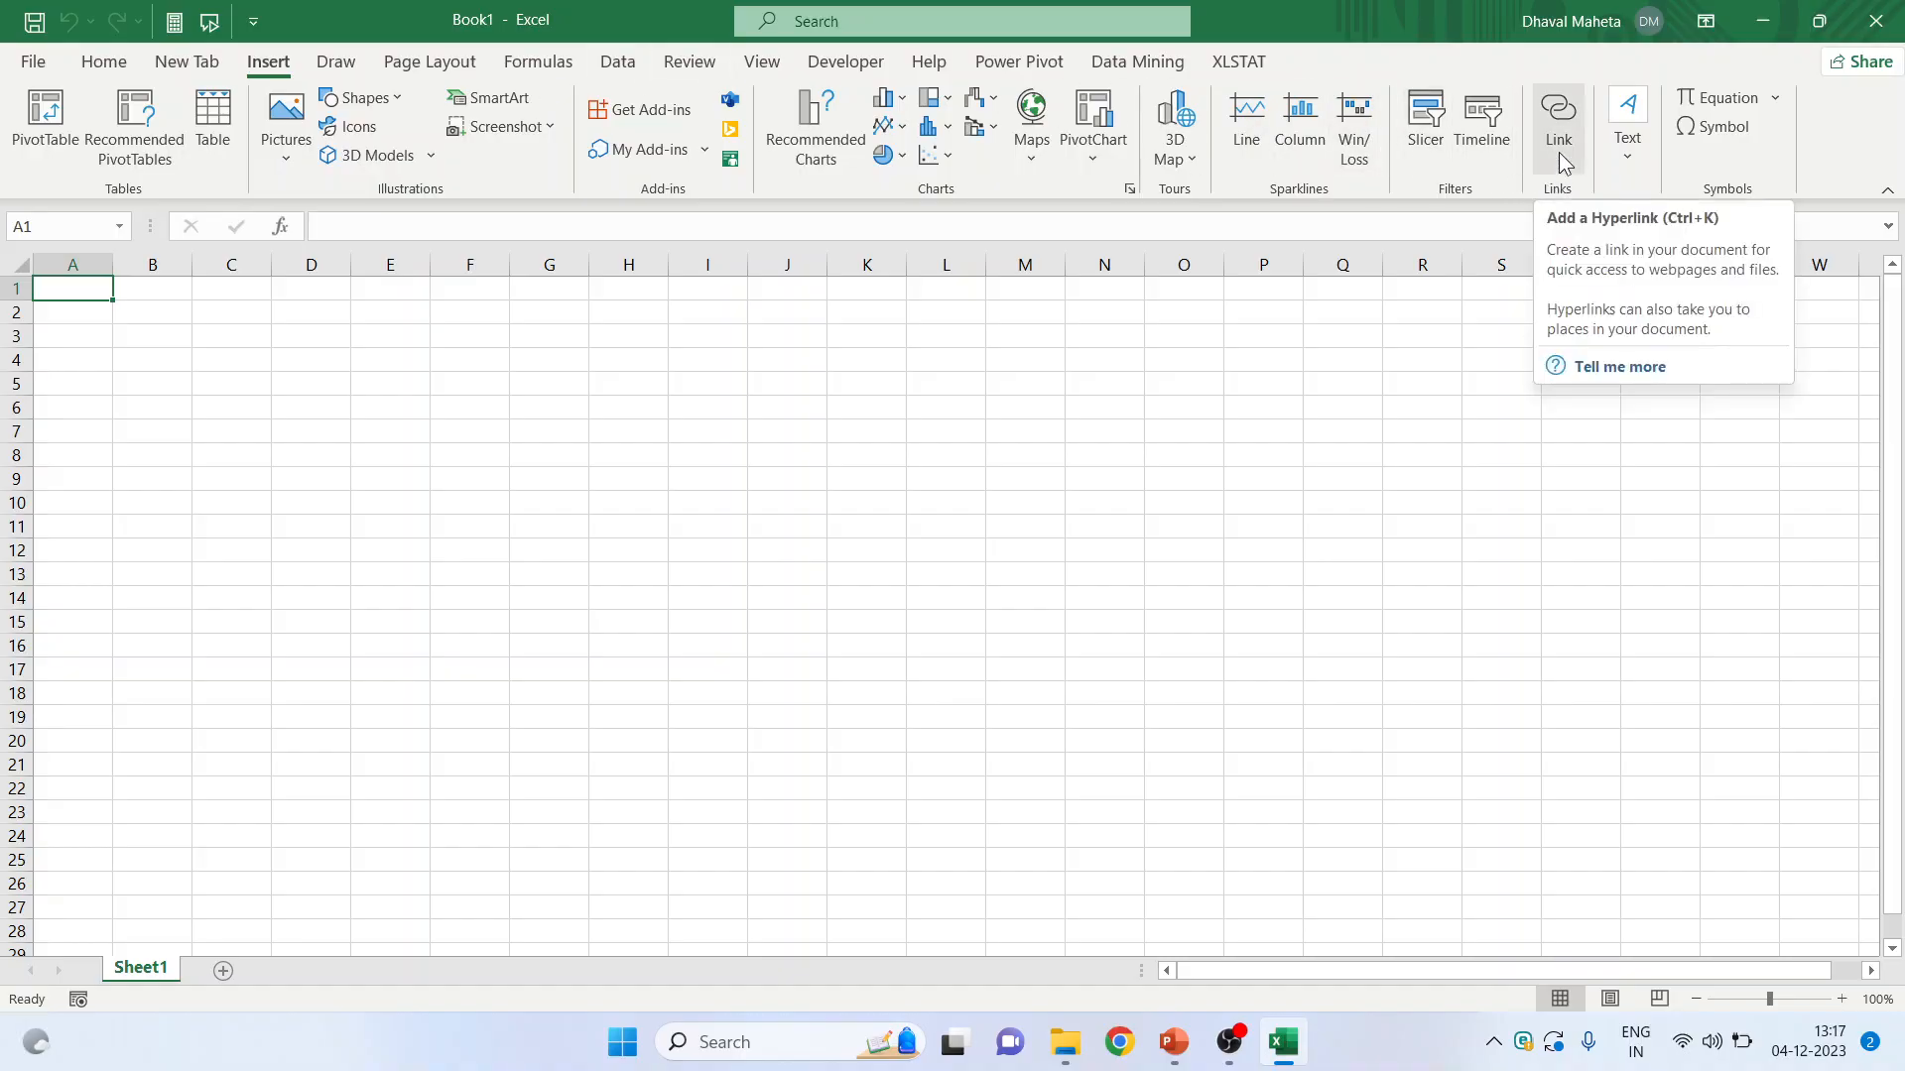
mouse_move(1758, 126)
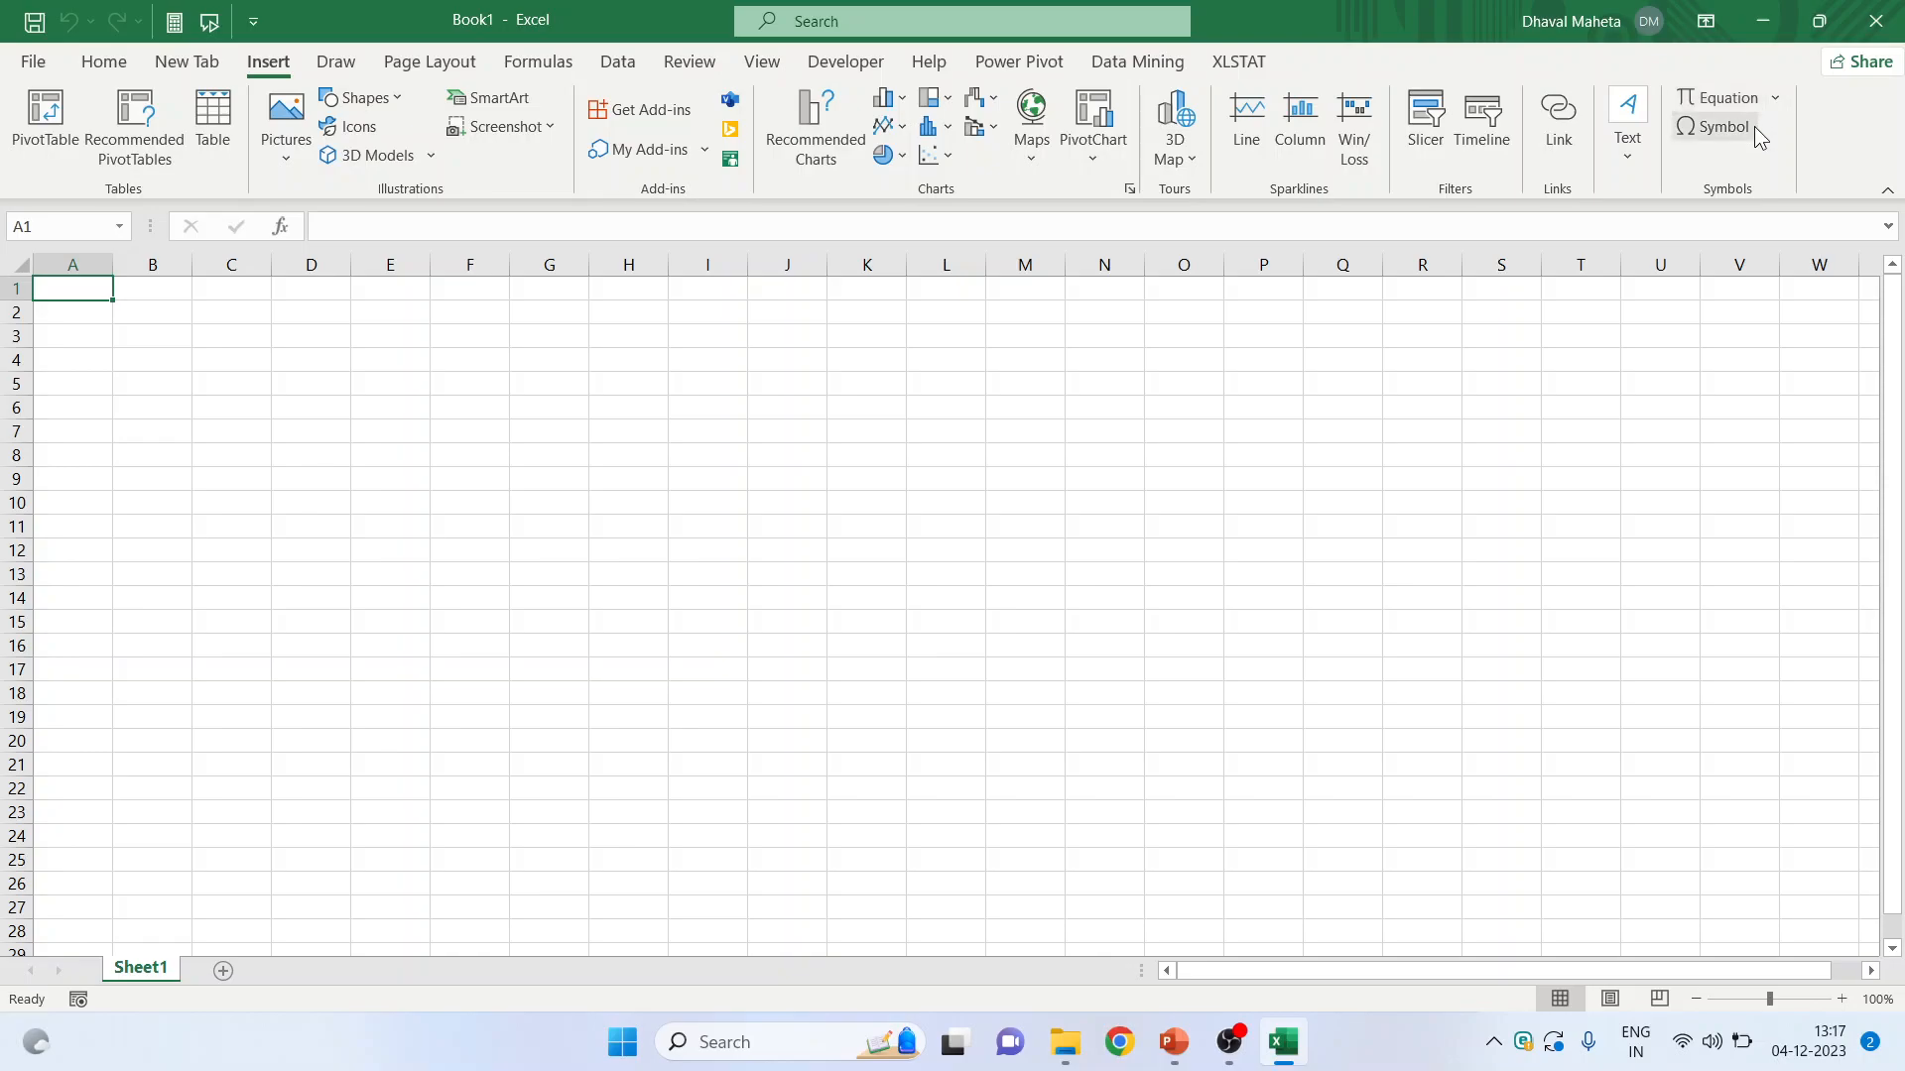
mouse_move(1720, 126)
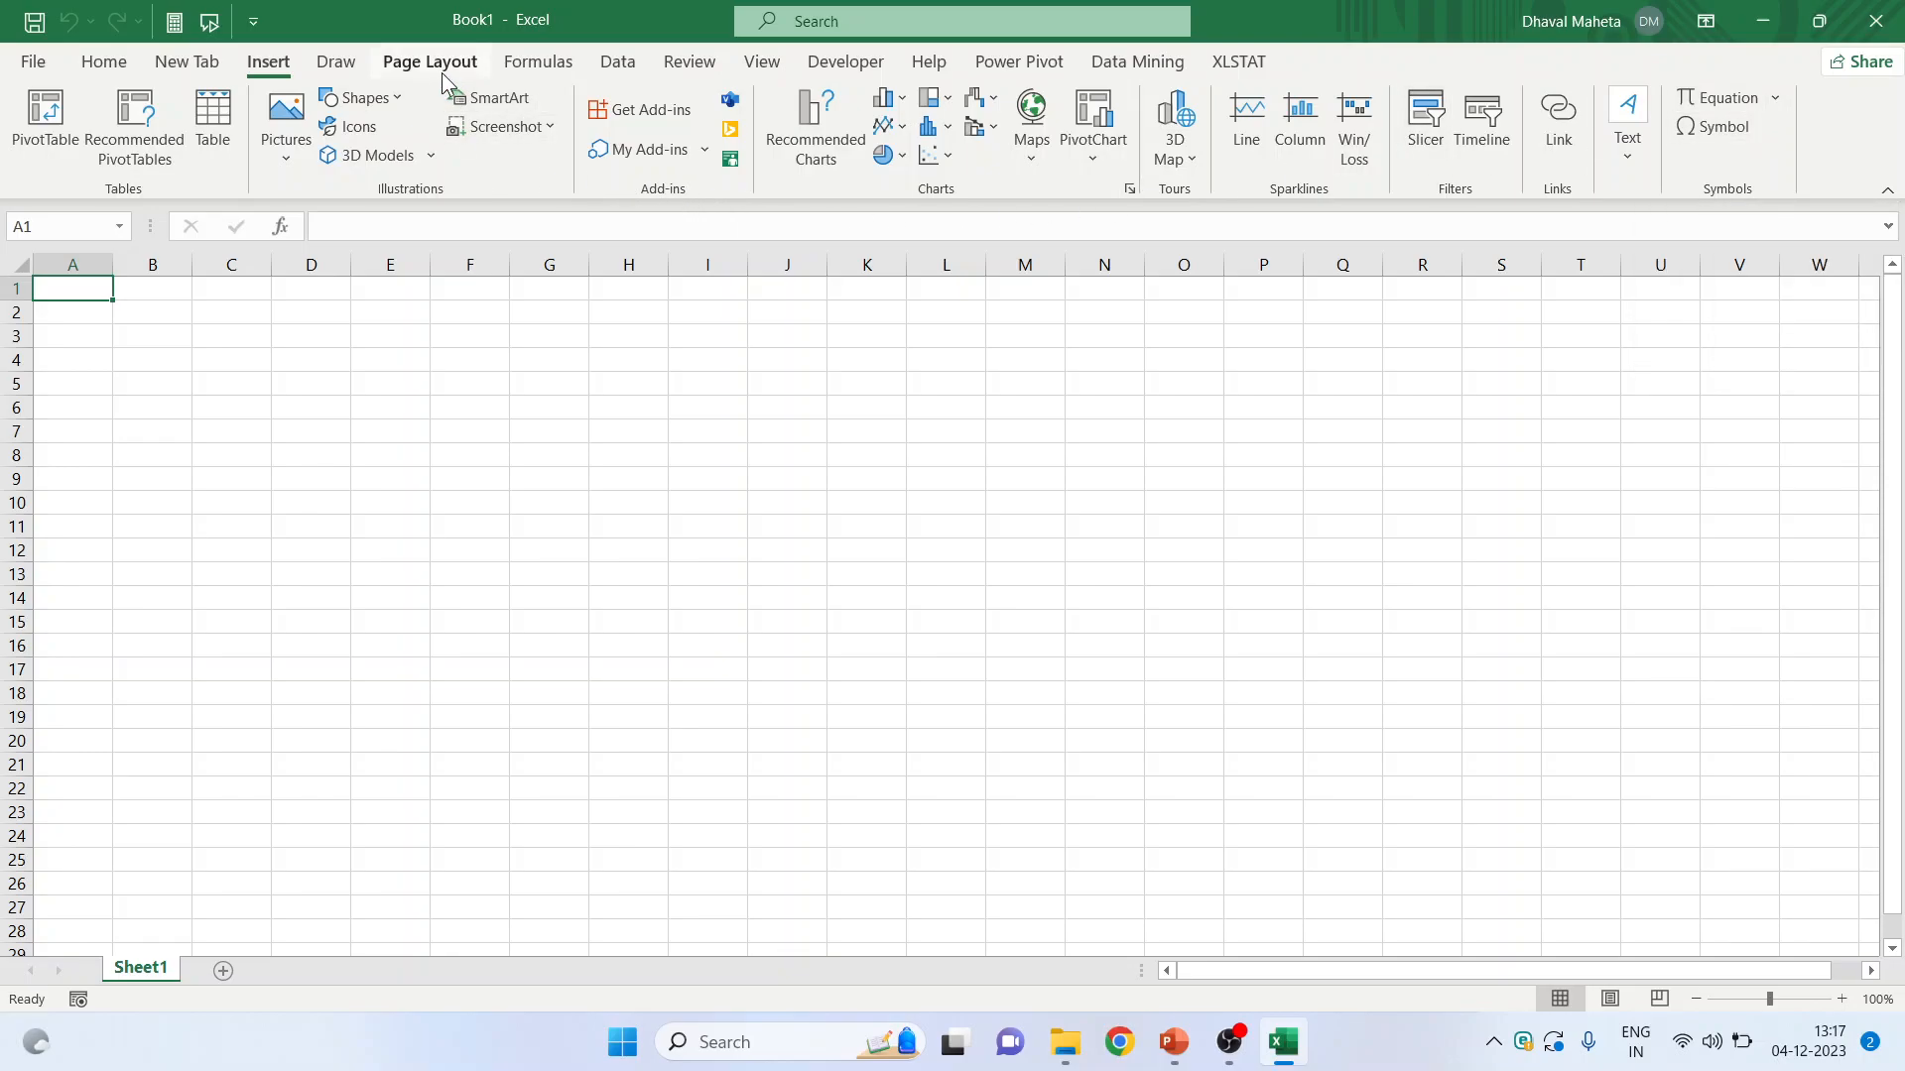
- Browse the Page Layout Margins, Orientation, Size and Print Area choices
left_click(427, 61)
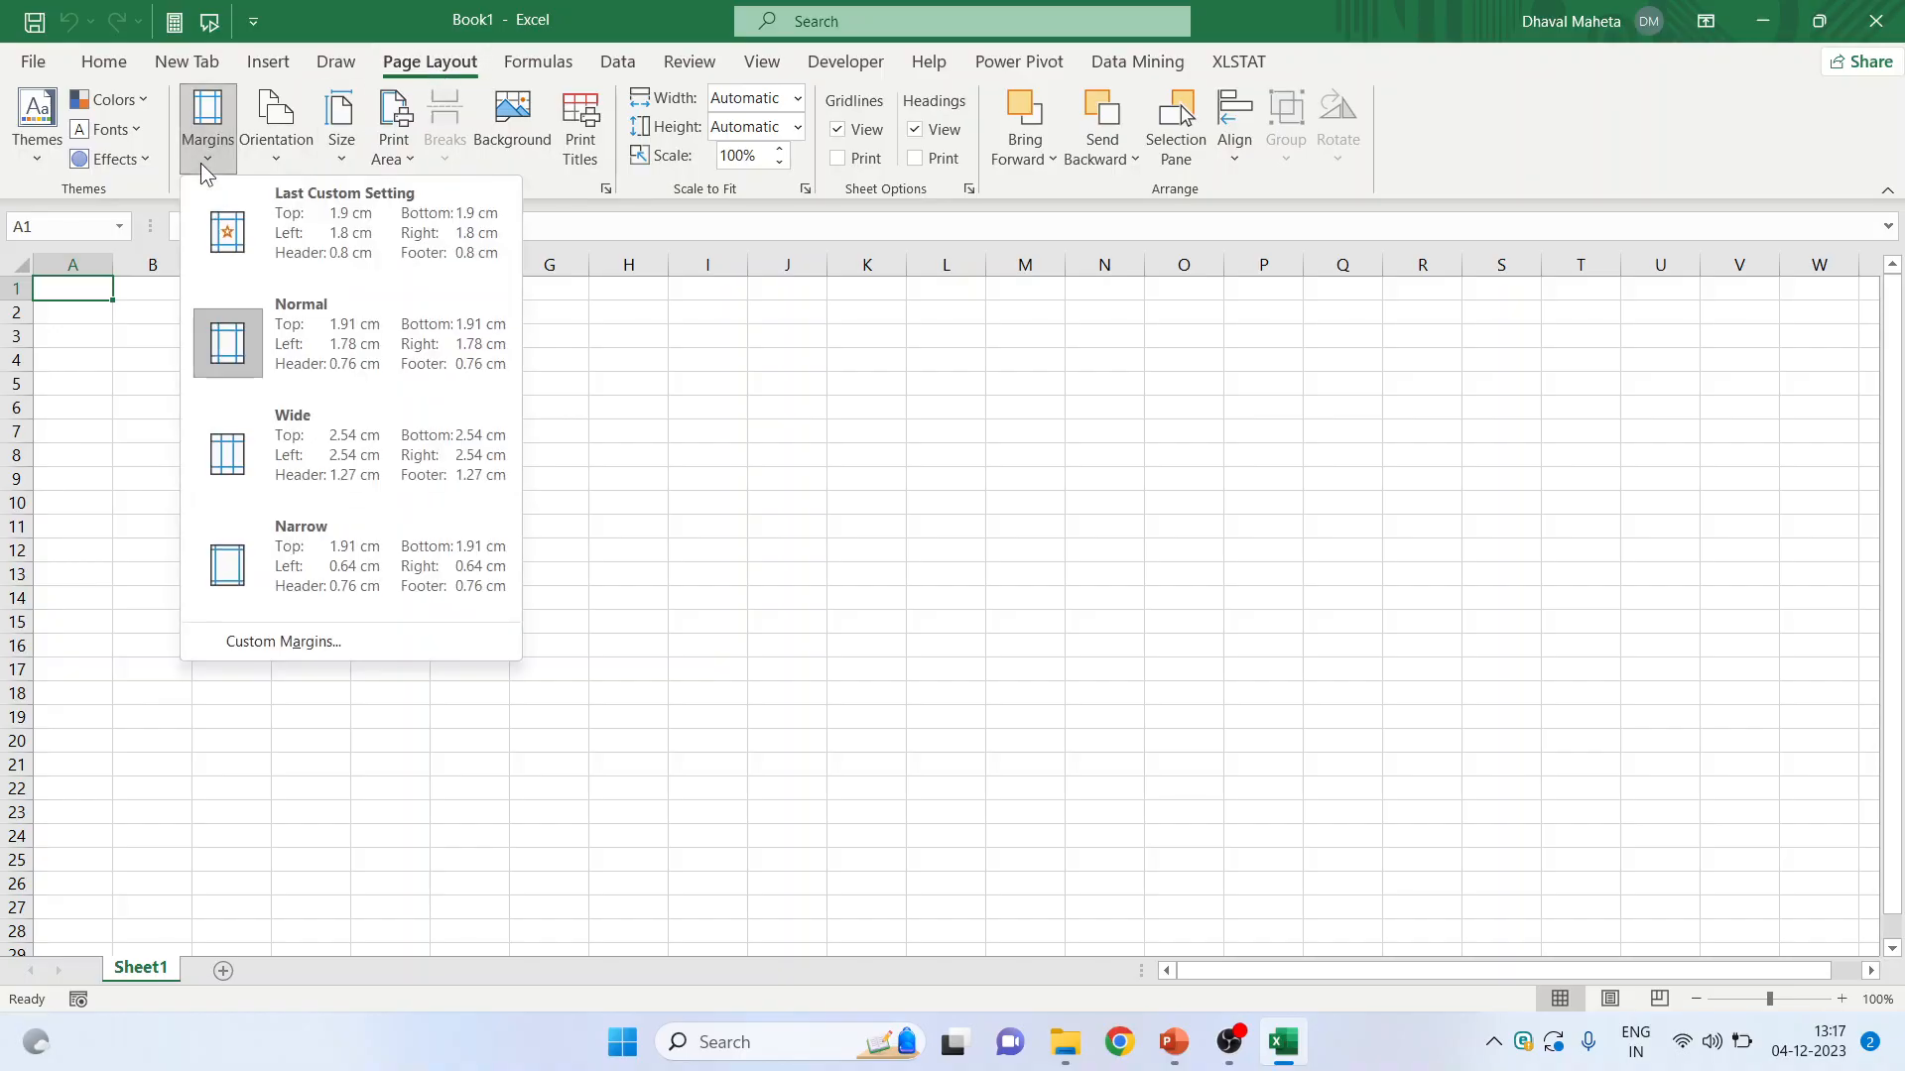
left_click(275, 121)
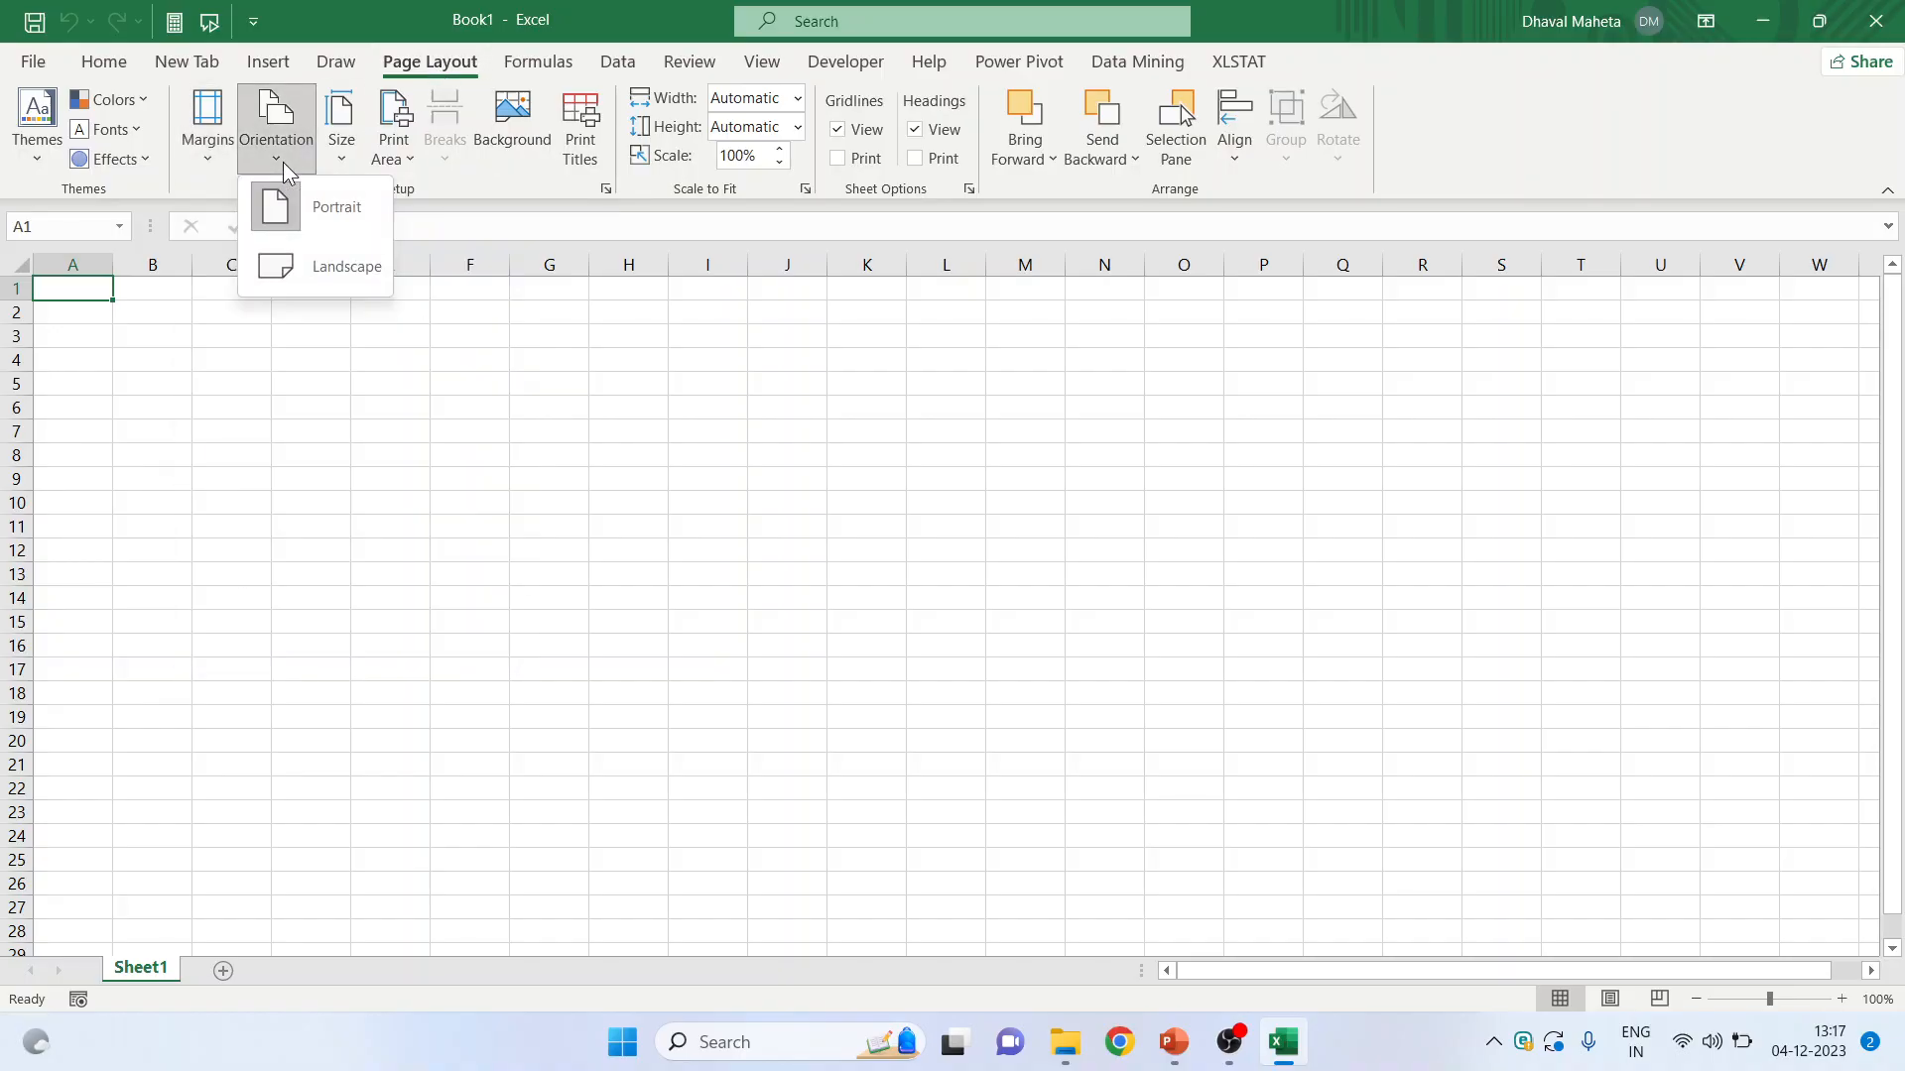
left_click(341, 121)
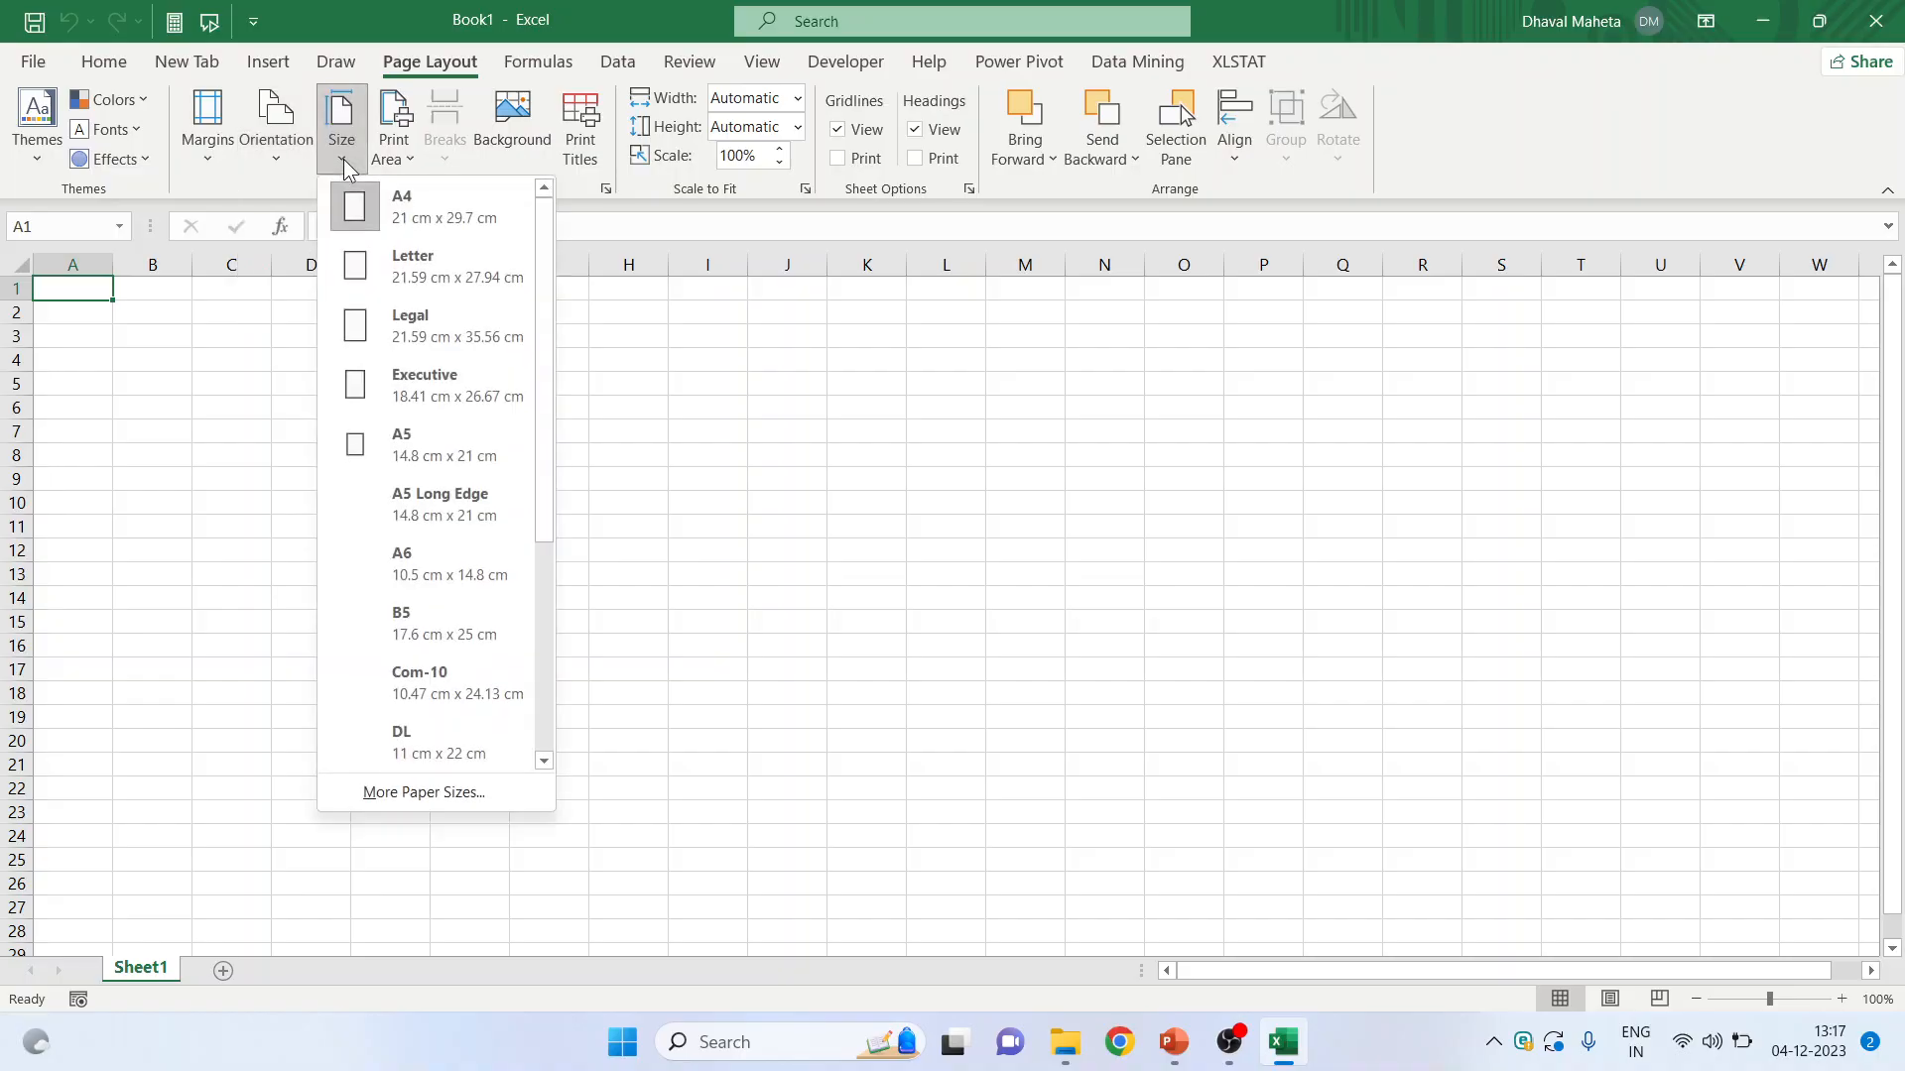
left_click(393, 121)
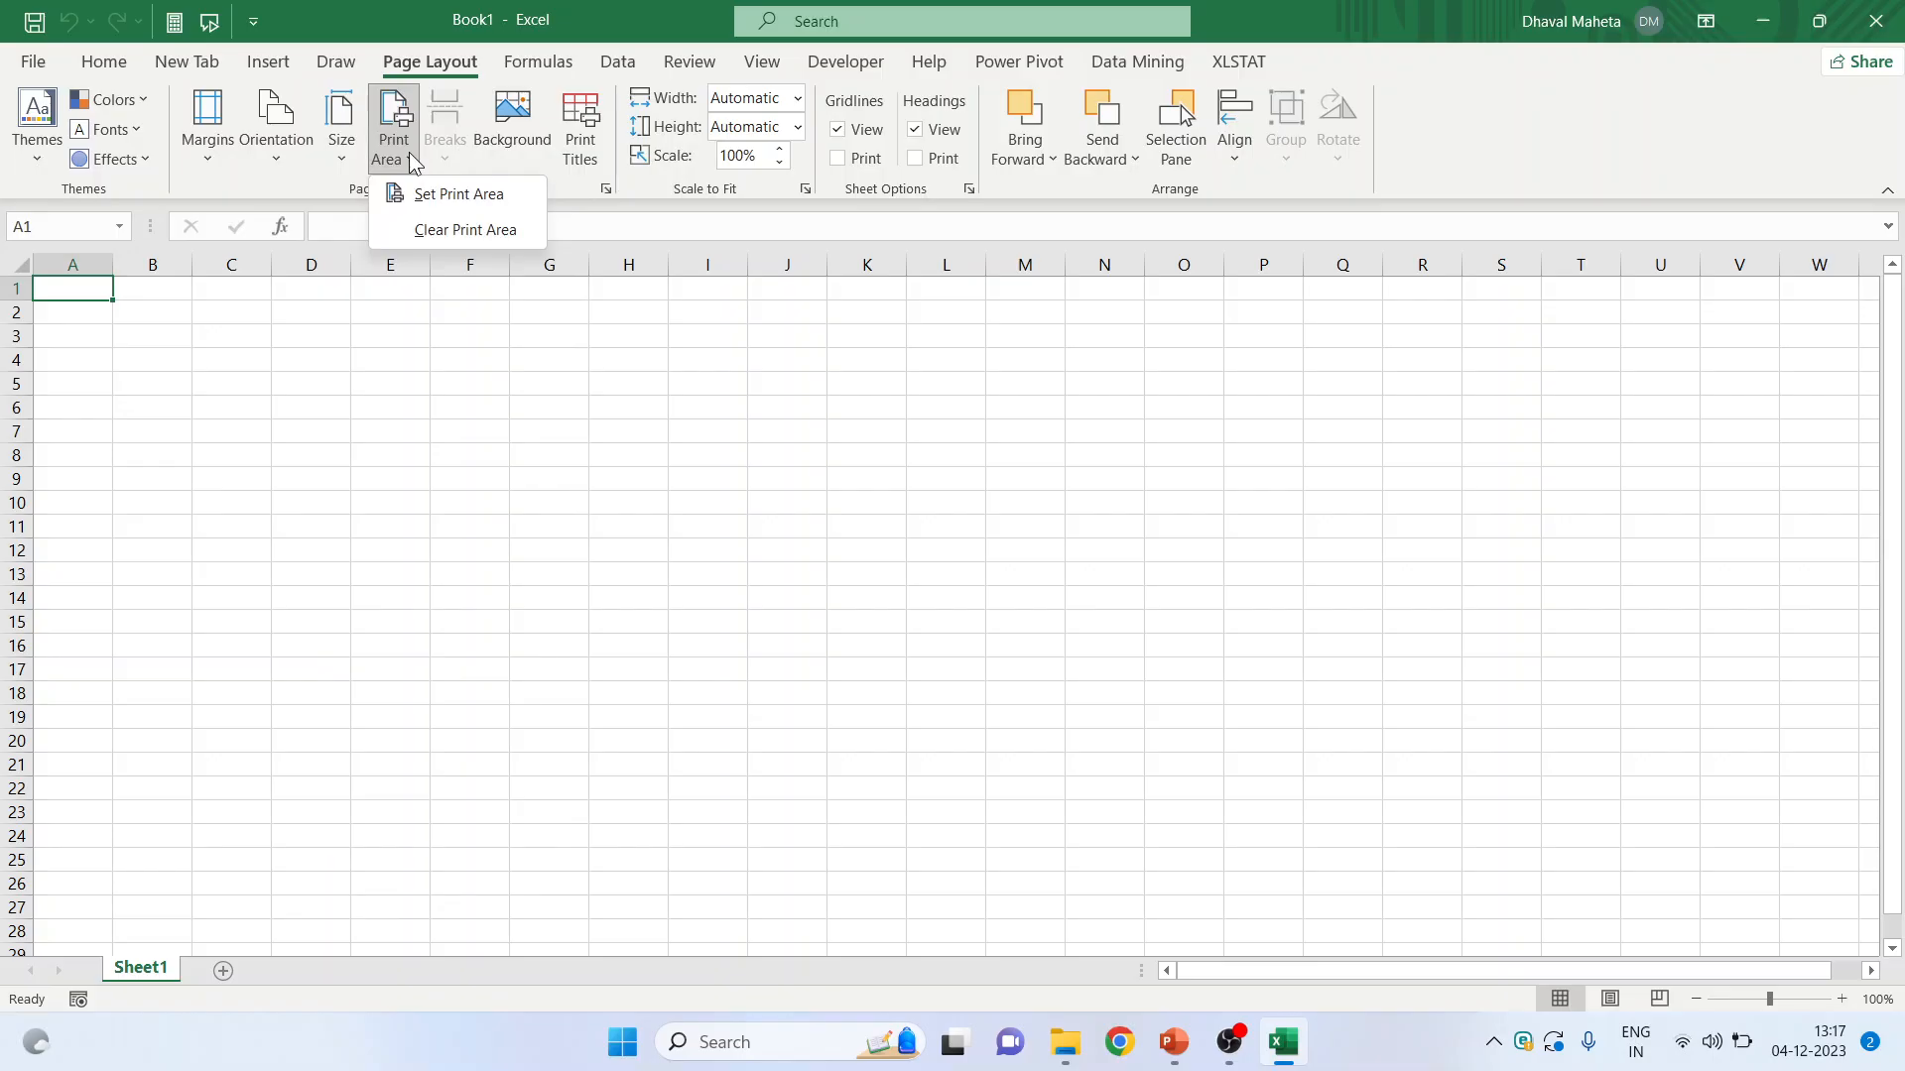
left_click(537, 62)
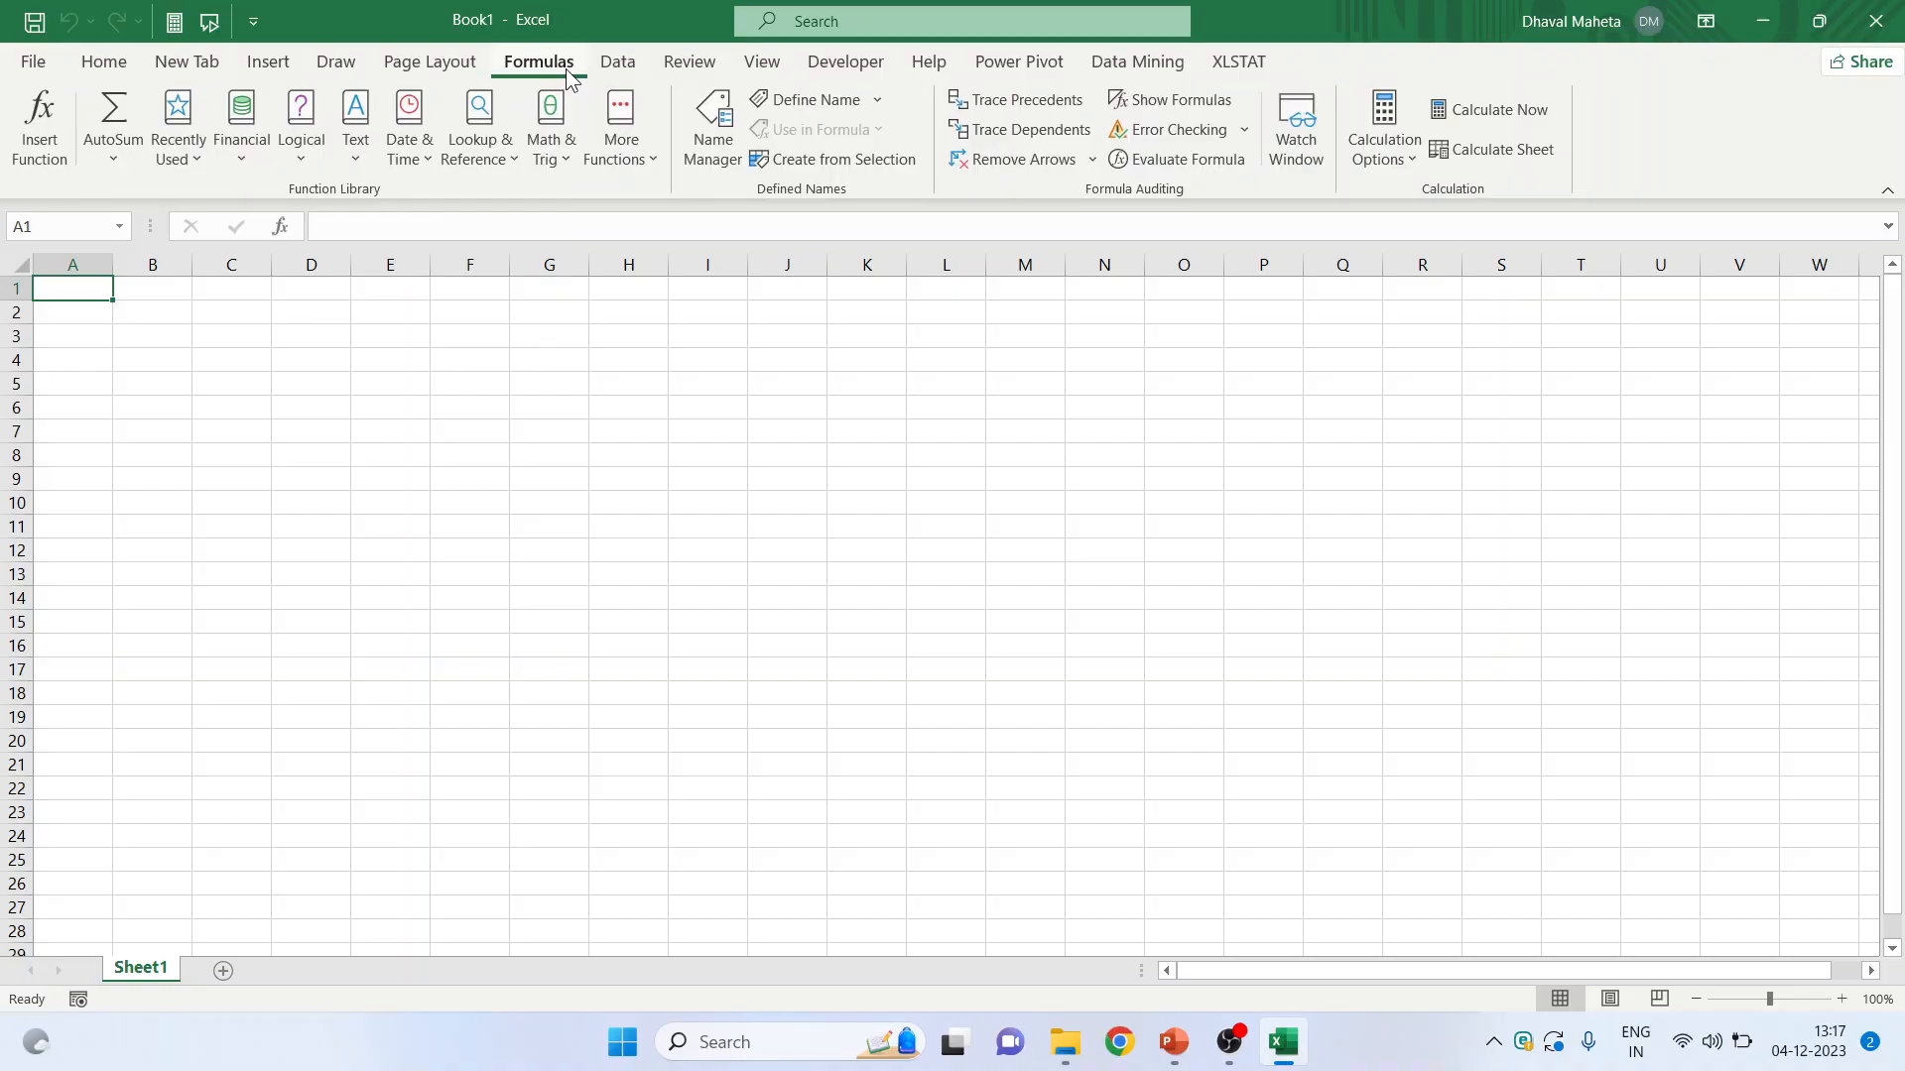
- Browse the Financial, Logical, Text, Lookup & Reference and Math & Trig function lists
left_click(240, 121)
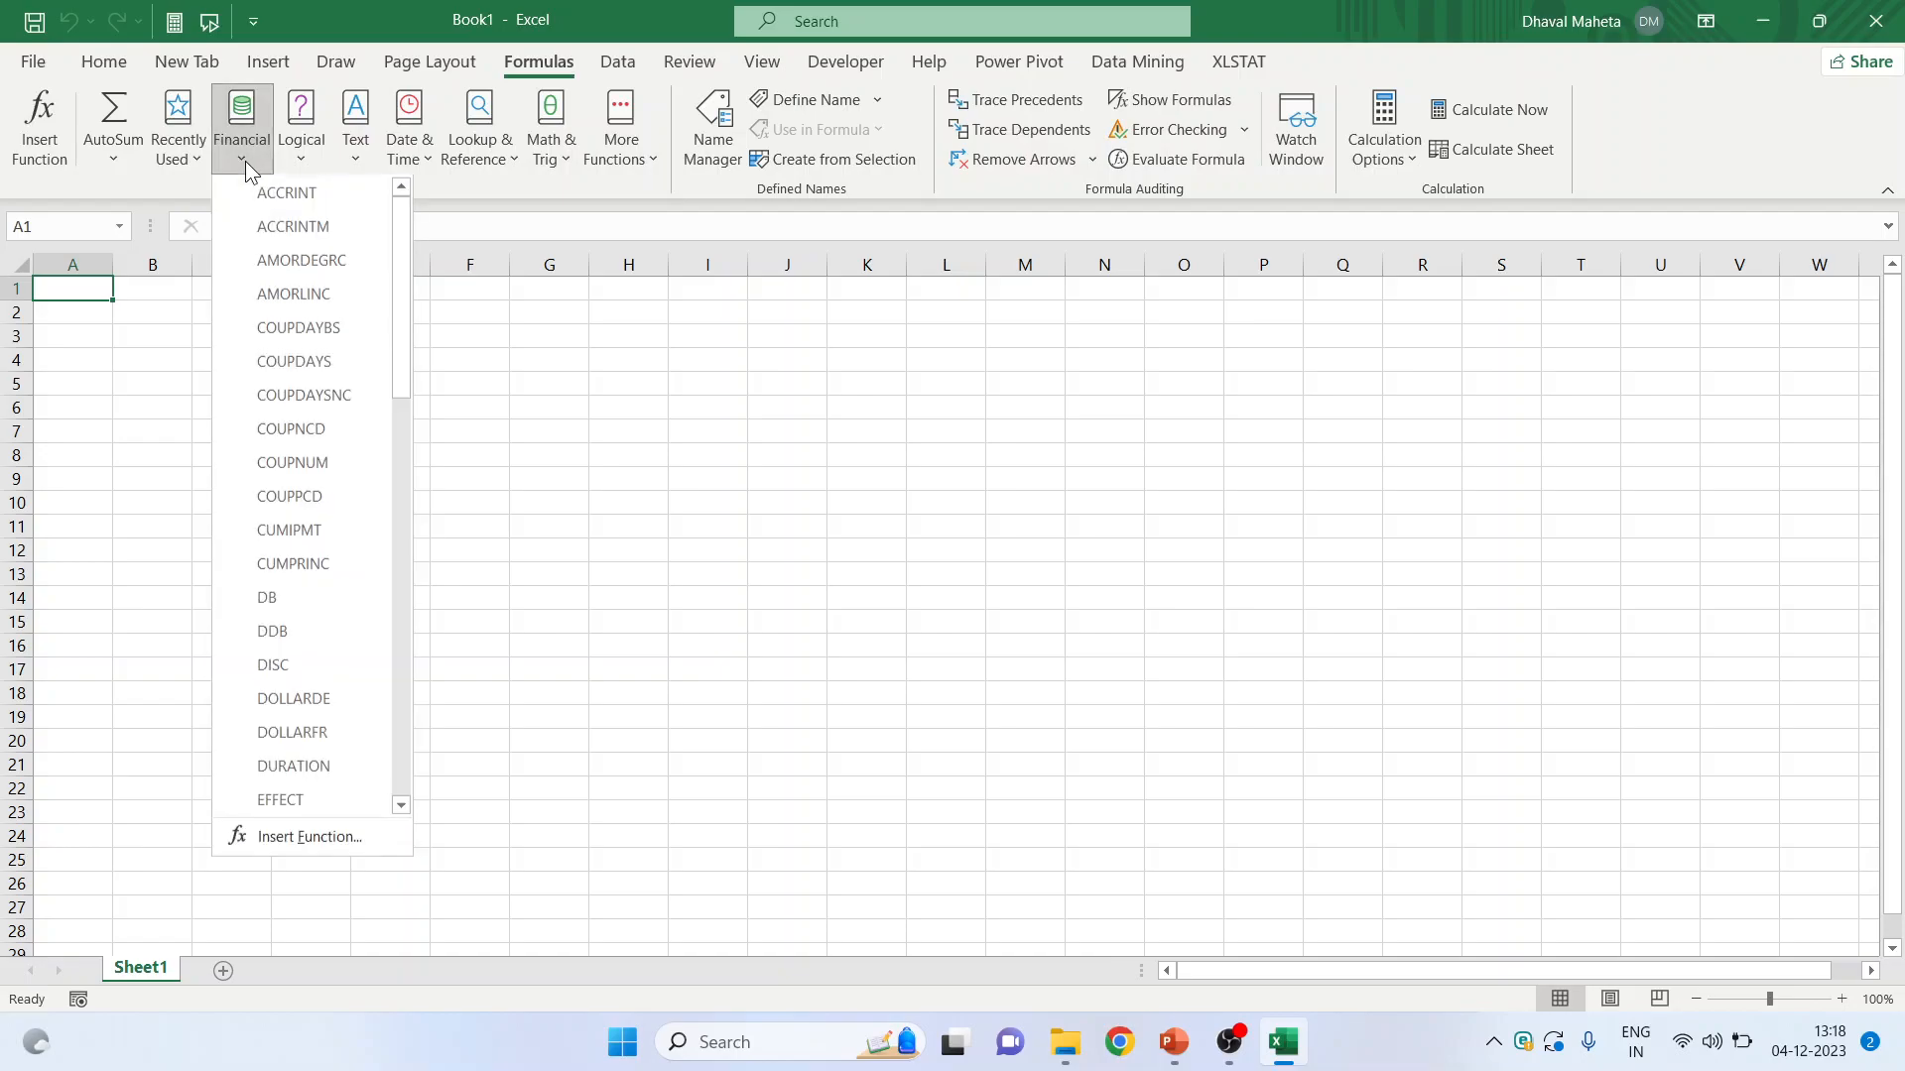
left_click(299, 121)
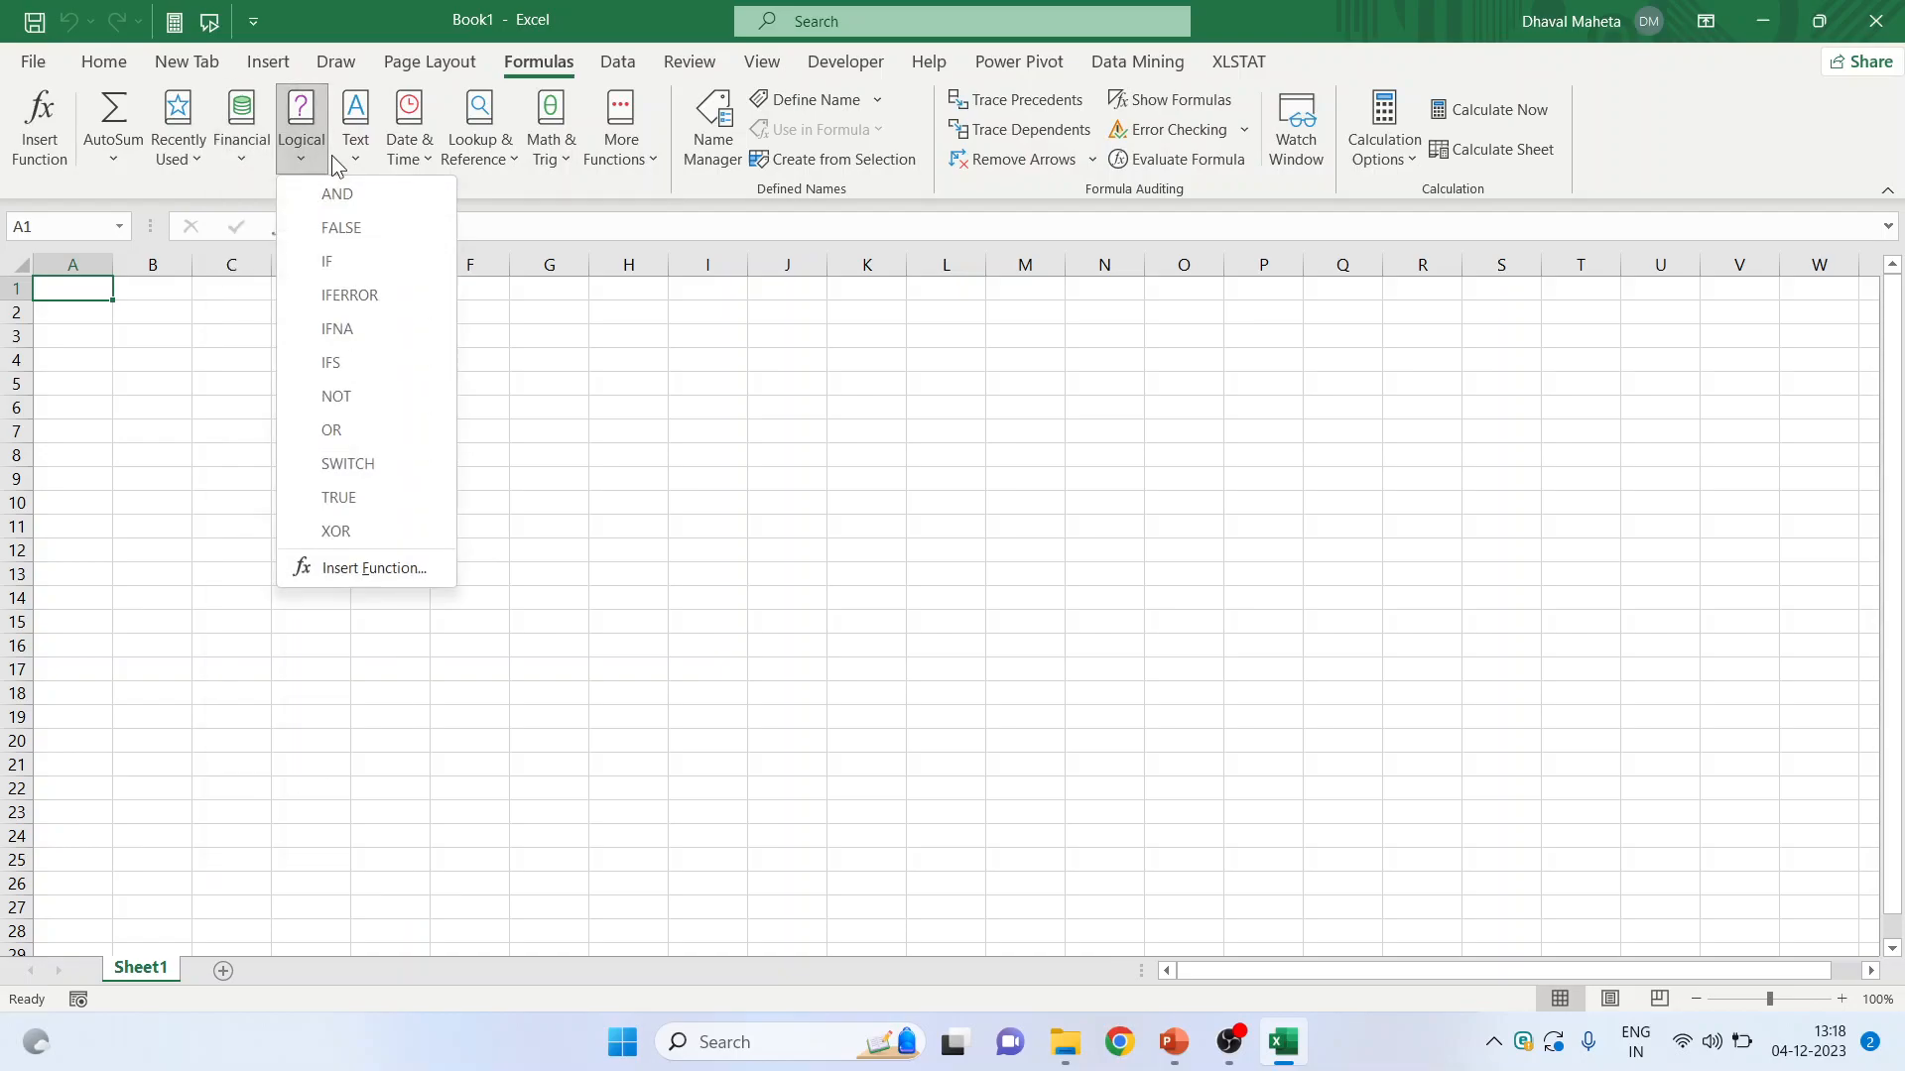
left_click(353, 125)
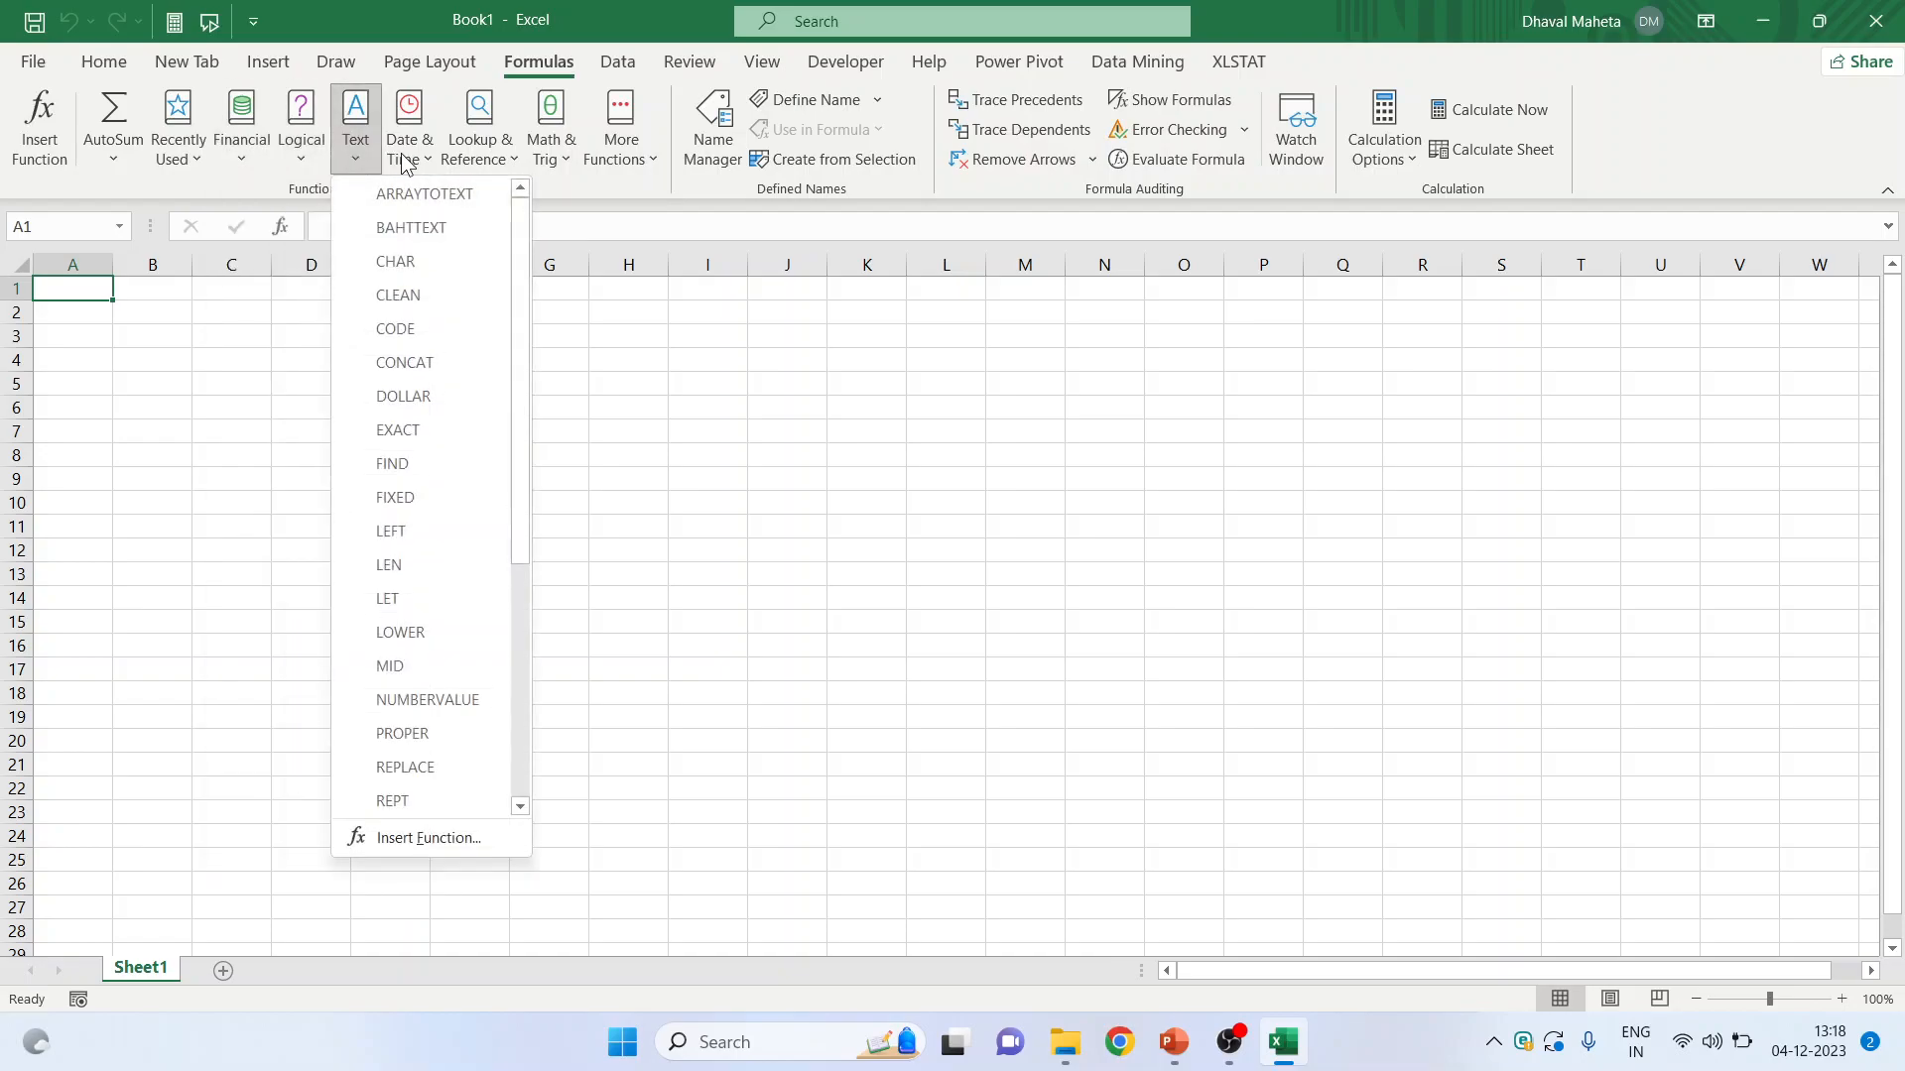
left_click(478, 126)
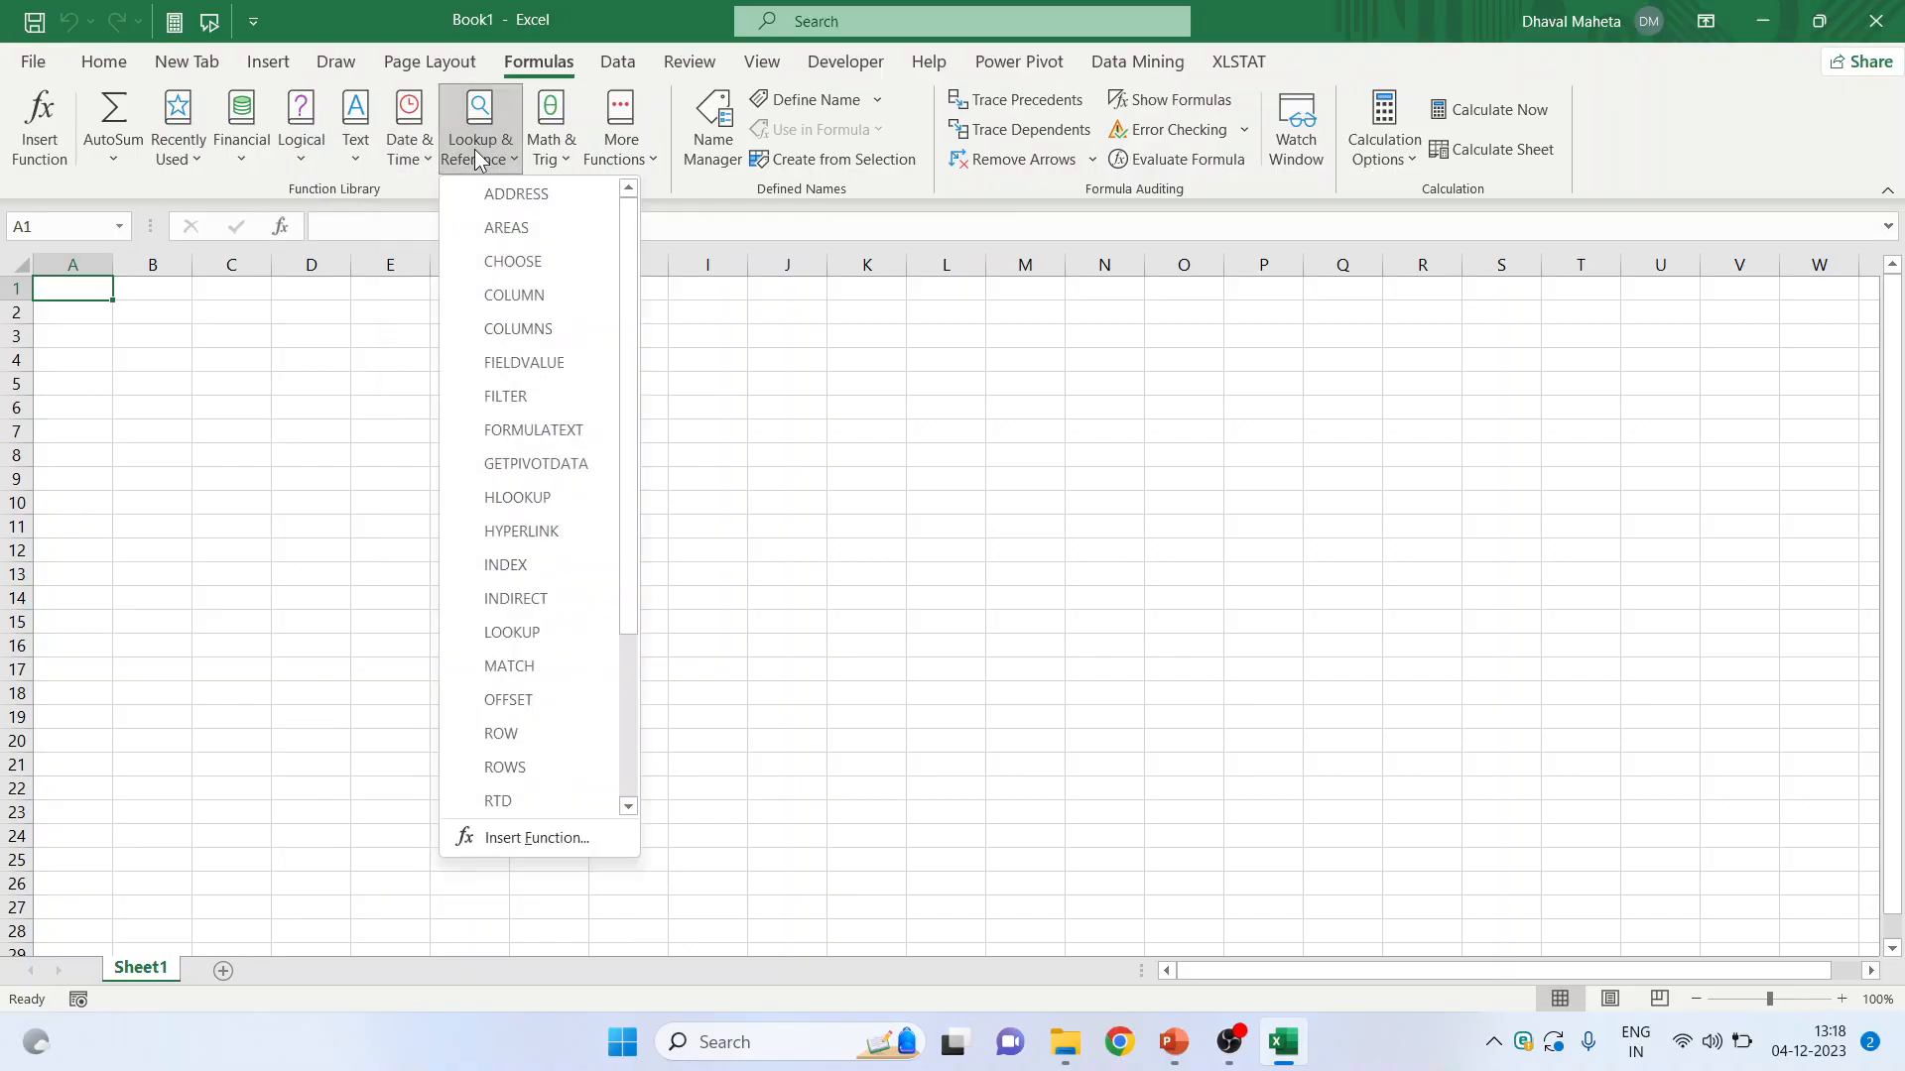
left_click(551, 128)
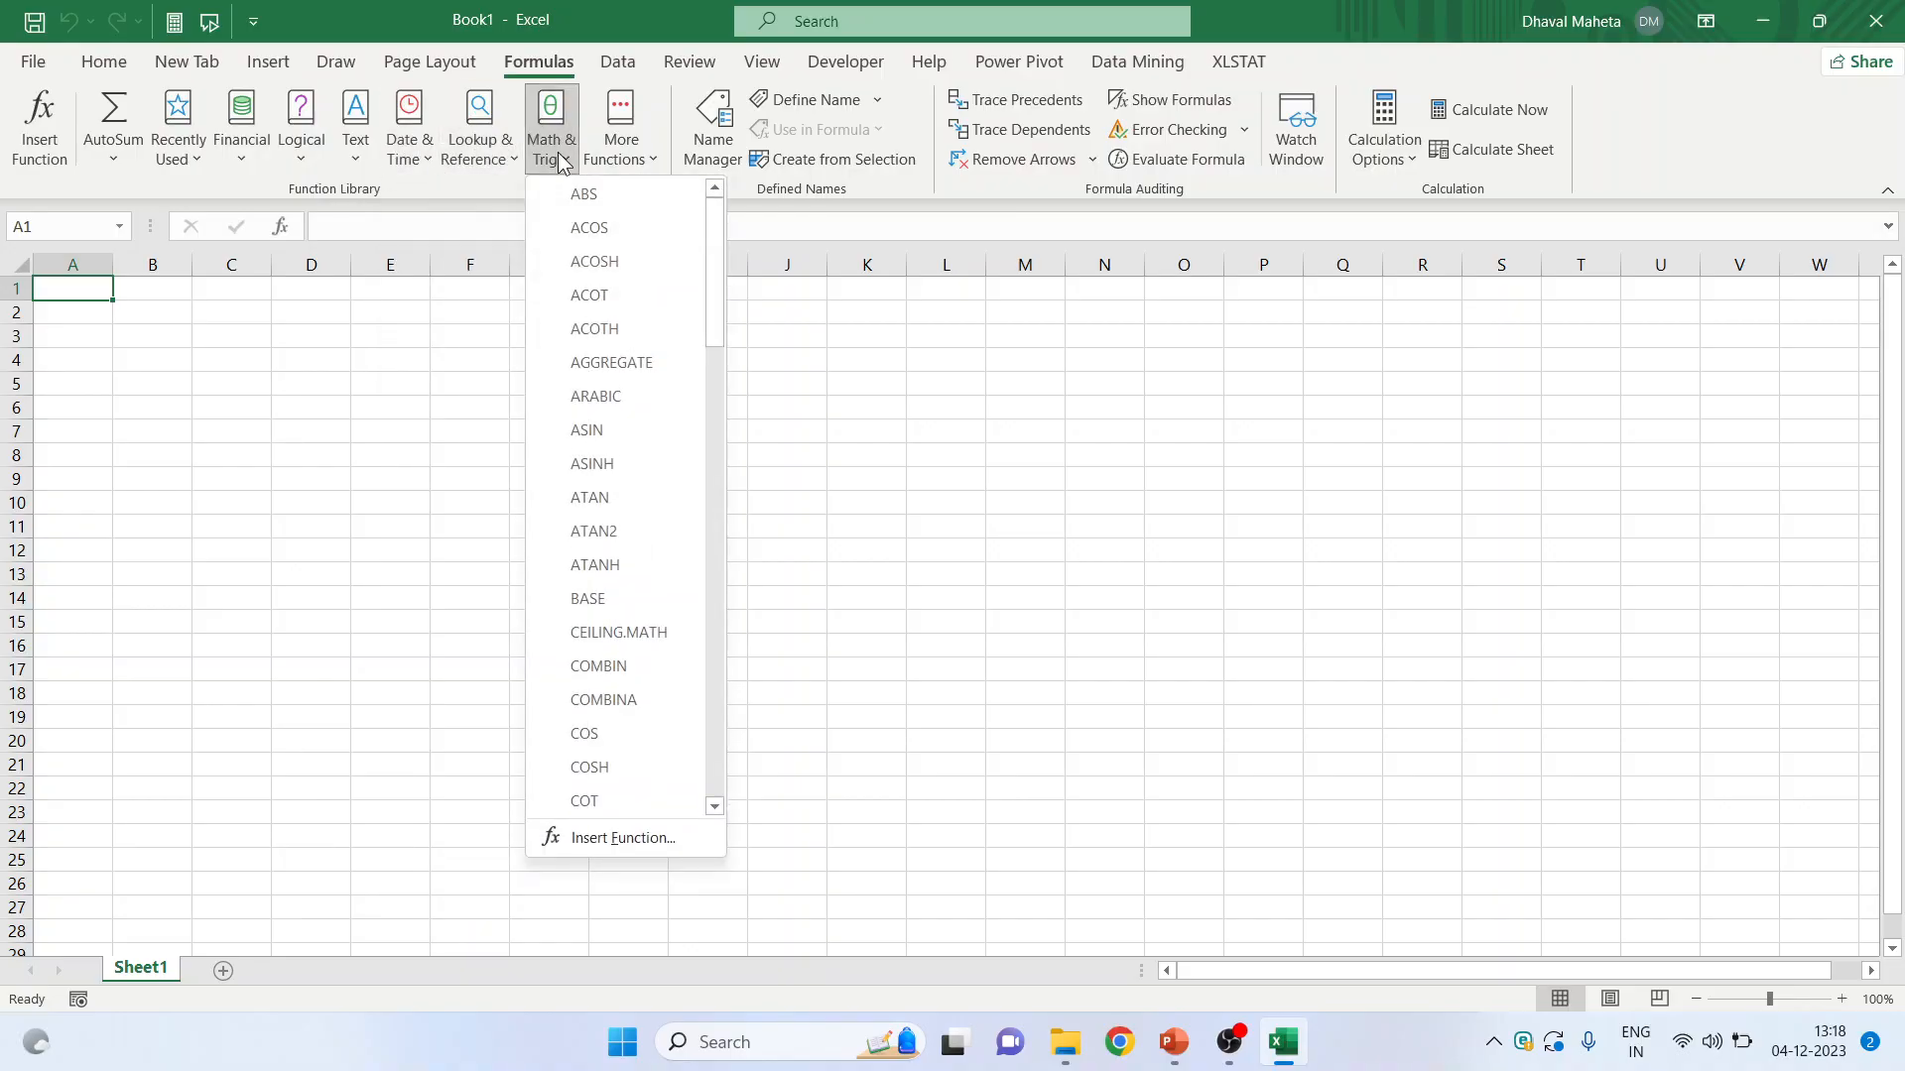
left_click(621, 126)
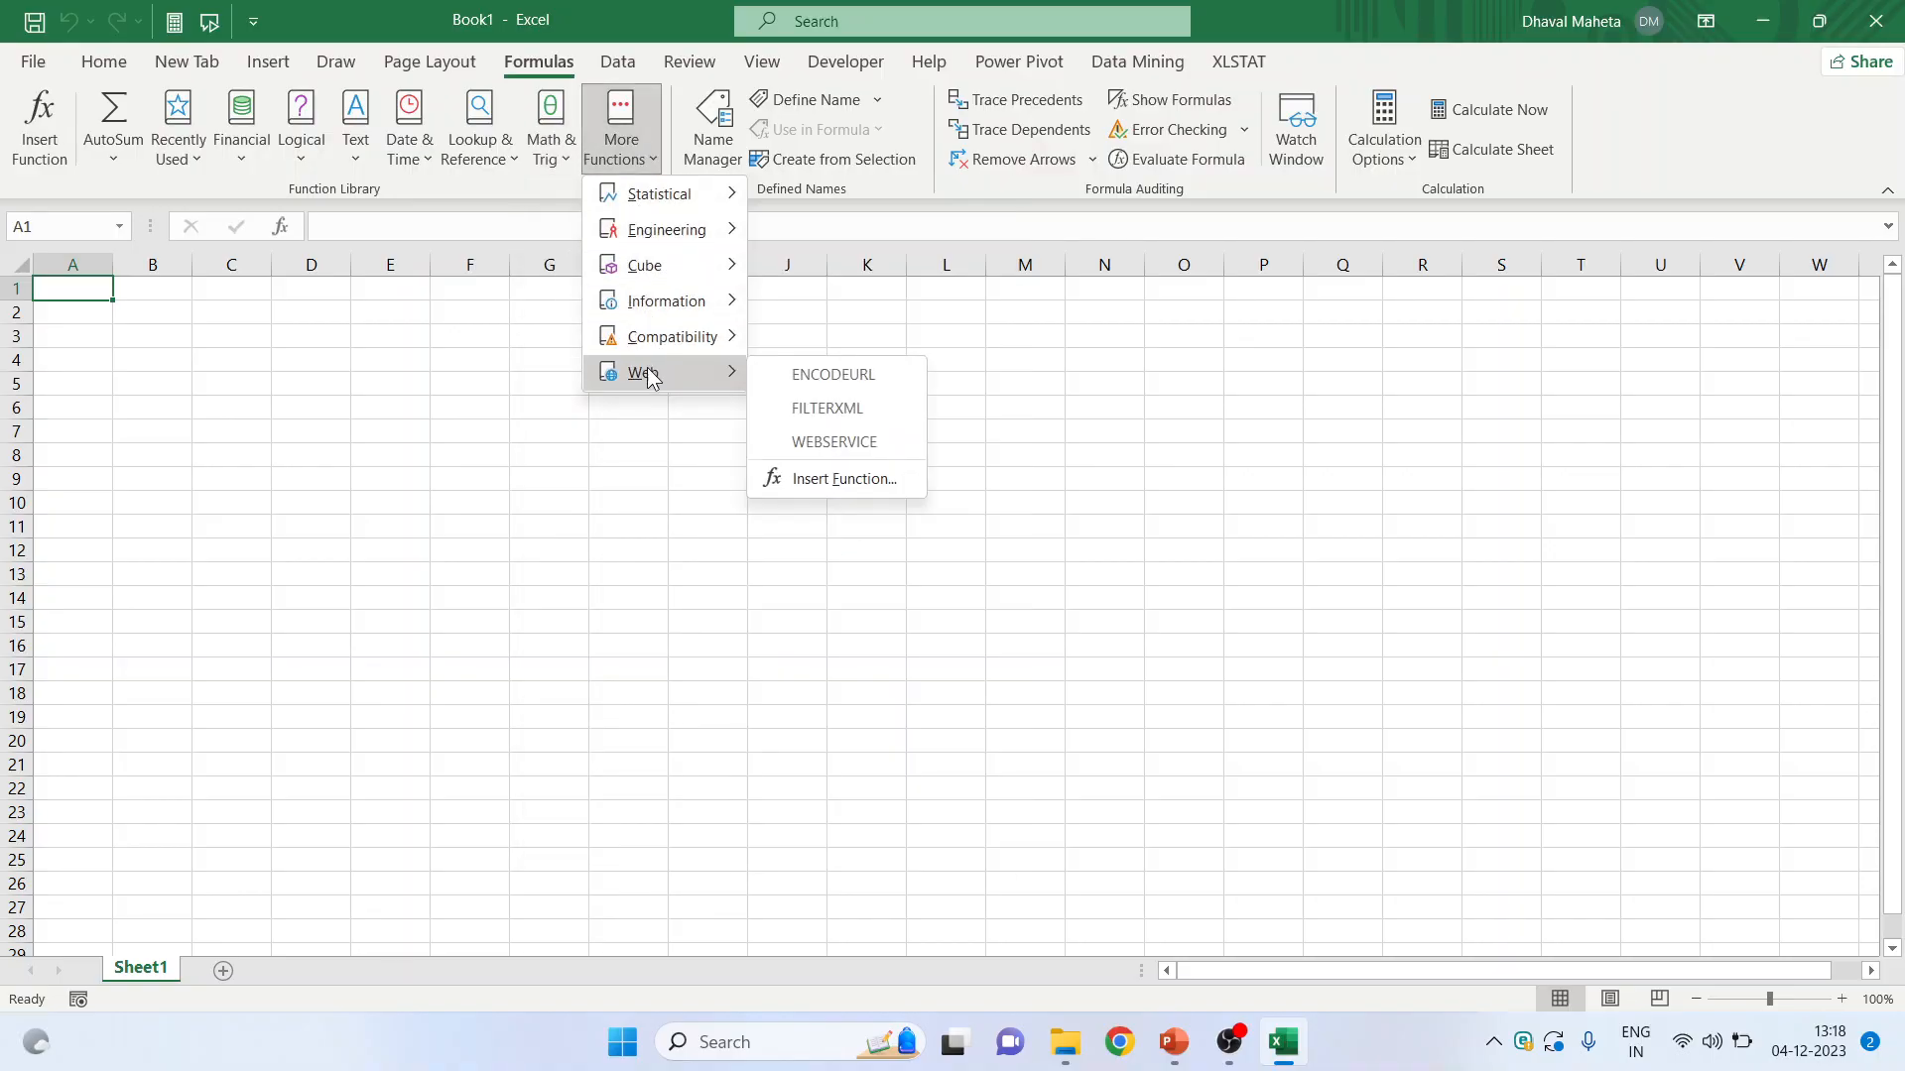
- On the Data tab, show the Get Data list of import sources
left_click(617, 61)
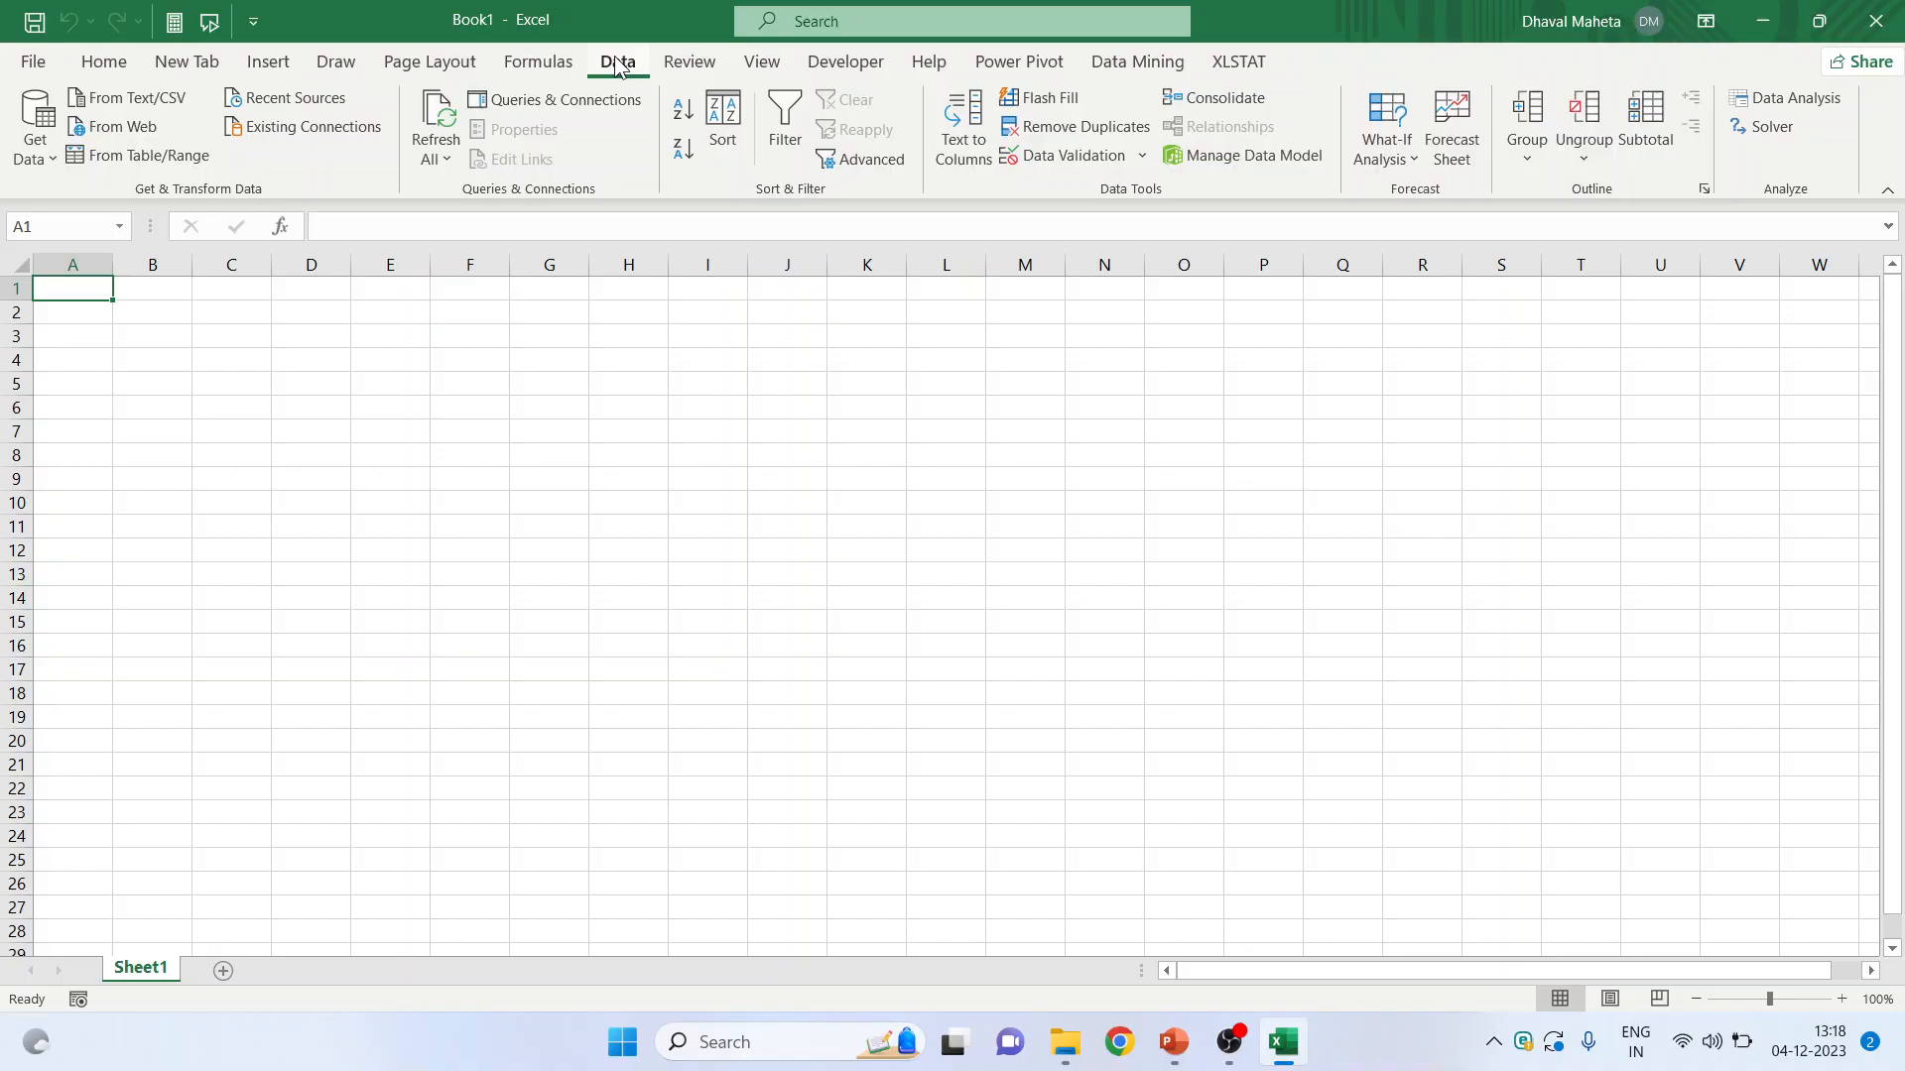
mouse_move(721, 121)
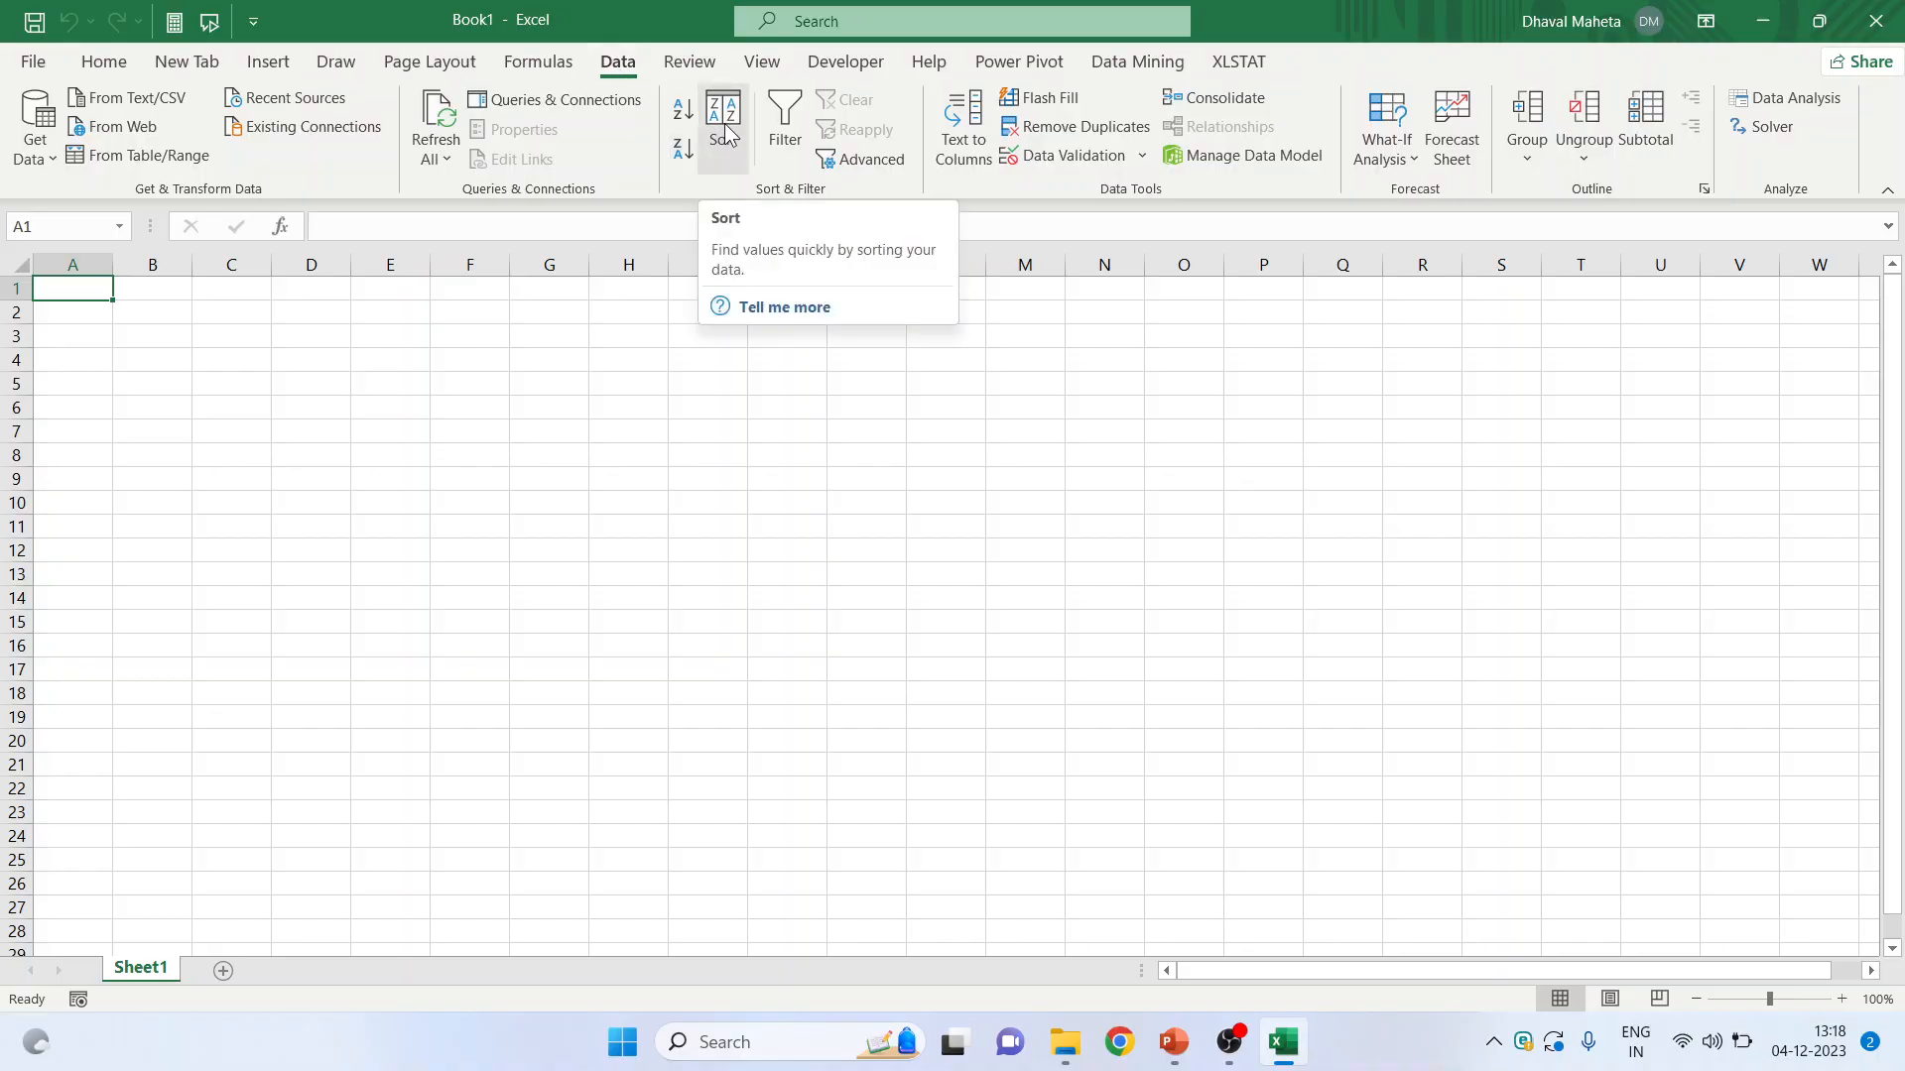
mouse_move(784, 121)
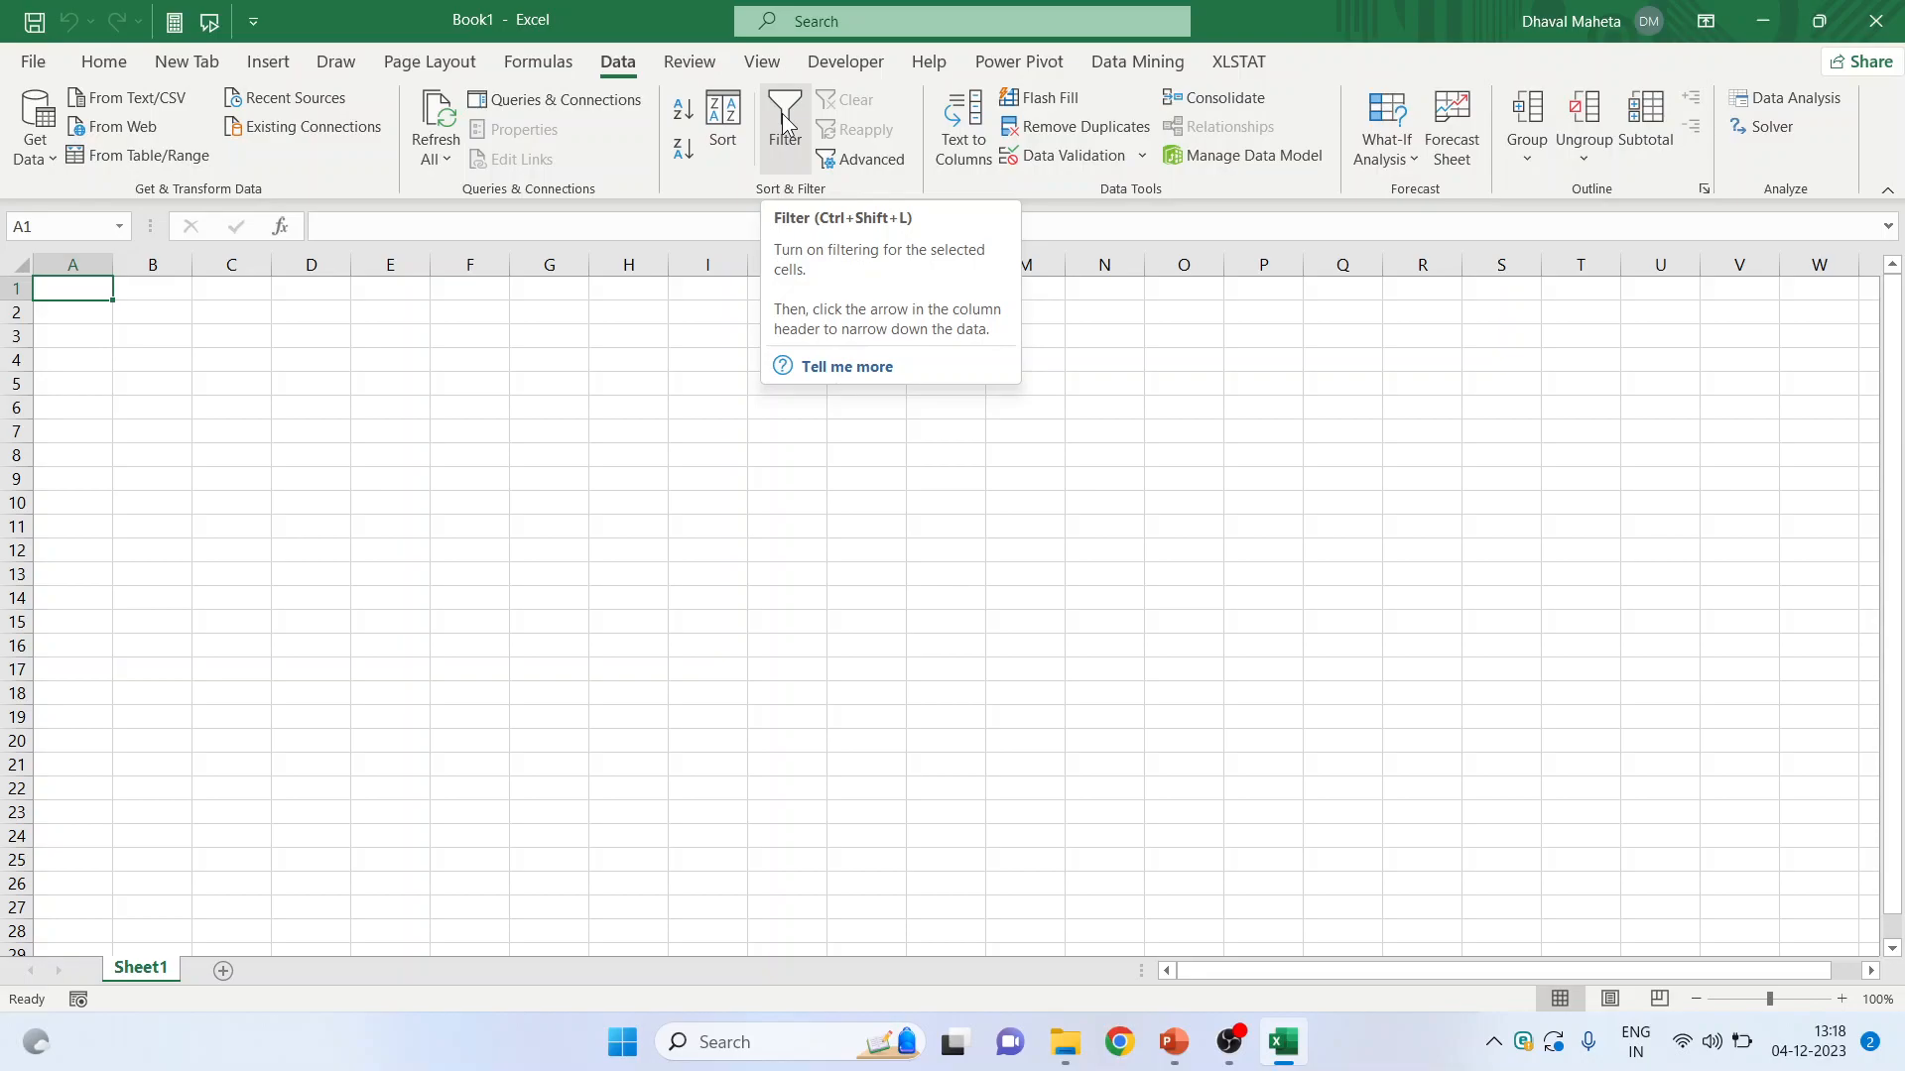
mouse_move(182, 116)
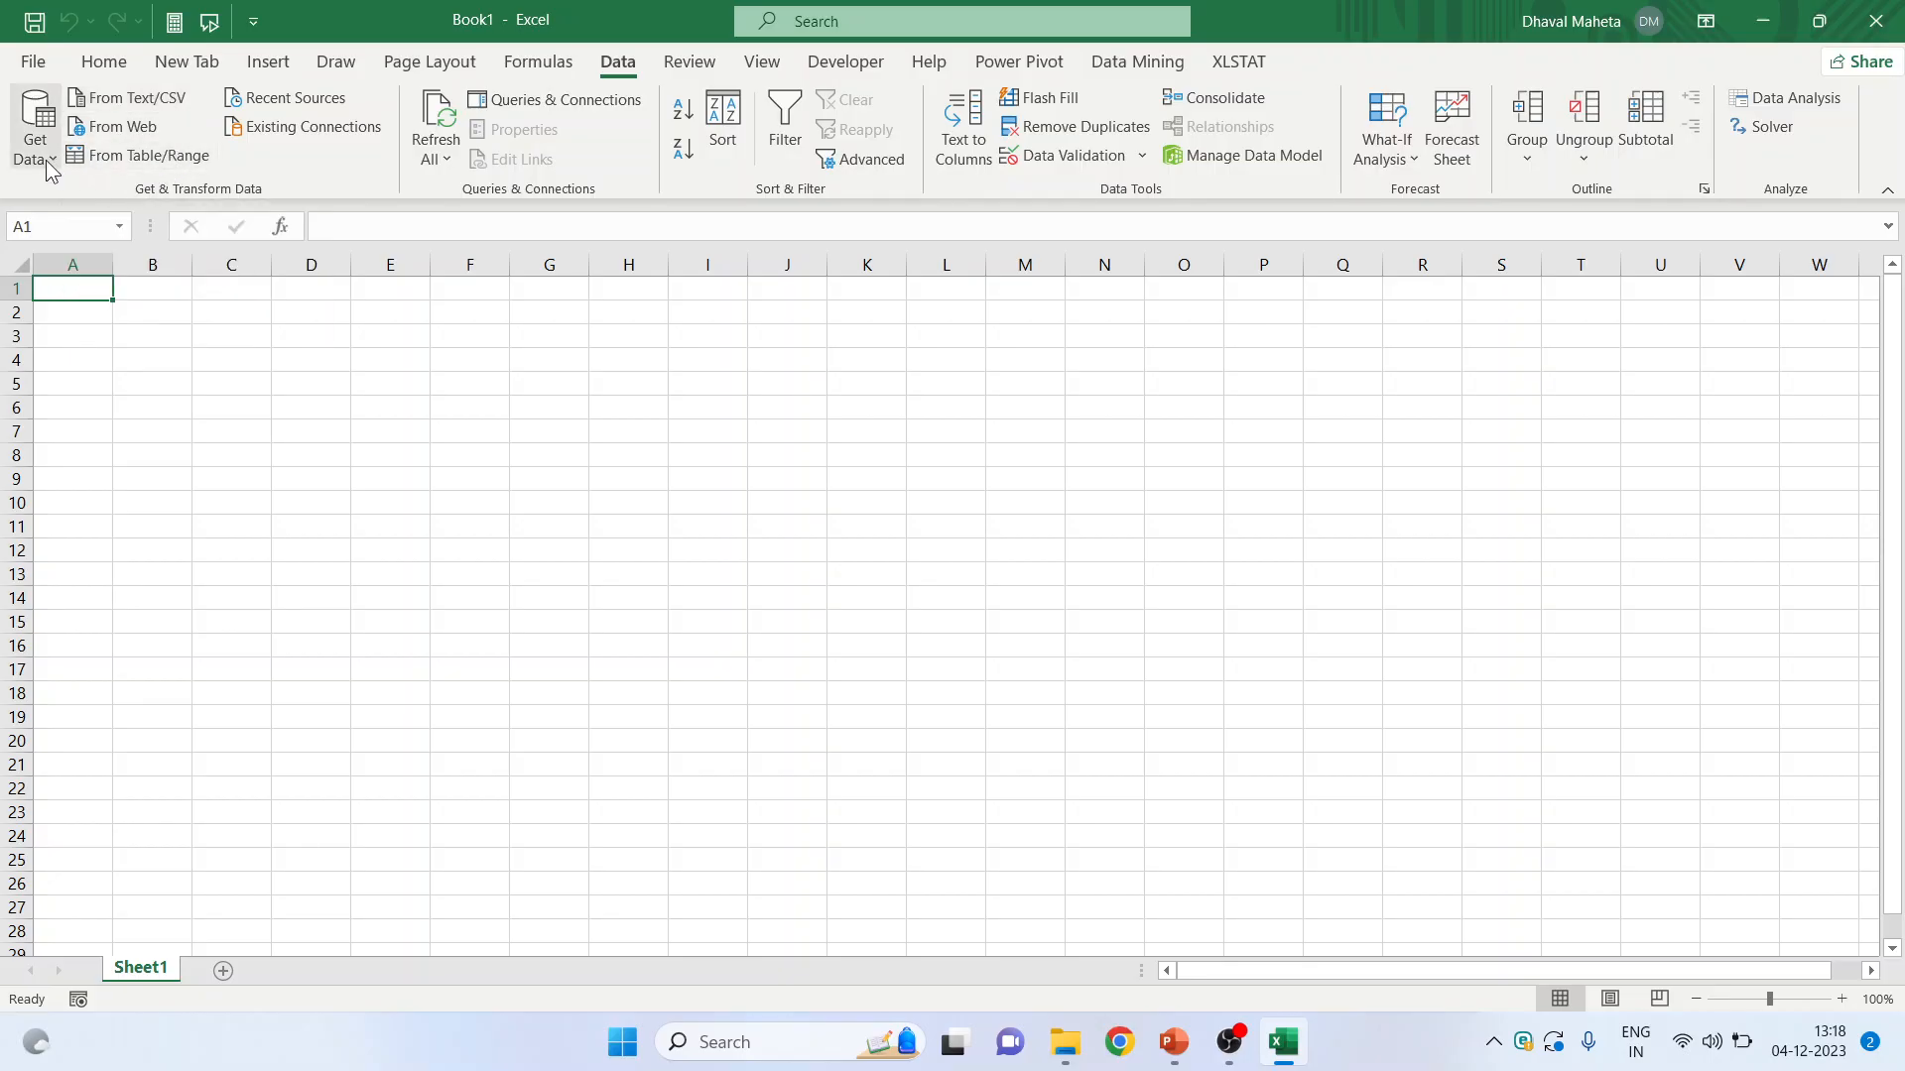
left_click(33, 128)
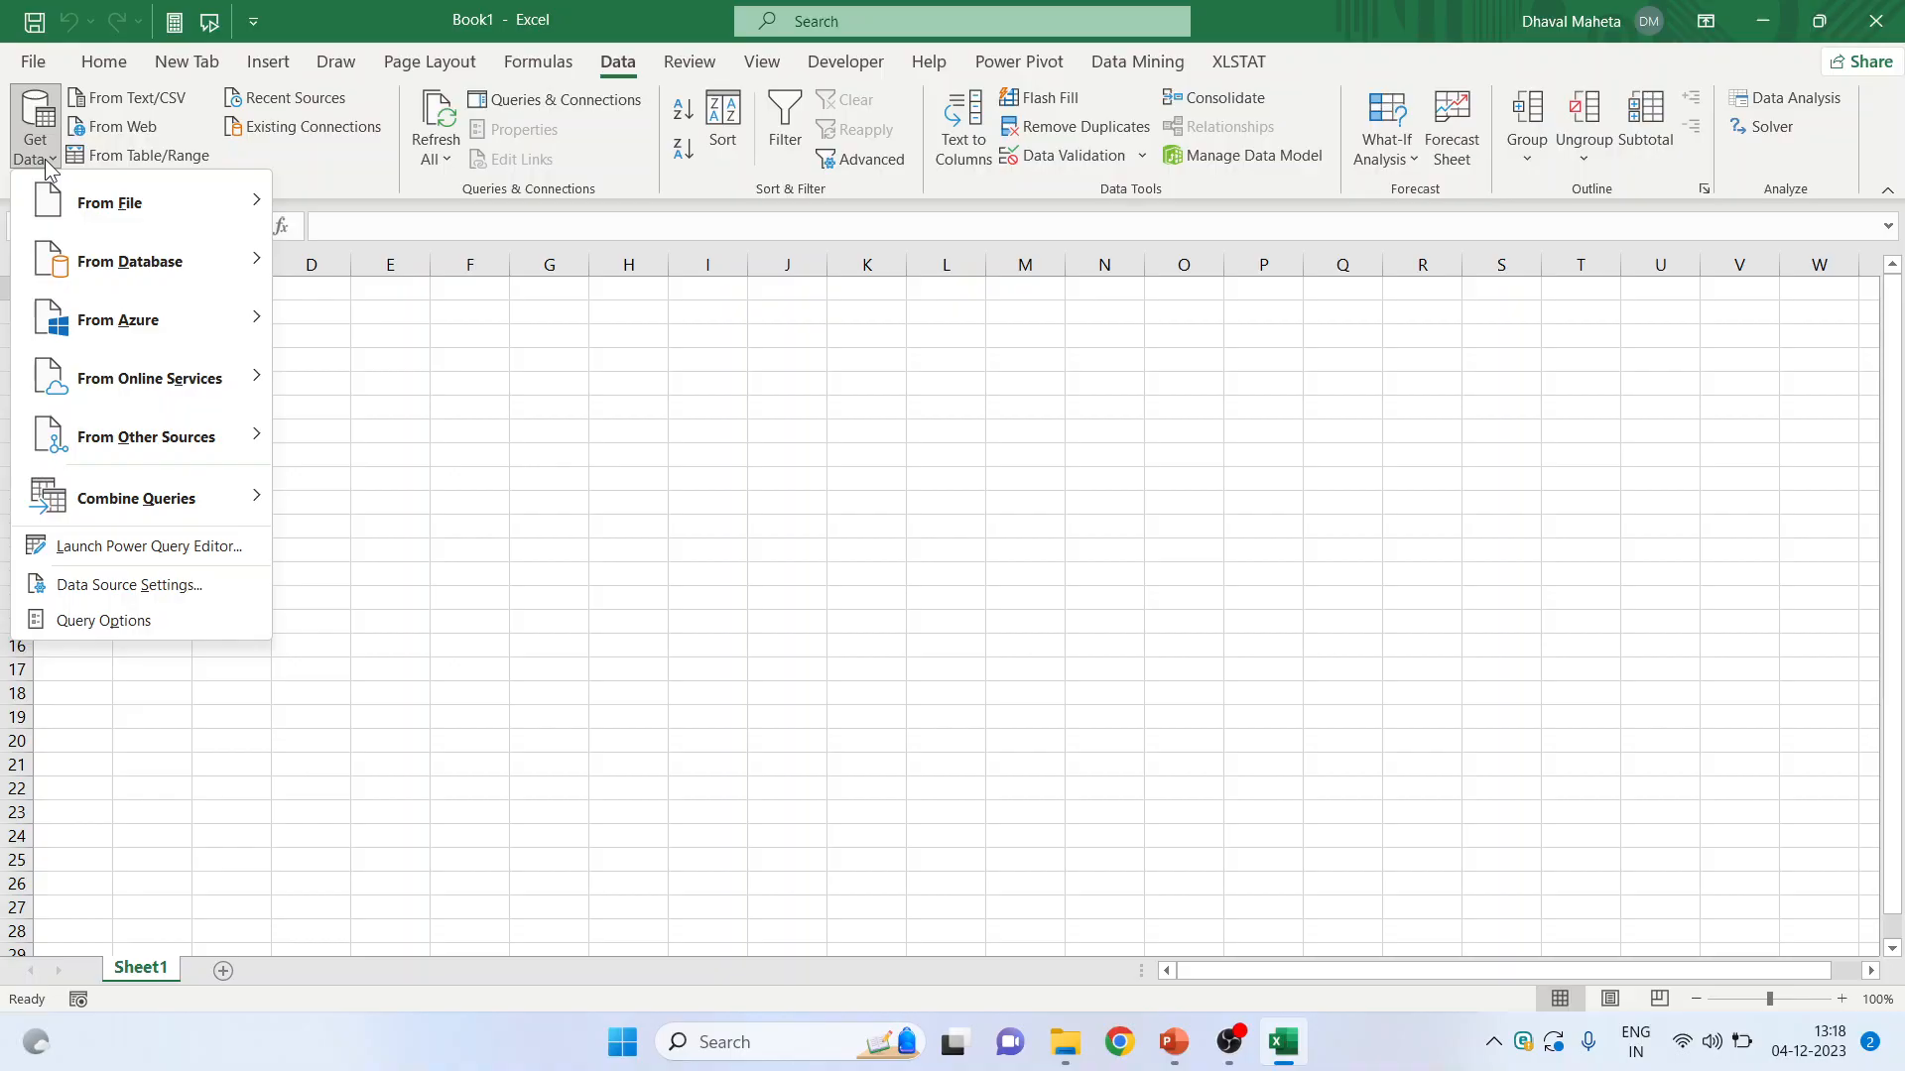
mouse_move(847, 429)
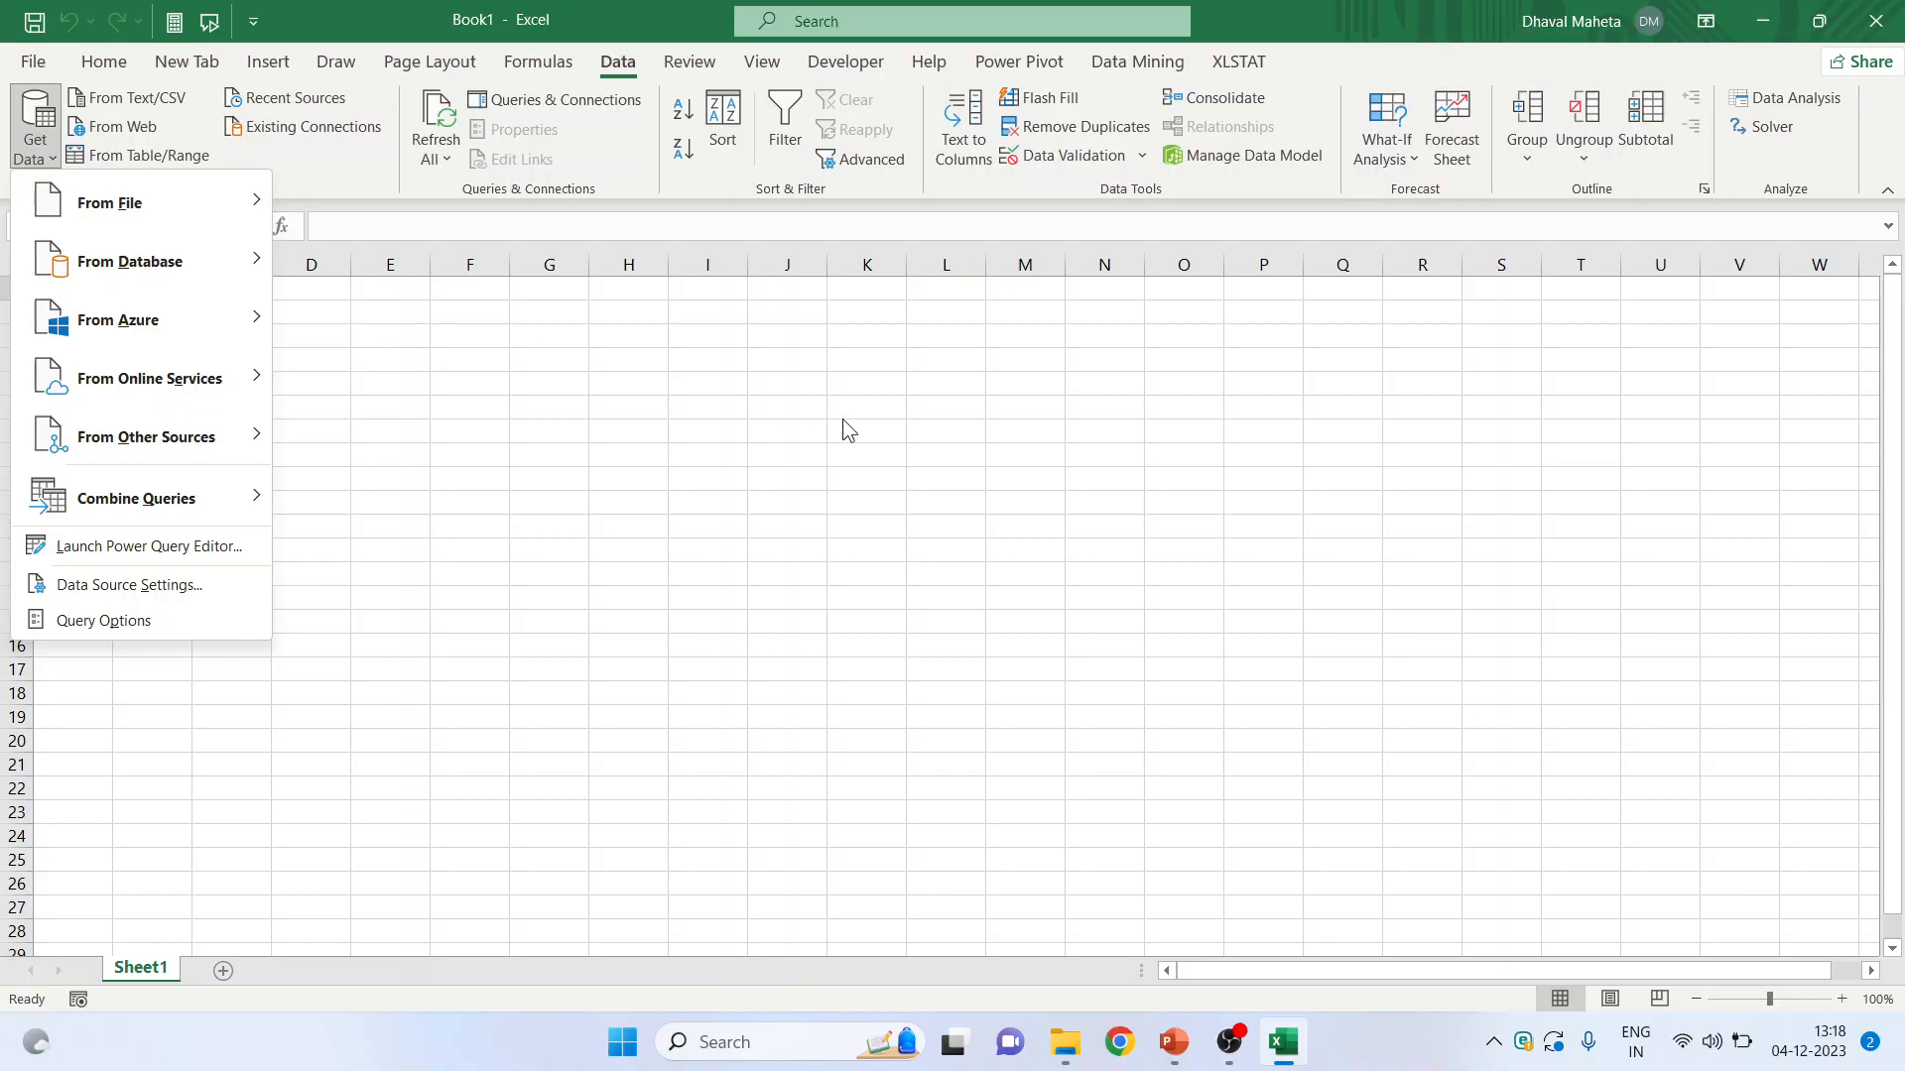
mouse_move(690, 76)
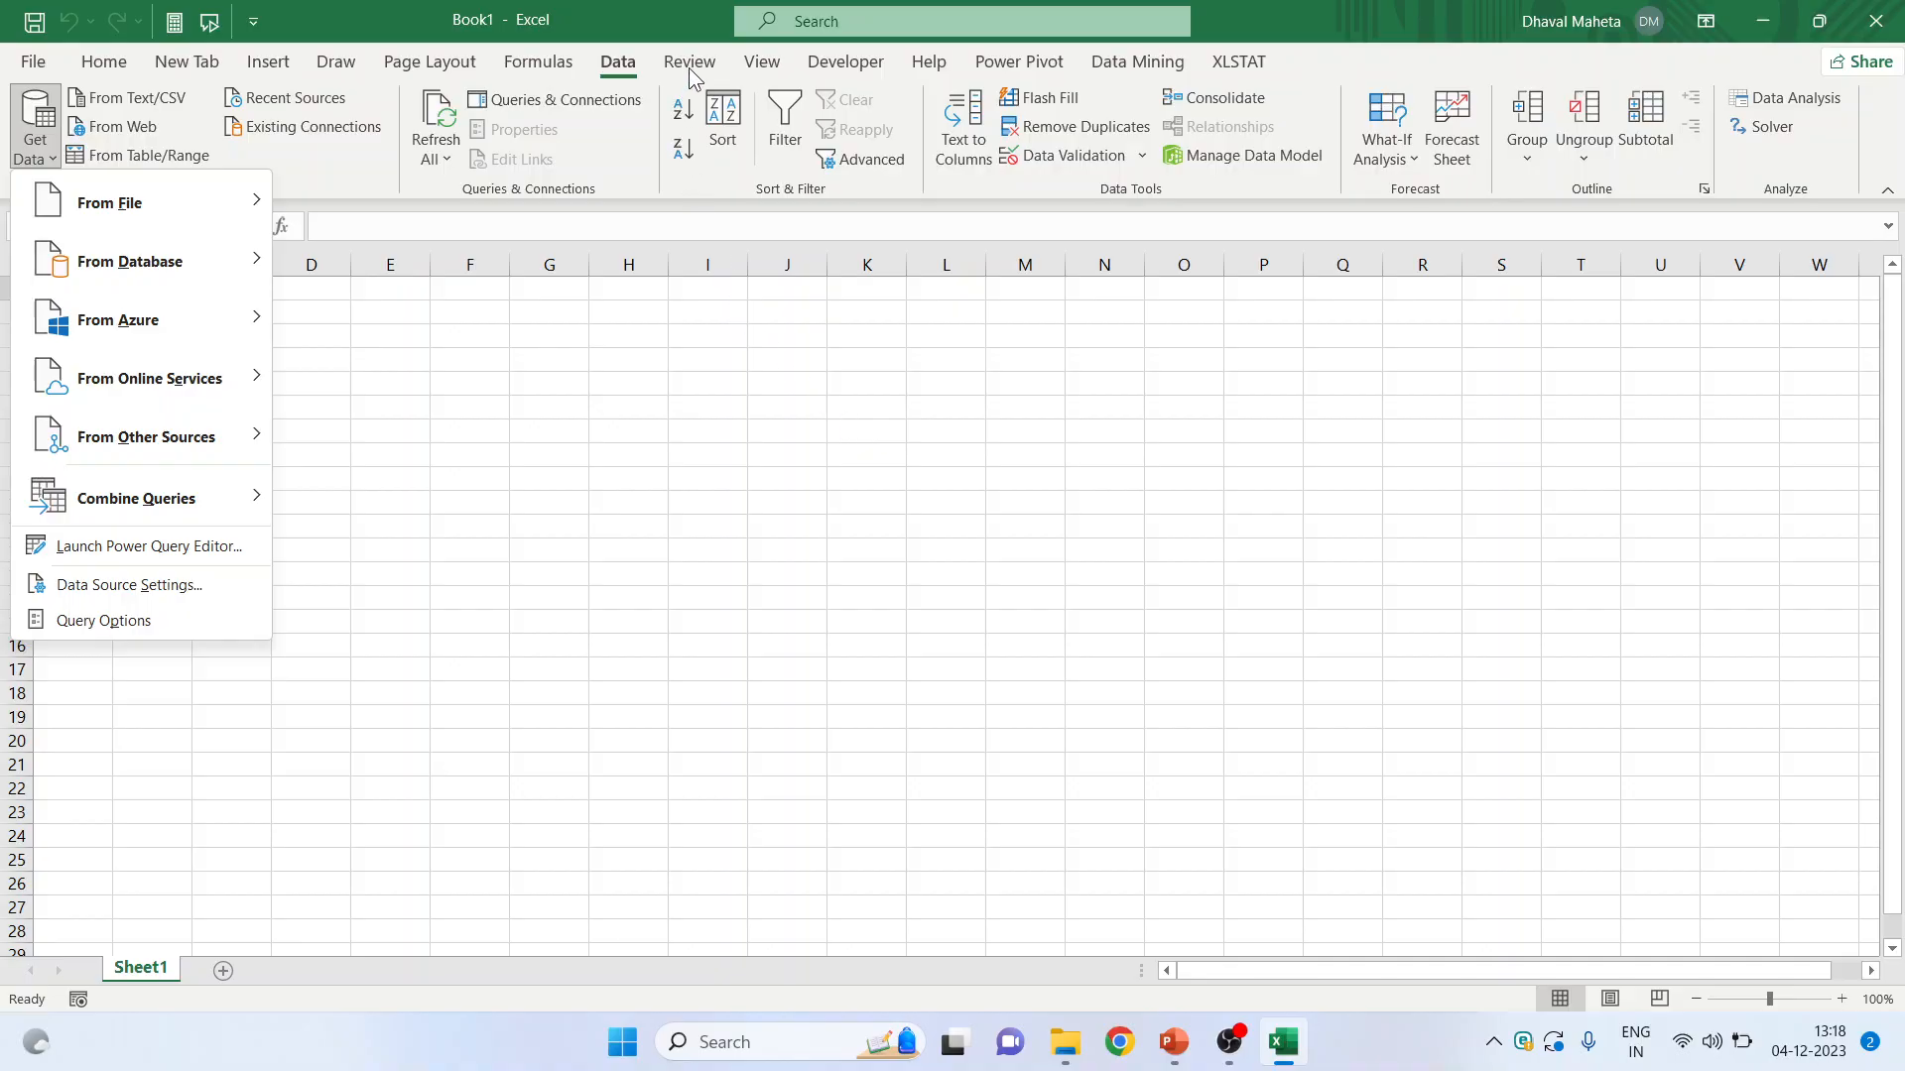
- Show the Review tab commands such as Translate and New Comment
left_click(688, 61)
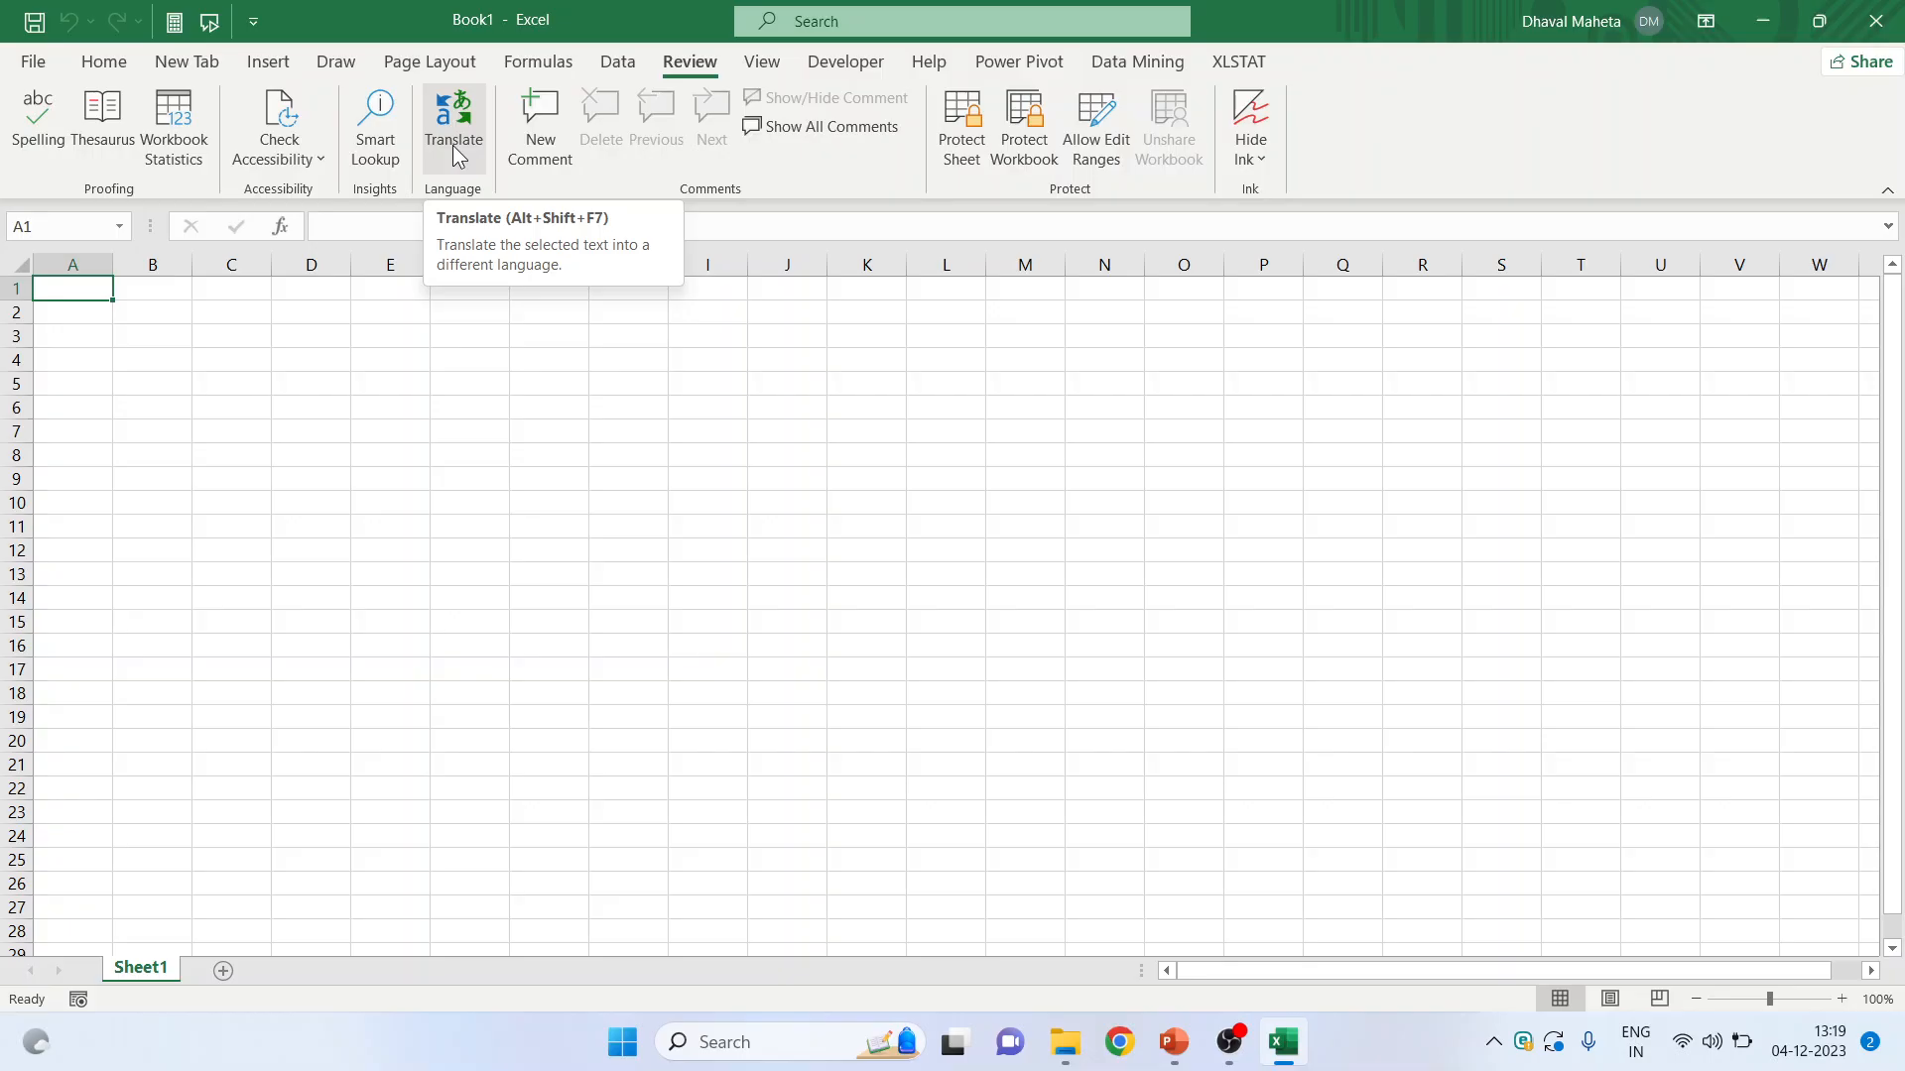
mouse_move(540, 126)
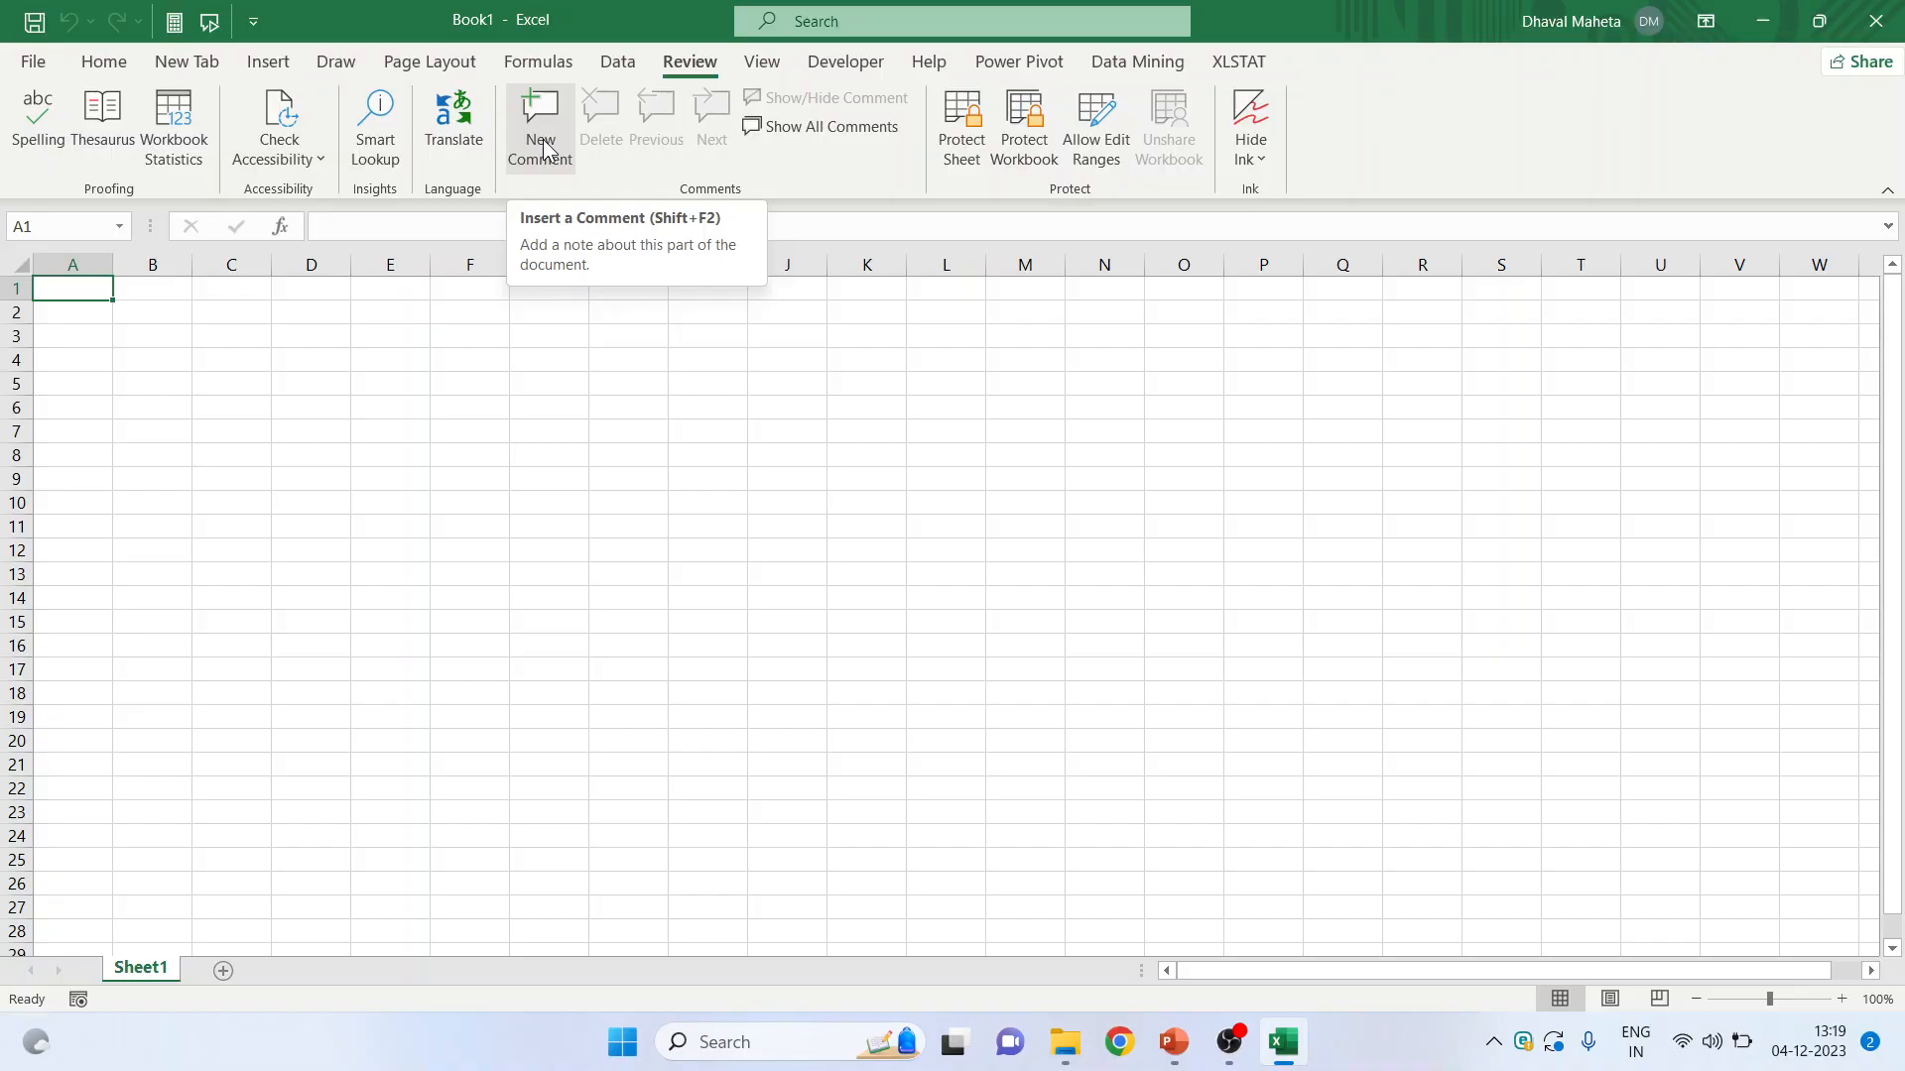
left_click(762, 60)
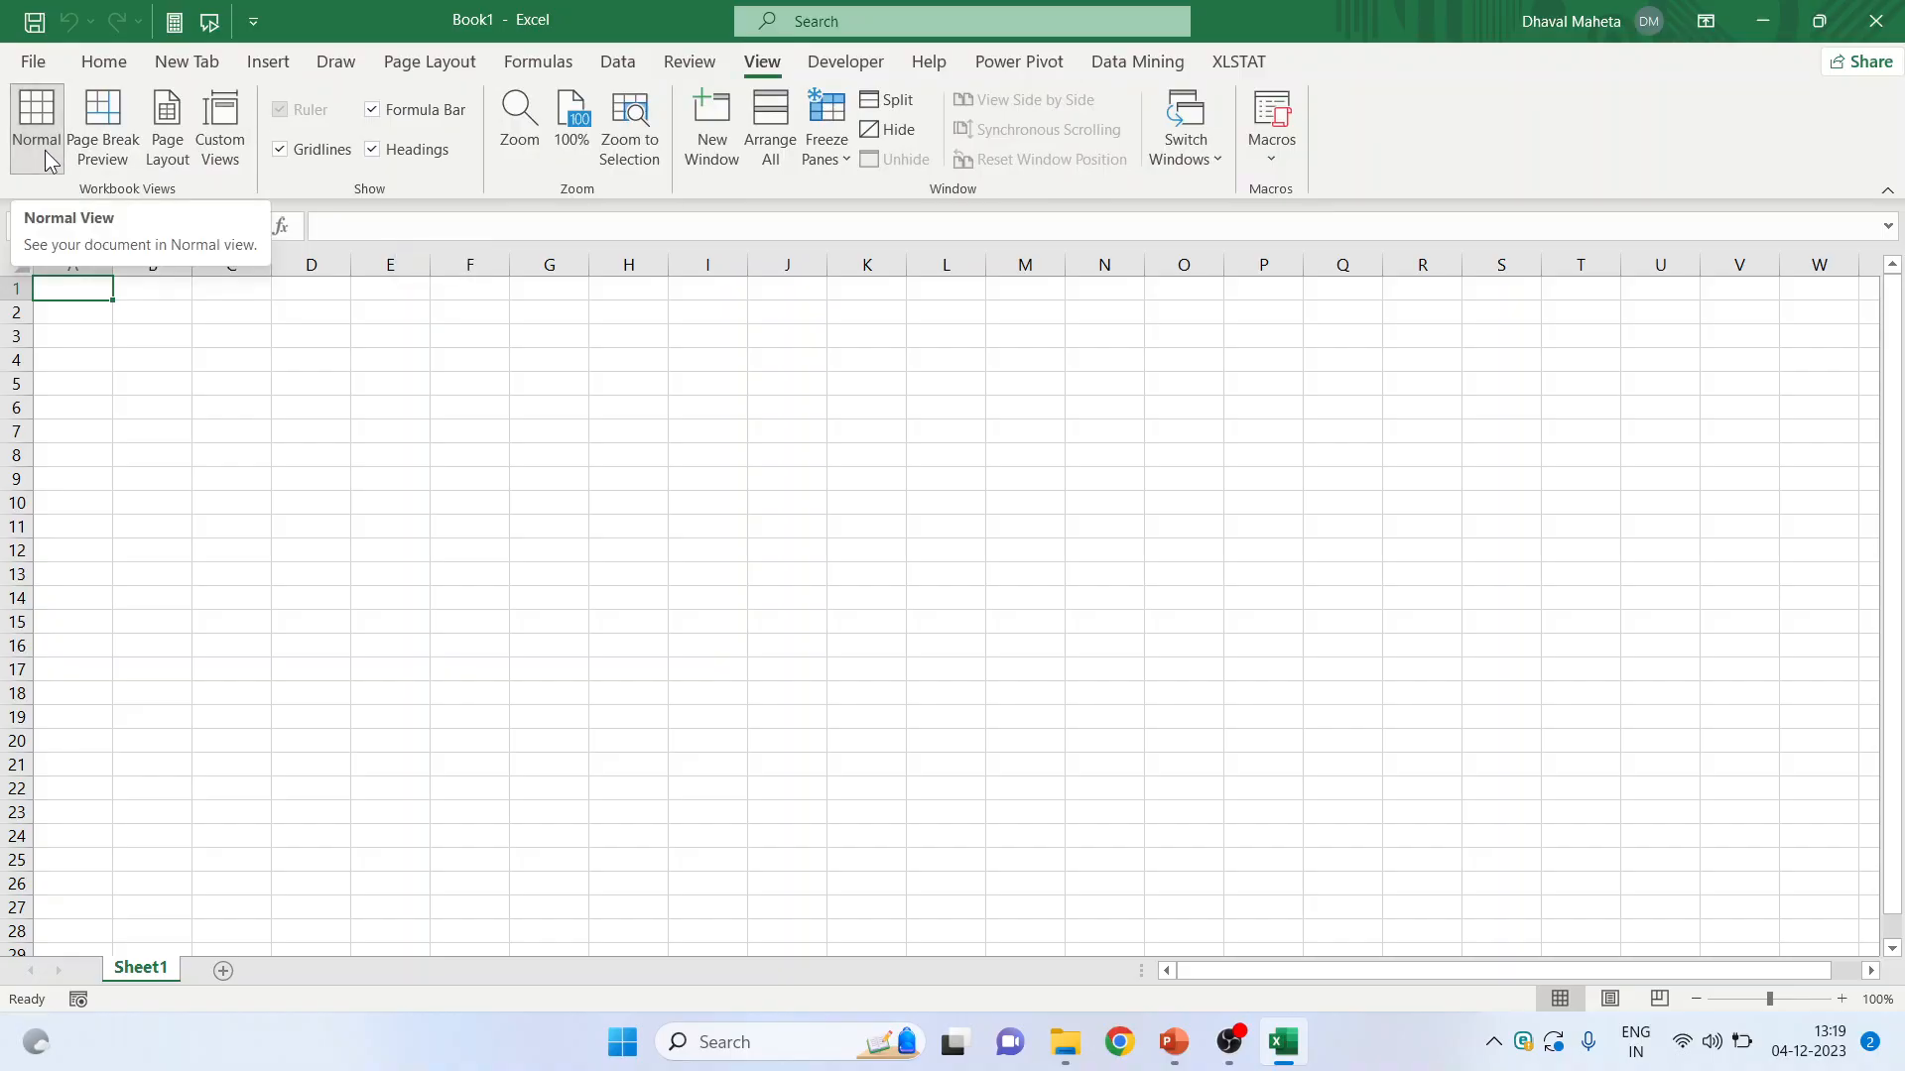
mouse_move(103, 128)
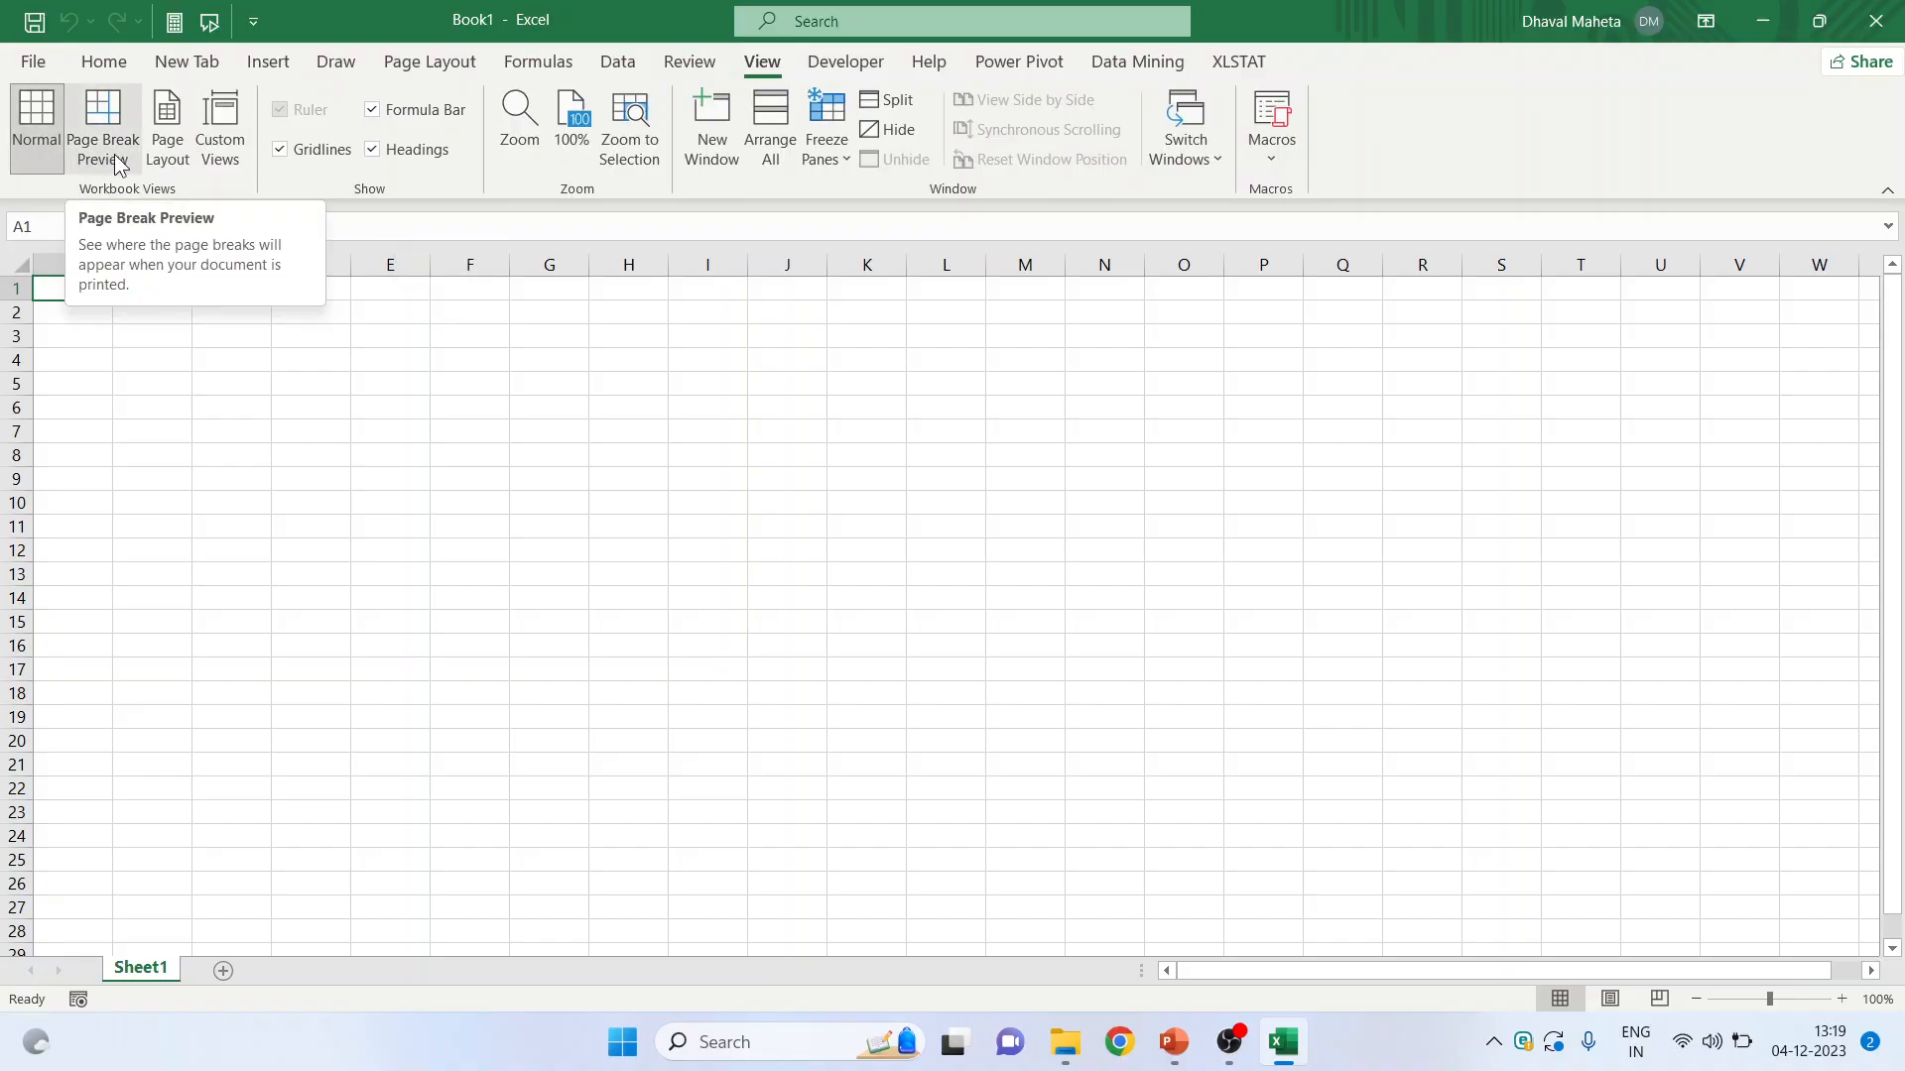
mouse_move(166, 128)
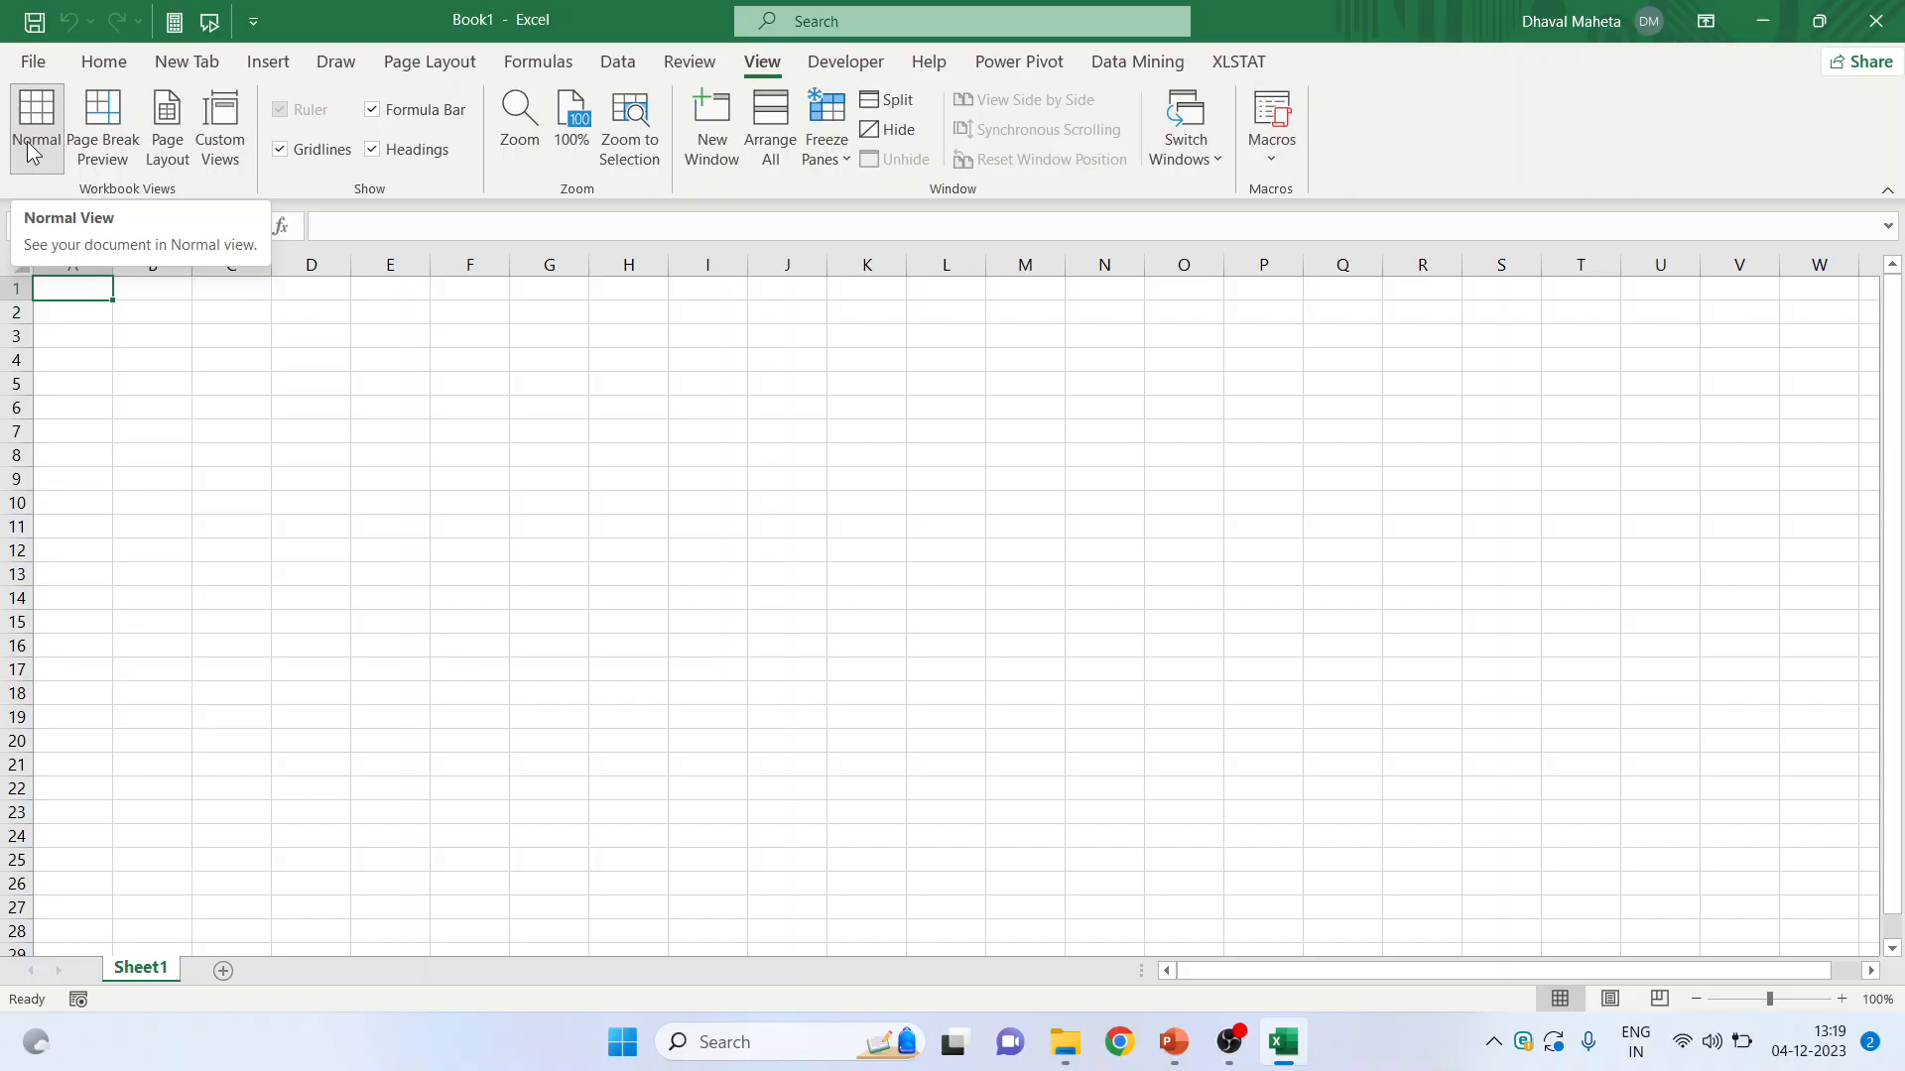
mouse_move(167, 130)
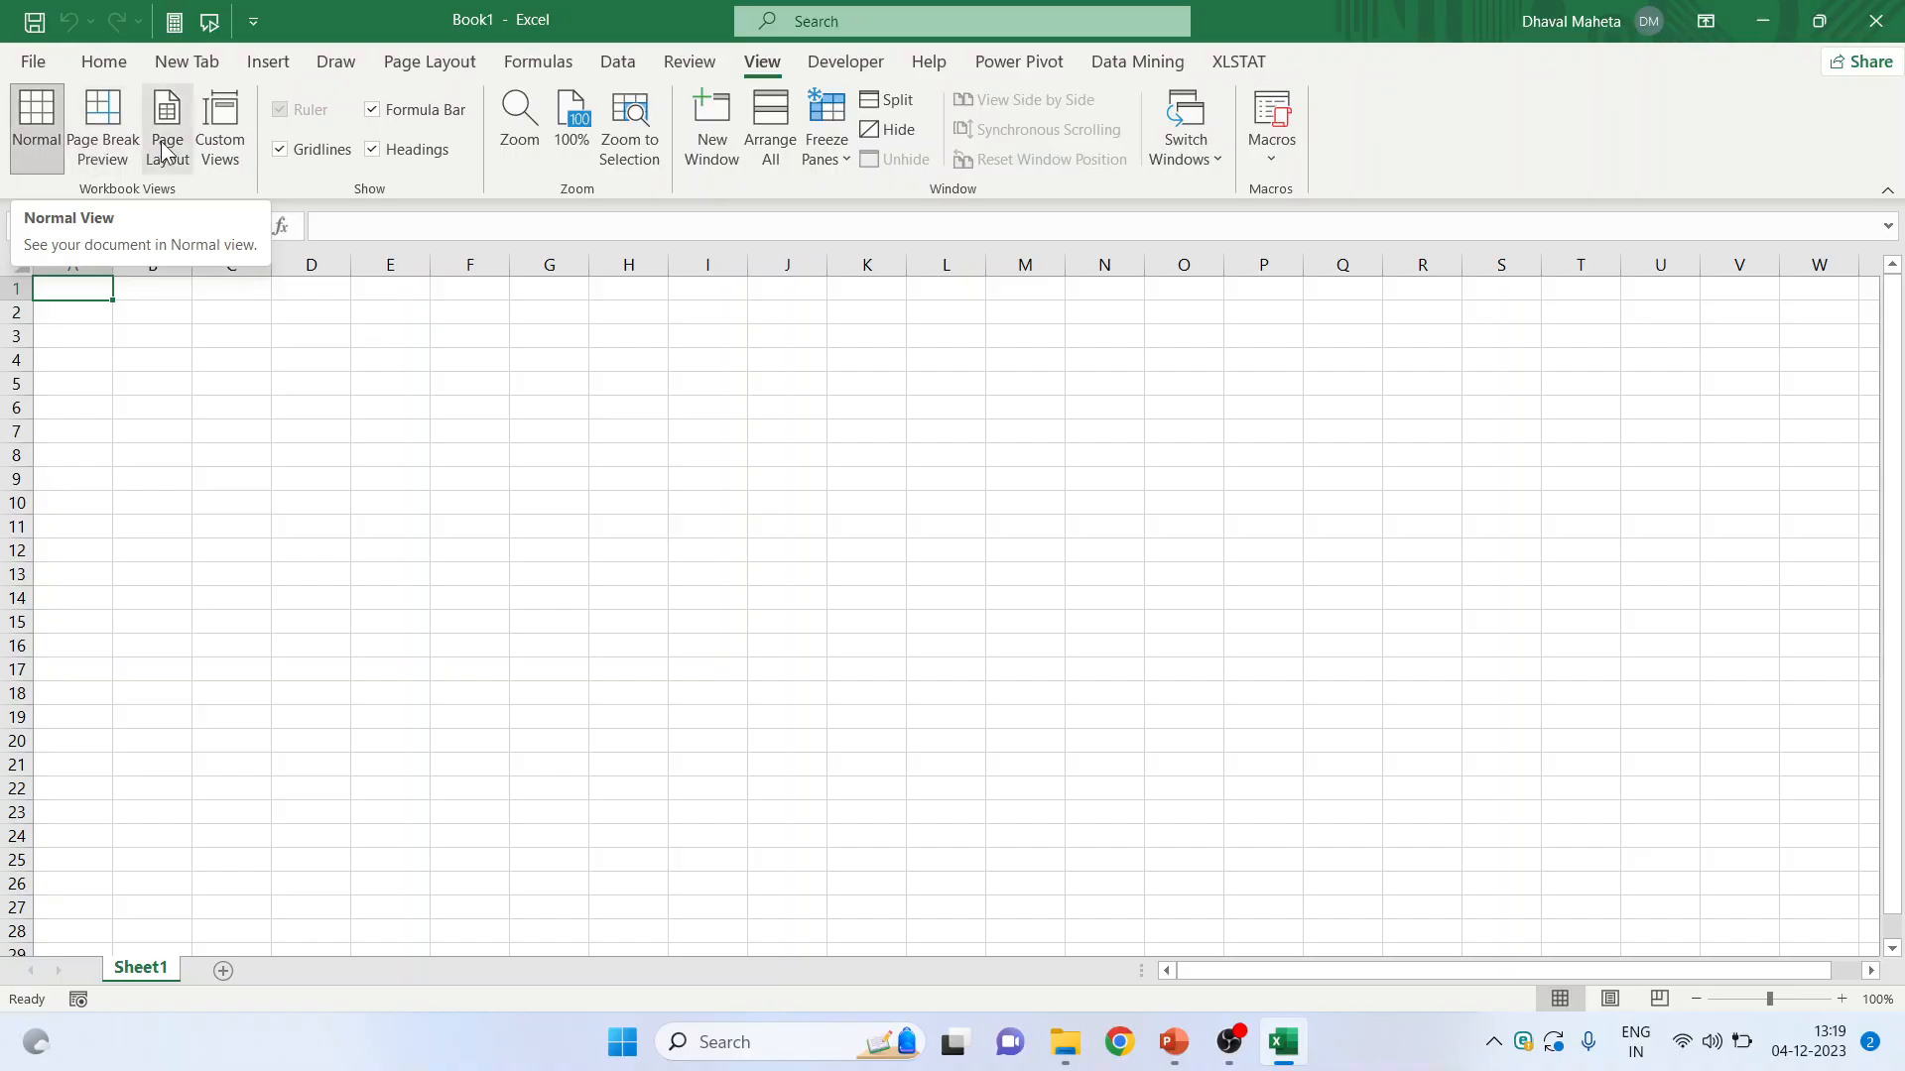
left_click(167, 128)
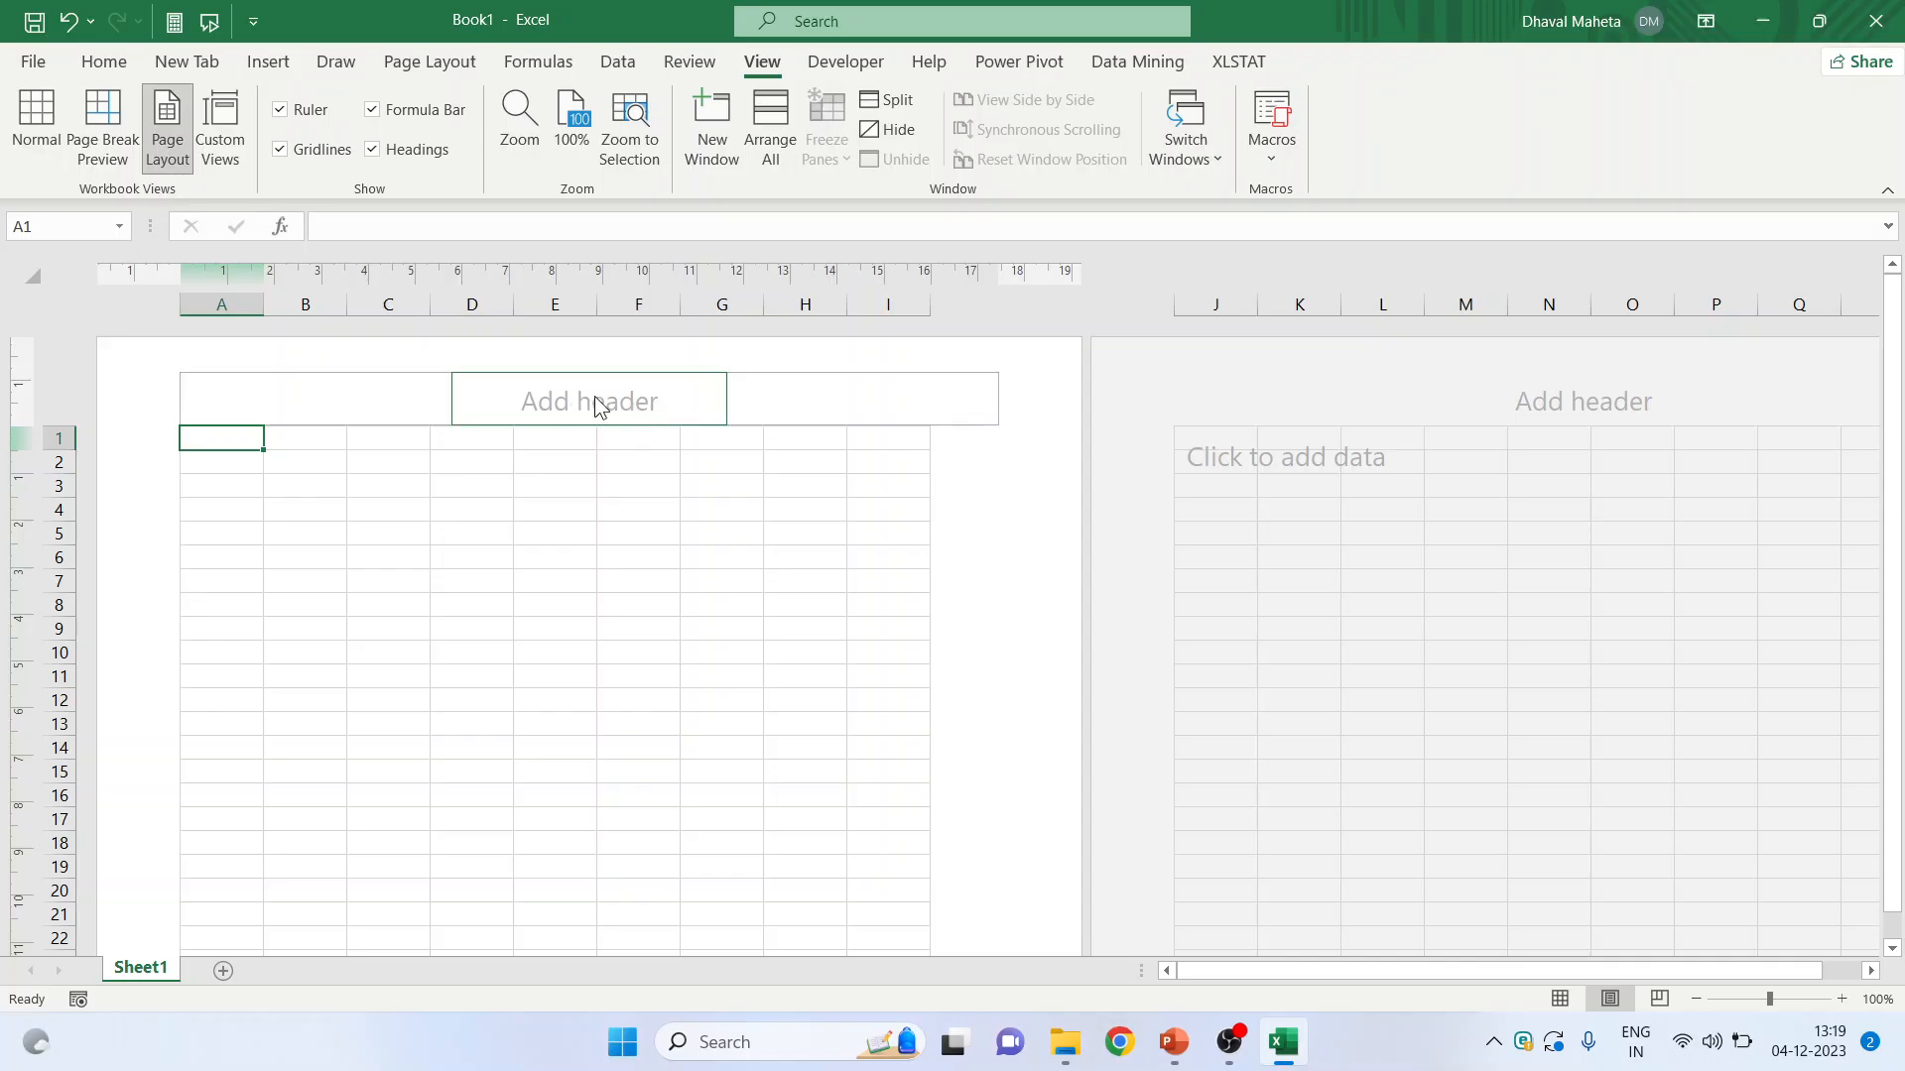
scroll("down", 3)
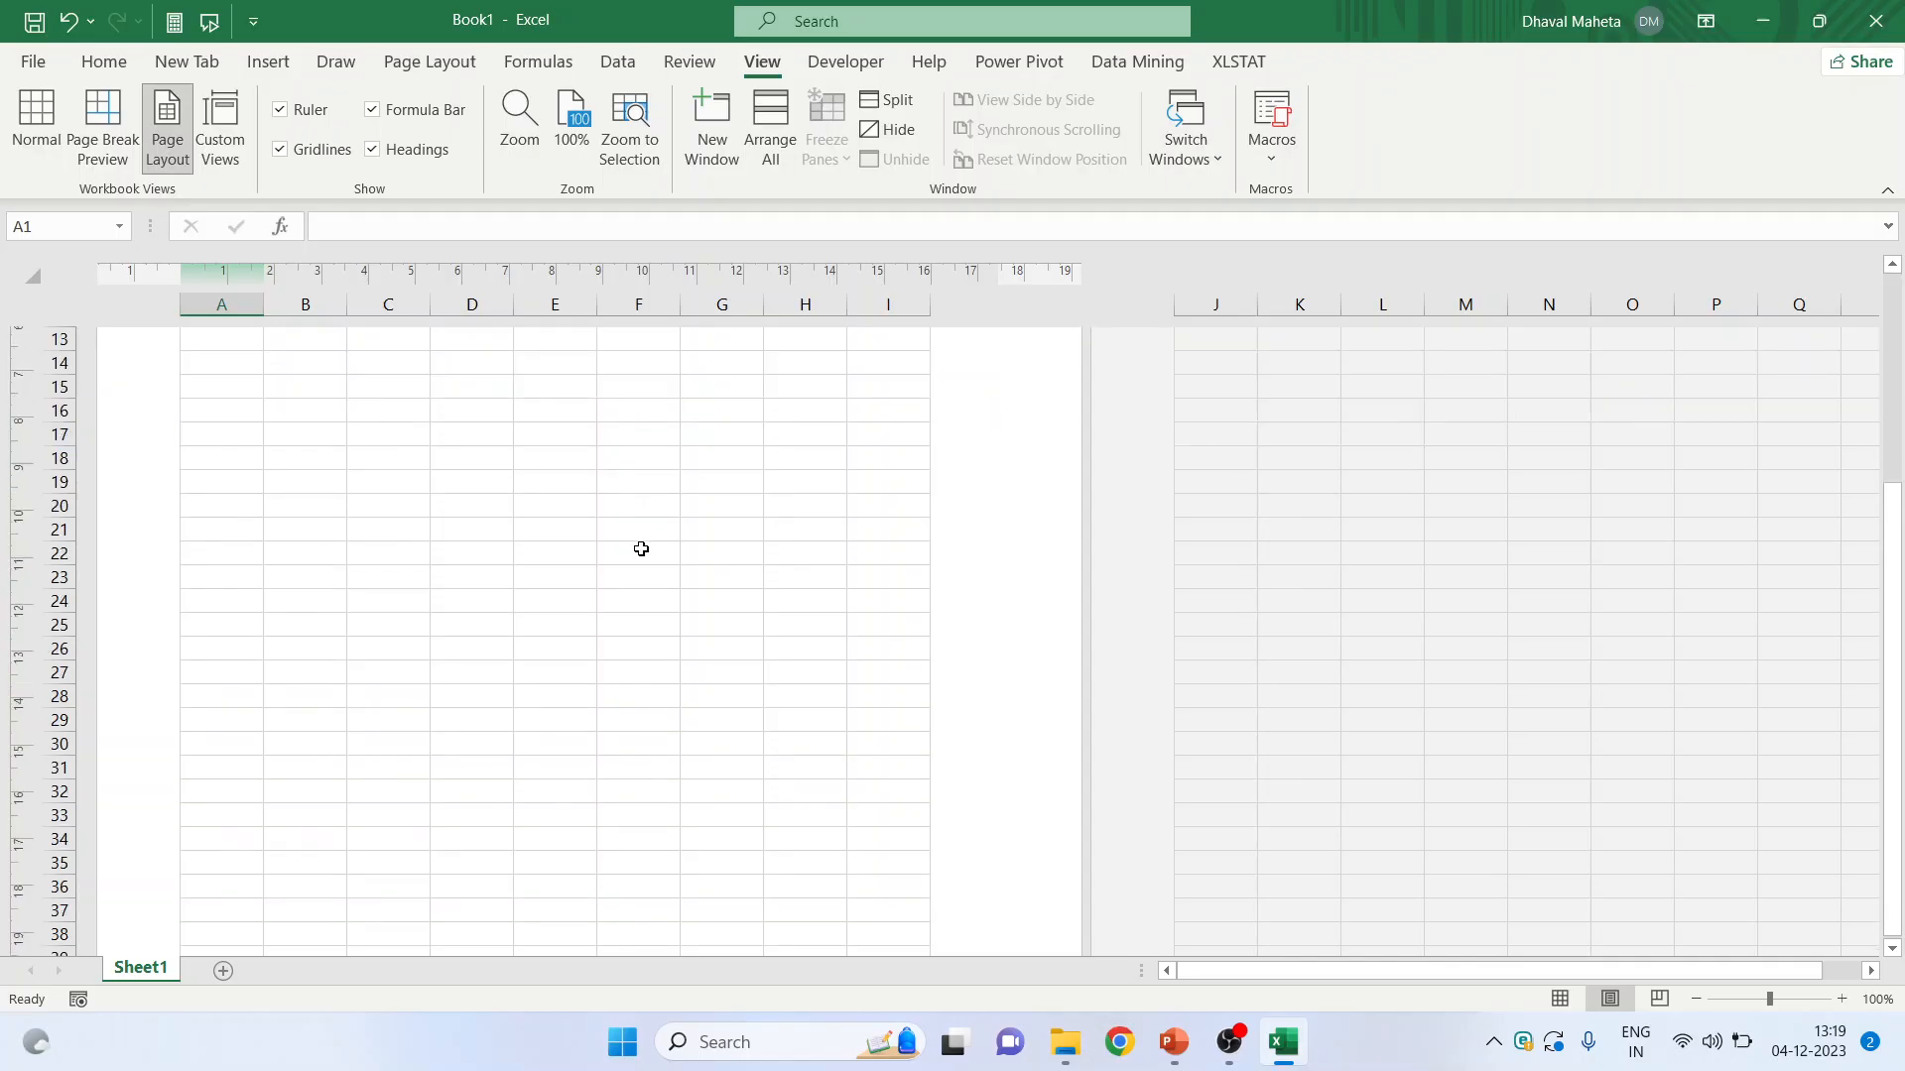
scroll("down", 3)
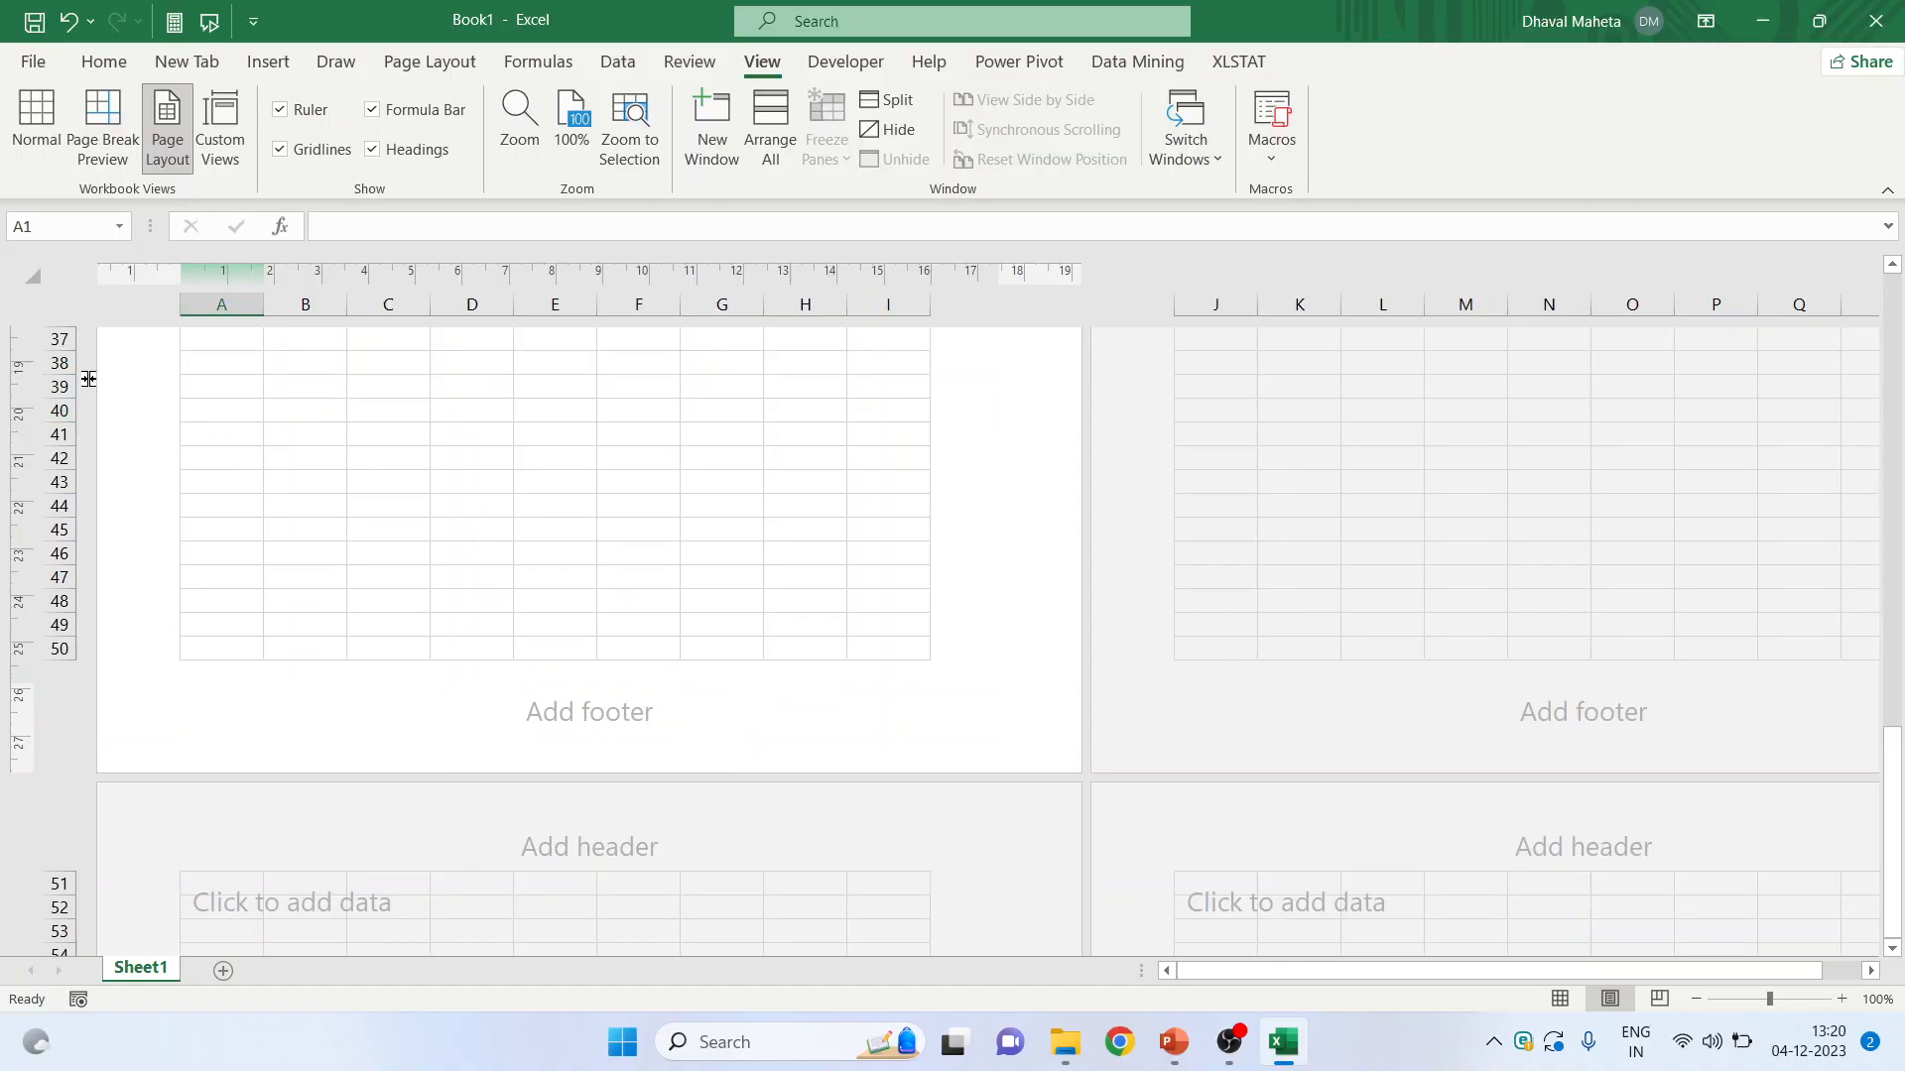
mouse_move(87, 380)
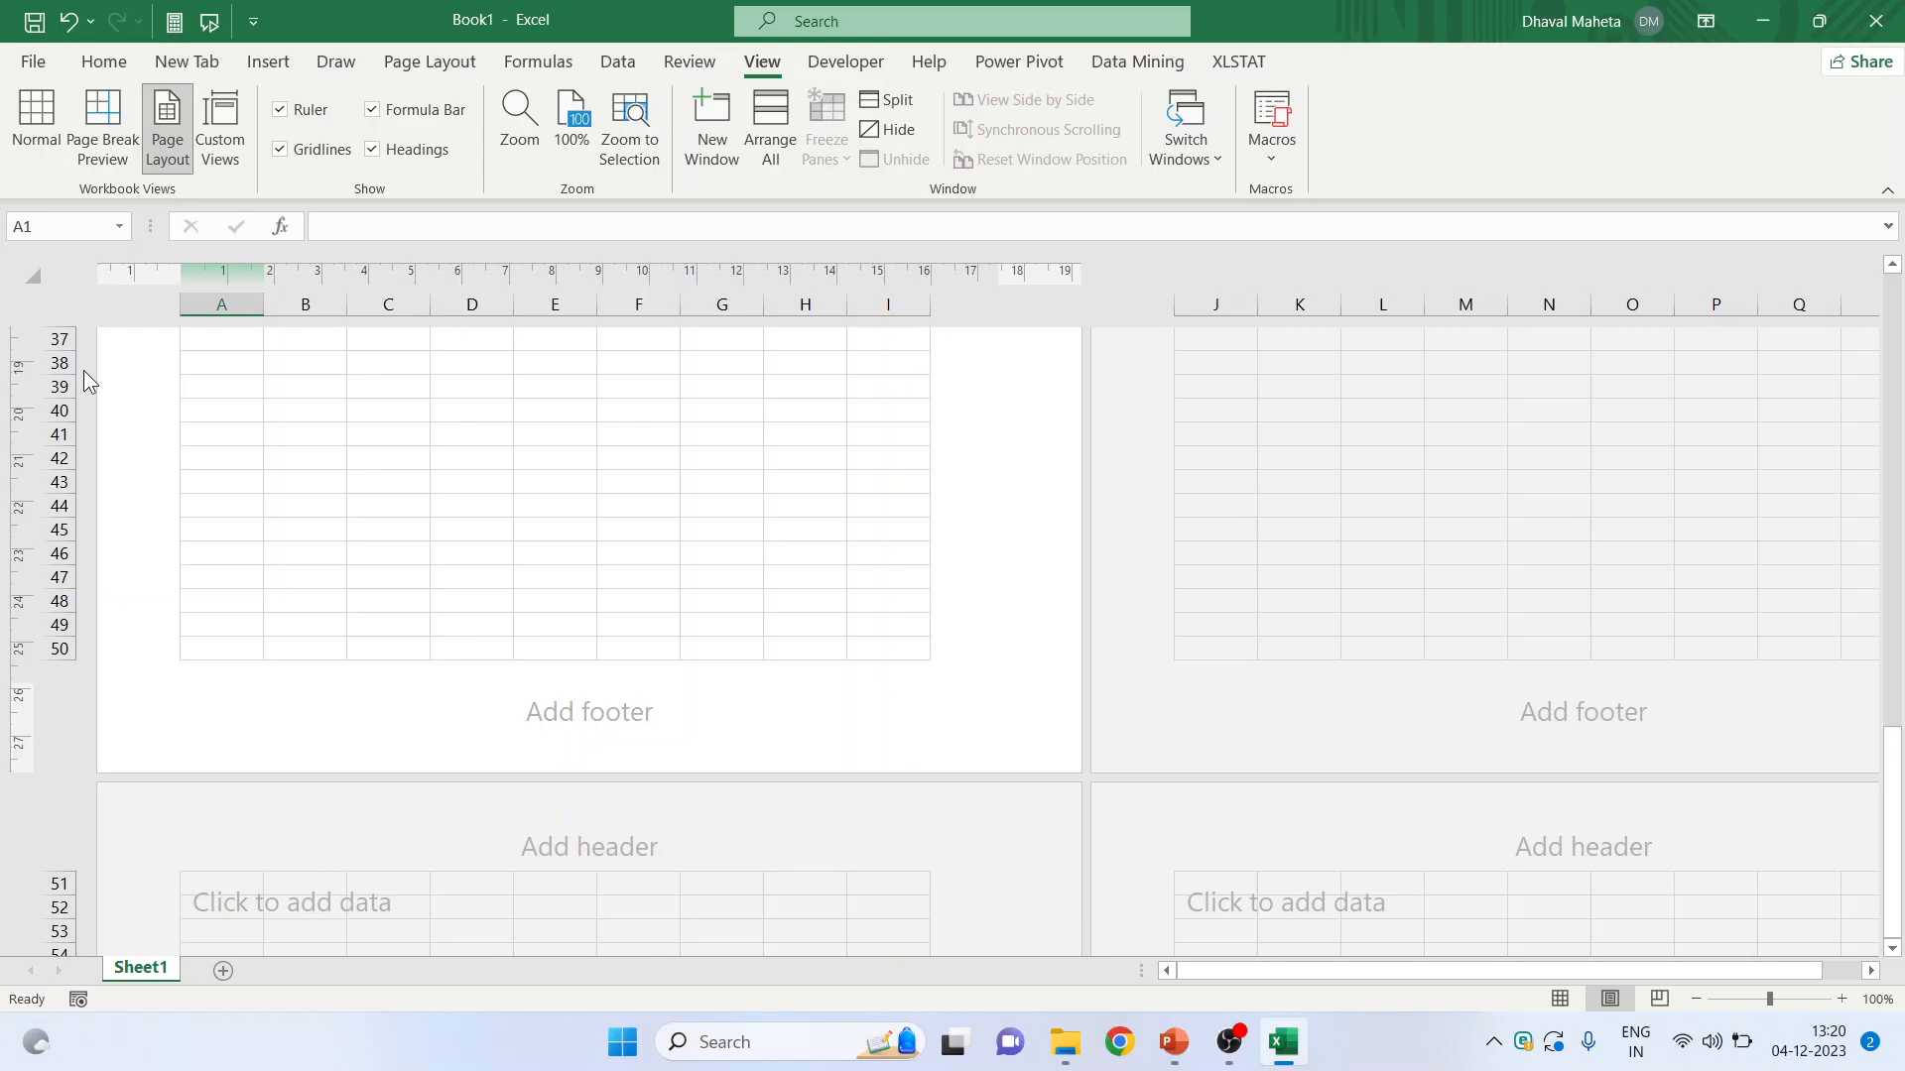
mouse_move(677, 677)
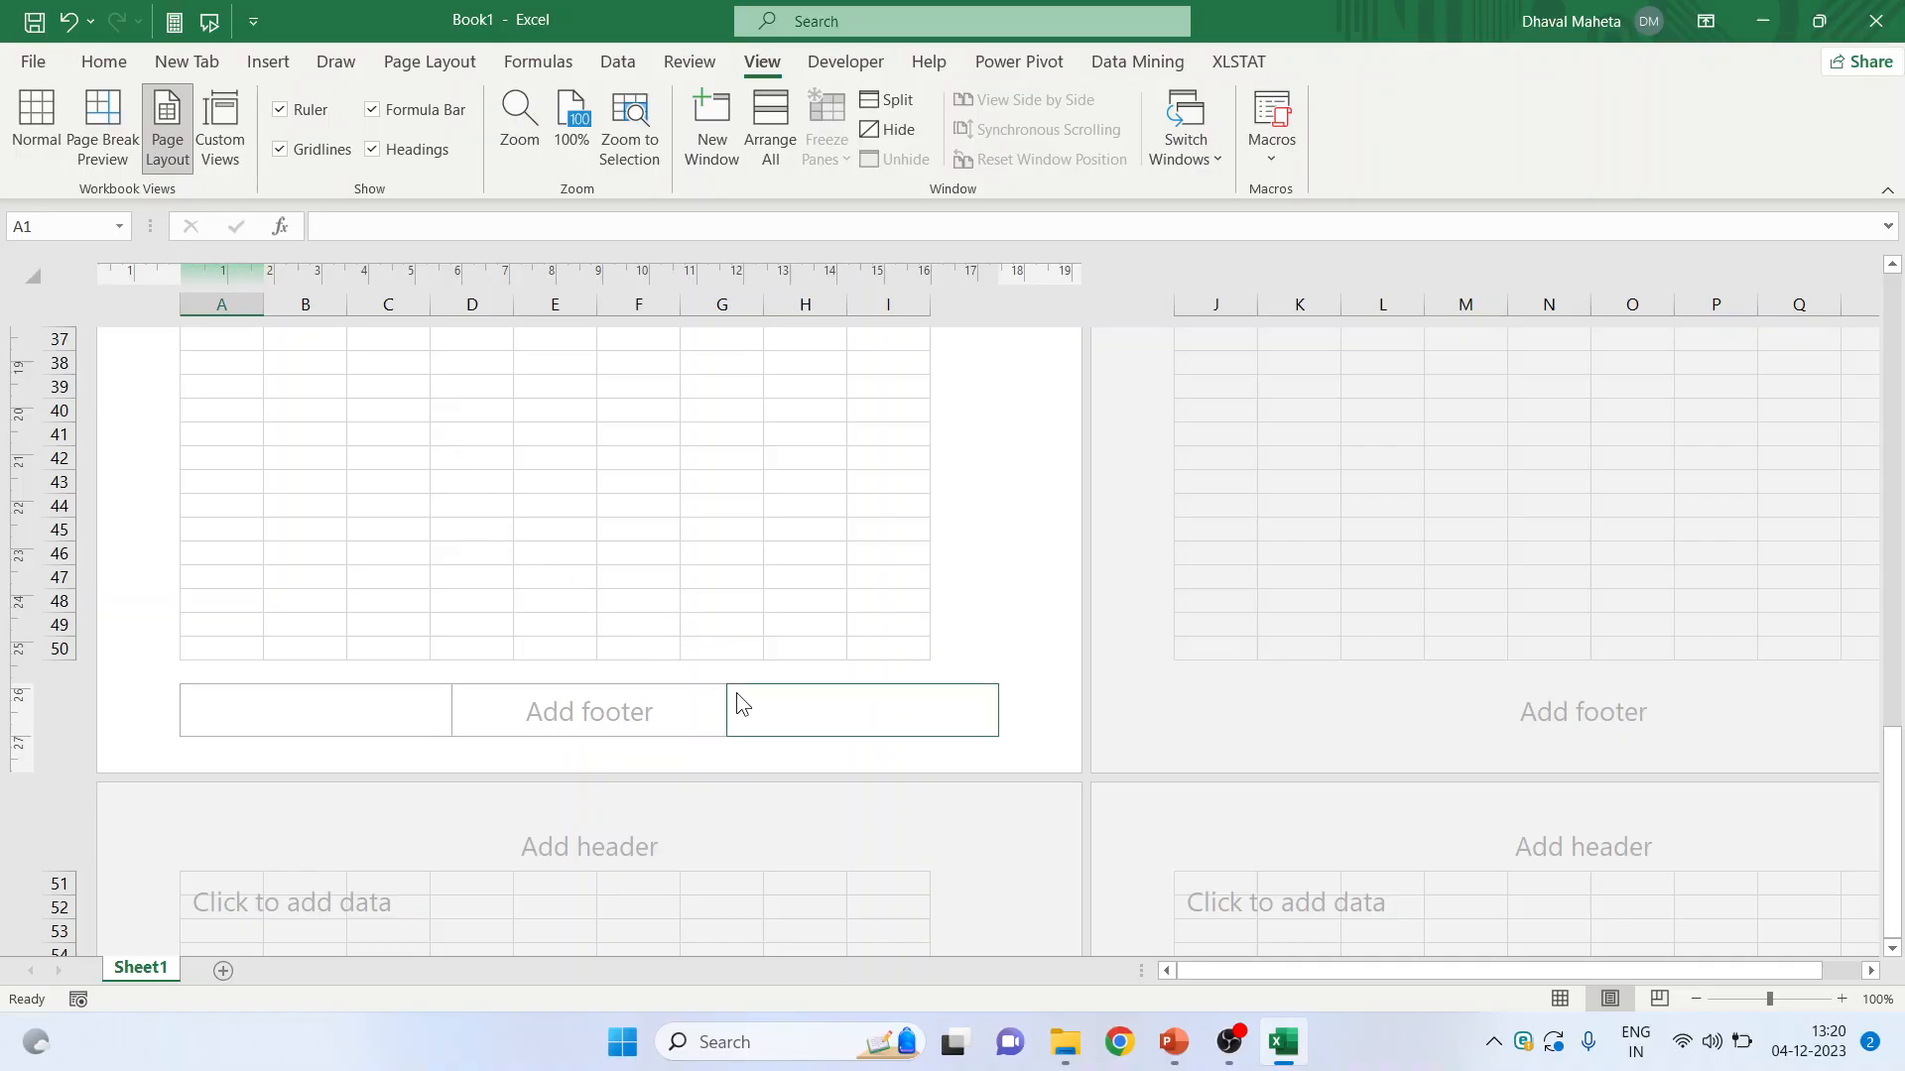
scroll("up", 3)
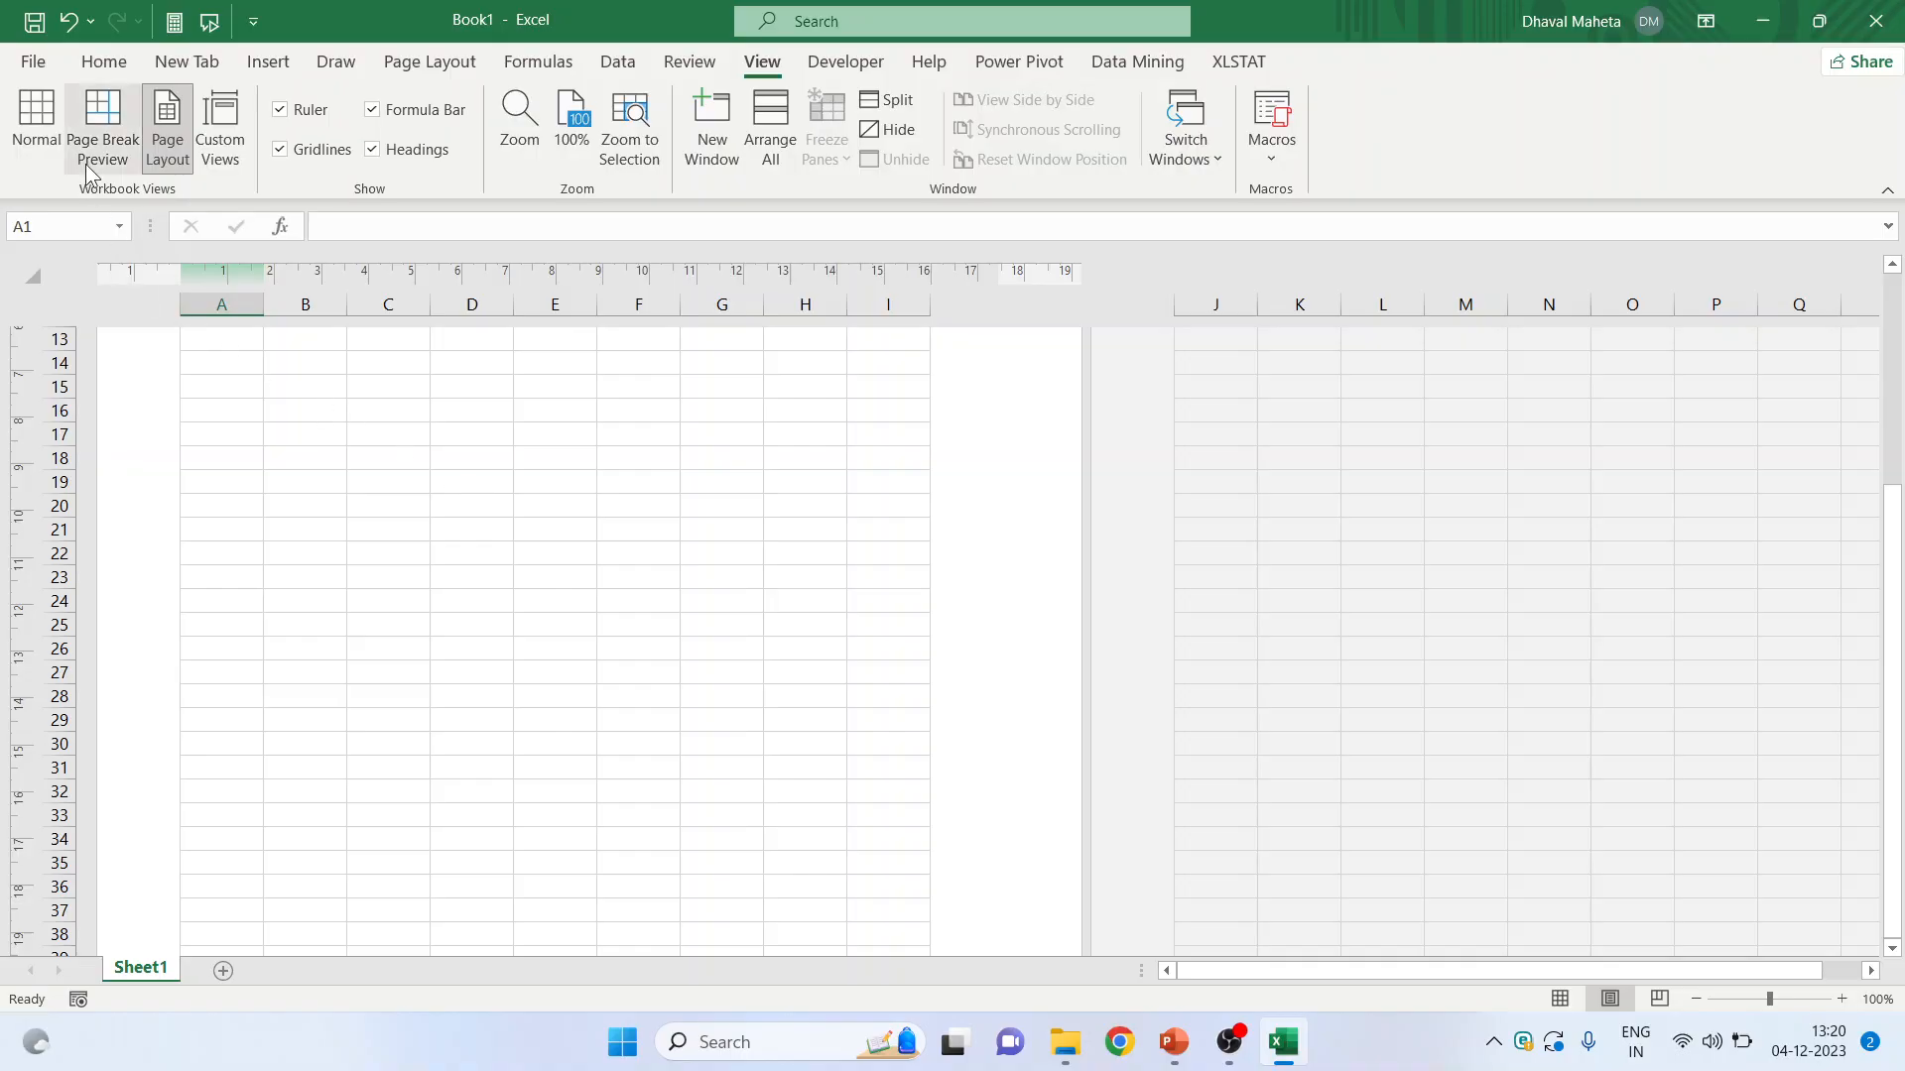
- Switch to Page Break Preview, return to Normal view, and scroll the sheet
left_click(102, 128)
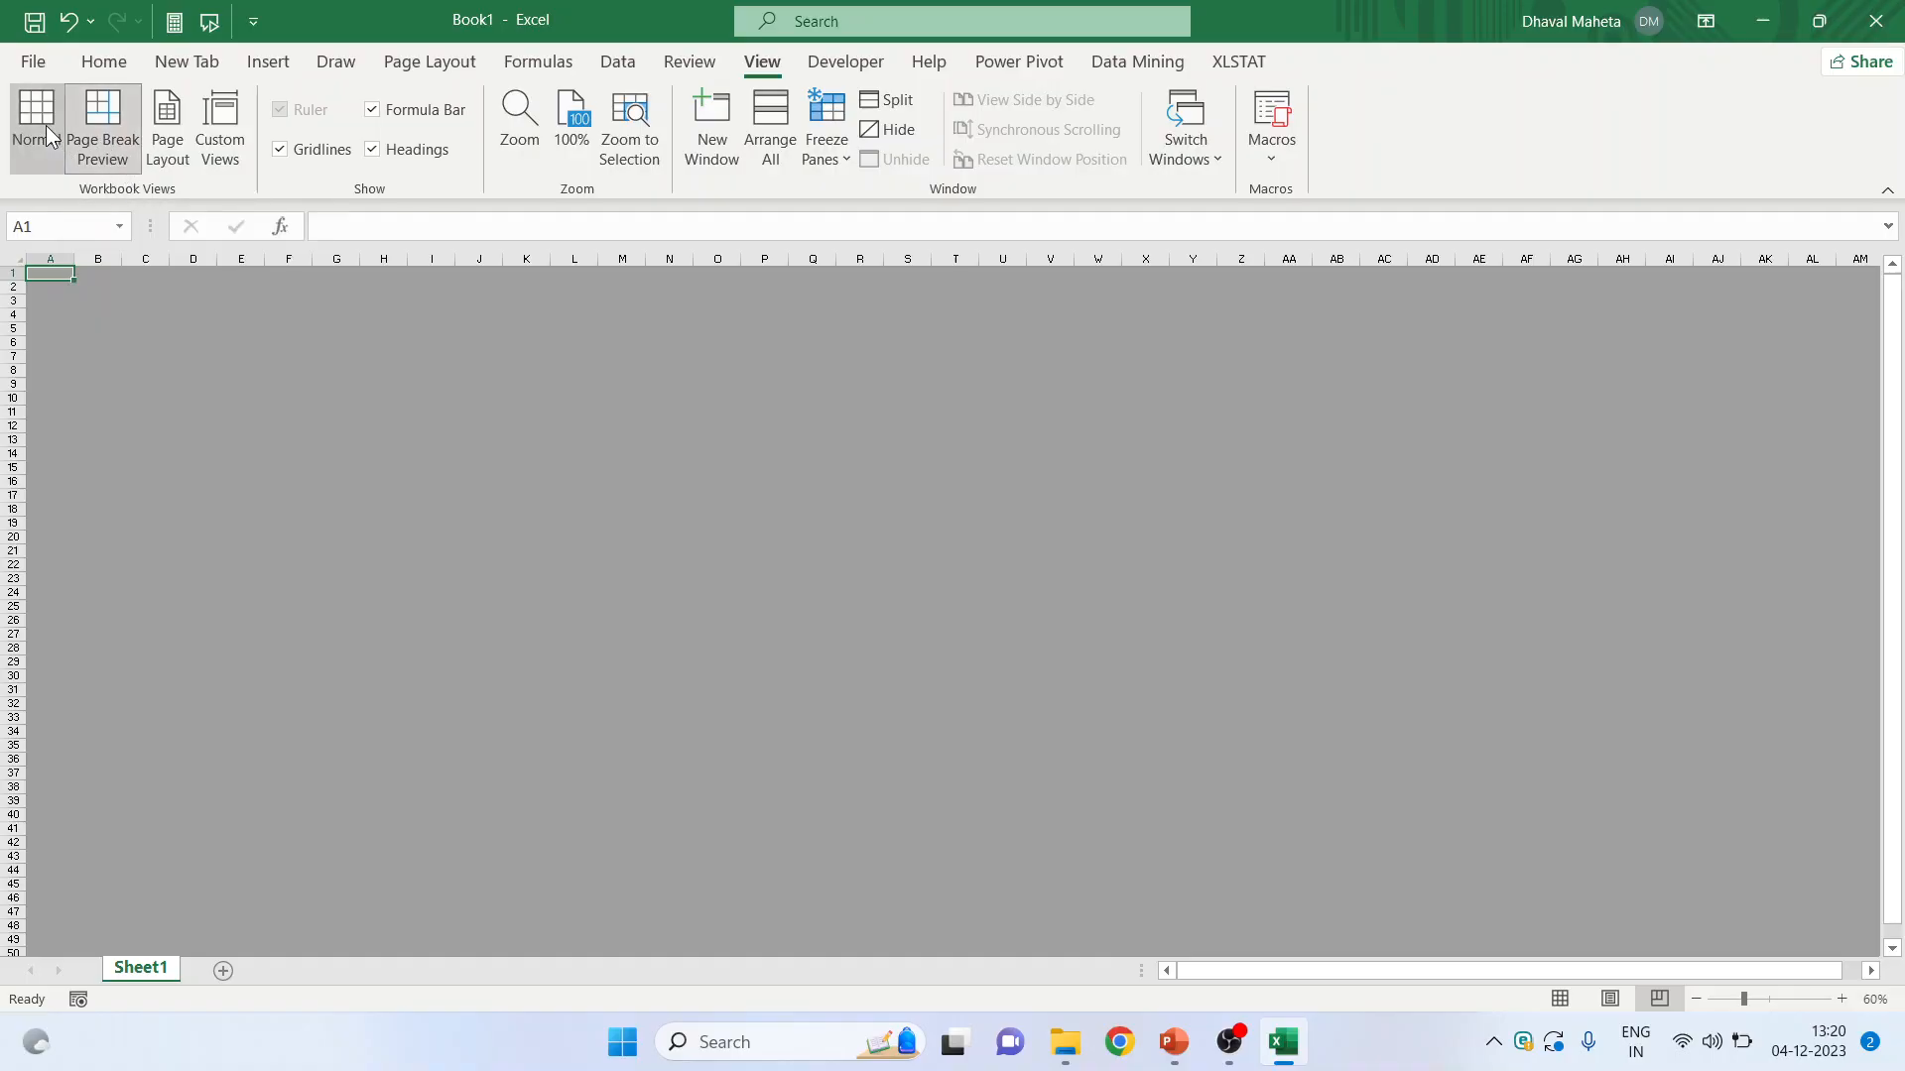
left_click(36, 126)
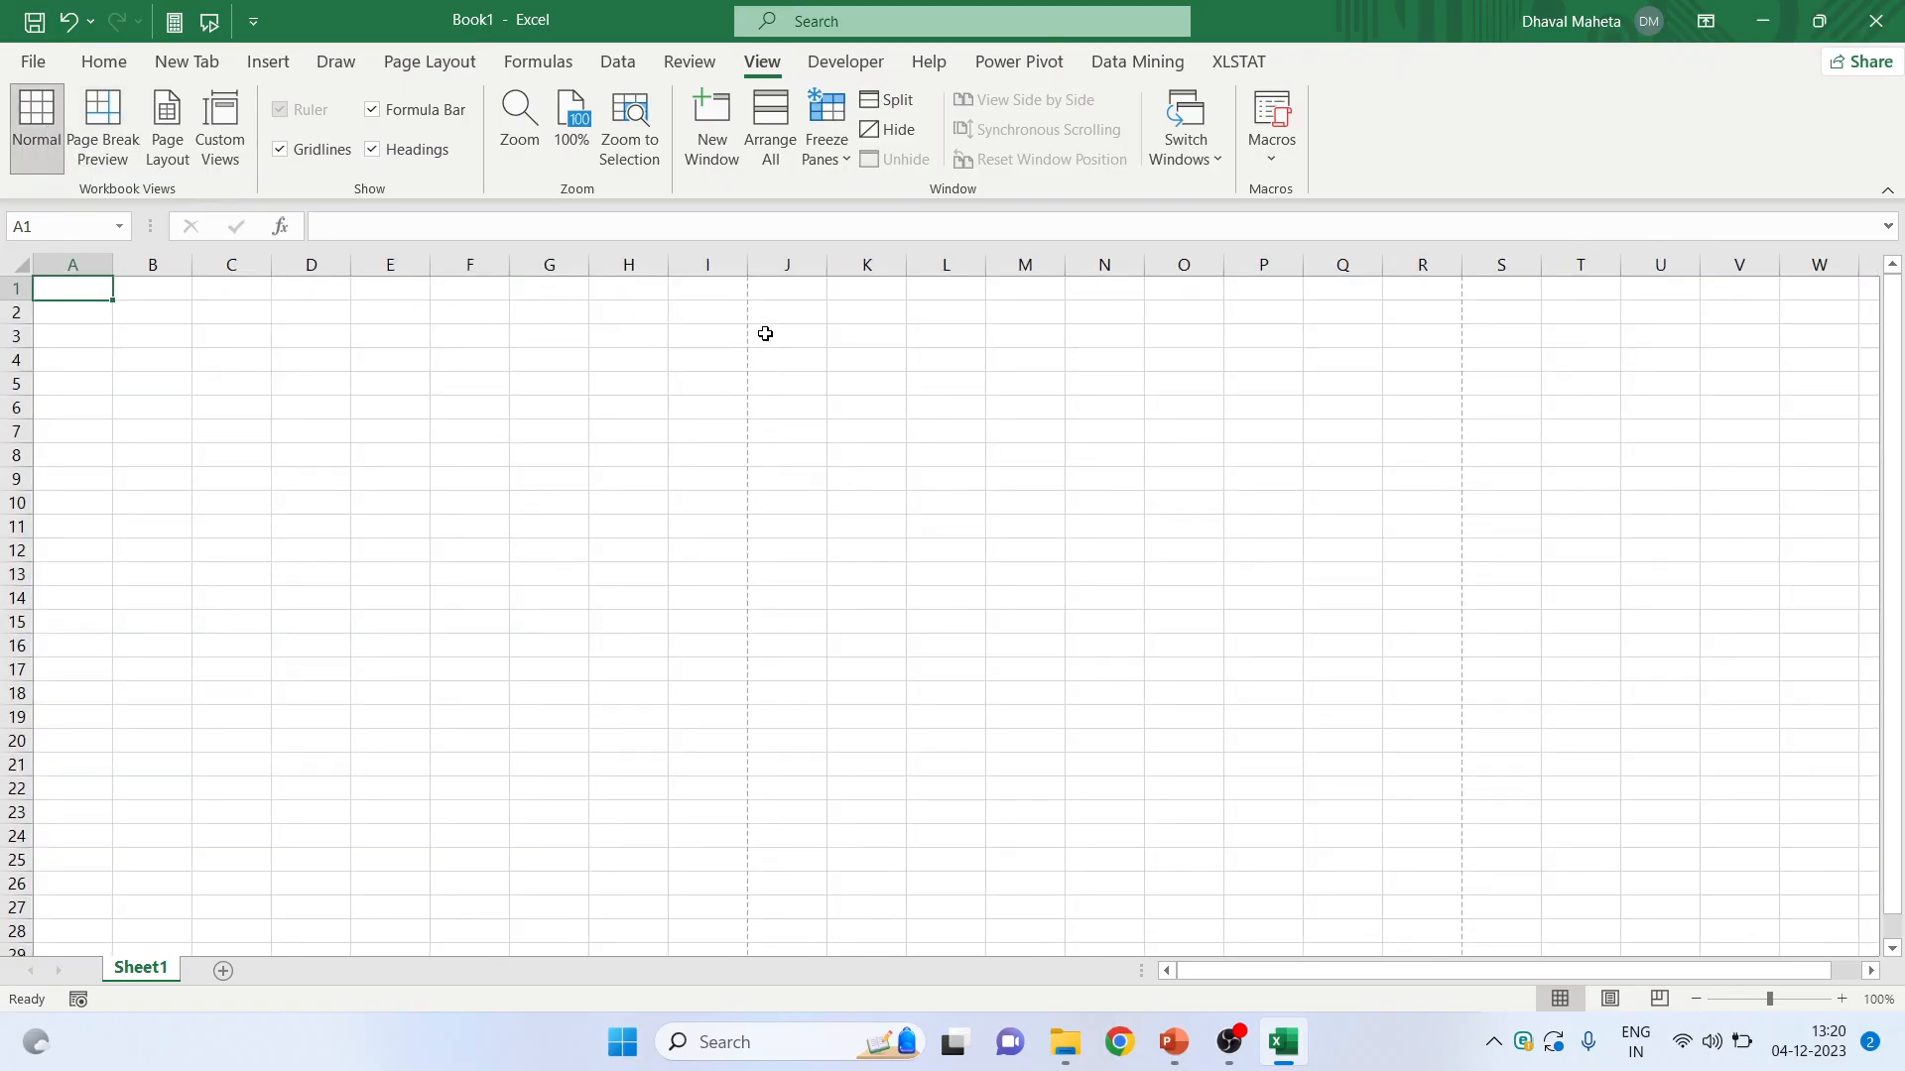
mouse_move(779, 503)
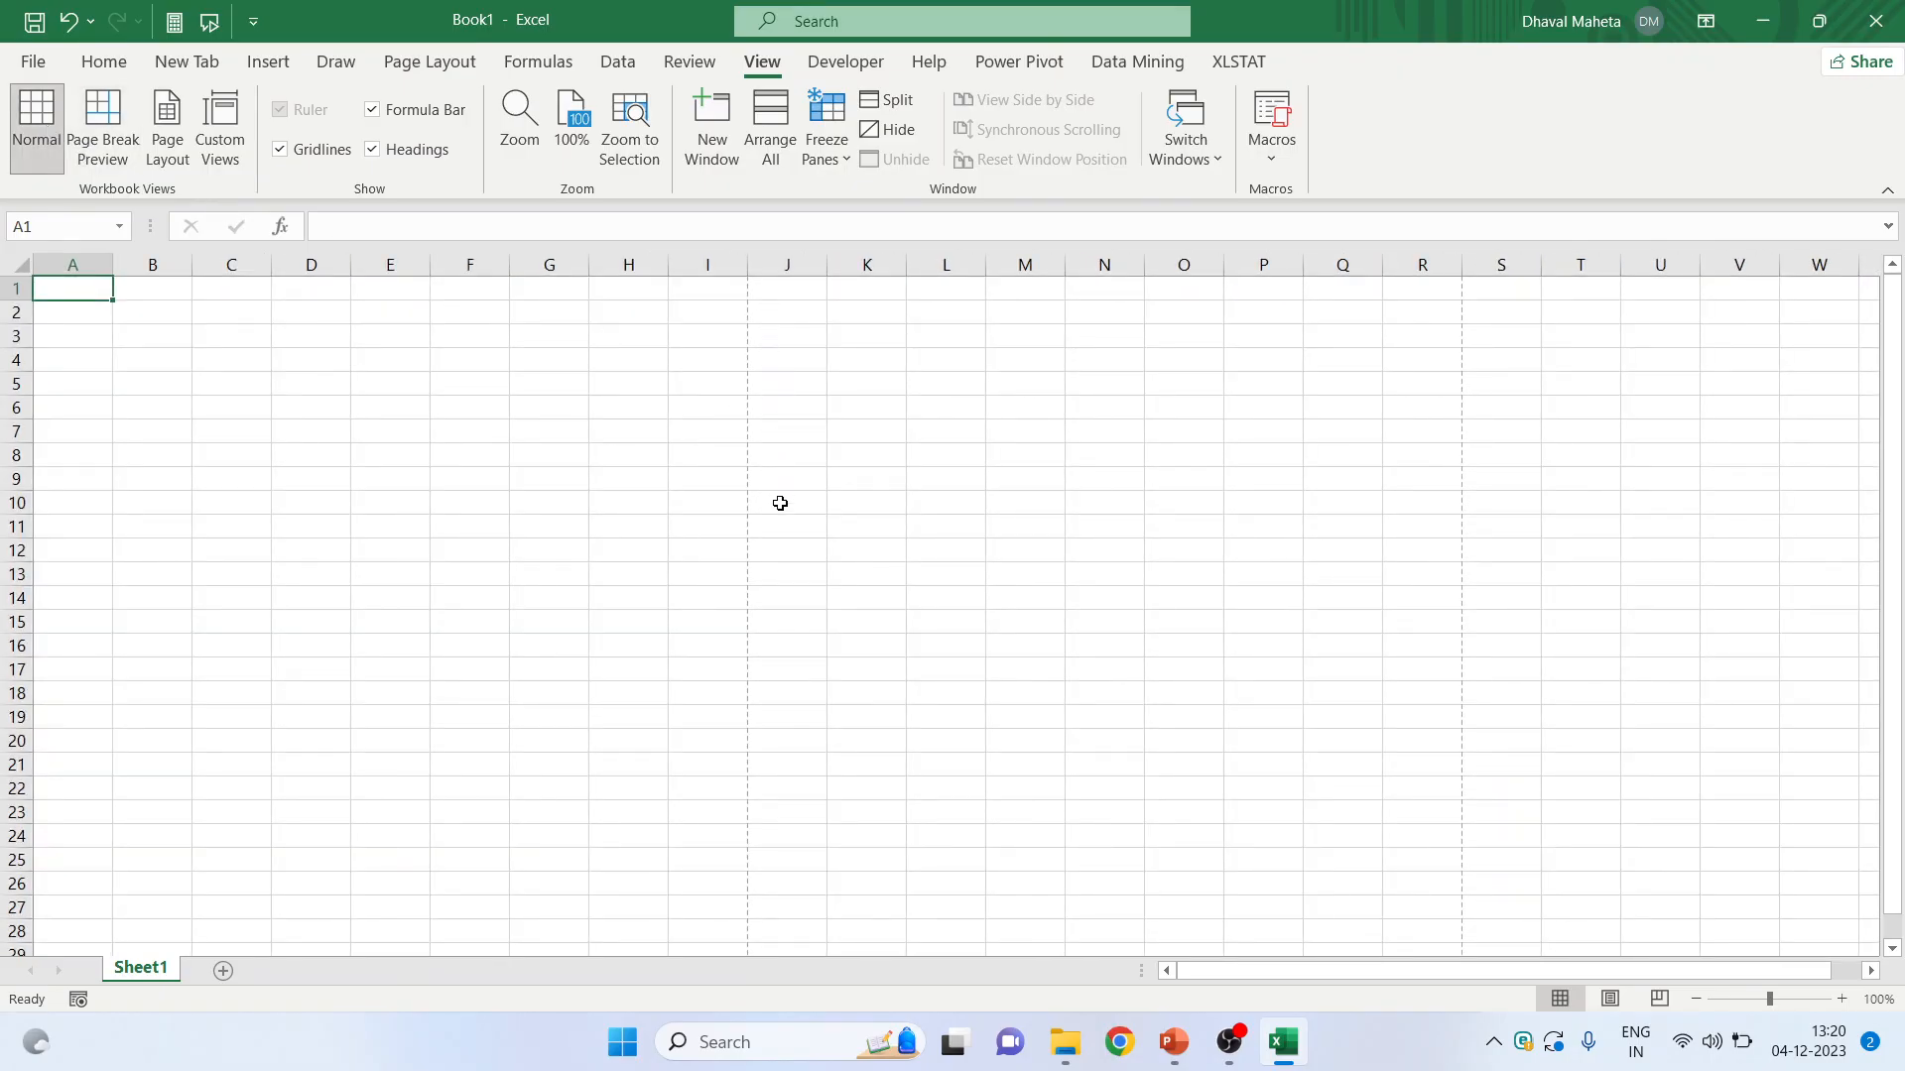
mouse_move(801, 692)
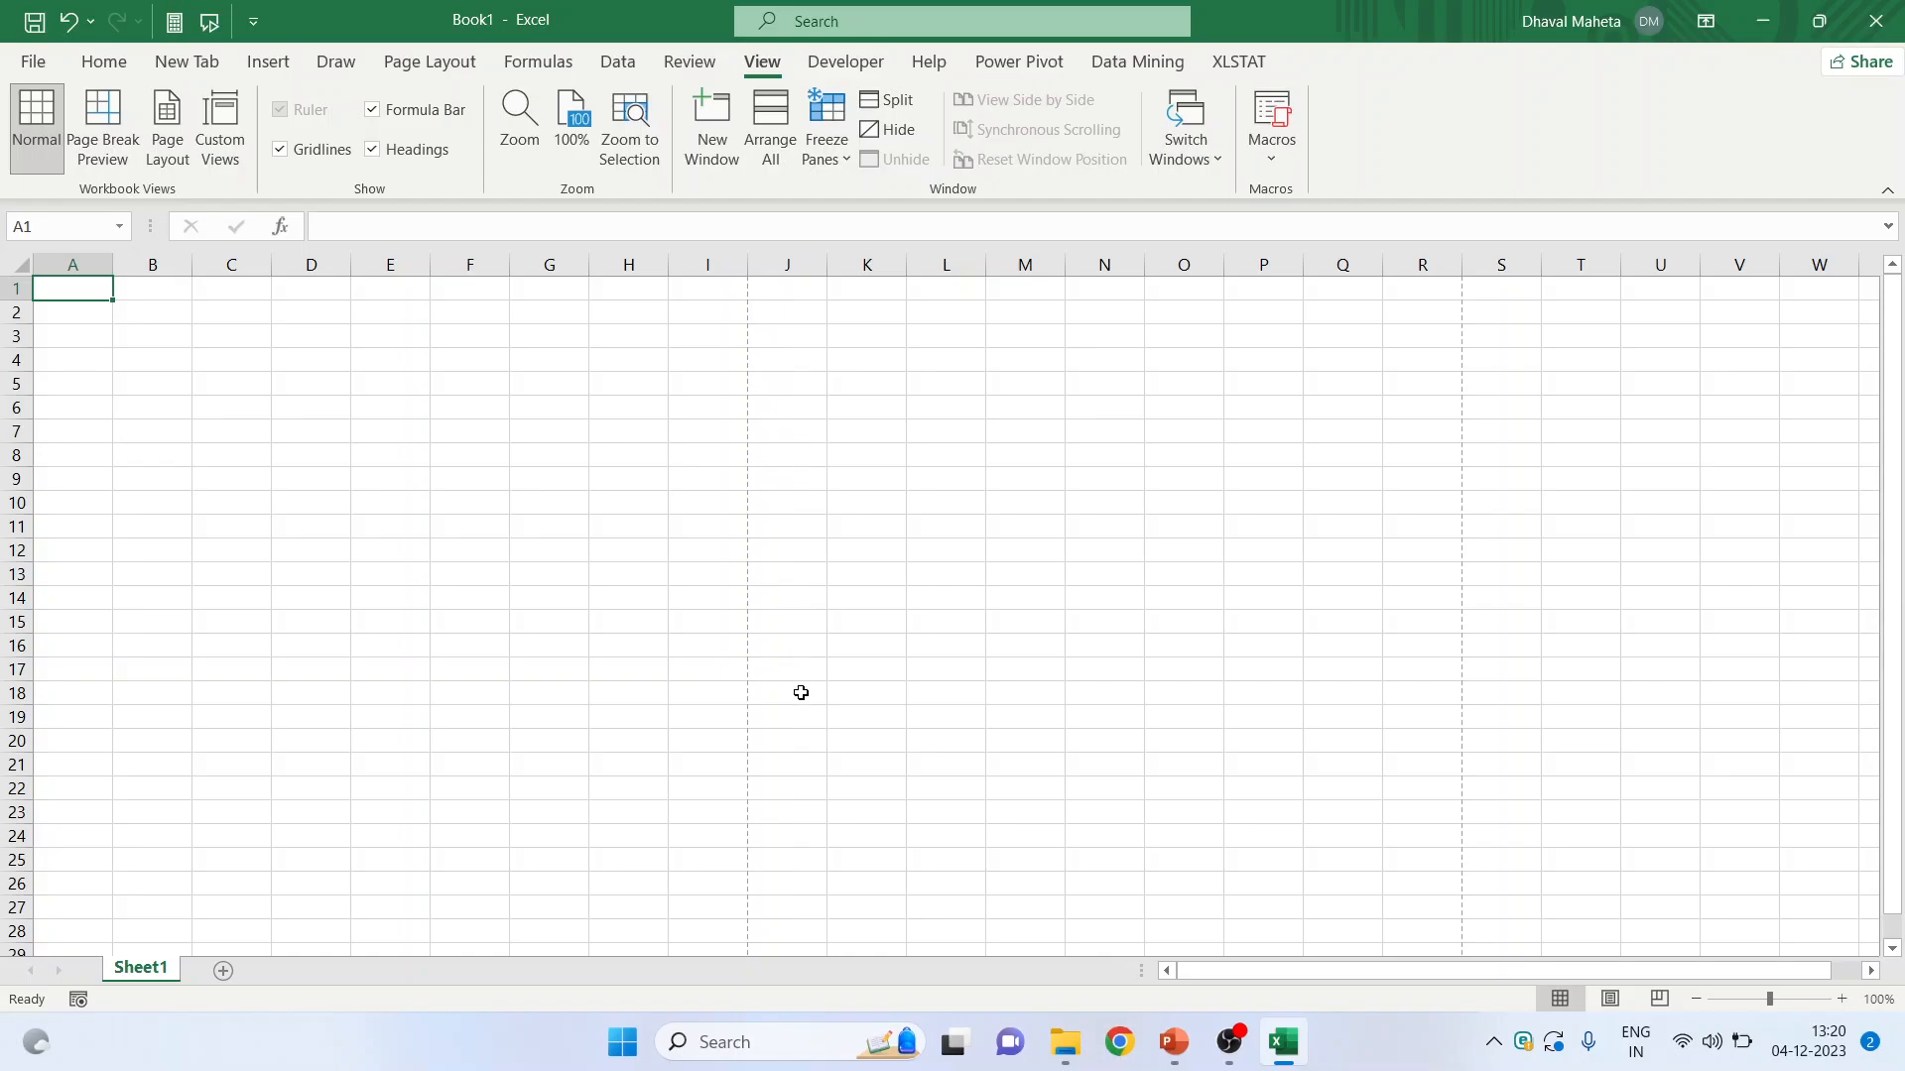
scroll("down", 3)
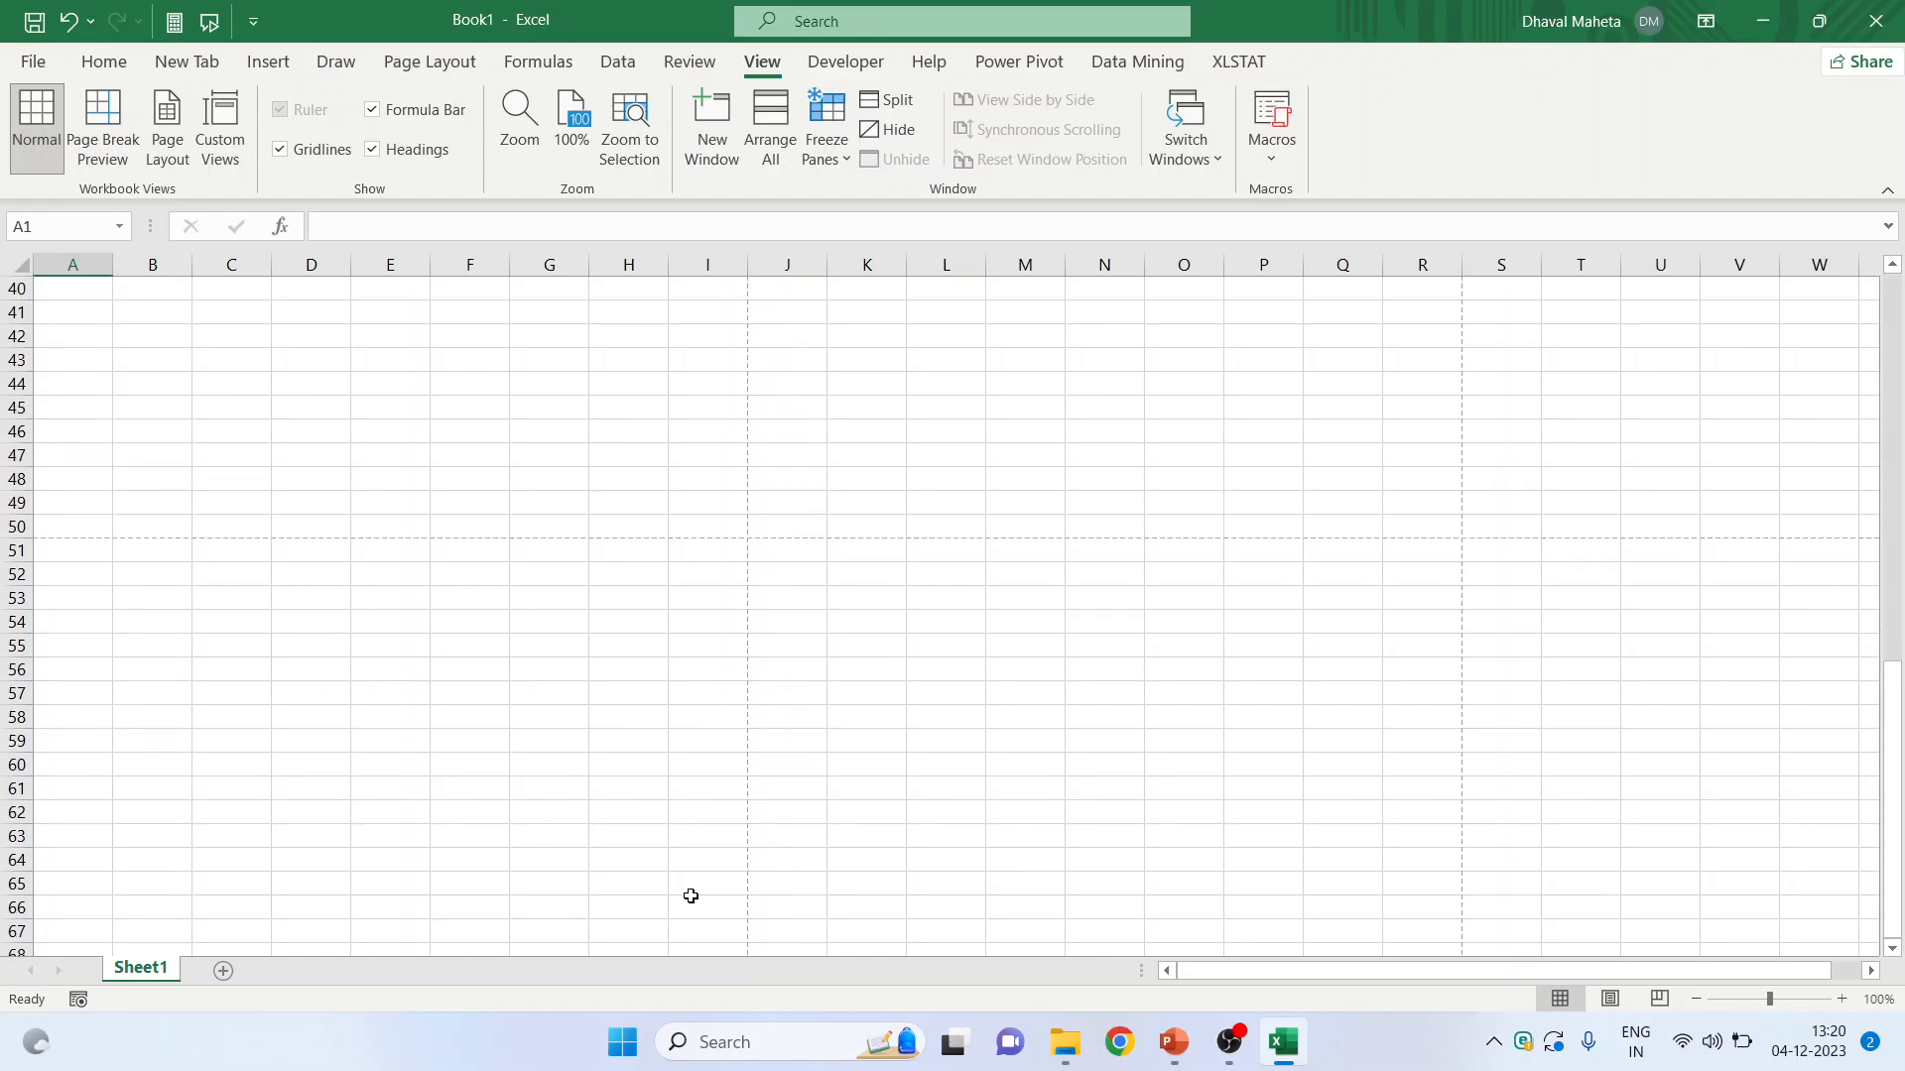
mouse_move(450, 492)
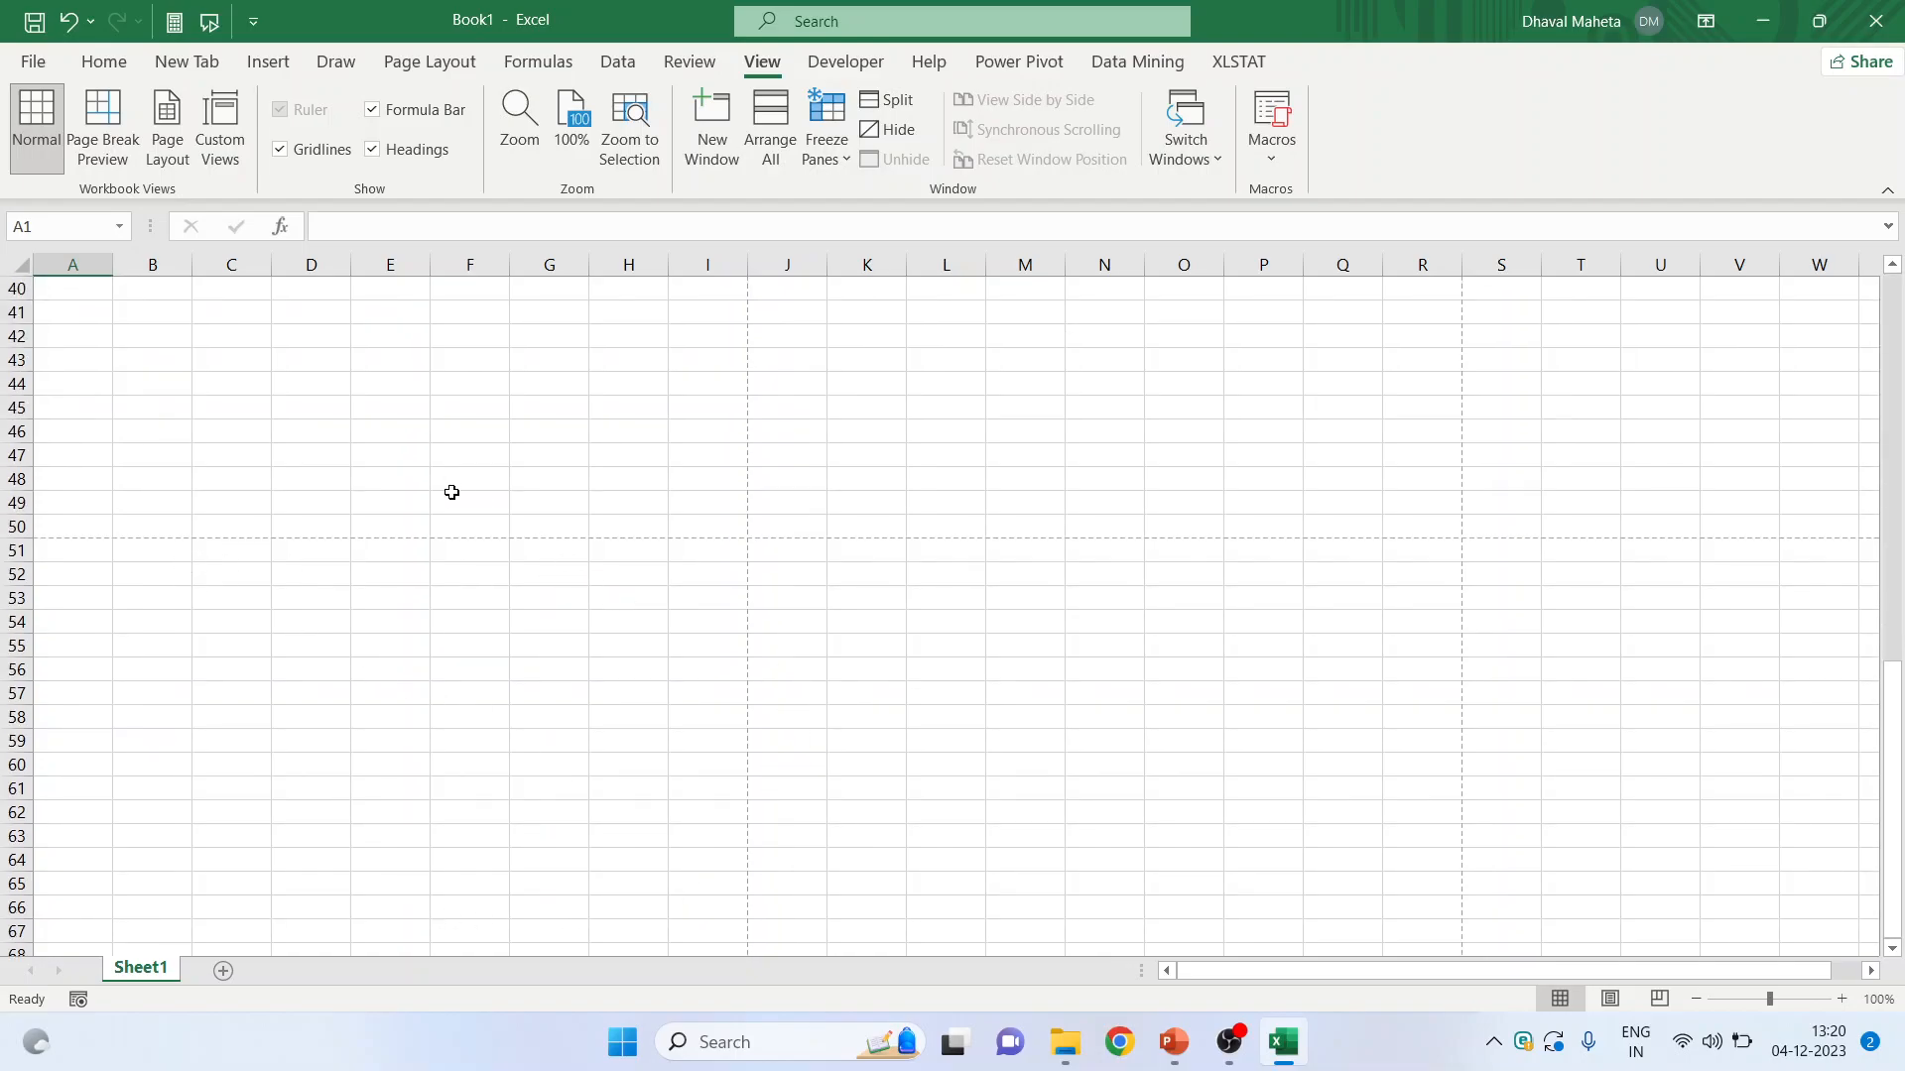
scroll("up", 3)
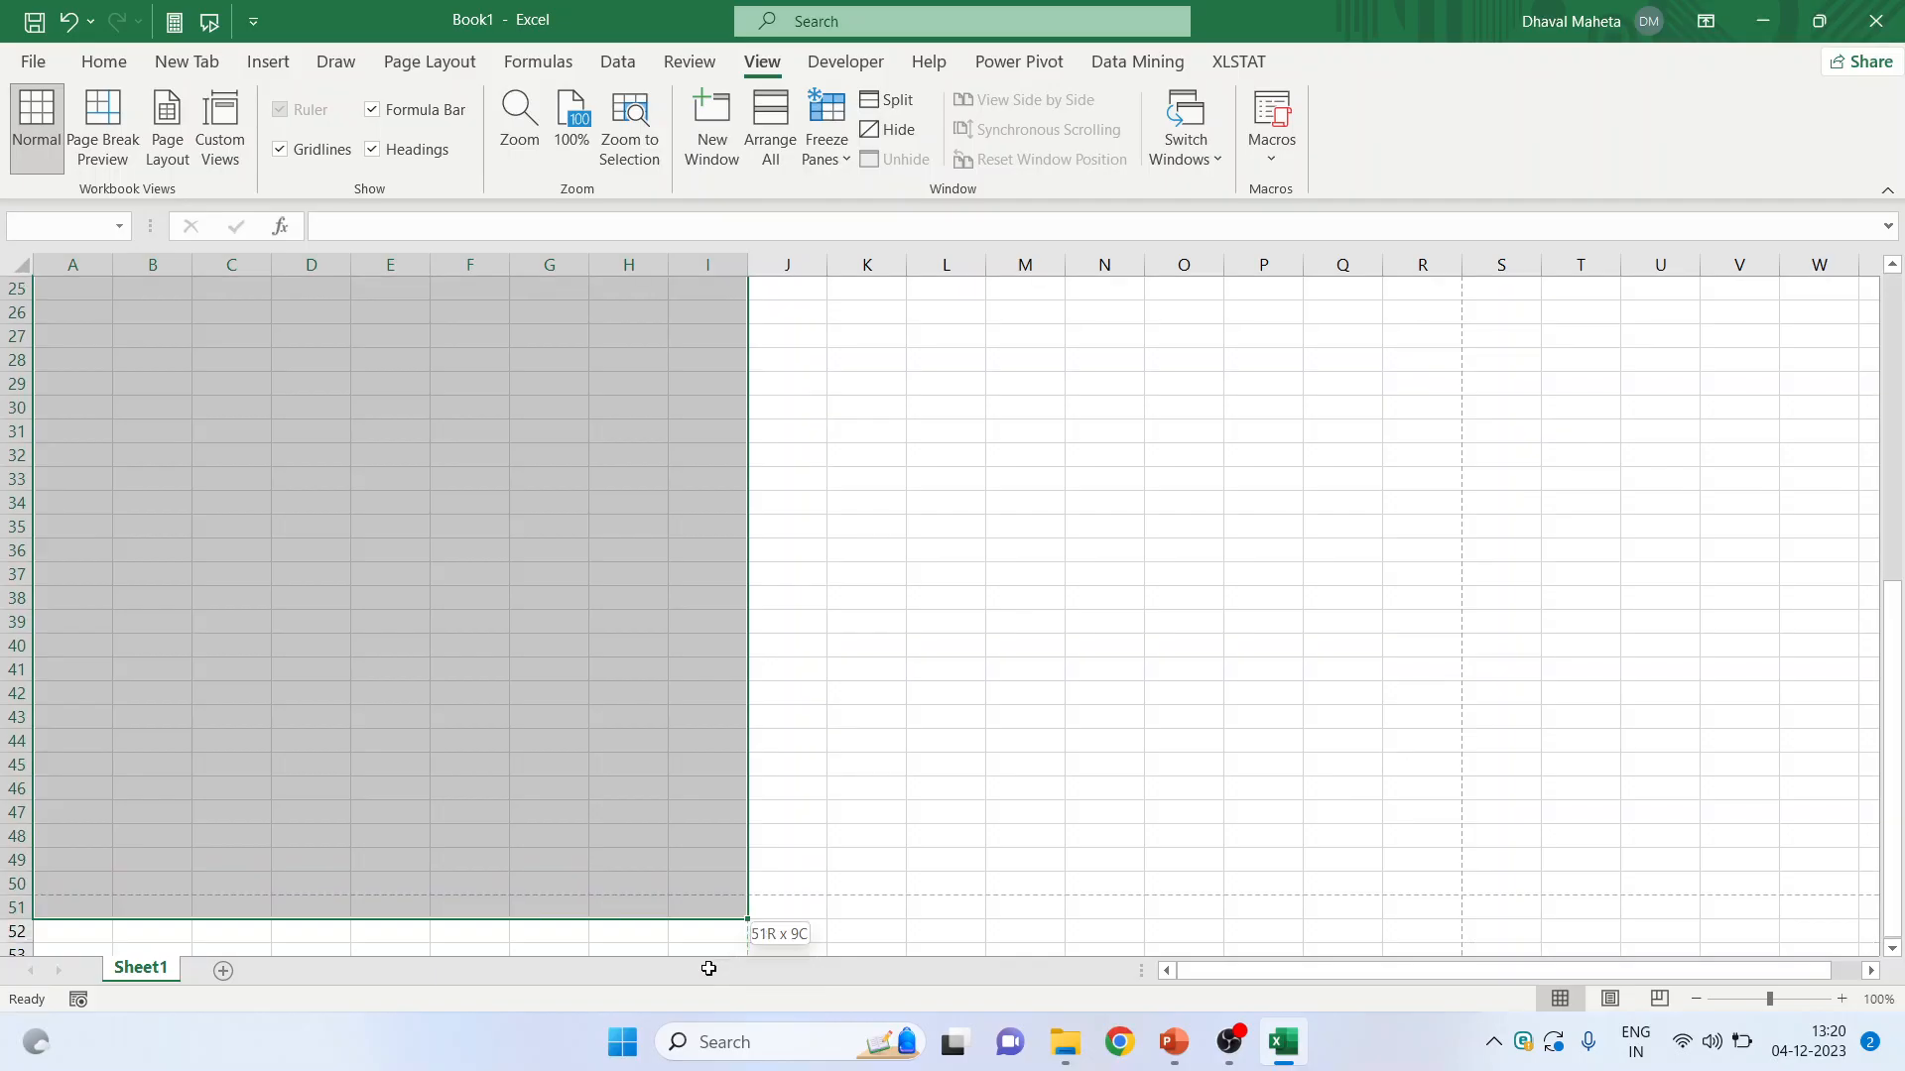
- Scroll down the blank worksheet
scroll("down", 3)
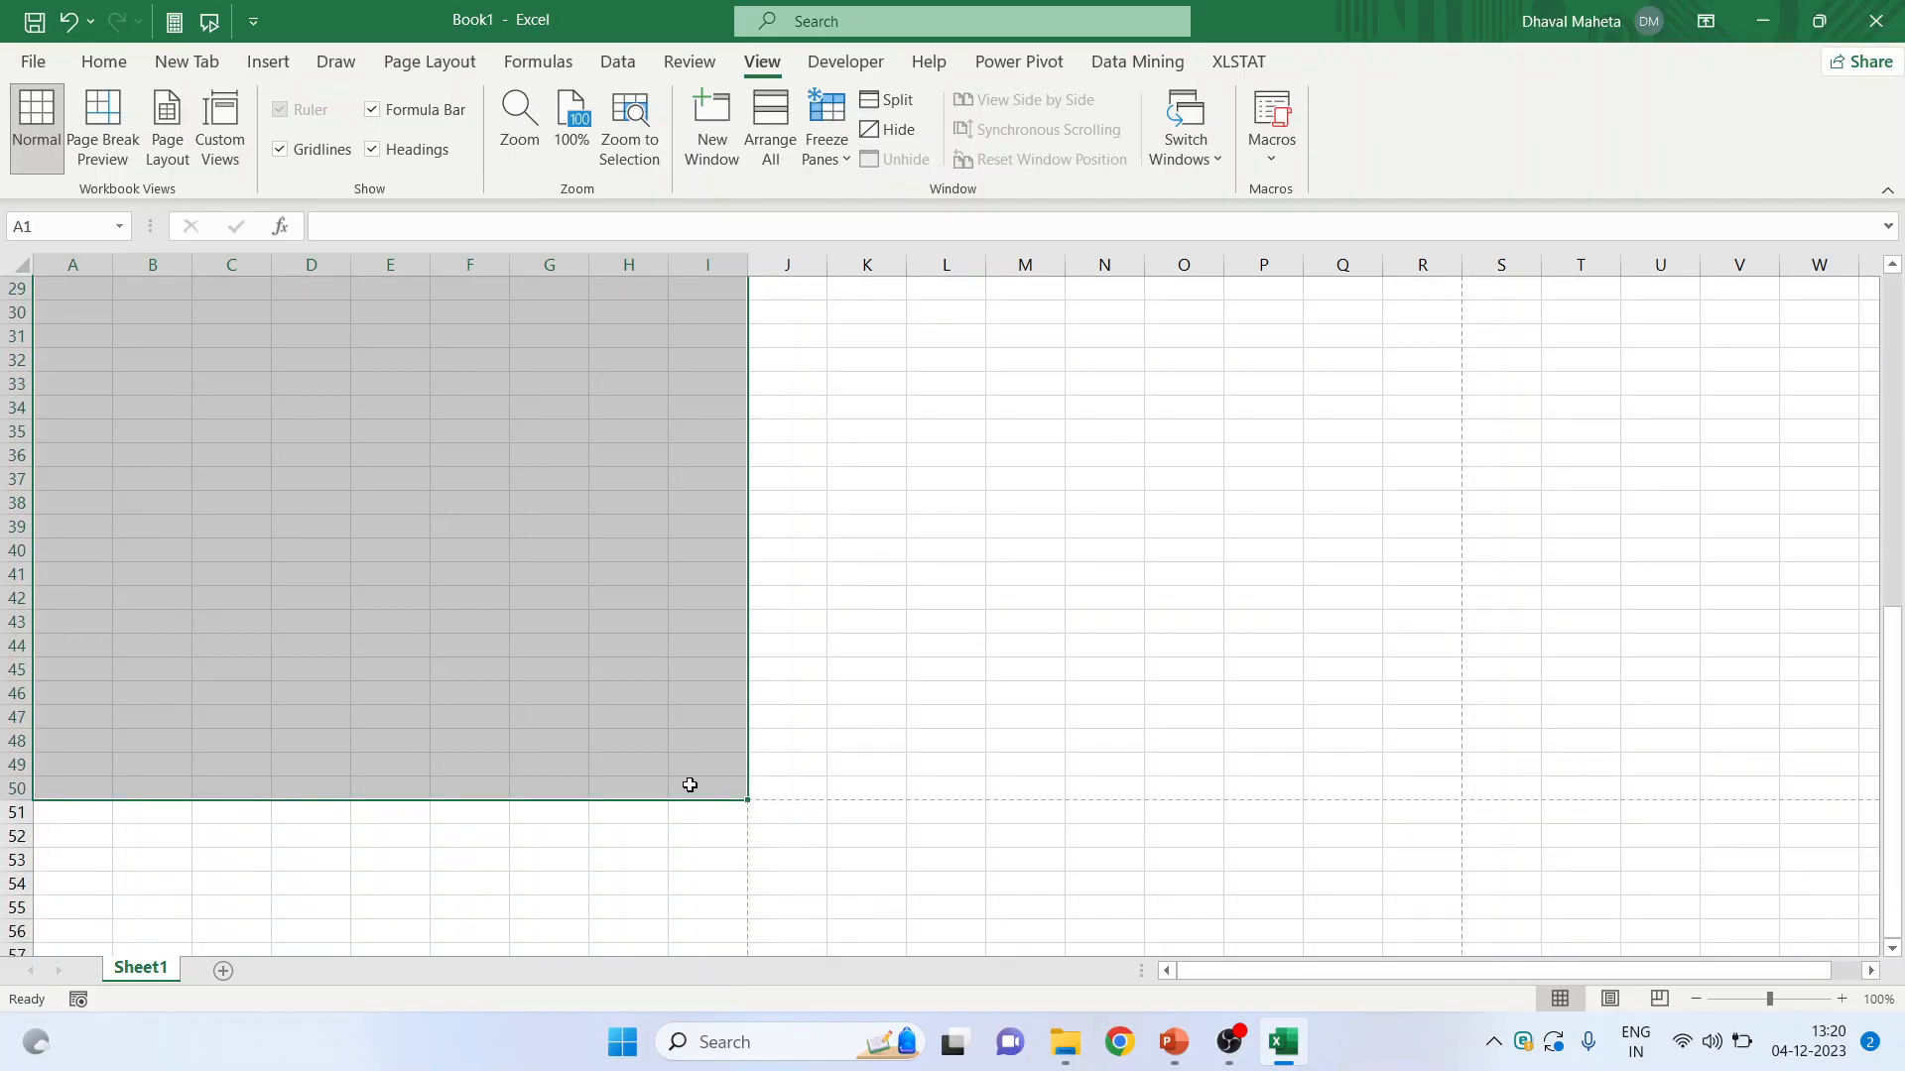
mouse_move(679, 784)
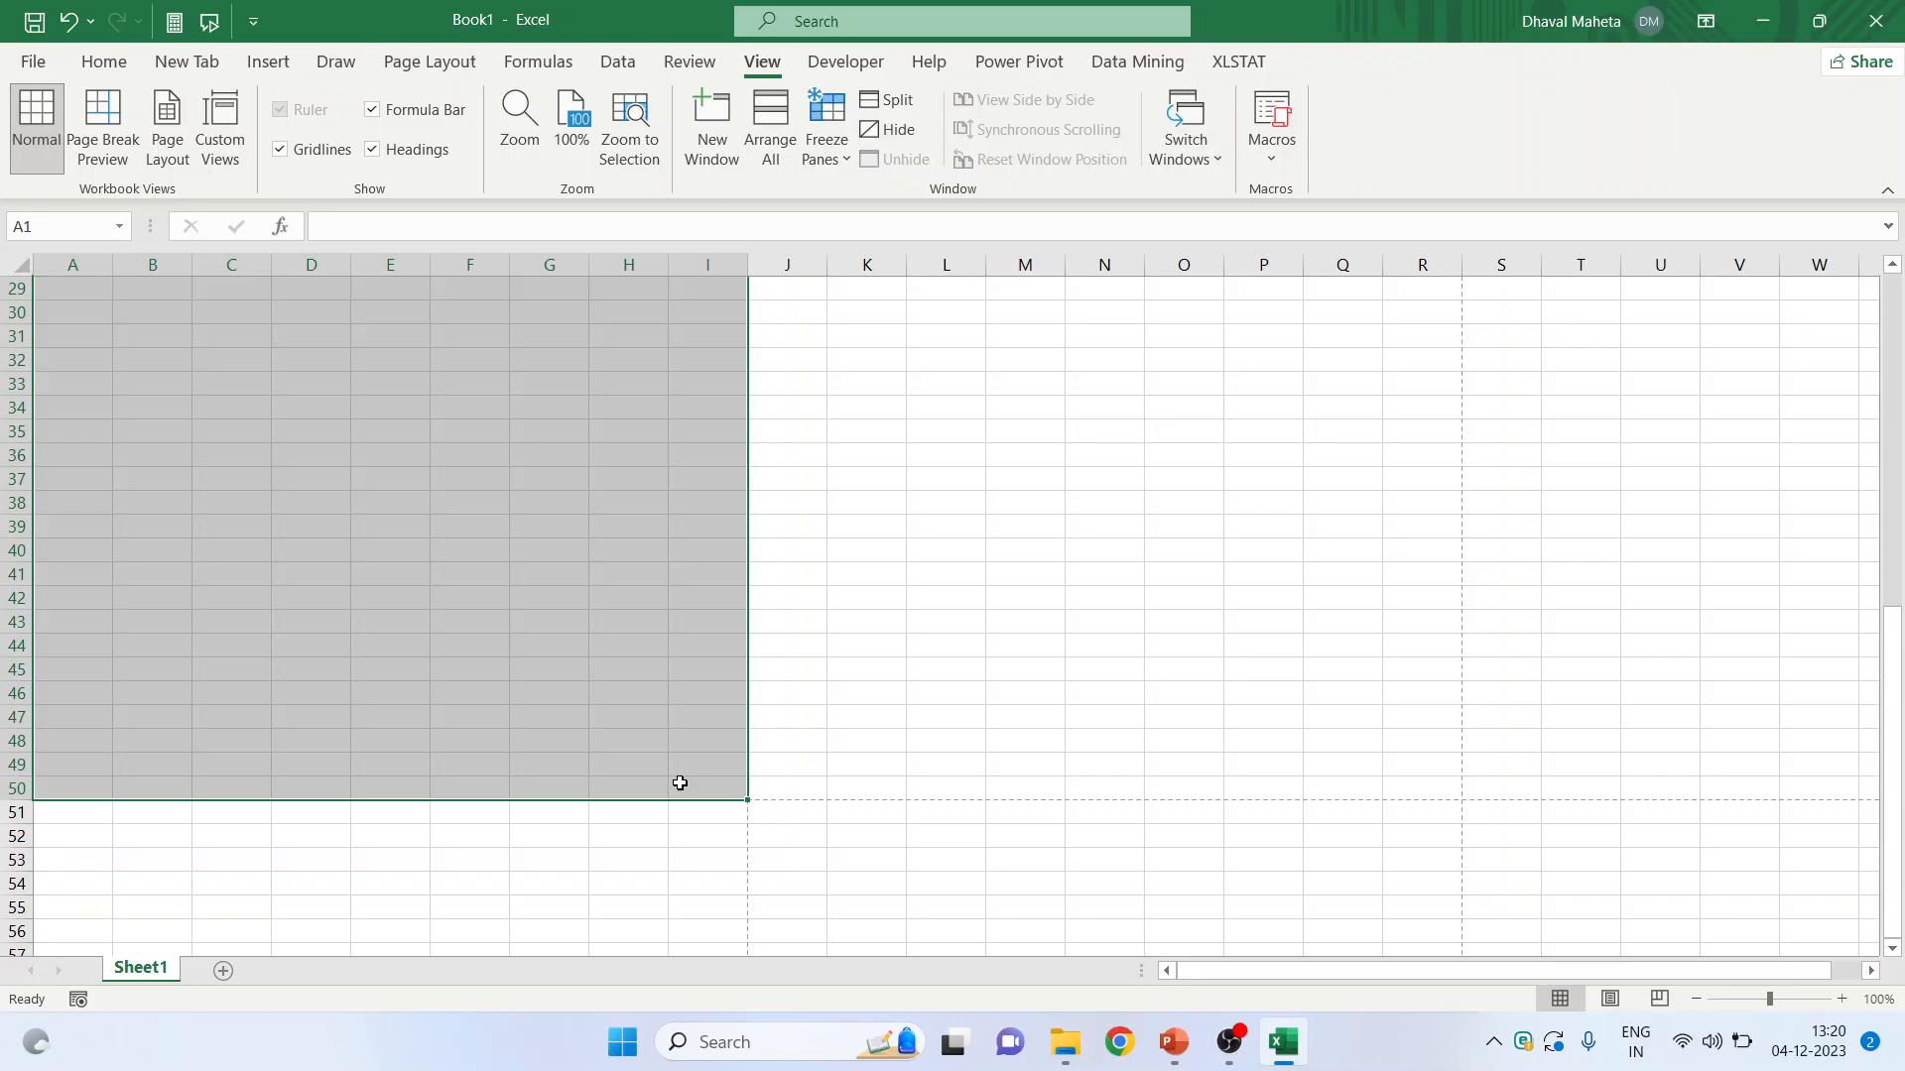
mouse_move(725, 1018)
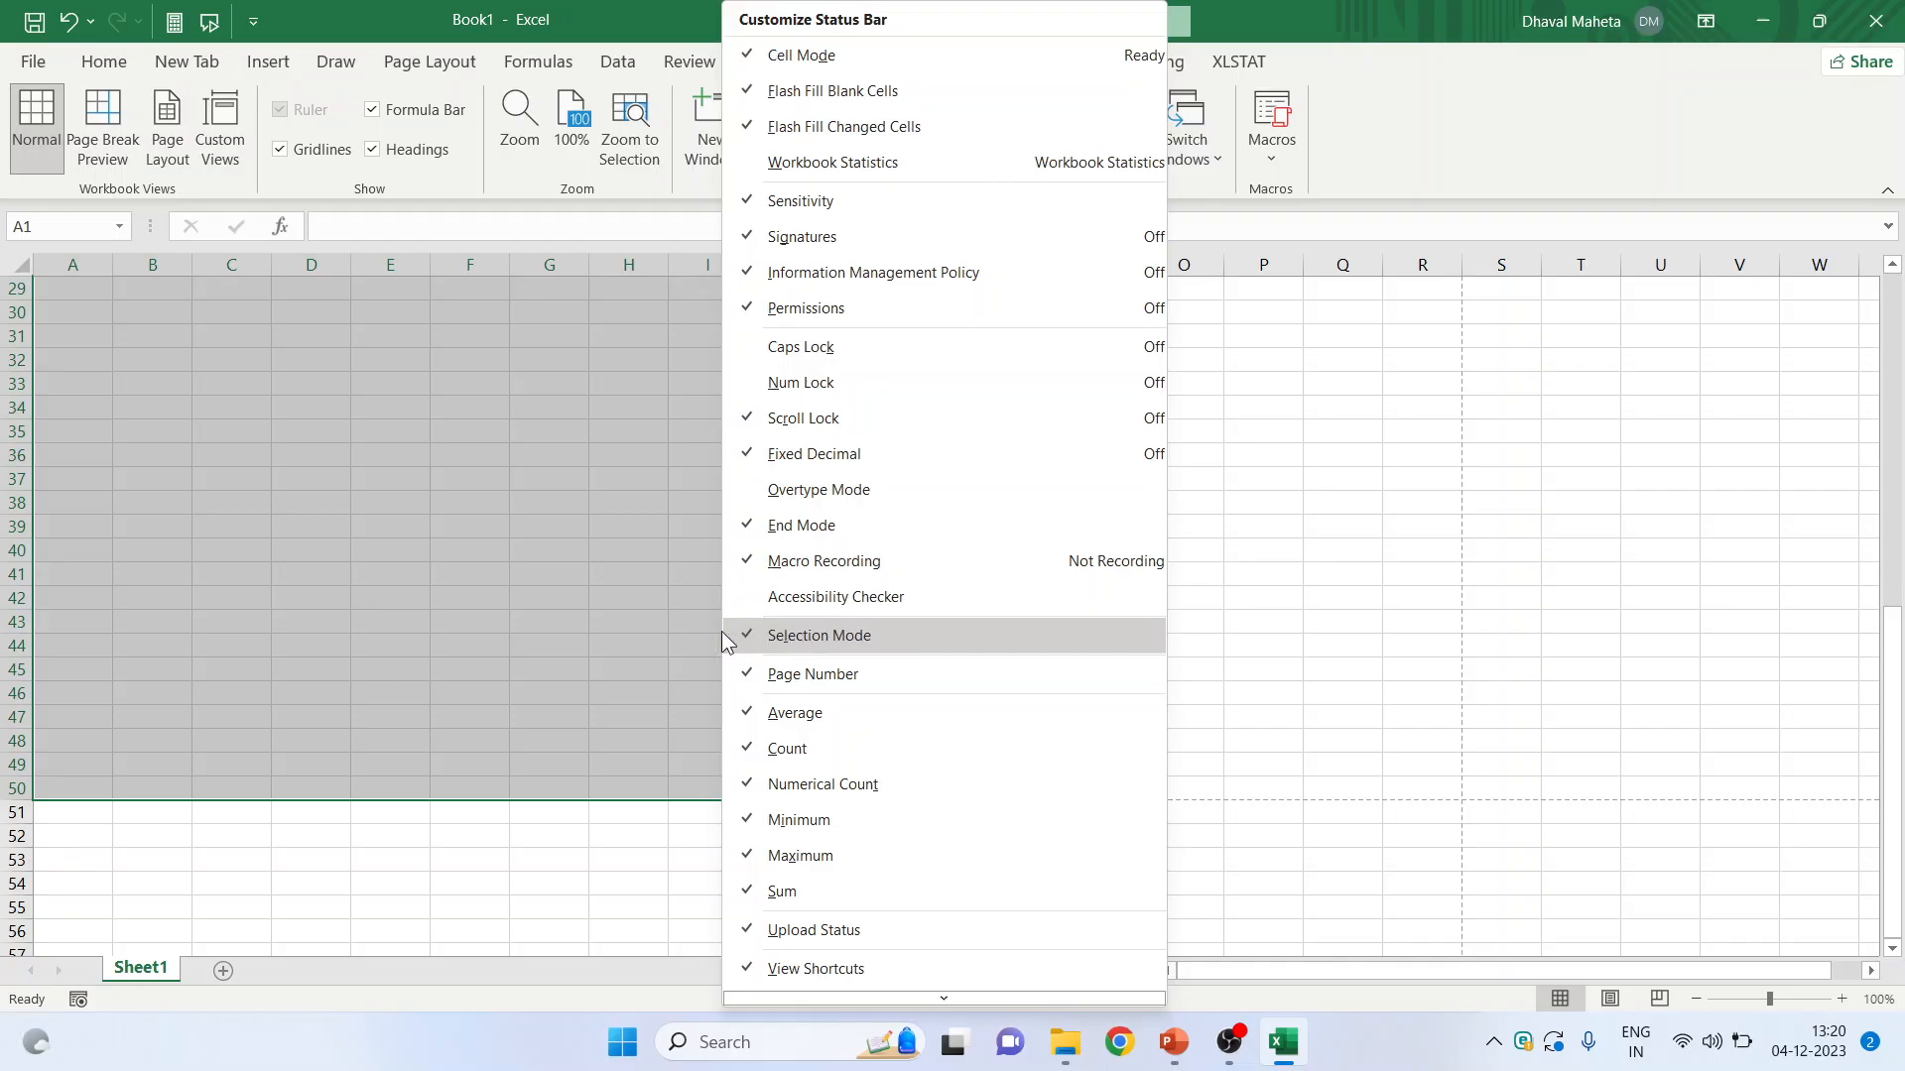
mouse_move(694, 654)
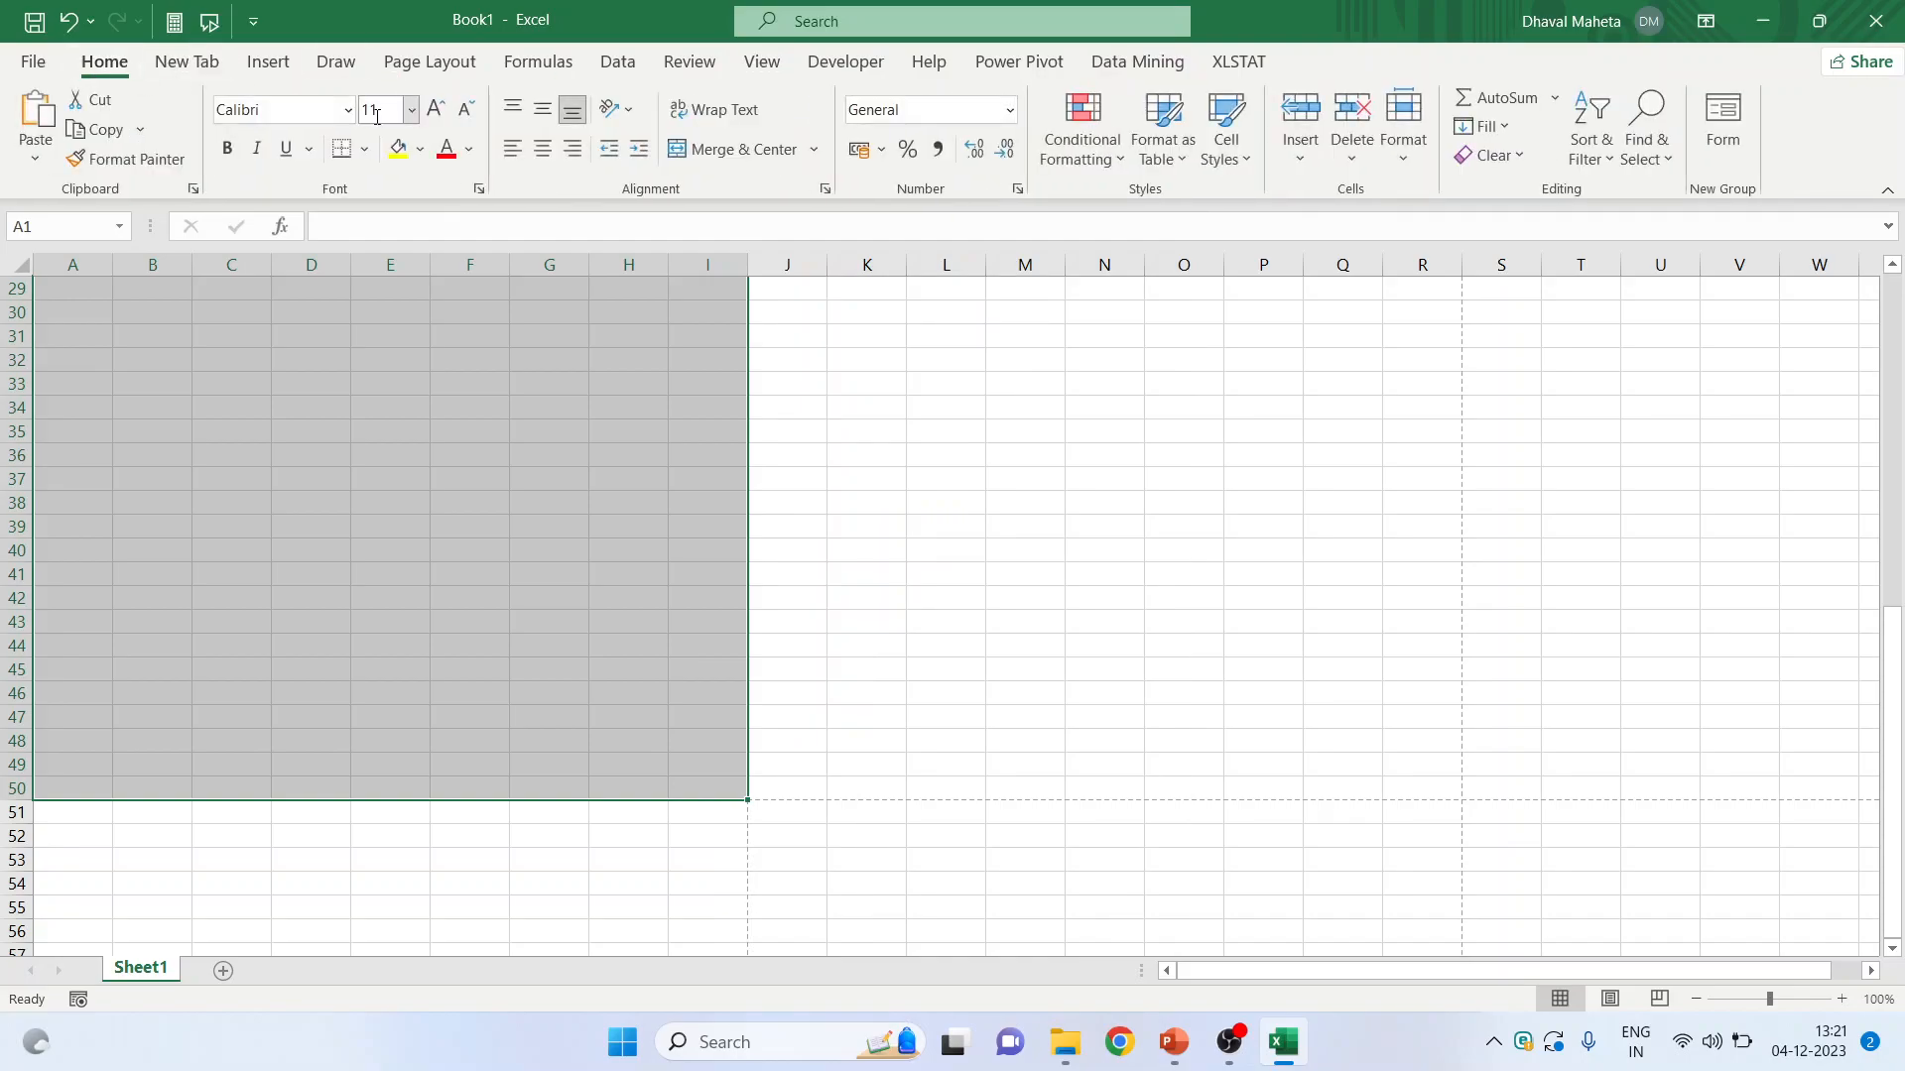
mouse_move(379, 109)
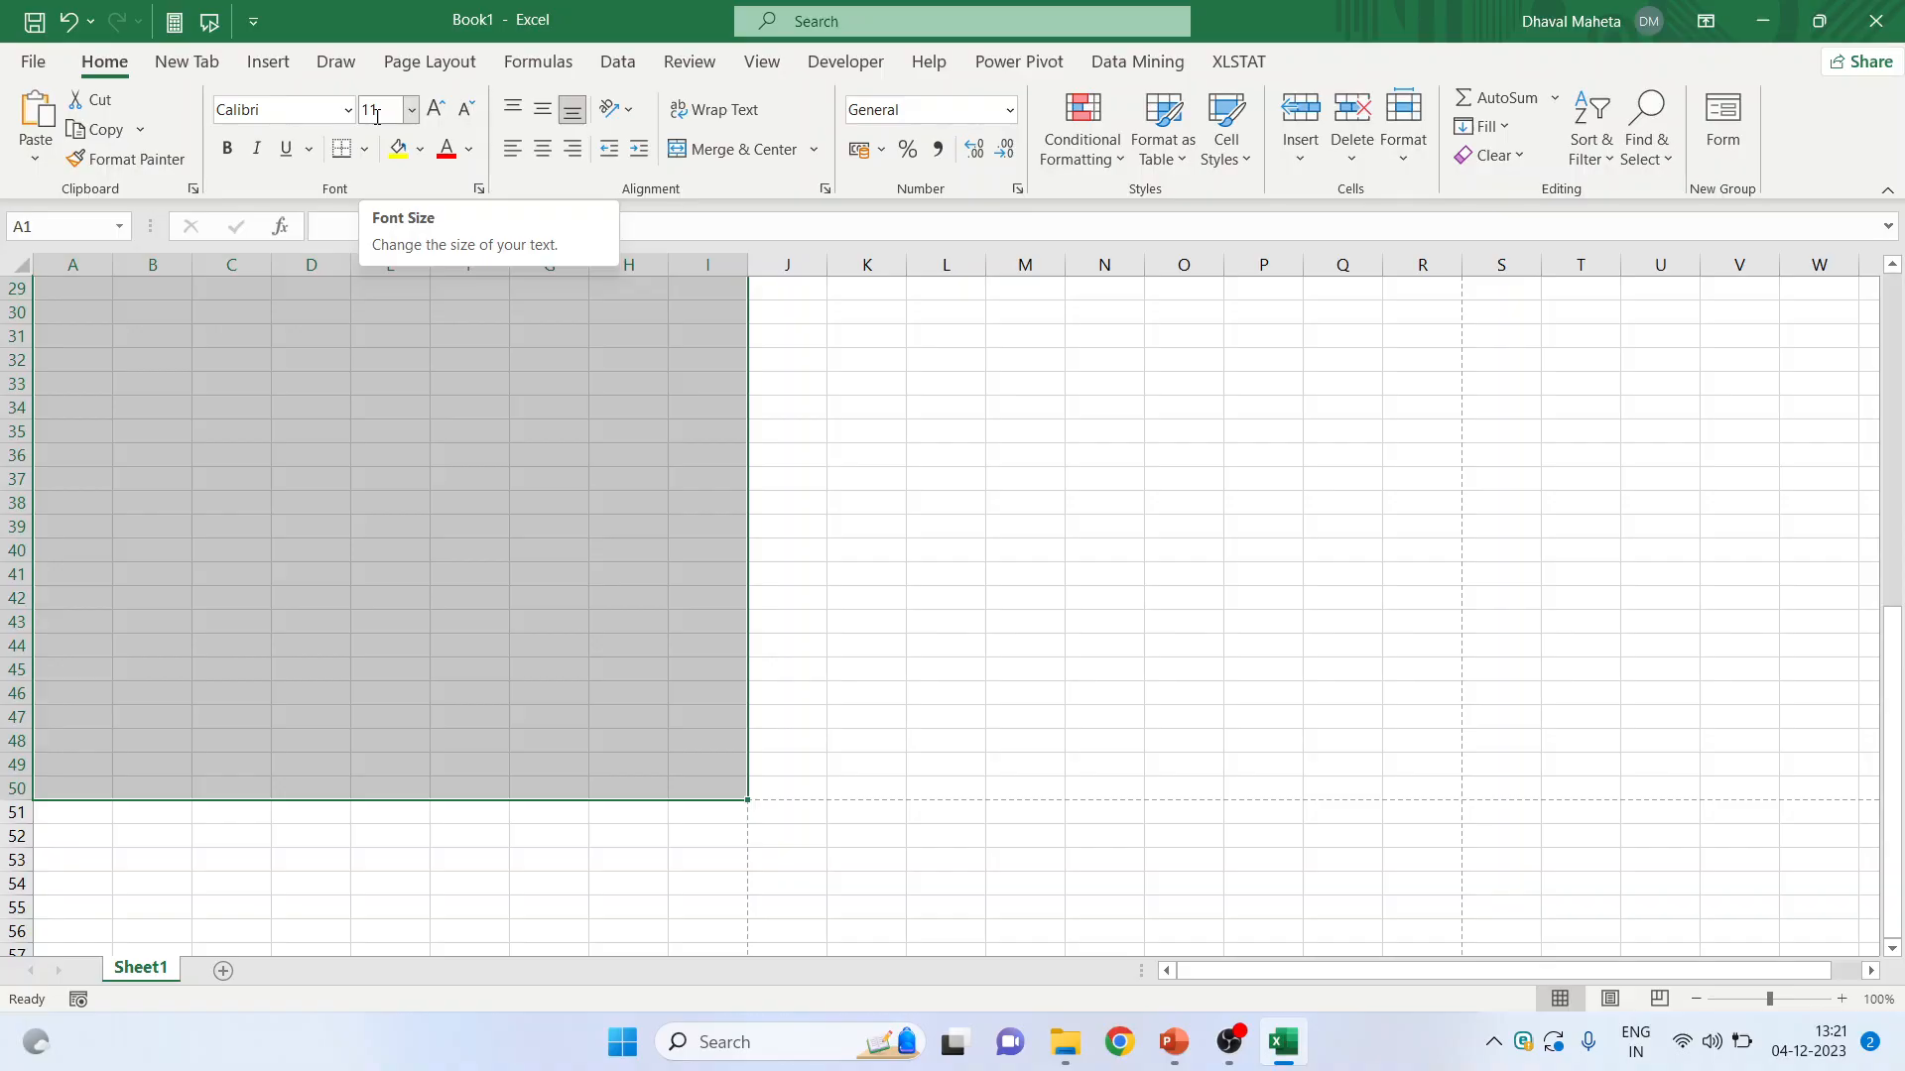
mouse_move(411, 112)
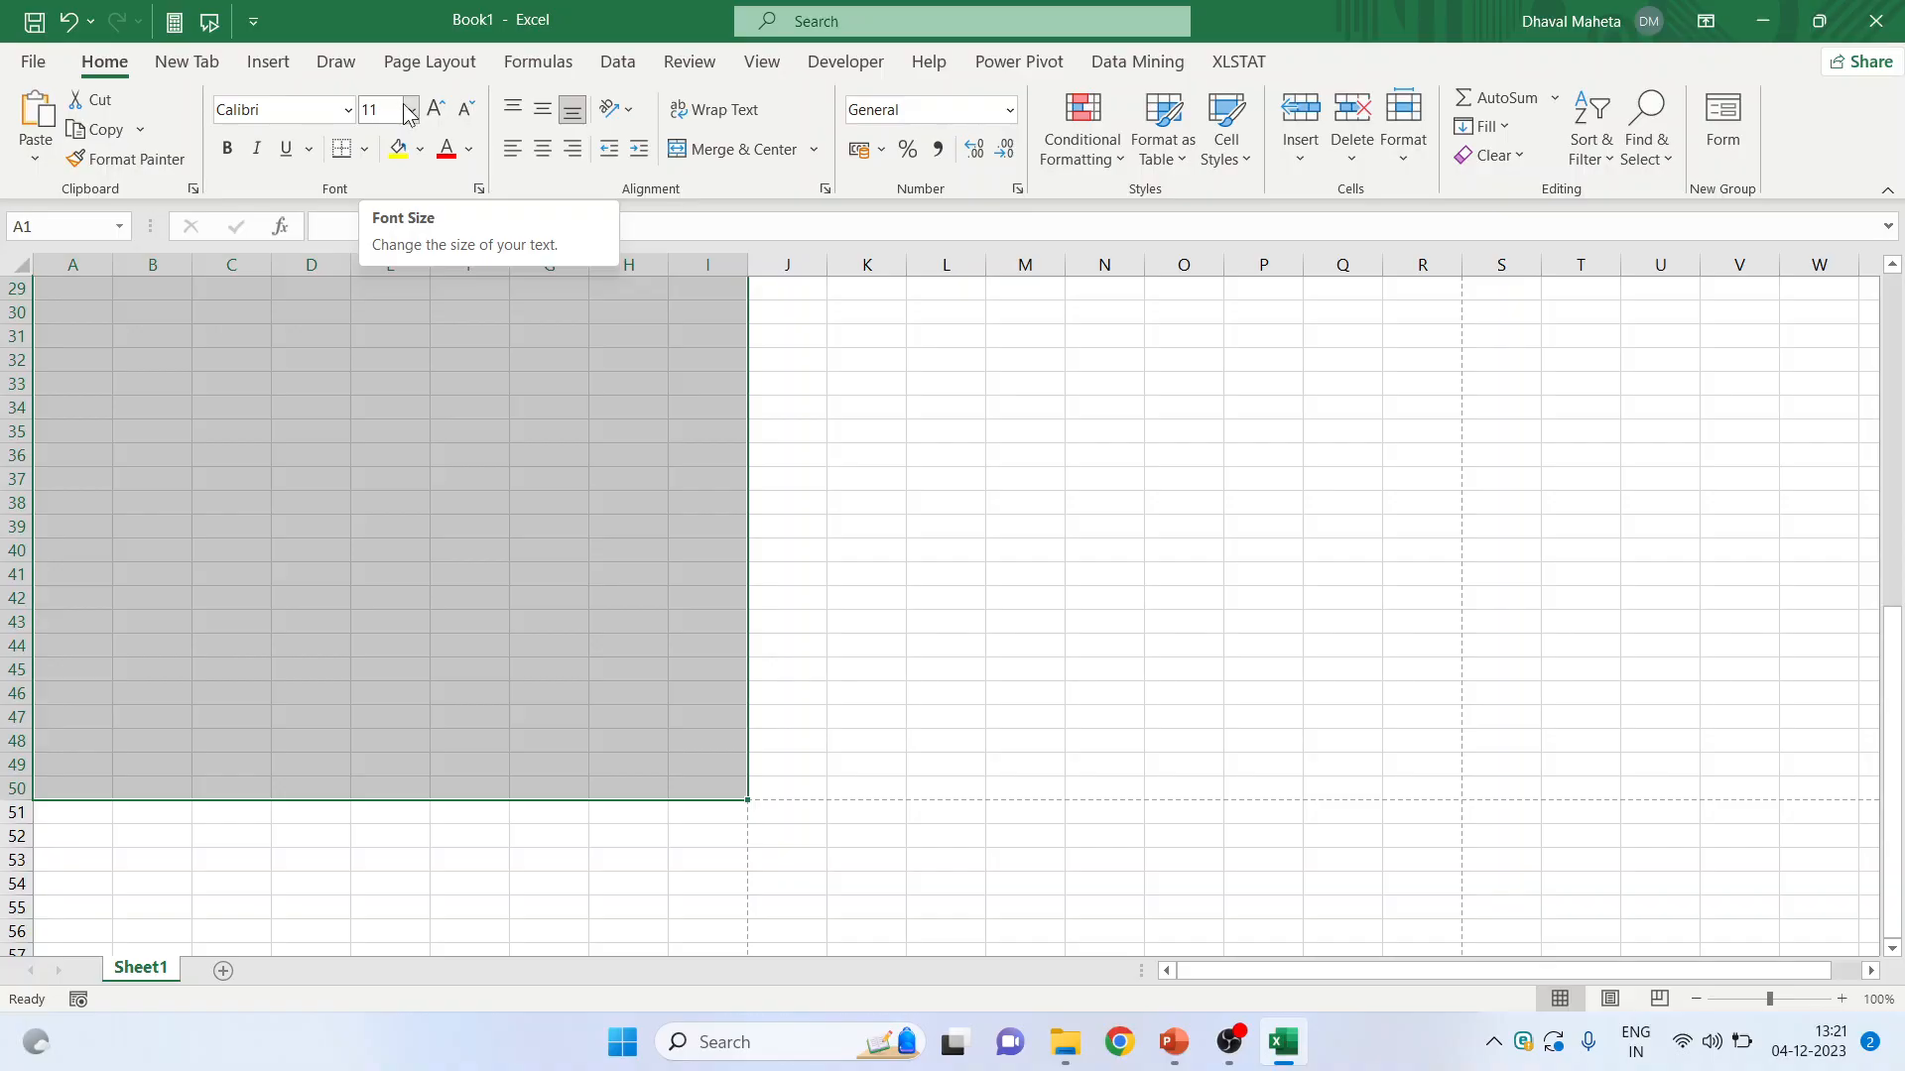
- Switch the theme fonts from Calibri to Century Gothic under Page Layout > Fonts
left_click(428, 62)
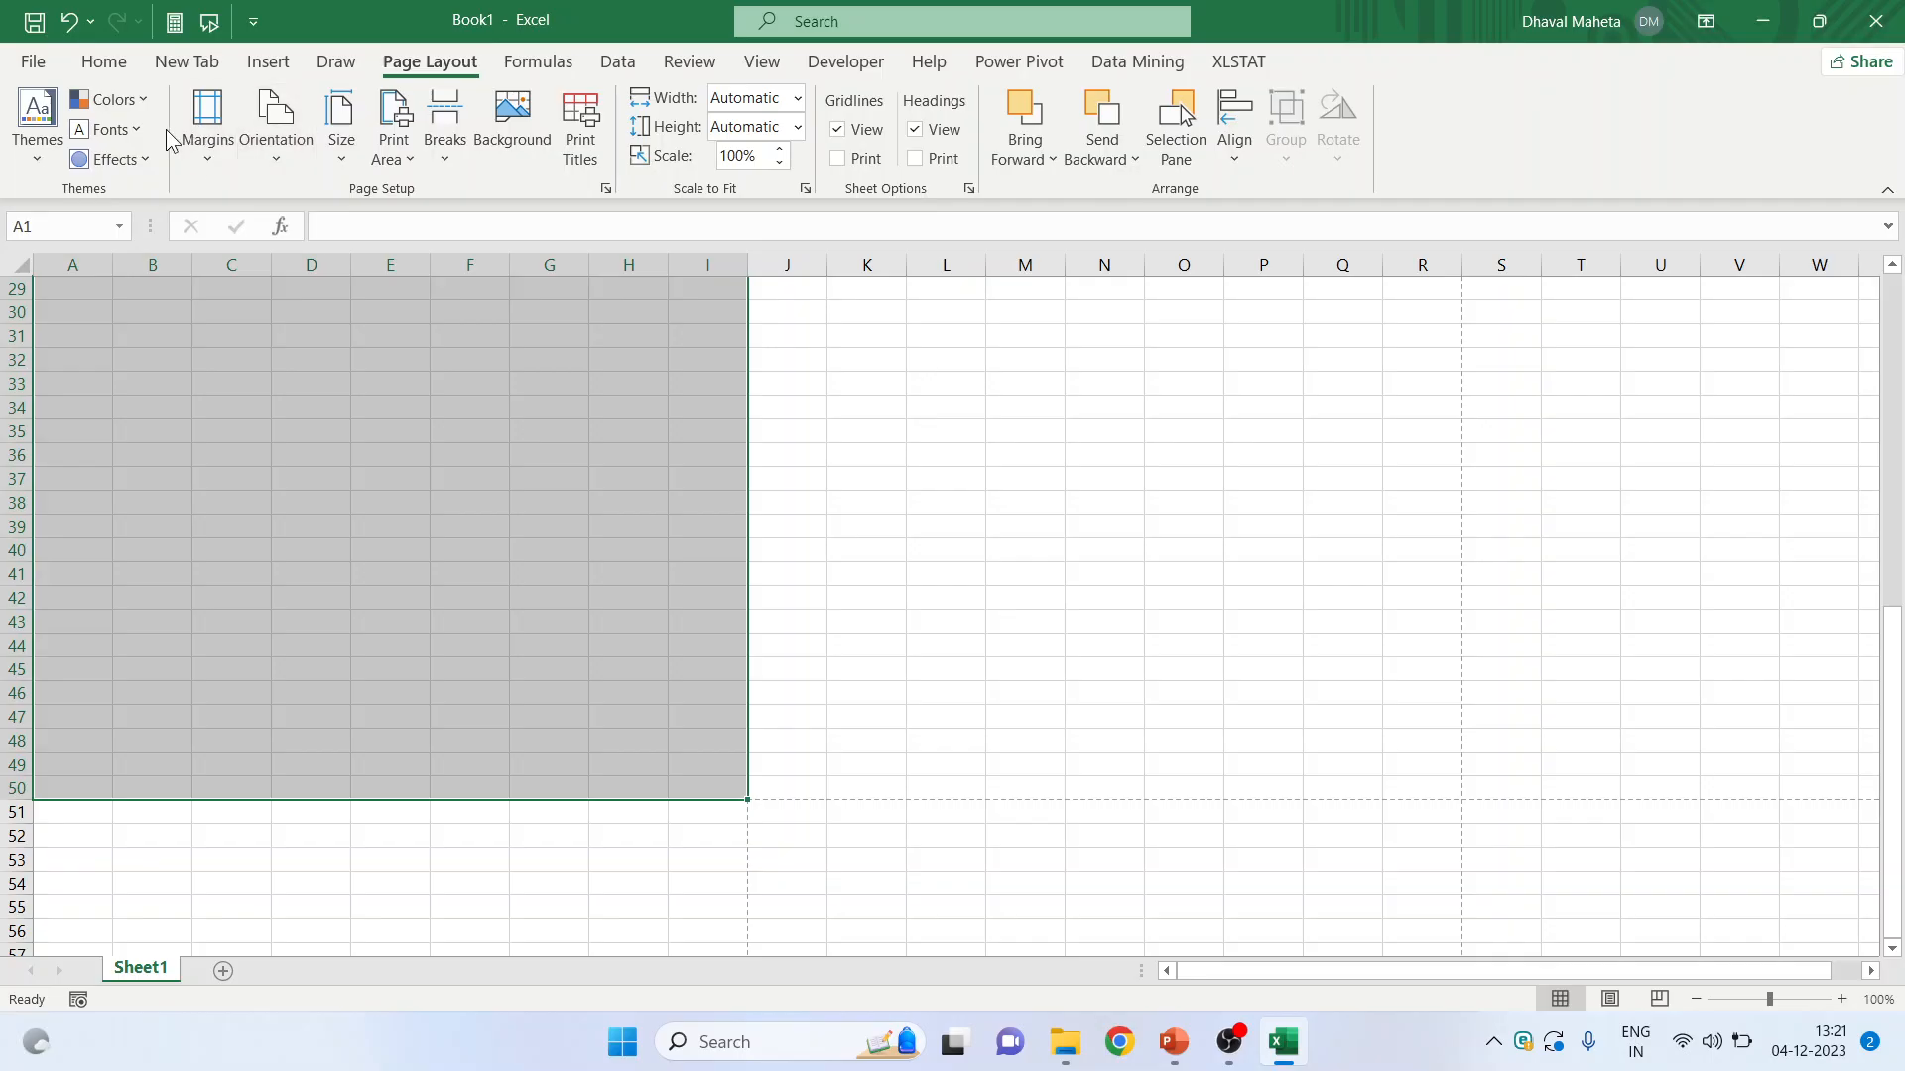
left_click(36, 115)
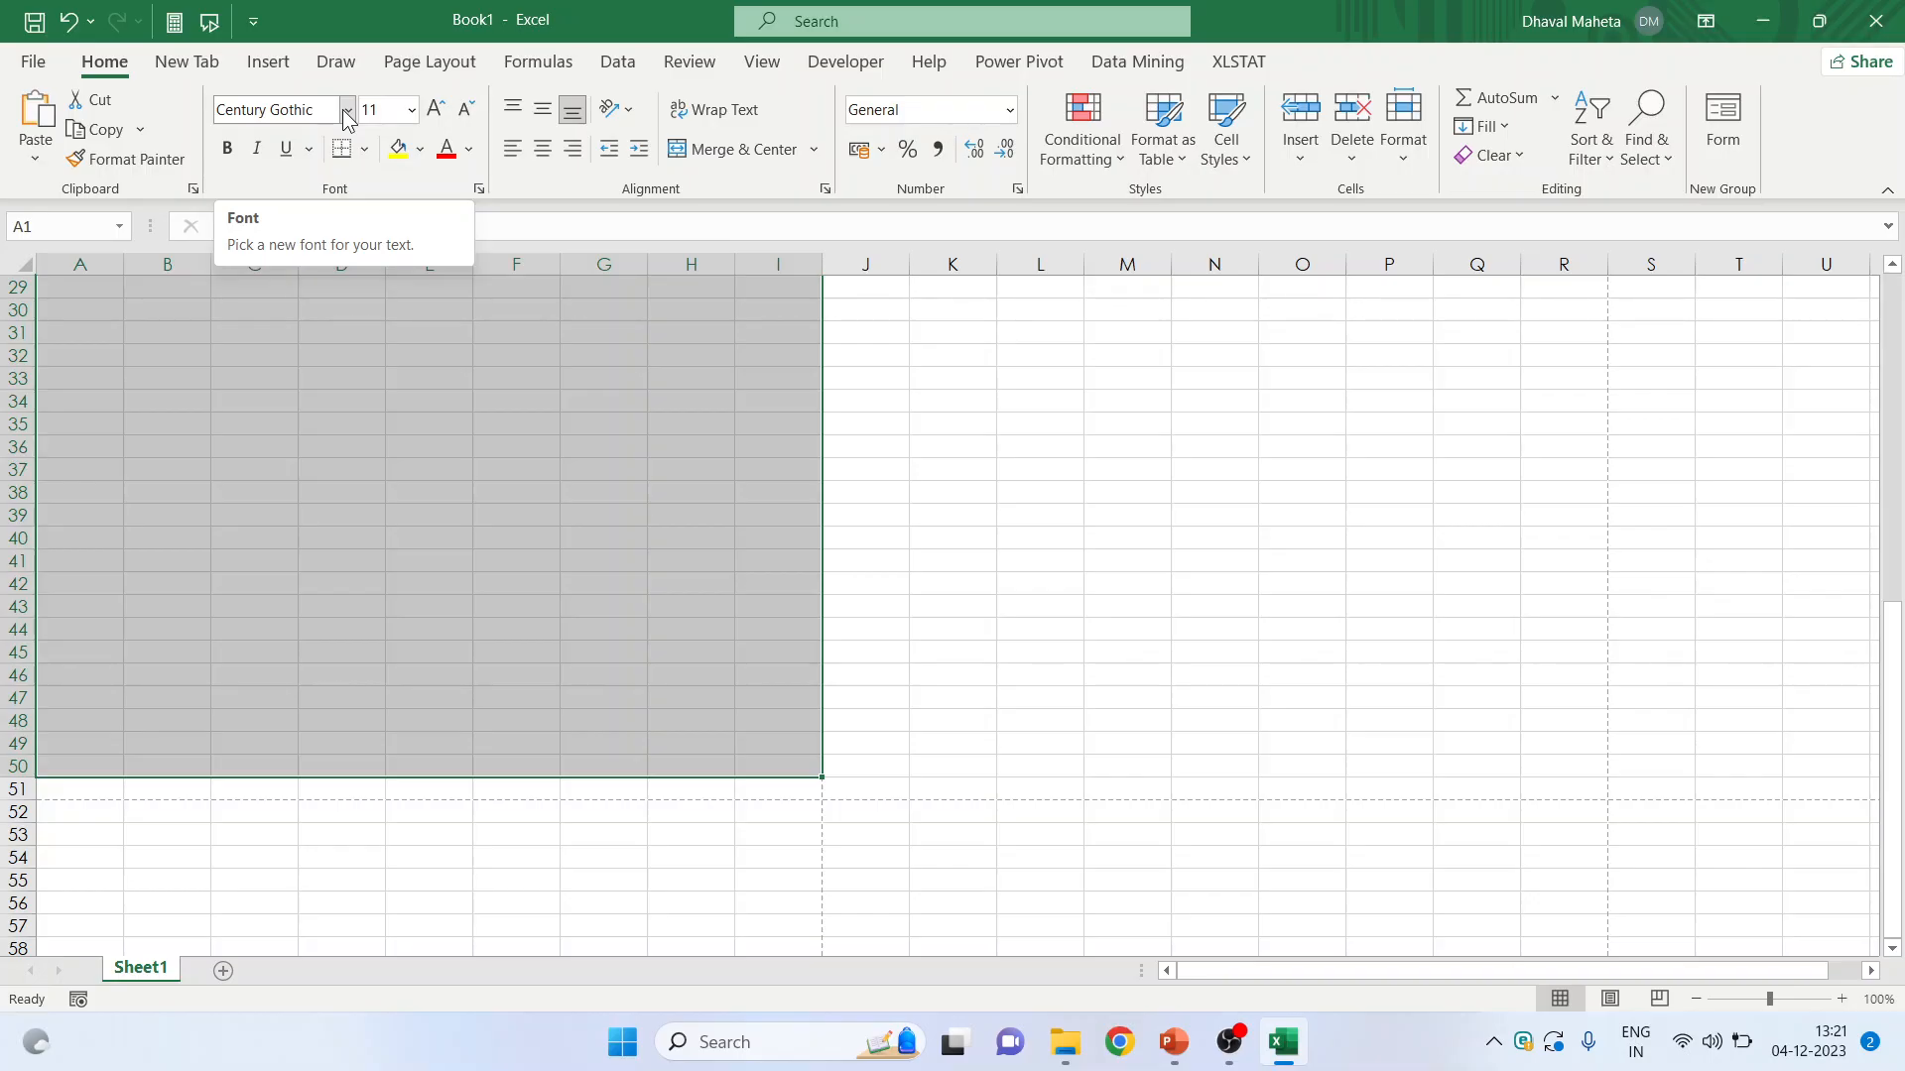
mouse_move(53, 87)
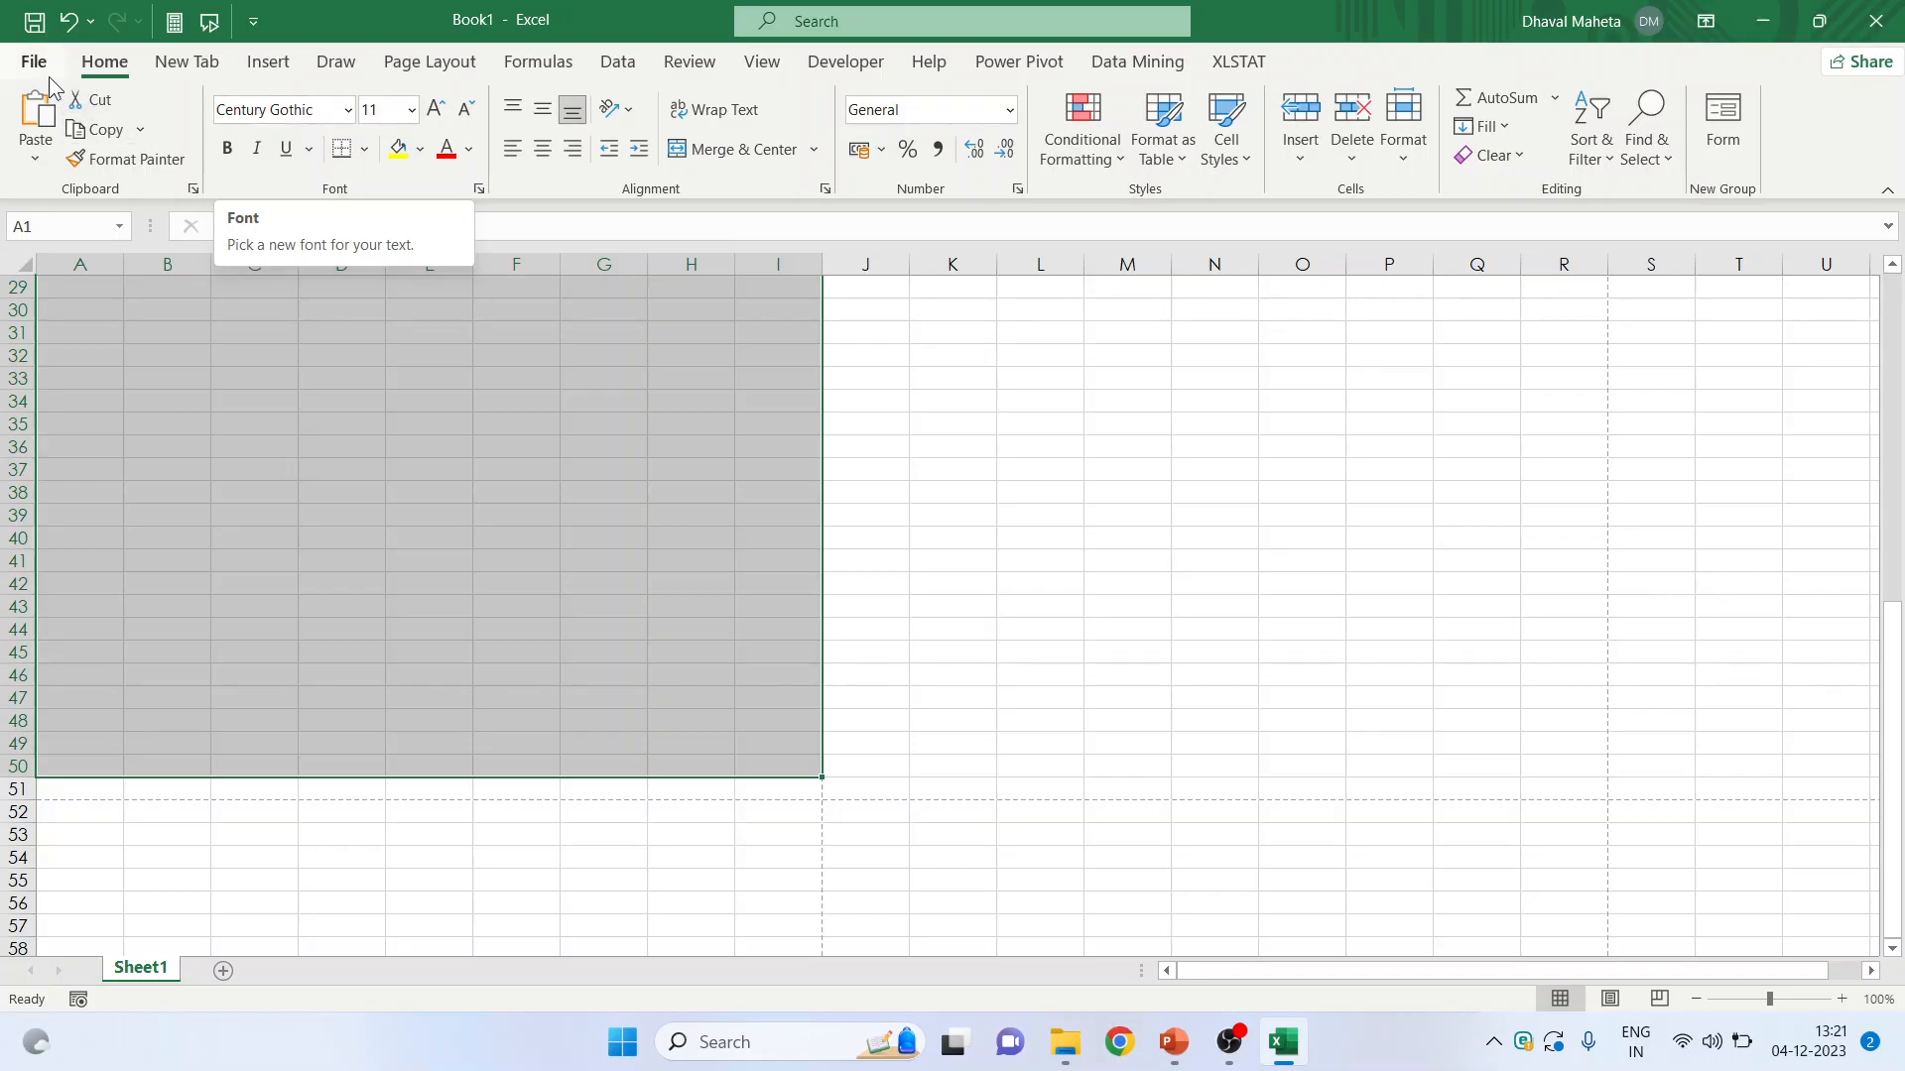
- Open File > Save As and browse for a save location on the computer
left_click(33, 62)
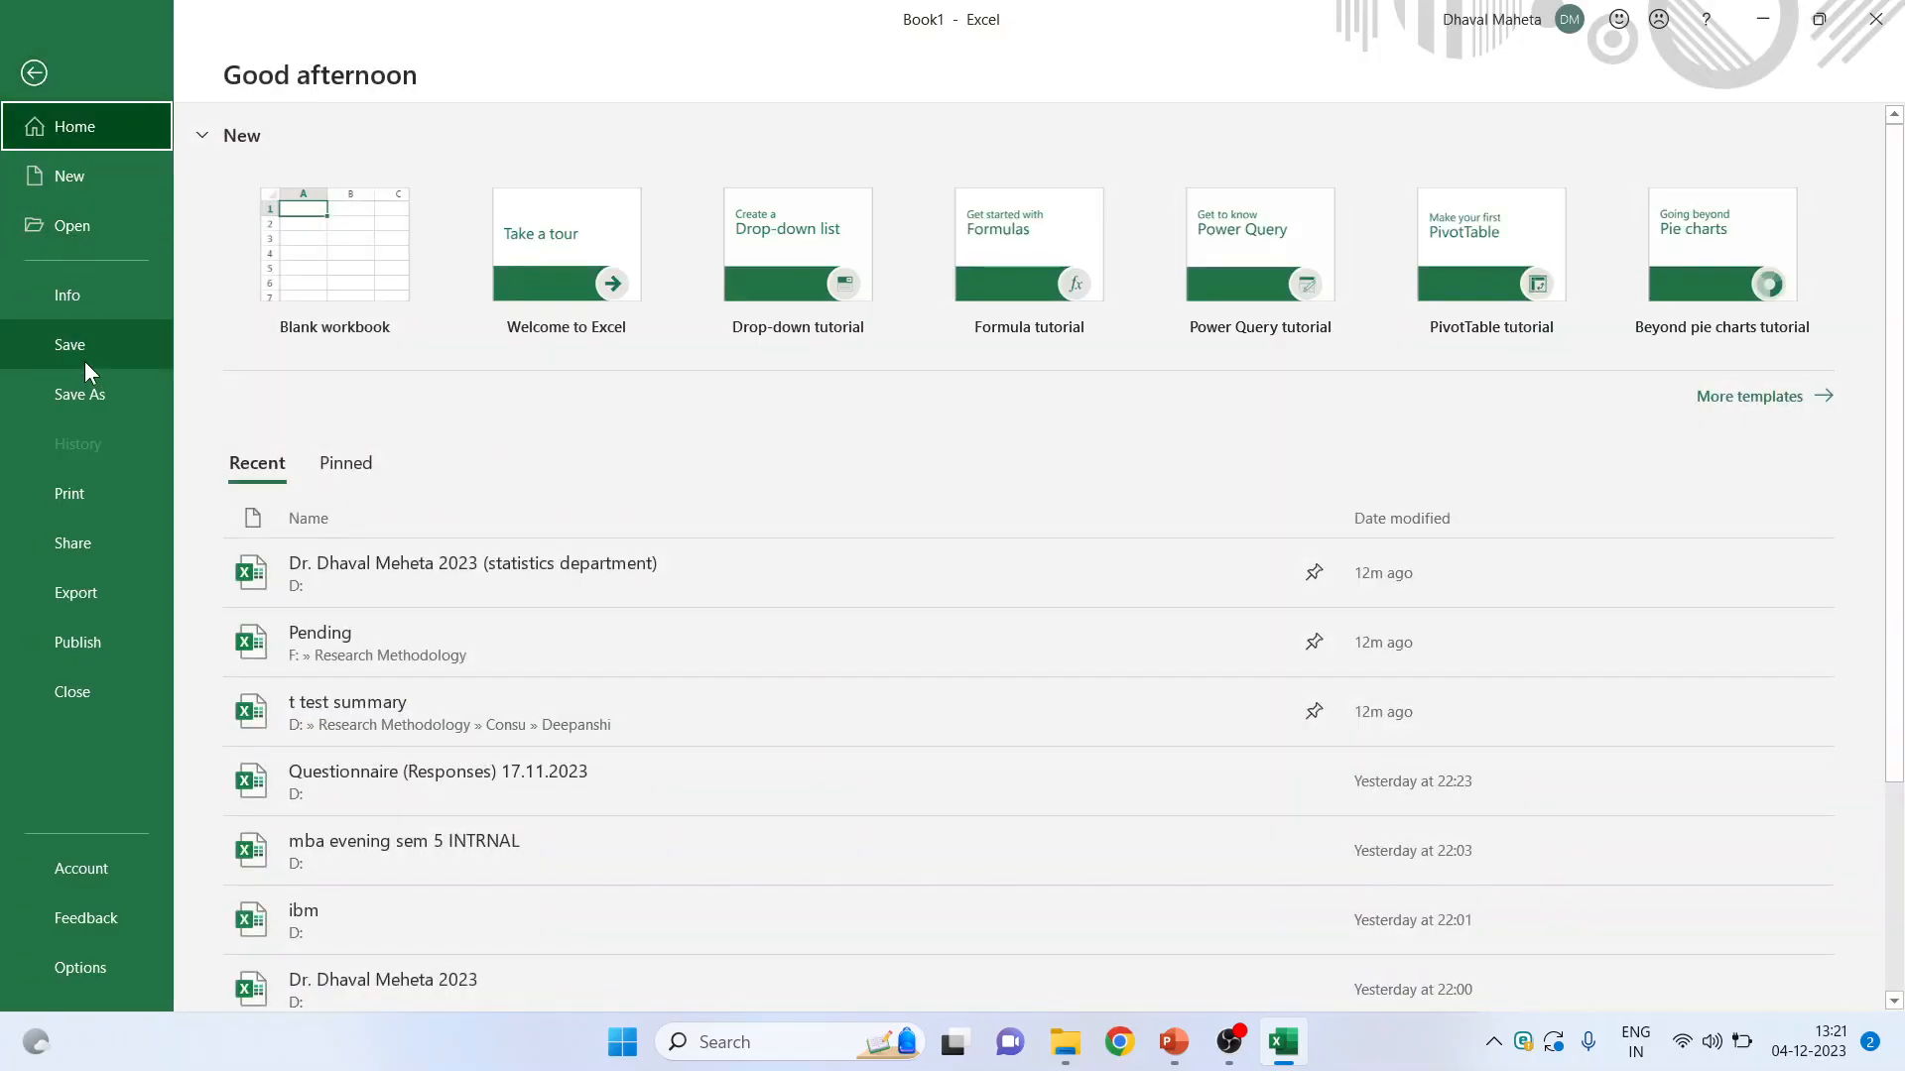
mouse_move(103, 406)
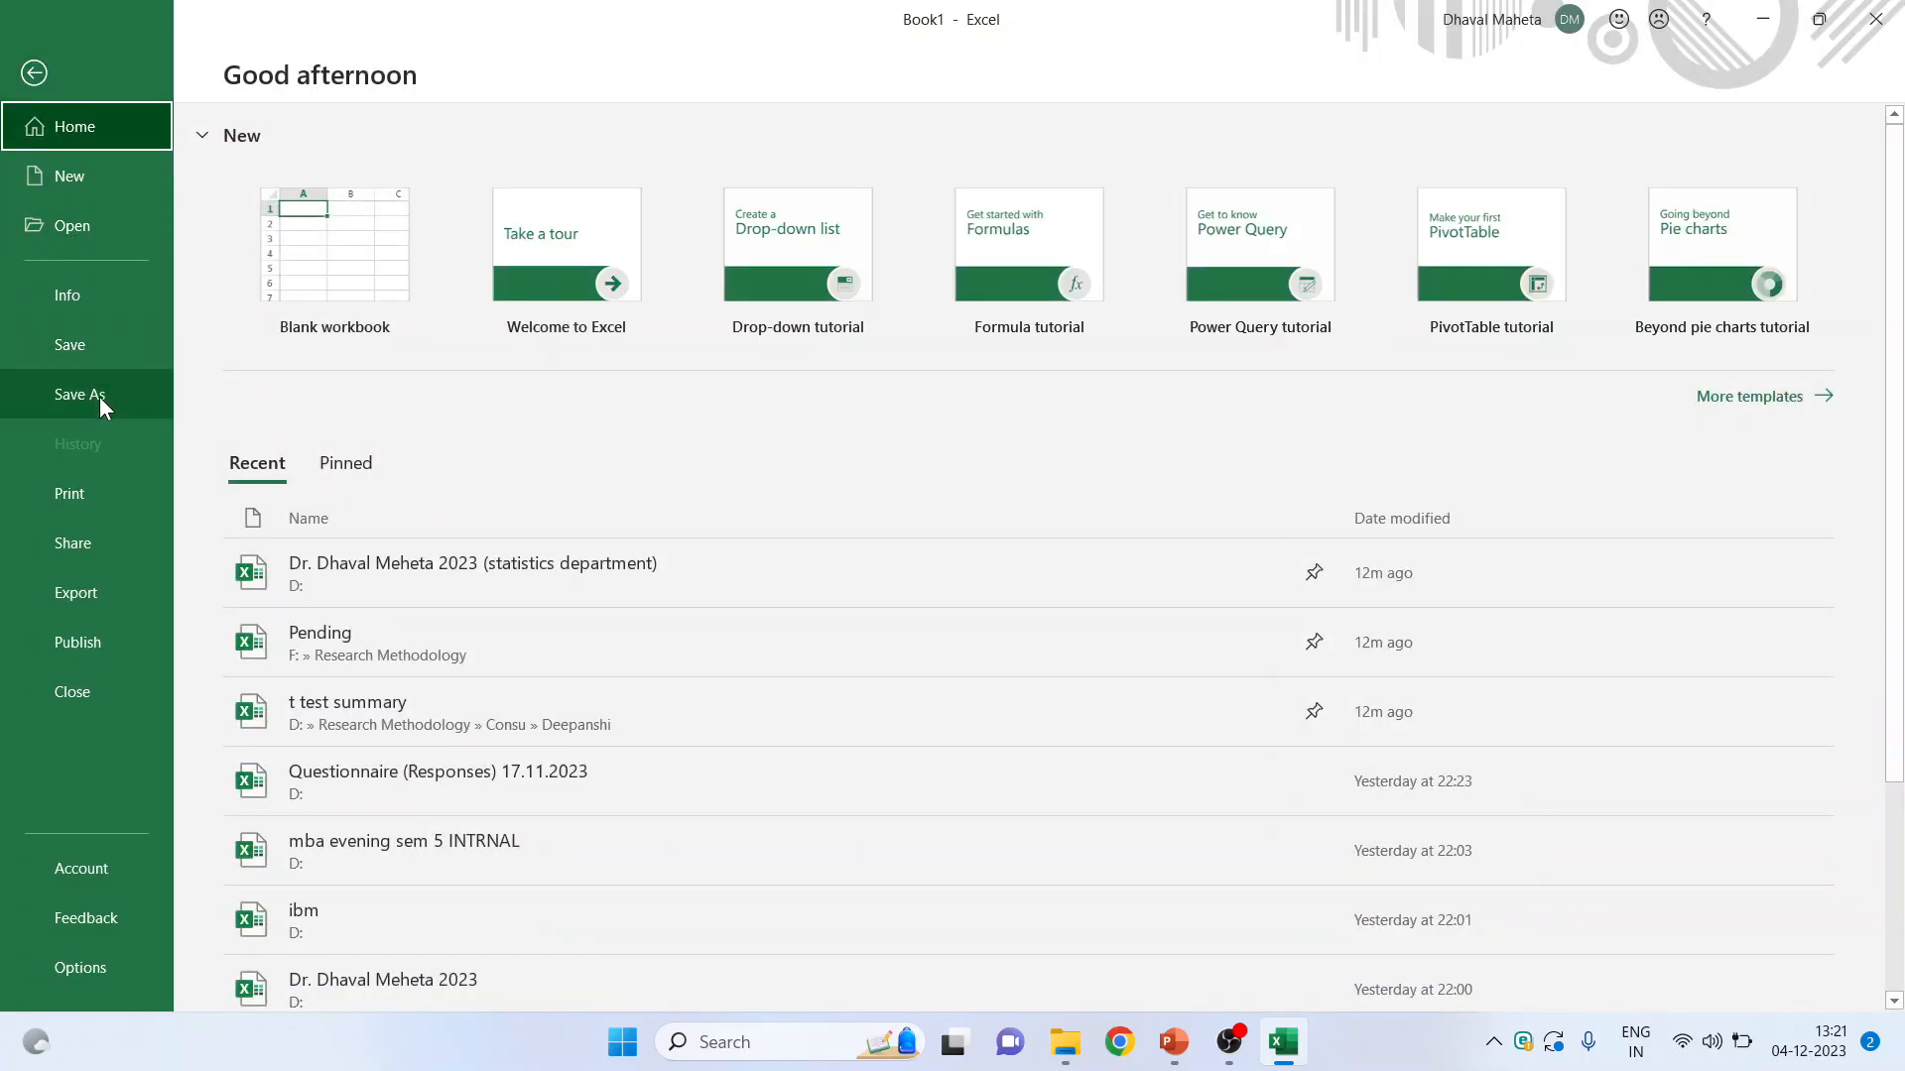
left_click(81, 394)
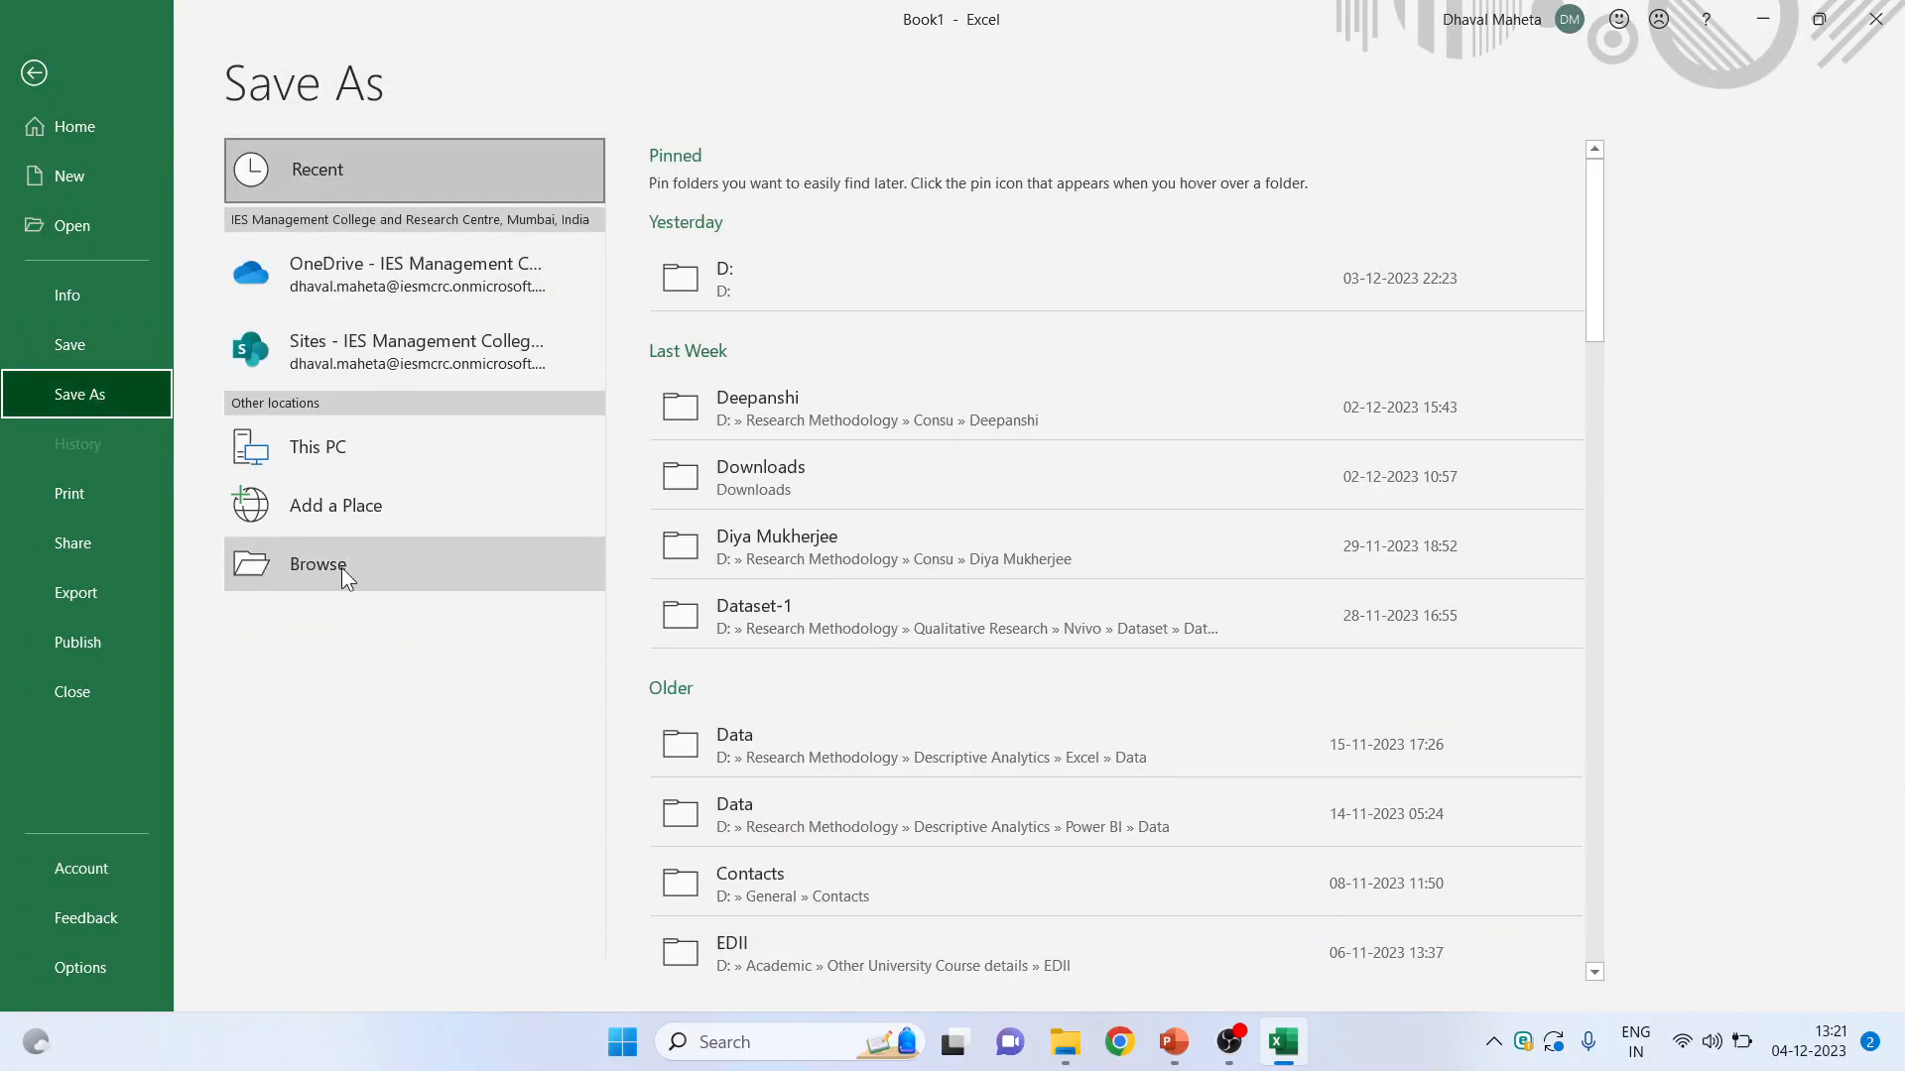
left_click(317, 563)
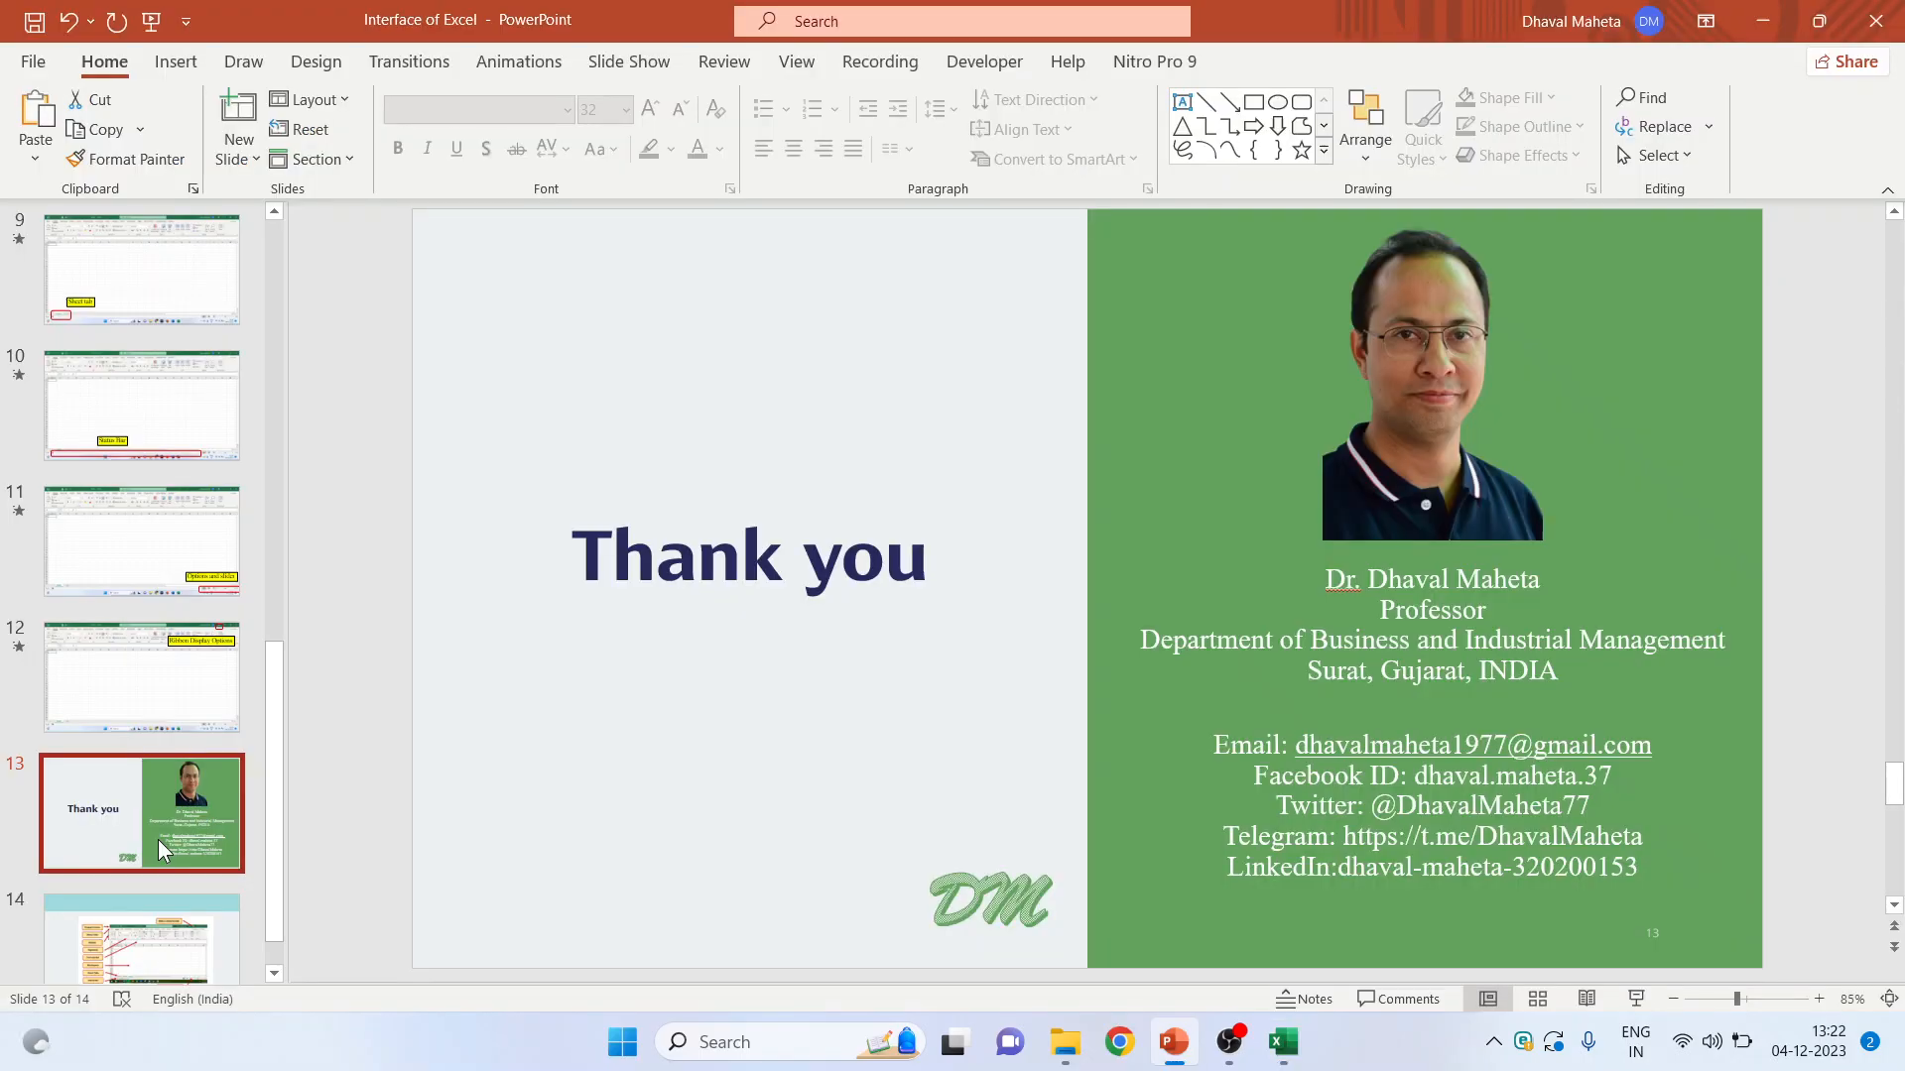
mouse_move(1677, 917)
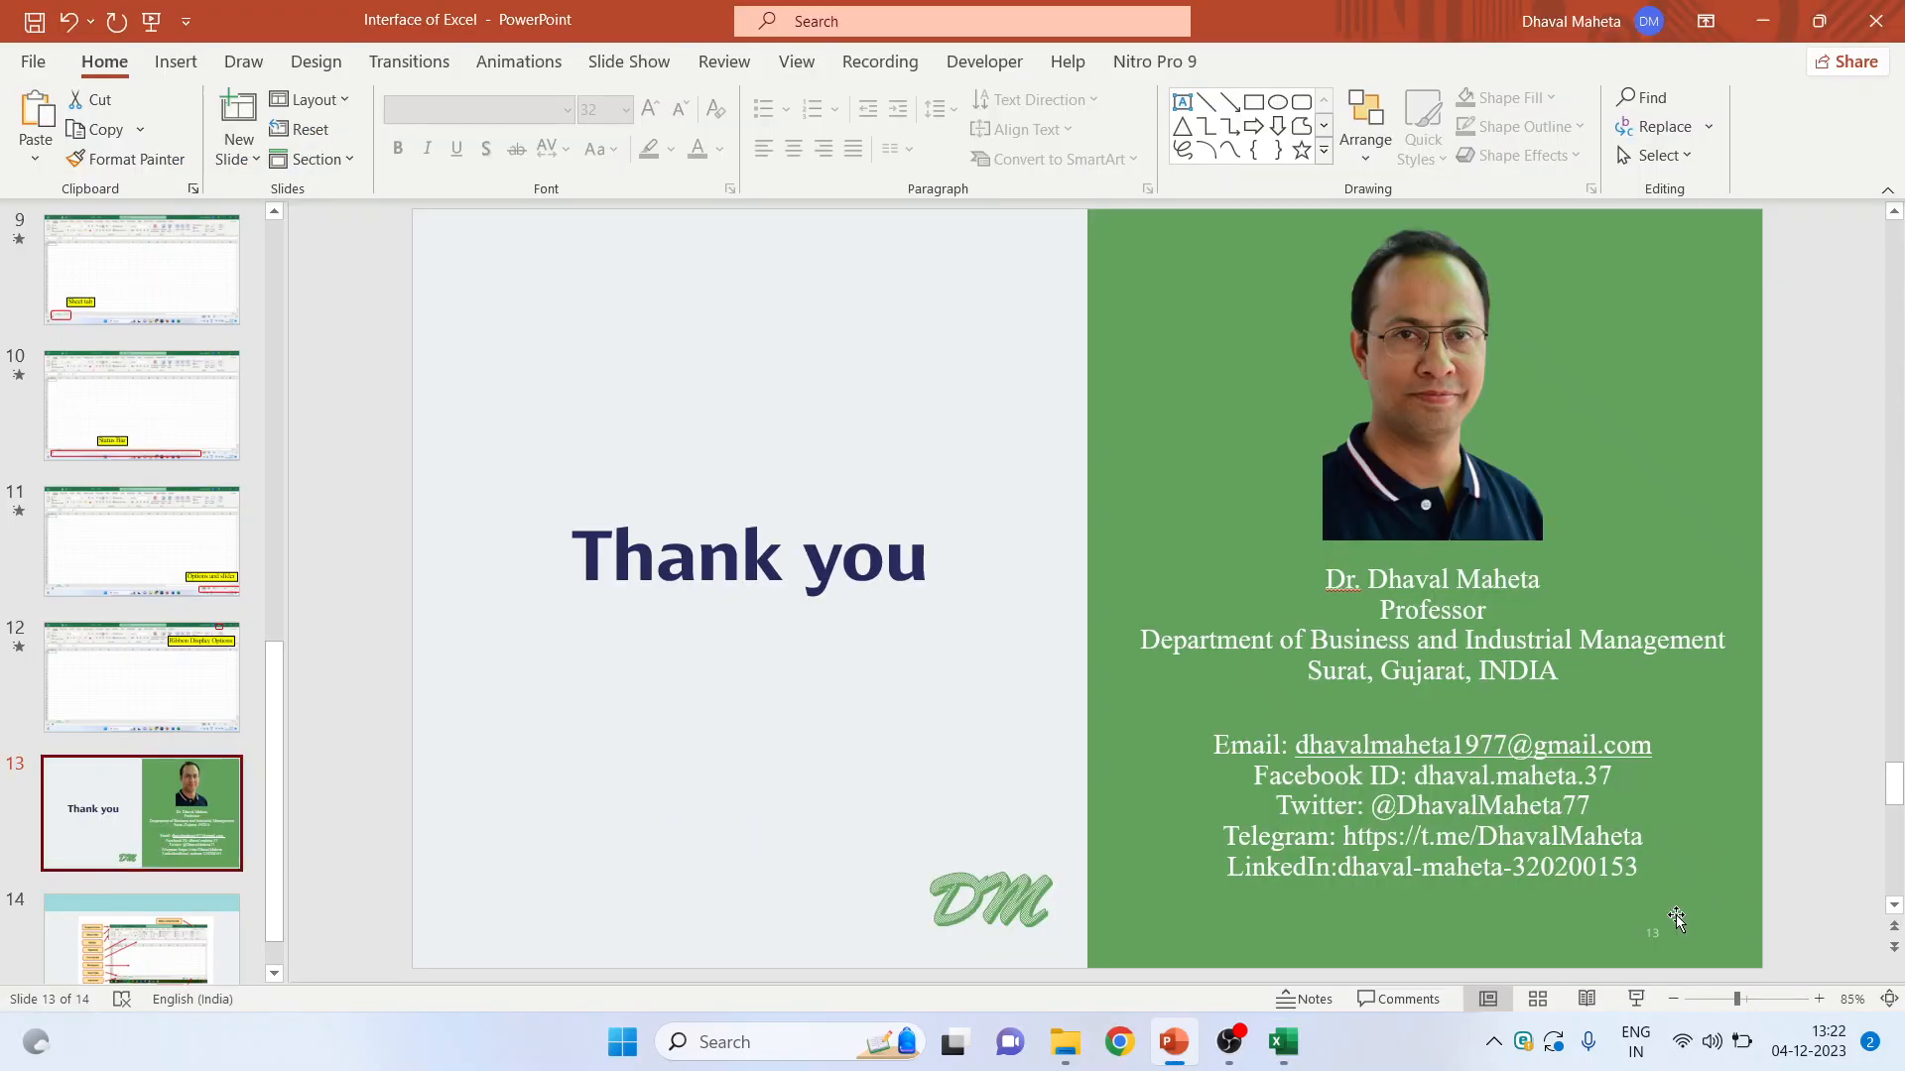